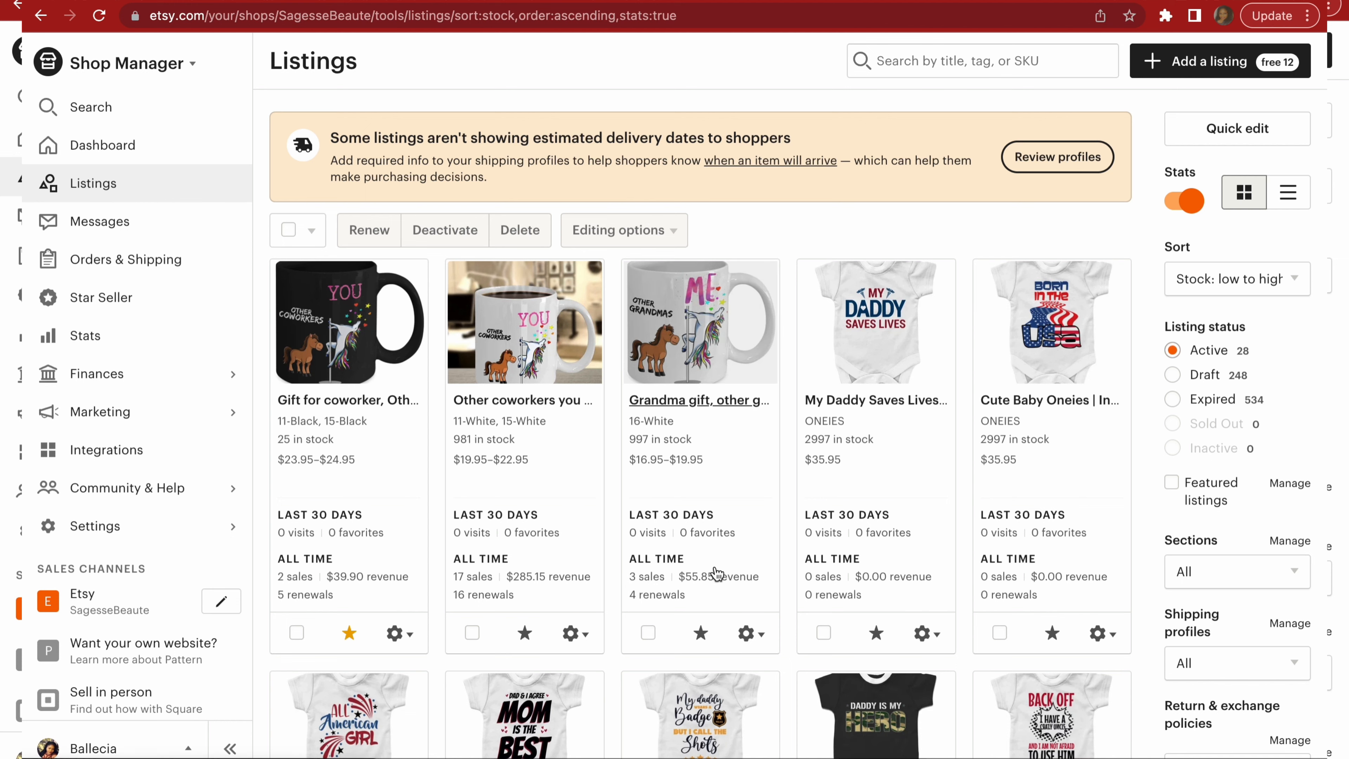
# Sign in to Printify with email and password, landing on the Product Catalog with the Etsy shop connected.
pyautogui.scroll(-3)
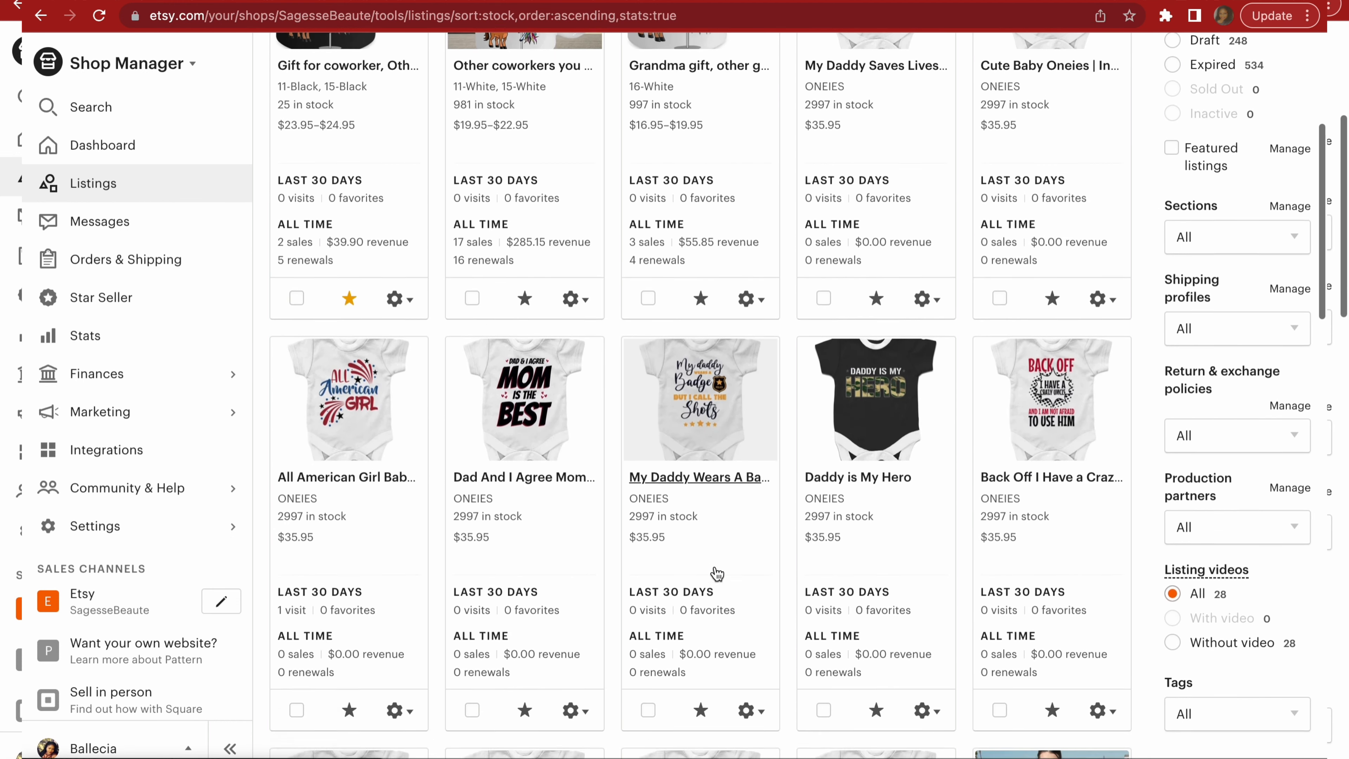
pyautogui.scroll(-3)
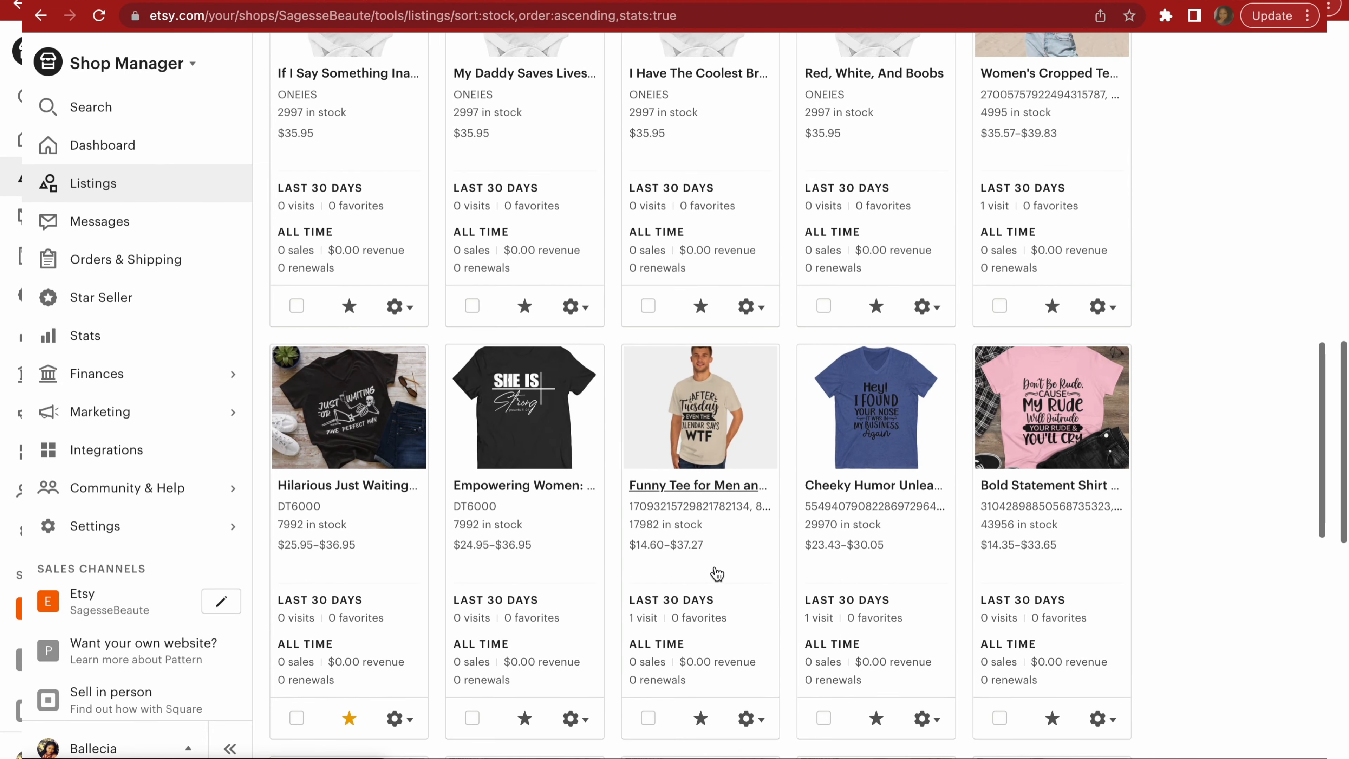
pyautogui.scroll(-3)
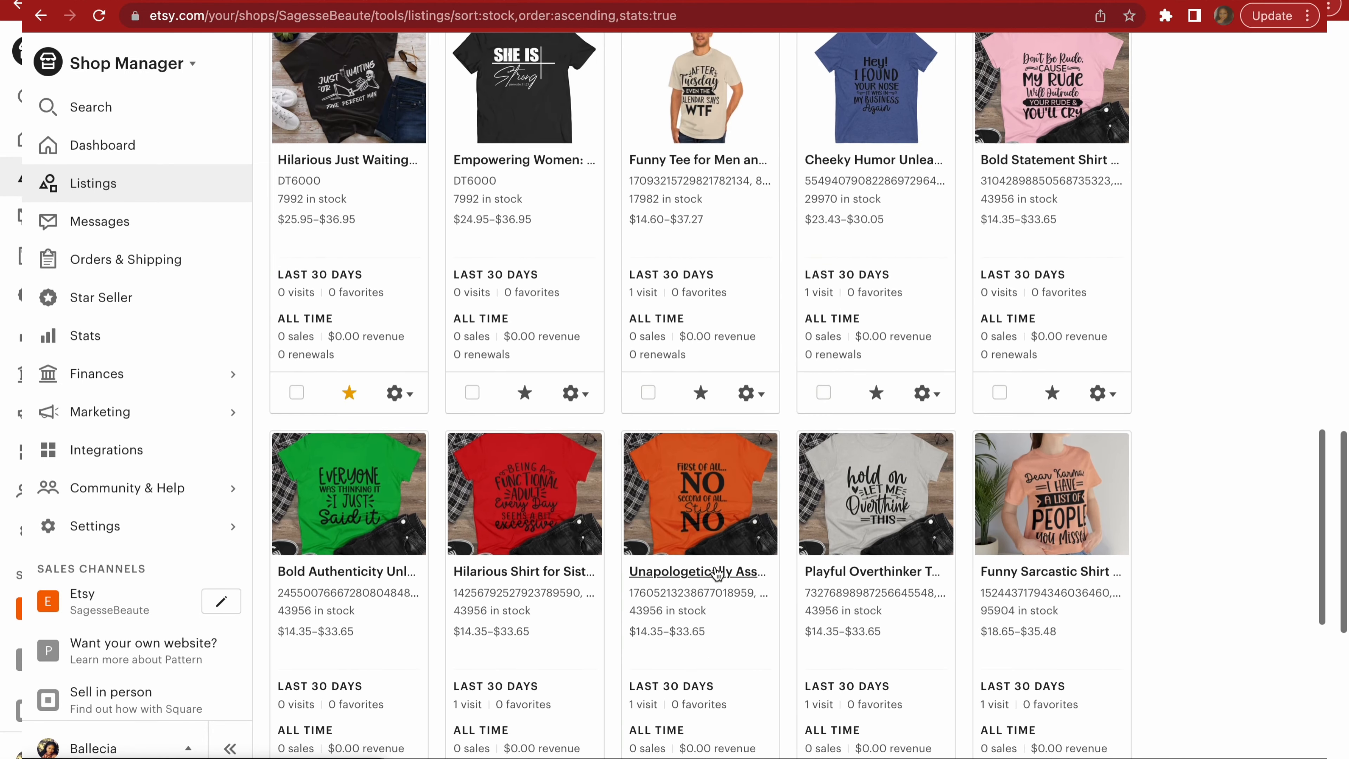
pyautogui.scroll(-3)
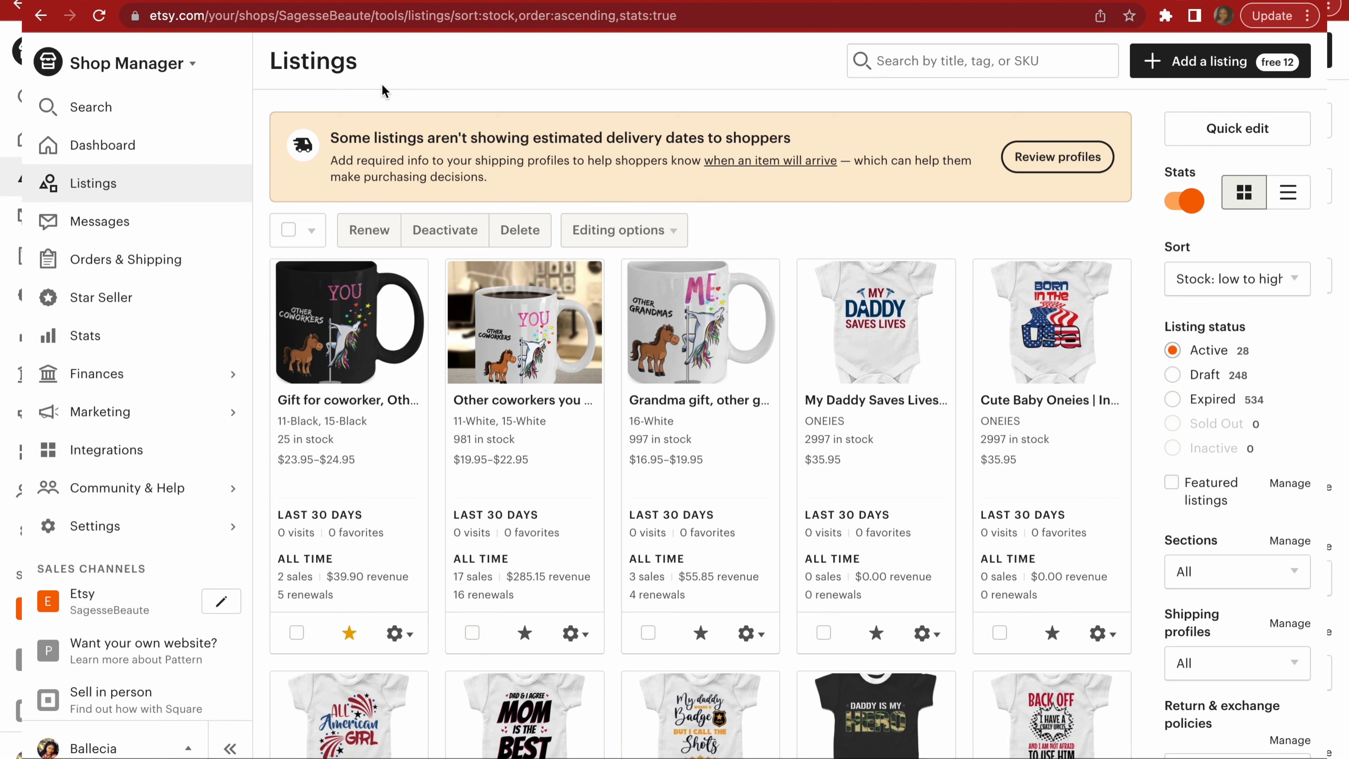
pyautogui.moveTo(365, 68)
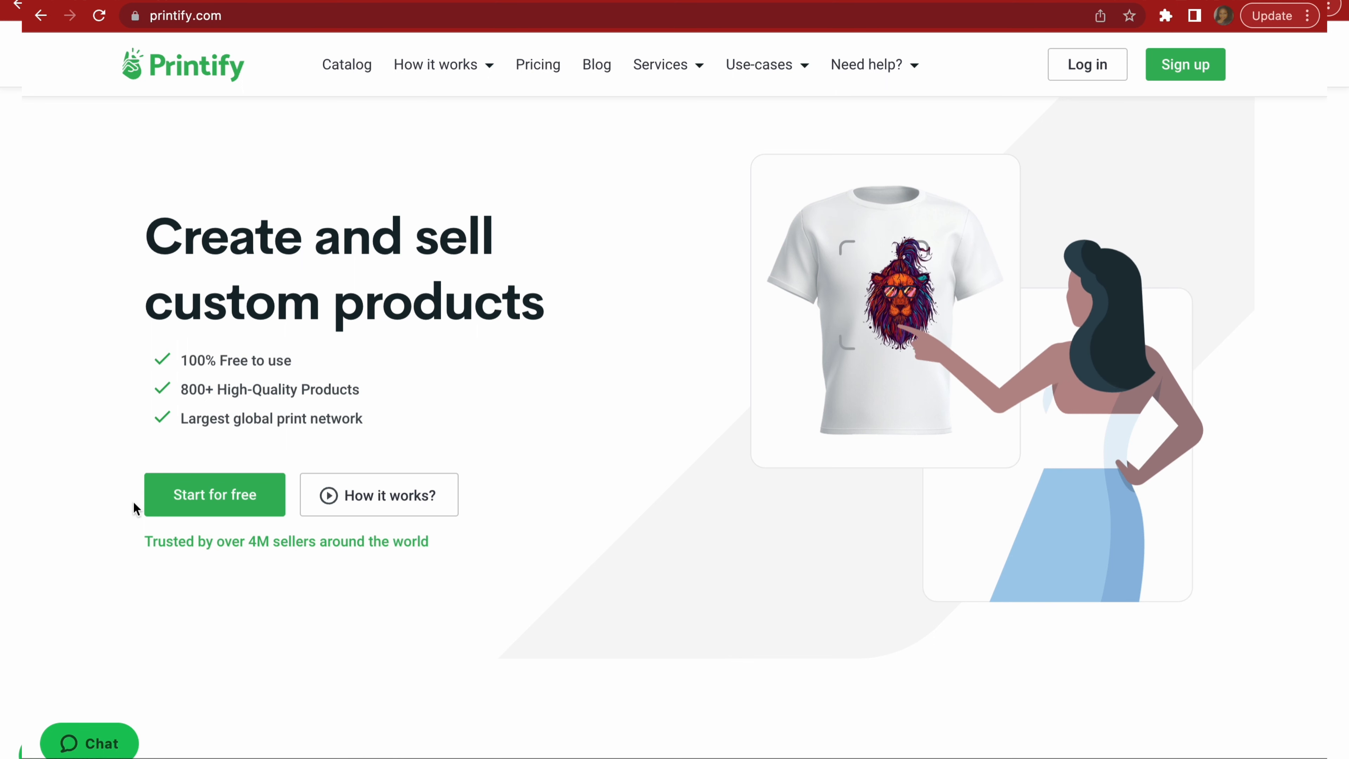
pyautogui.moveTo(1087, 64)
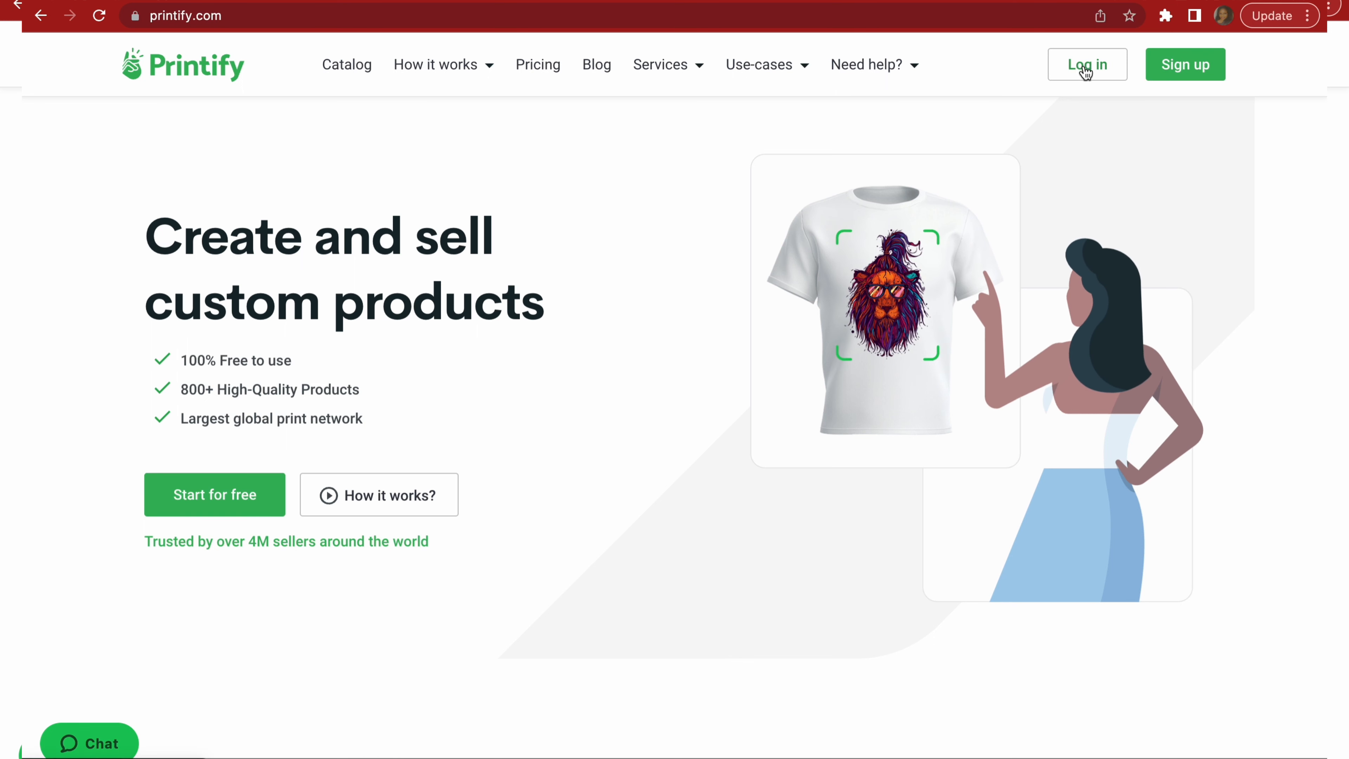
pyautogui.click(1087, 63)
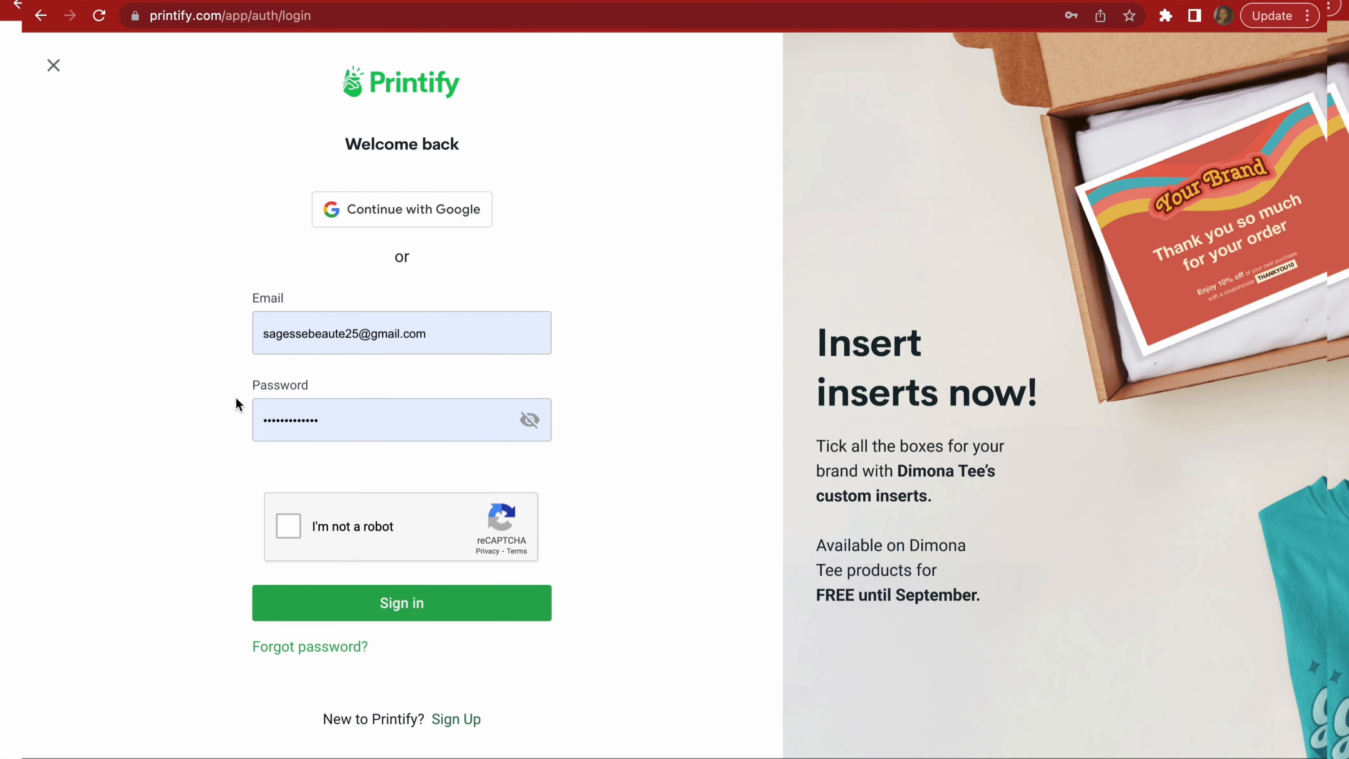
pyautogui.click(401, 602)
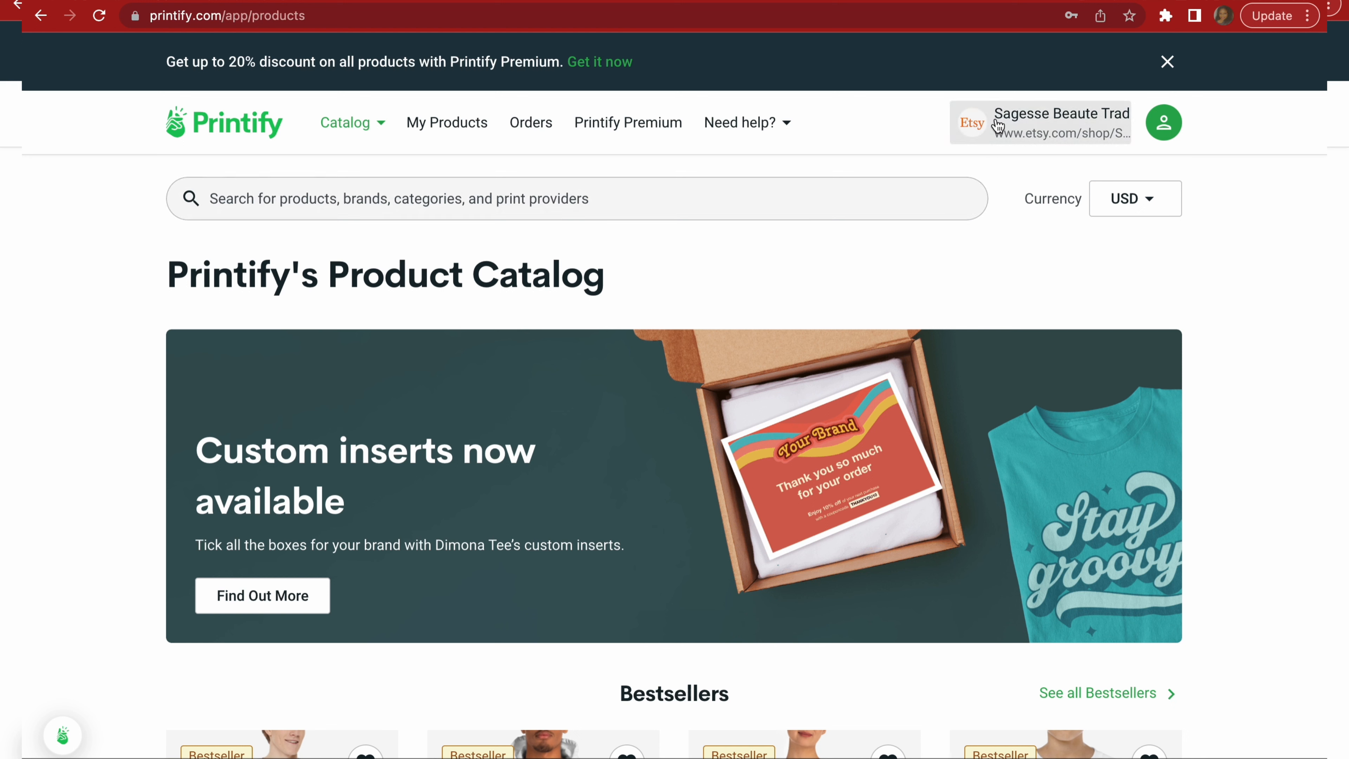
pyautogui.moveTo(1096, 124)
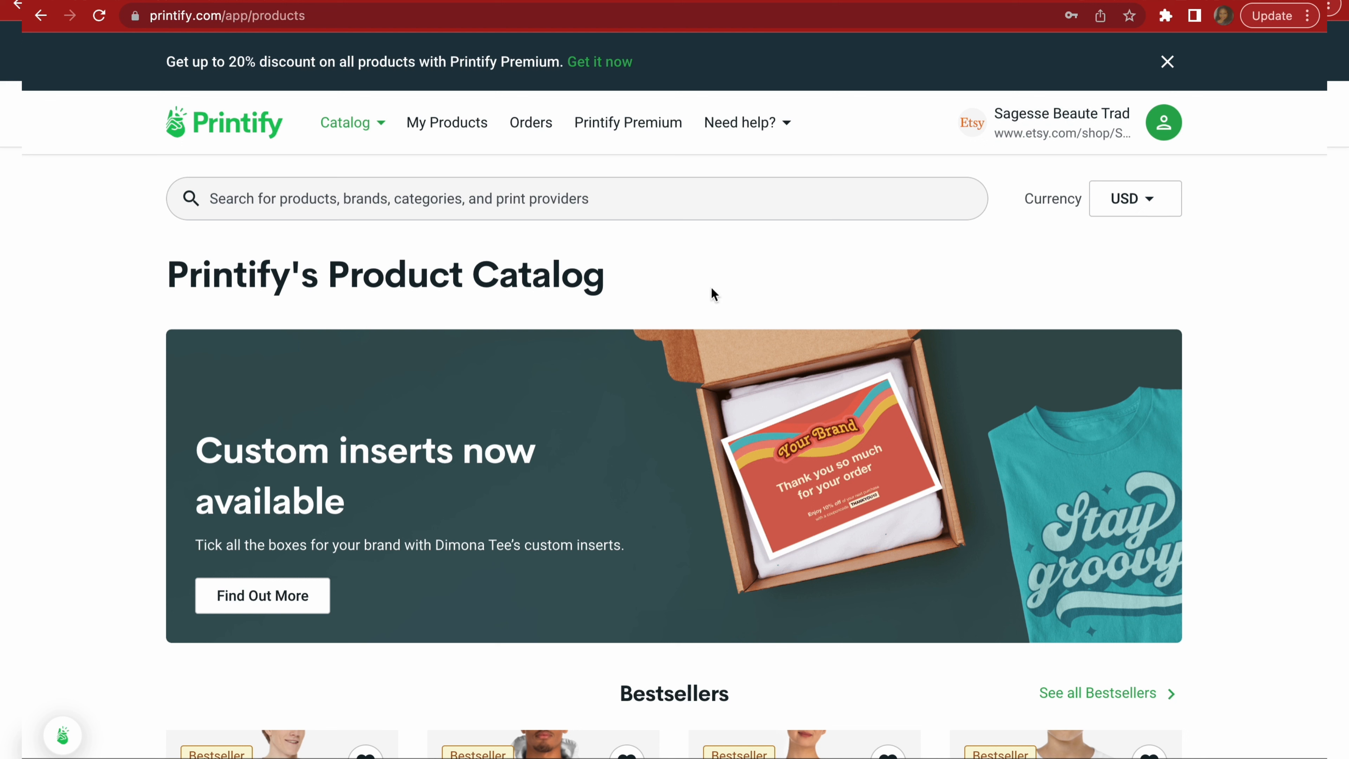
pyautogui.moveTo(370, 69)
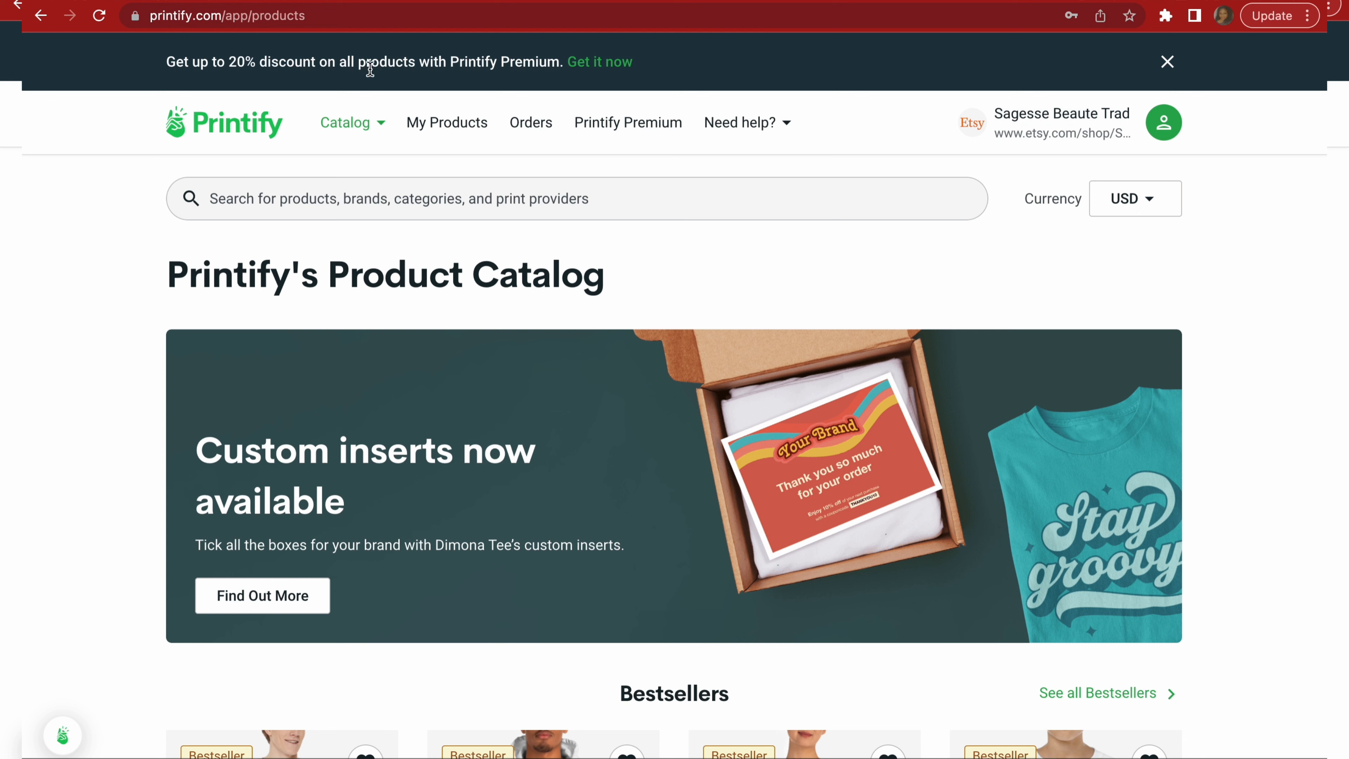
pyautogui.moveTo(434, 99)
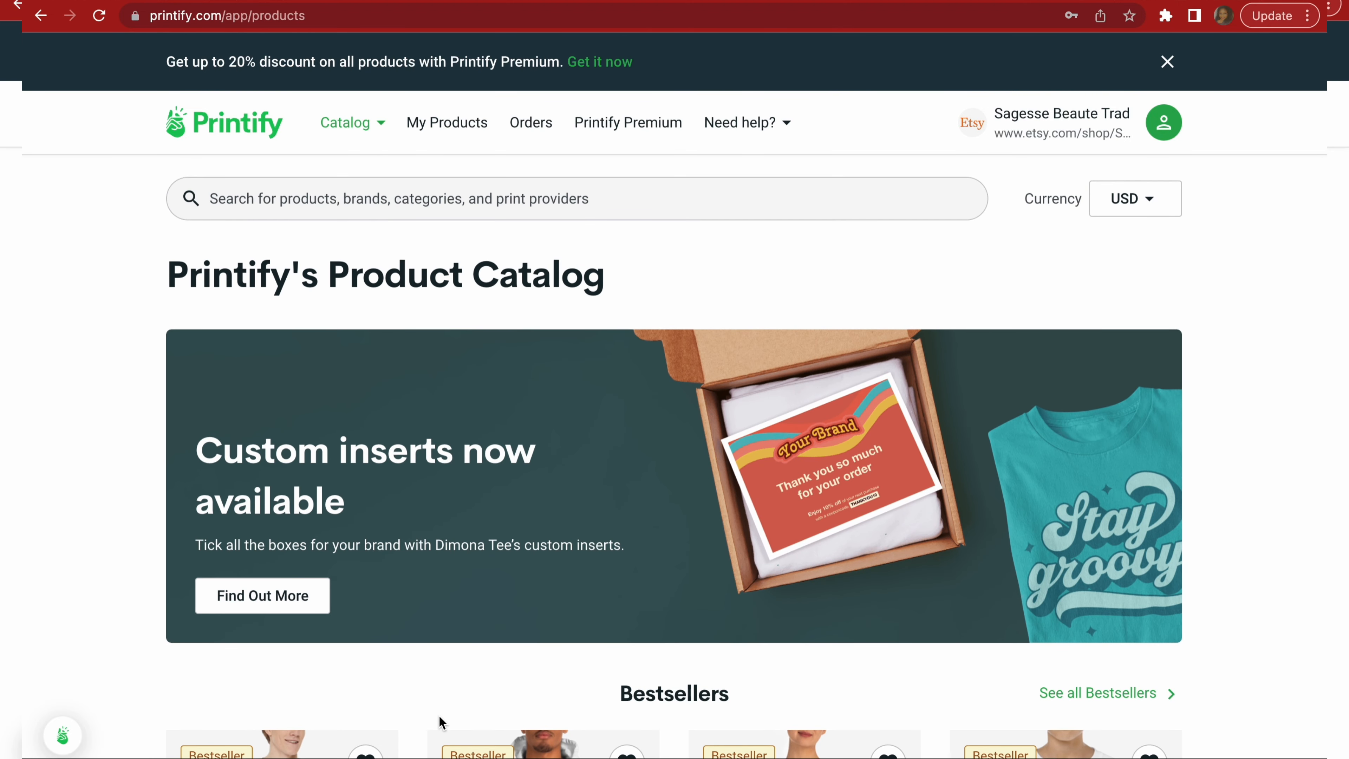
pyautogui.moveTo(178, 3)
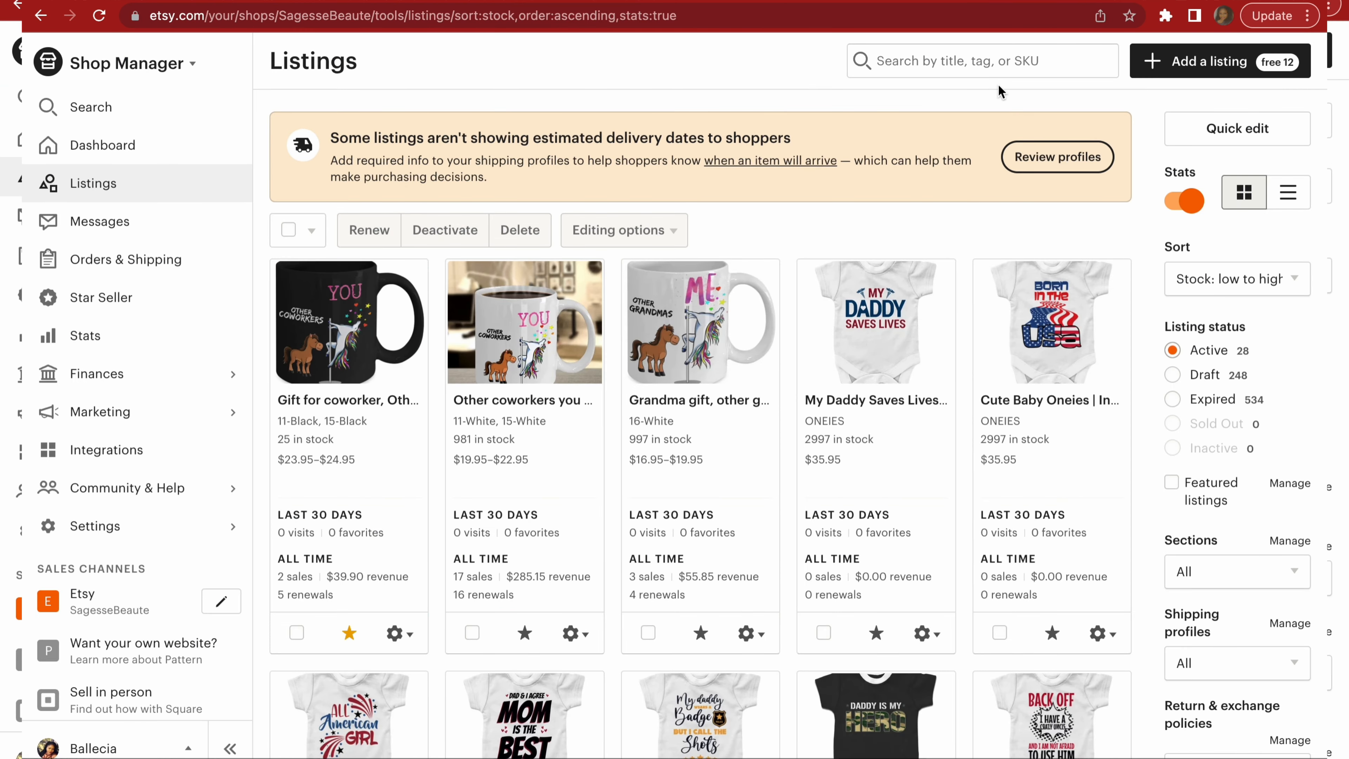
pyautogui.moveTo(170, 39)
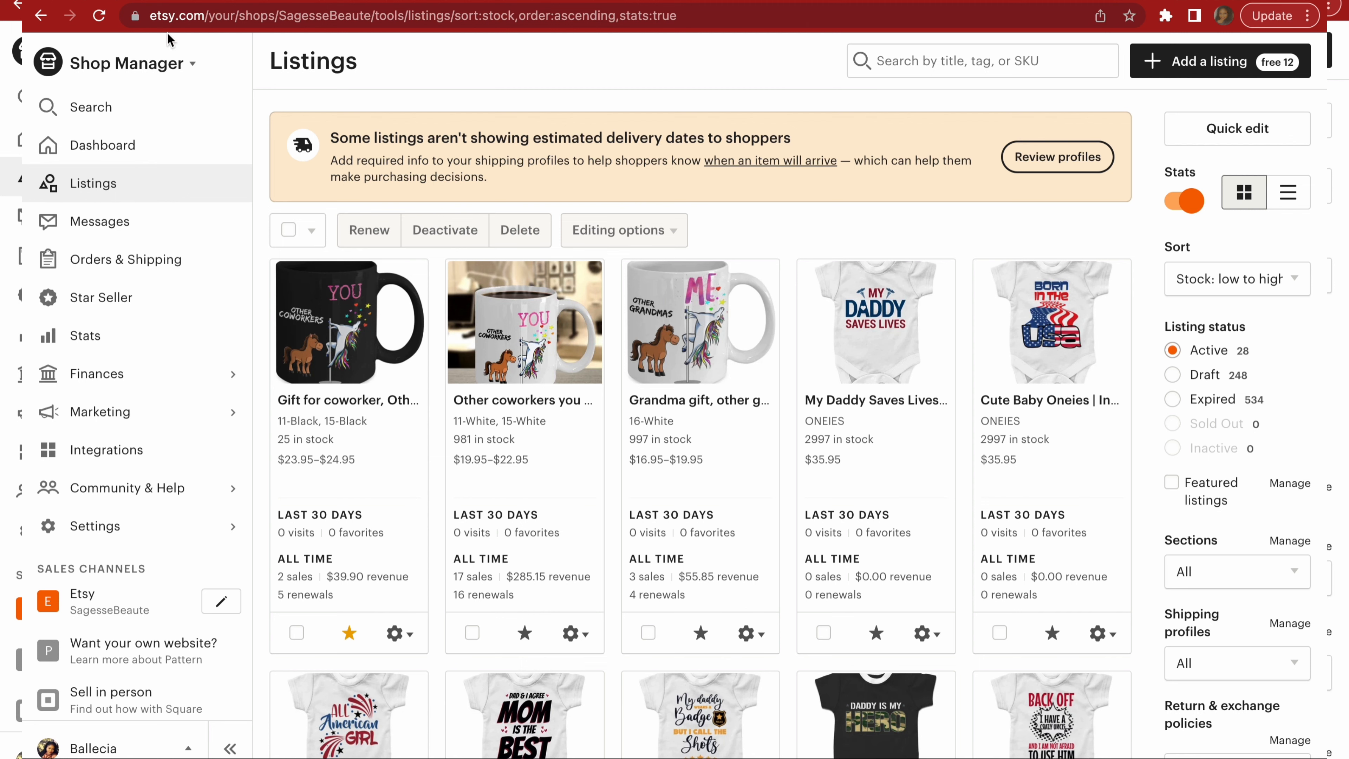
pyautogui.moveTo(193, 68)
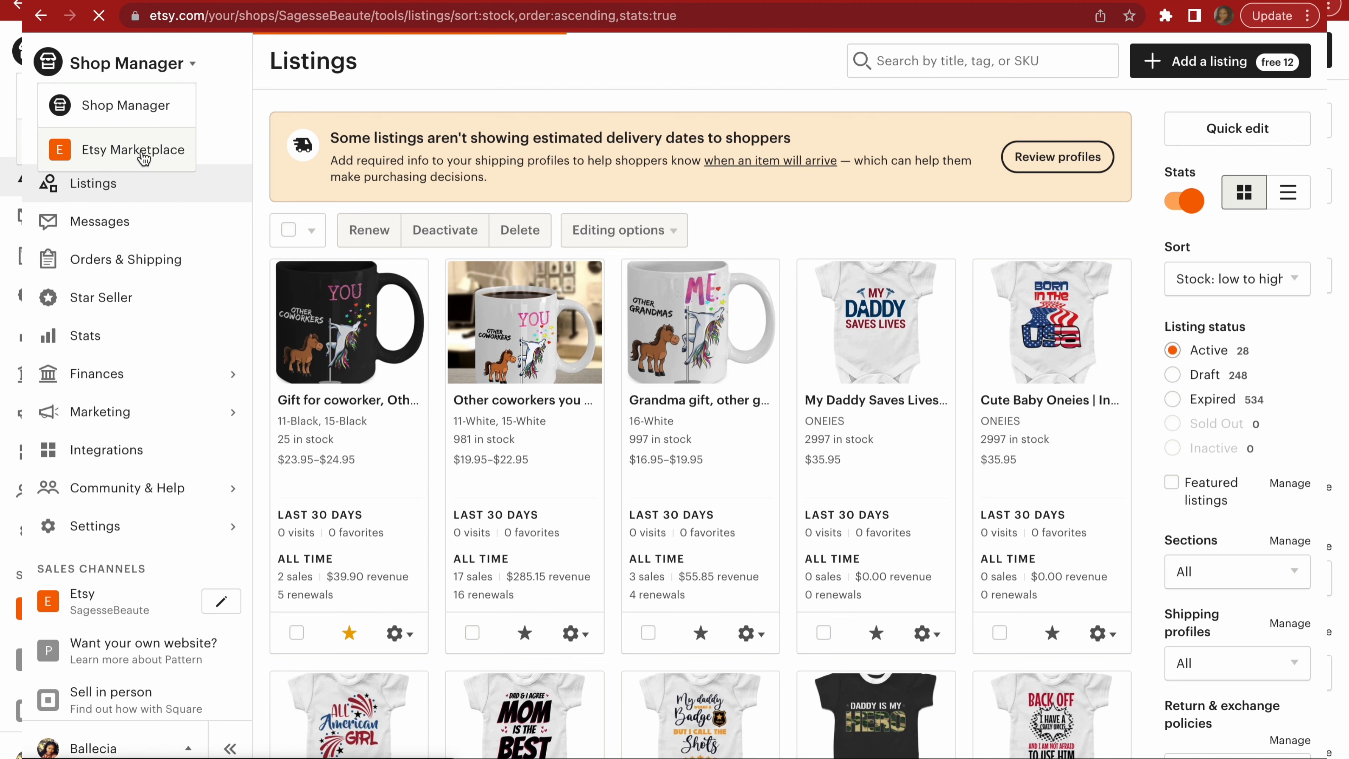
# In the Etsy Marketplace, review suggestions for 'mom' and search for 'mom svg'.
pyautogui.click(133, 149)
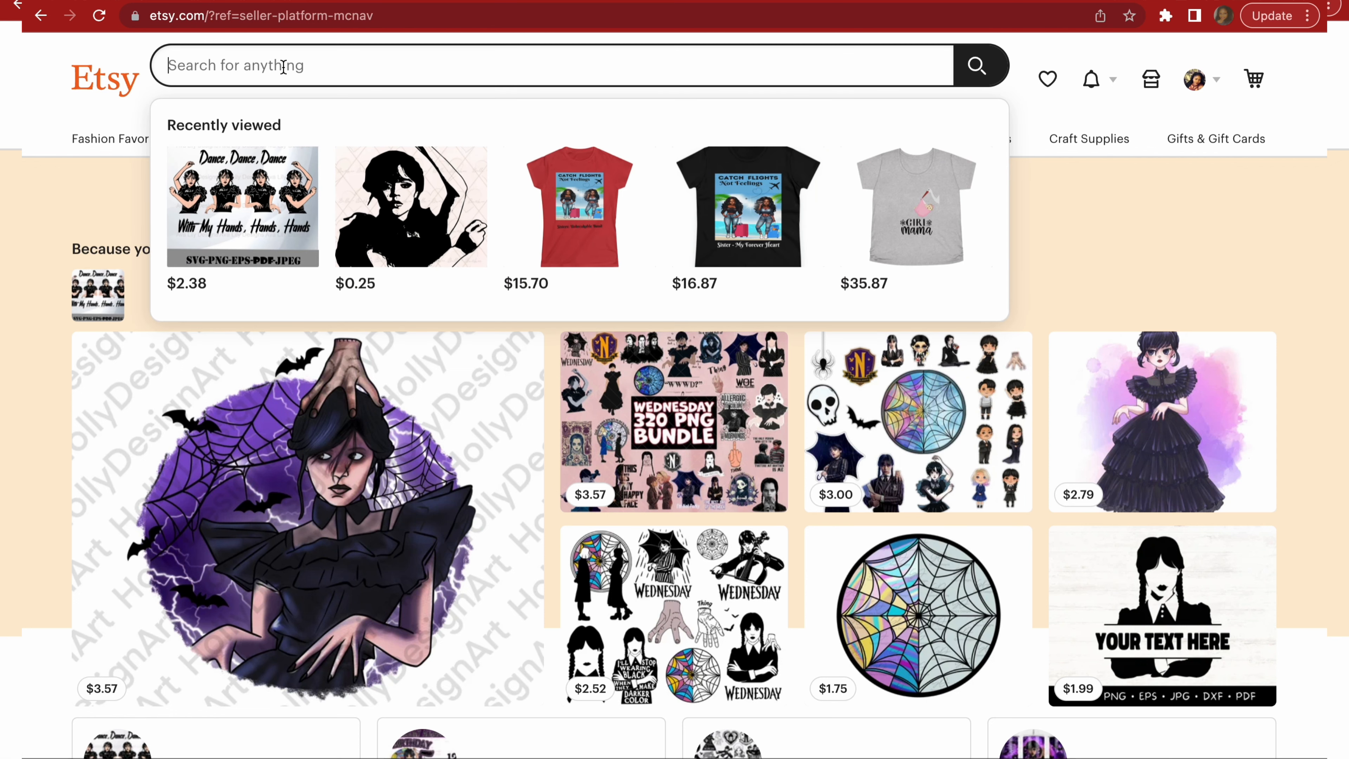
pyautogui.write('m')
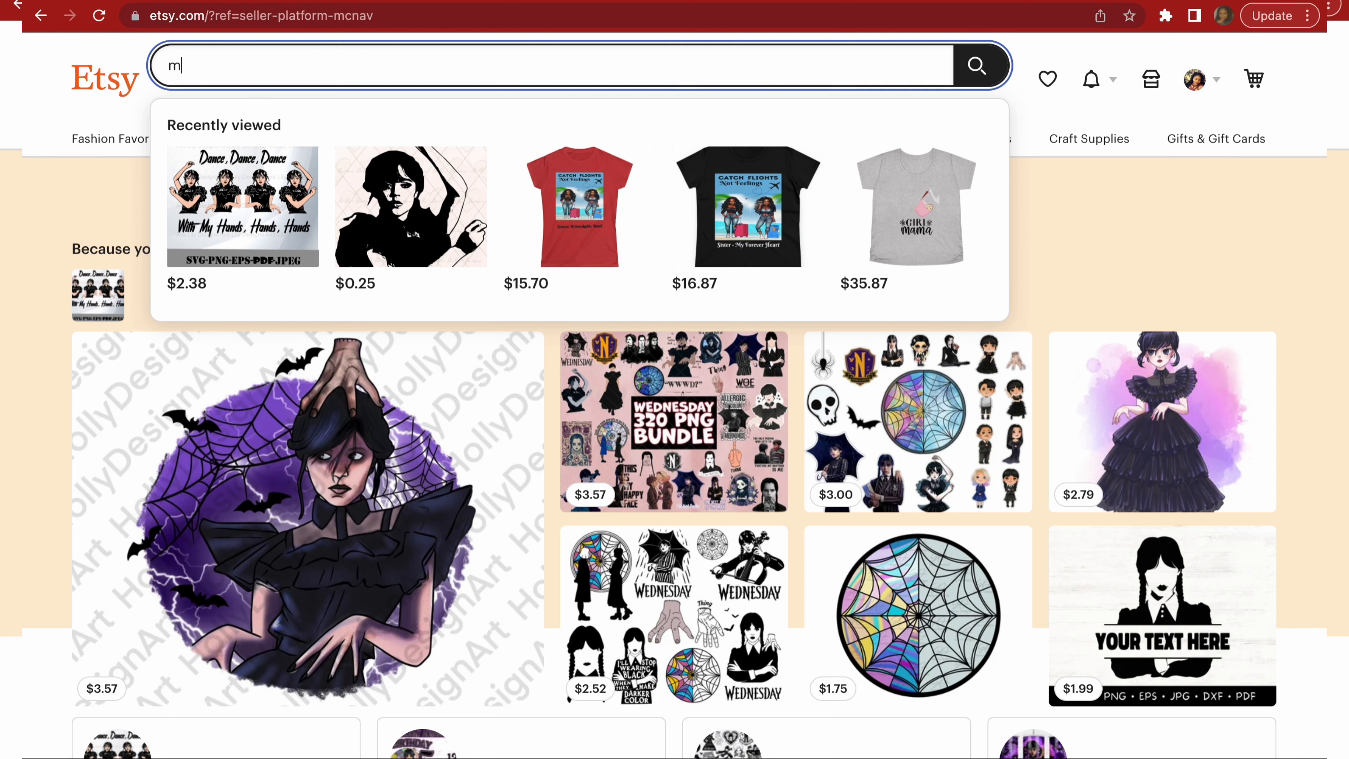
pyautogui.write('om')
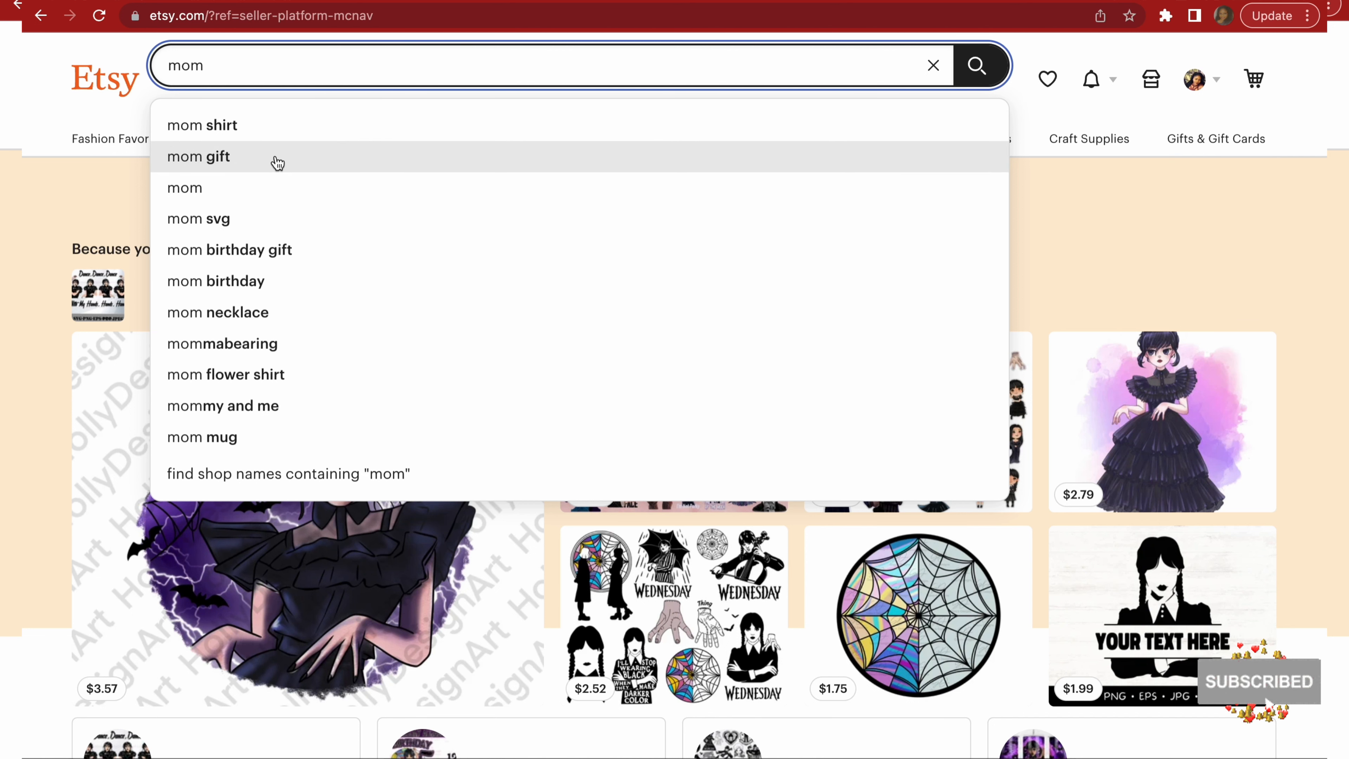
pyautogui.moveTo(233, 218)
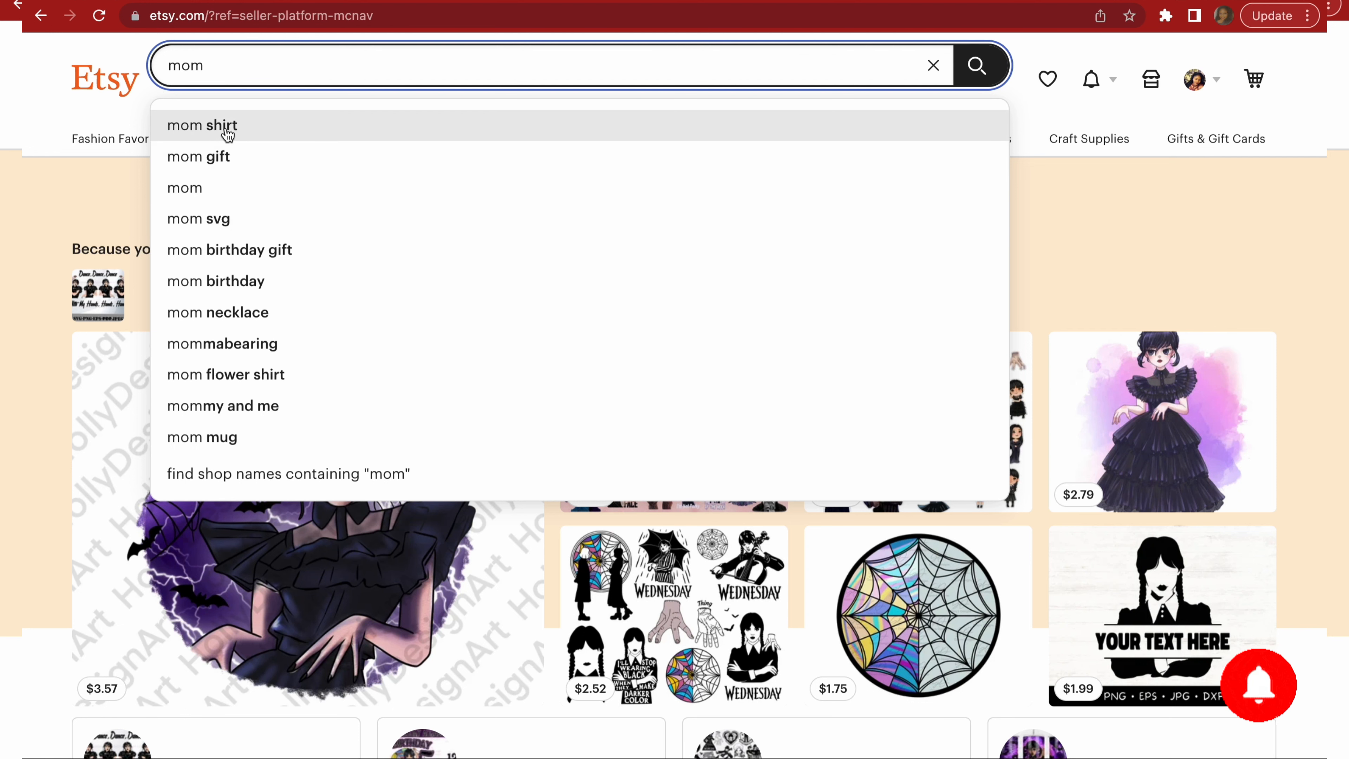
pyautogui.moveTo(233, 219)
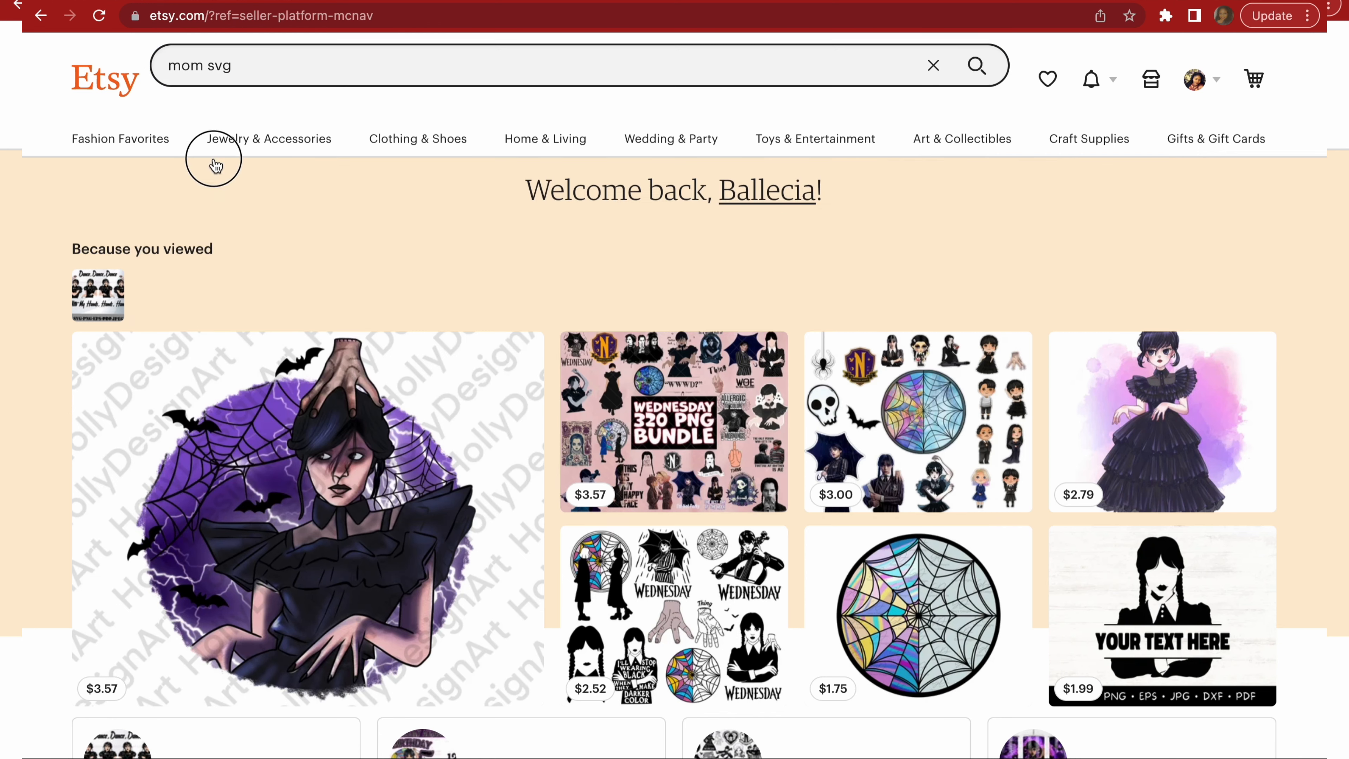
pyautogui.moveTo(272, 92)
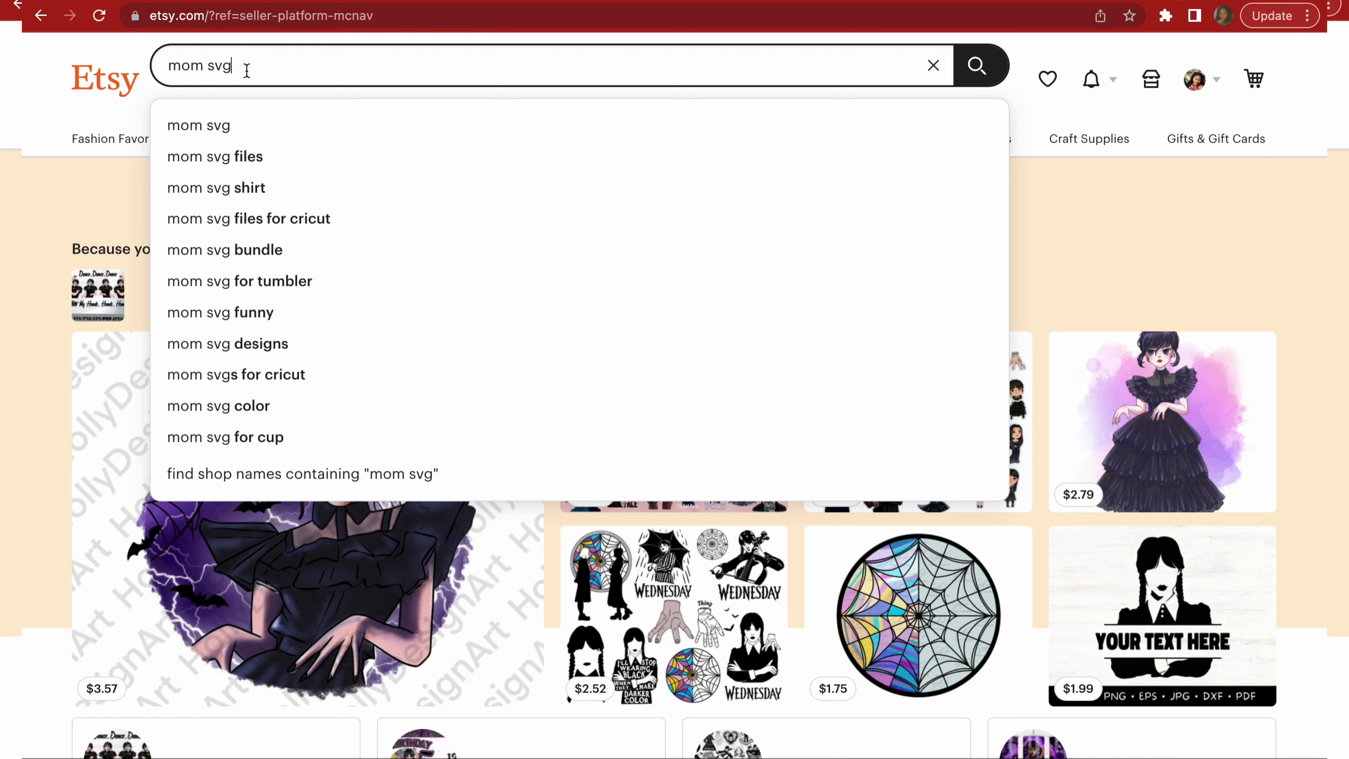
pyautogui.moveTo(793, 65)
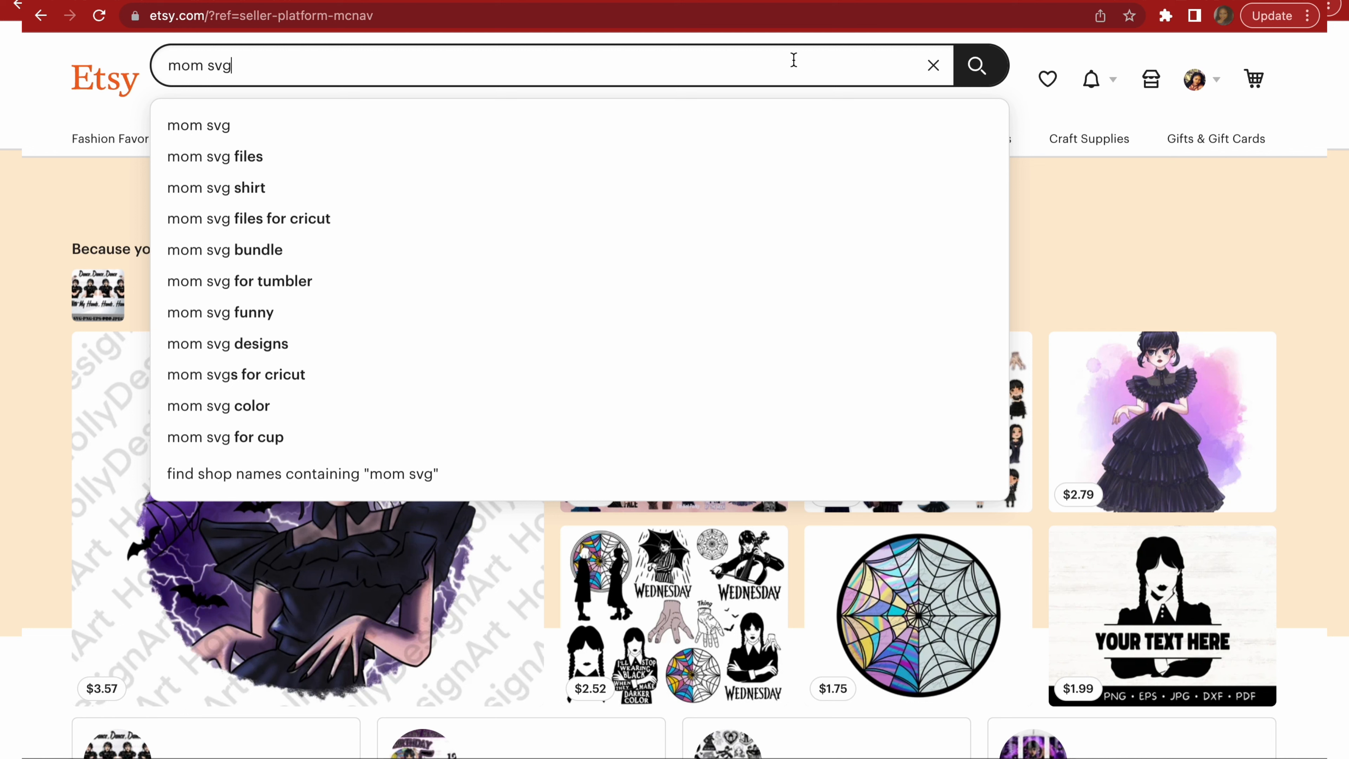
pyautogui.click(979, 65)
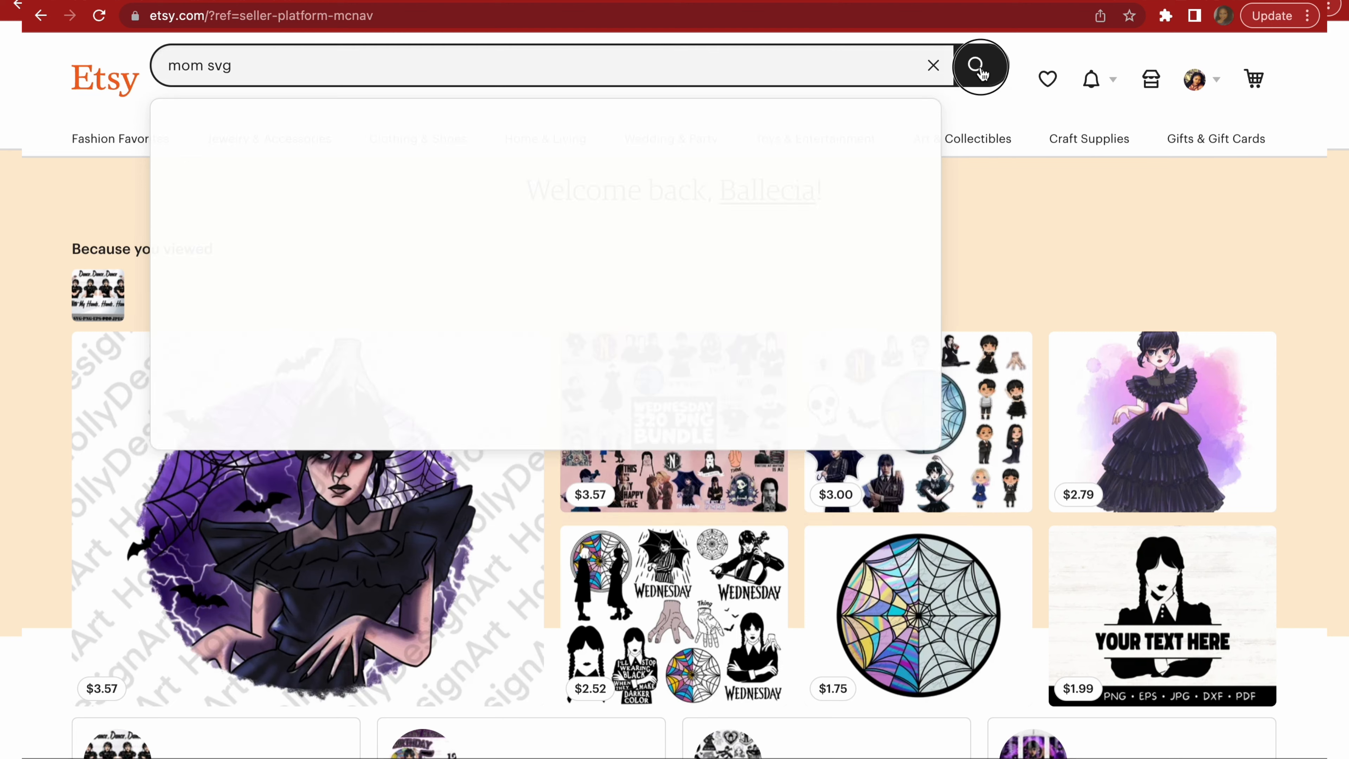
# From the mom svg results, open the 27 mom designs hand-lettered SVG bundle listing and look through it.
pyautogui.click(979, 65)
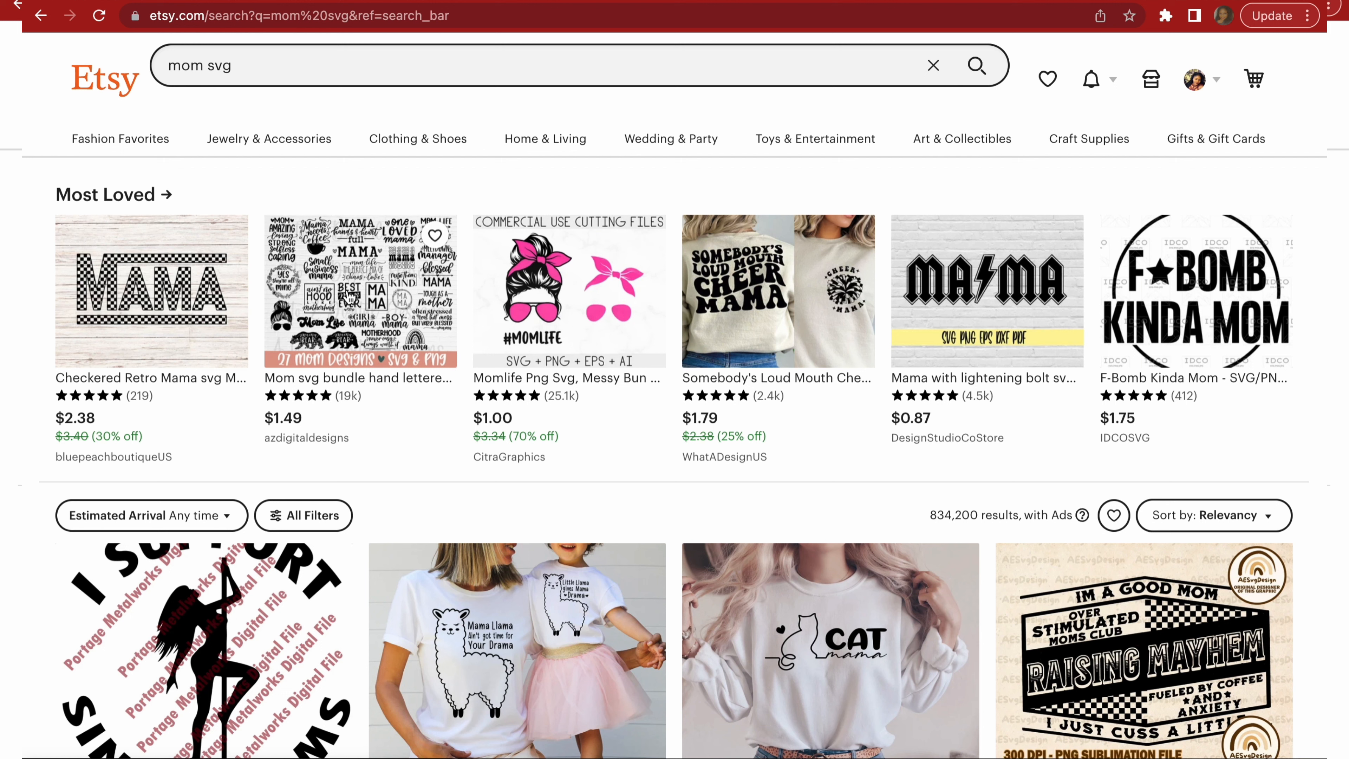
pyautogui.scroll(-3)
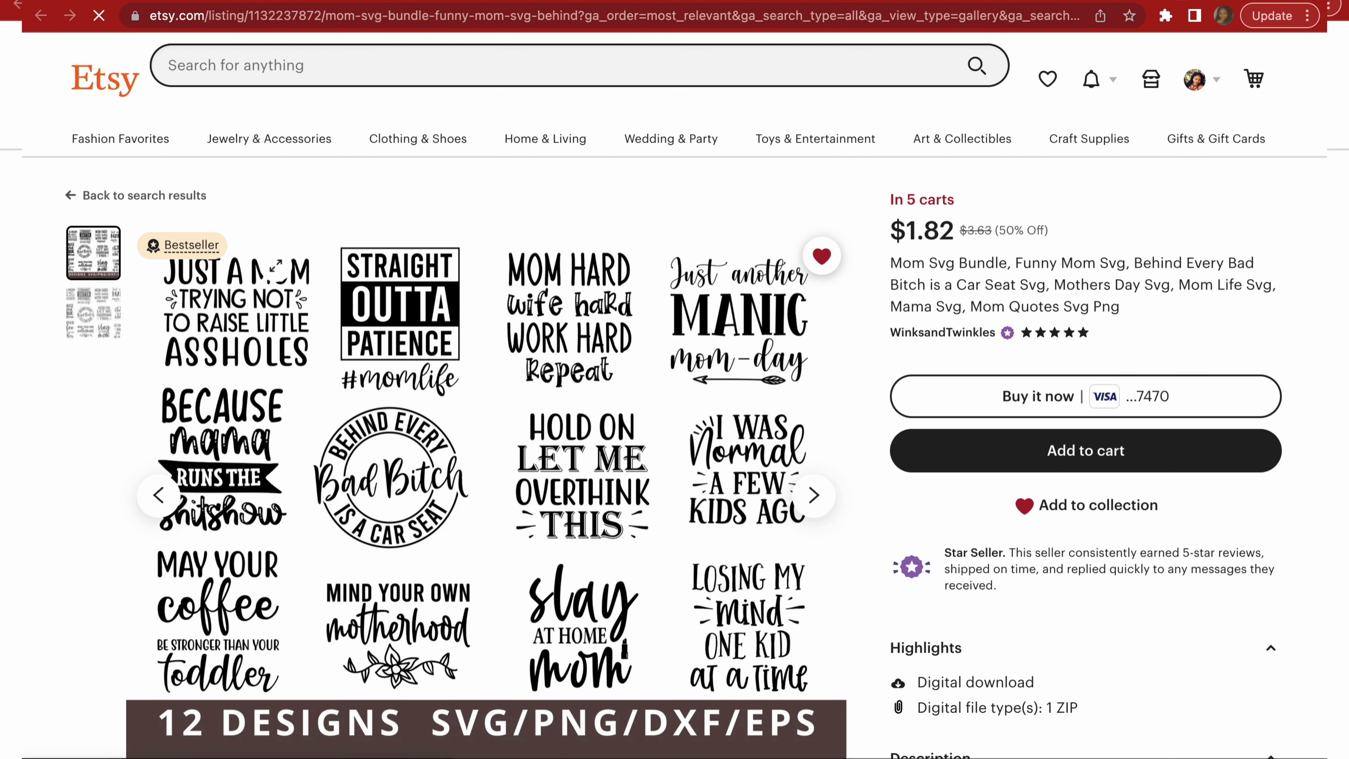
pyautogui.click(42, 16)
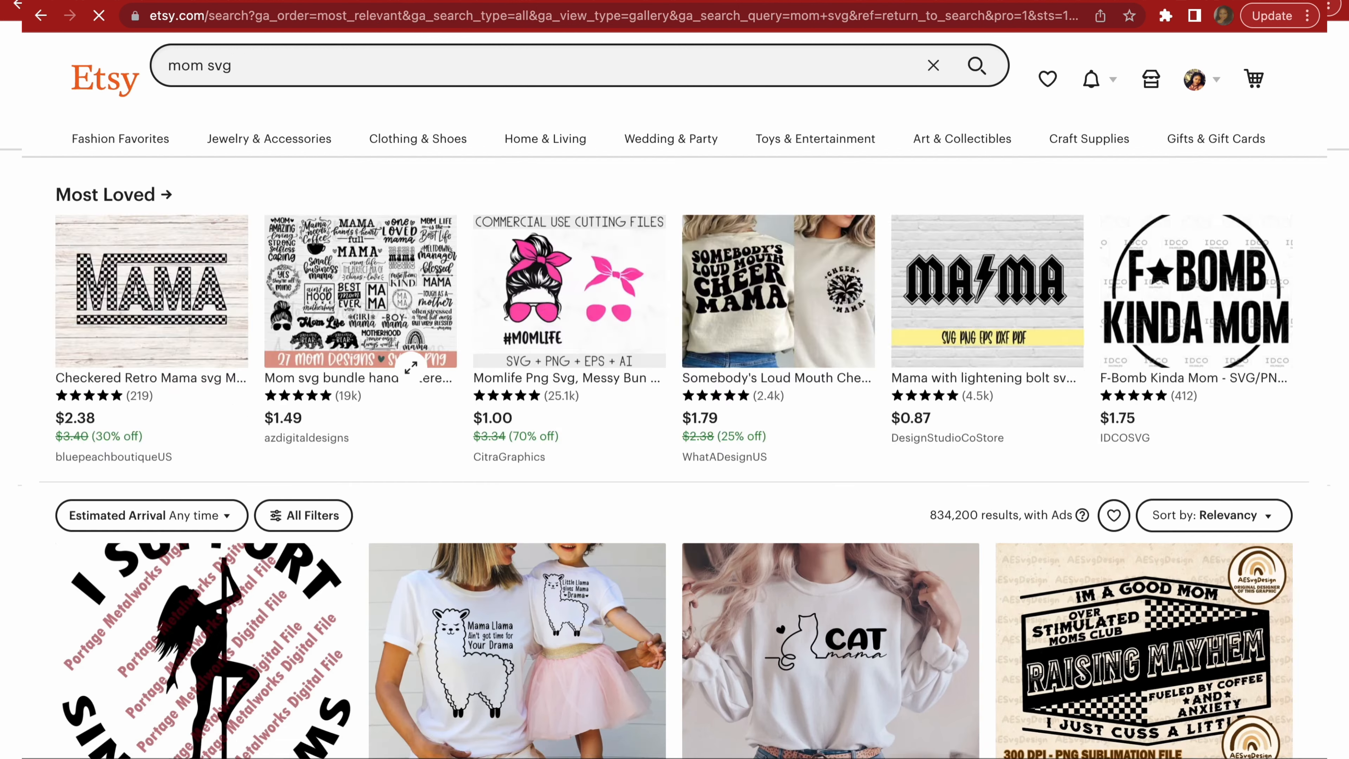
pyautogui.scroll(-3)
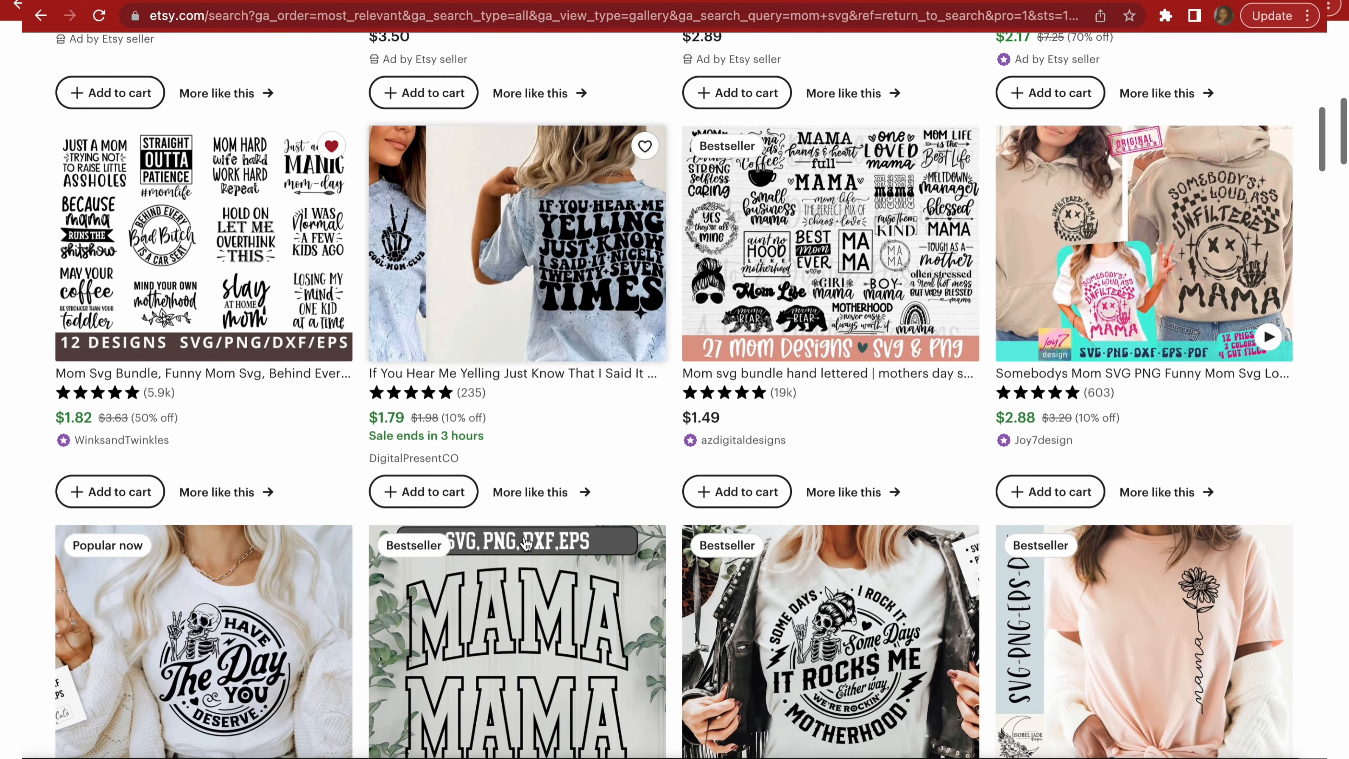
pyautogui.scroll(-3)
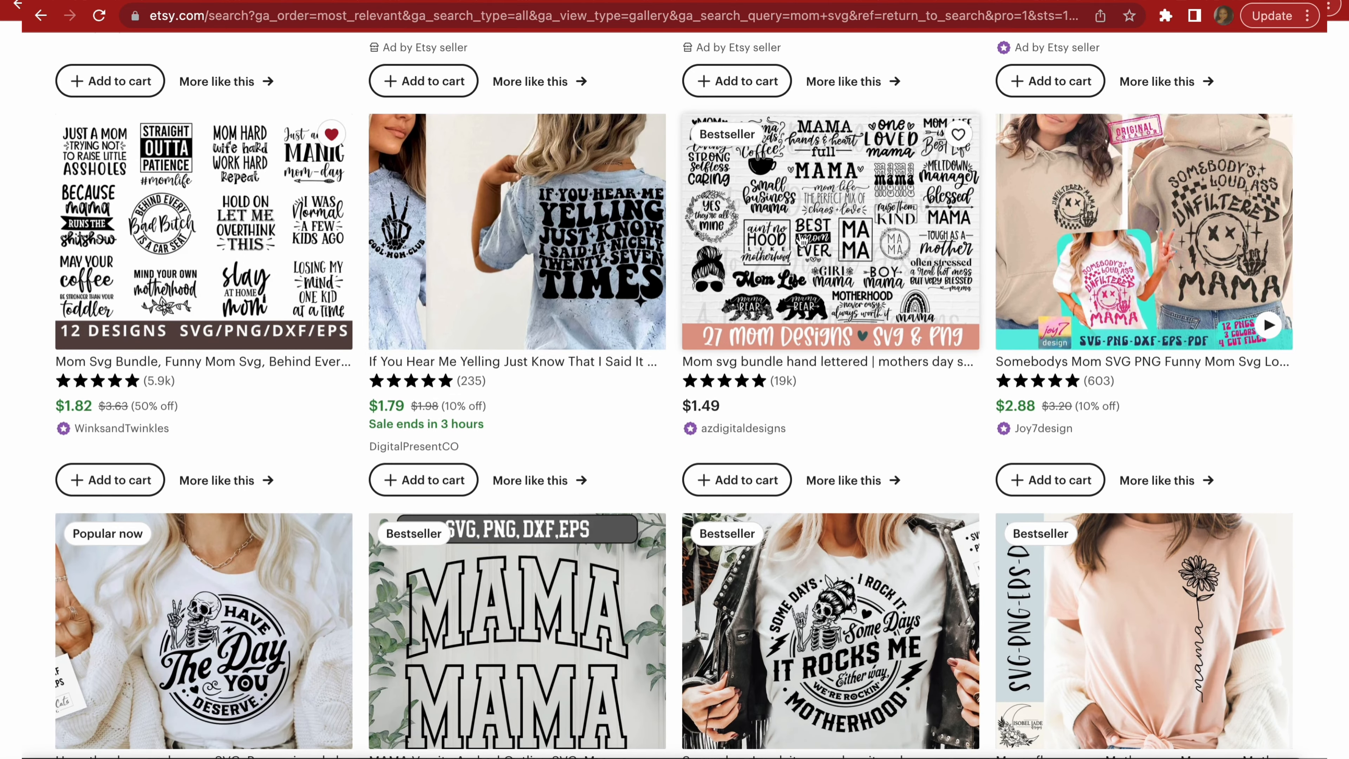
pyautogui.click(828, 232)
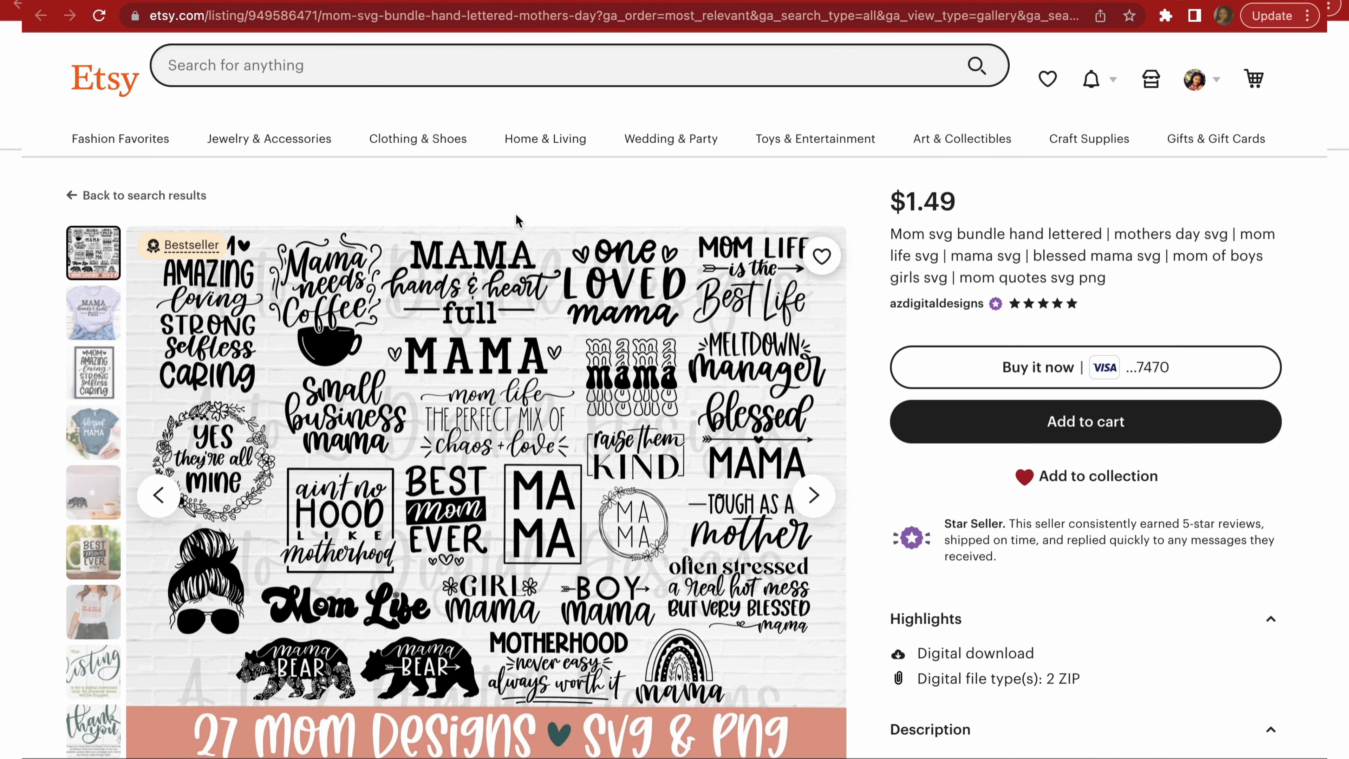
pyautogui.moveTo(361, 212)
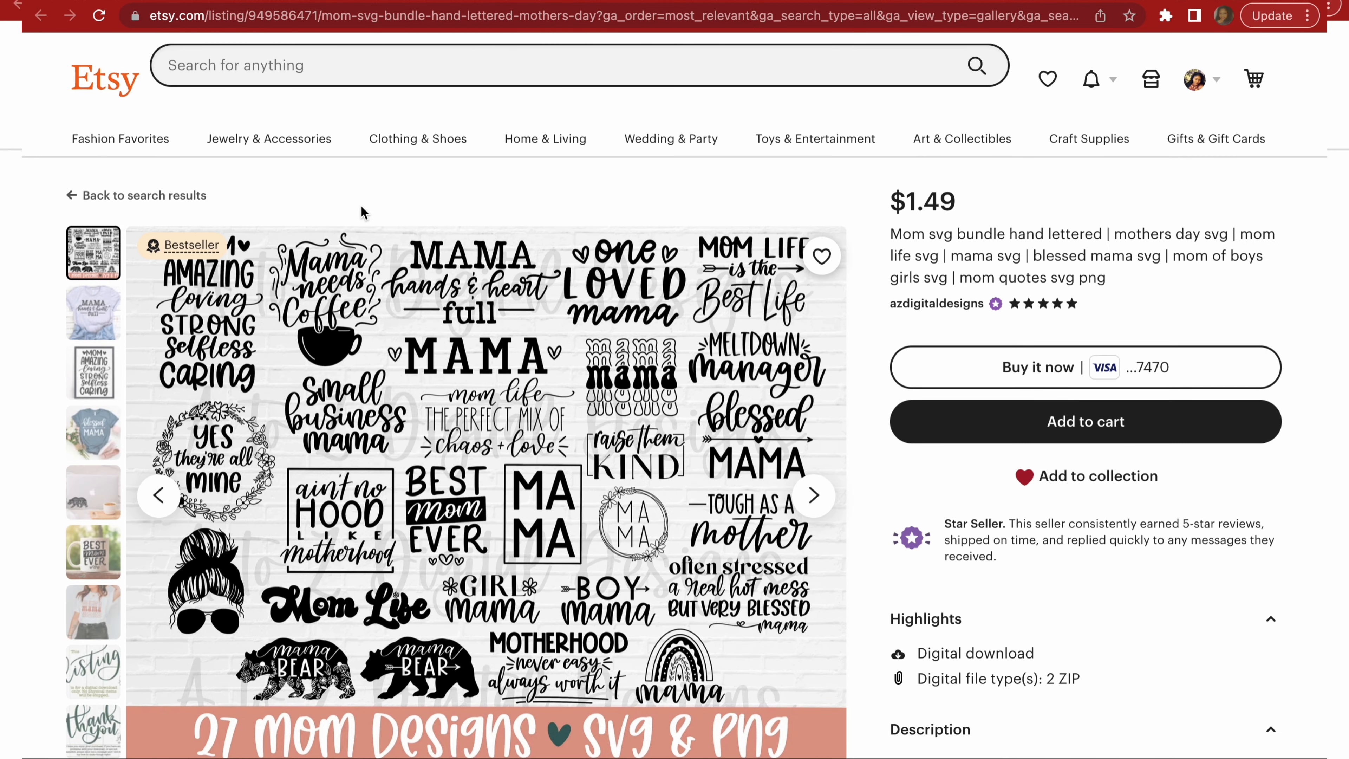
pyautogui.moveTo(344, 215)
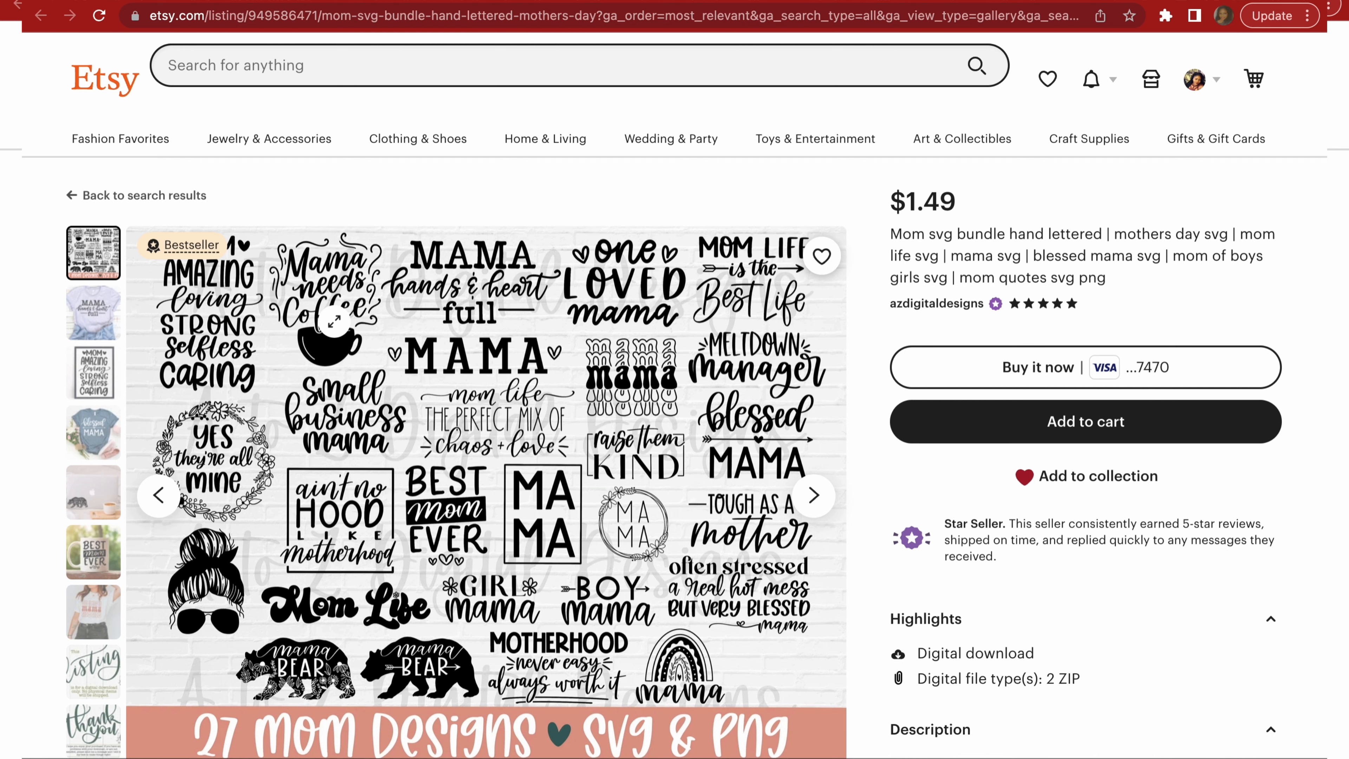
pyautogui.scroll(-3)
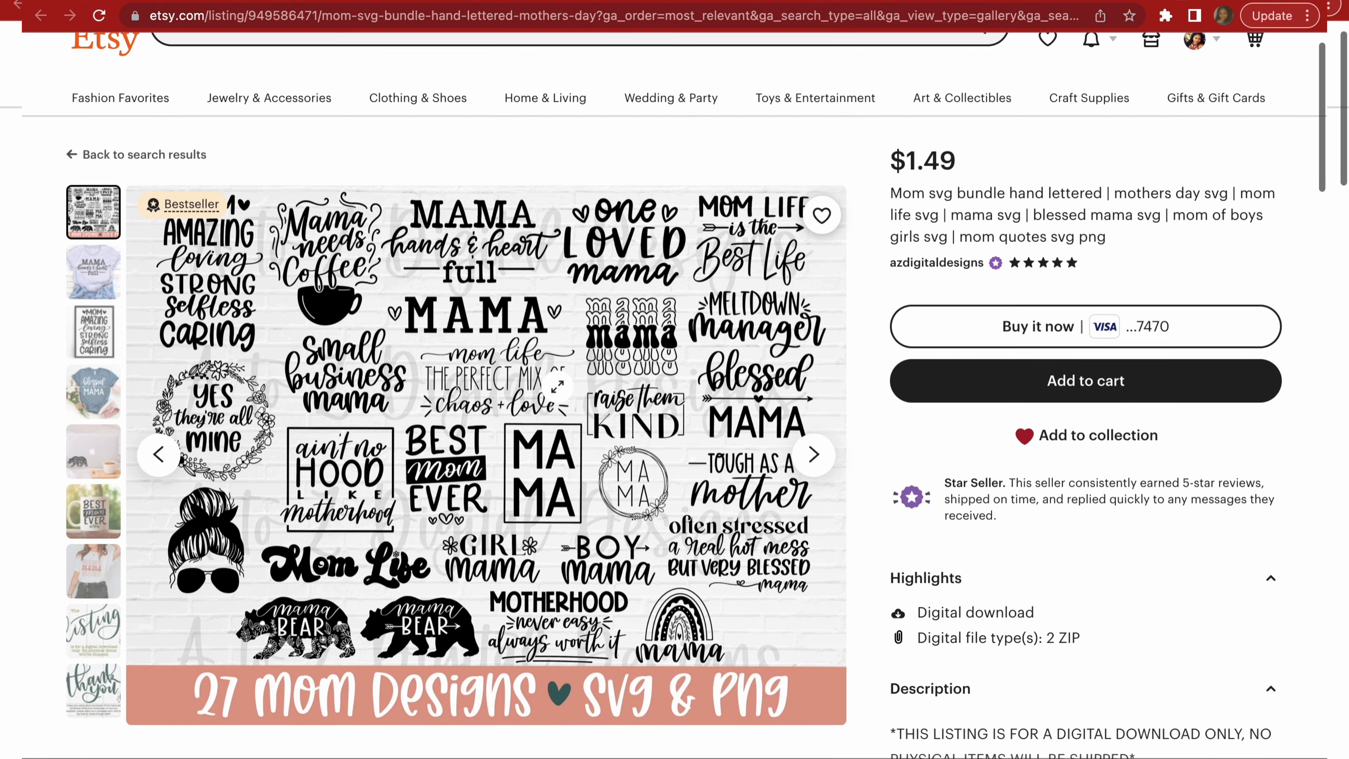
pyautogui.scroll(-3)
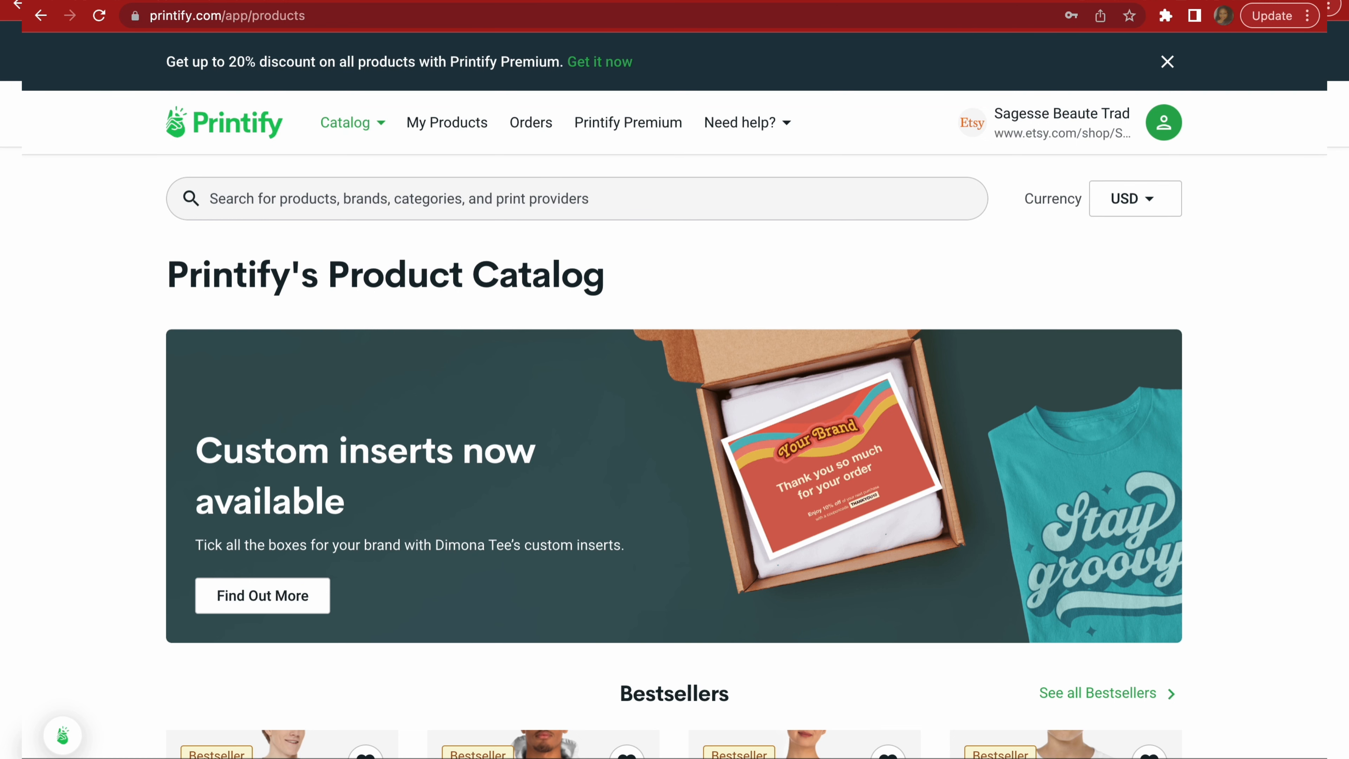
# Show My Favorites under My Products and browse the saved women's tees, T-shirt dress and unisex tees.
pyautogui.click(446, 123)
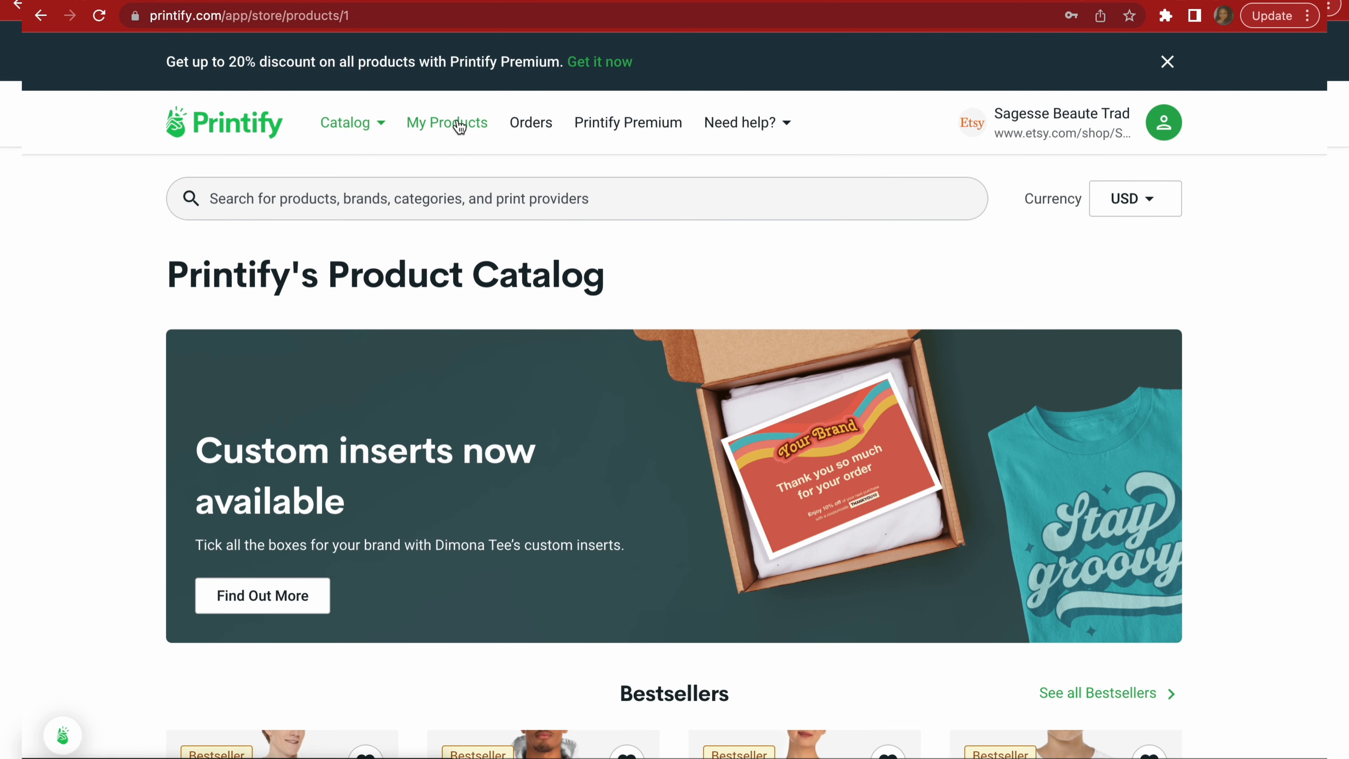
pyautogui.click(447, 122)
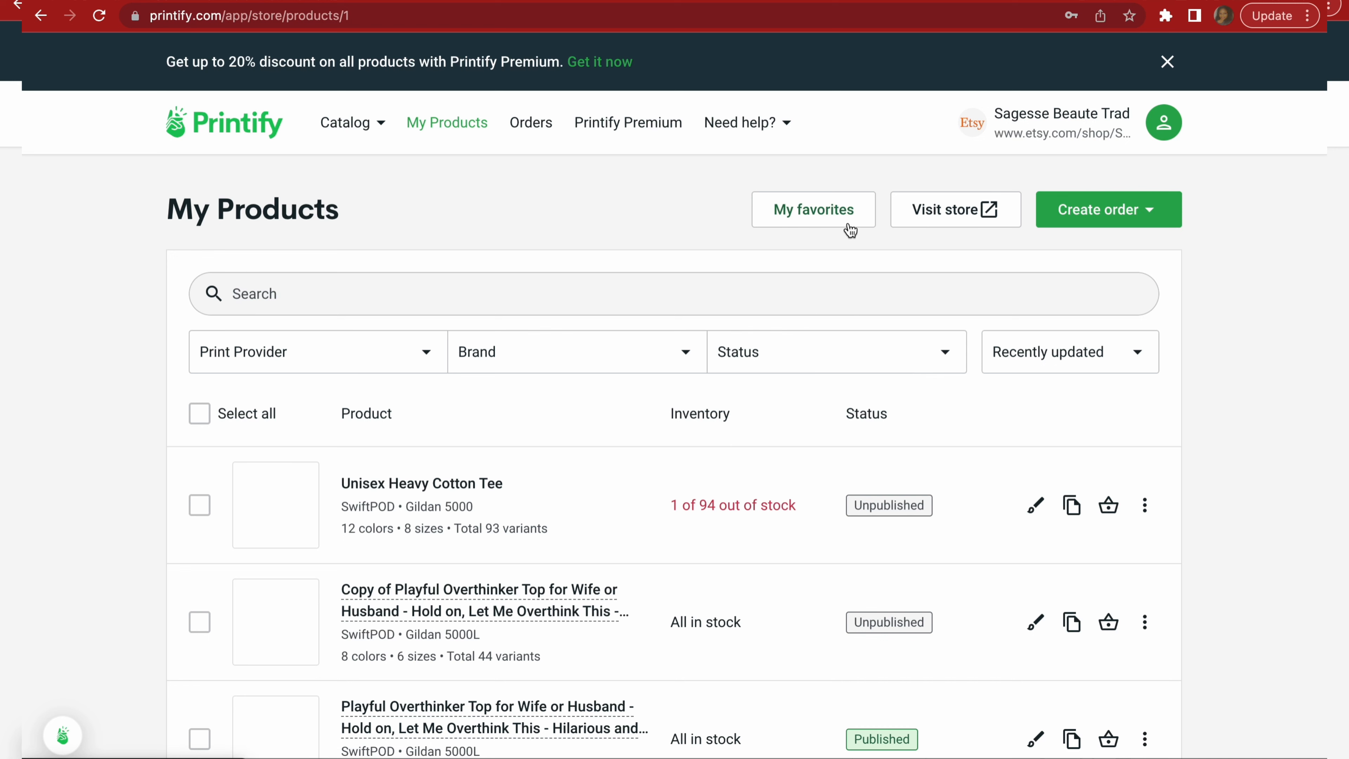
pyautogui.click(812, 209)
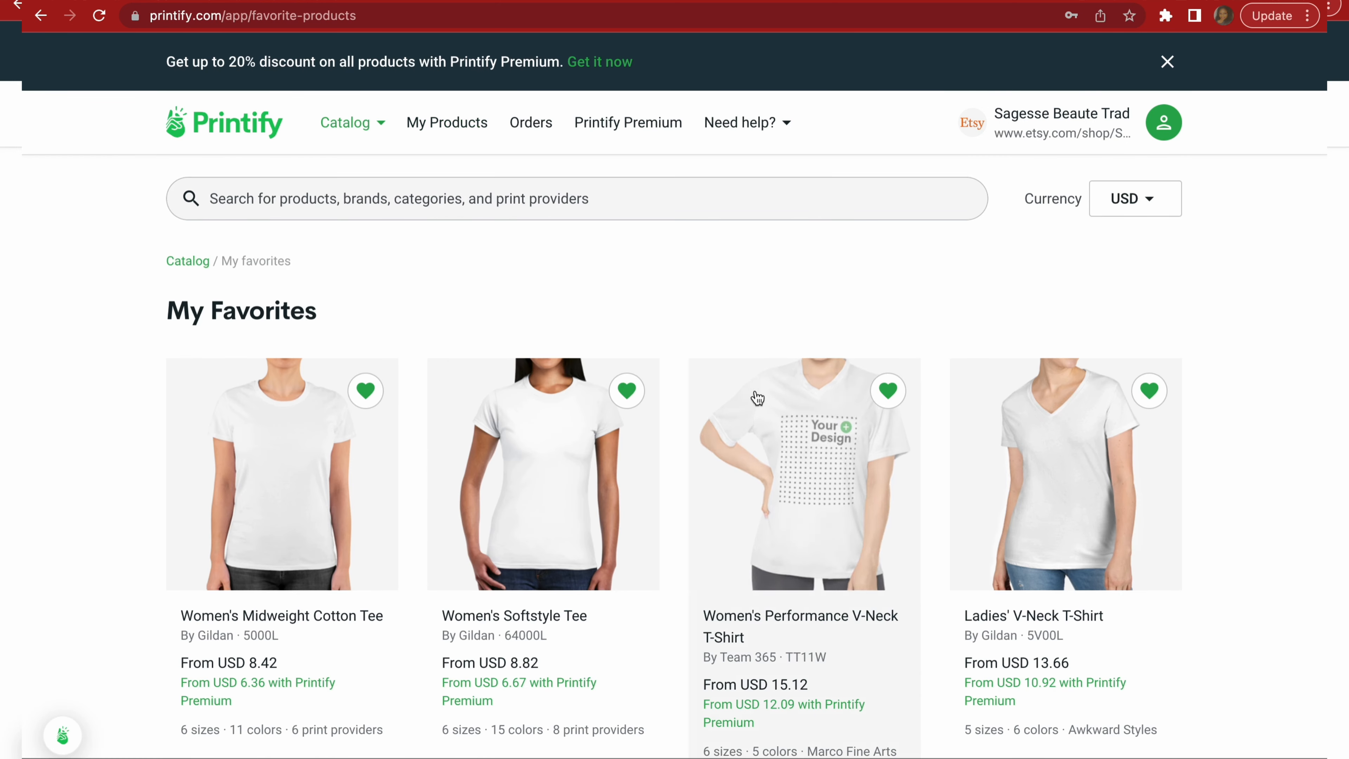
pyautogui.moveTo(757, 463)
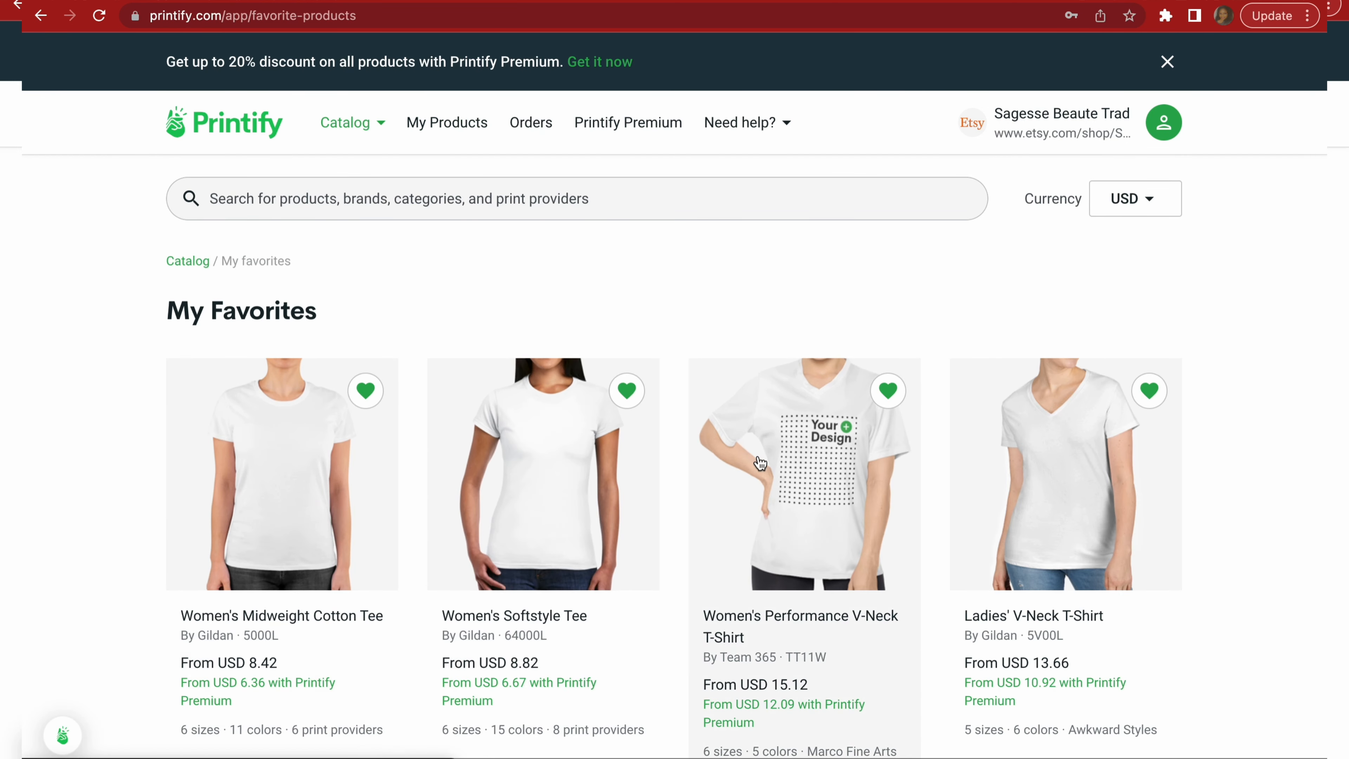
pyautogui.scroll(-3)
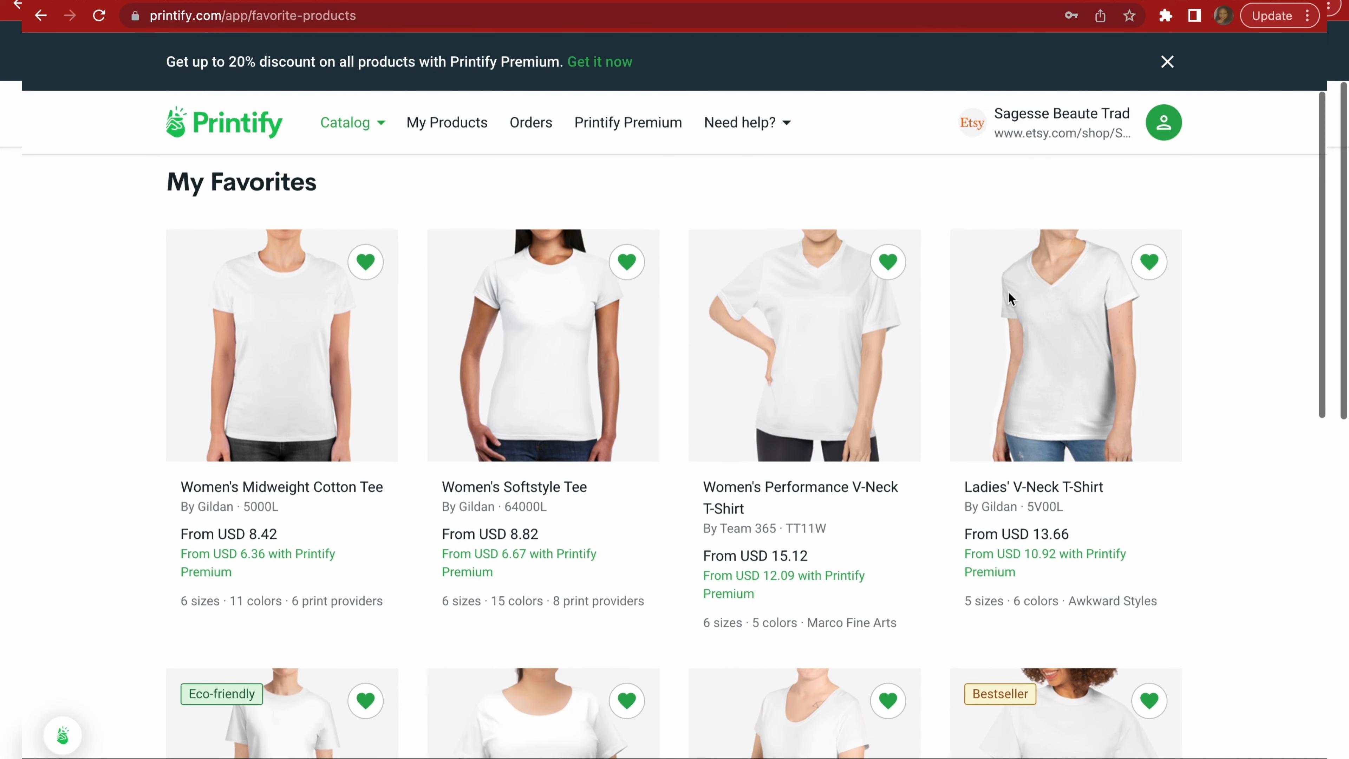
pyautogui.scroll(-3)
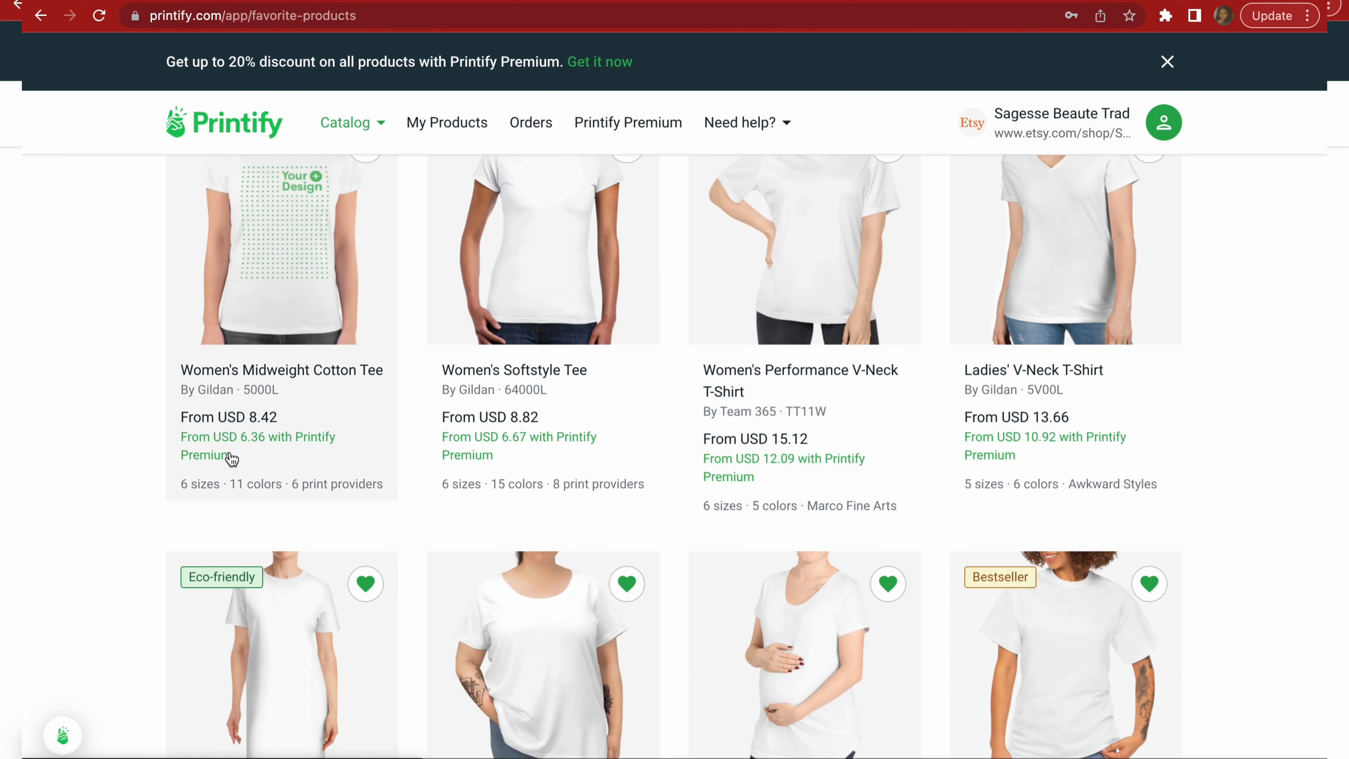
pyautogui.moveTo(50, 481)
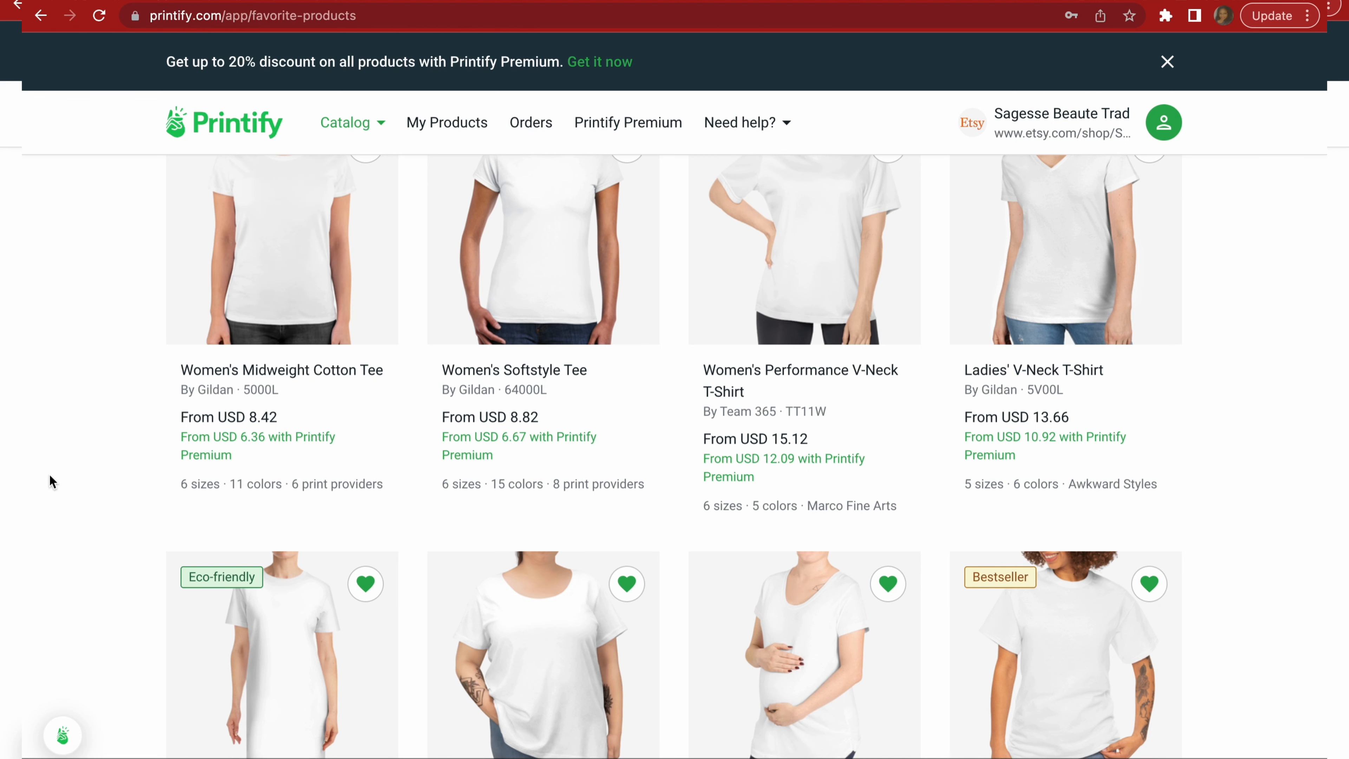
pyautogui.scroll(3)
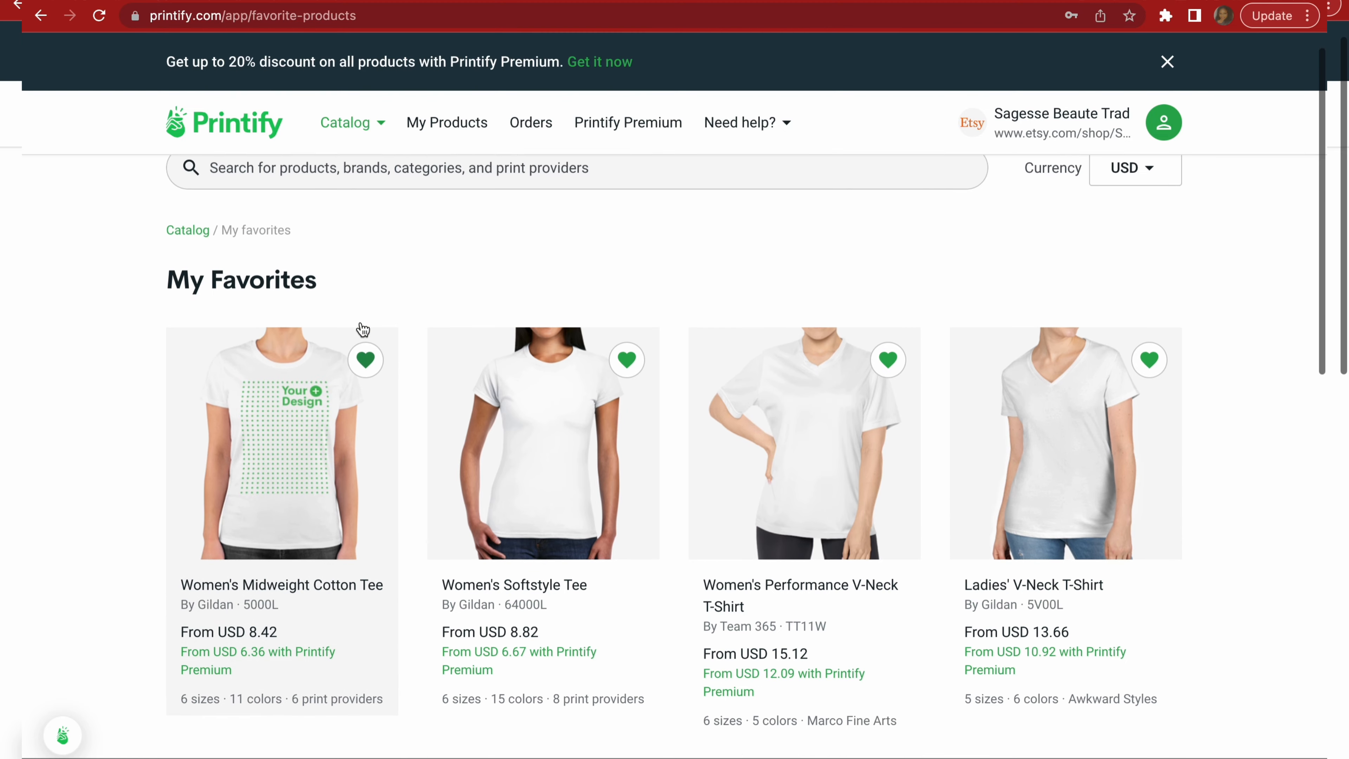
pyautogui.scroll(-3)
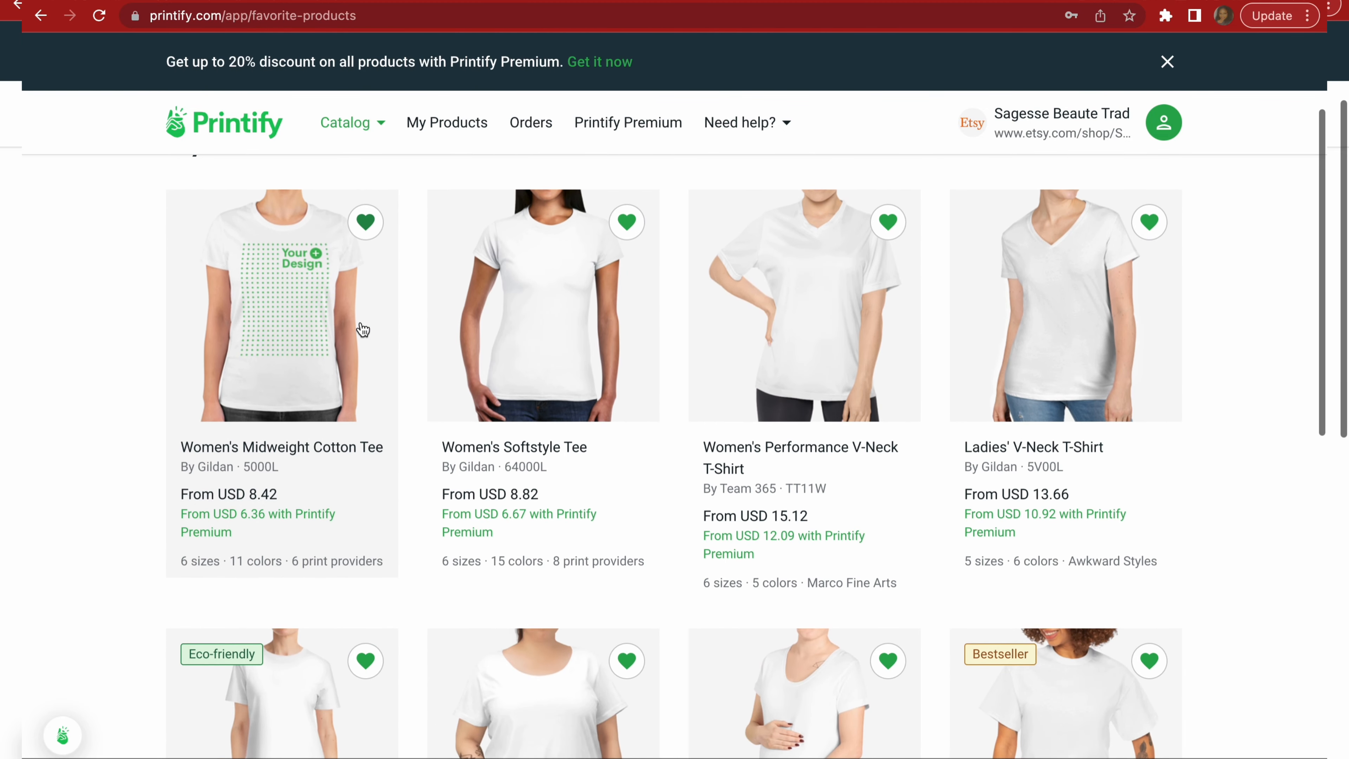
pyautogui.scroll(-3)
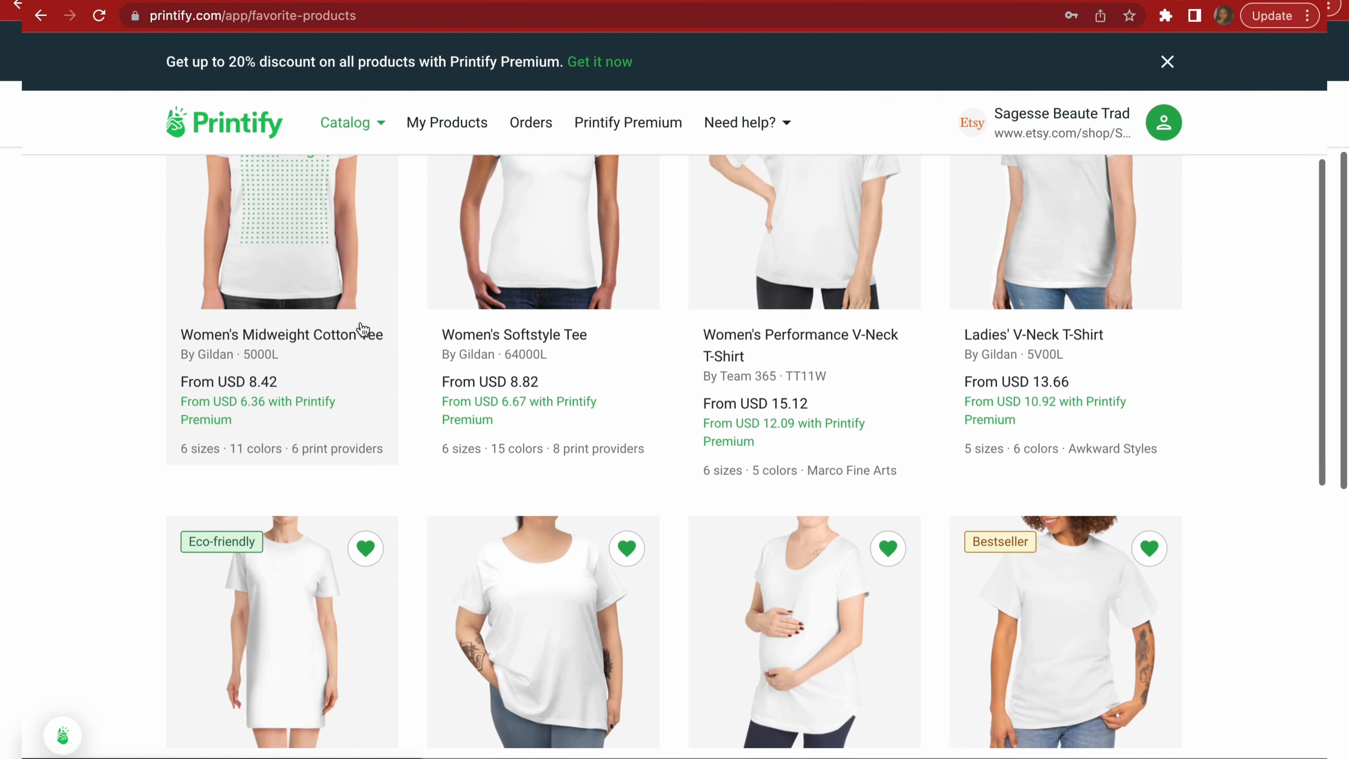
pyautogui.scroll(-3)
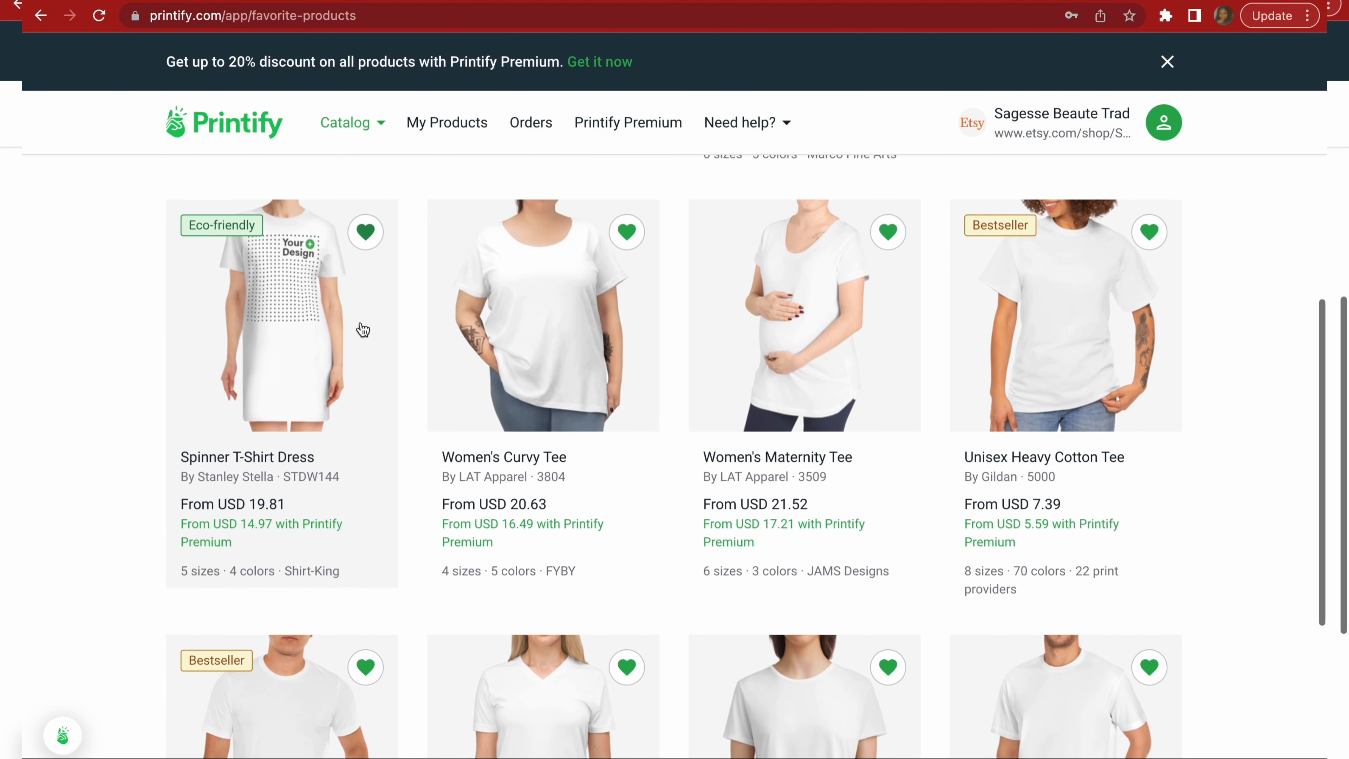
pyautogui.scroll(-3)
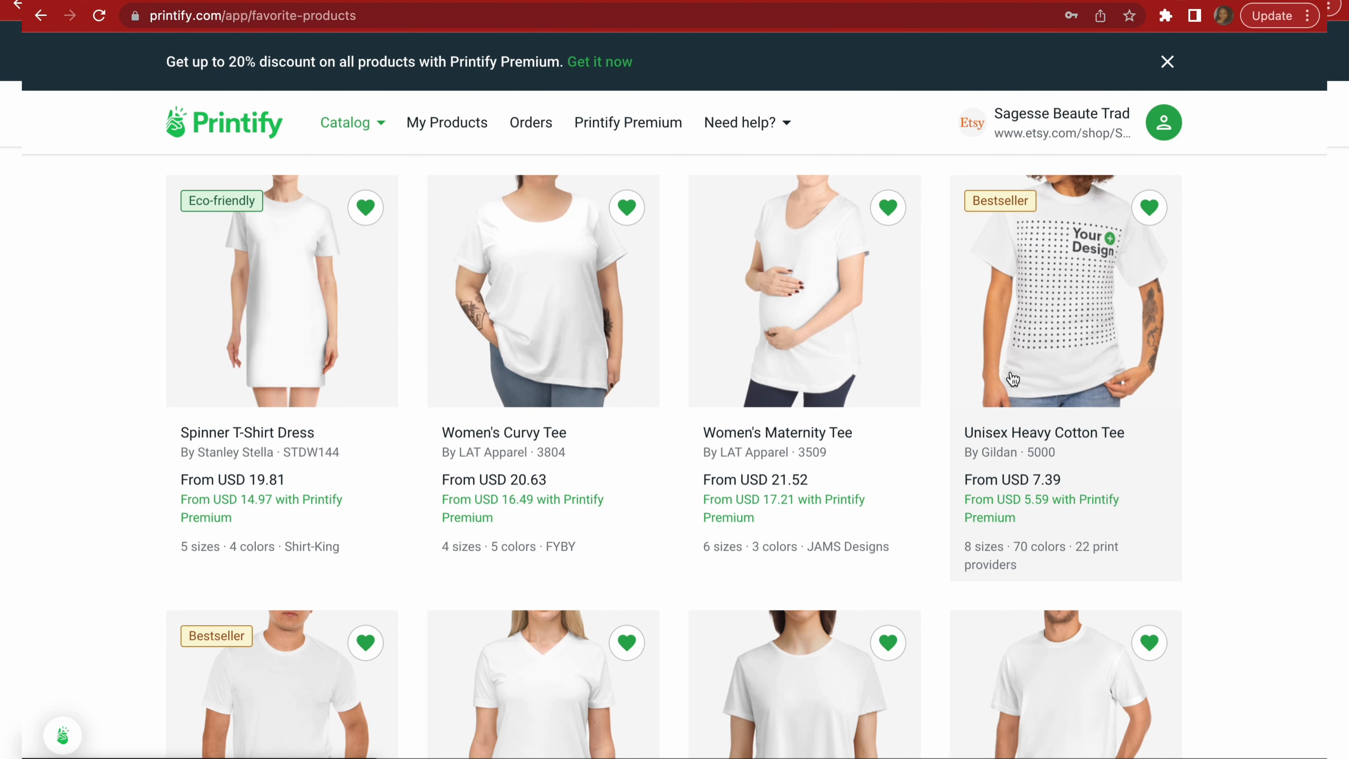
pyautogui.moveTo(1069, 298)
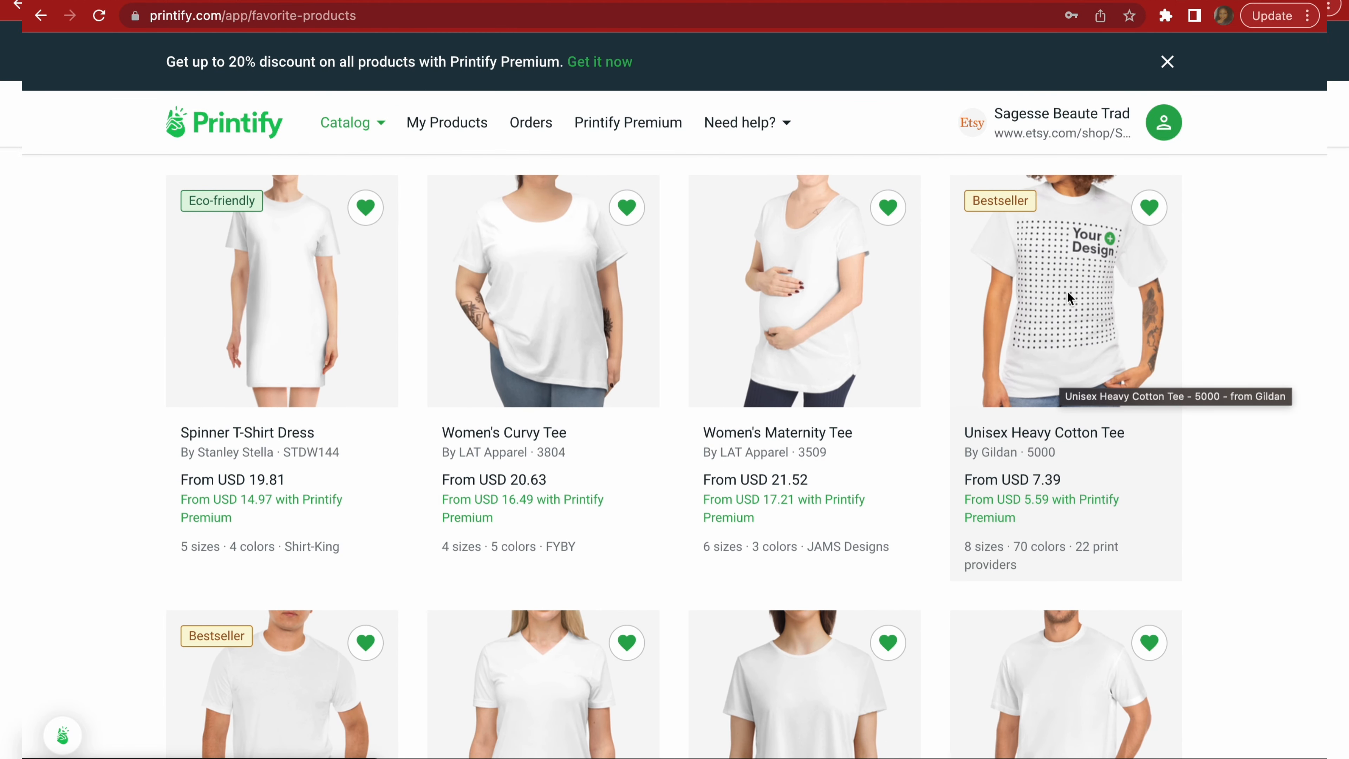
# Open the Unisex Heavy Cotton Tee and go down to its Available print providers list.
pyautogui.click(1064, 291)
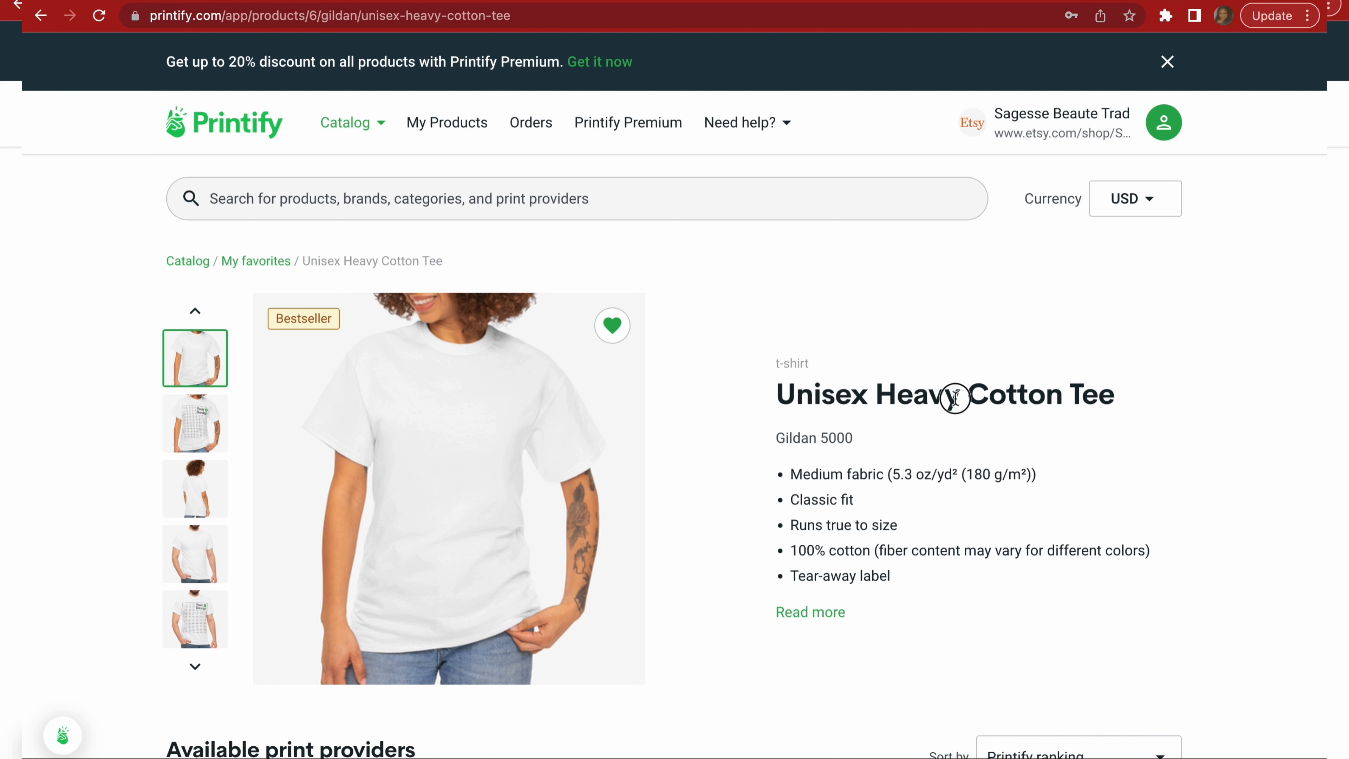
pyautogui.moveTo(725, 417)
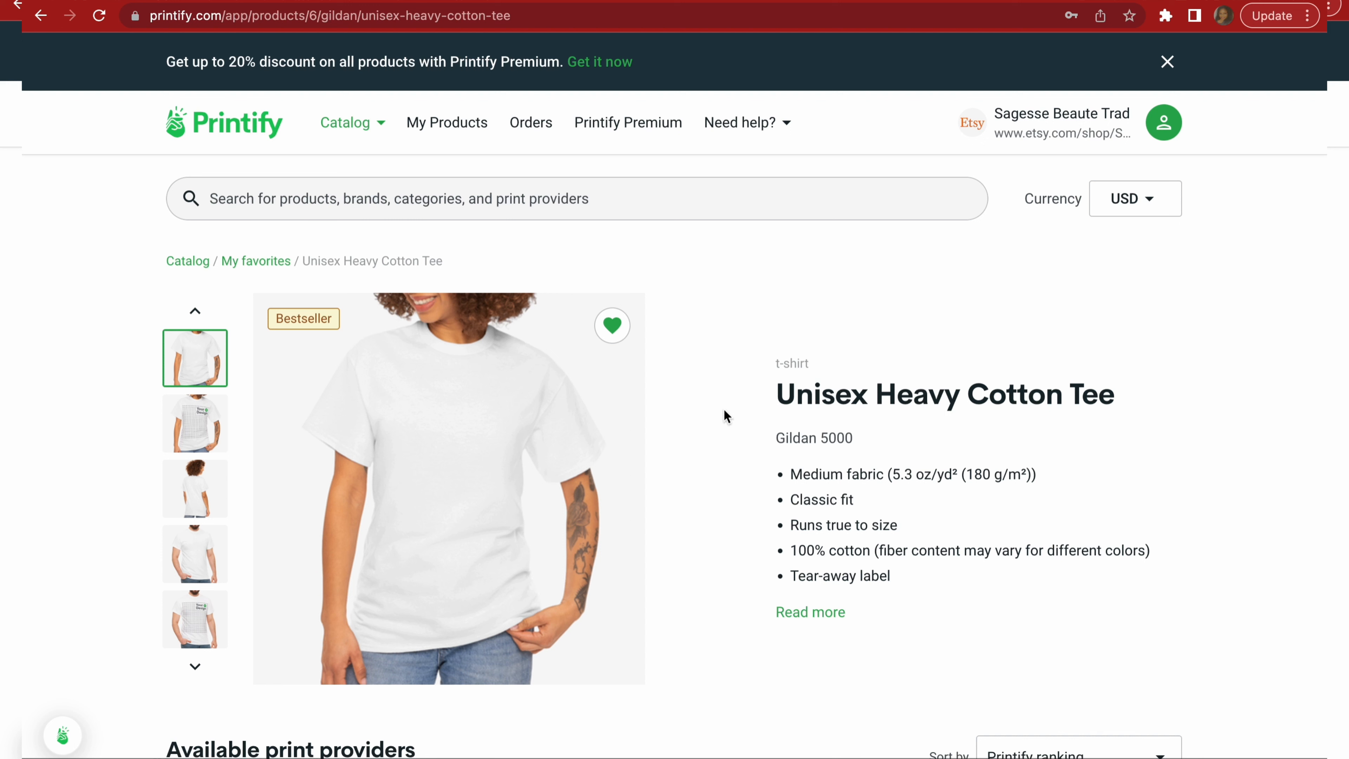
pyautogui.scroll(-3)
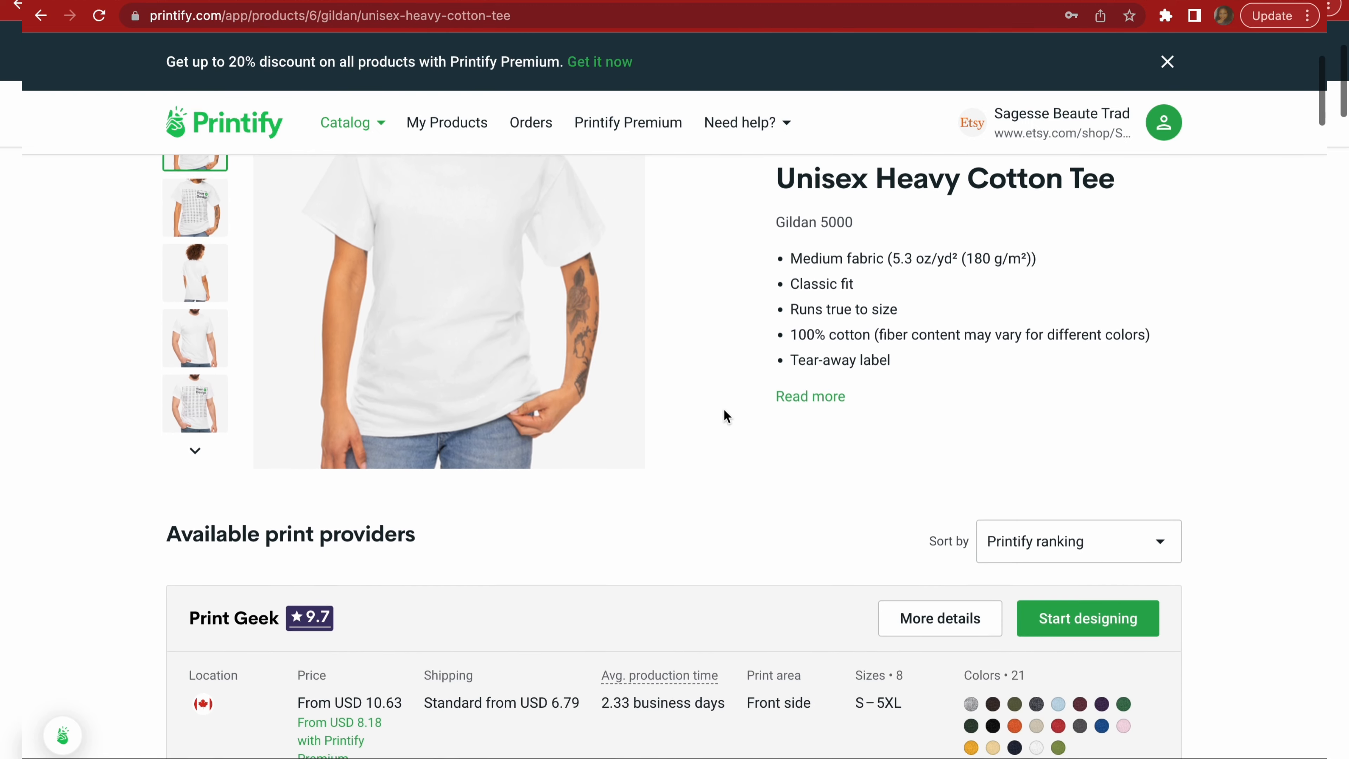
pyautogui.scroll(-3)
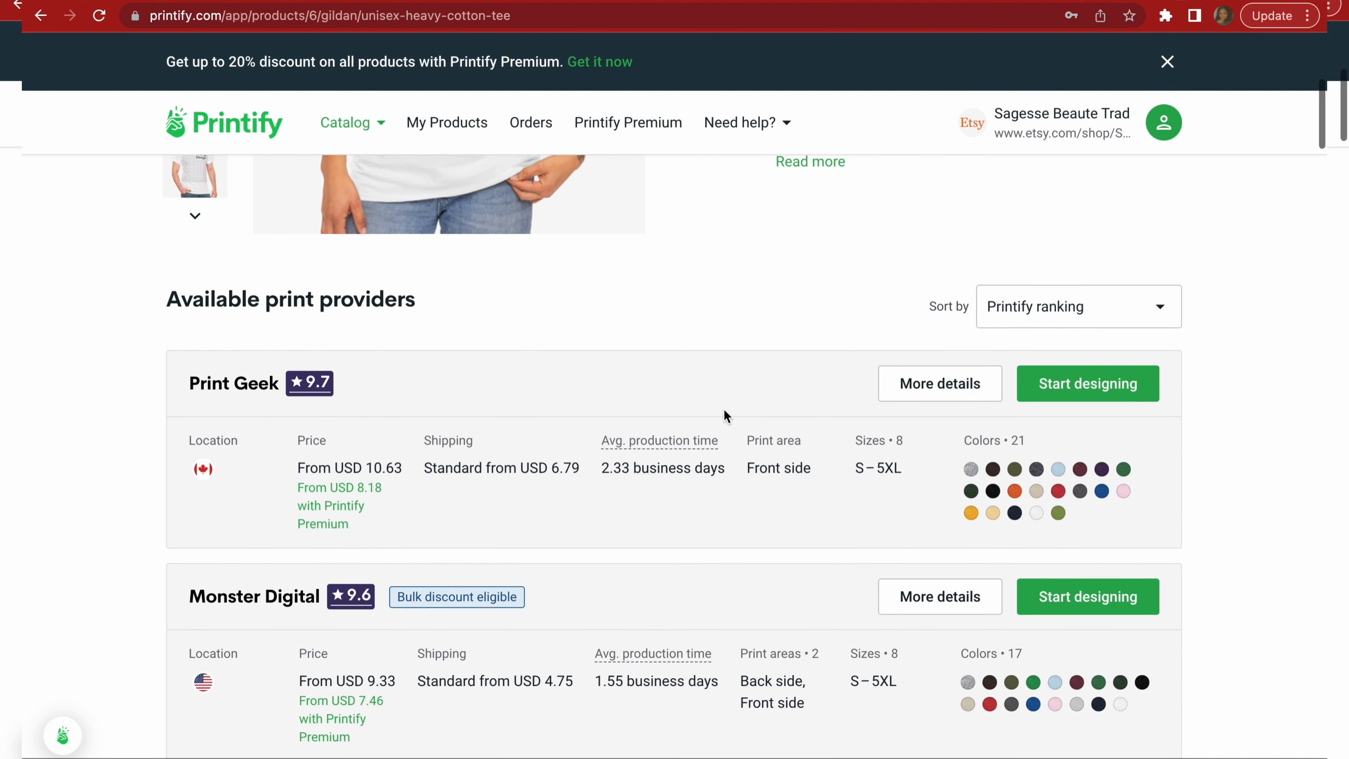
pyautogui.scroll(-3)
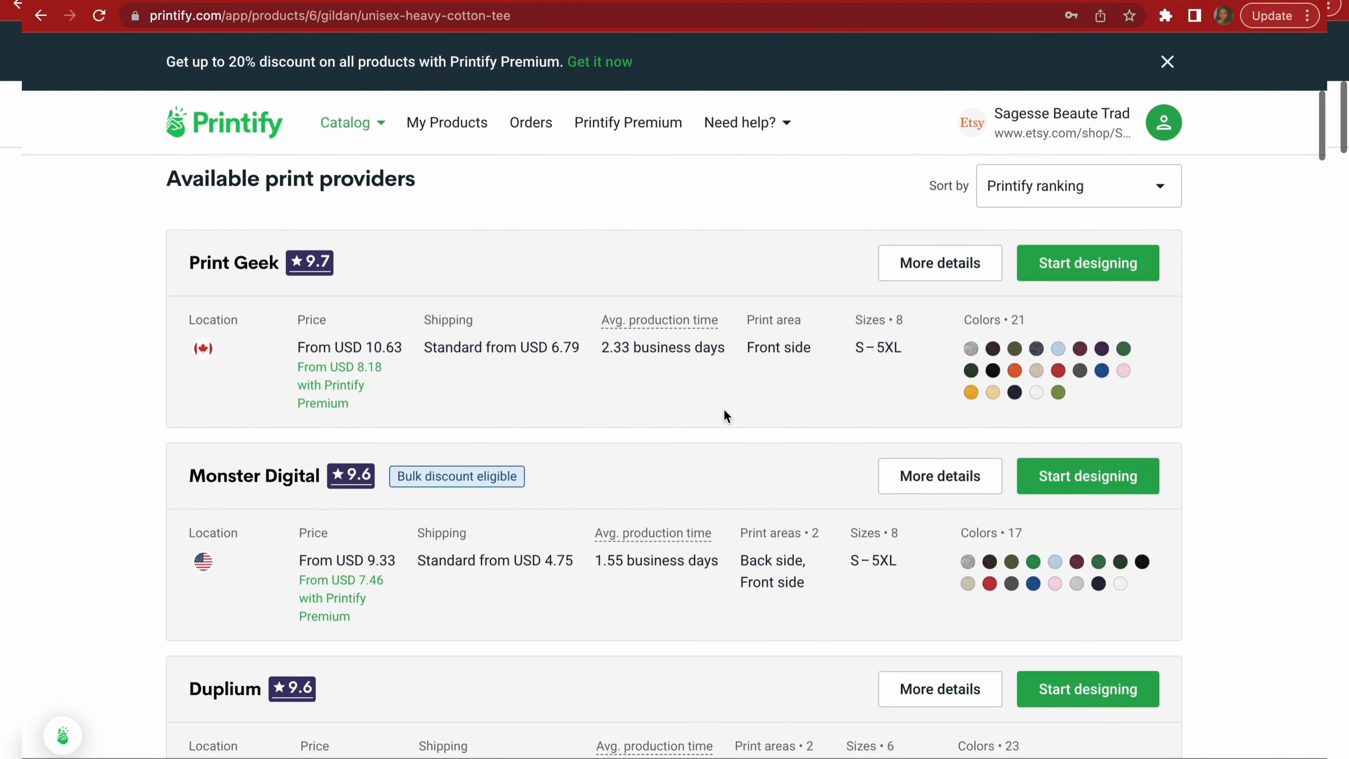
pyautogui.scroll(-3)
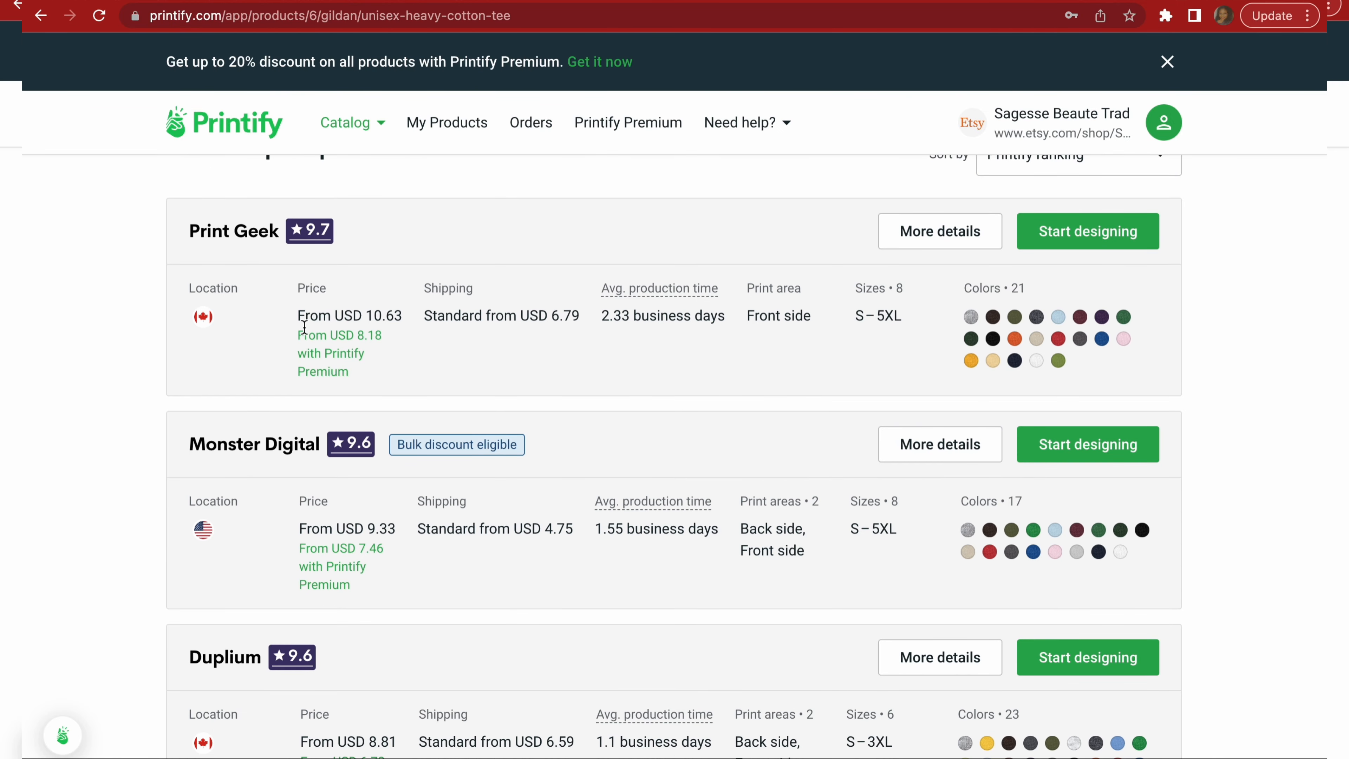
# Highlight Print Geek's starting price and shipping/production figures, then review Monster Digital and Duplium.
pyautogui.doubleClick(379, 315)
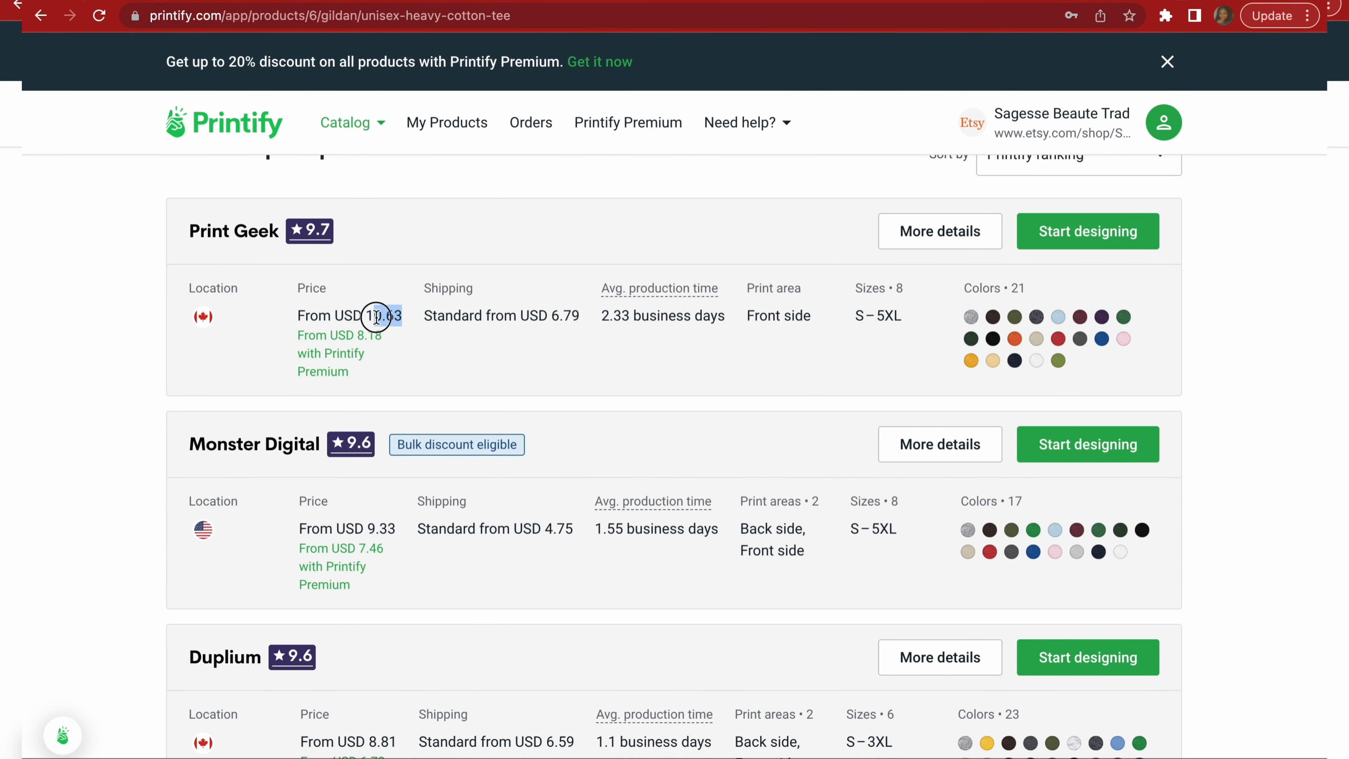
pyautogui.doubleClick(382, 316)
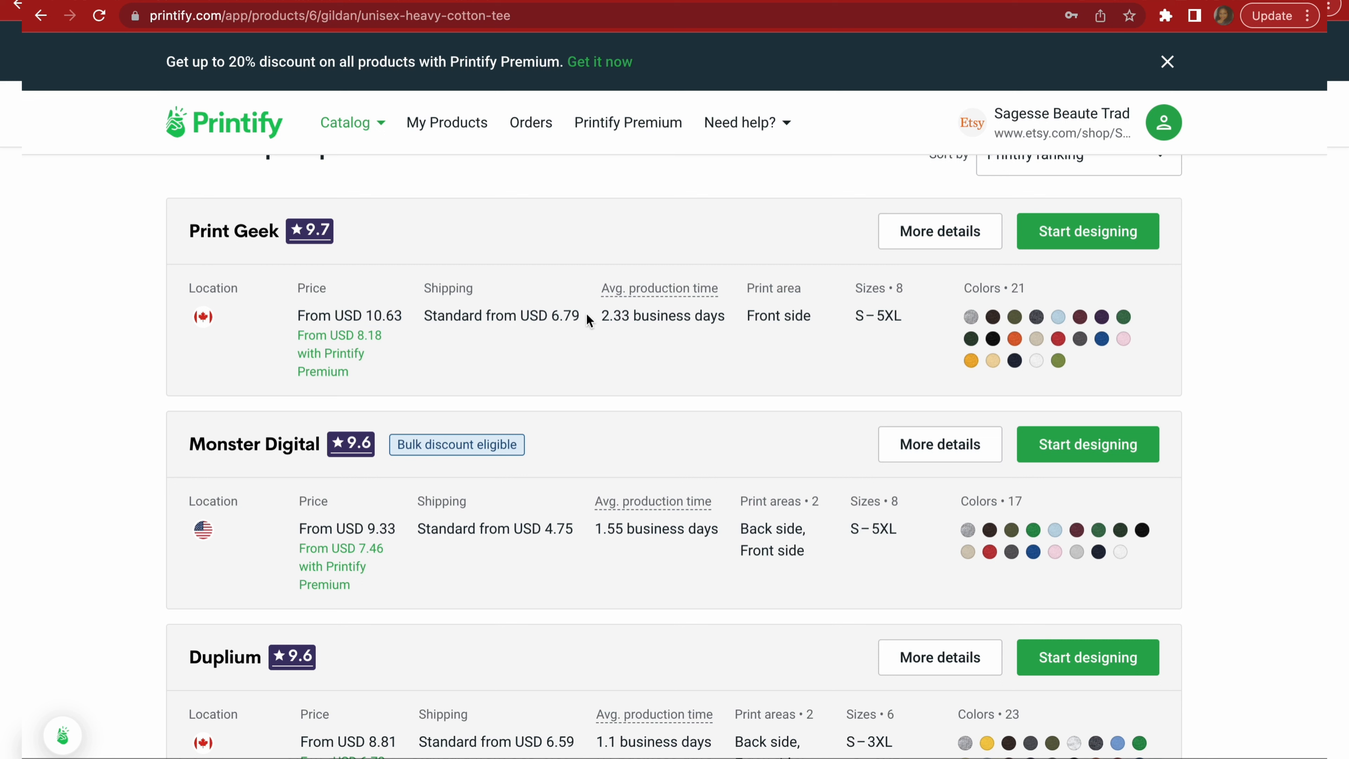
pyautogui.doubleClick(565, 315)
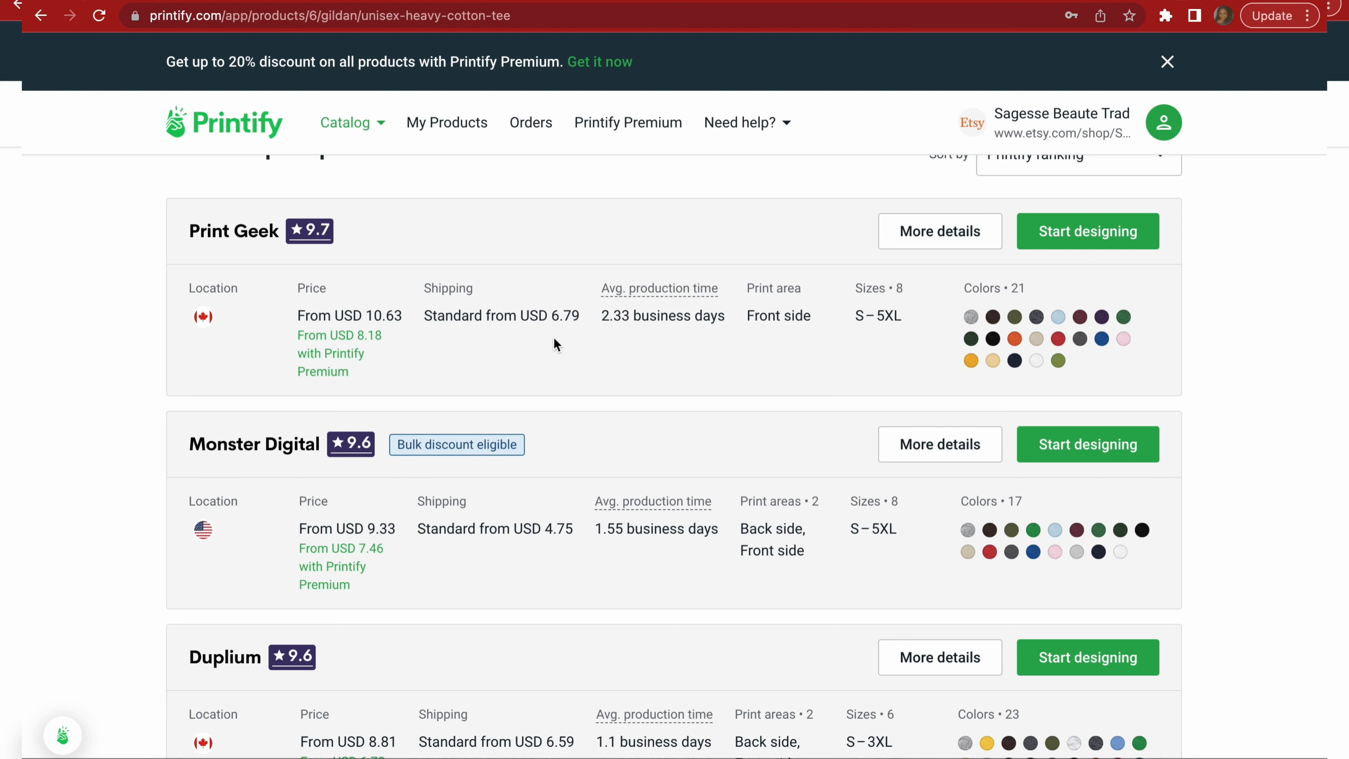
pyautogui.moveTo(602, 325)
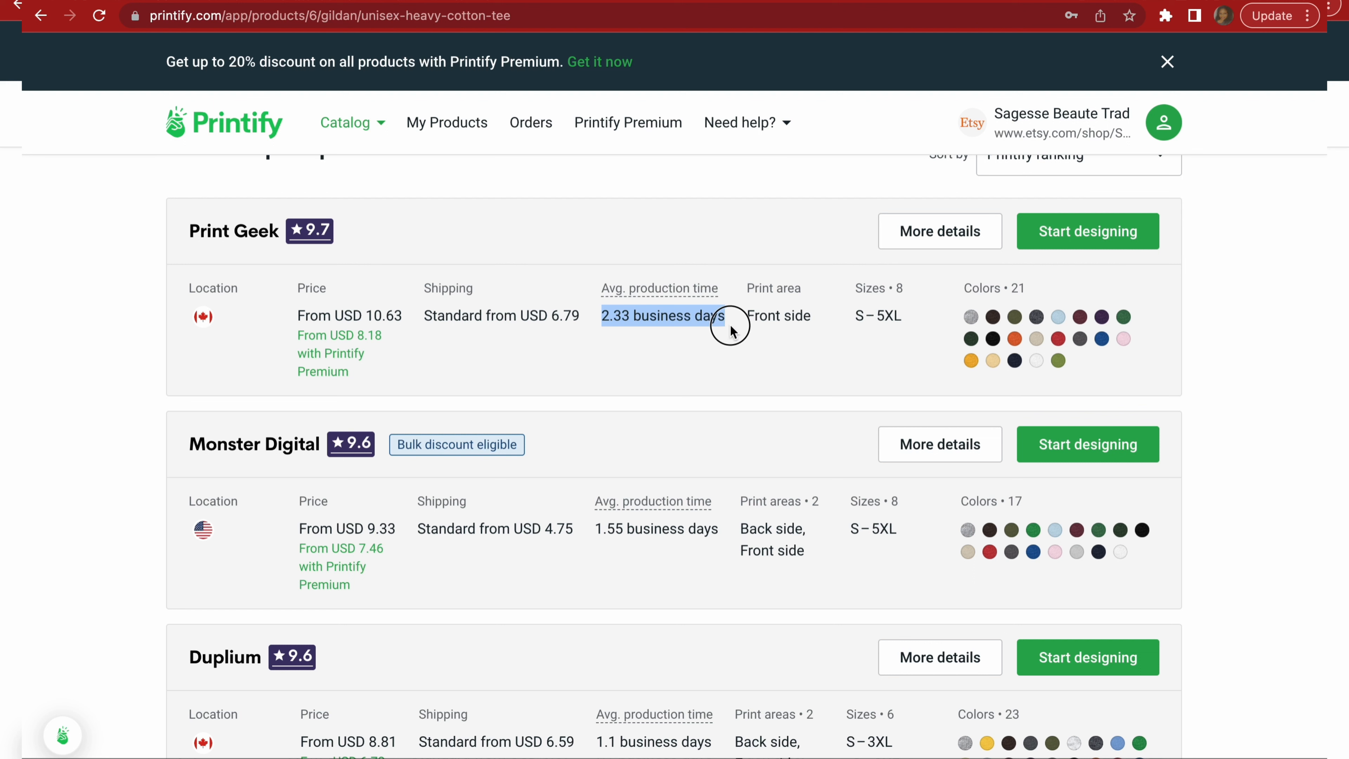
pyautogui.moveTo(736, 338)
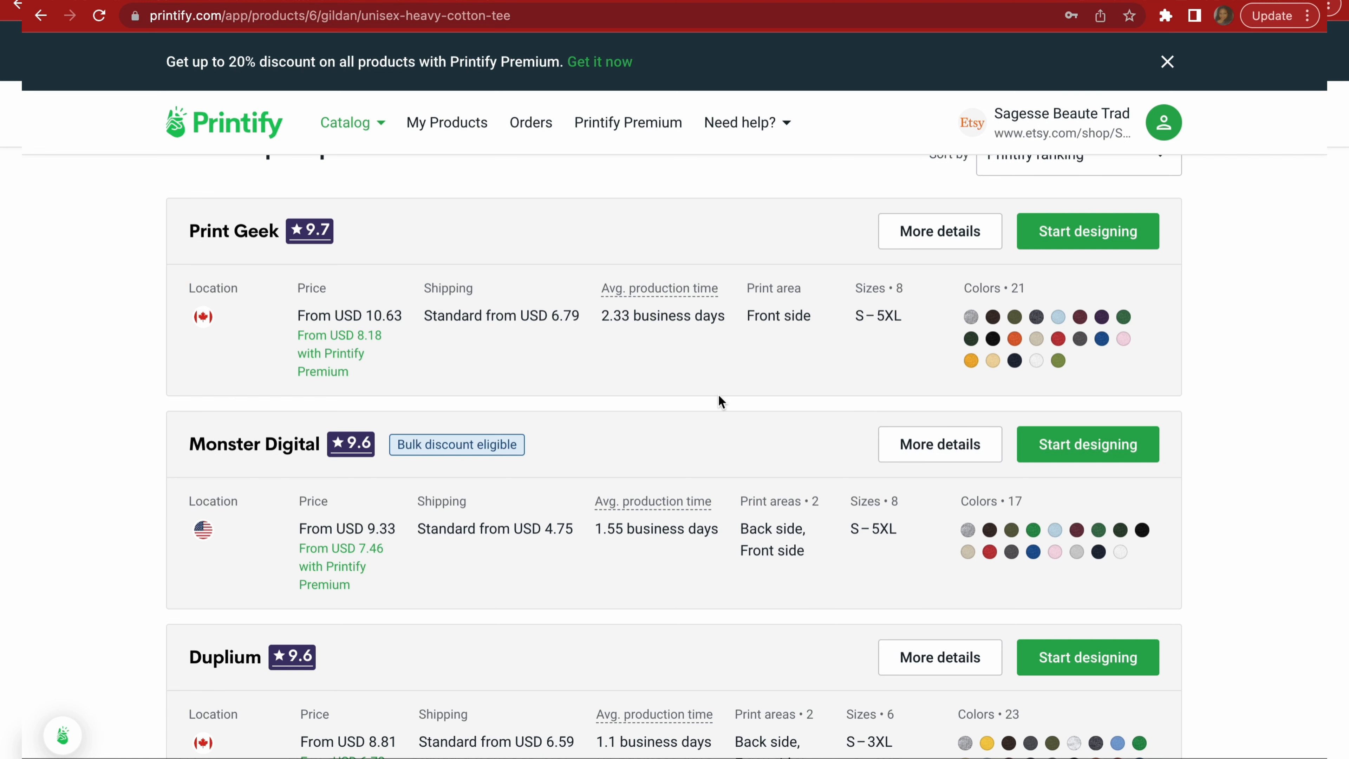
pyautogui.scroll(-3)
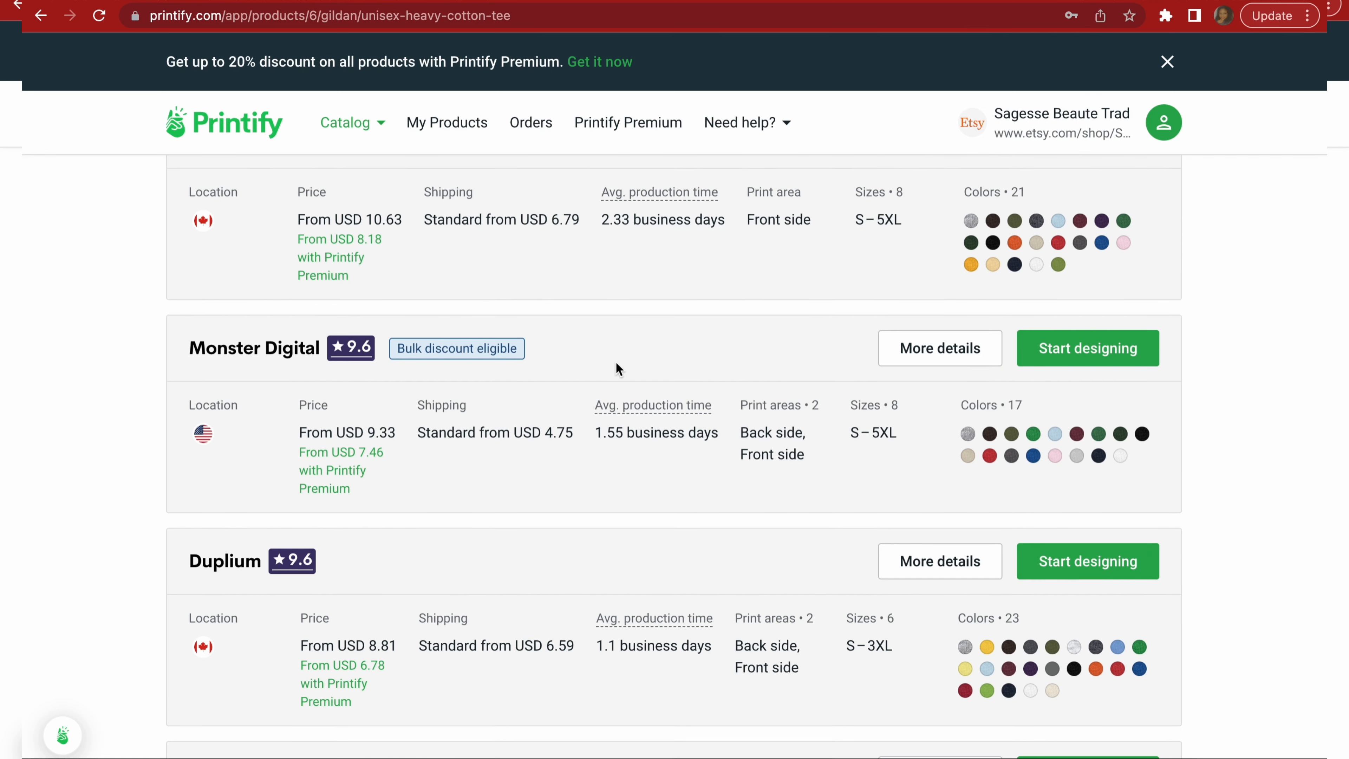
pyautogui.scroll(-3)
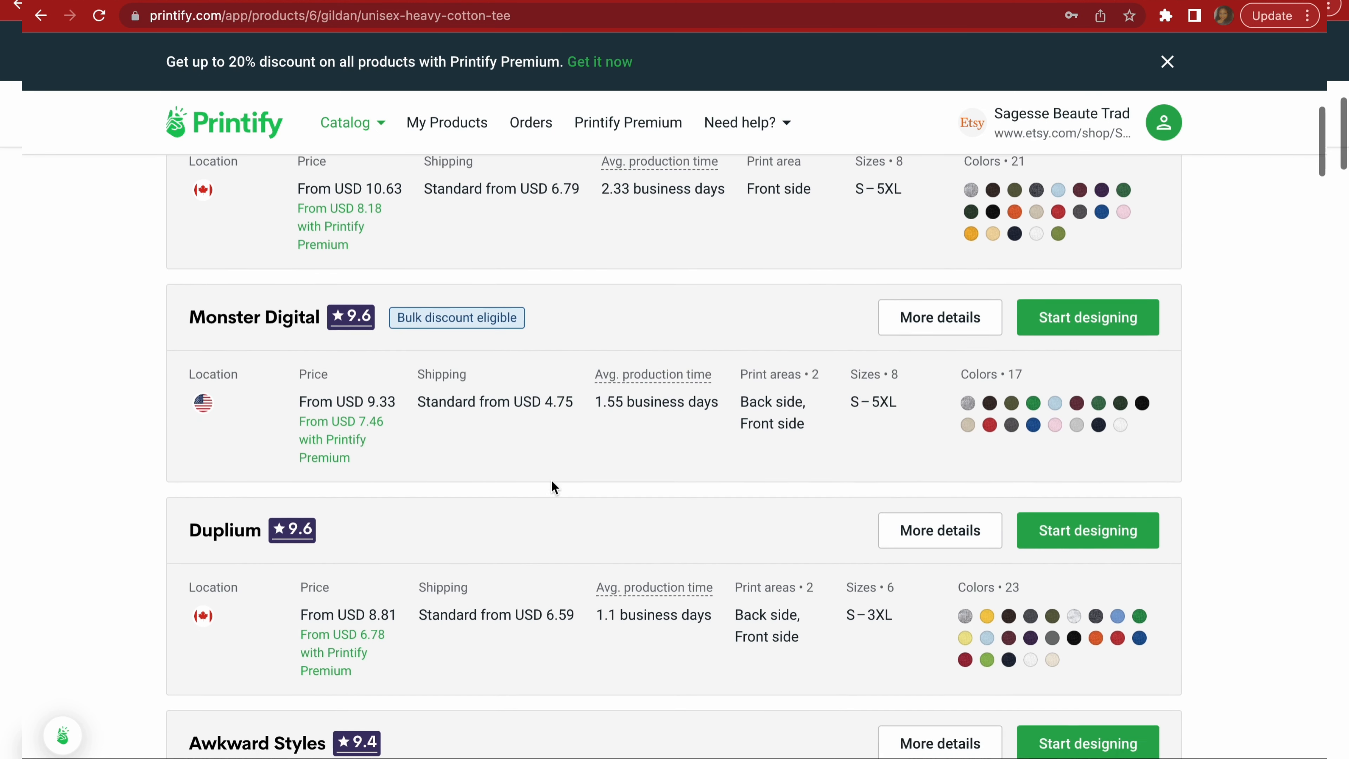
pyautogui.scroll(-3)
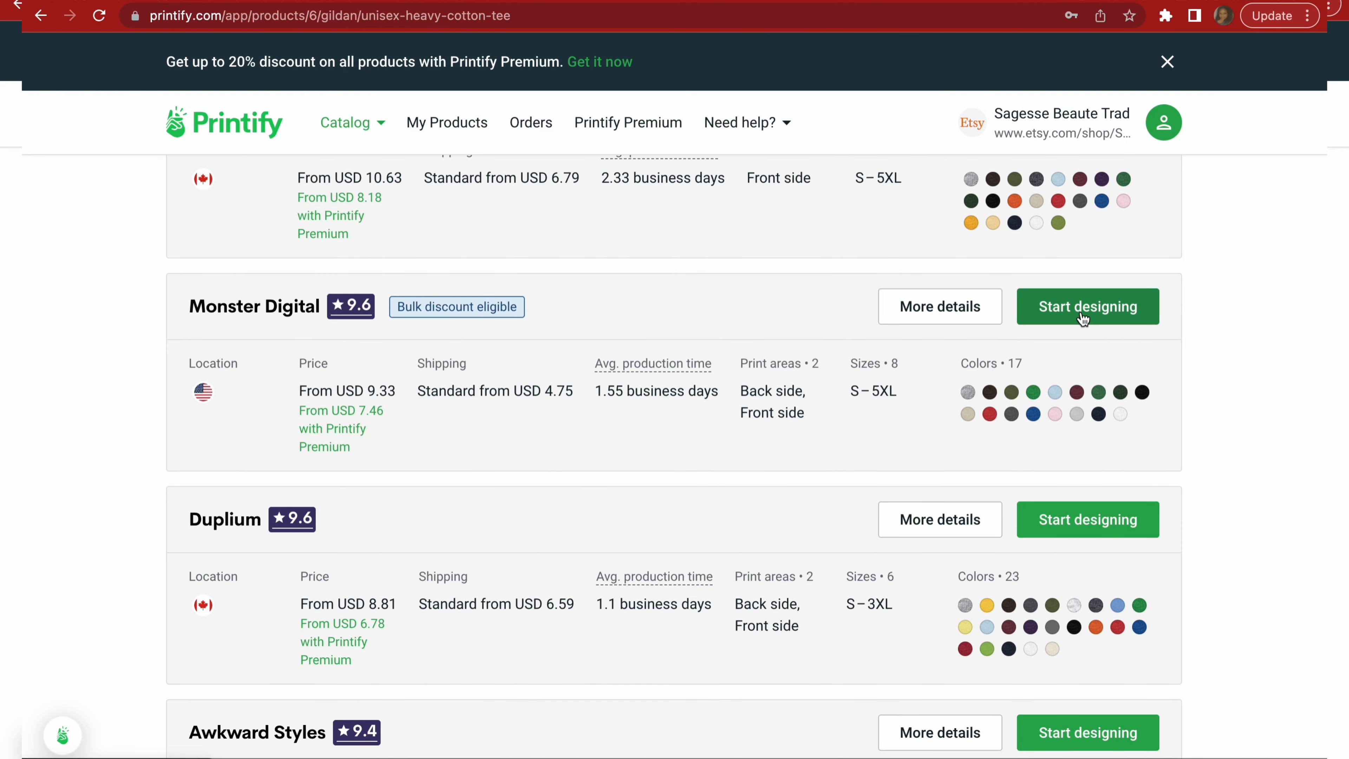
# Start designing the tee with Monster Digital as provider and begin adding a design from the computer.
pyautogui.click(1087, 306)
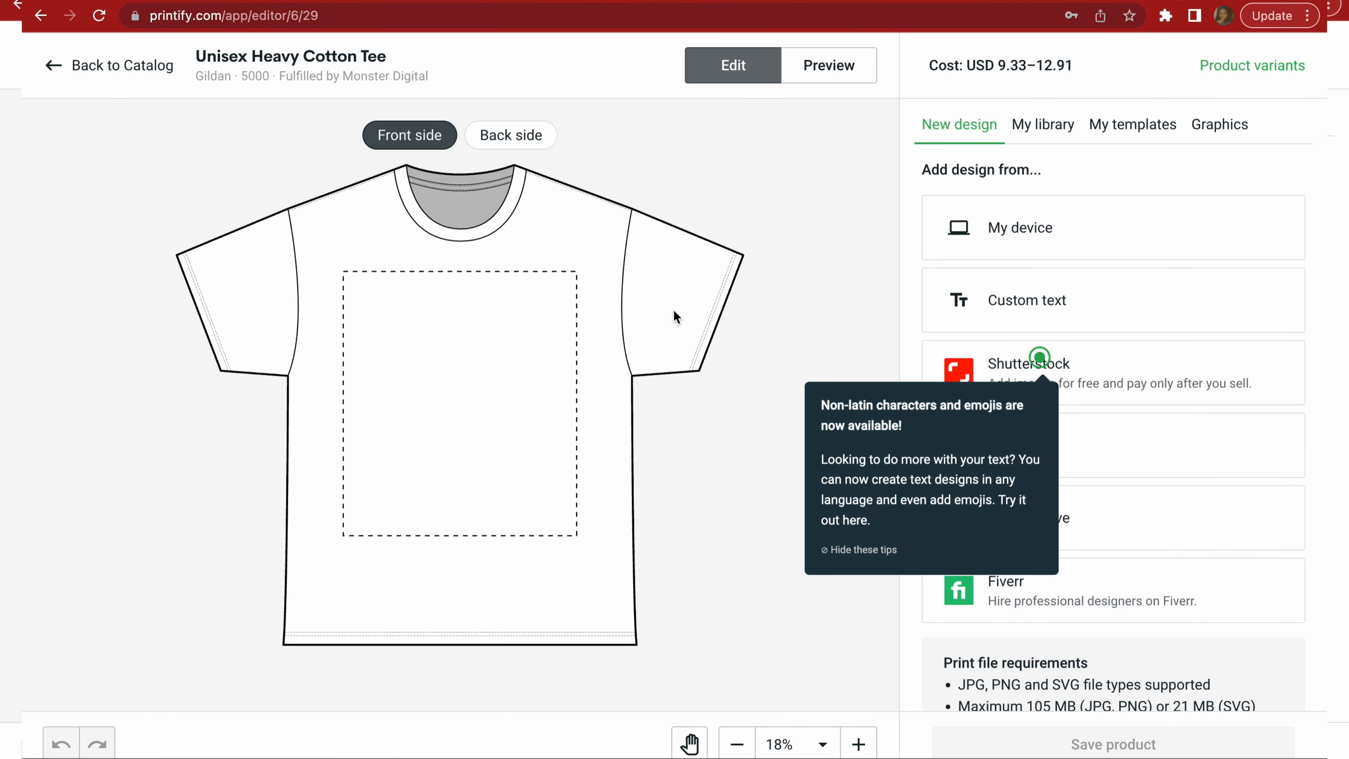
pyautogui.moveTo(1032, 228)
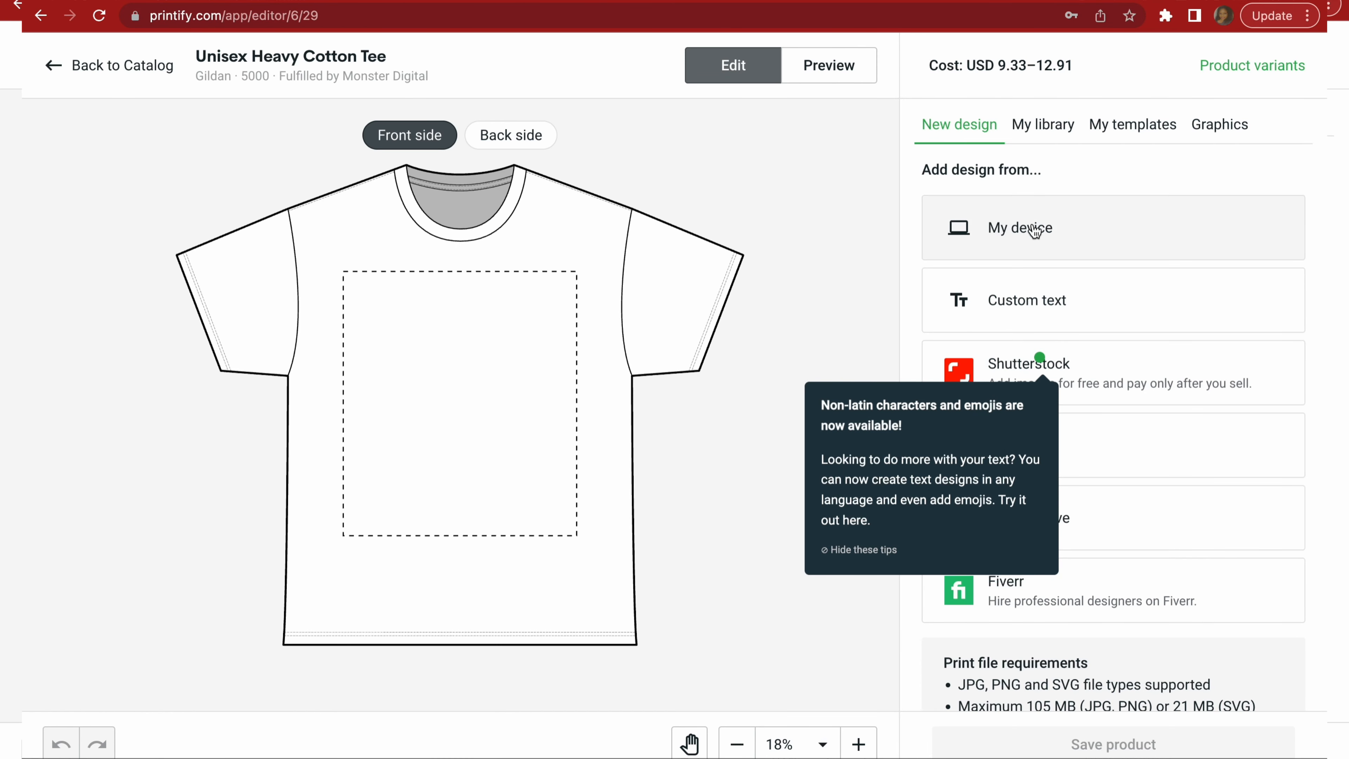
pyautogui.moveTo(1059, 245)
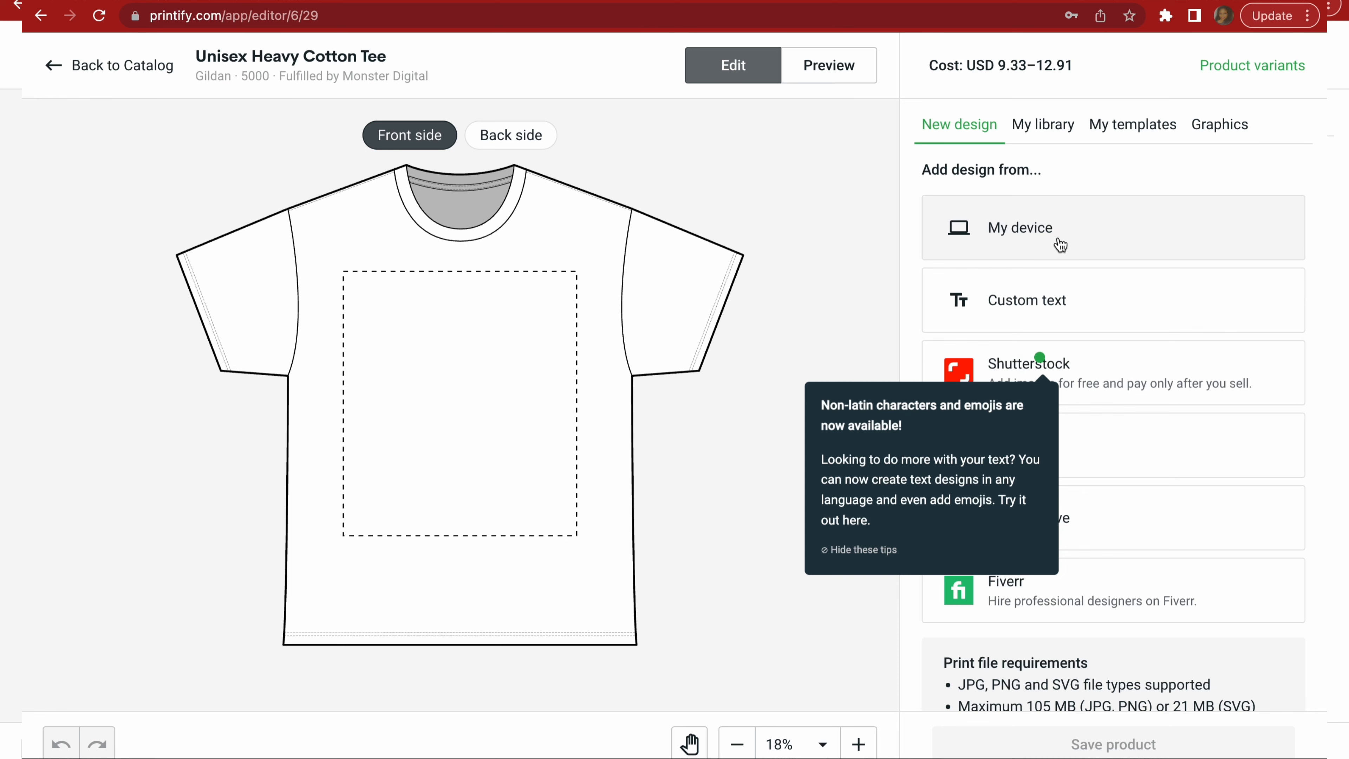
pyautogui.click(1019, 227)
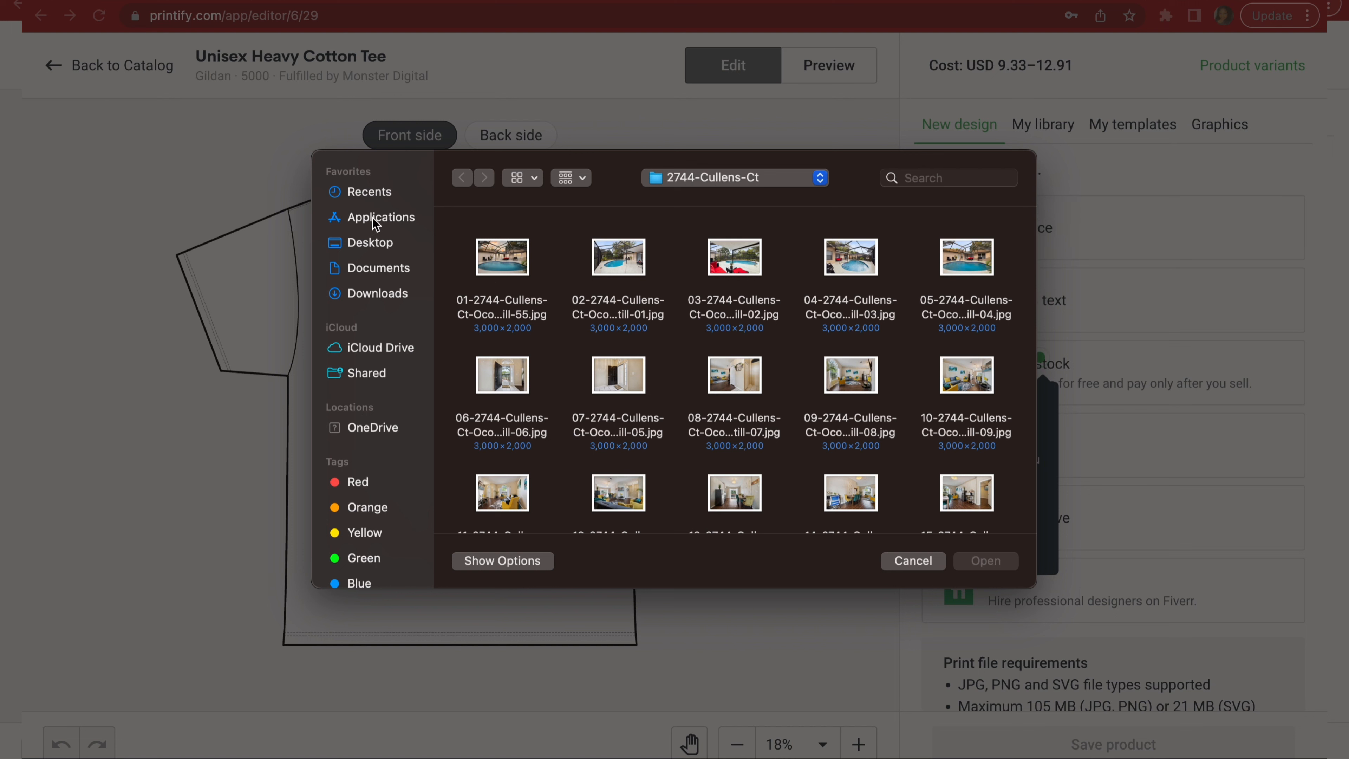
# Upload the 'I Don't Just Ride On The Crazy Train' PNG from Etsy - Sagesse Store > Etsy PNGs onto the front.
pyautogui.click(371, 241)
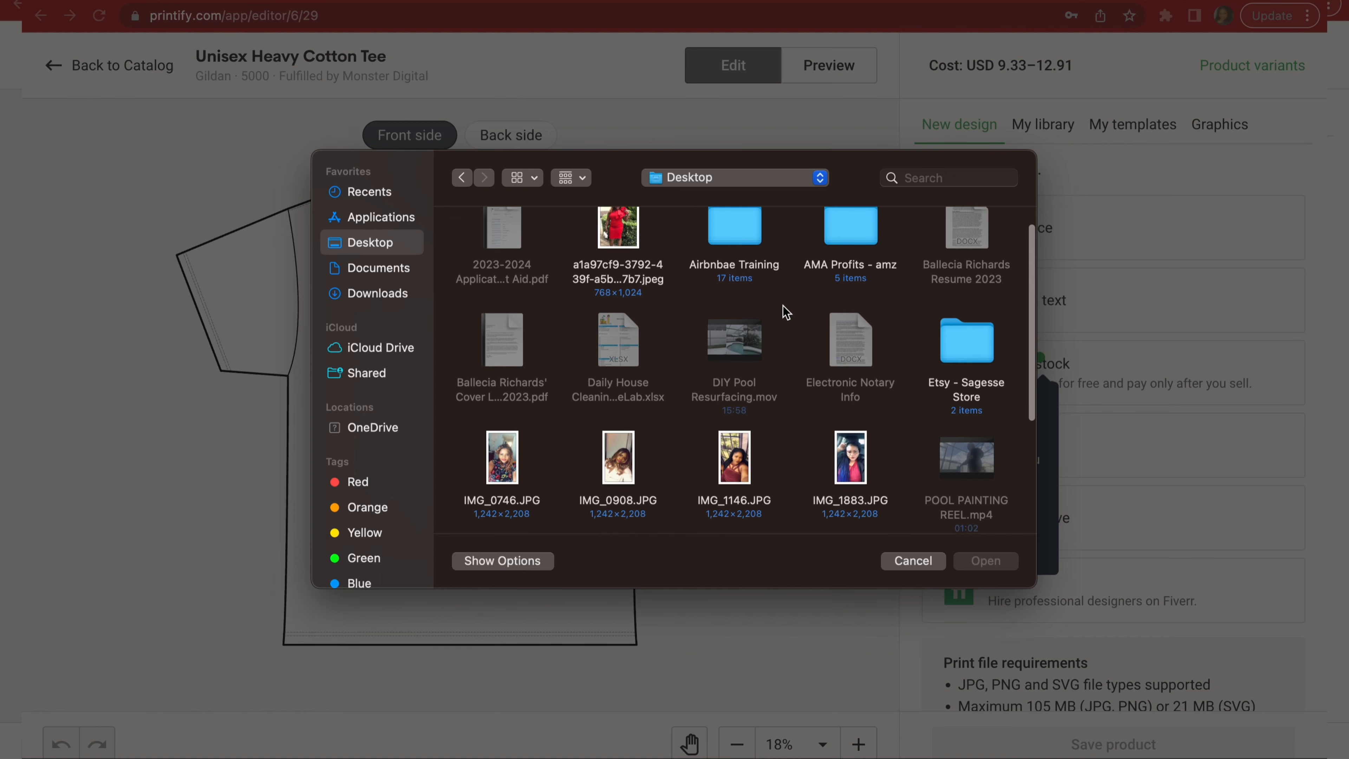
pyautogui.scroll(-3)
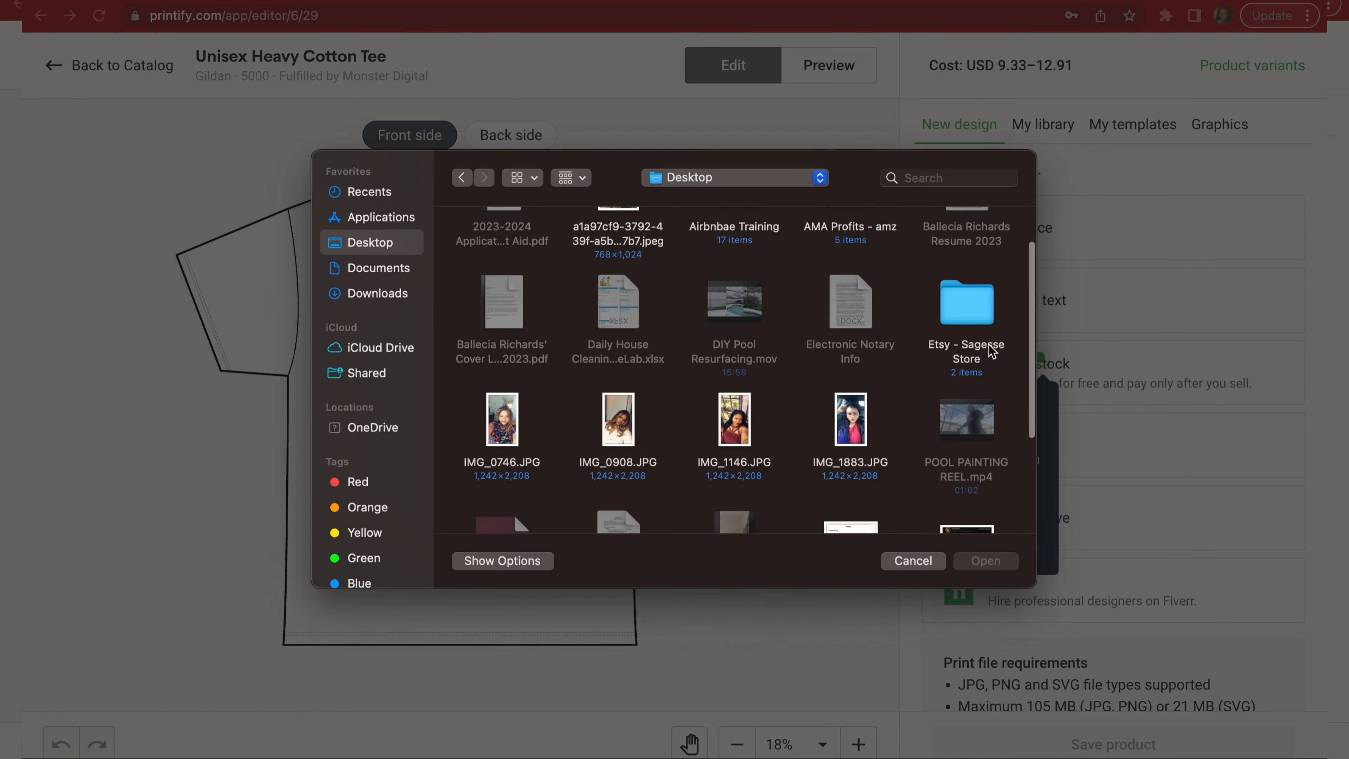
pyautogui.doubleClick(966, 303)
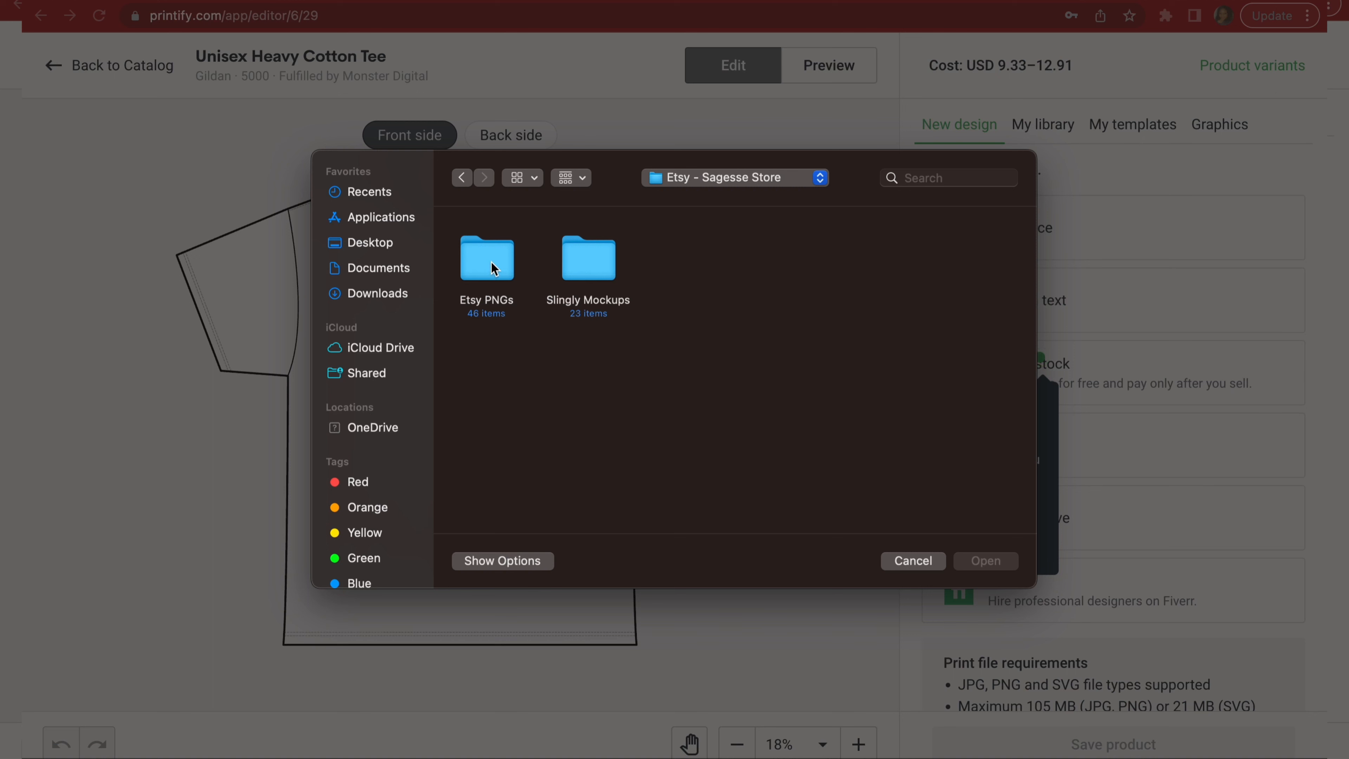
pyautogui.doubleClick(486, 258)
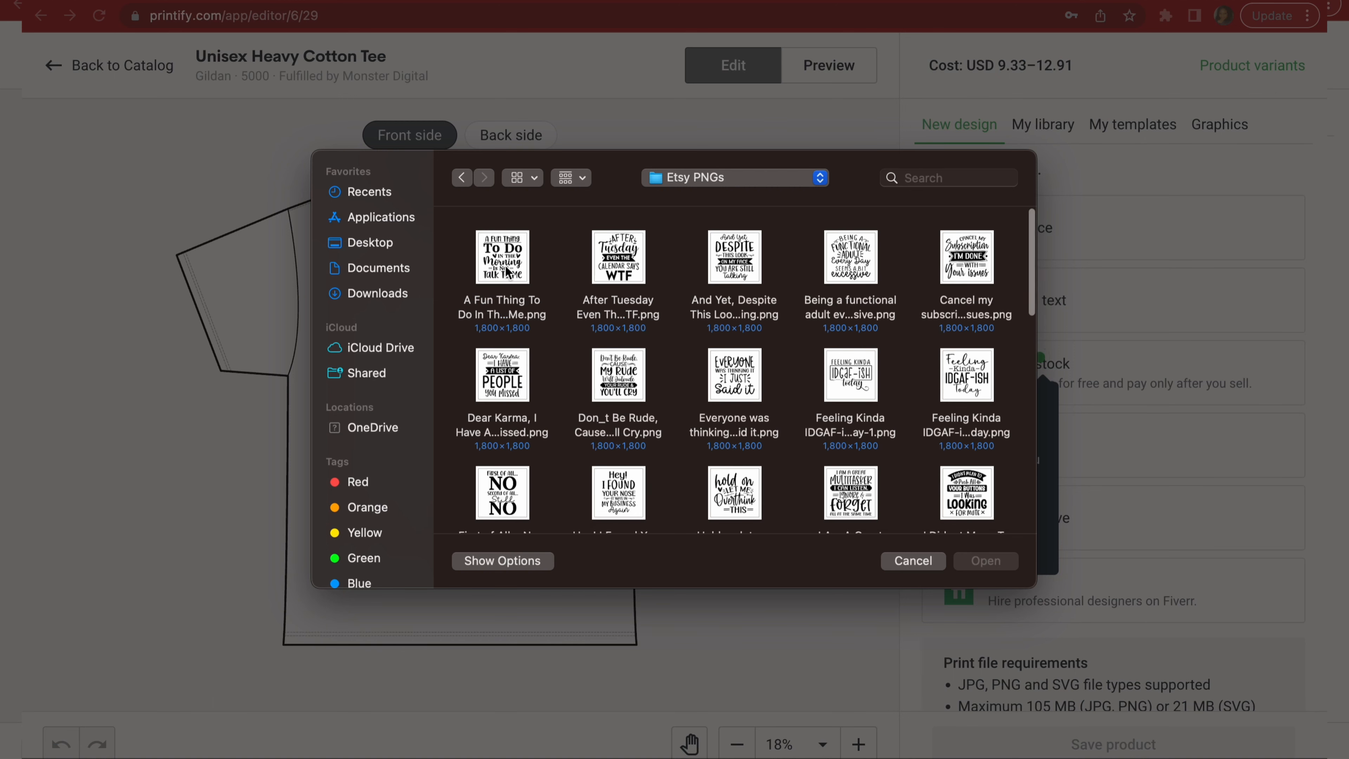
pyautogui.scroll(-3)
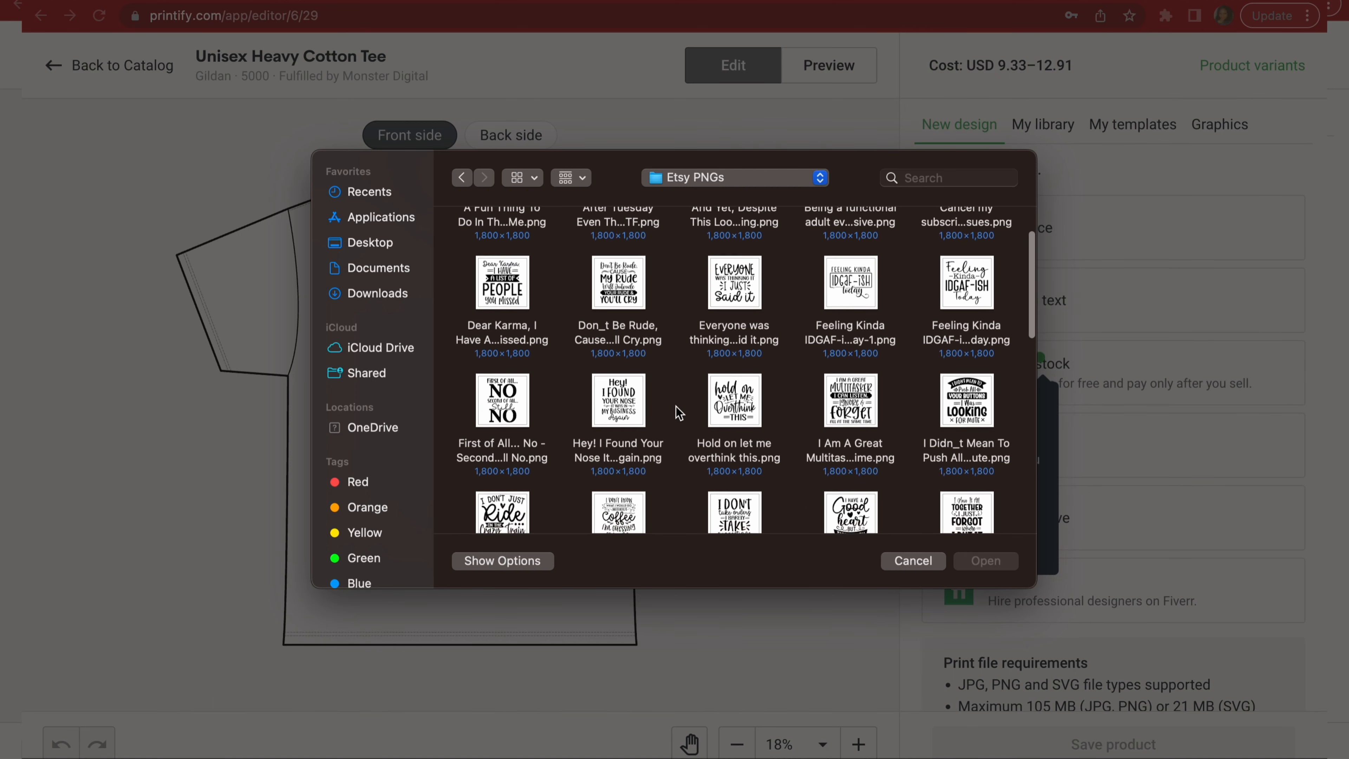
pyautogui.scroll(-3)
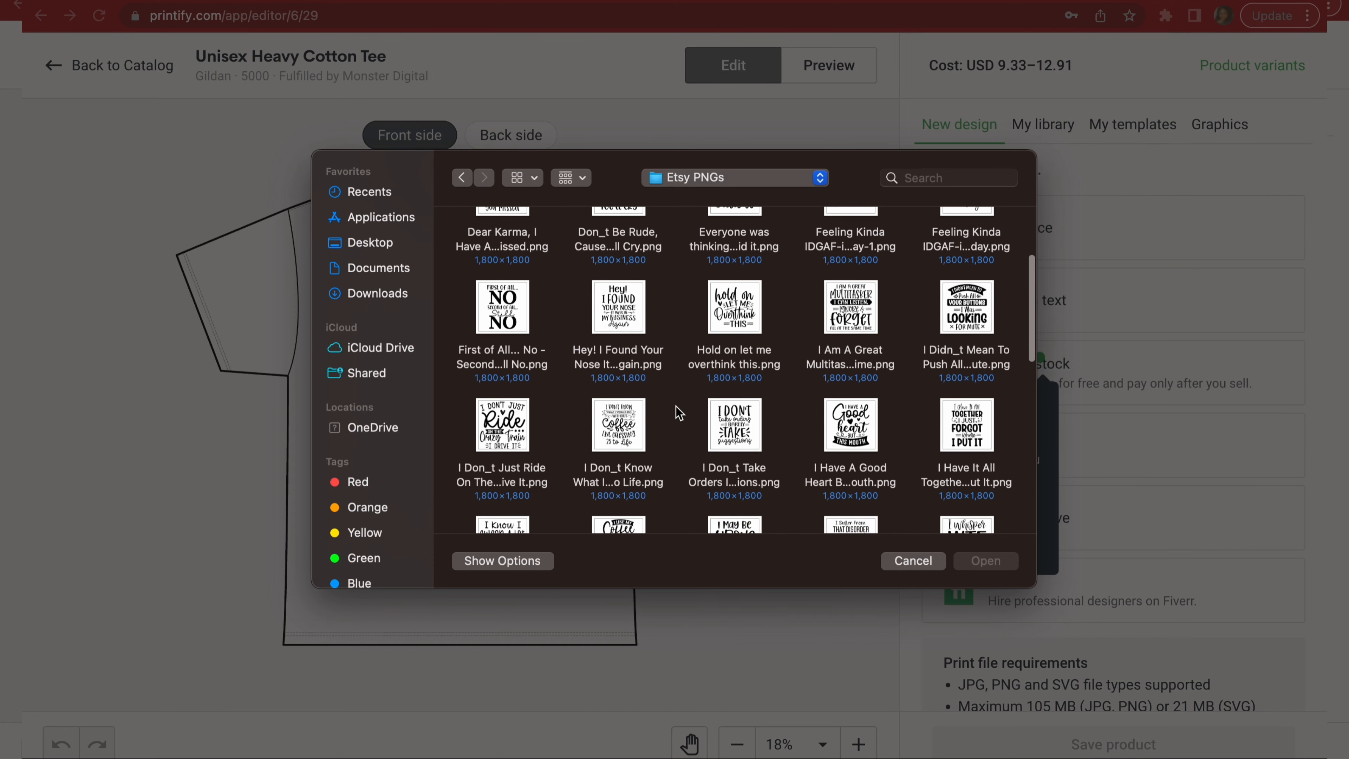
pyautogui.scroll(-3)
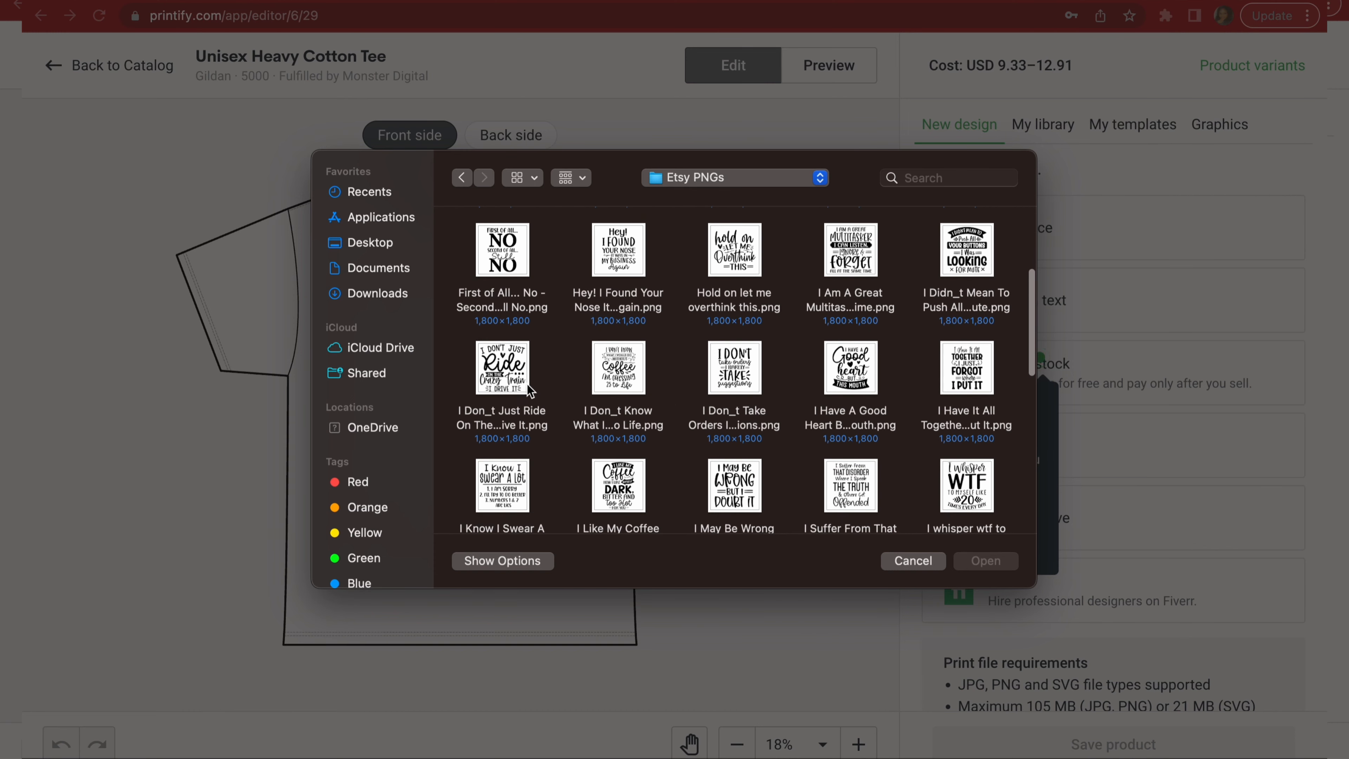
pyautogui.click(502, 368)
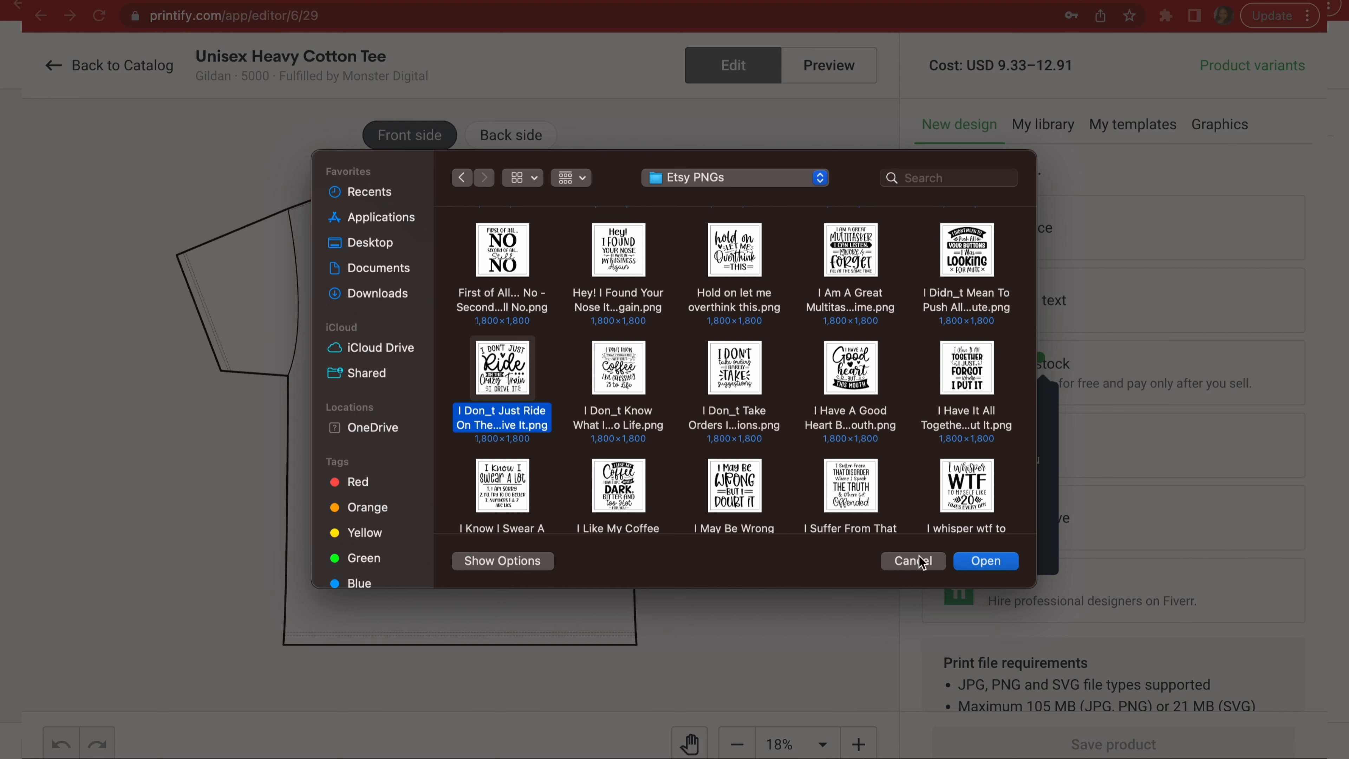
pyautogui.click(985, 560)
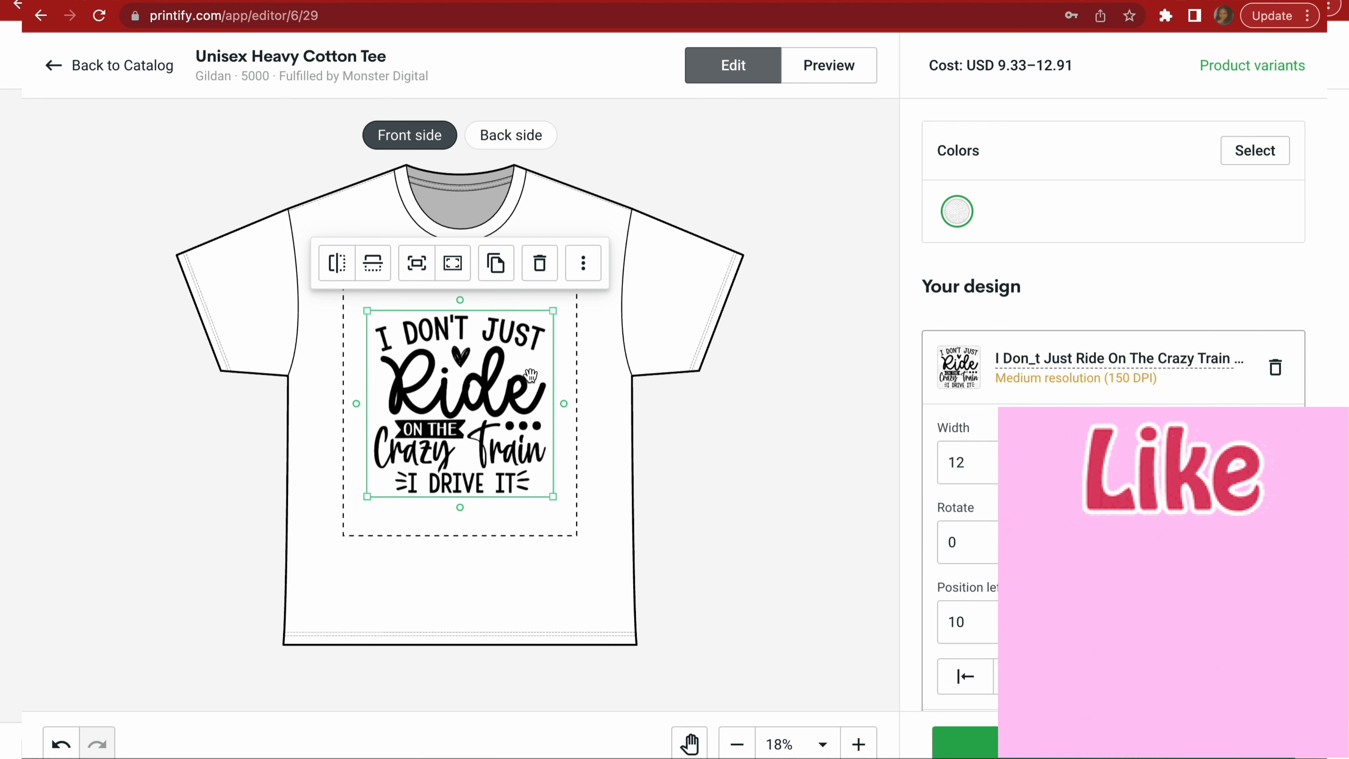
pyautogui.moveTo(377, 510)
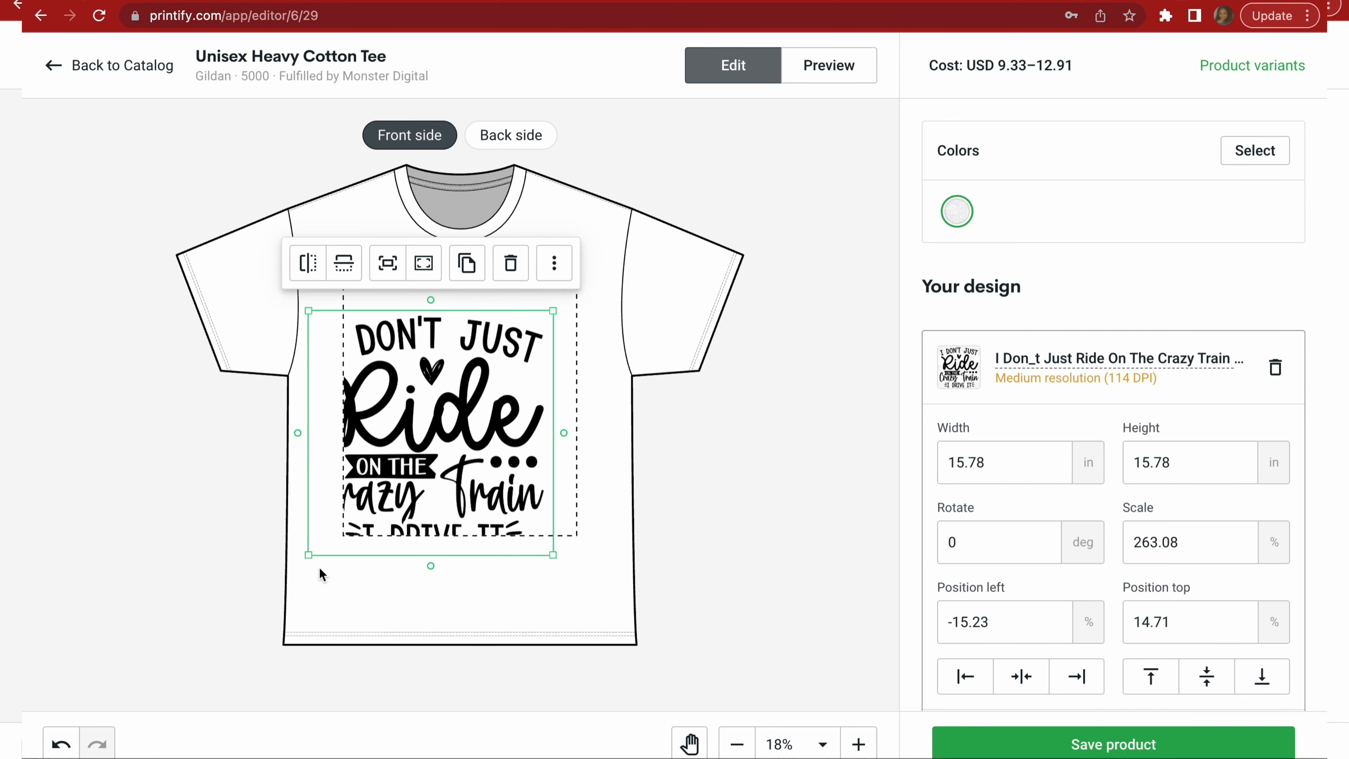
# Resize the Crazy Train design by its corner handles until it fills the dashed front print area.
pyautogui.moveTo(307, 553); pyautogui.dragTo(338, 518)
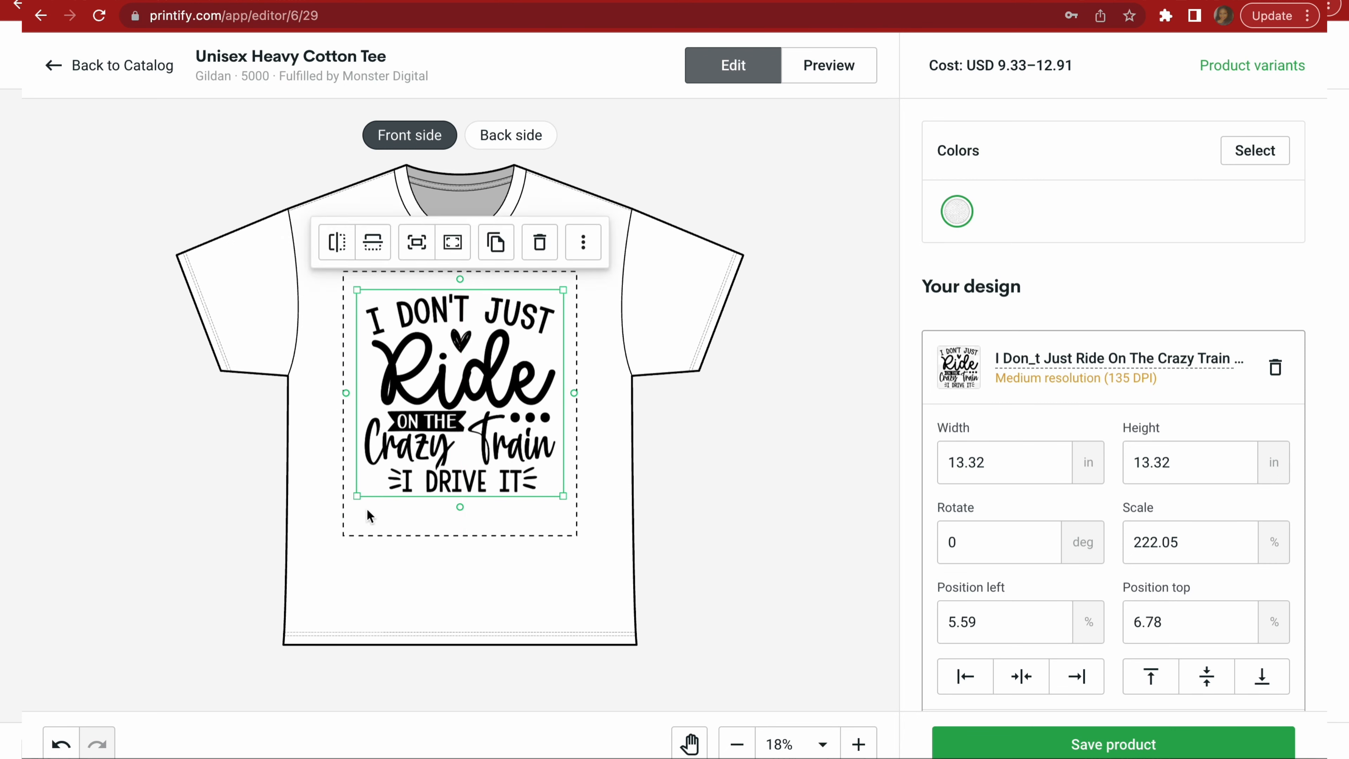
pyautogui.moveTo(357, 499)
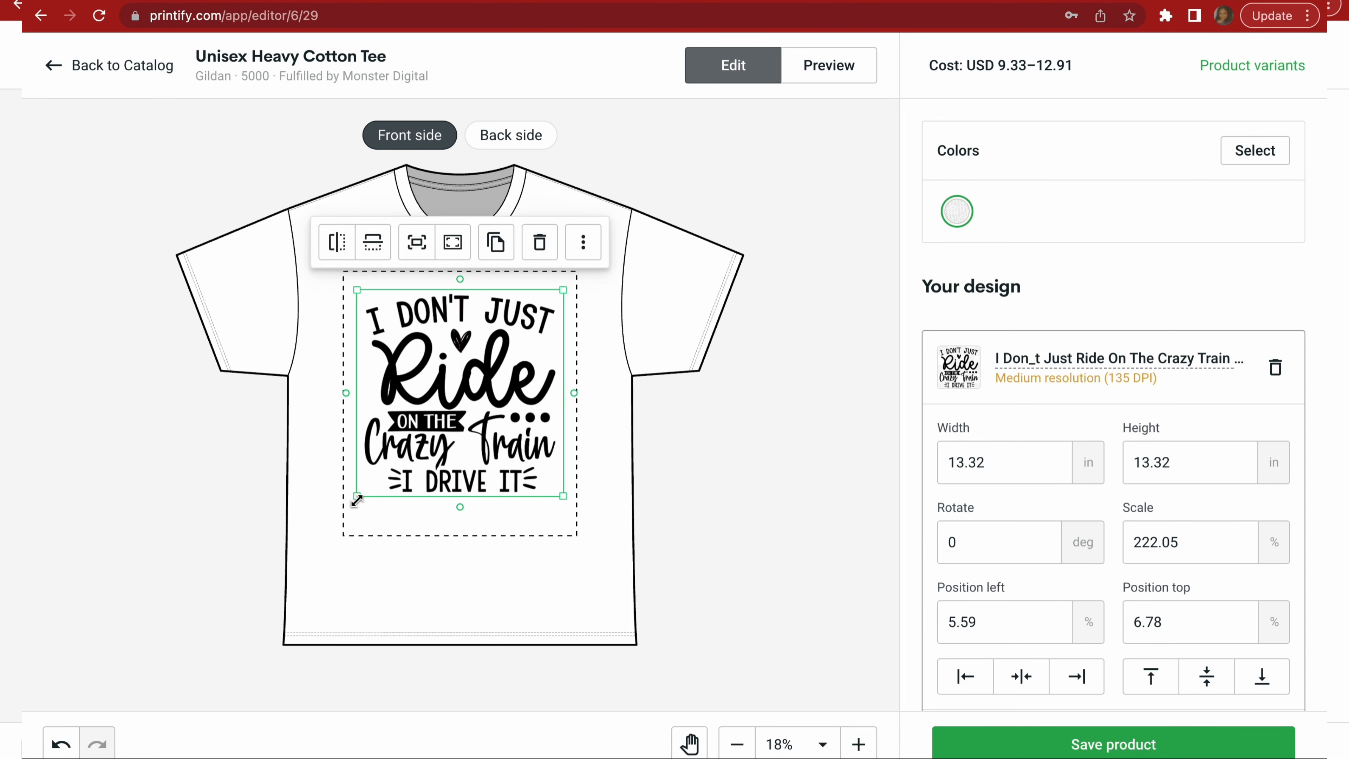
pyautogui.moveTo(356, 499); pyautogui.dragTo(352, 513)
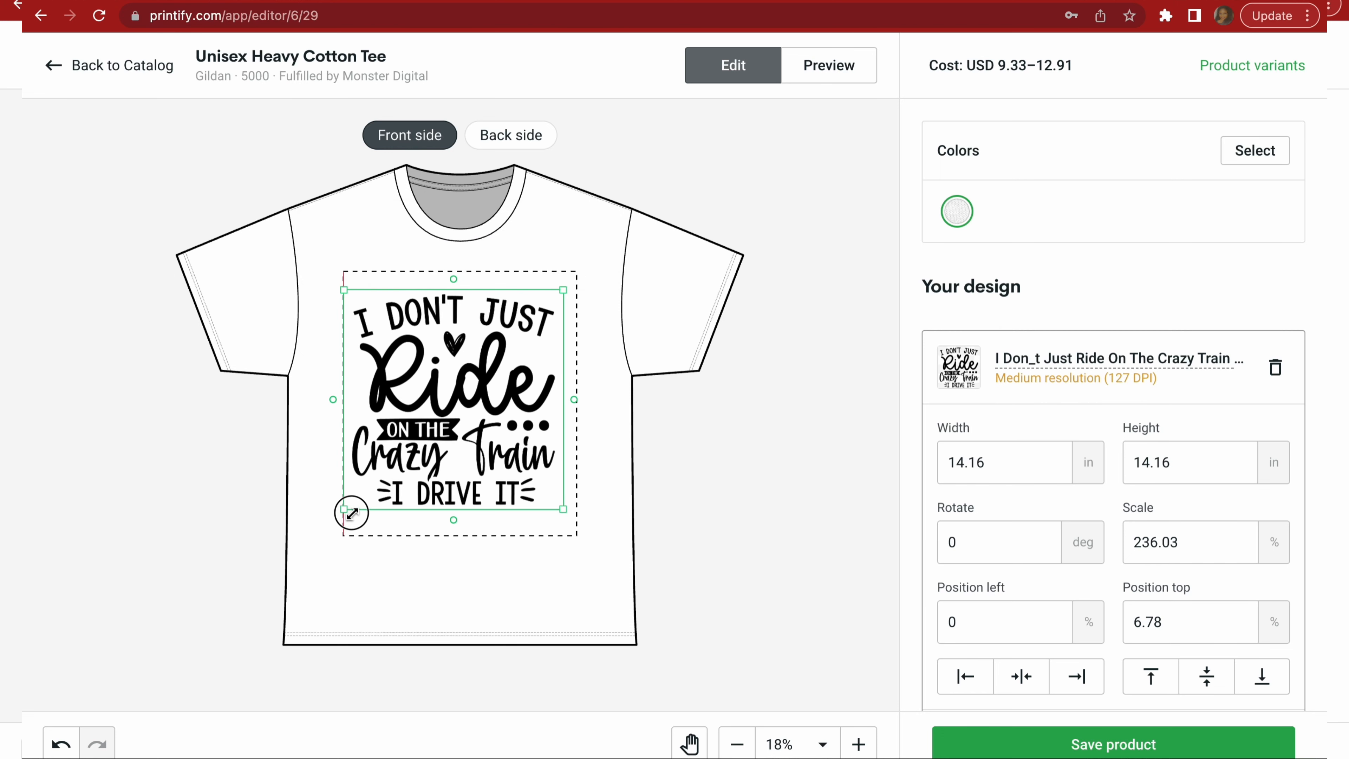
pyautogui.moveTo(351, 512); pyautogui.dragTo(329, 520)
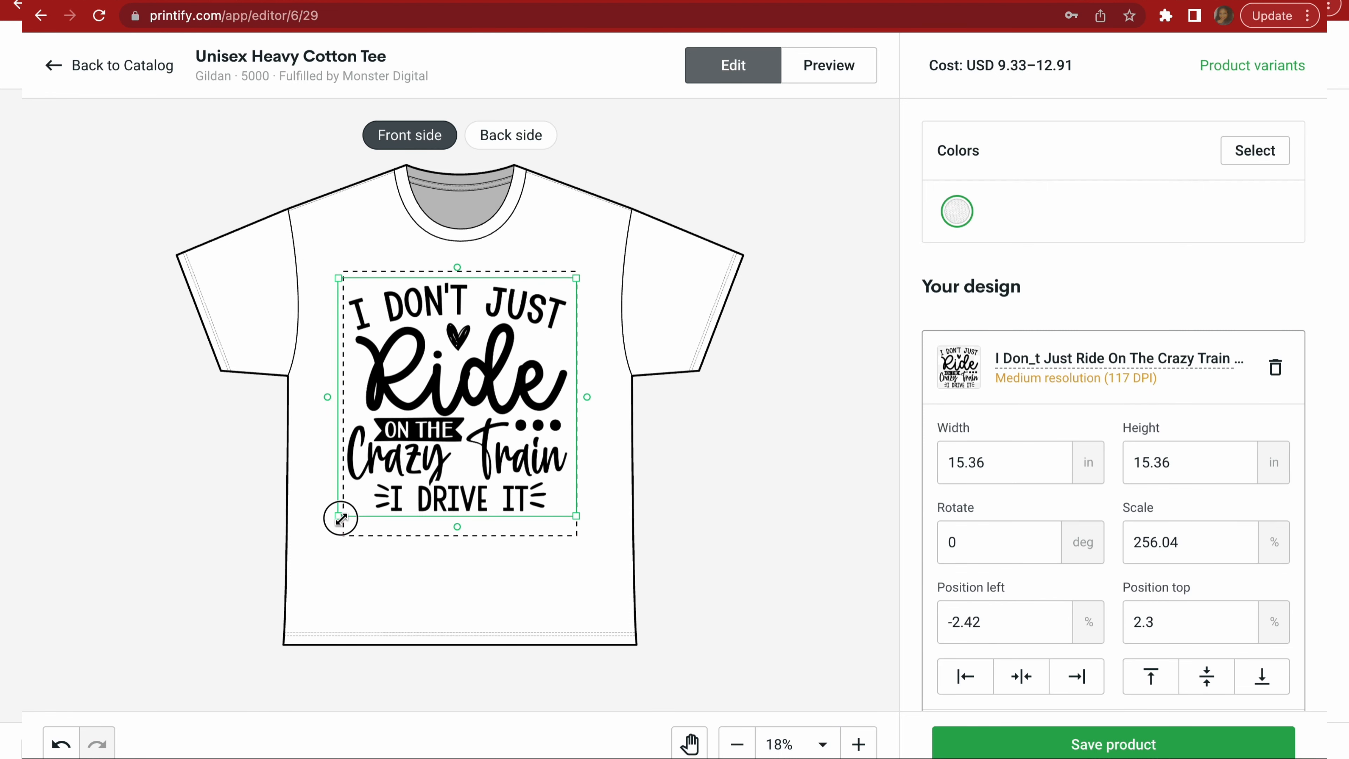
pyautogui.moveTo(340, 517); pyautogui.dragTo(345, 503)
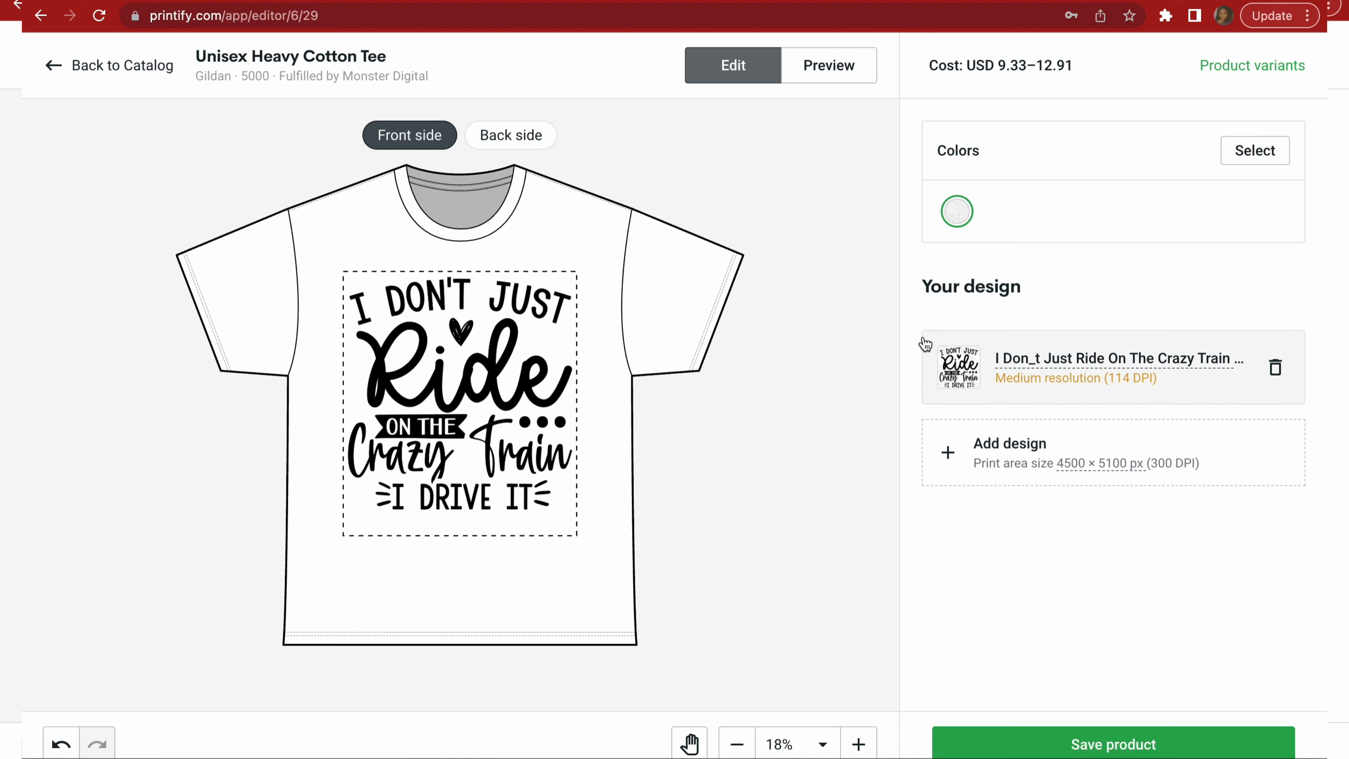
pyautogui.moveTo(815, 304)
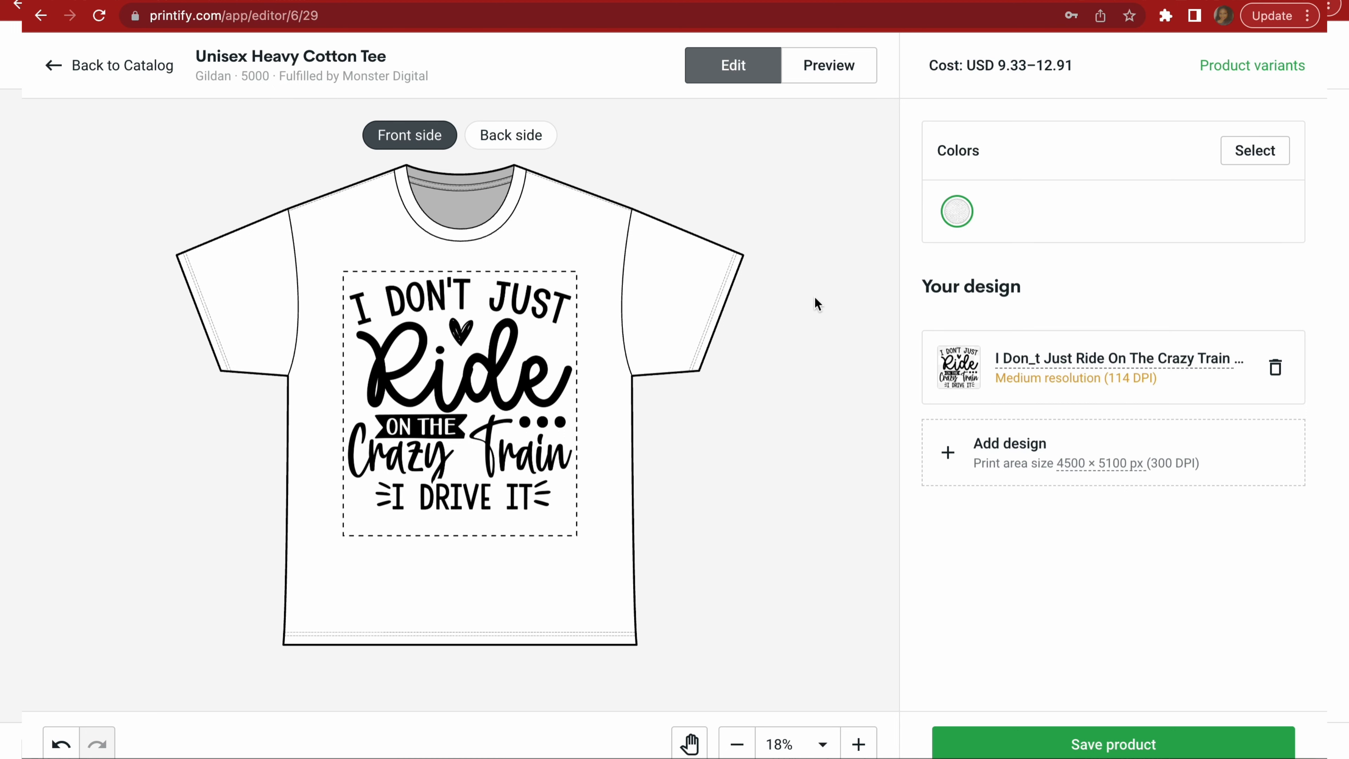
pyautogui.moveTo(893, 230)
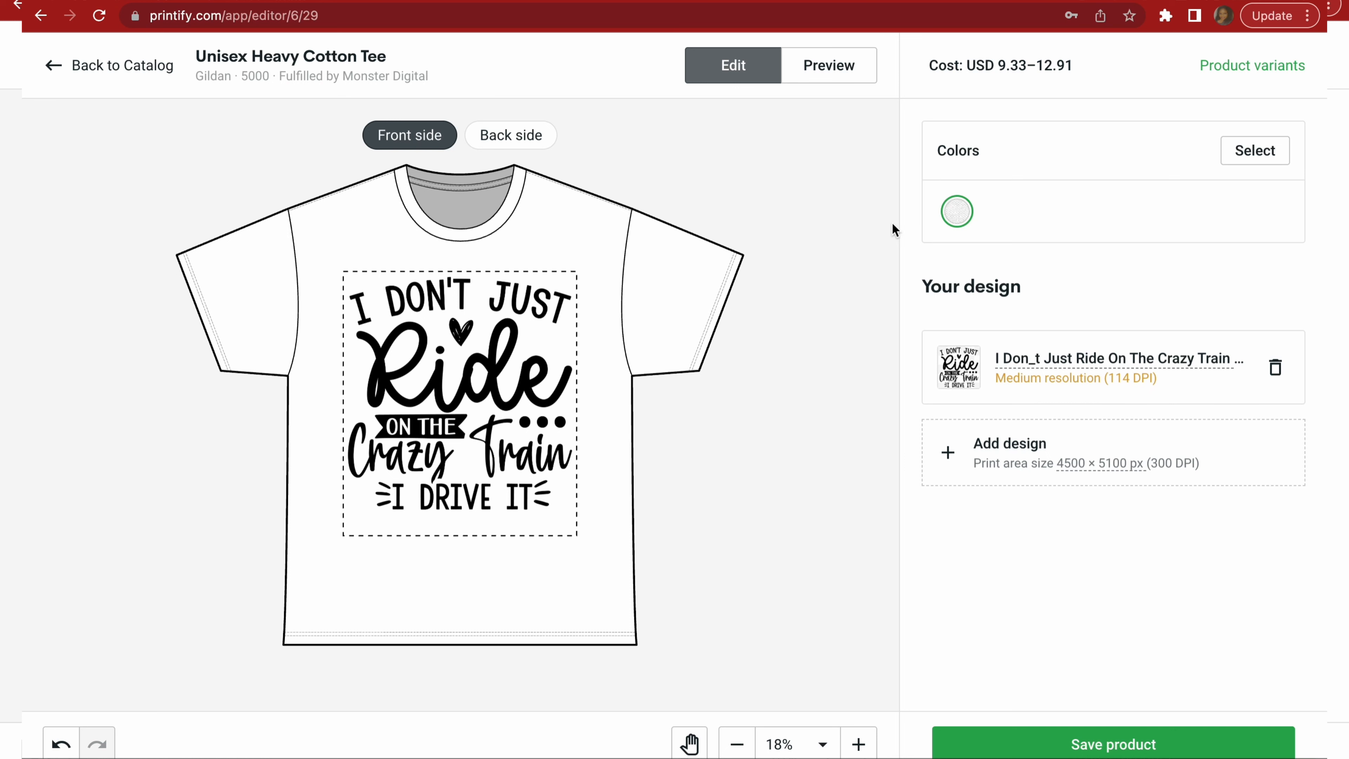
# Add extra shirt colours including Irish Green, then check the empty back side of the tee.
pyautogui.click(1254, 150)
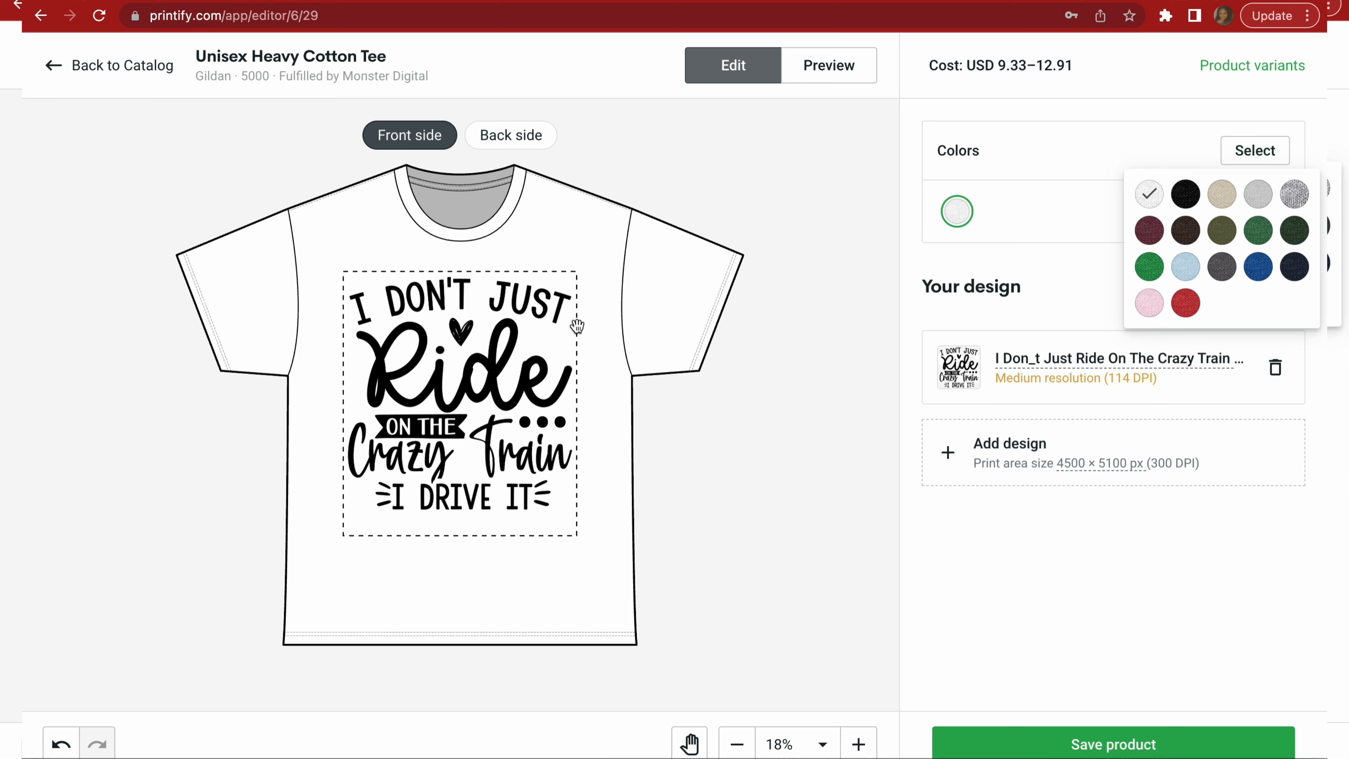
pyautogui.moveTo(514, 368)
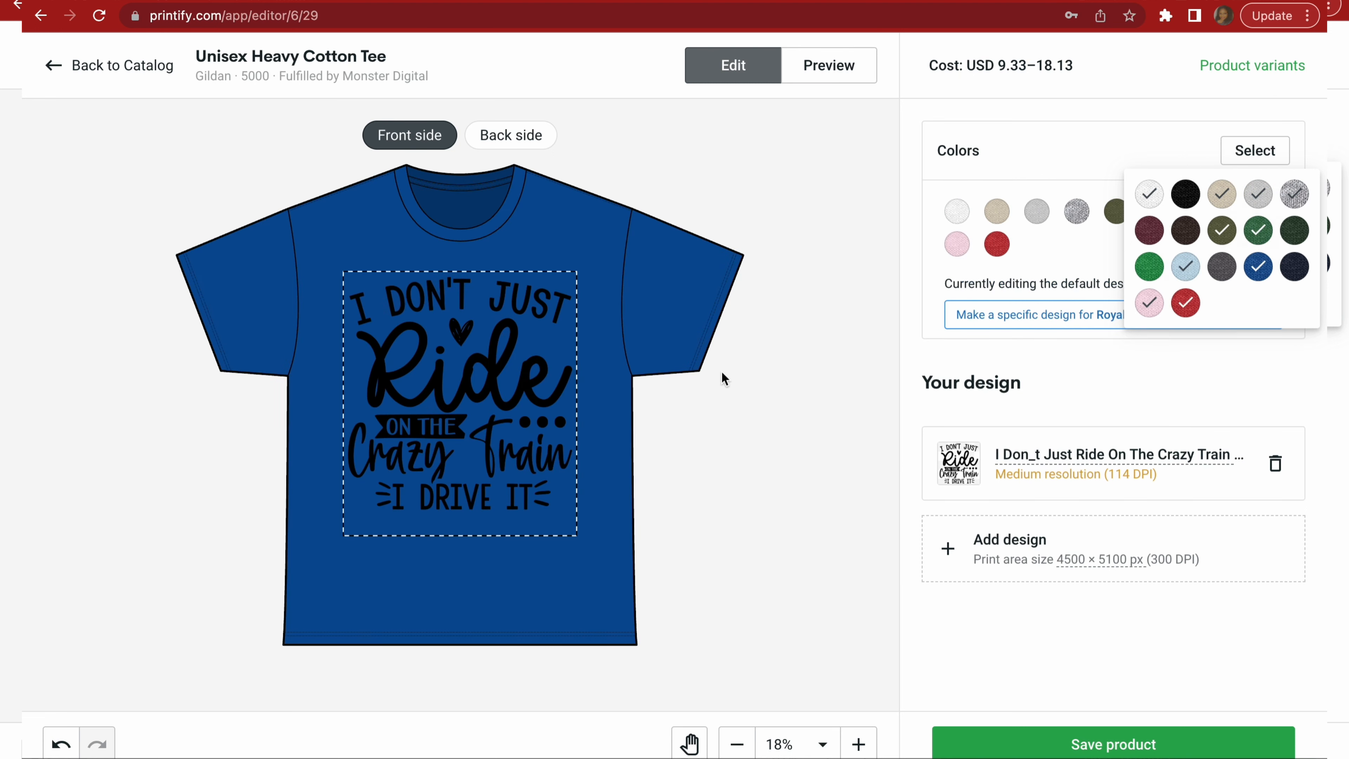
pyautogui.click(1149, 267)
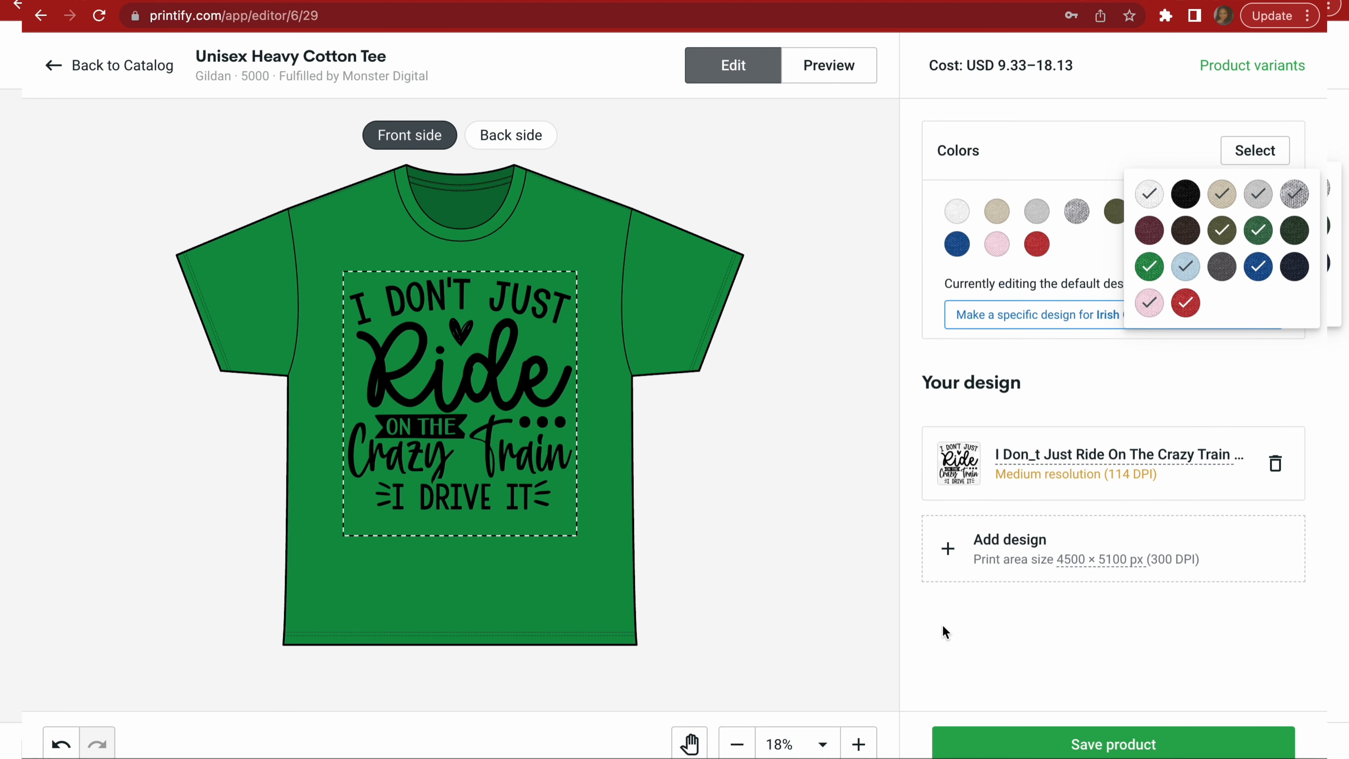
pyautogui.click(1195, 206)
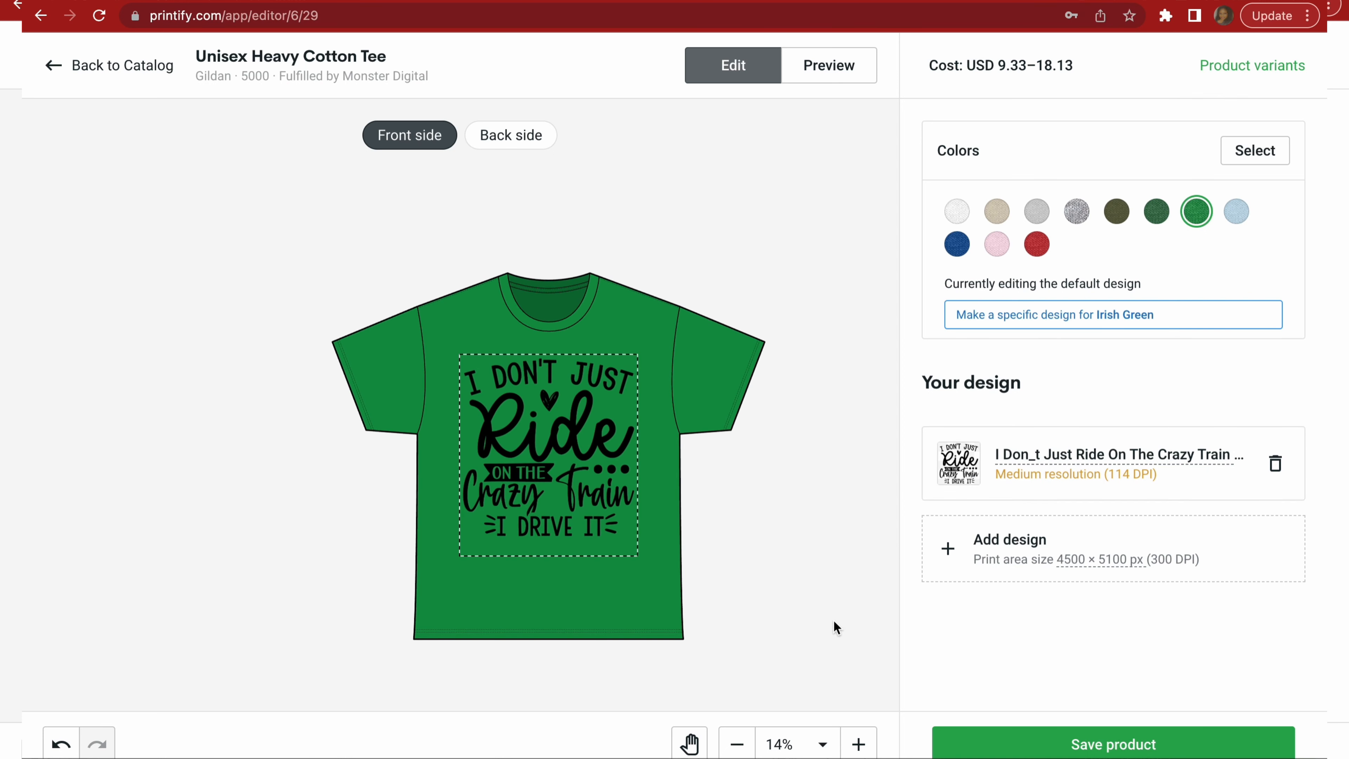
pyautogui.moveTo(510, 135)
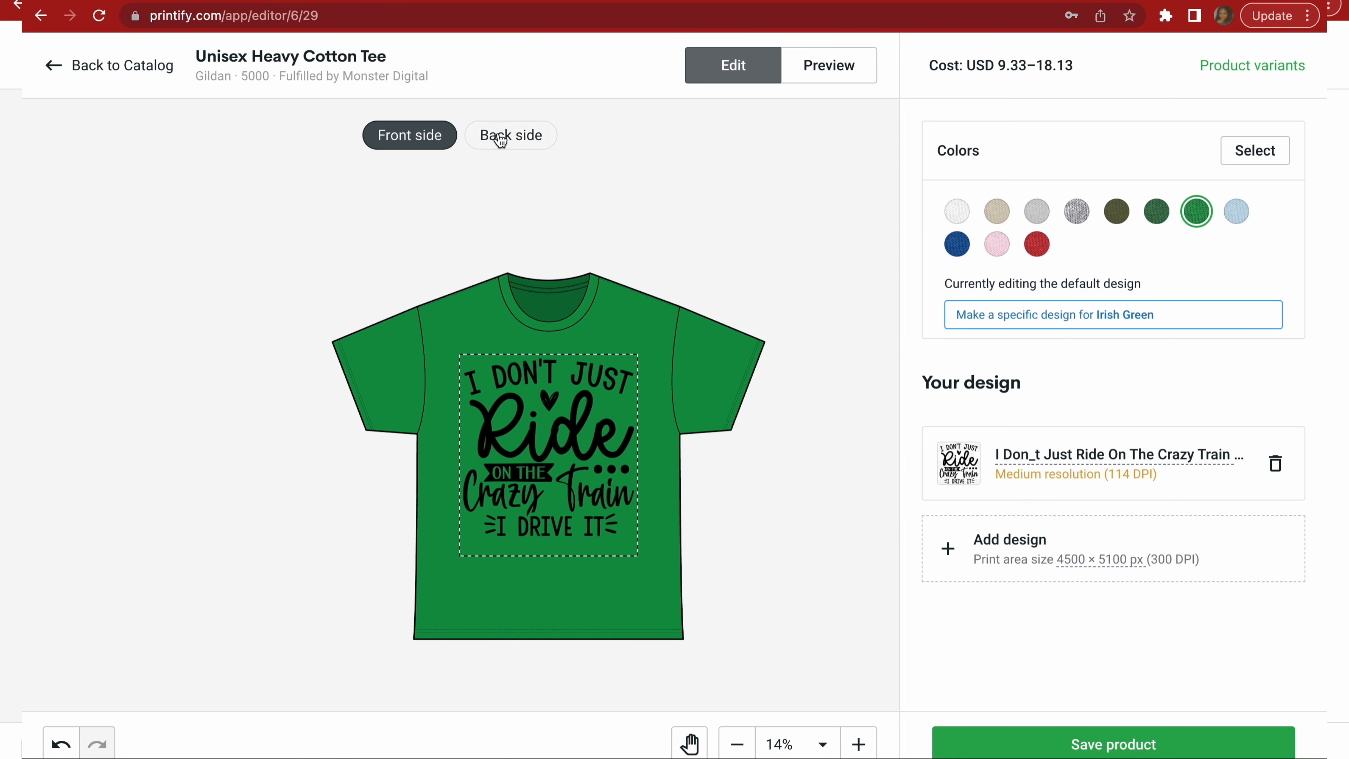
pyautogui.click(509, 135)
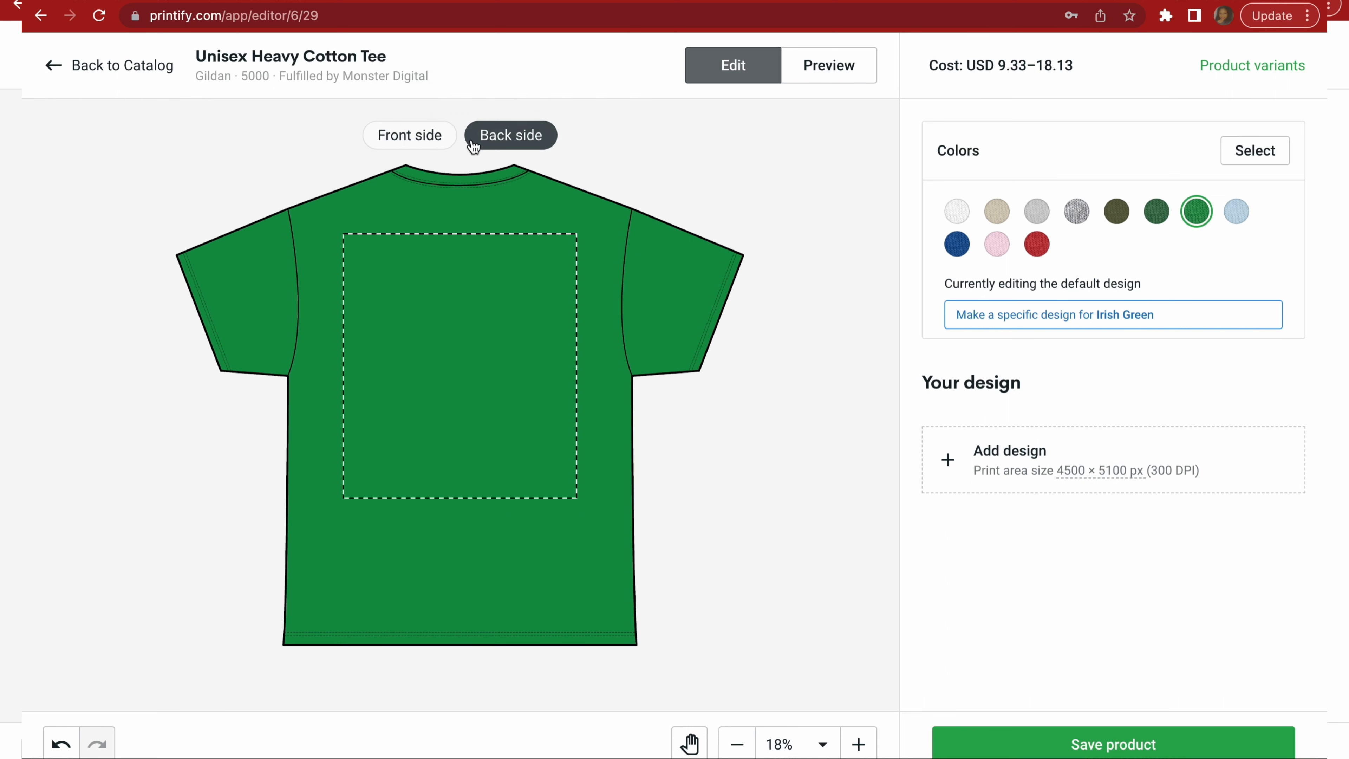
pyautogui.moveTo(410, 135)
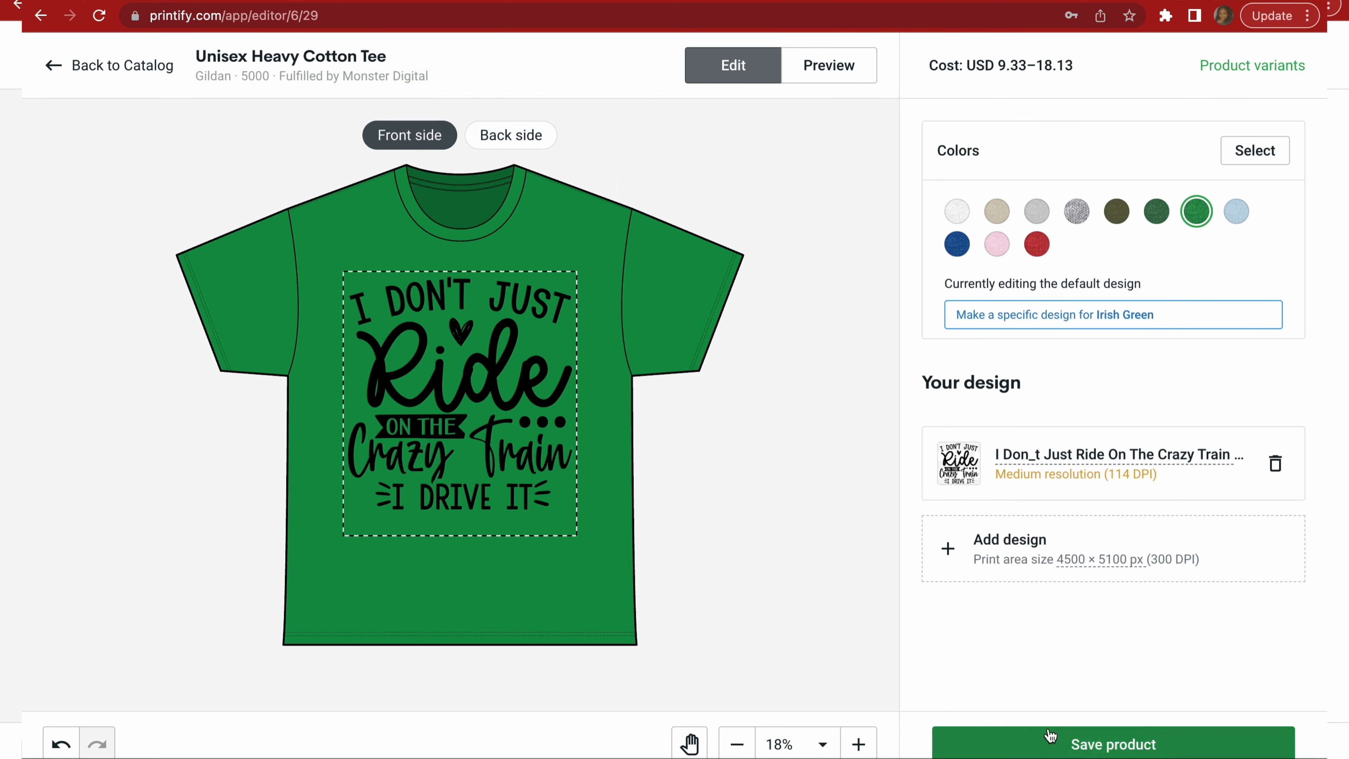
# Save the product and drop the back view from the listing mockups.
pyautogui.click(1113, 743)
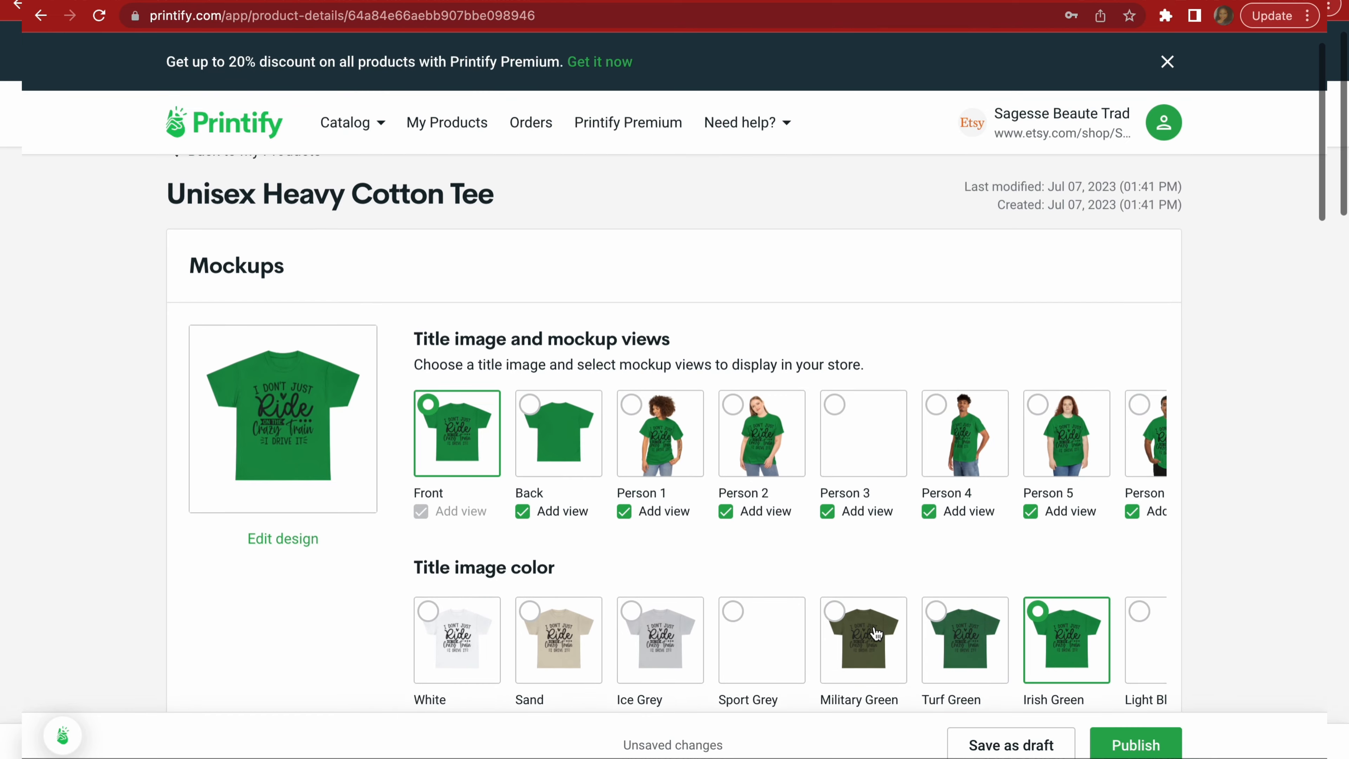
pyautogui.scroll(-3)
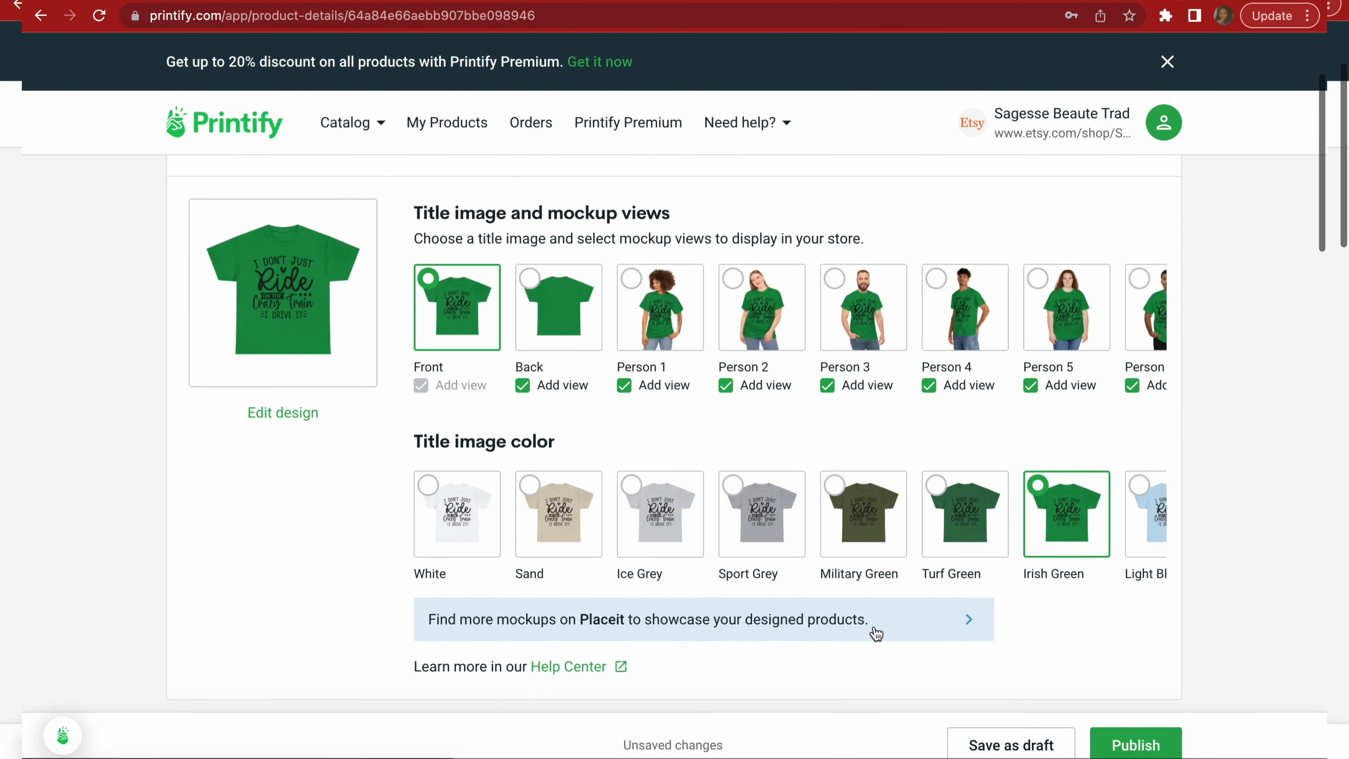
pyautogui.click(521, 384)
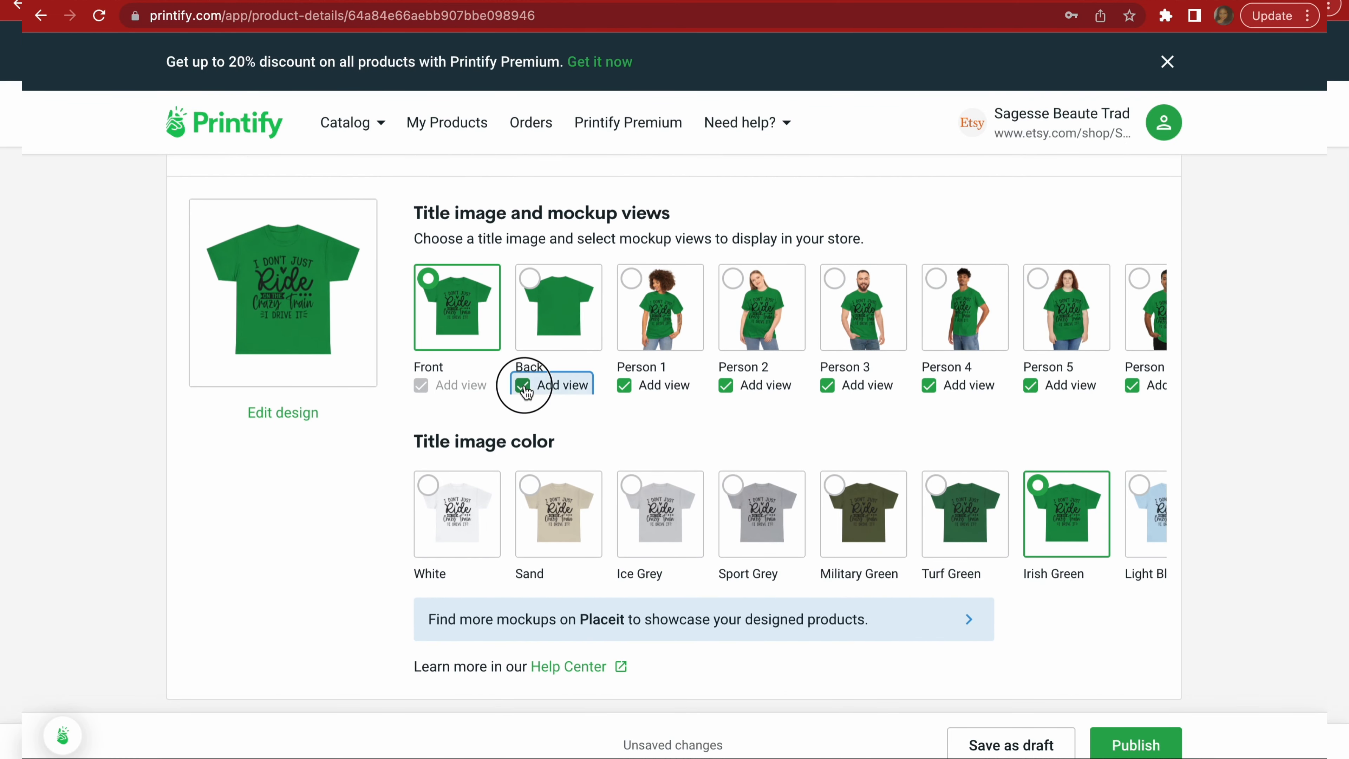
pyautogui.click(522, 385)
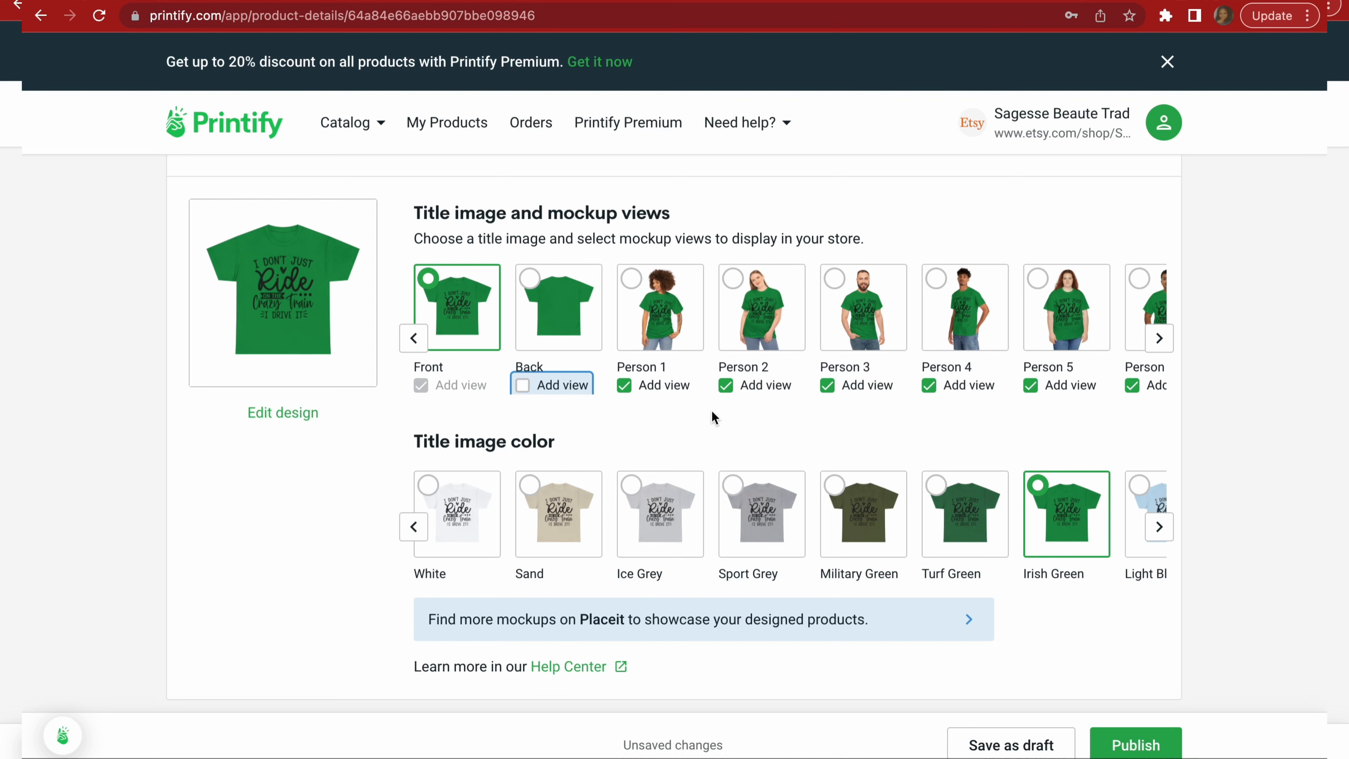
pyautogui.scroll(-3)
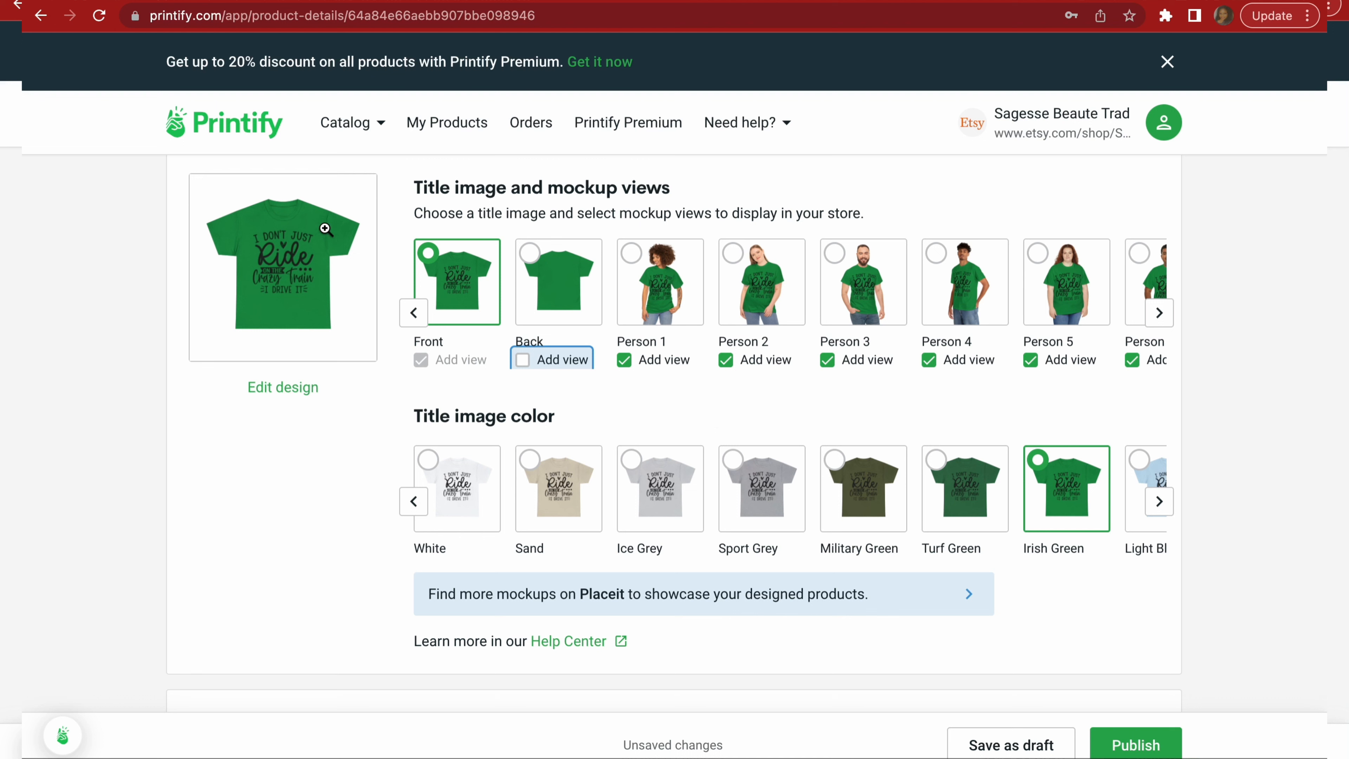
pyautogui.moveTo(332, 286)
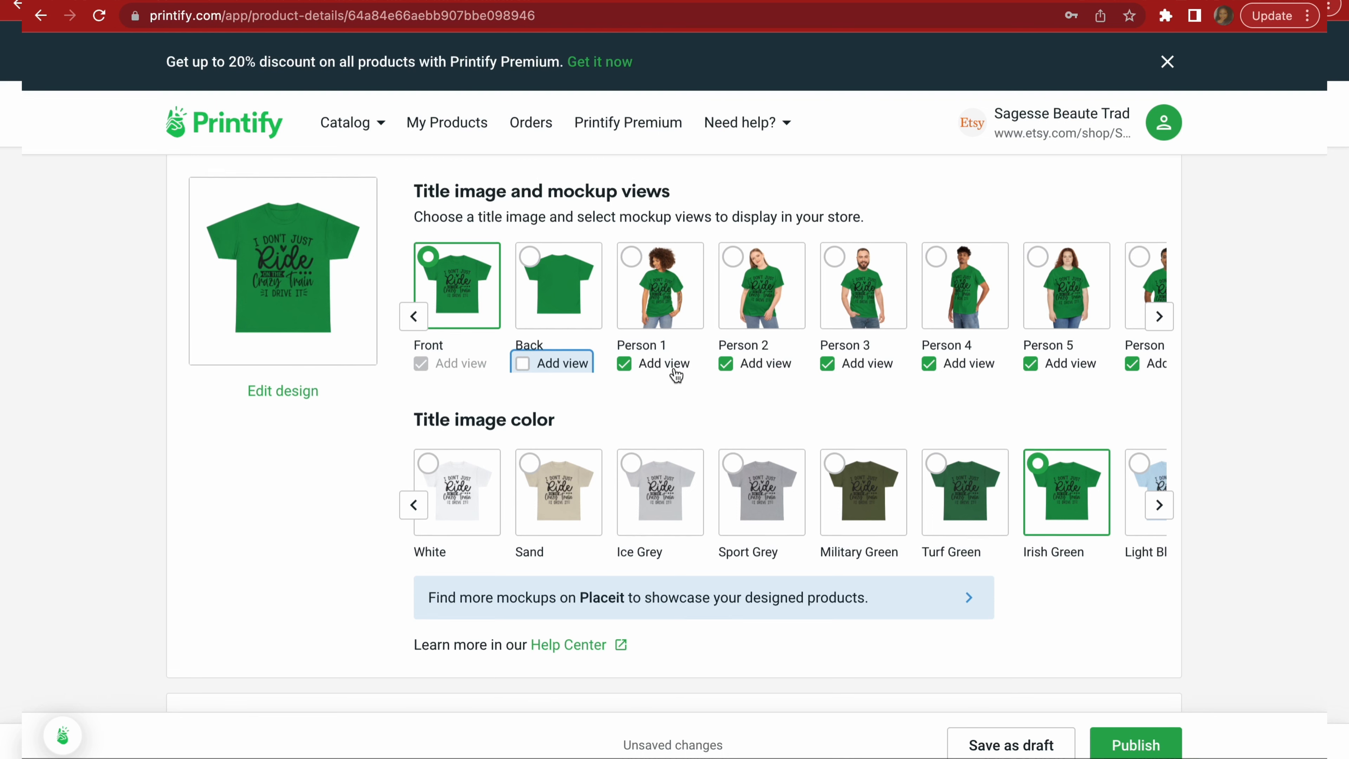
# Try Person 2, 3 and 4 as title image, reveal more views, and settle on the Lifestyle photo.
pyautogui.click(659, 284)
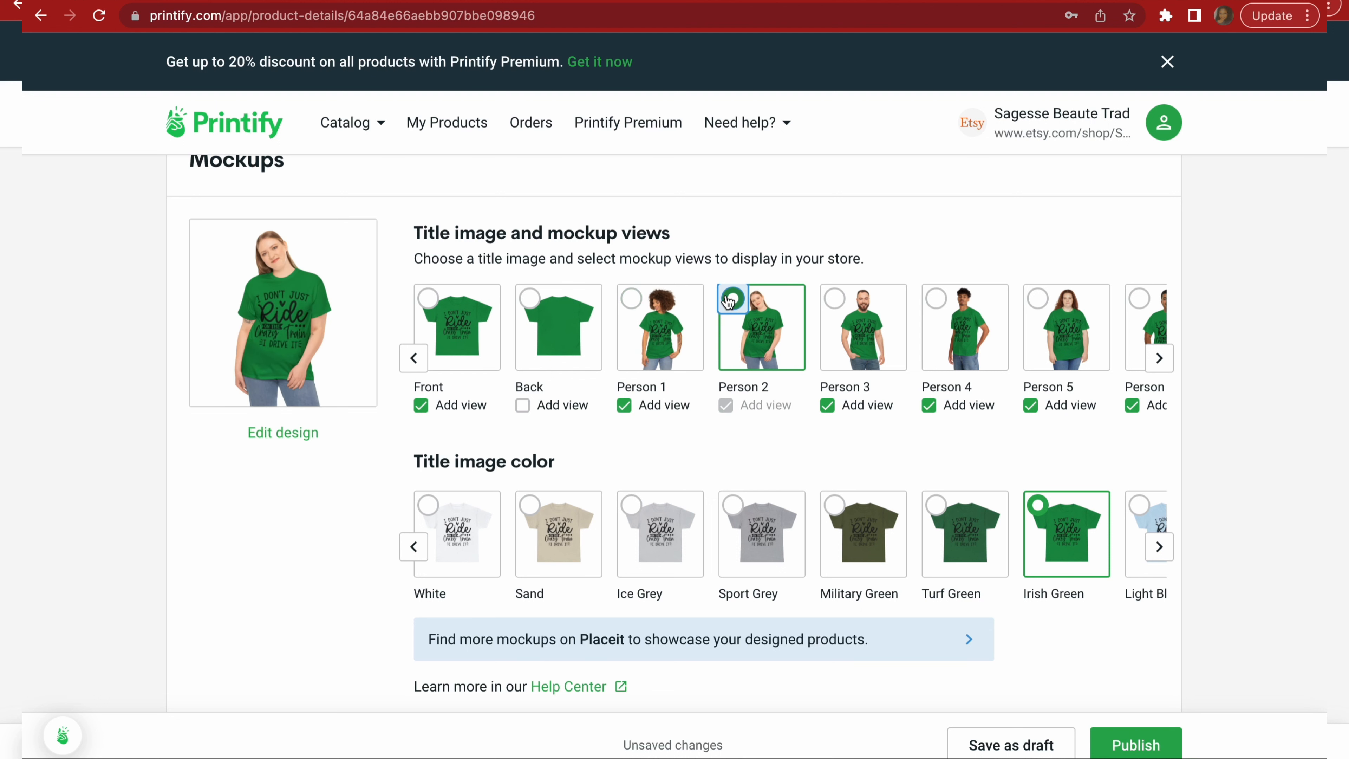
pyautogui.click(835, 299)
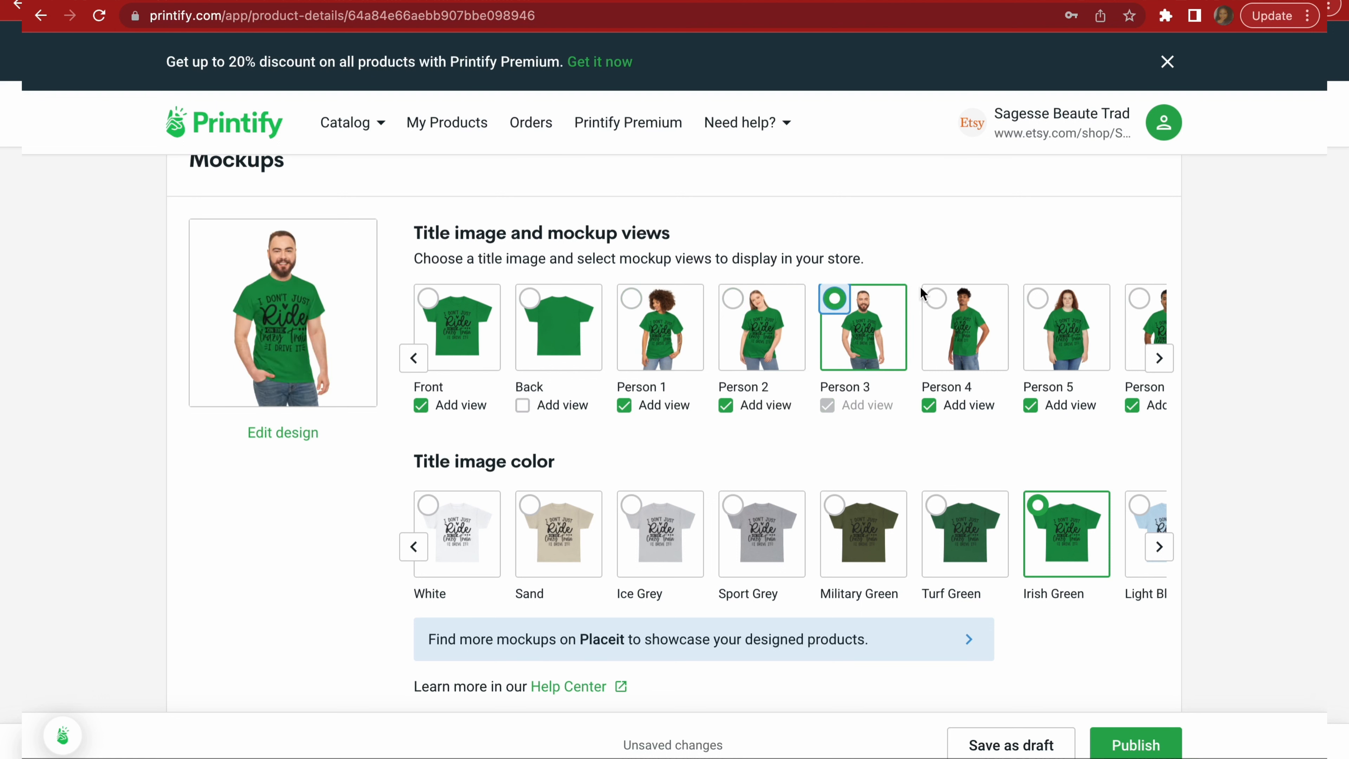
pyautogui.click(935, 299)
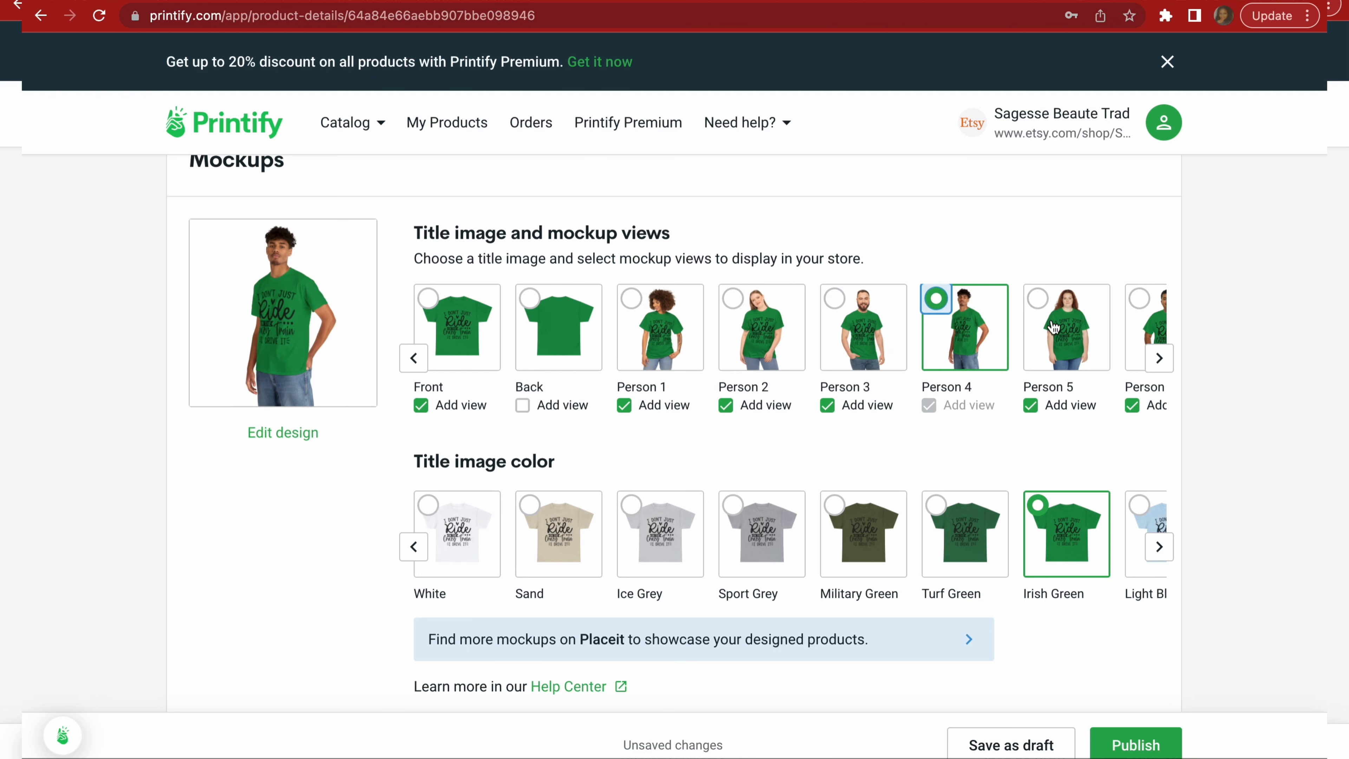
pyautogui.click(1158, 358)
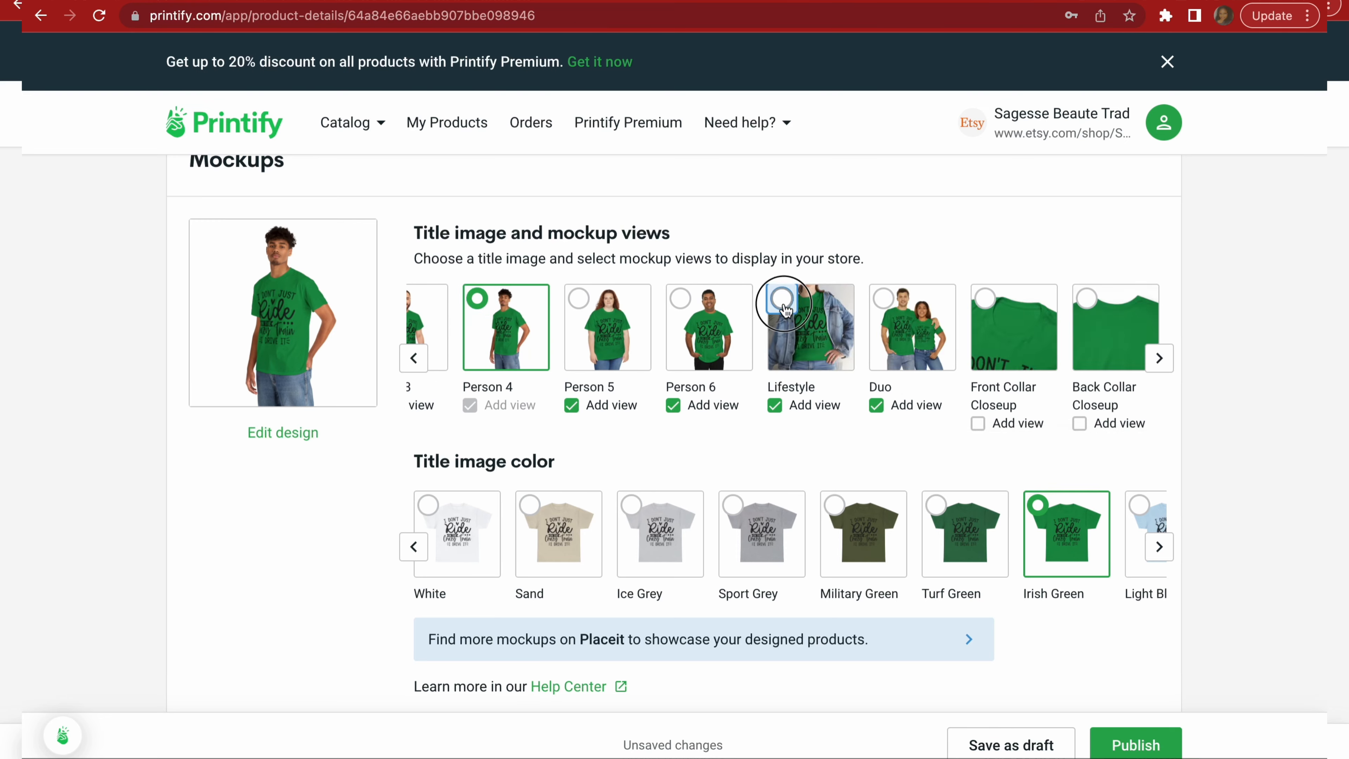
pyautogui.click(782, 299)
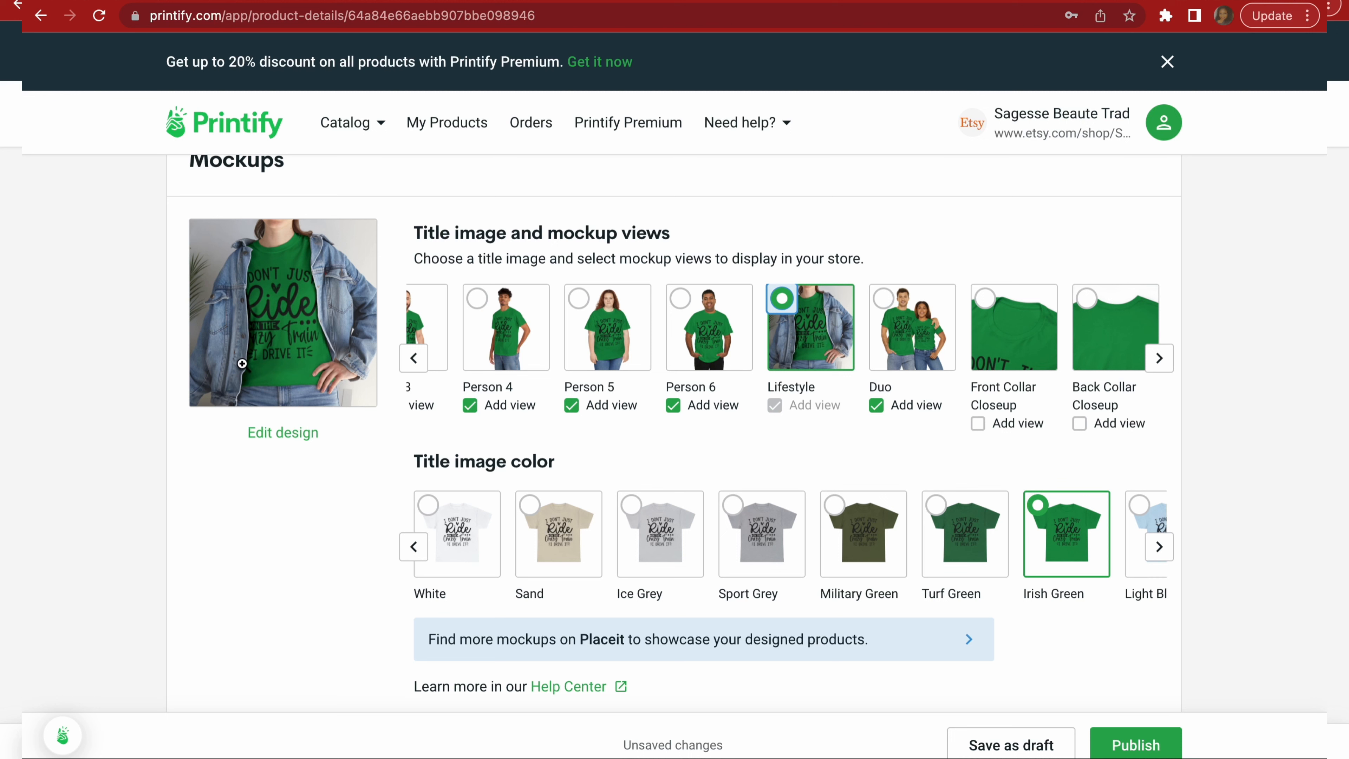
pyautogui.moveTo(645, 373)
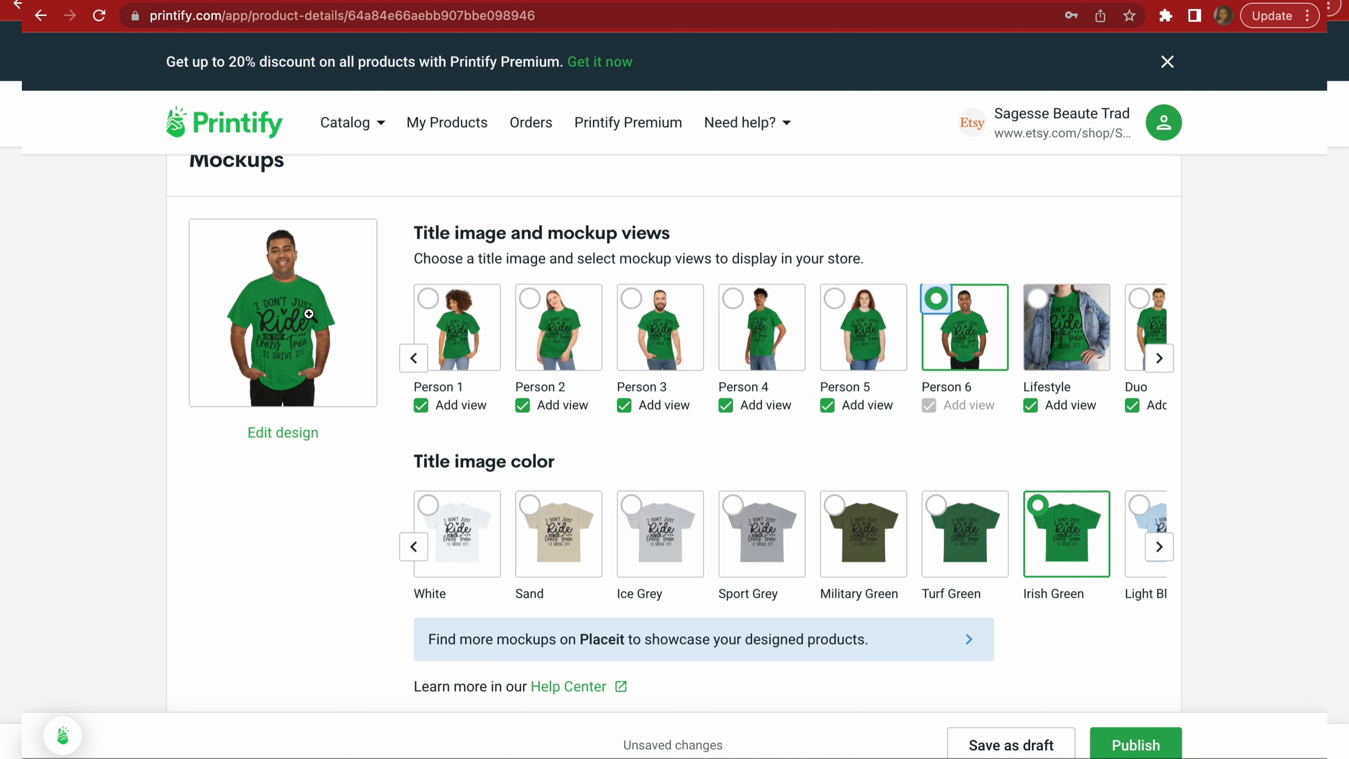
pyautogui.moveTo(729, 591)
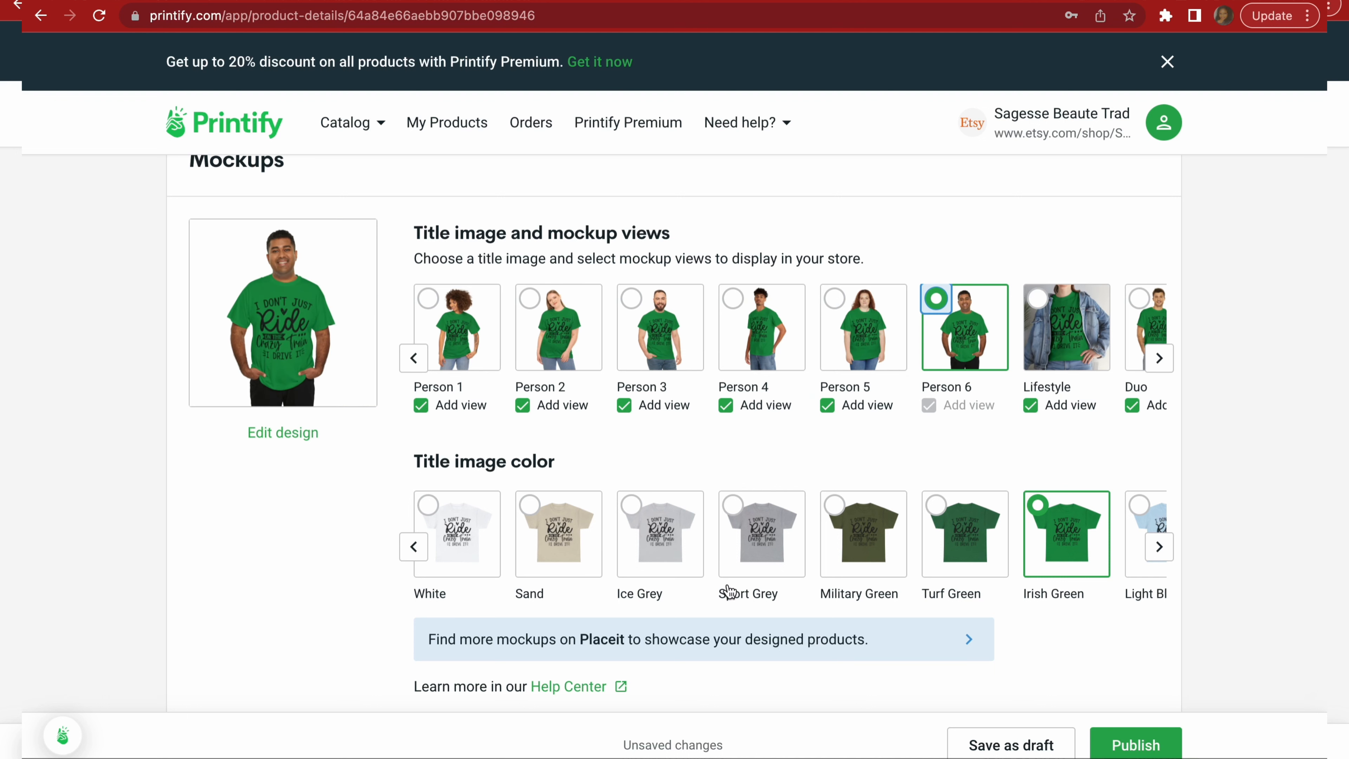
pyautogui.scroll(-3)
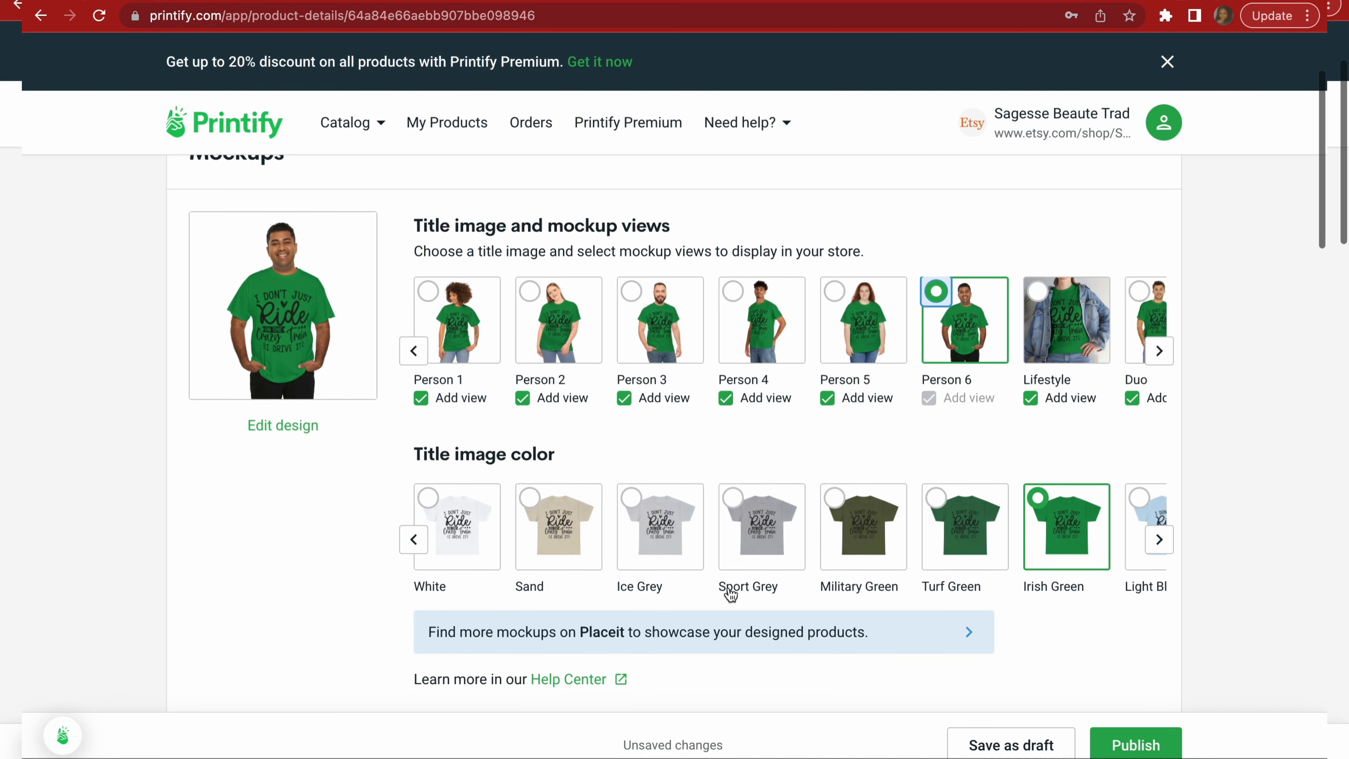
pyautogui.scroll(-3)
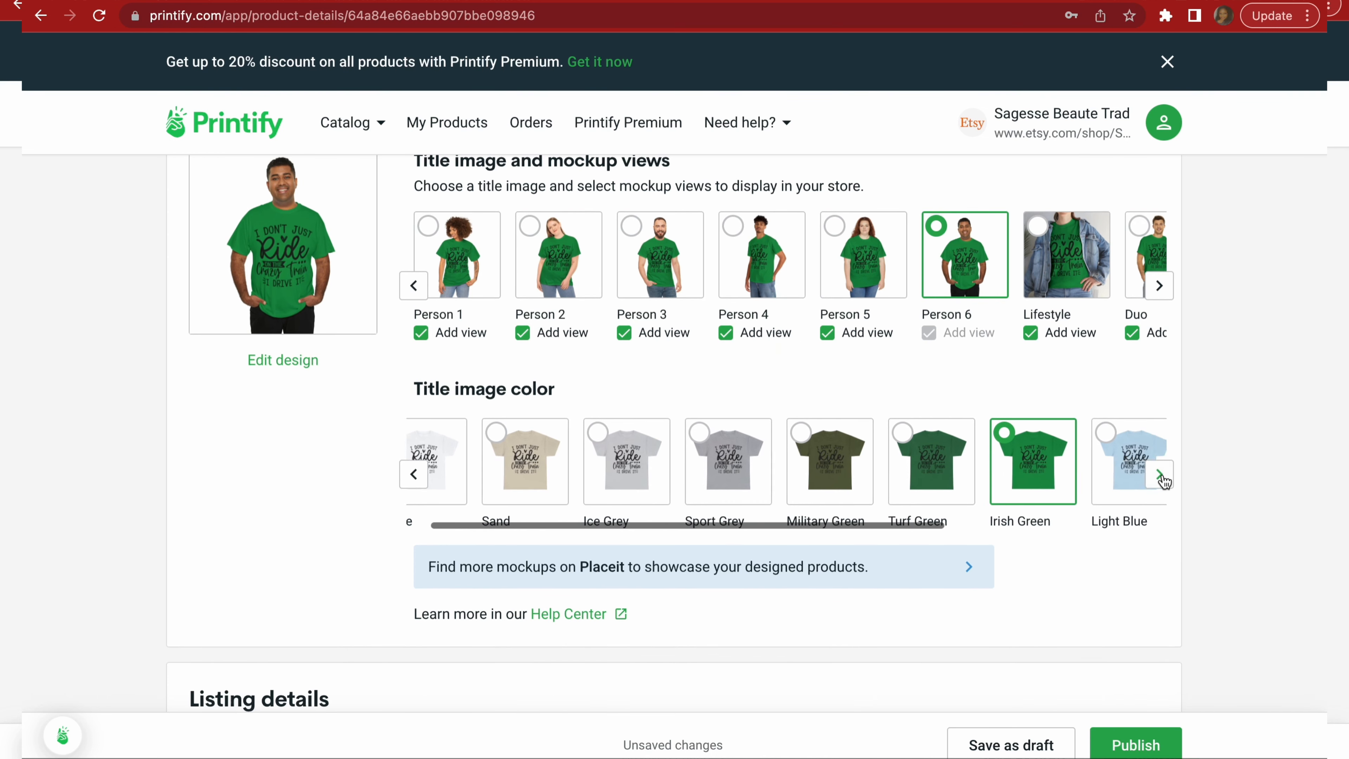
pyautogui.click(1158, 474)
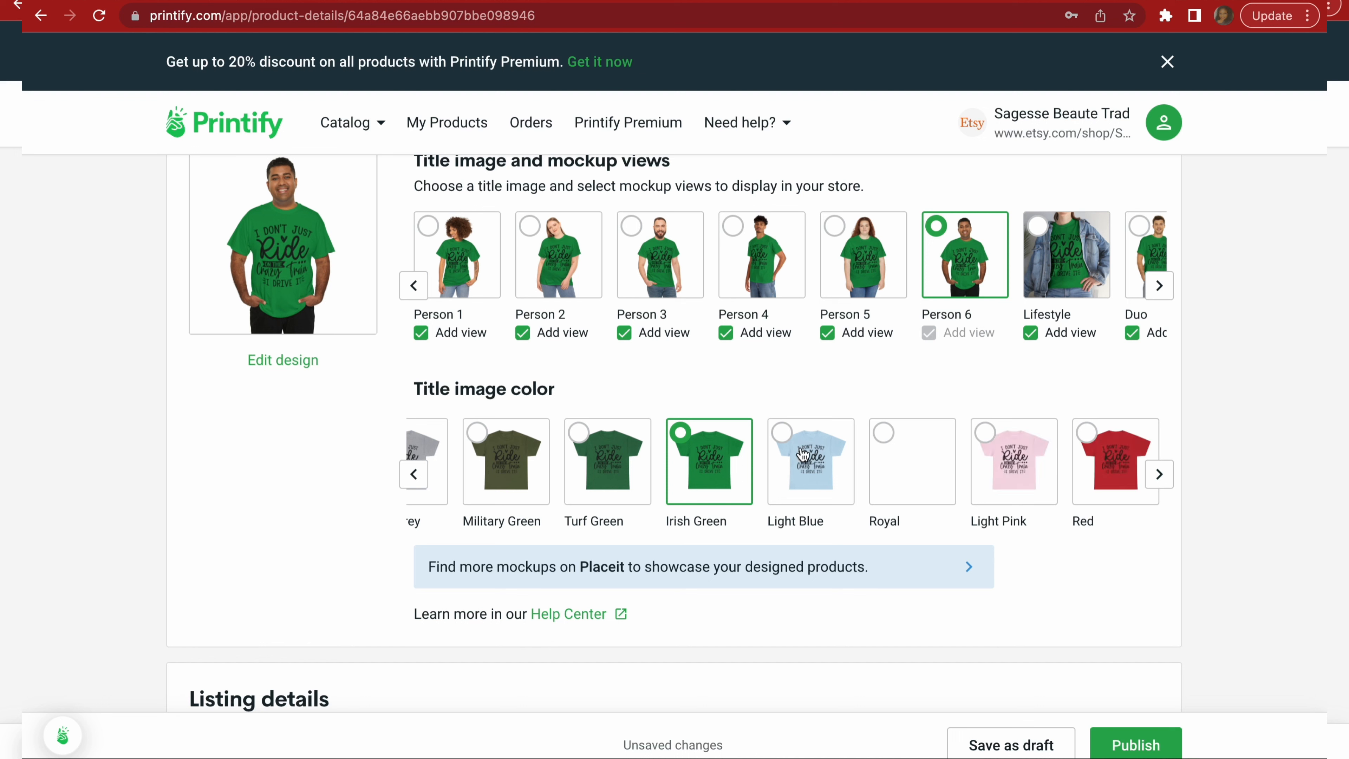
pyautogui.click(809, 461)
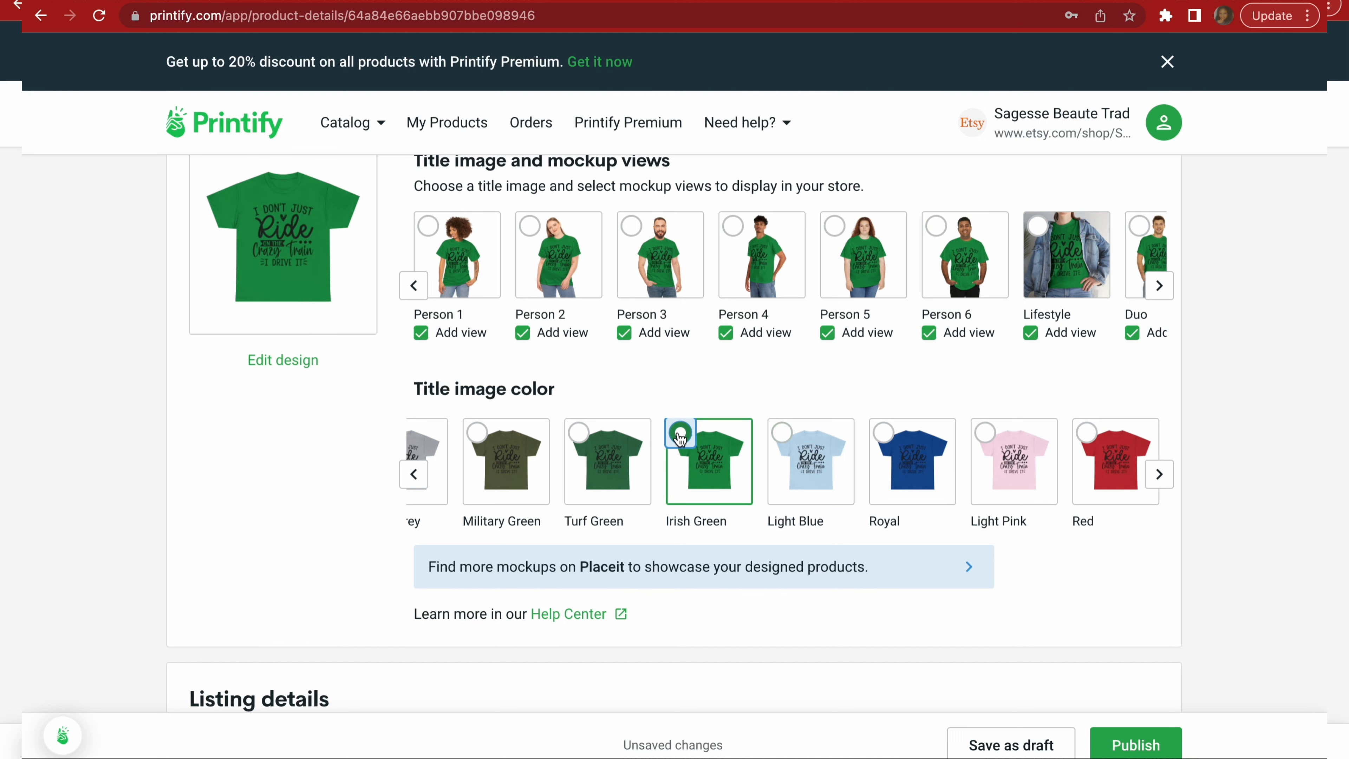
pyautogui.click(935, 226)
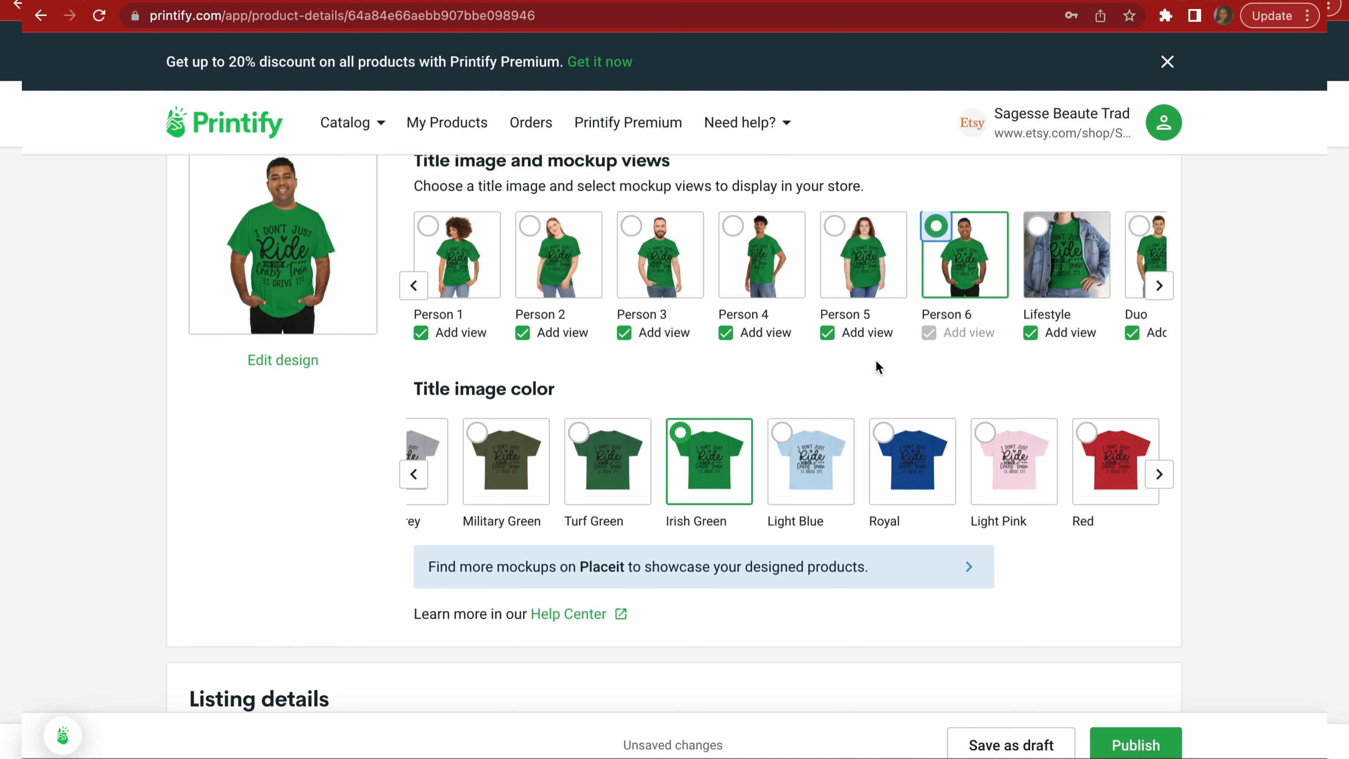
pyautogui.hscroll(-3)
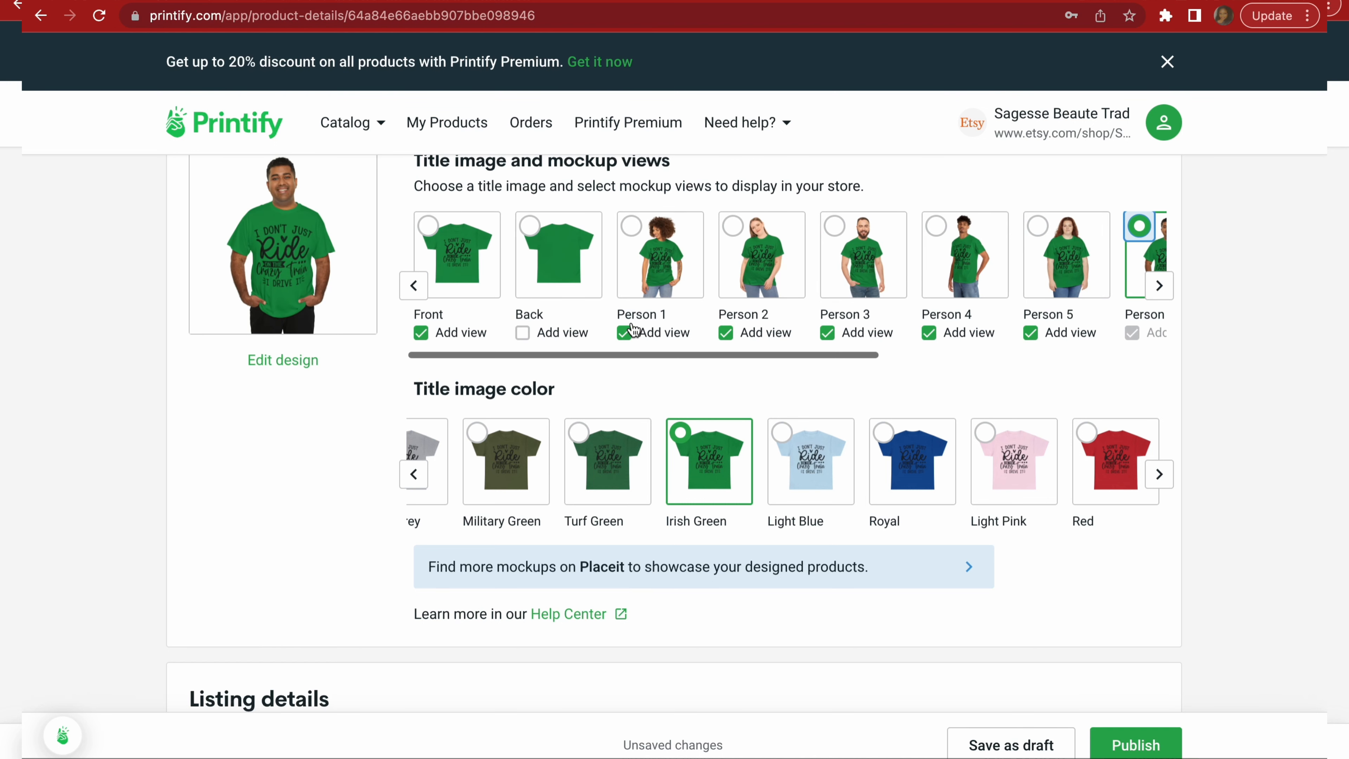
pyautogui.scroll(-3)
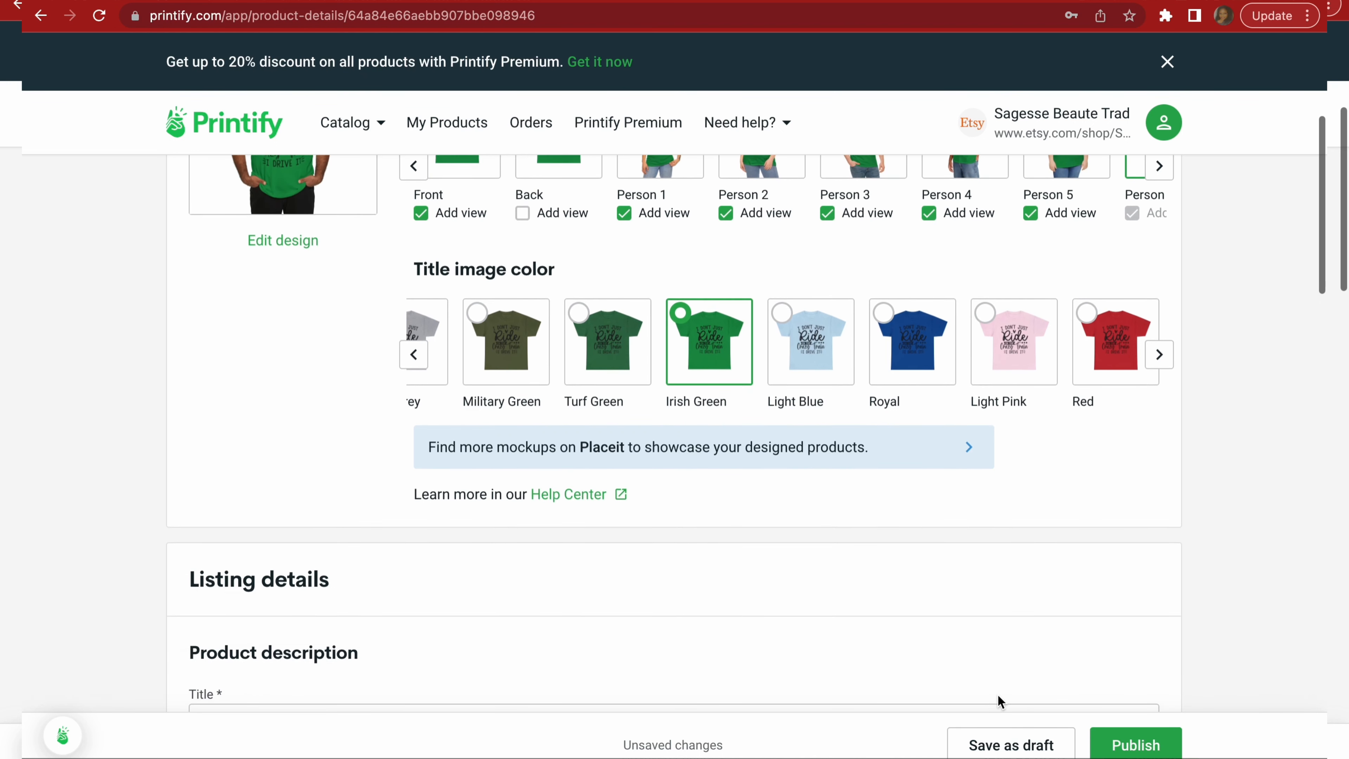
pyautogui.scroll(-3)
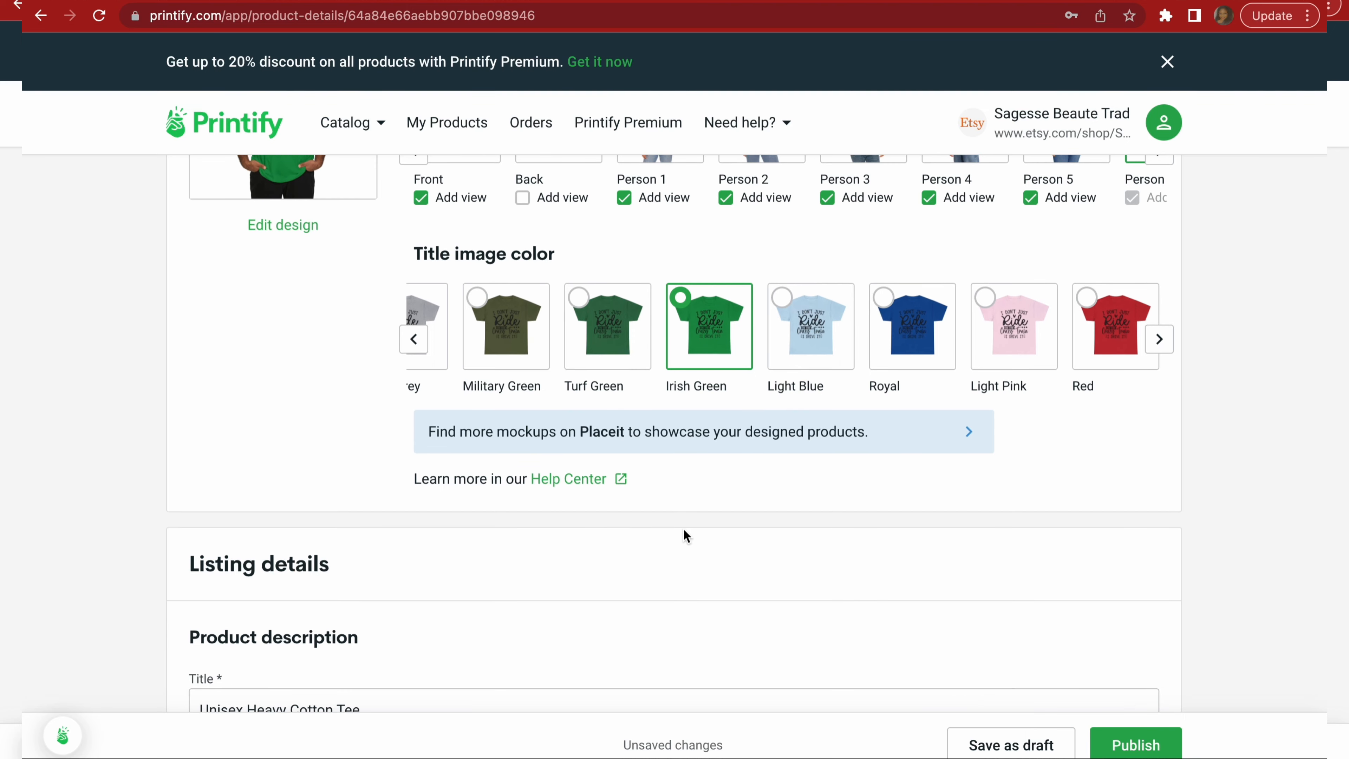
pyautogui.scroll(-3)
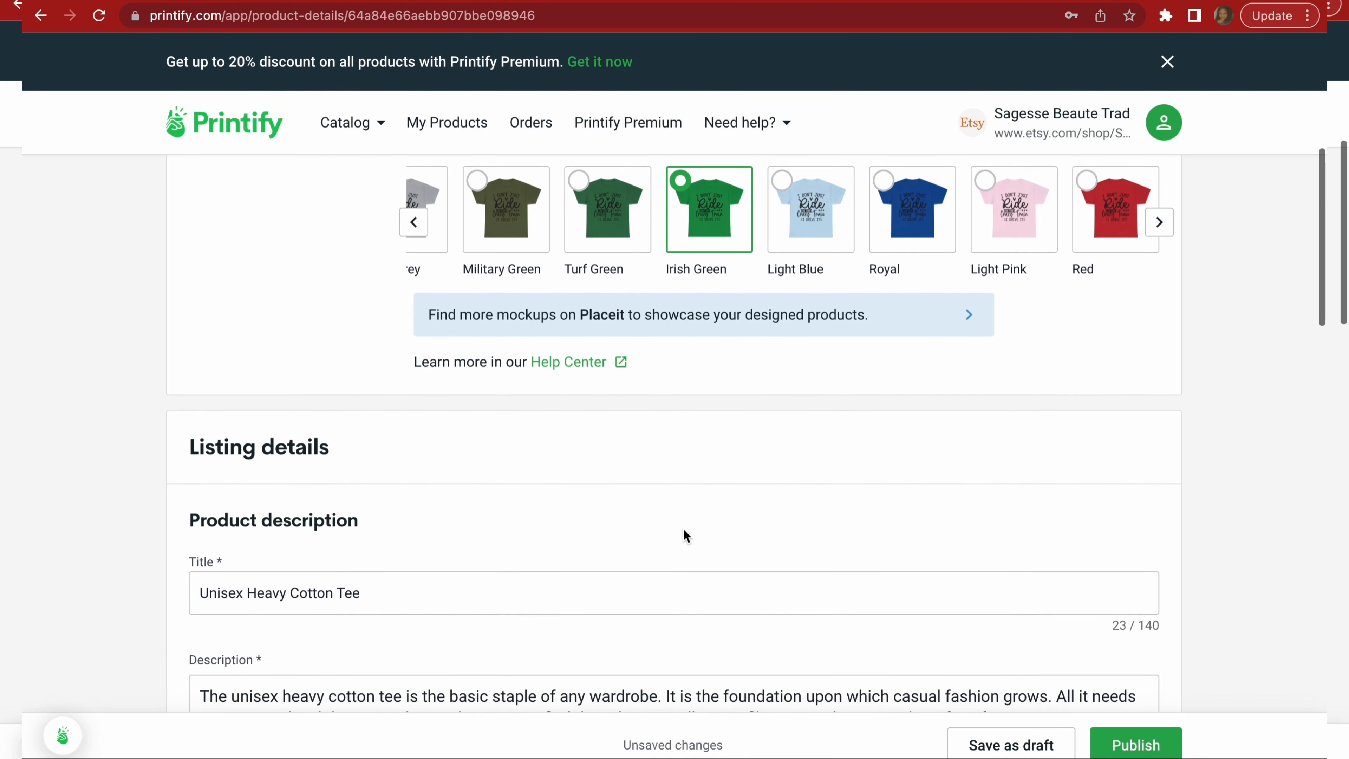
pyautogui.scroll(-3)
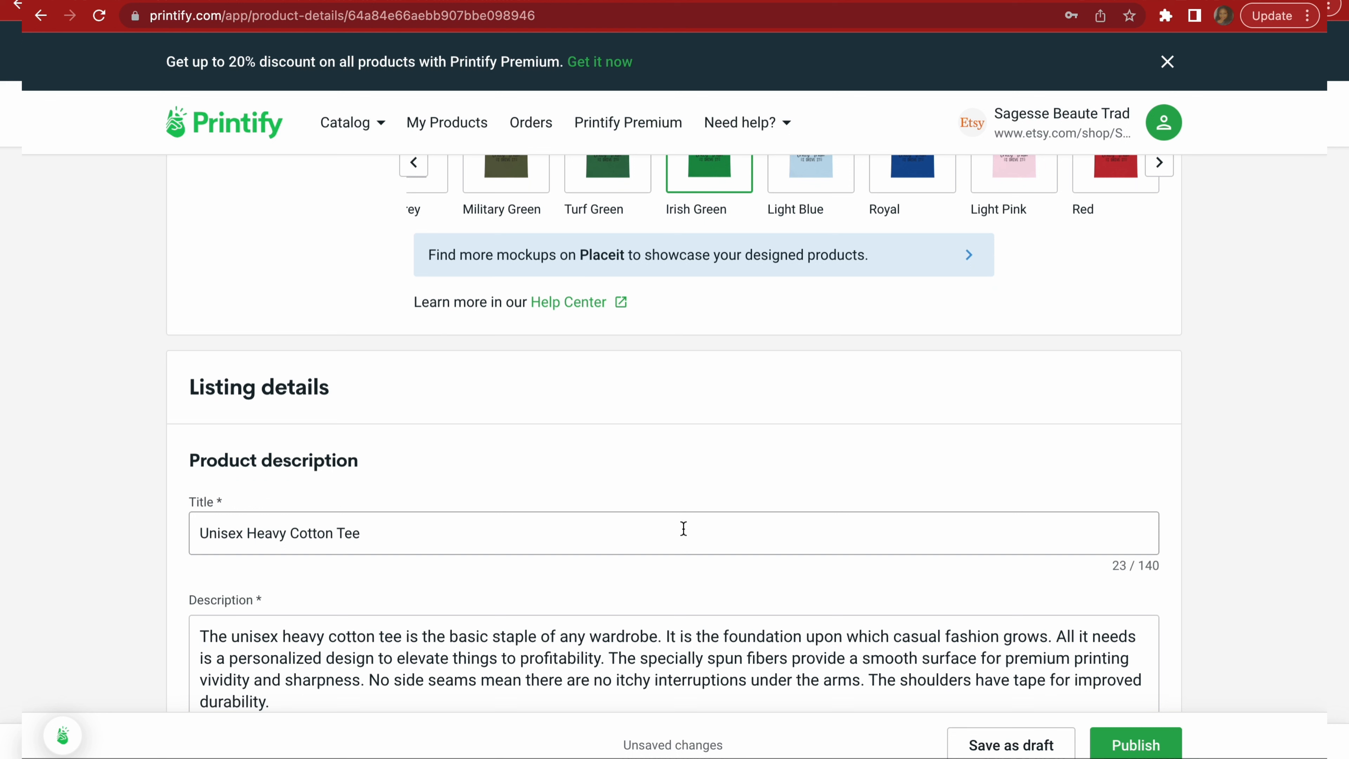
pyautogui.moveTo(621, 265)
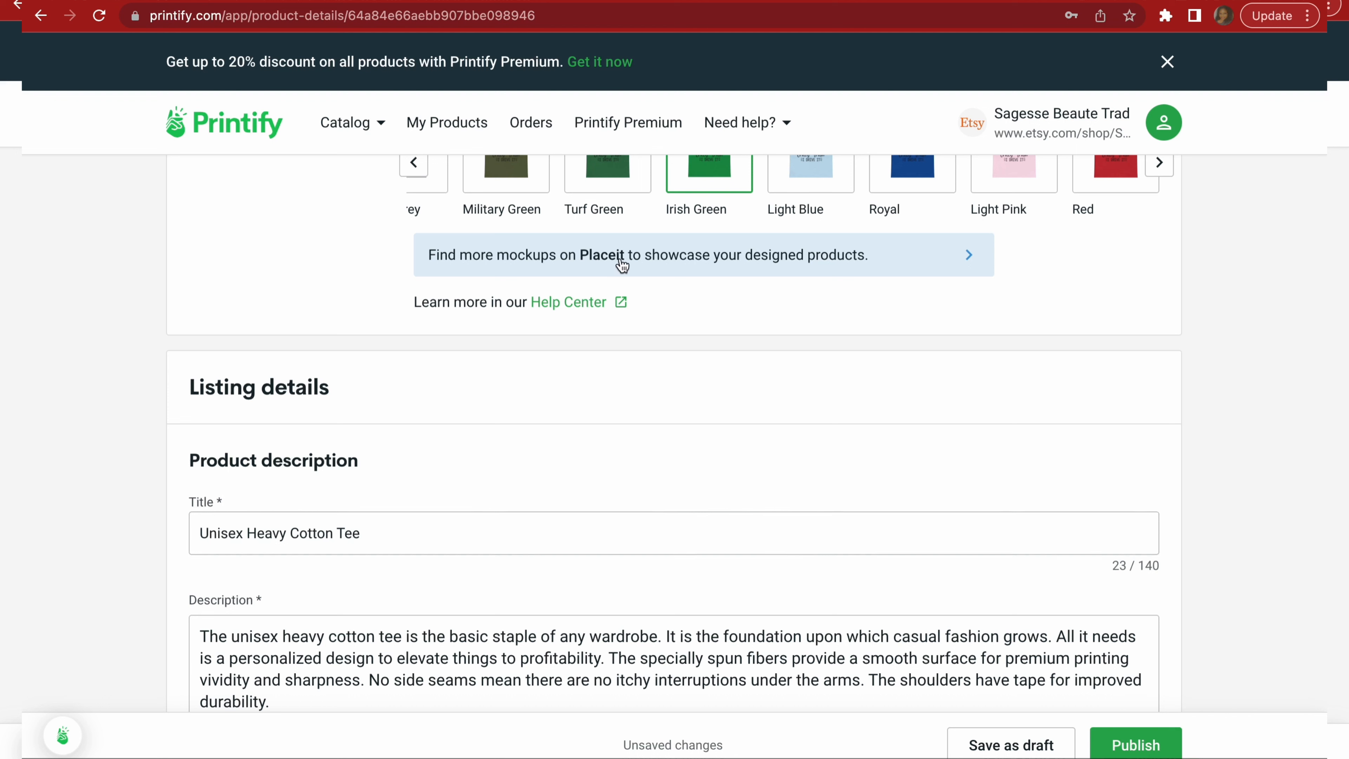
pyautogui.moveTo(697, 268)
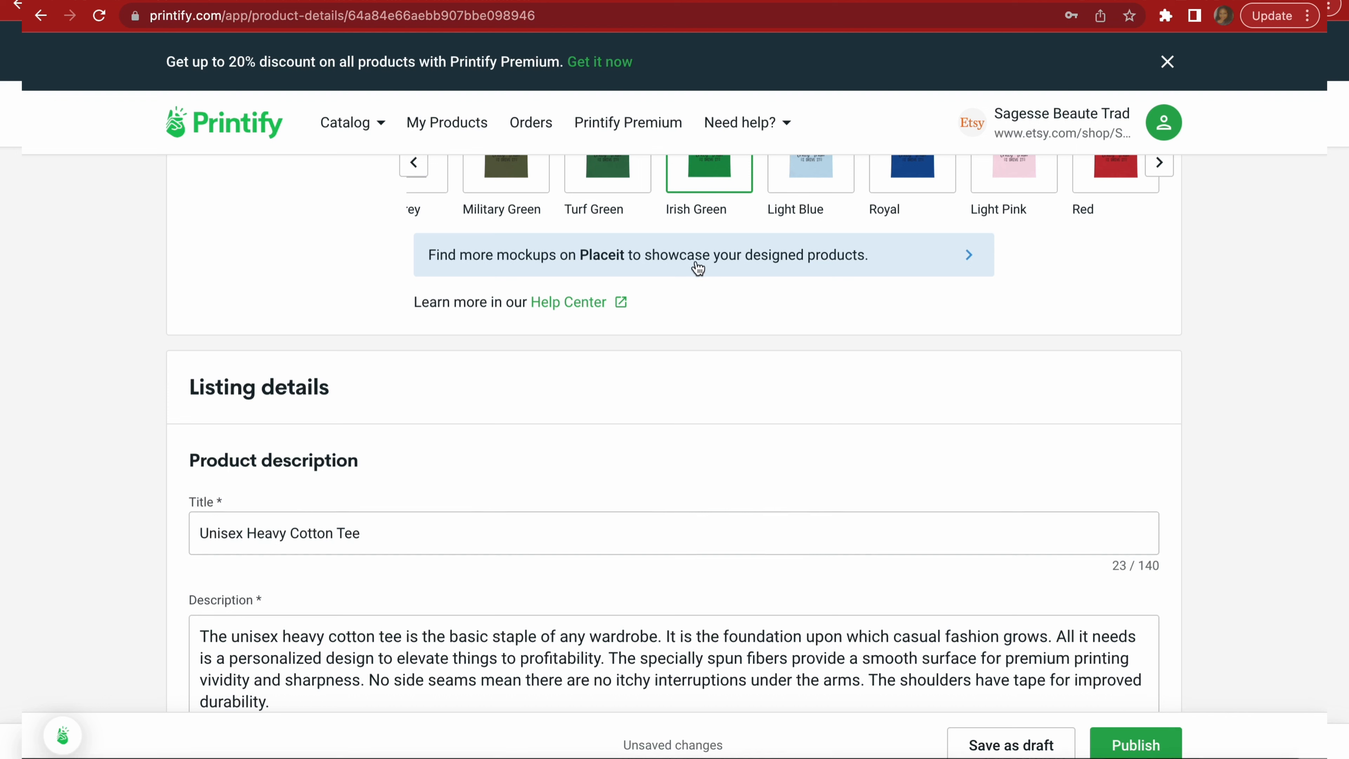
pyautogui.moveTo(635, 262)
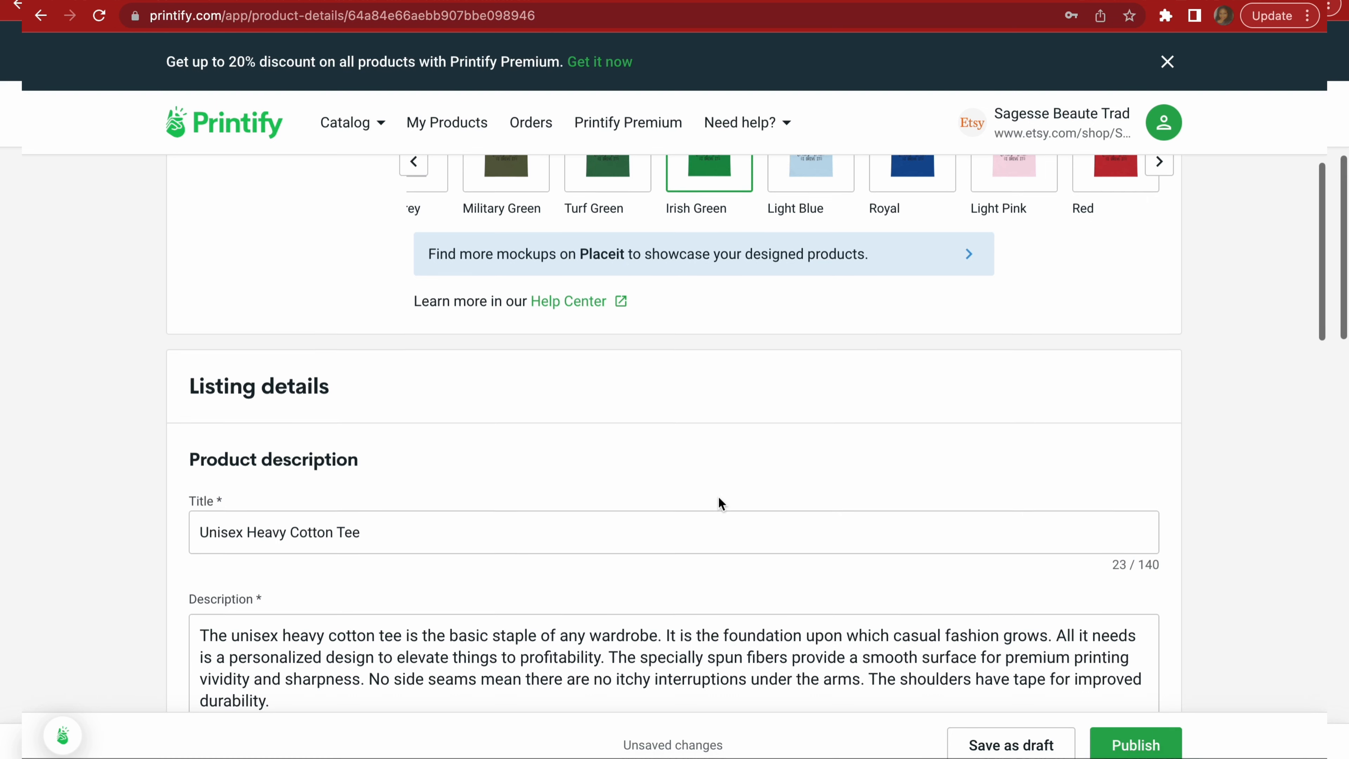
pyautogui.scroll(-3)
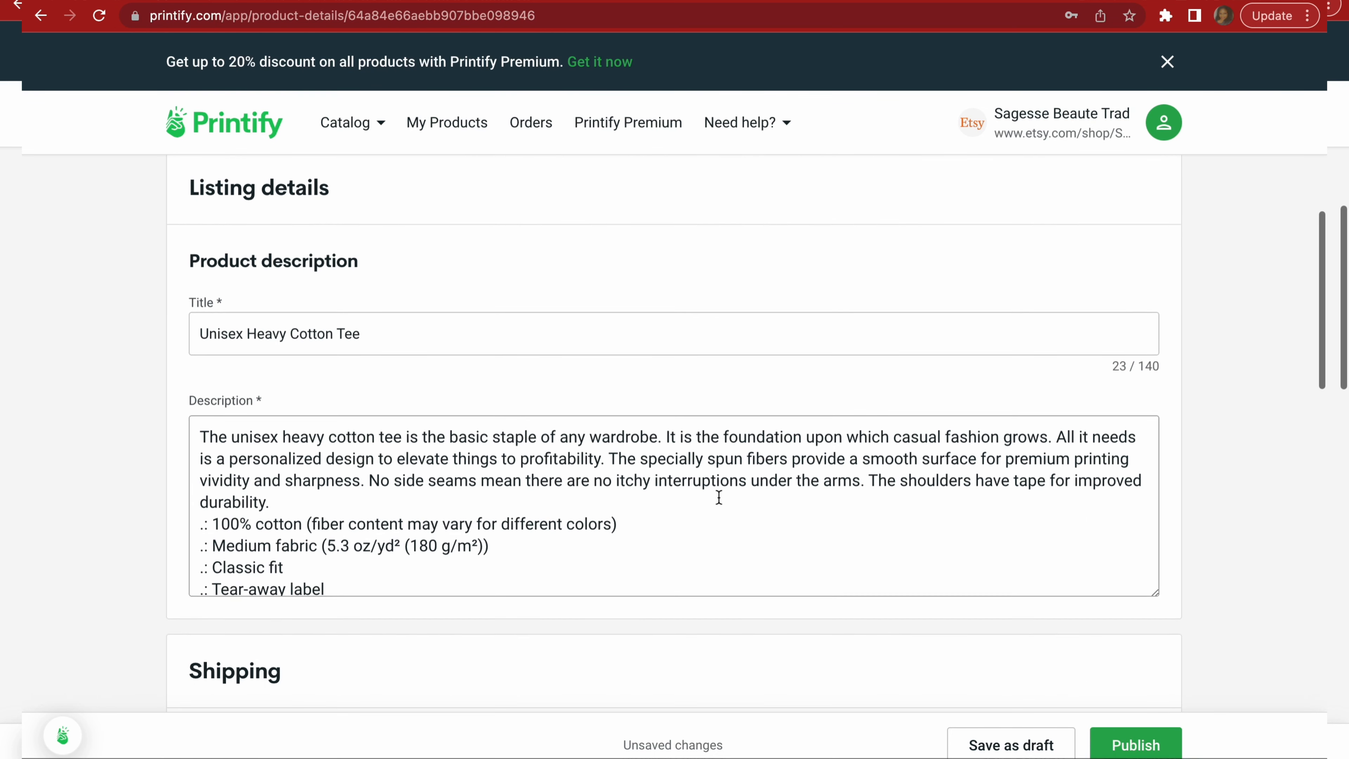
pyautogui.moveTo(738, 537)
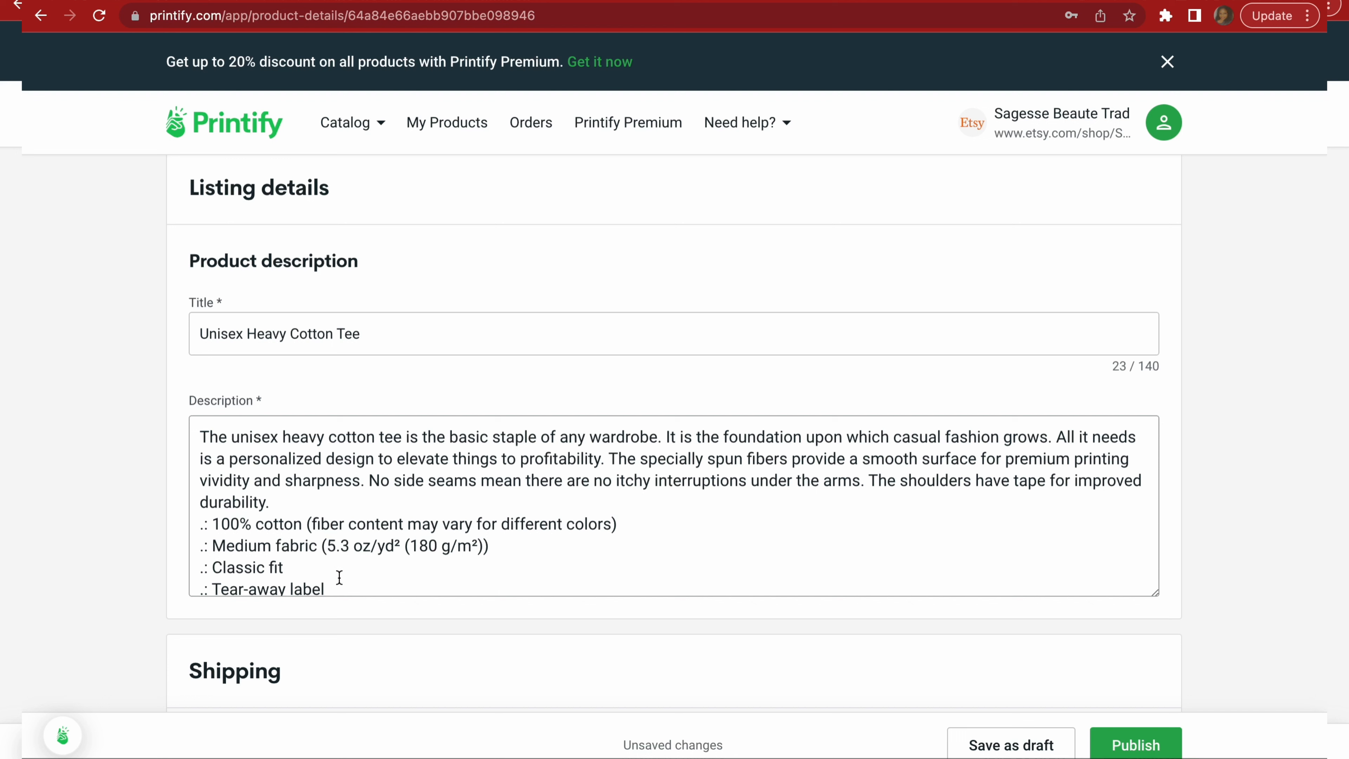
pyautogui.moveTo(292, 489)
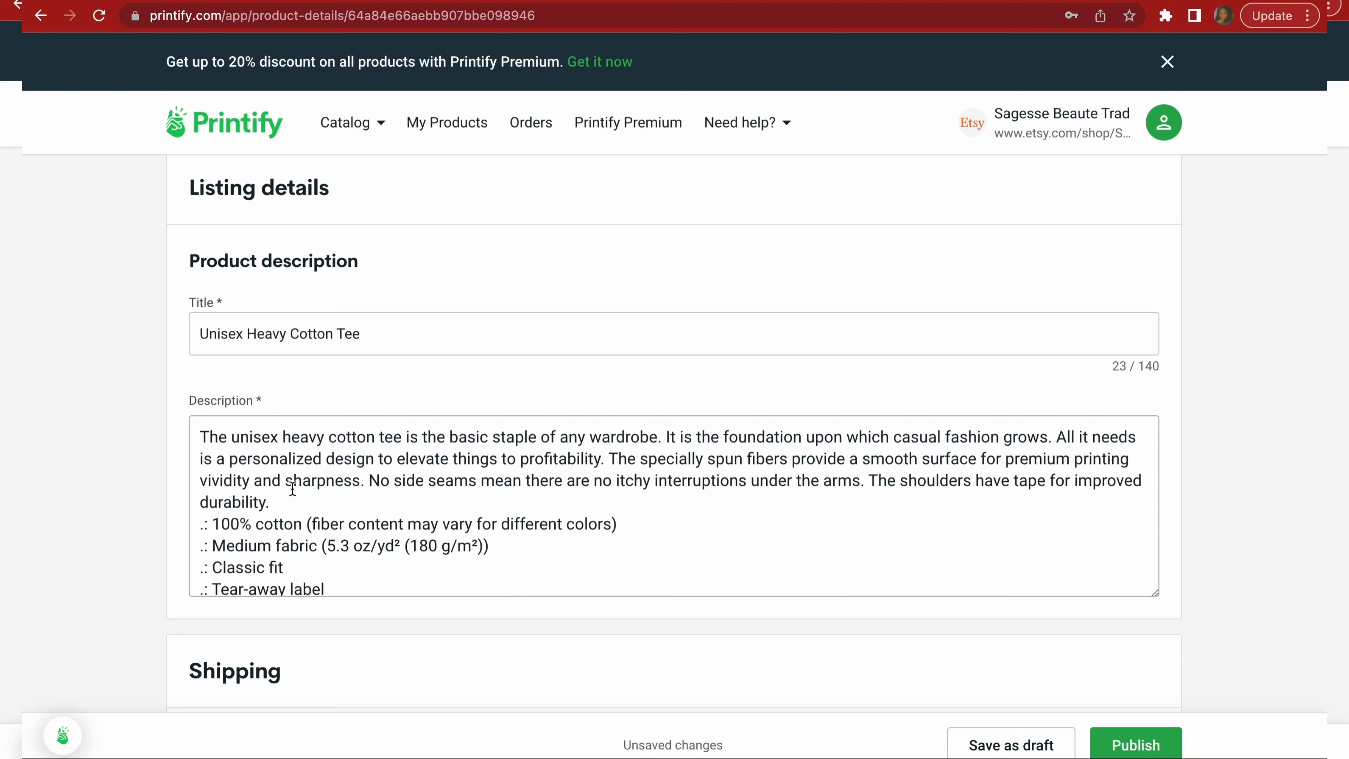
pyautogui.moveTo(51, 462)
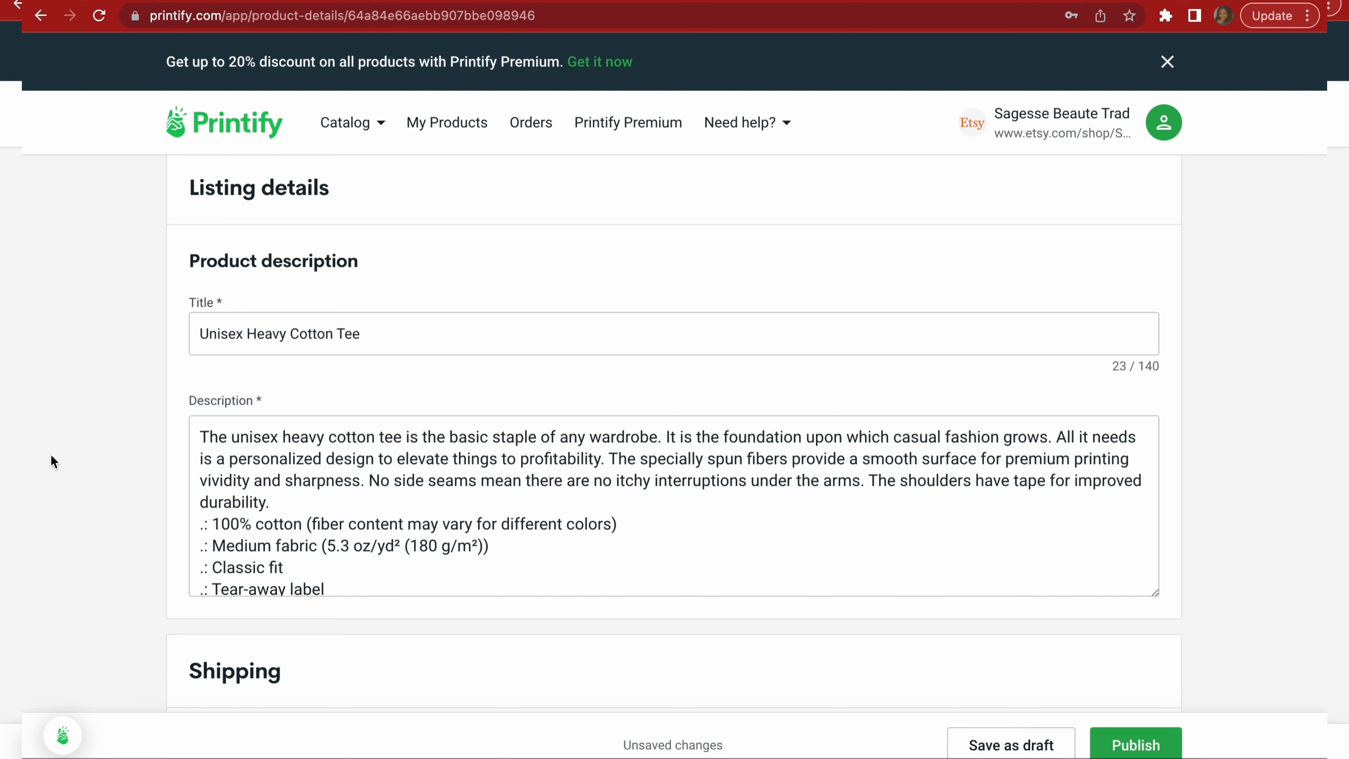
pyautogui.moveTo(101, 428)
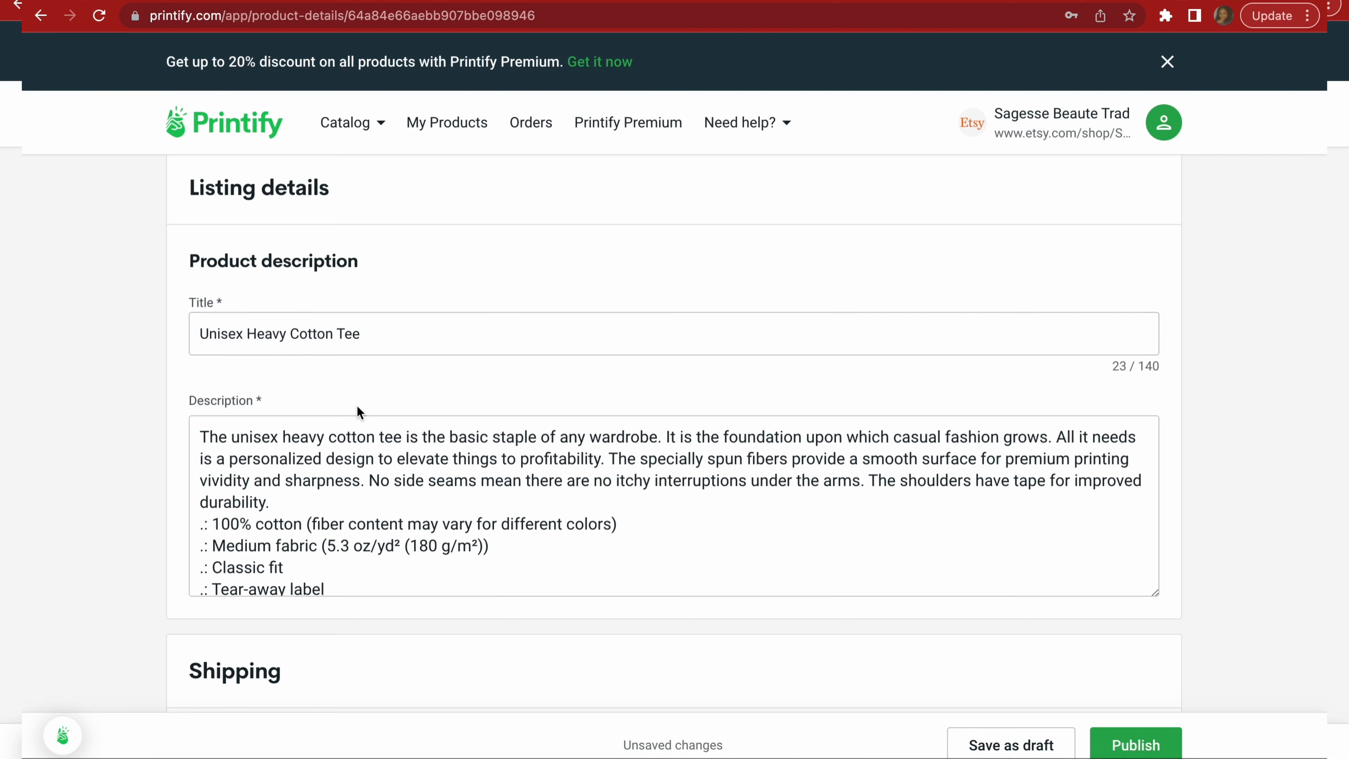
pyautogui.scroll(3)
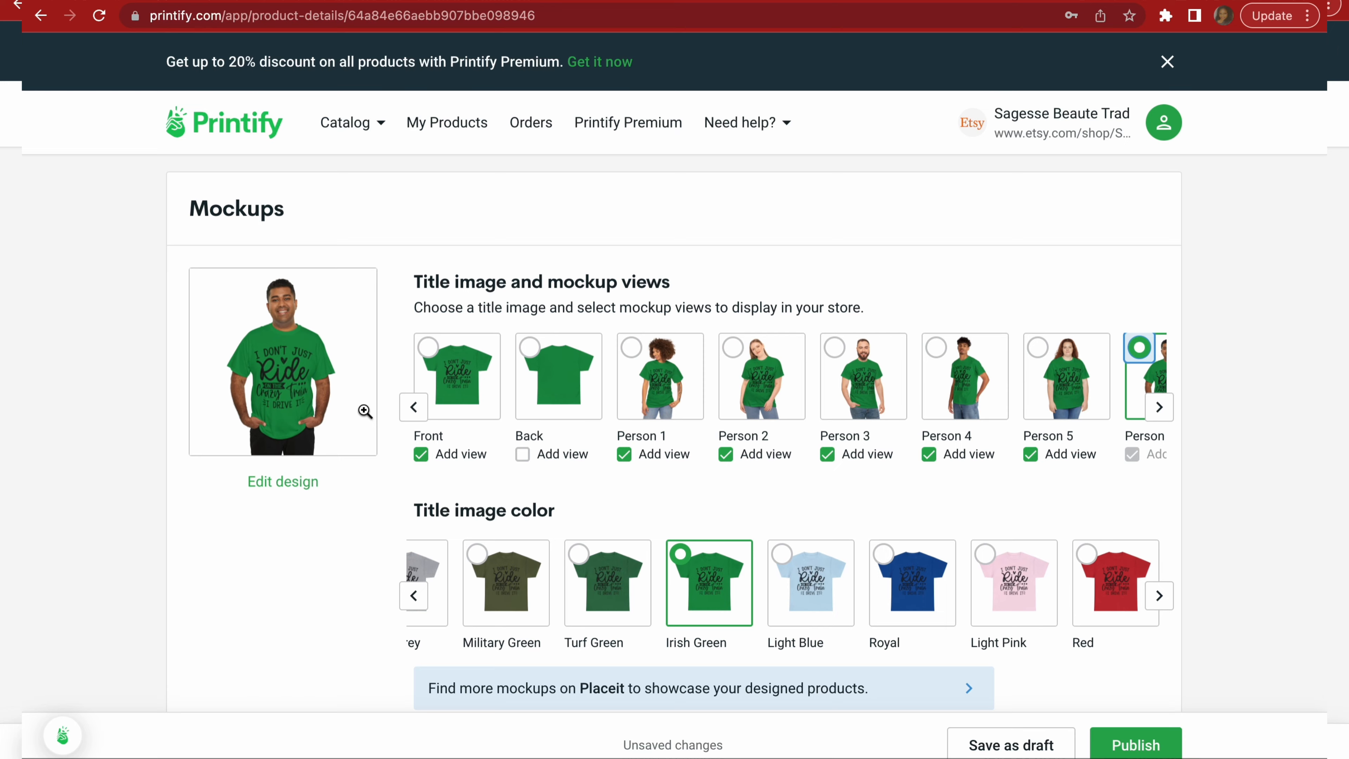
# Ask ChatGPT for a keyword-rich title with the phrase "I don't just ride on the crazy train".
pyautogui.click(364, 411)
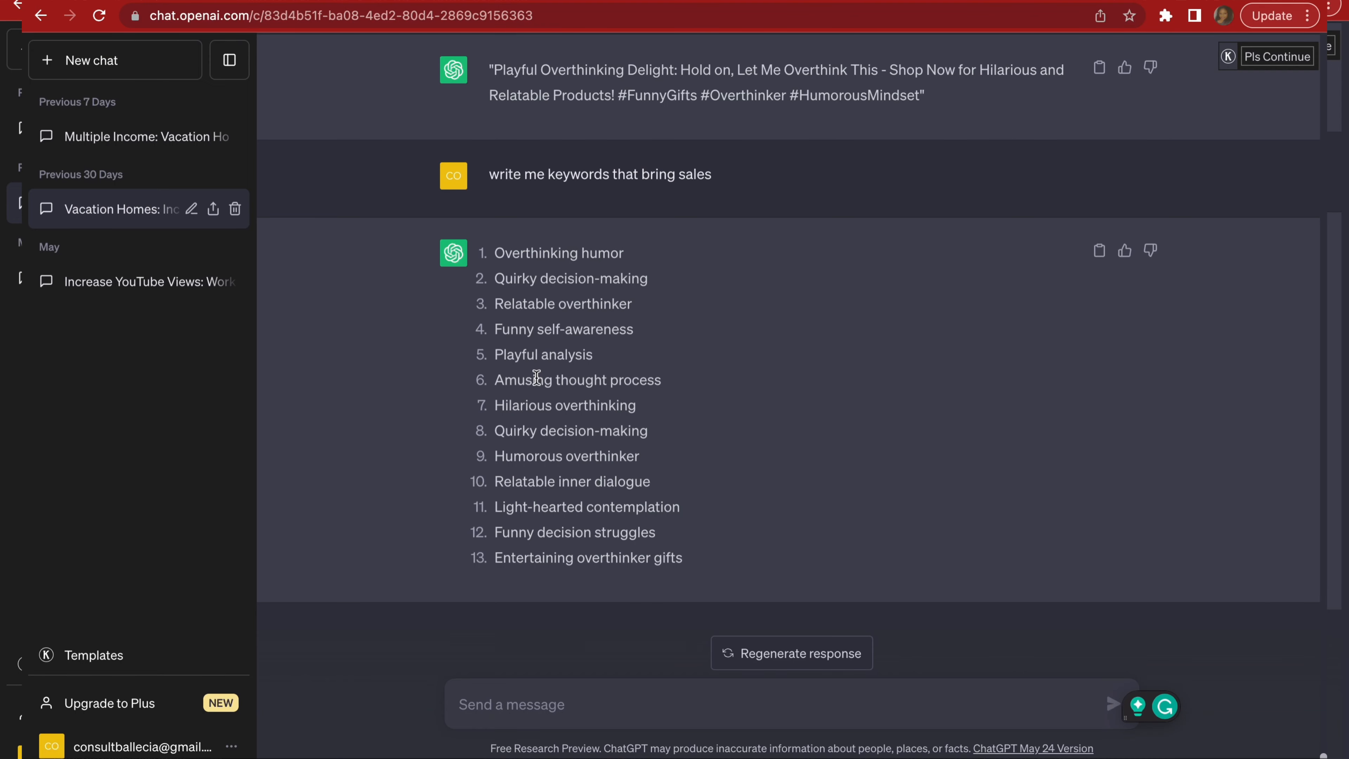
pyautogui.moveTo(503, 704)
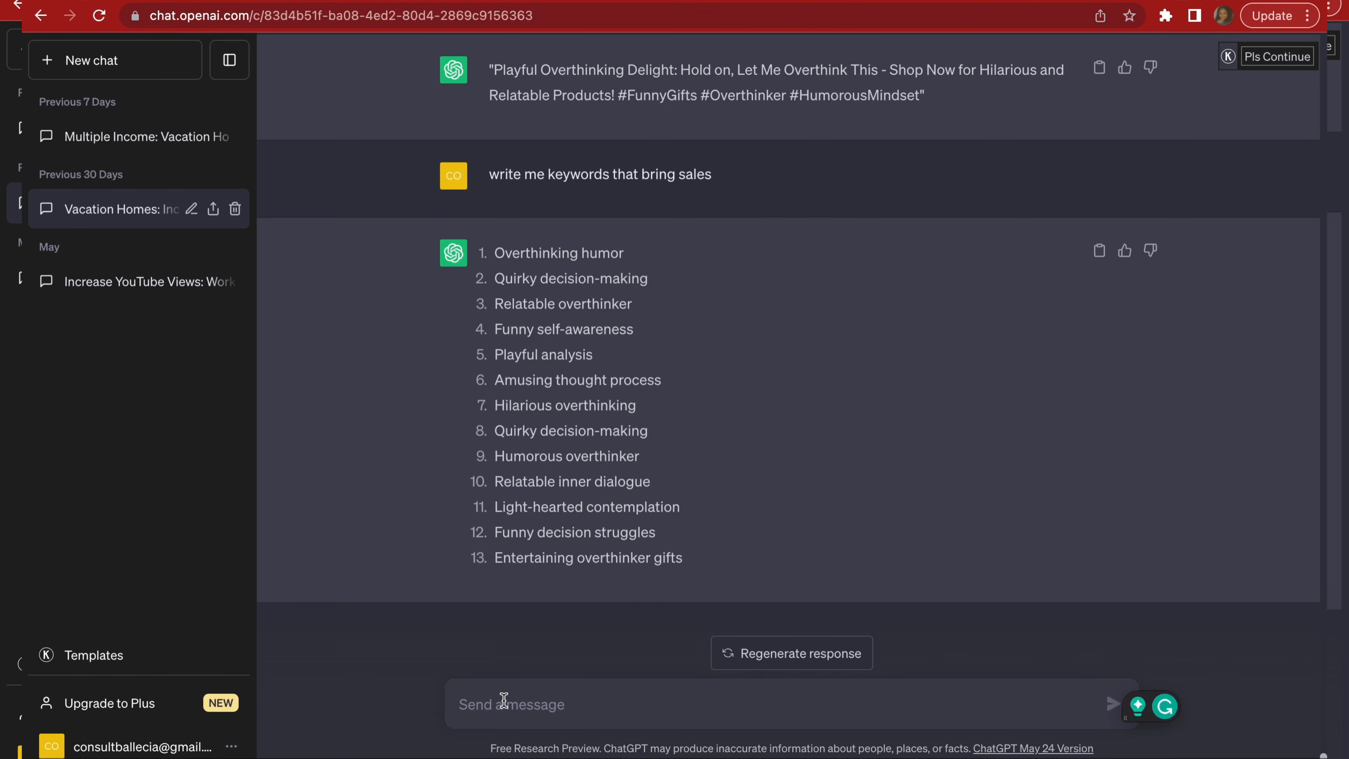
pyautogui.write('write me a keyword rich title with the phrase "I don\'t just ride on the crazy train, I drive it"')
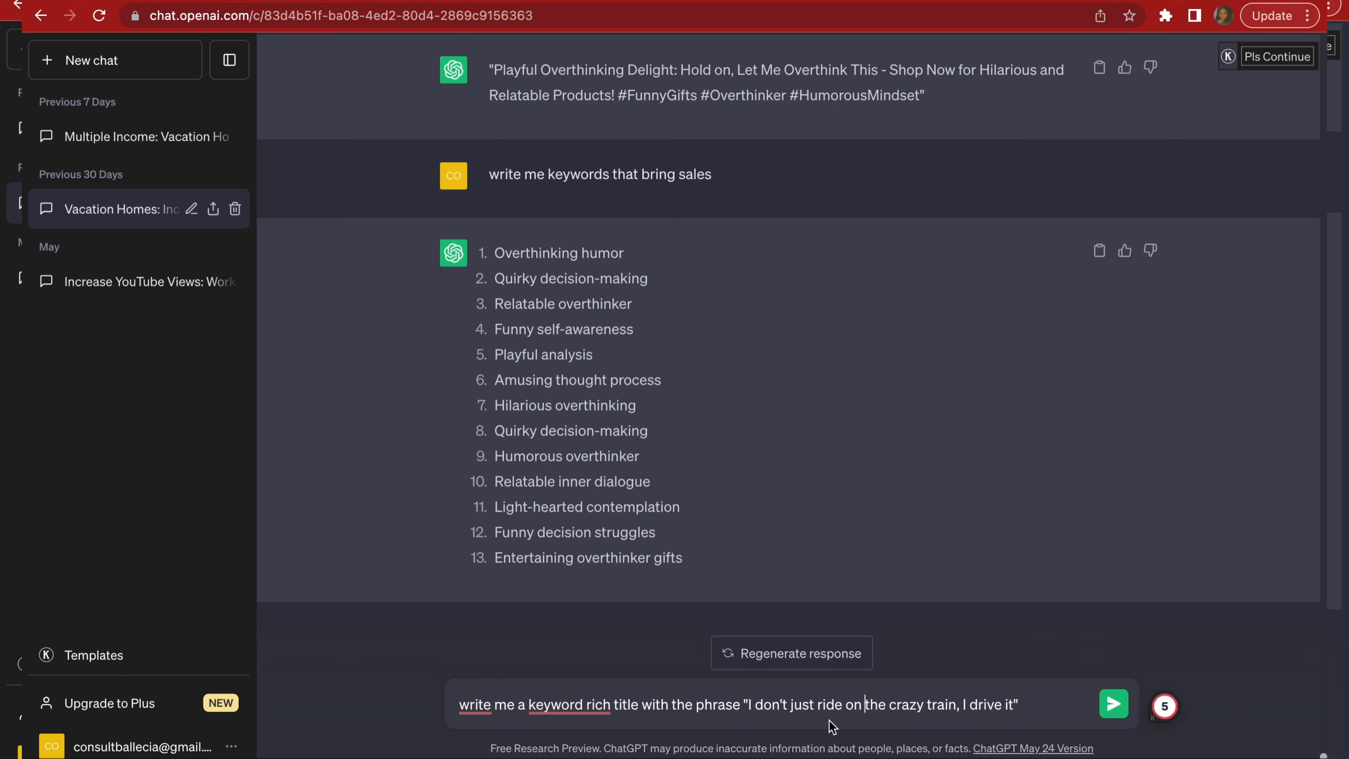
pyautogui.moveTo(1037, 725)
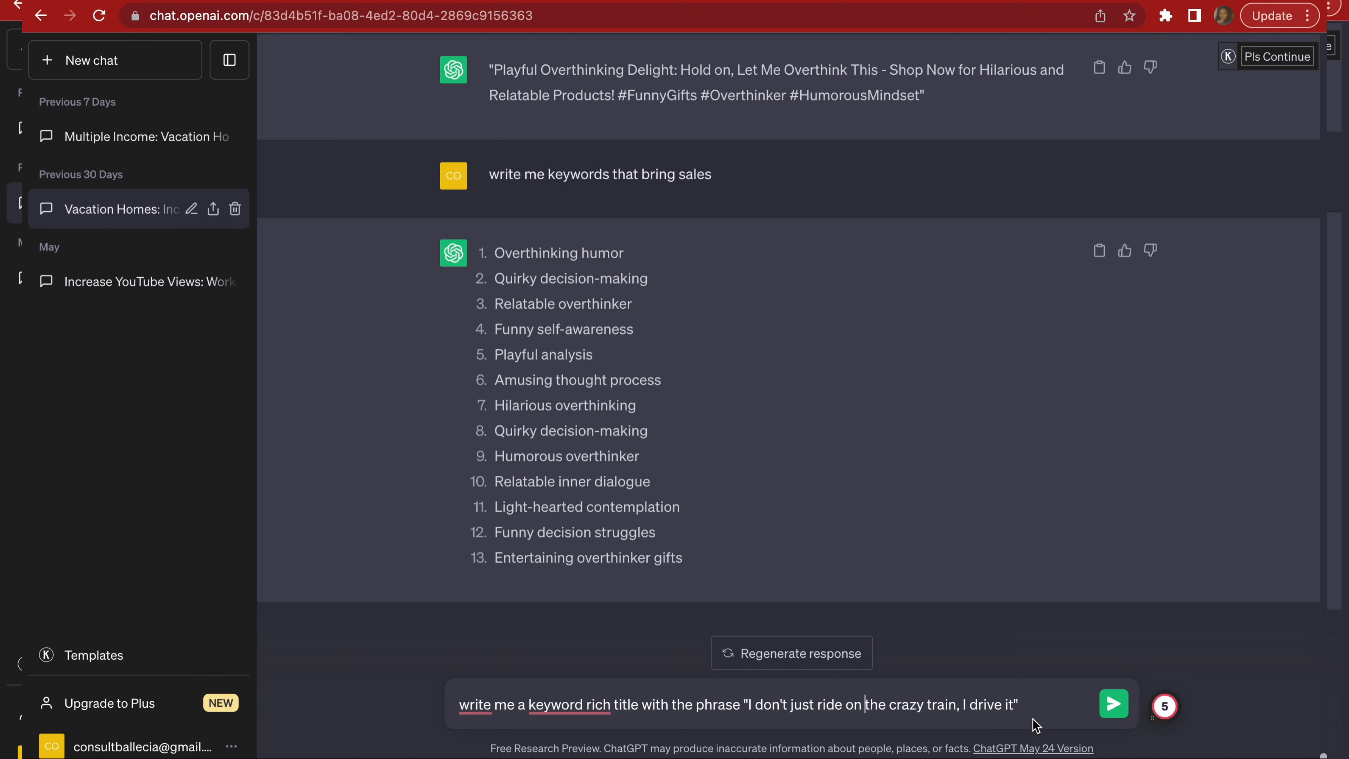
pyautogui.write('for my etsy')
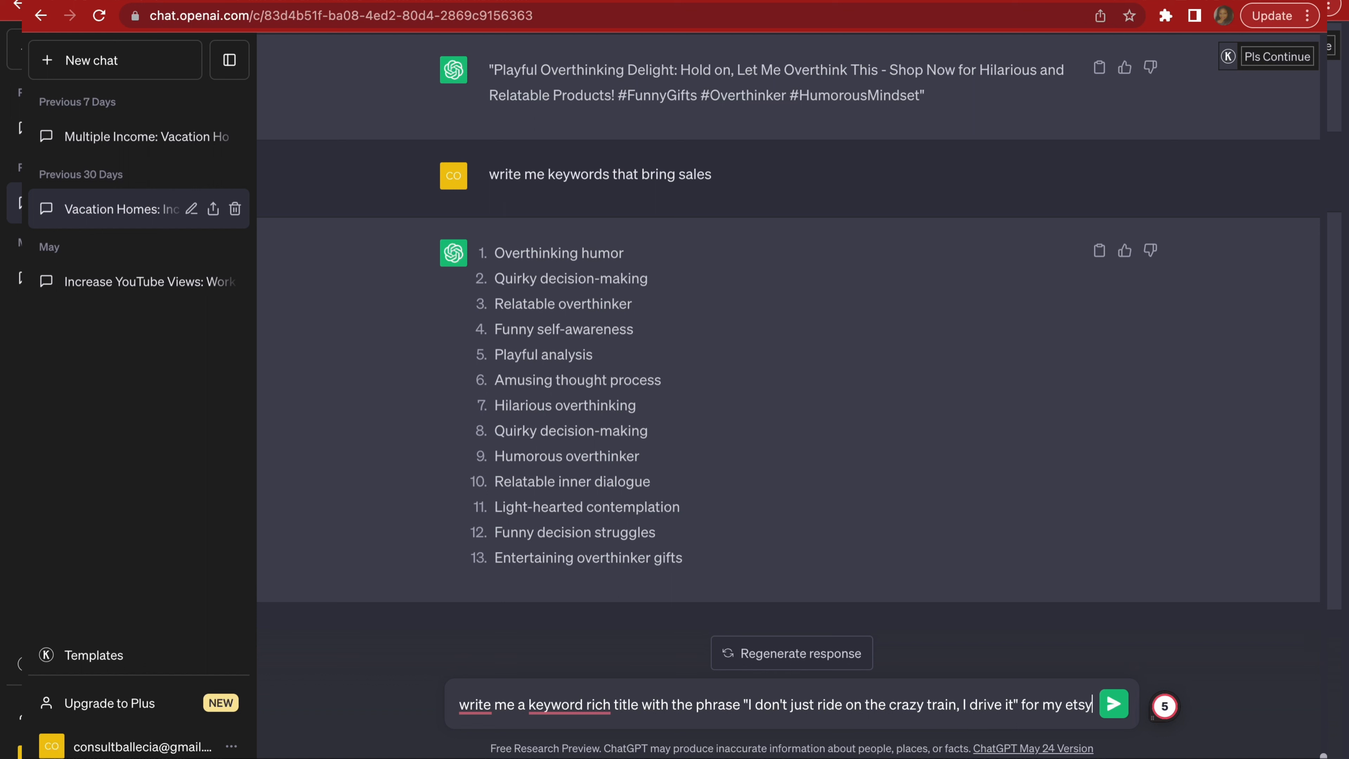
# Send the Etsy store title request and select the suggested Embrace the Madness title to copy.
pyautogui.write('stor')
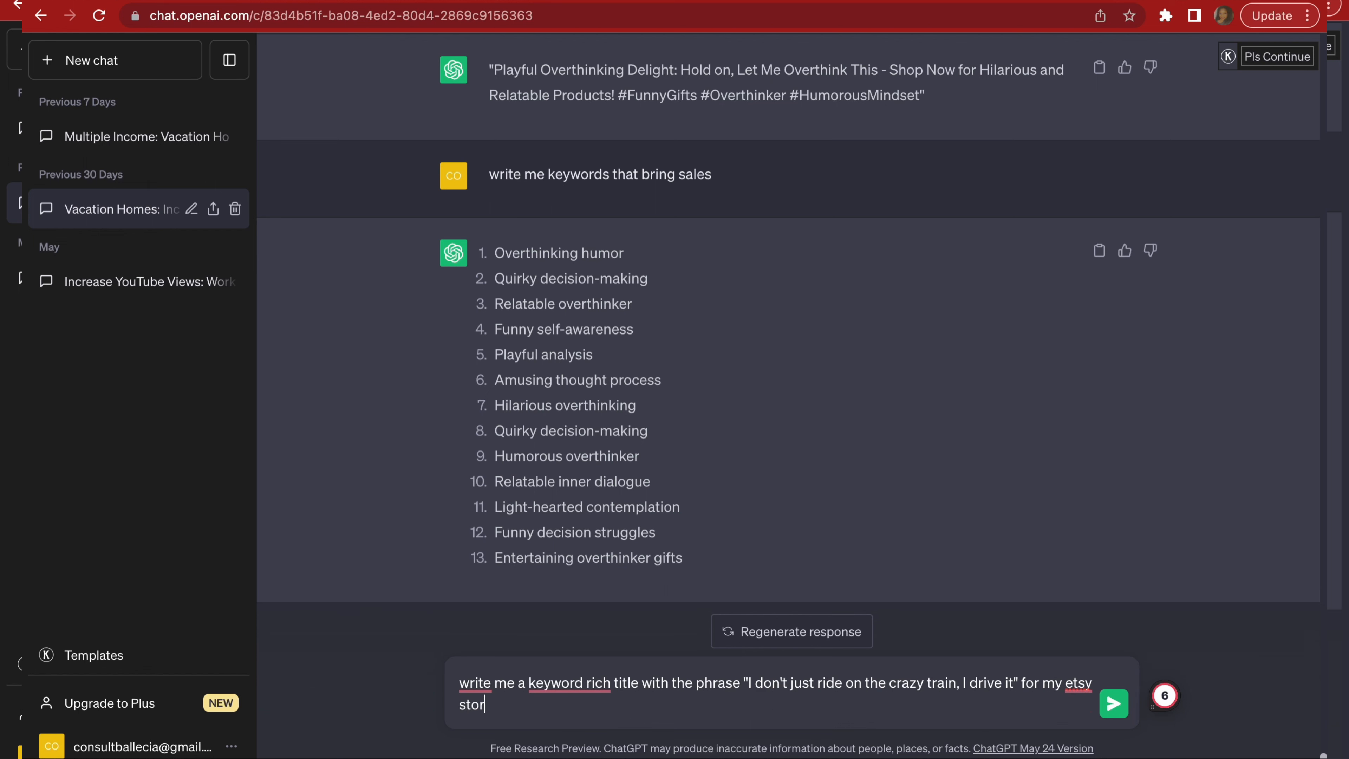
pyautogui.click(1113, 704)
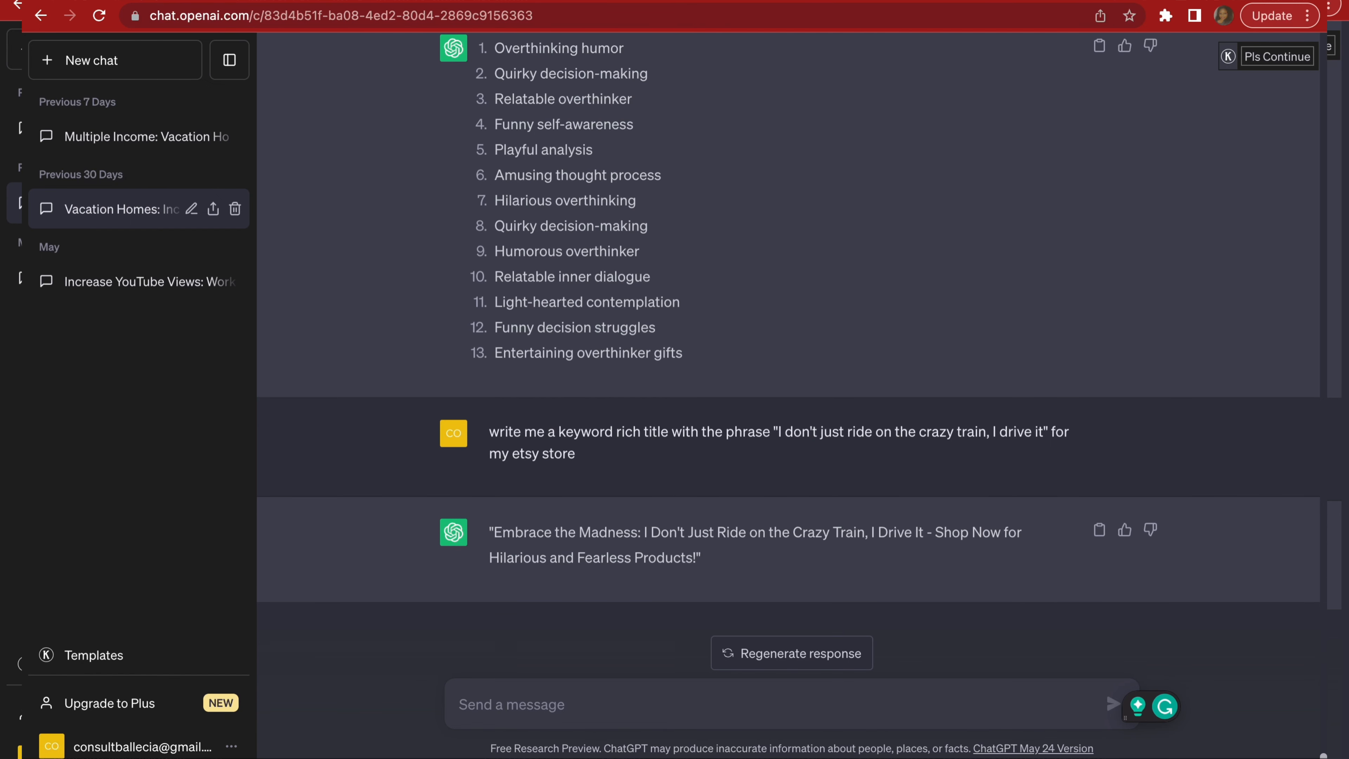
pyautogui.moveTo(637, 551)
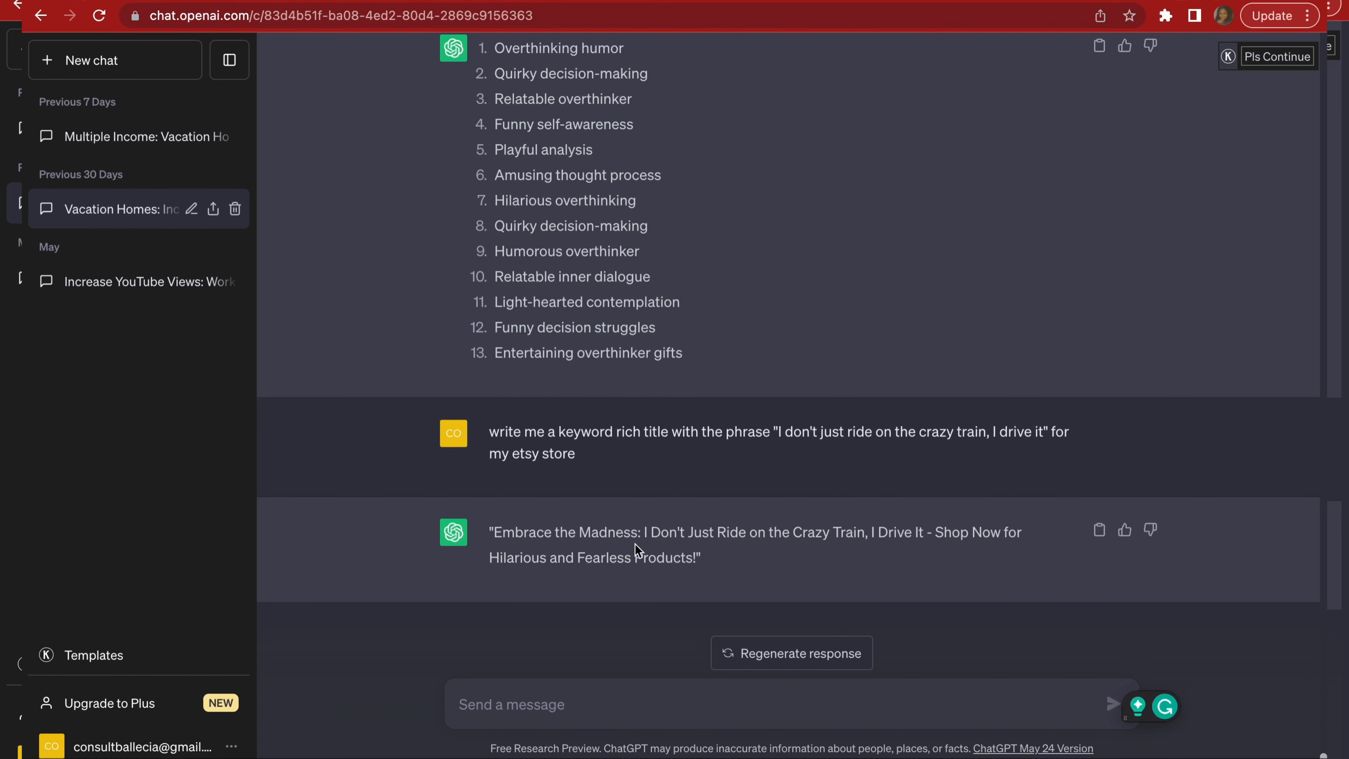
pyautogui.moveTo(869, 555)
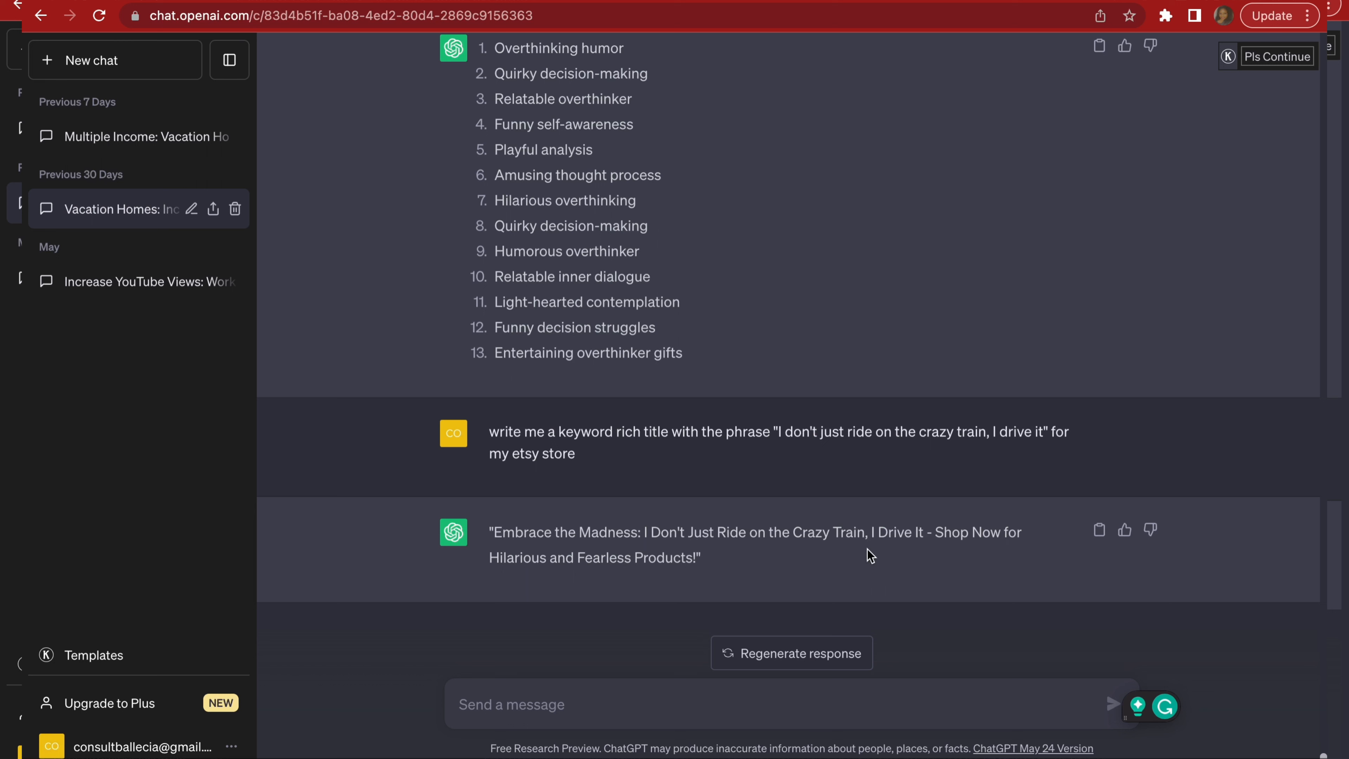
pyautogui.moveTo(556, 578)
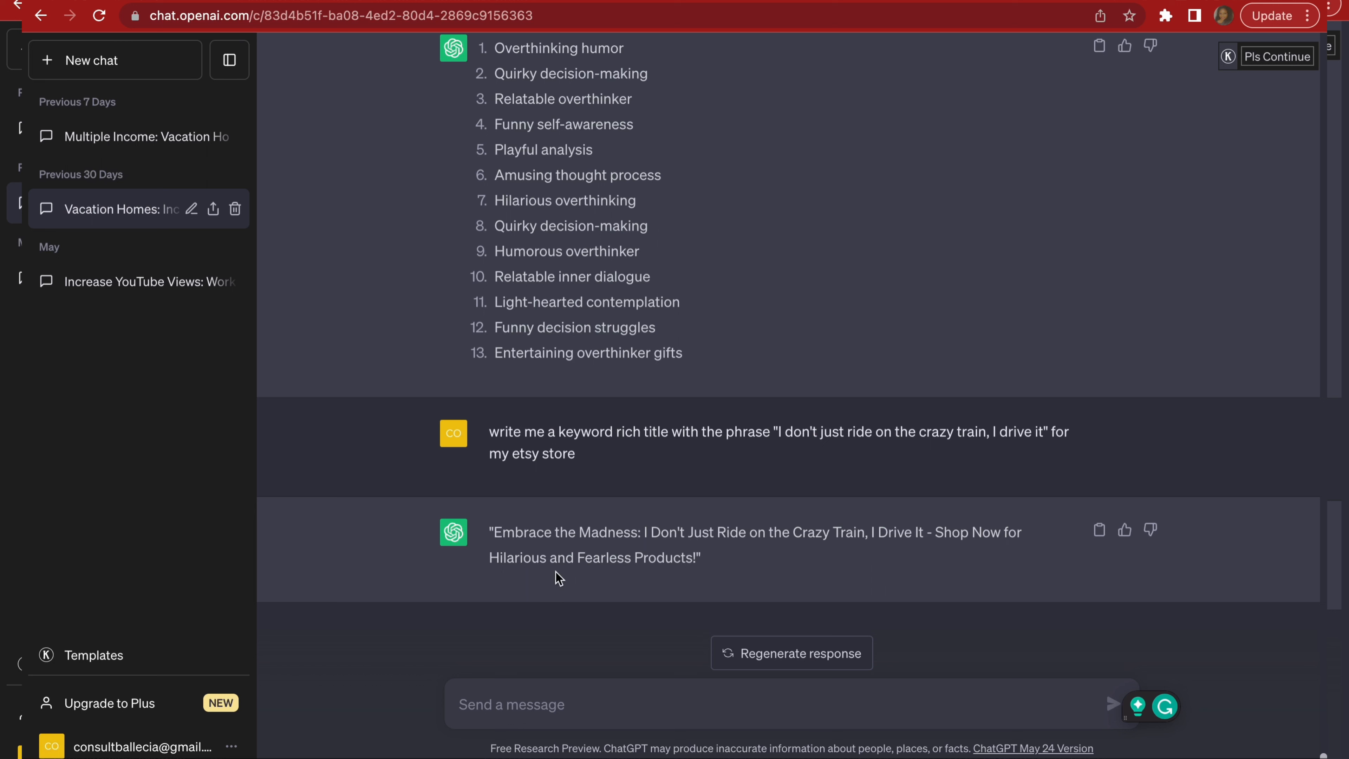
pyautogui.moveTo(966, 567)
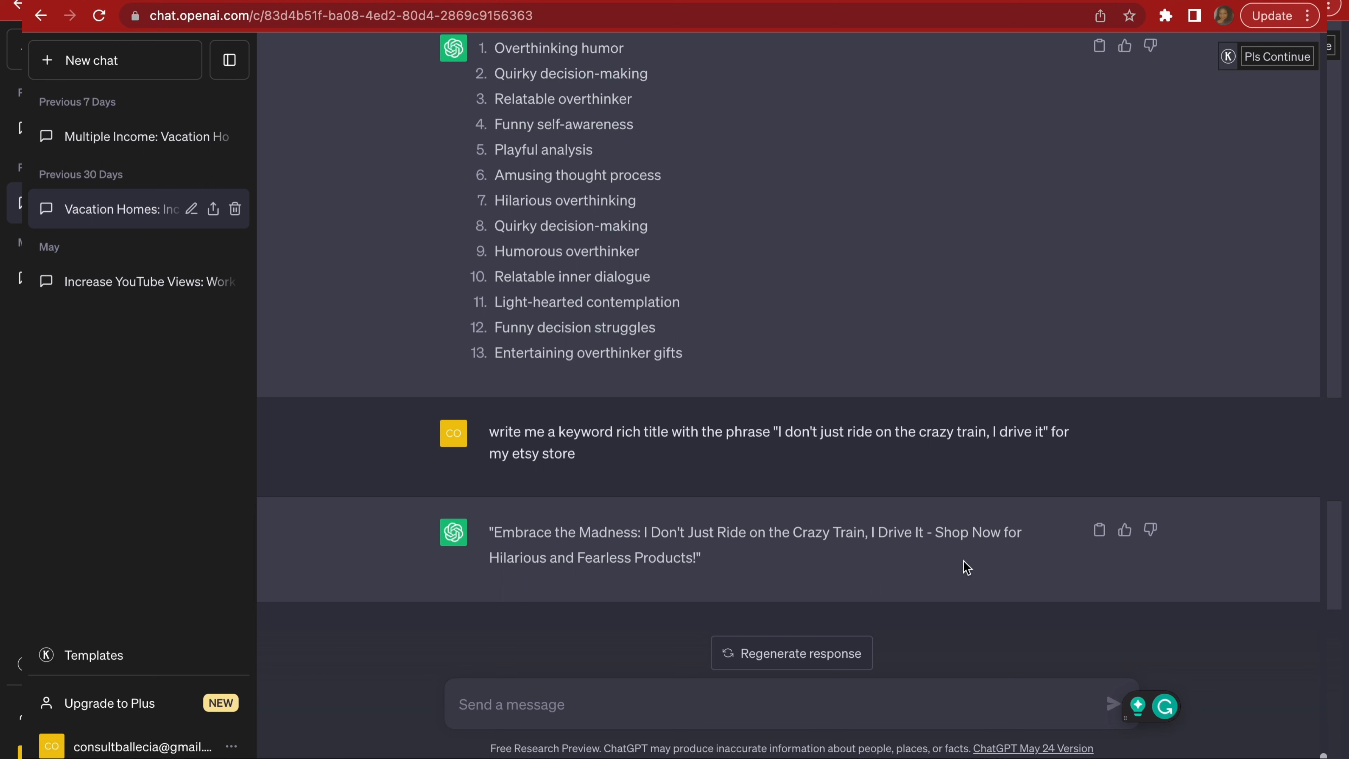
pyautogui.doubleClick(950, 532)
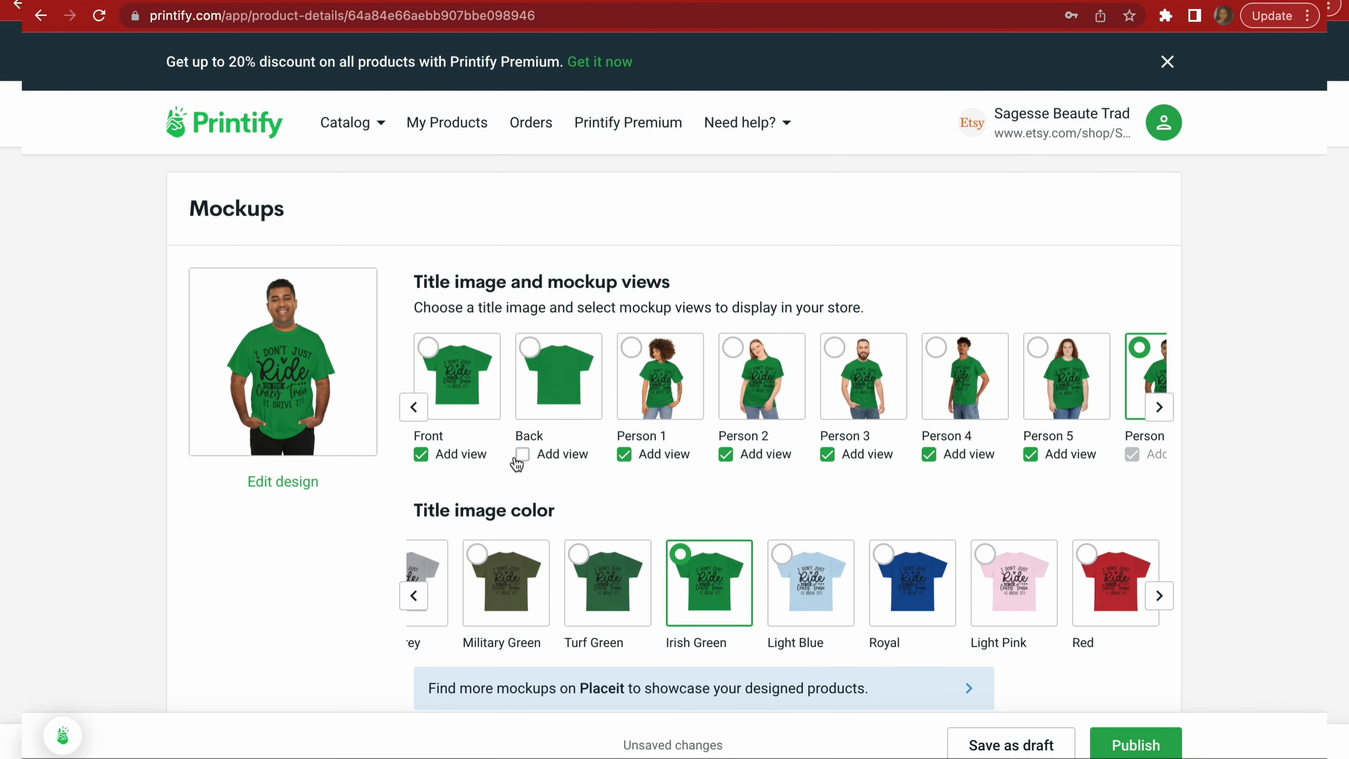
# Paste the Embrace the Madness title into Printify's Title field with a | separator and change Products to Shirt.
pyautogui.scroll(-3)
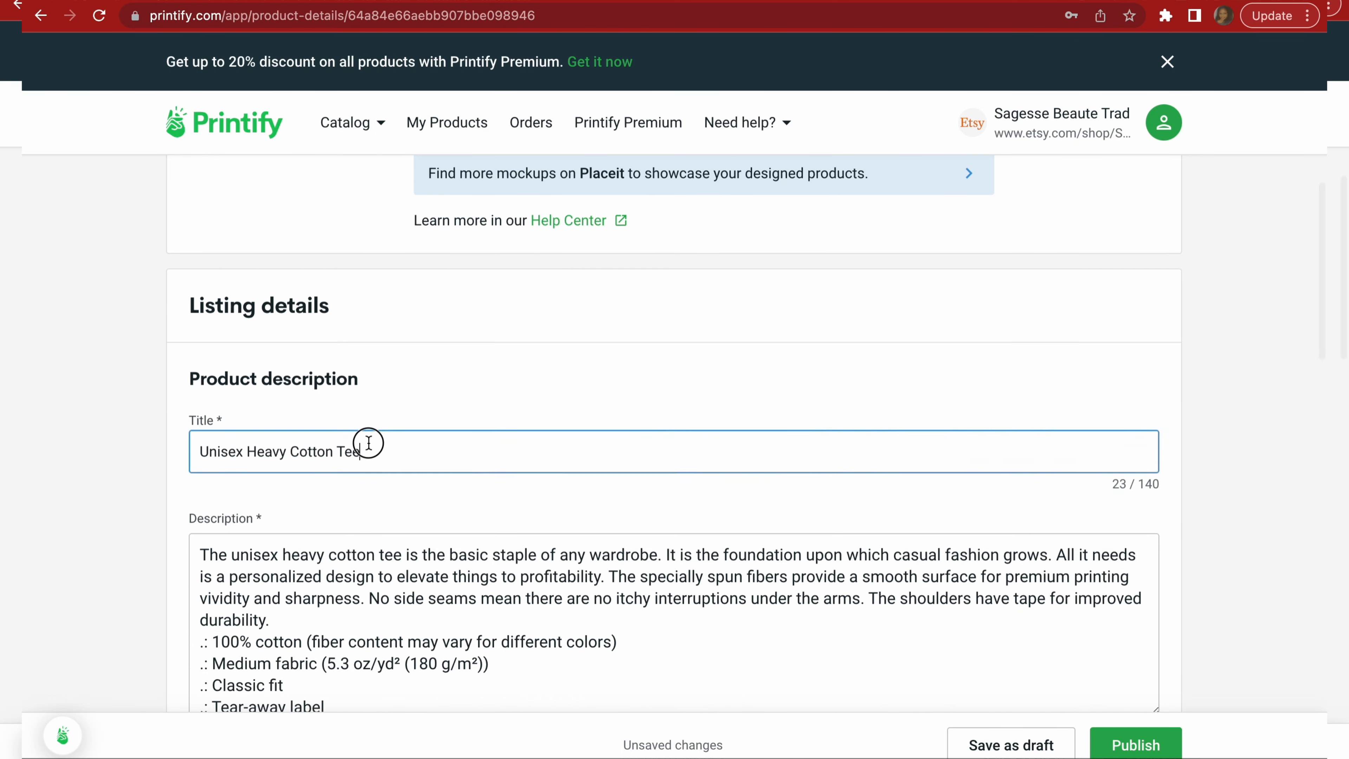
pyautogui.write('"Embrace the Madness: I Don\'t Just Ride on the Crazy Train, I Drive It - Shop Now for Hilarious and Fearless Products!"')
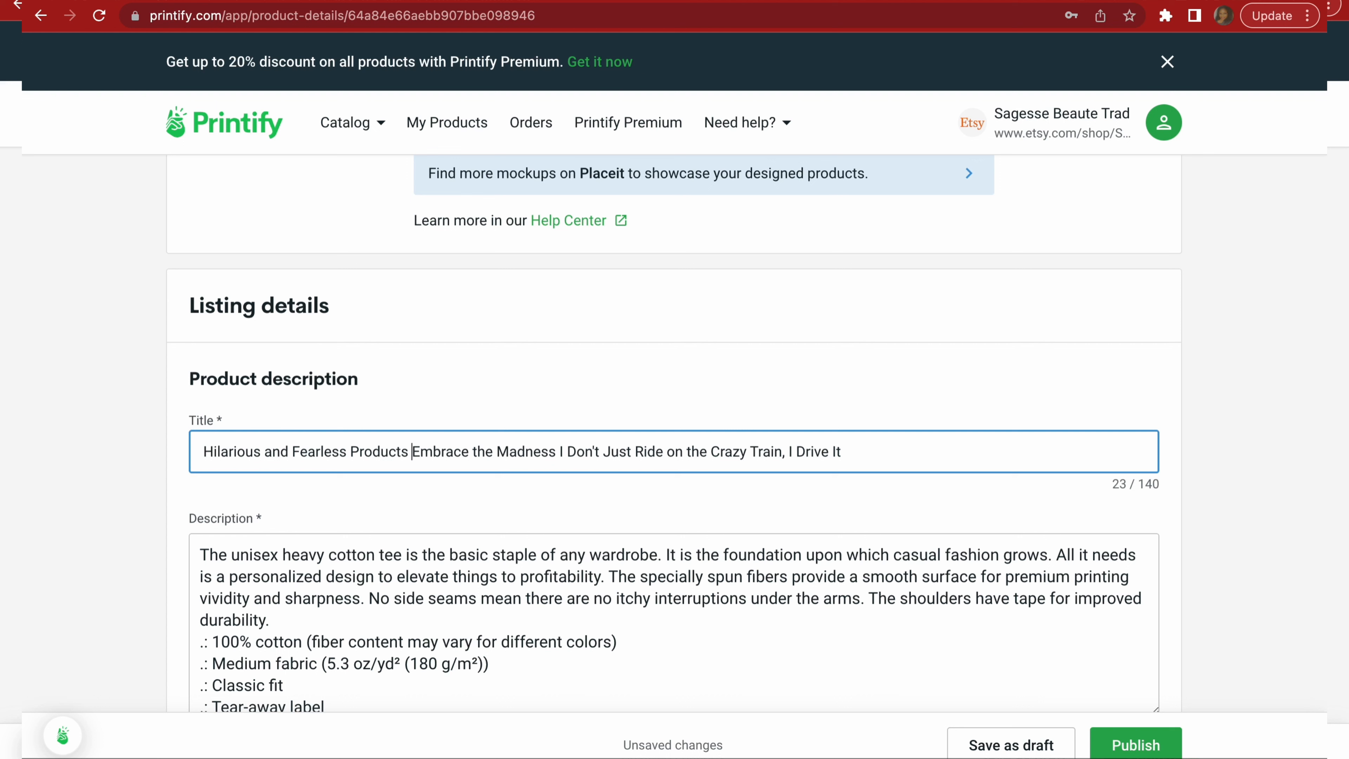
pyautogui.write('|')
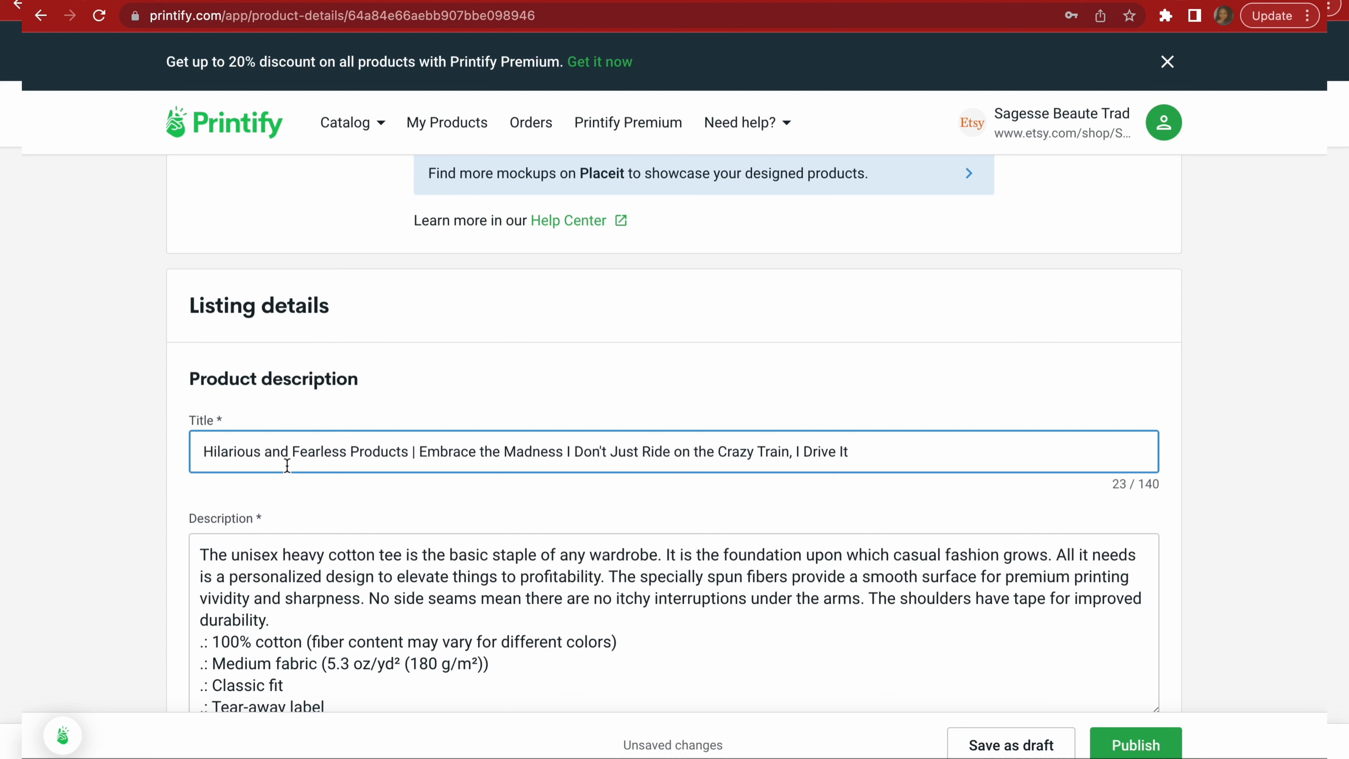
pyautogui.doubleClick(365, 452)
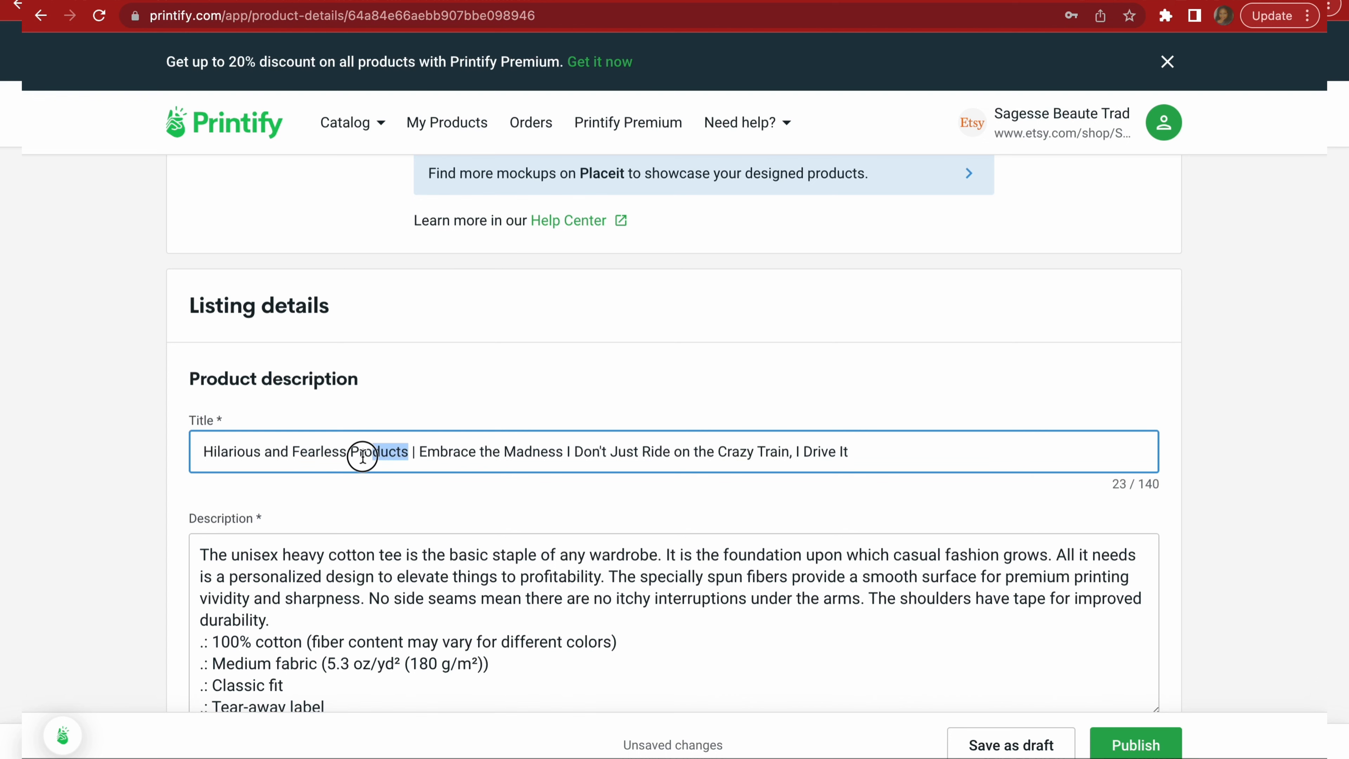
pyautogui.write('Shirt')
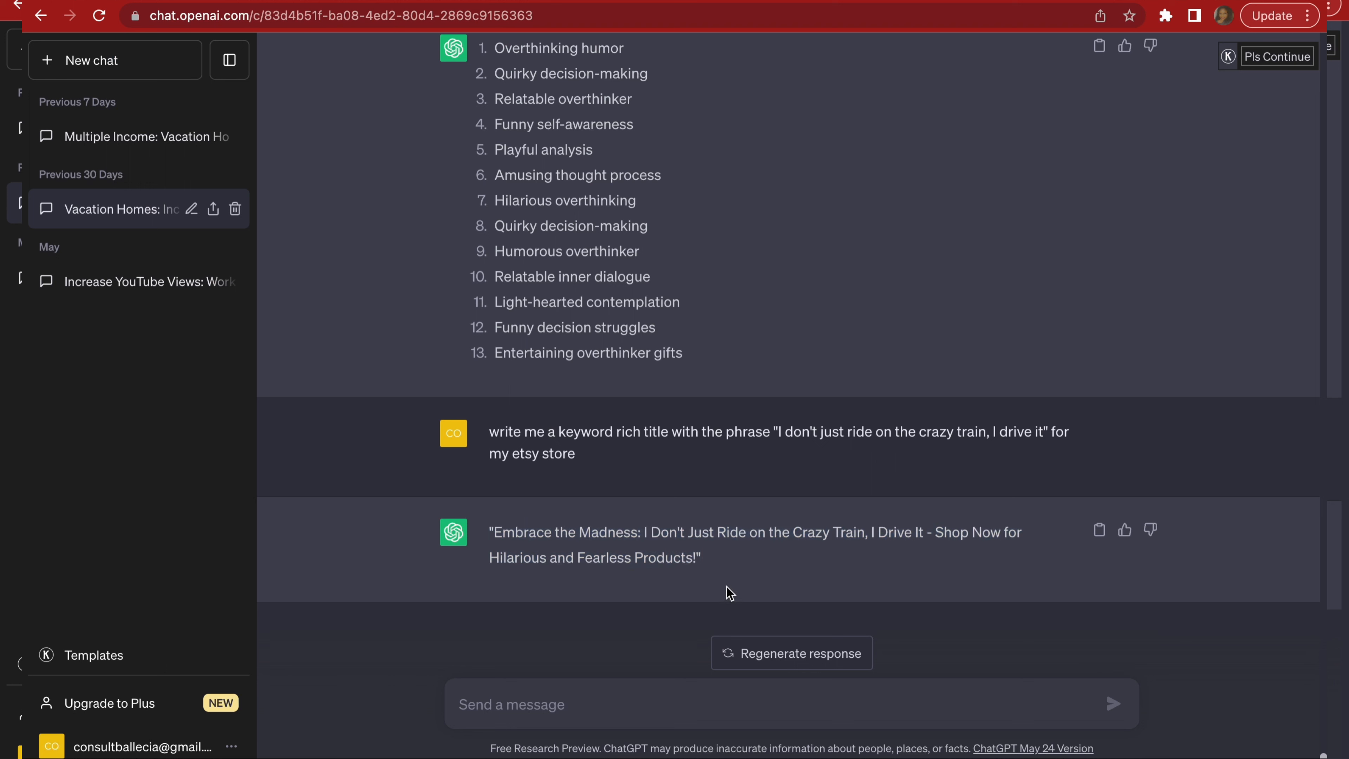
# Request a keyword-rich unisex t-shirt title and select its Trendy and Comfortable Apparel phrase.
pyautogui.write('write me a keyword rich title with the phrase "I don\'t just ride on the crazy train, I drive it" for my etsy store')
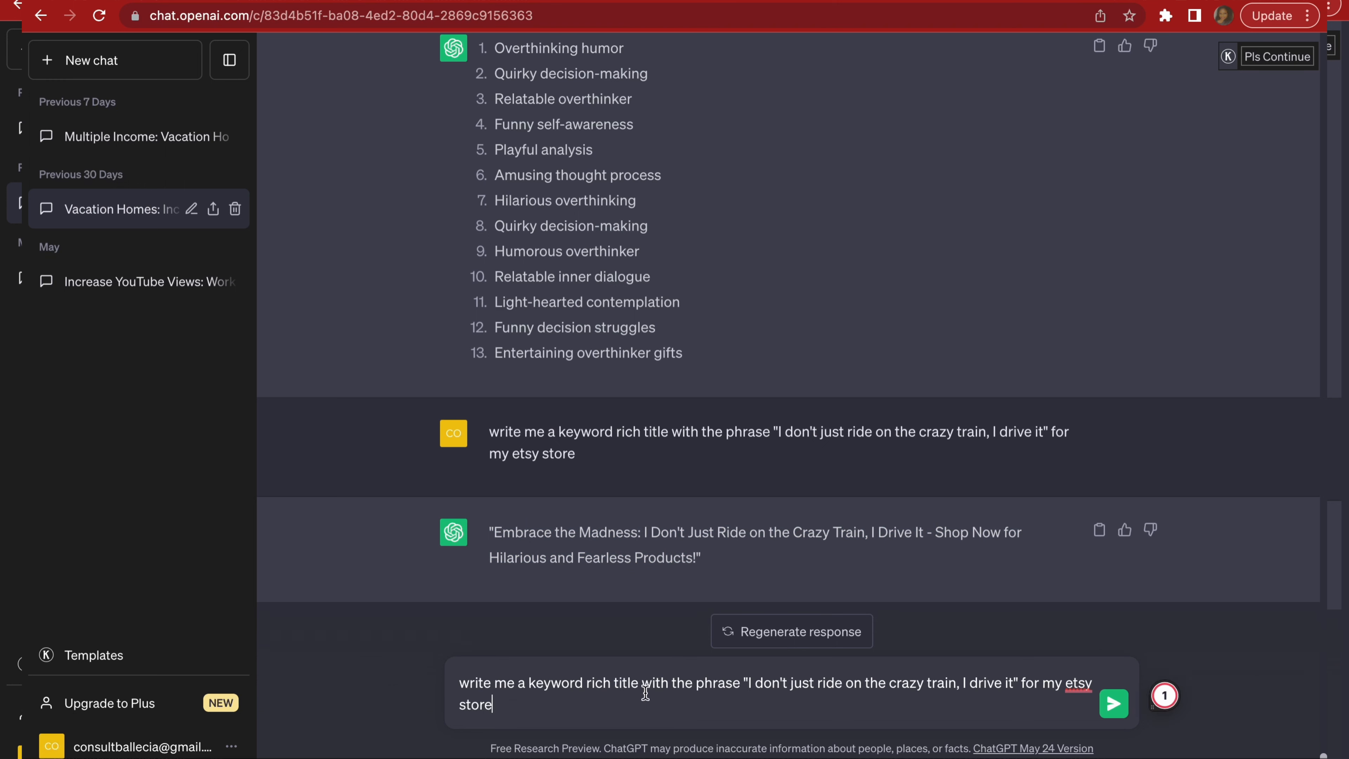
pyautogui.moveTo(681, 702)
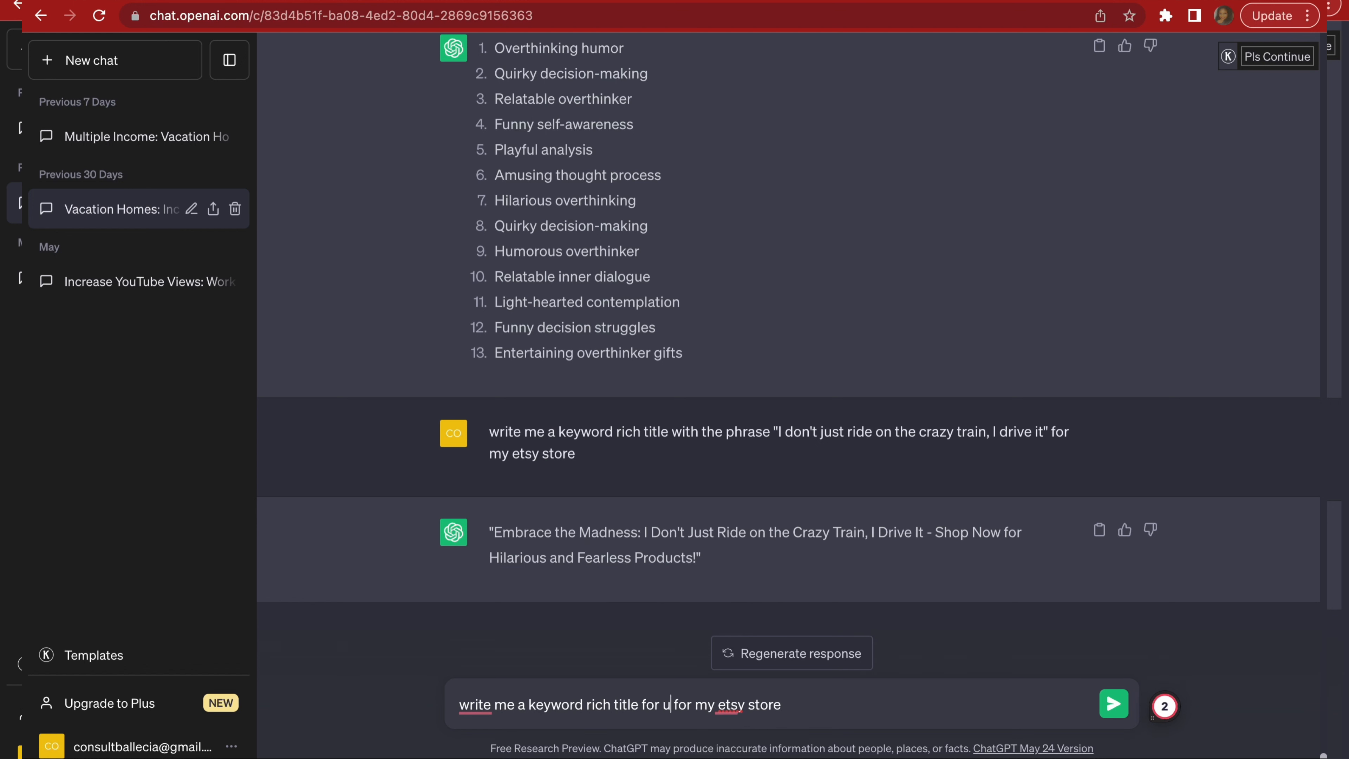
pyautogui.write('nisex')
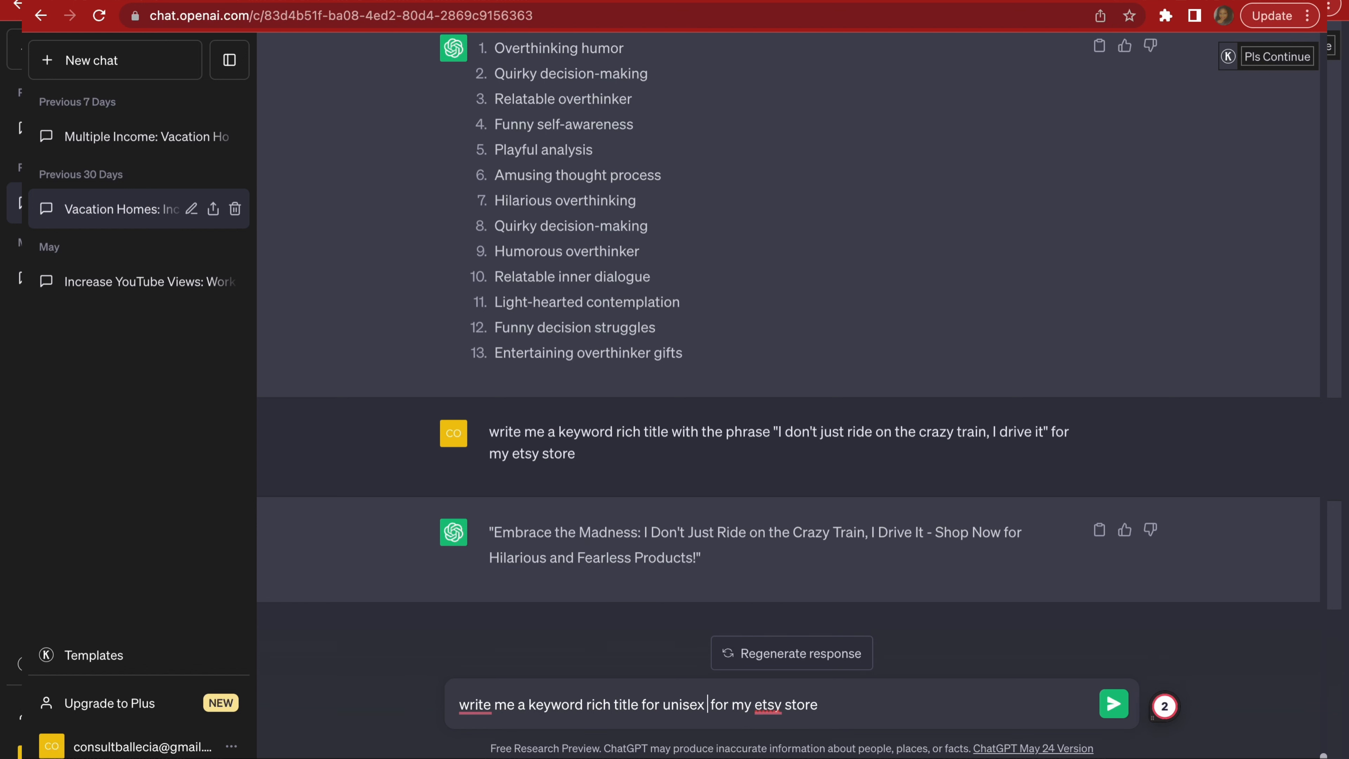
pyautogui.write('t')
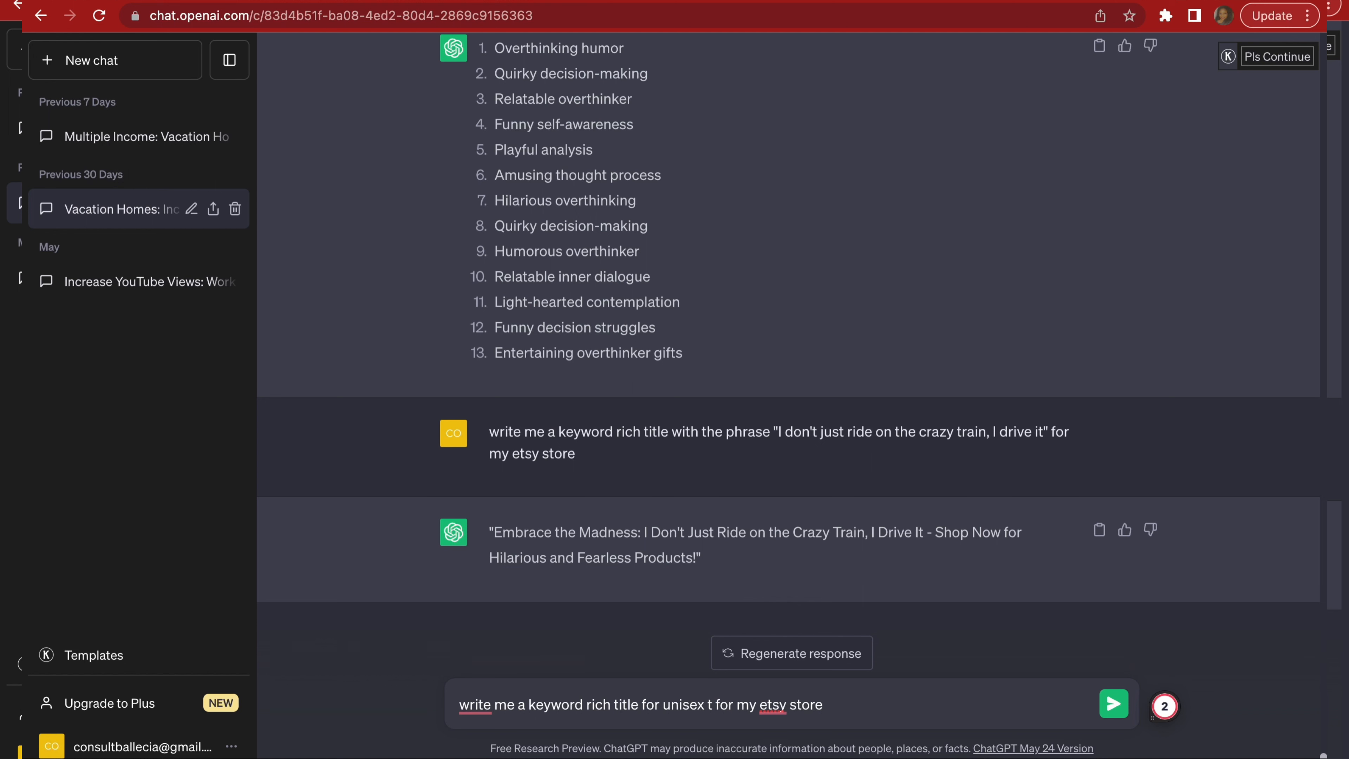
pyautogui.write('-sh')
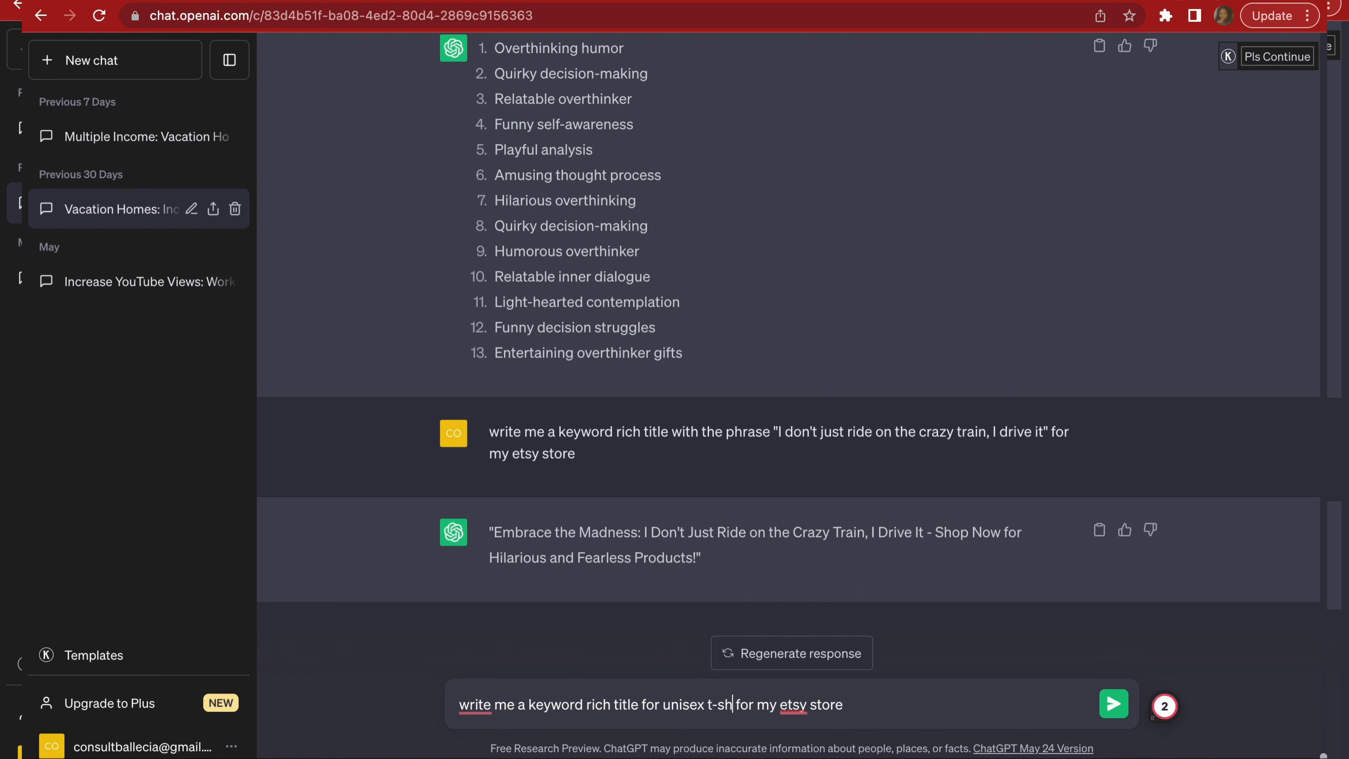
pyautogui.click(1112, 704)
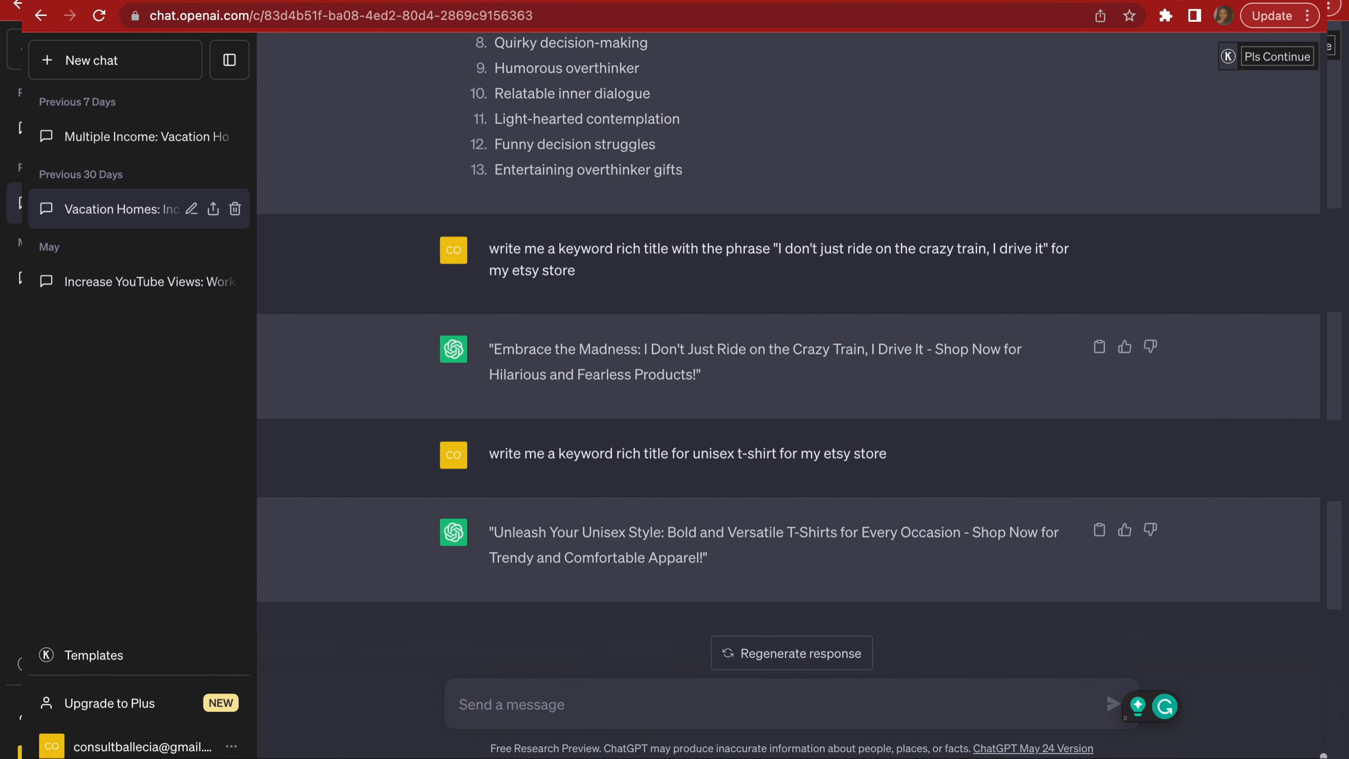
pyautogui.moveTo(573, 551)
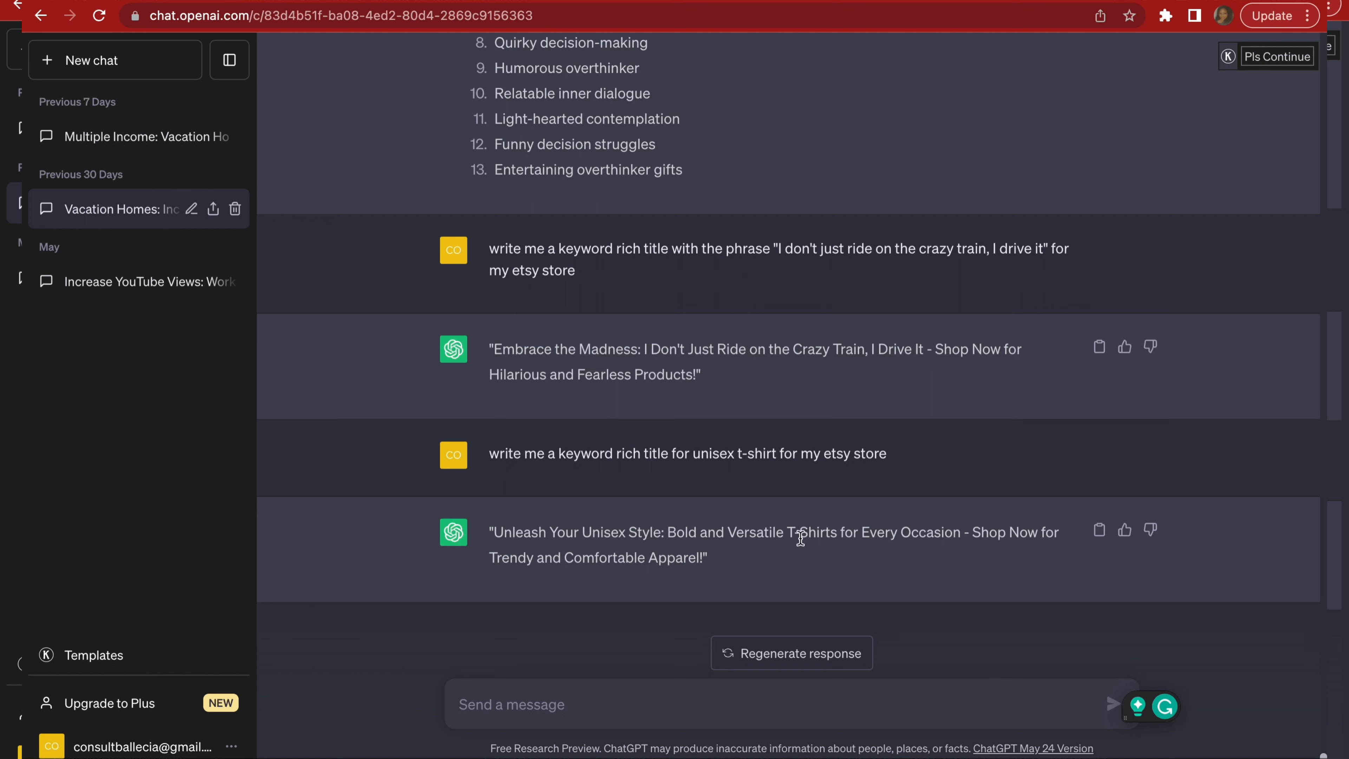
pyautogui.moveTo(532, 548)
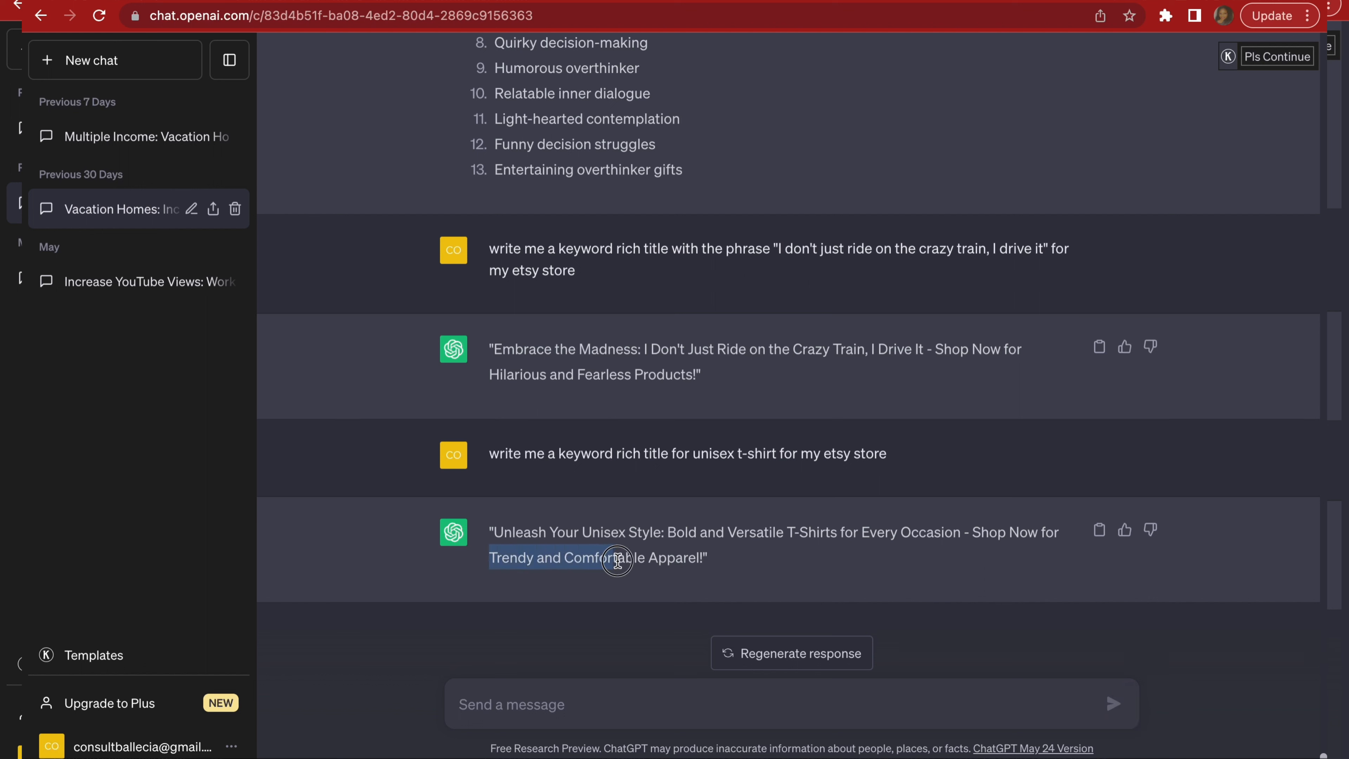
pyautogui.moveTo(617, 557); pyautogui.dragTo(703, 571)
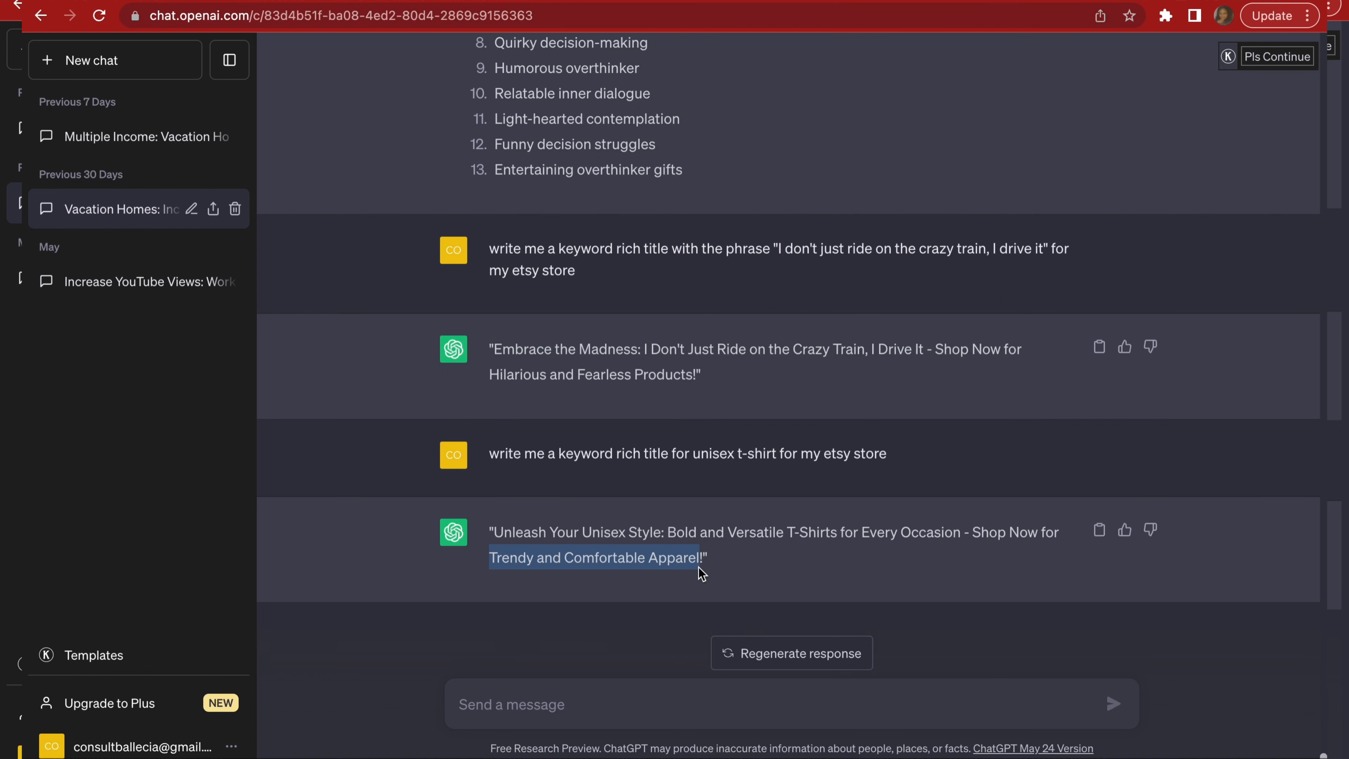
pyautogui.moveTo(961, 57)
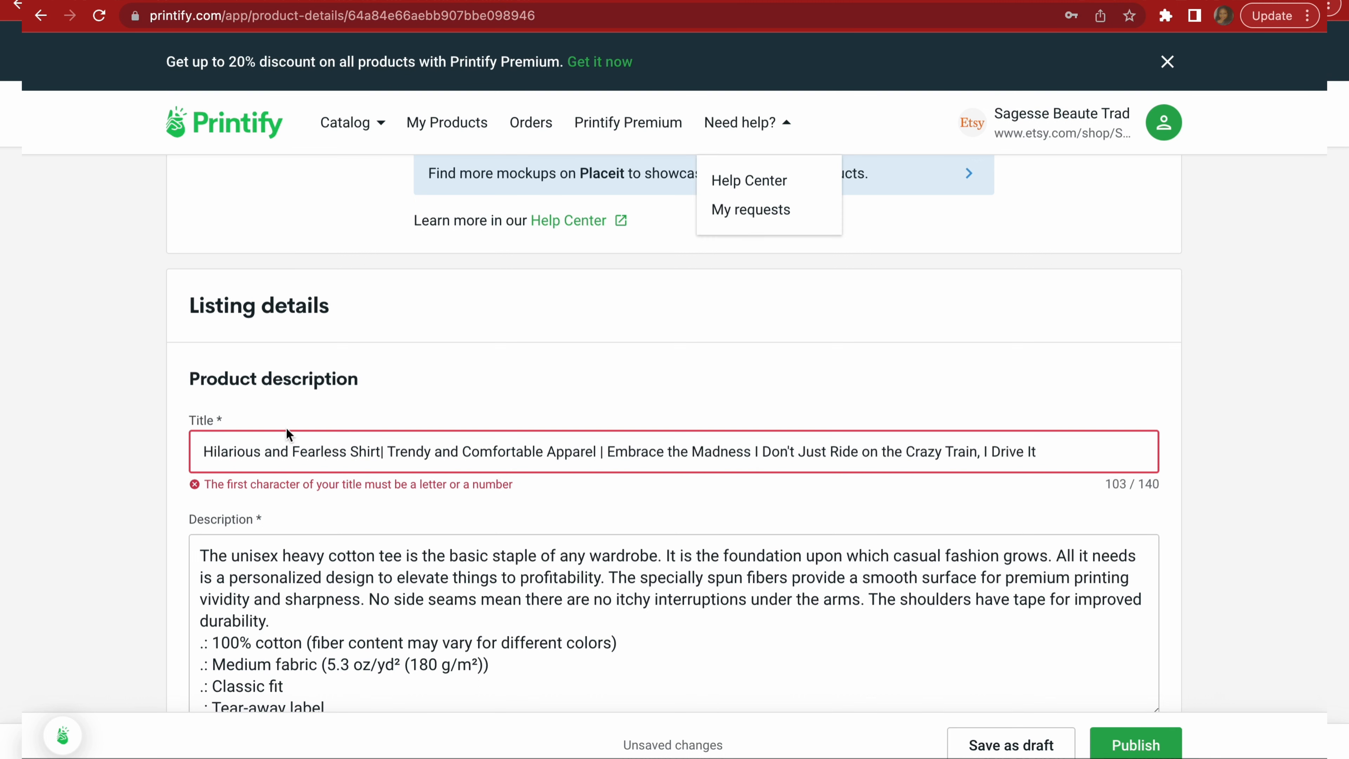
# Tidy the title spacing and insert Unisex before Shirt, reaching 140 characters.
pyautogui.click(204, 452)
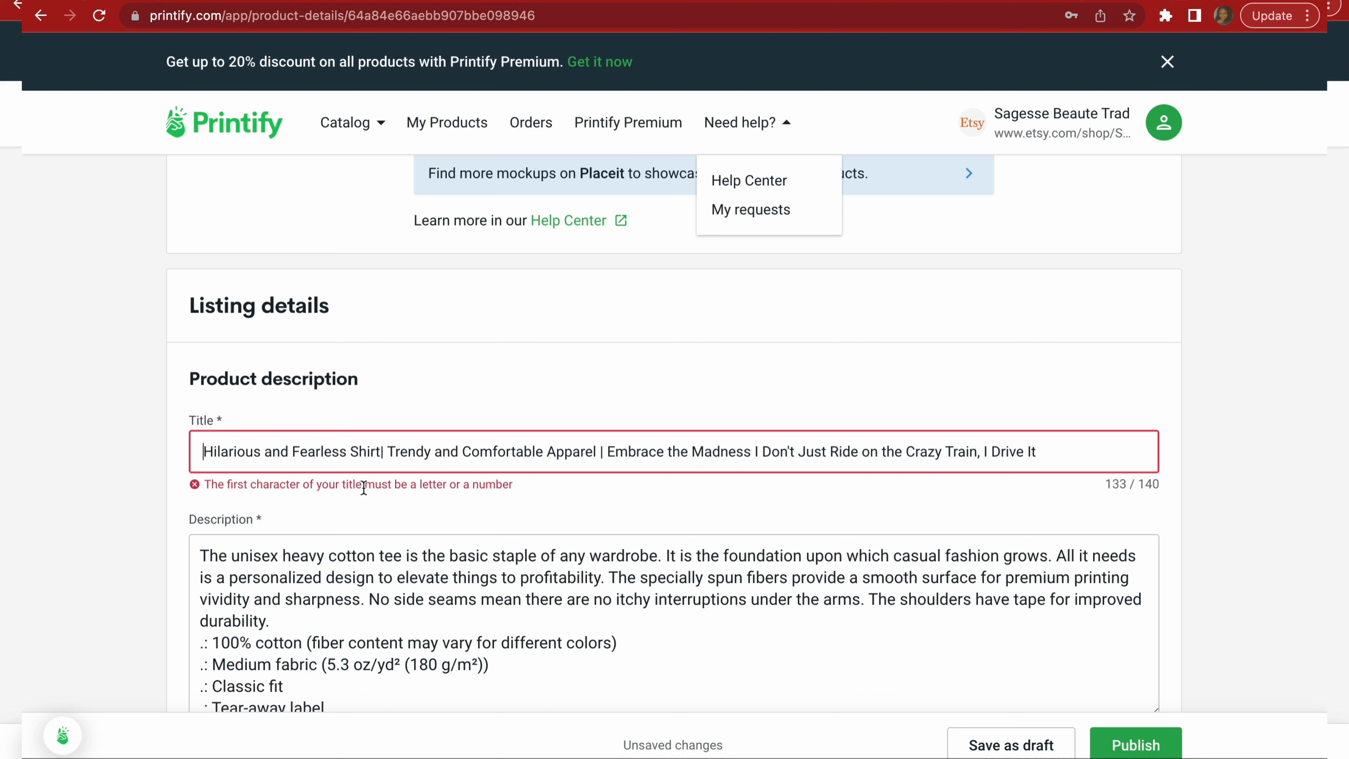
pyautogui.moveTo(514, 503)
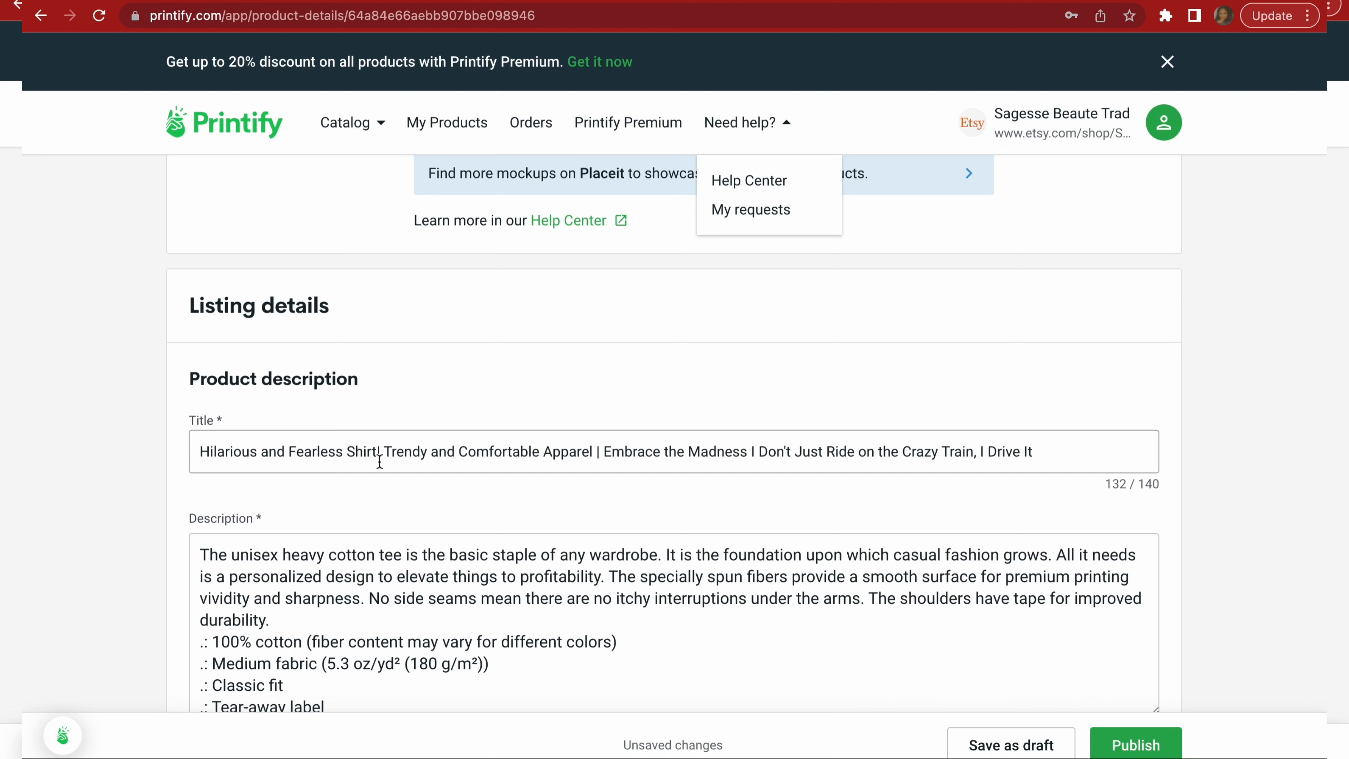
pyautogui.click(379, 452)
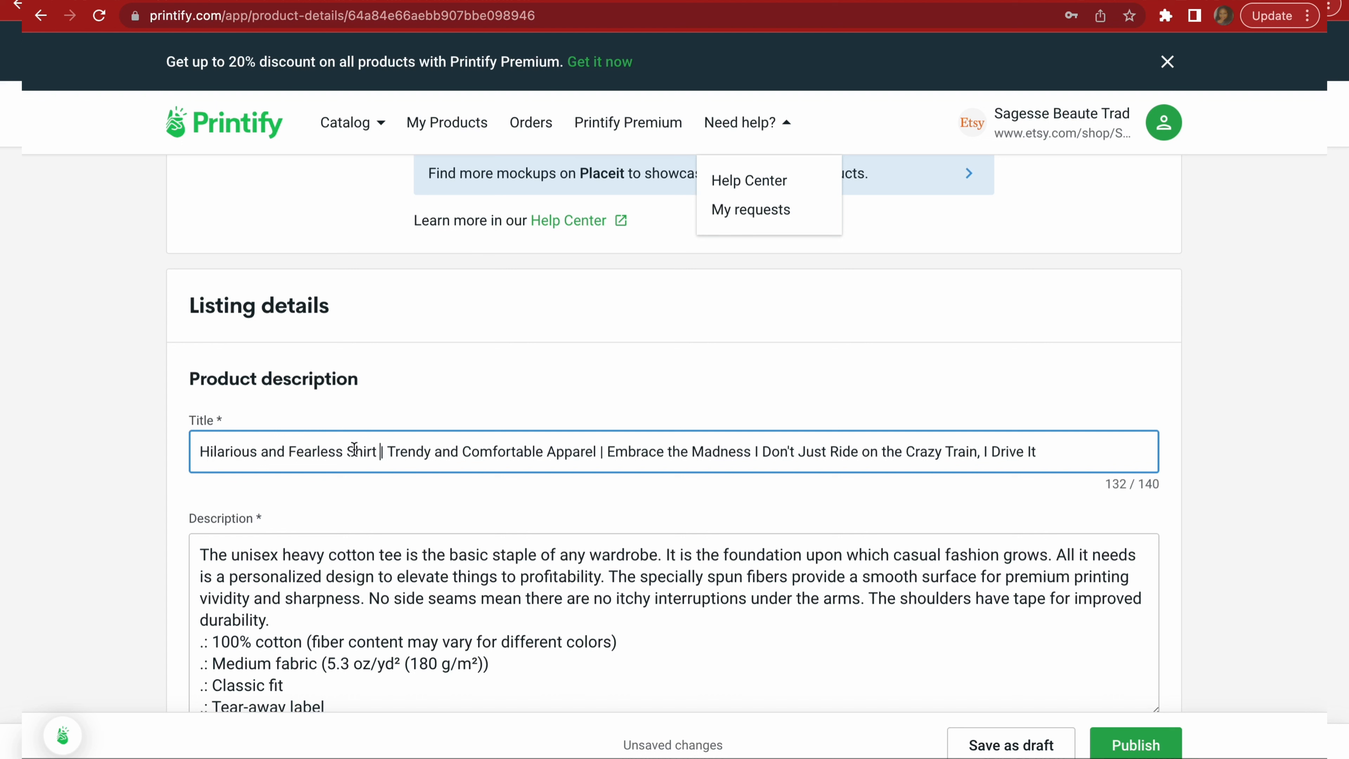
pyautogui.moveTo(602, 456)
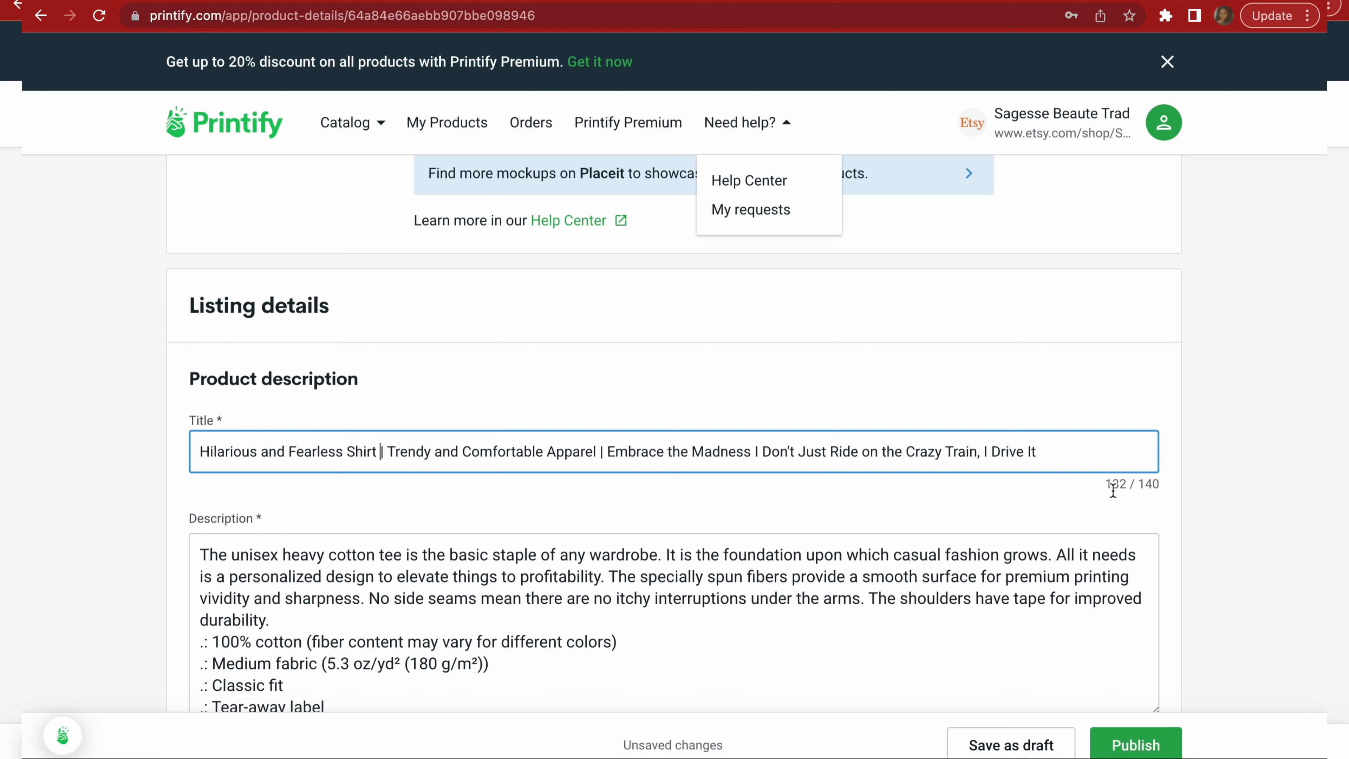
pyautogui.moveTo(1162, 496)
pyautogui.write('|')
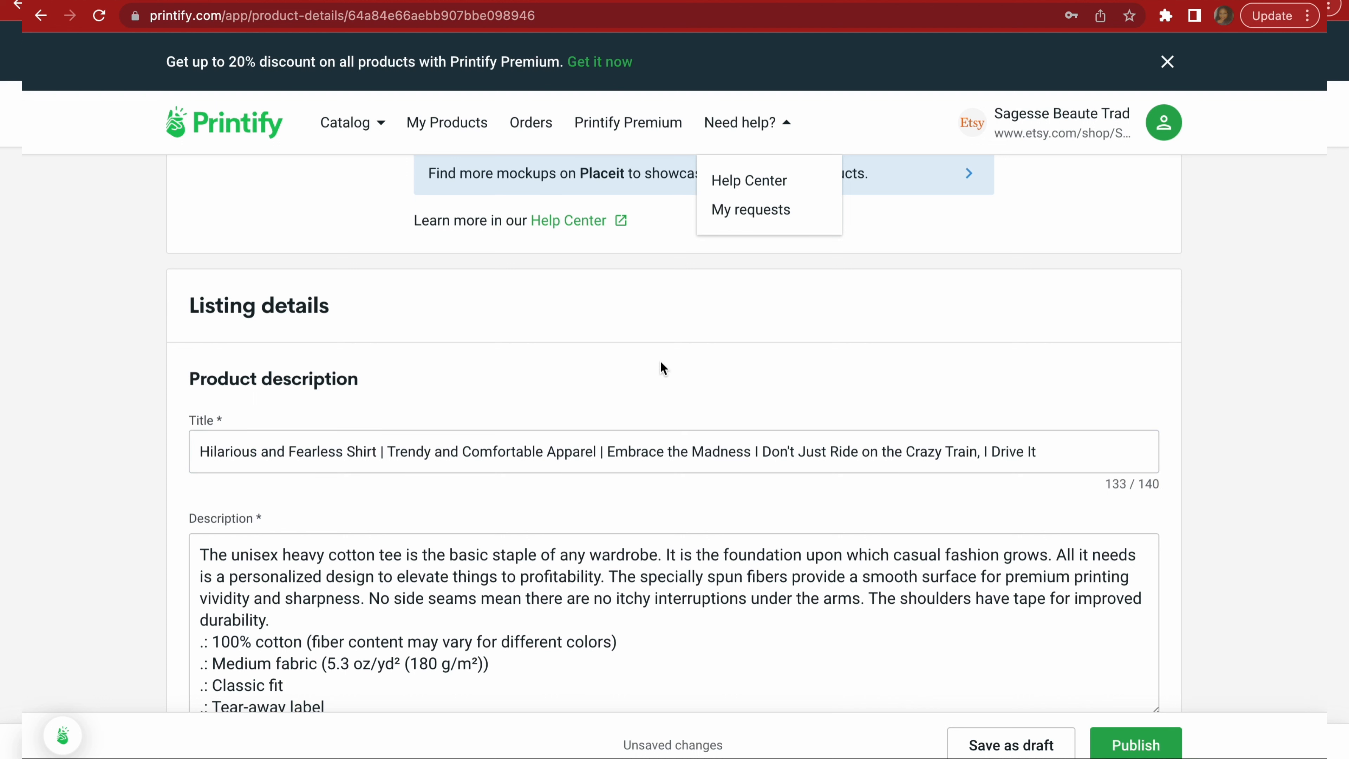
pyautogui.click(345, 451)
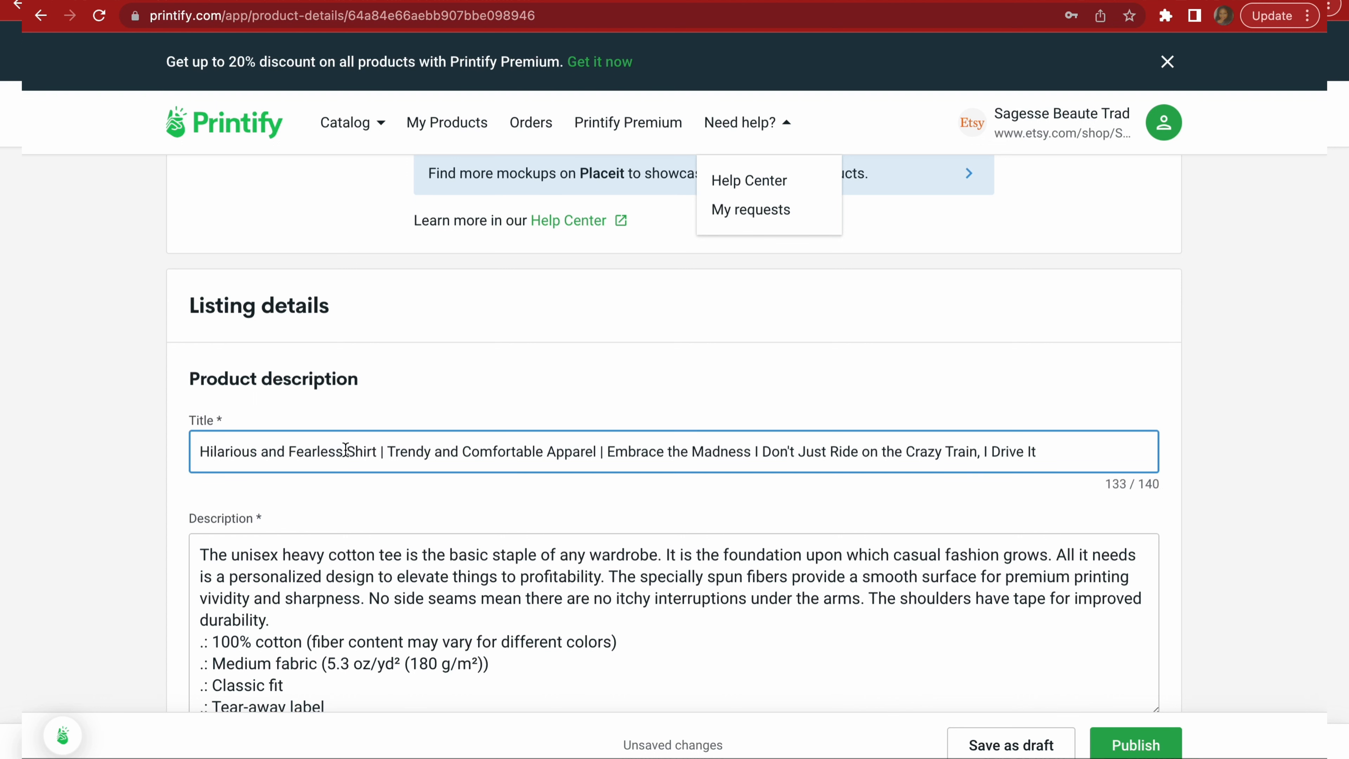
pyautogui.write('Unisex')
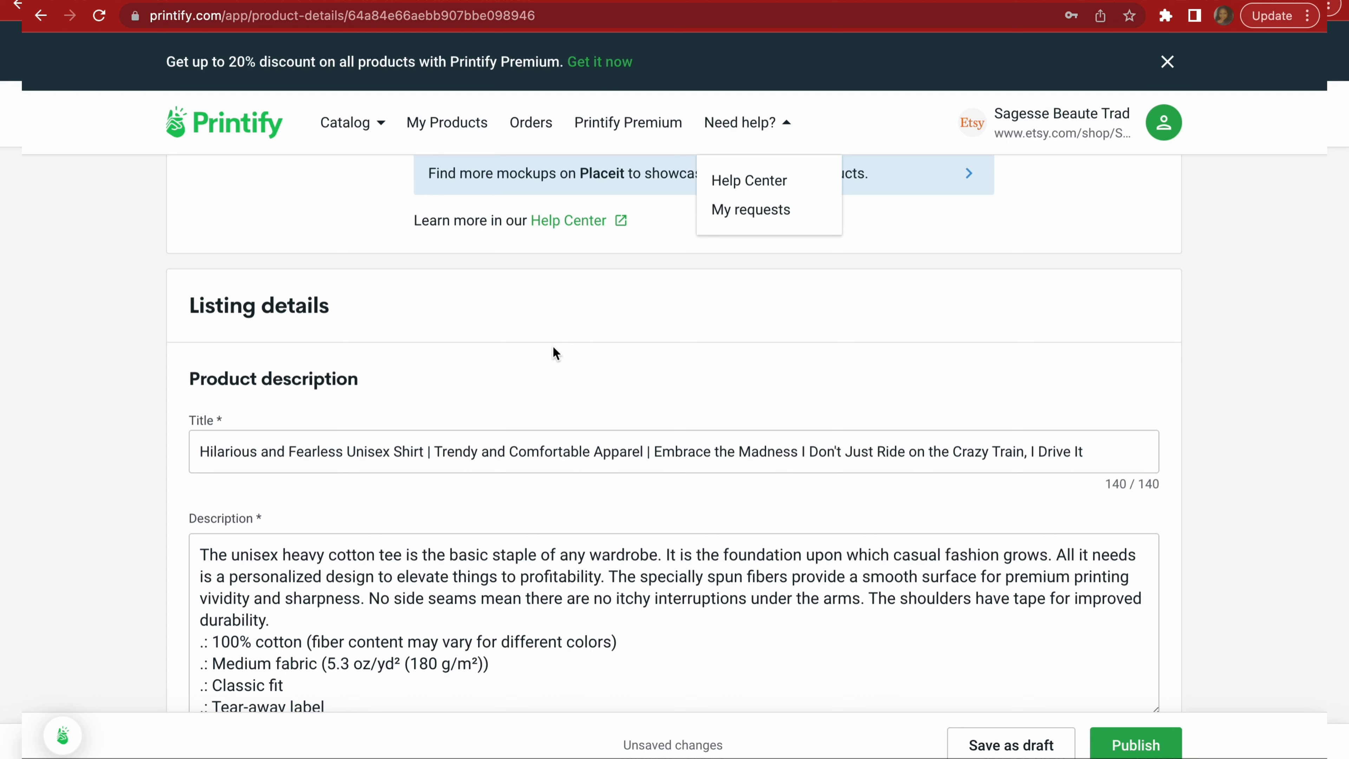
pyautogui.moveTo(526, 375)
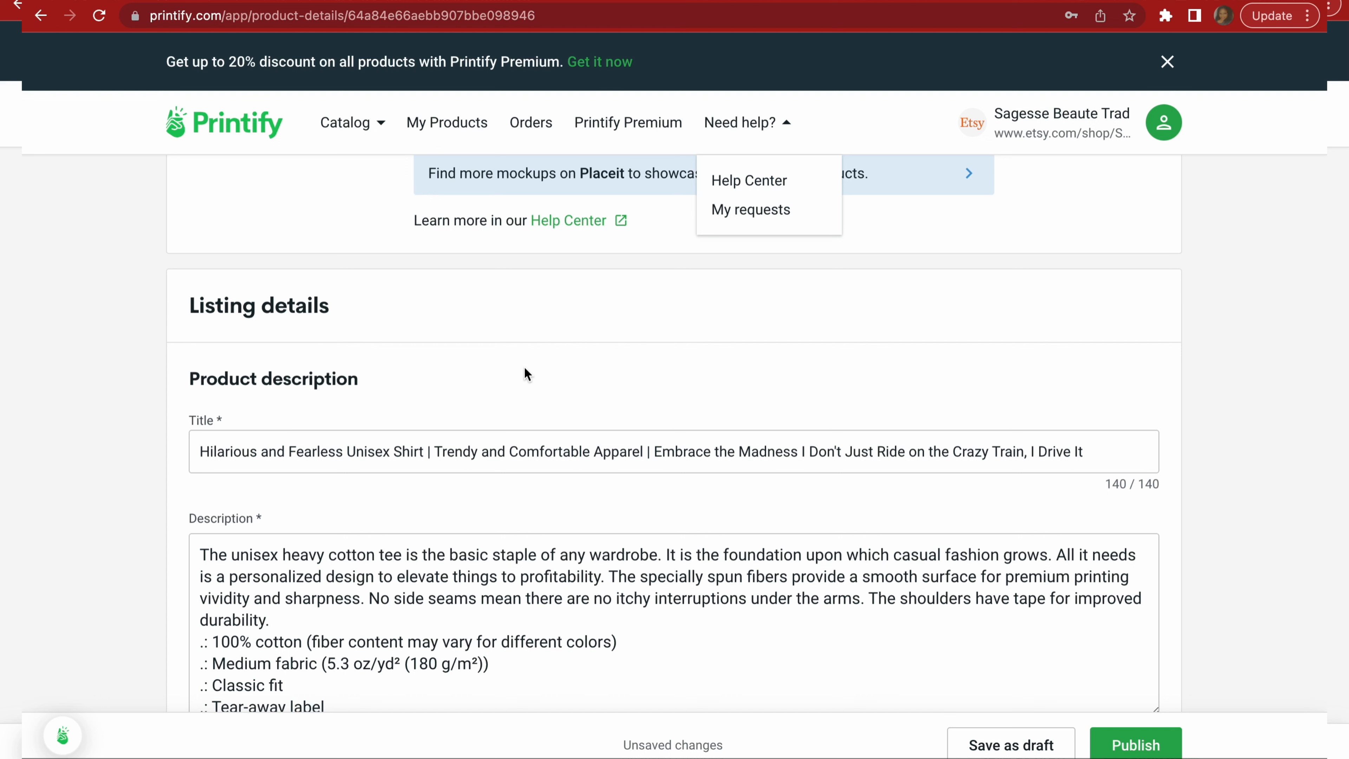
pyautogui.moveTo(506, 384)
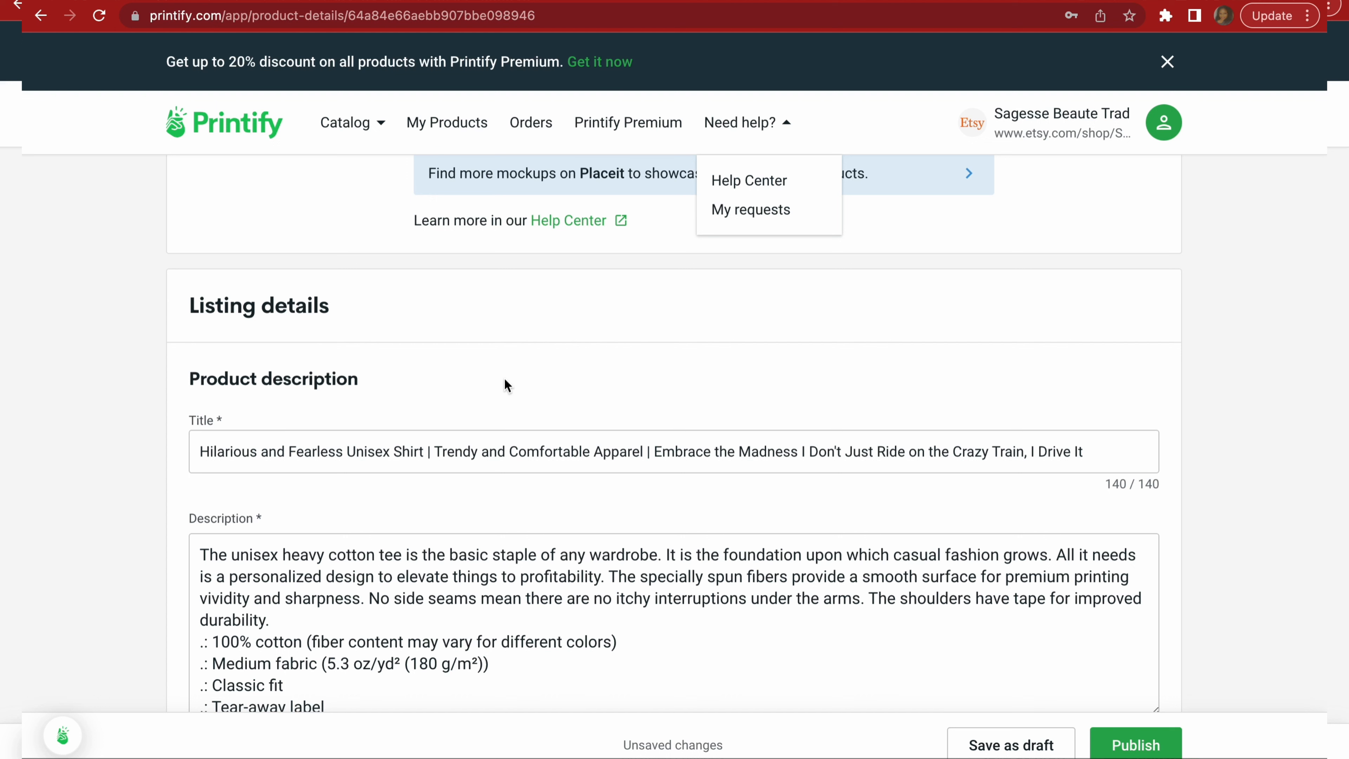
pyautogui.moveTo(460, 405)
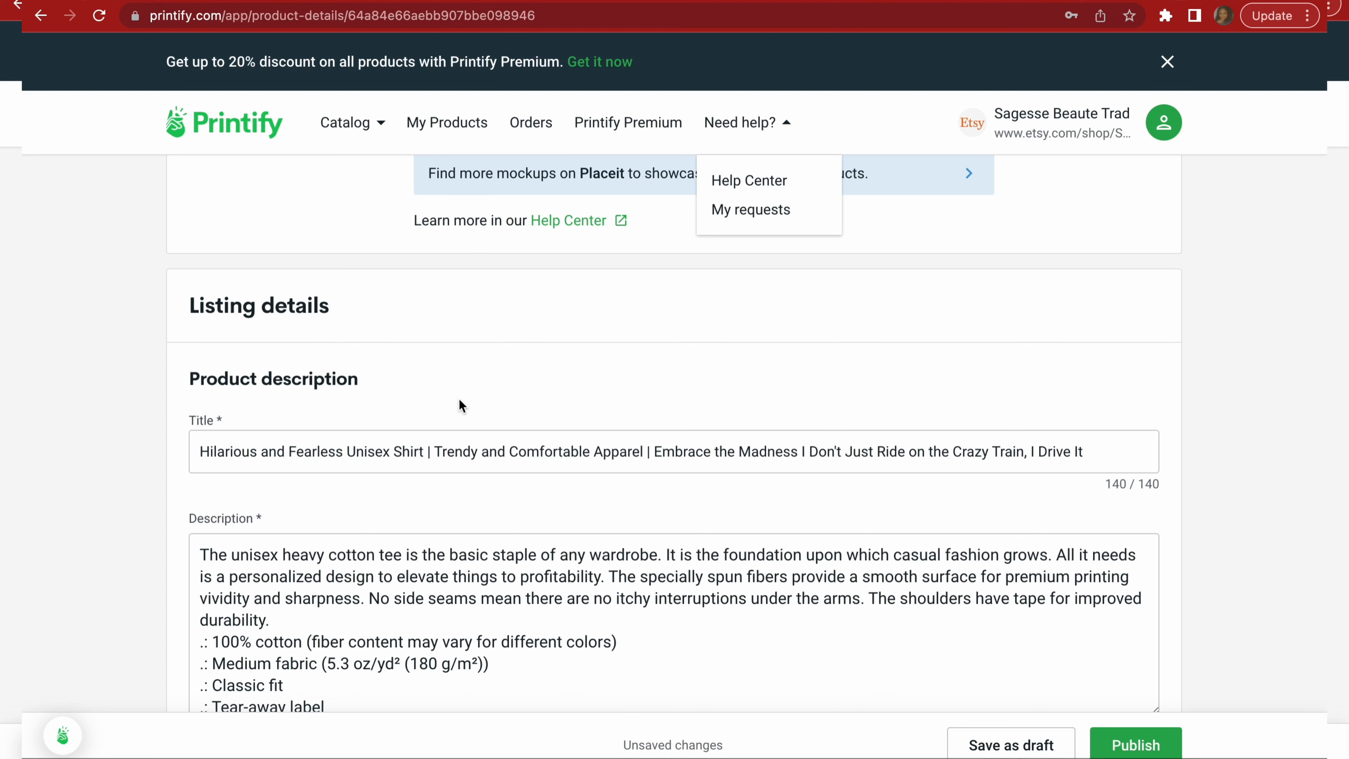
pyautogui.click(422, 451)
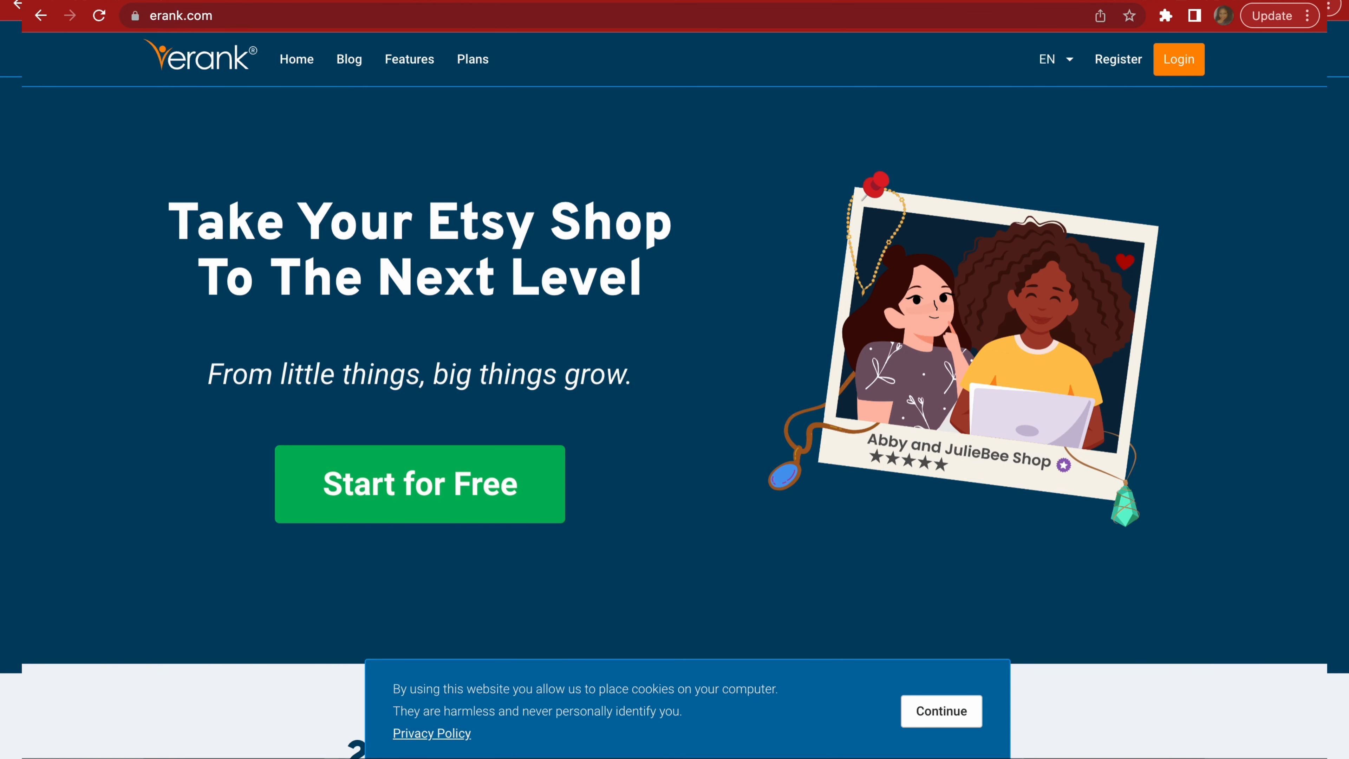
# Search eRank Keyword Explorer for "Hilarious and Fearless Unisex Shirt" and dismiss the cookie notice.
pyautogui.click(1177, 59)
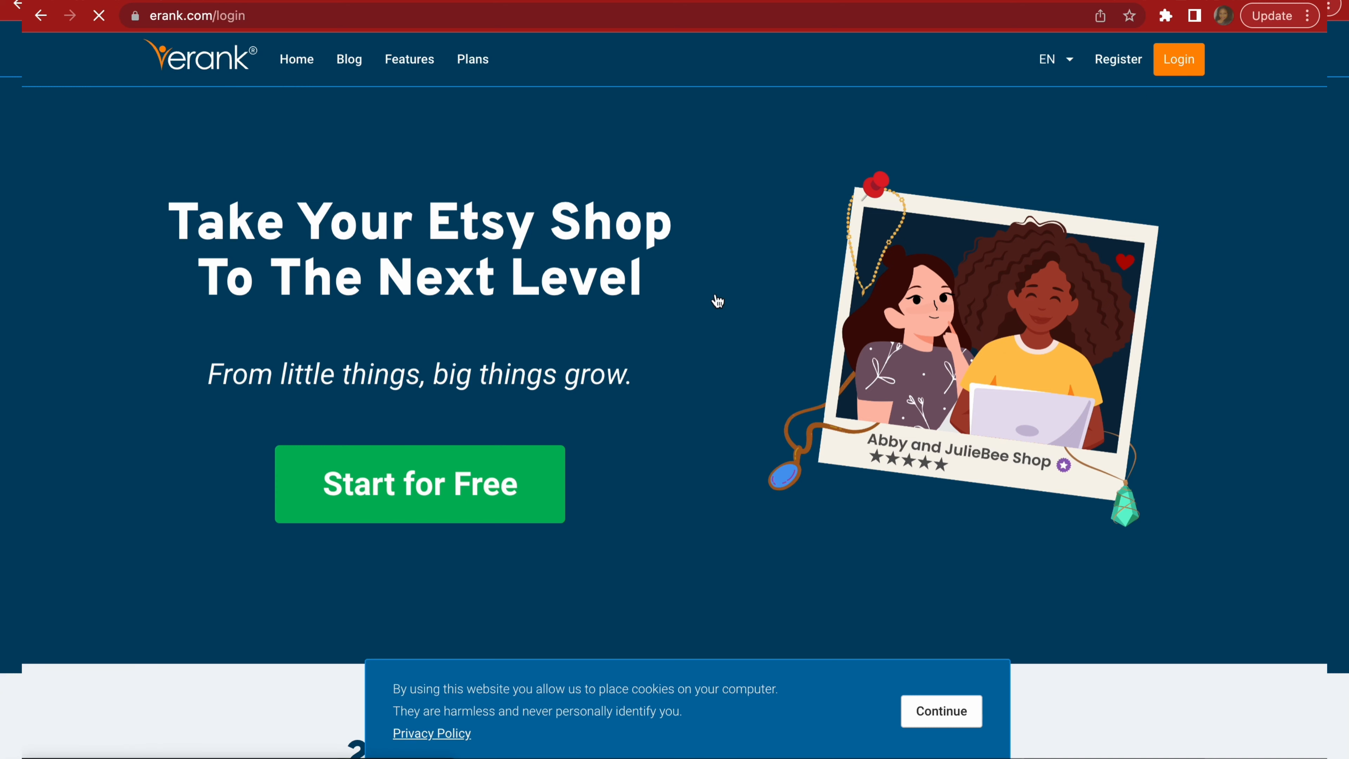
pyautogui.click(1179, 59)
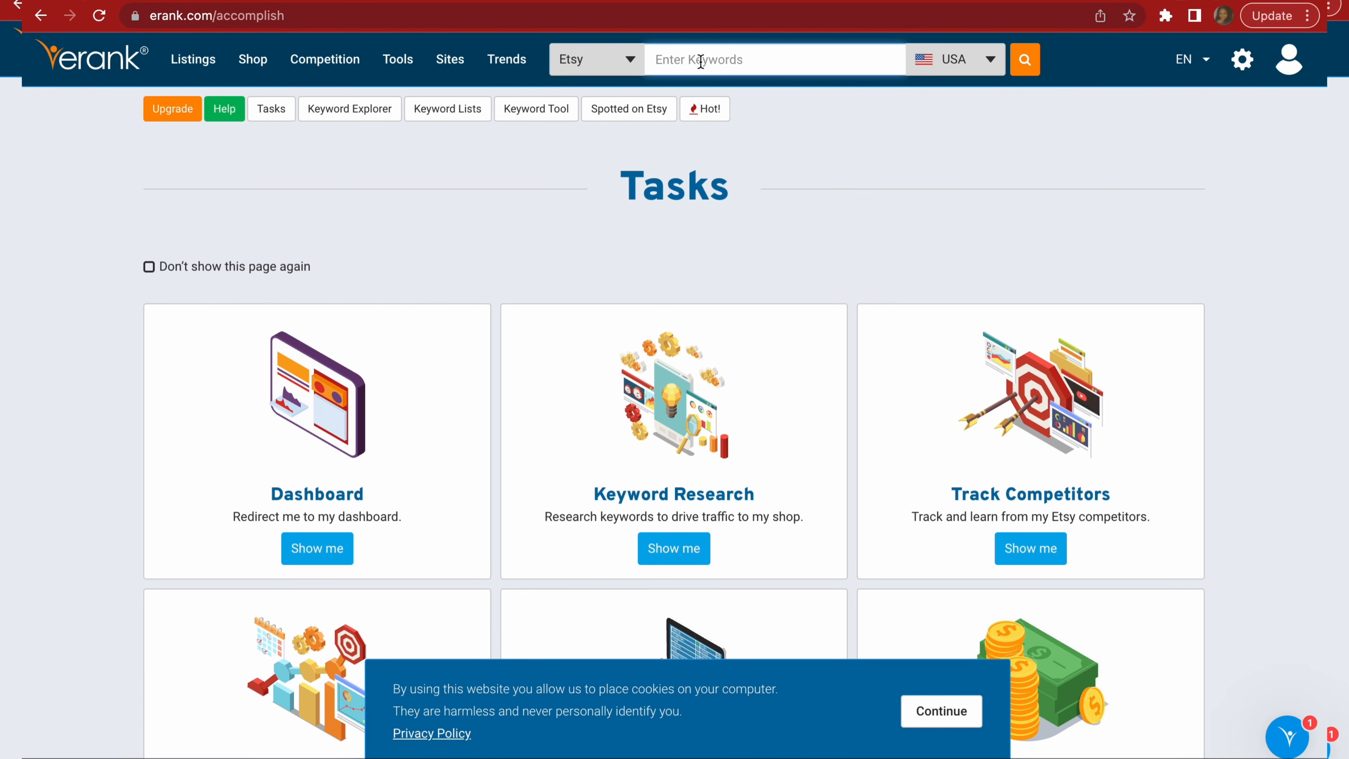
pyautogui.write('Hilarious and Fearless Unisex Shirt')
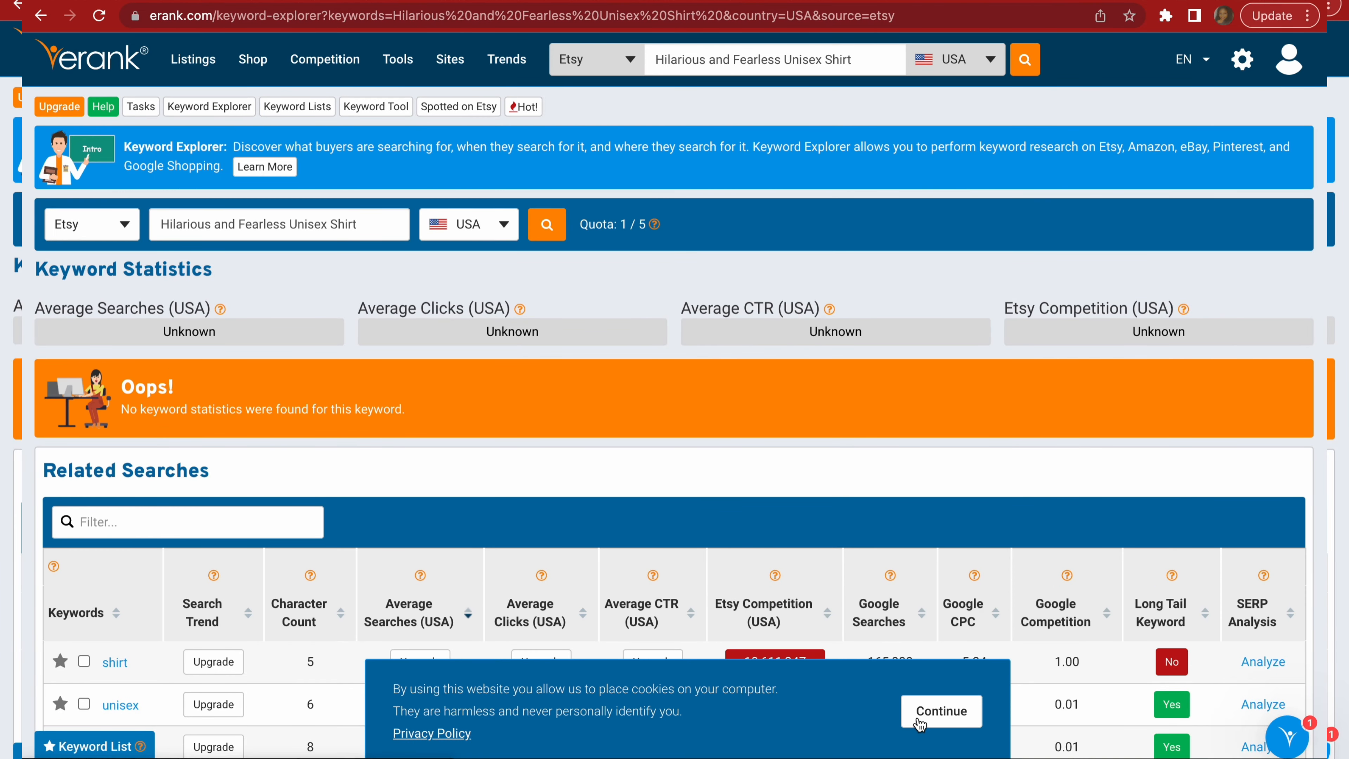
pyautogui.click(940, 710)
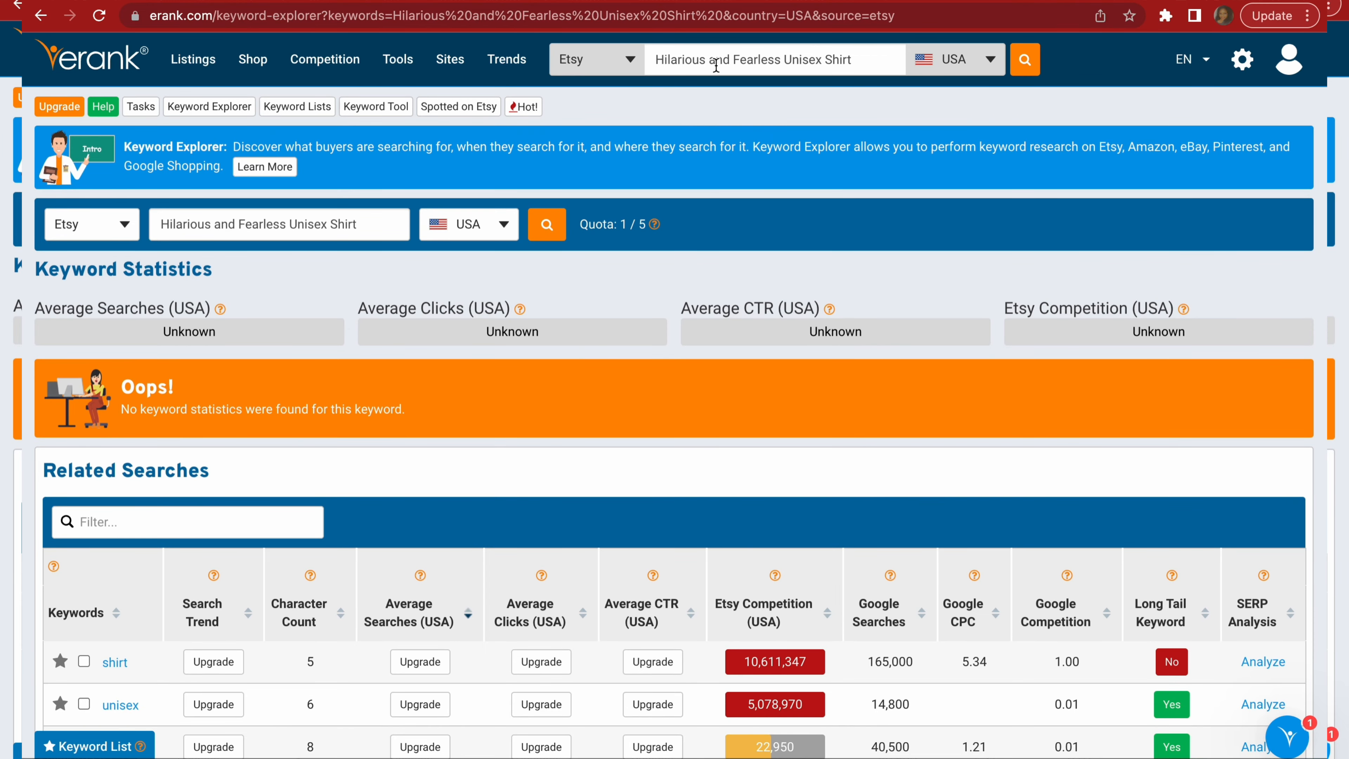
pyautogui.moveTo(502, 498)
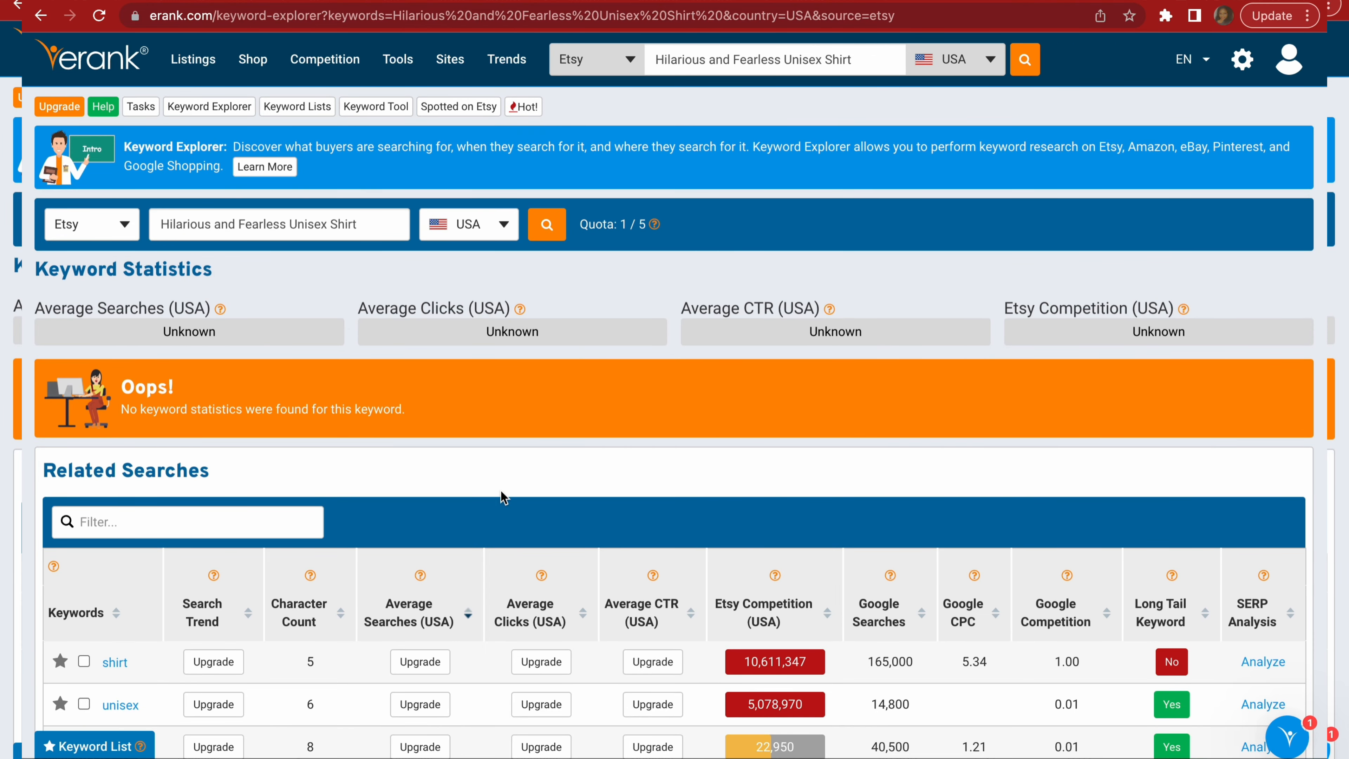
pyautogui.scroll(-3)
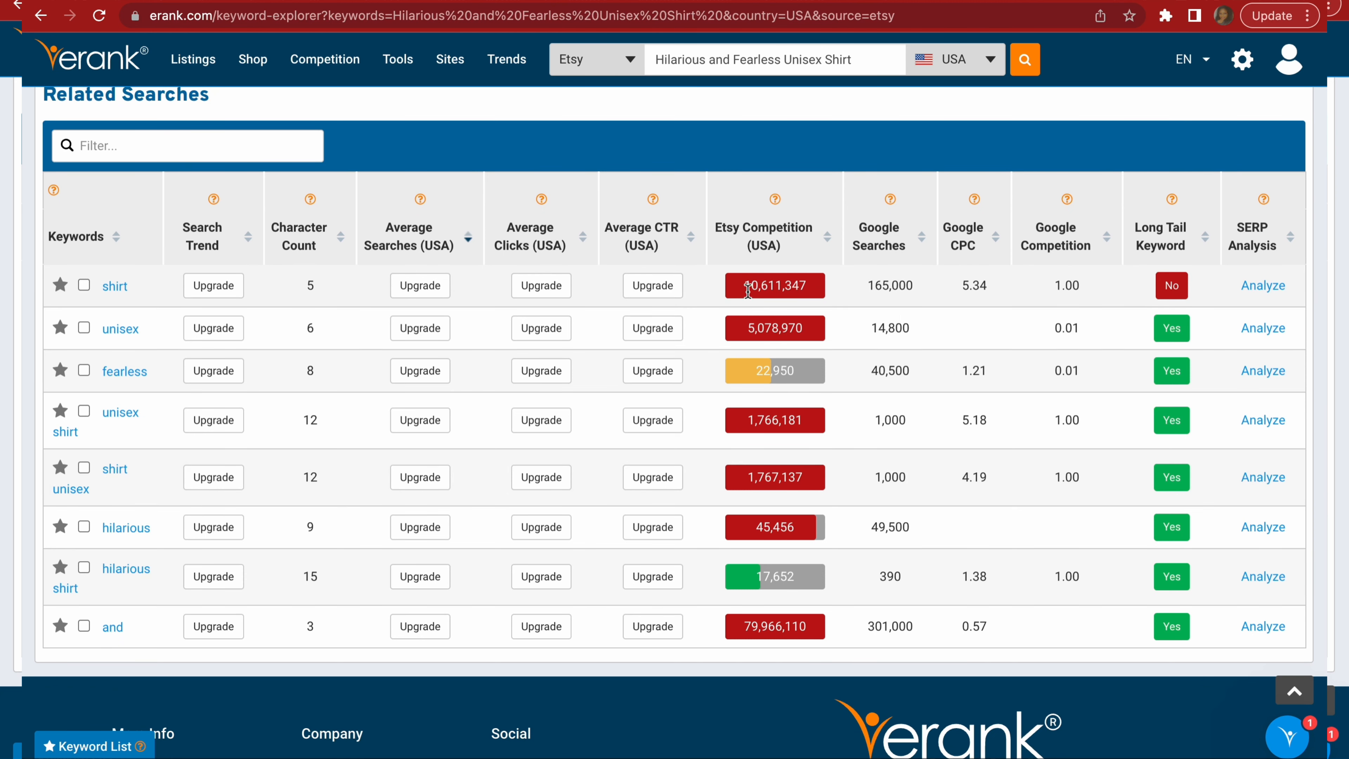
pyautogui.moveTo(794, 291)
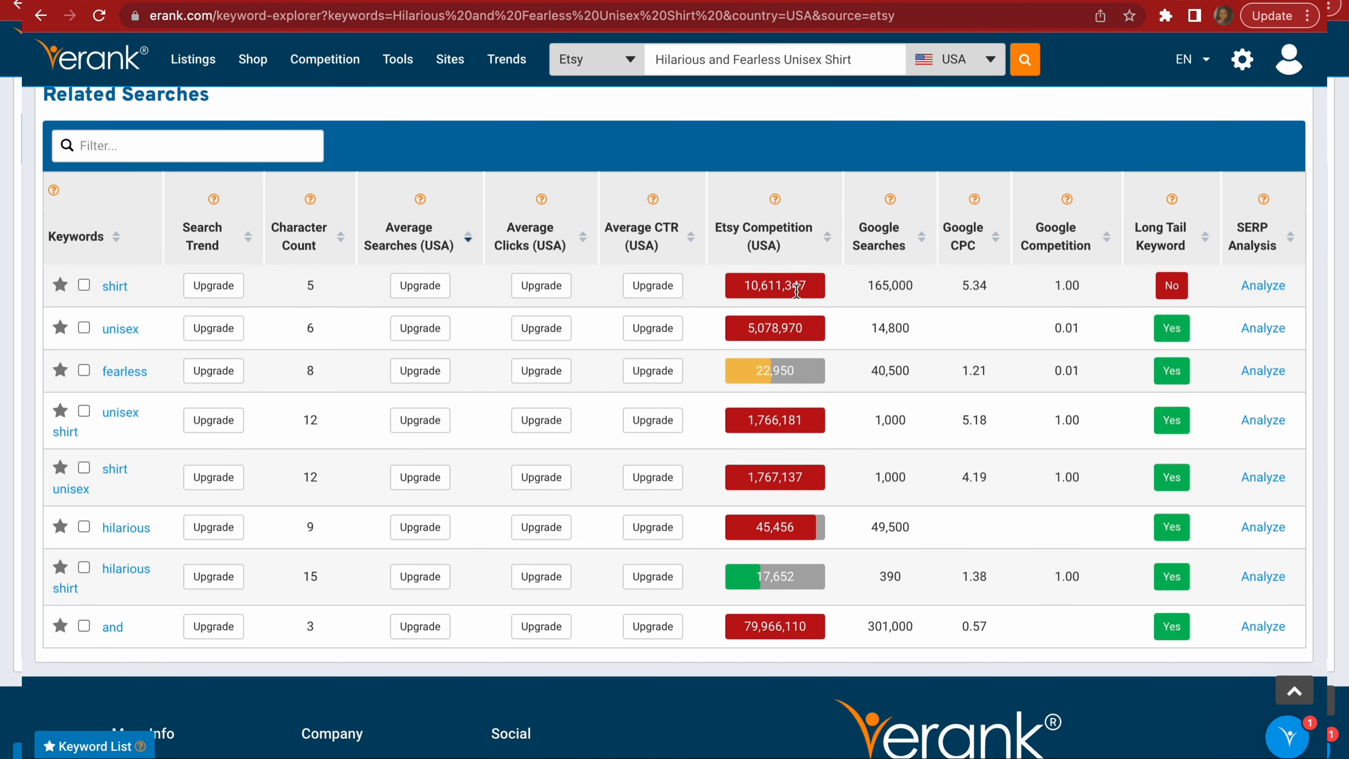
pyautogui.moveTo(815, 296)
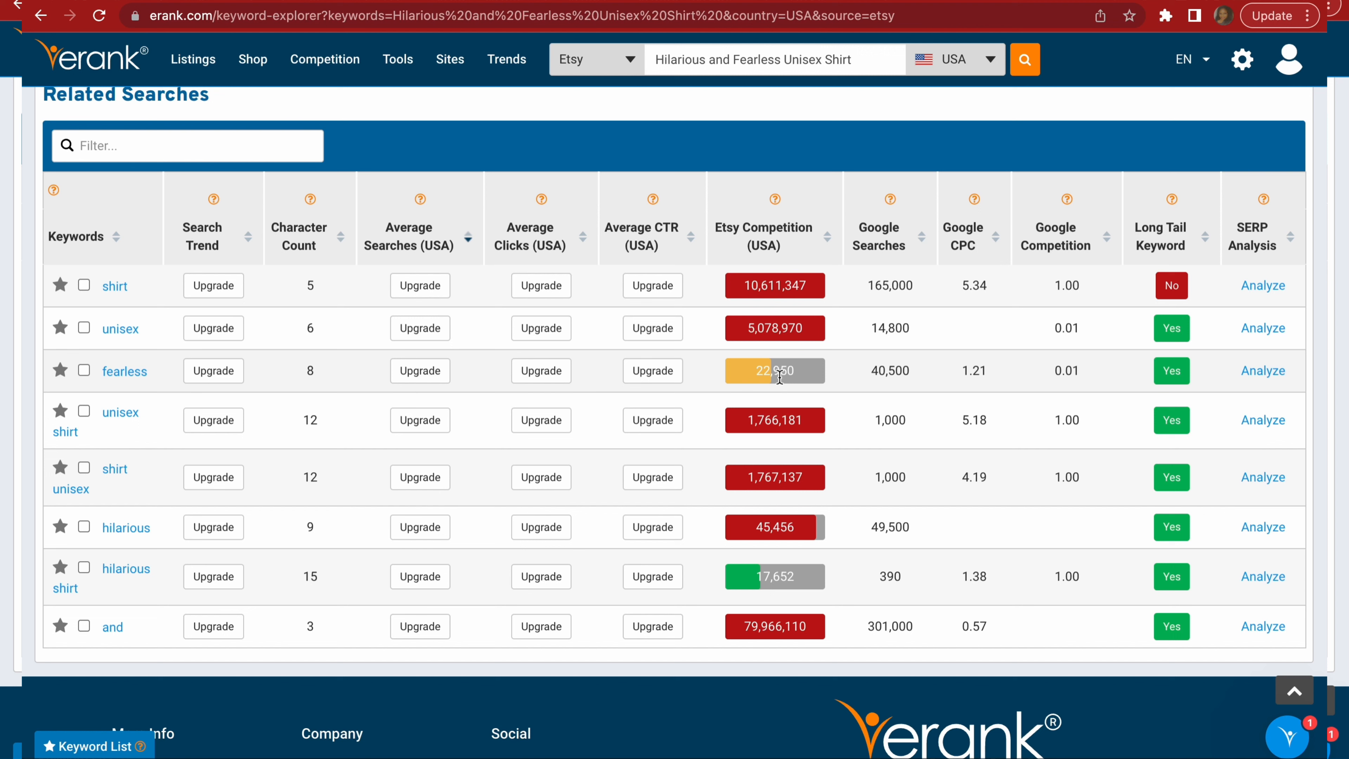
pyautogui.moveTo(770, 378)
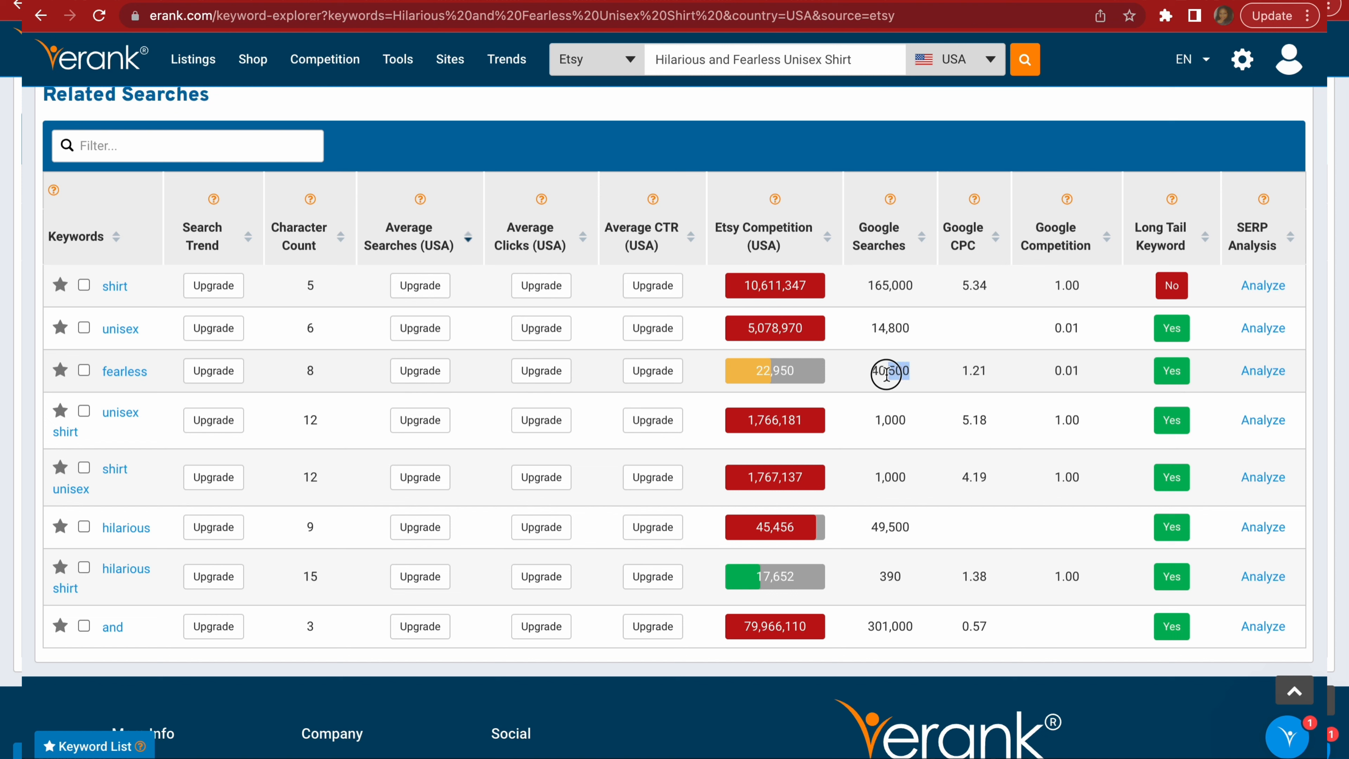
pyautogui.doubleClick(890, 371)
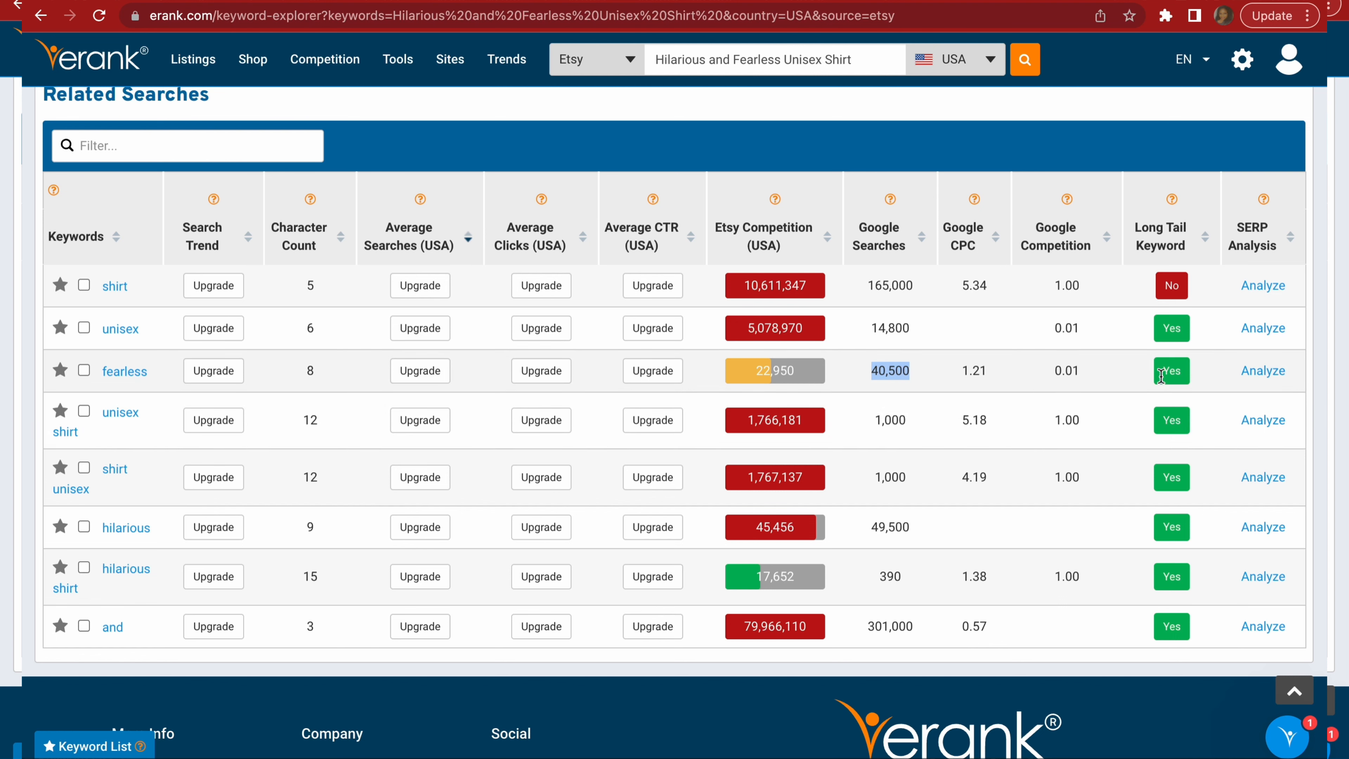
pyautogui.moveTo(367, 360)
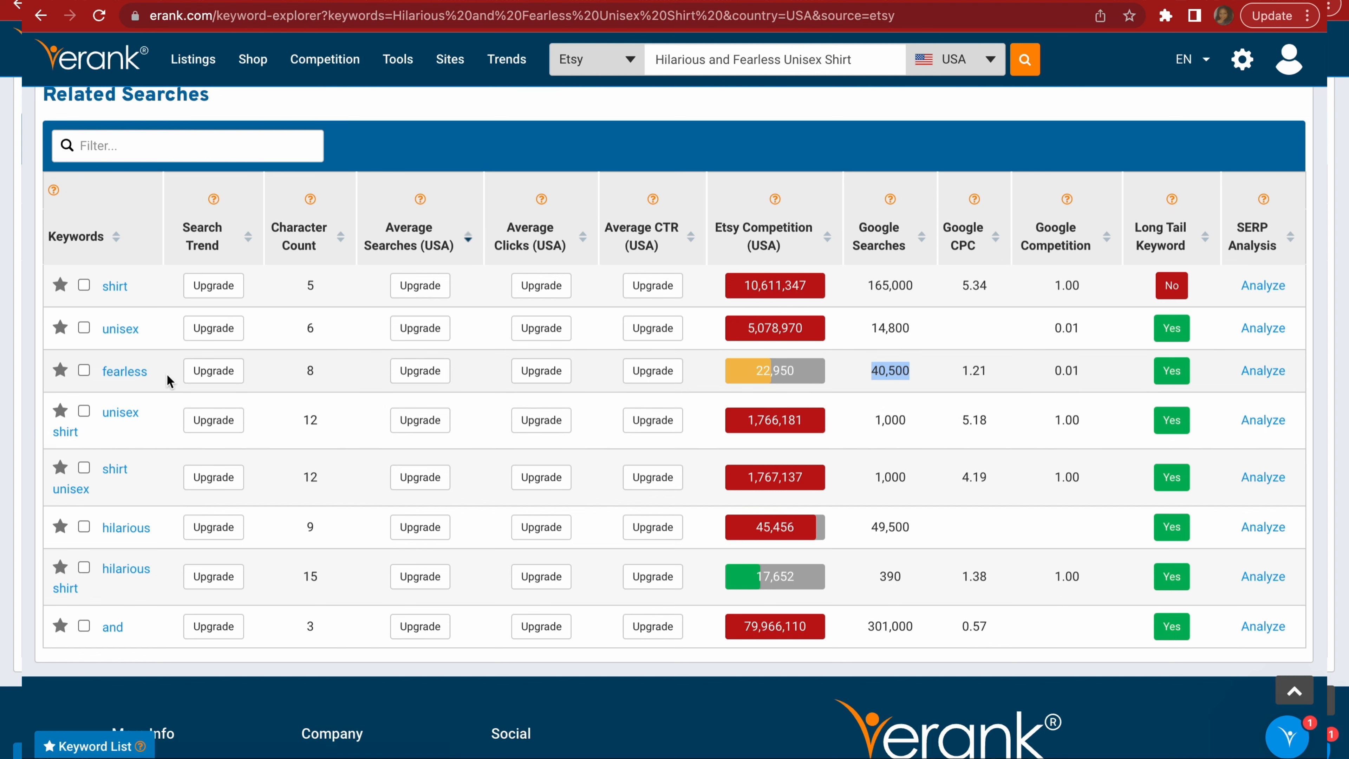
pyautogui.moveTo(181, 388)
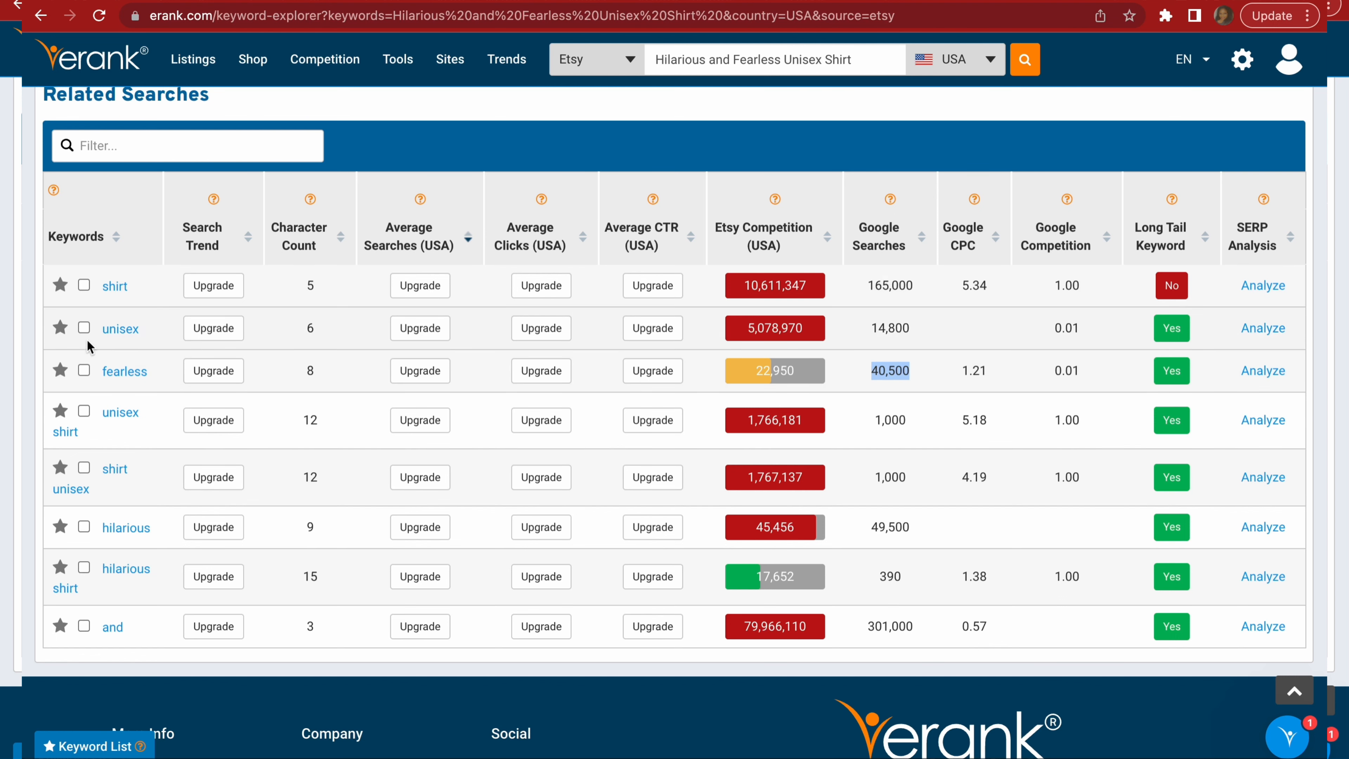
pyautogui.moveTo(712, 276)
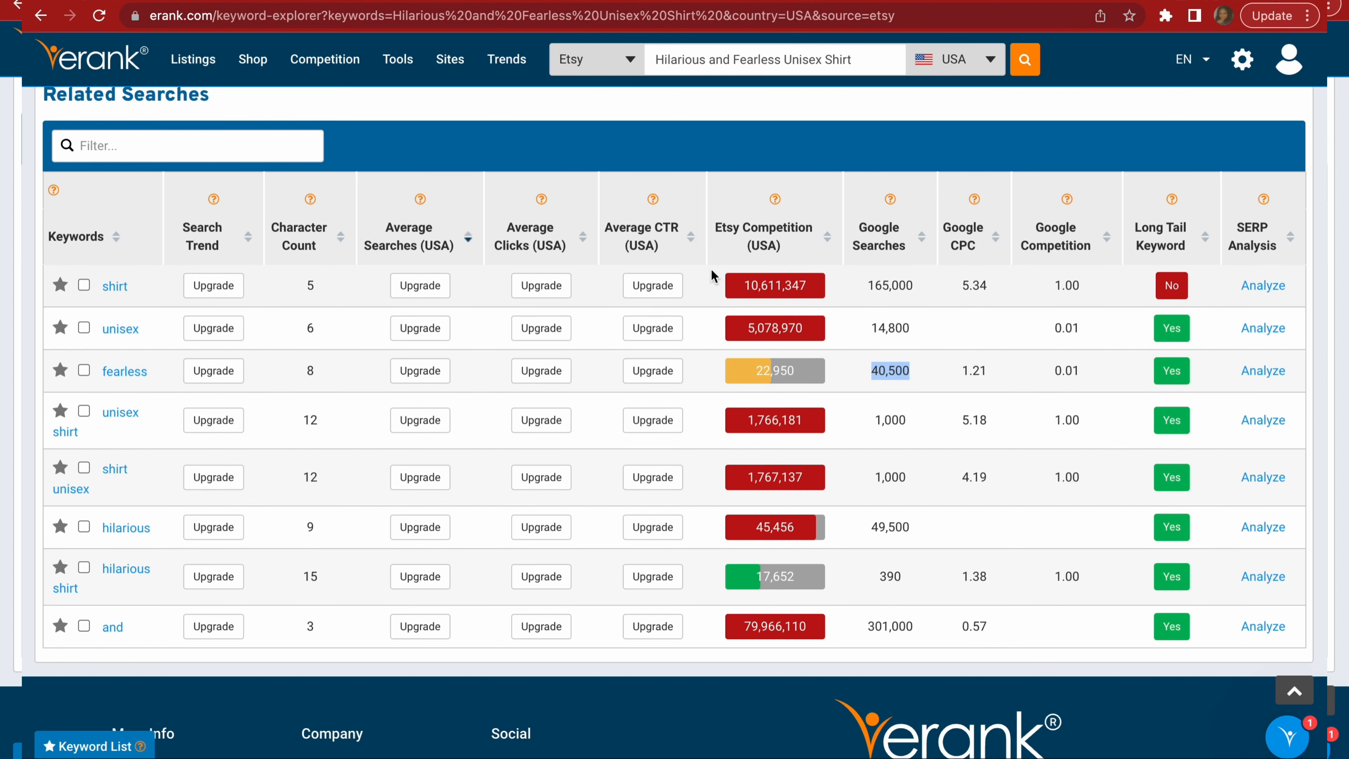
pyautogui.moveTo(512, 527)
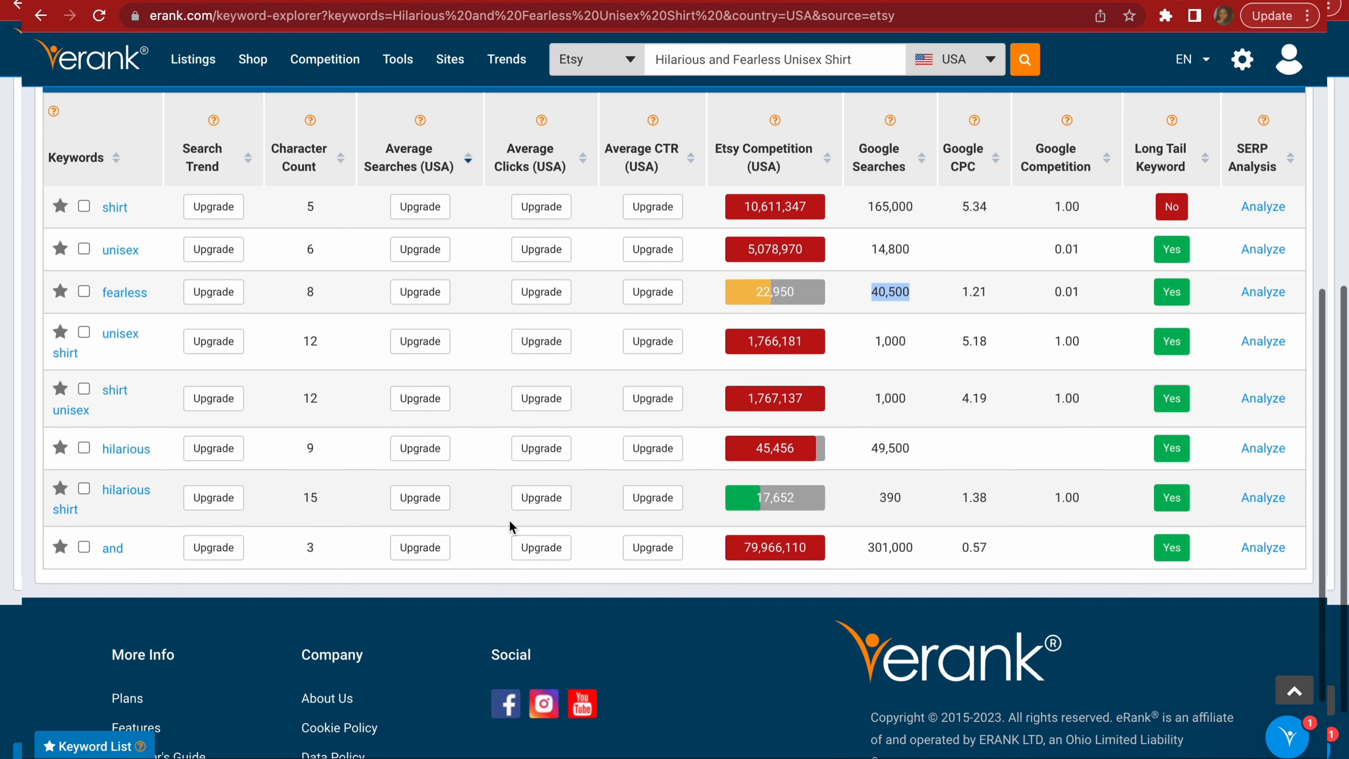
pyautogui.moveTo(911, 502)
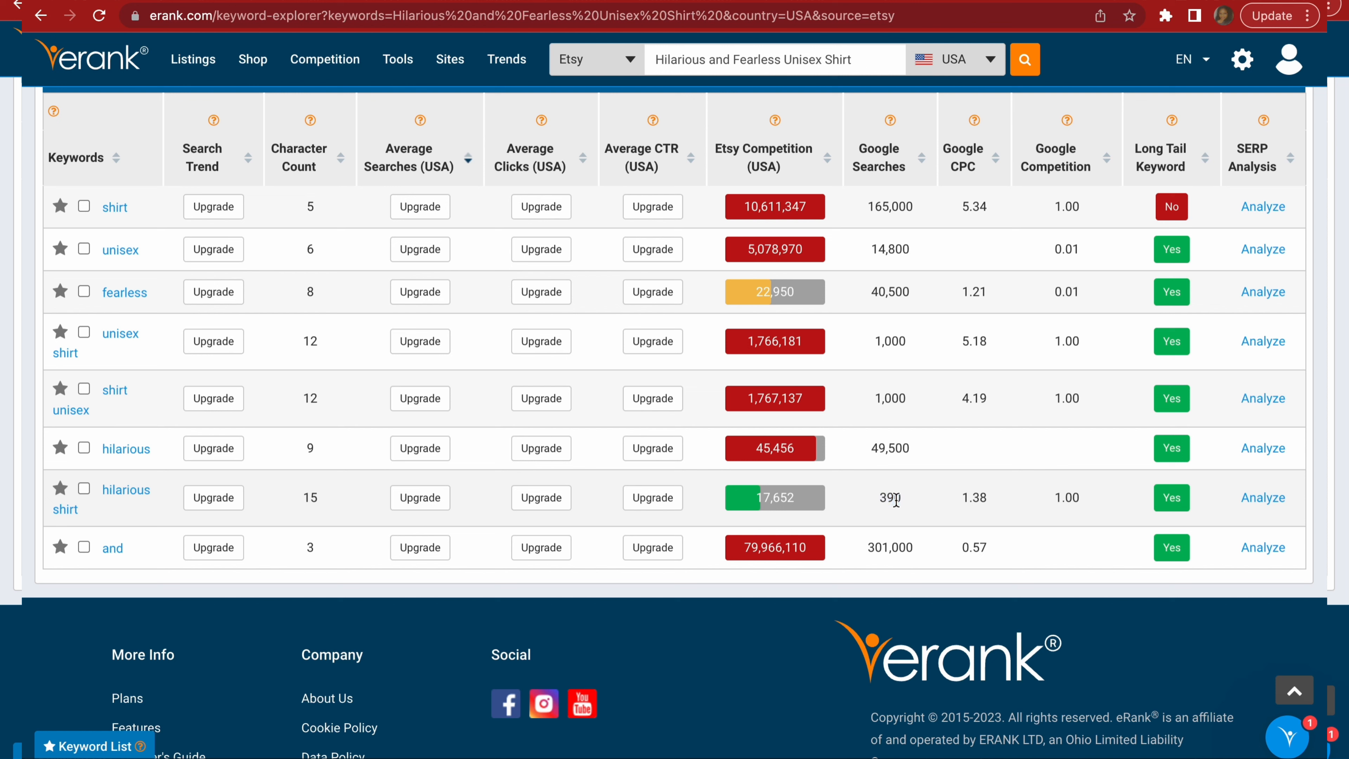
pyautogui.doubleClick(889, 497)
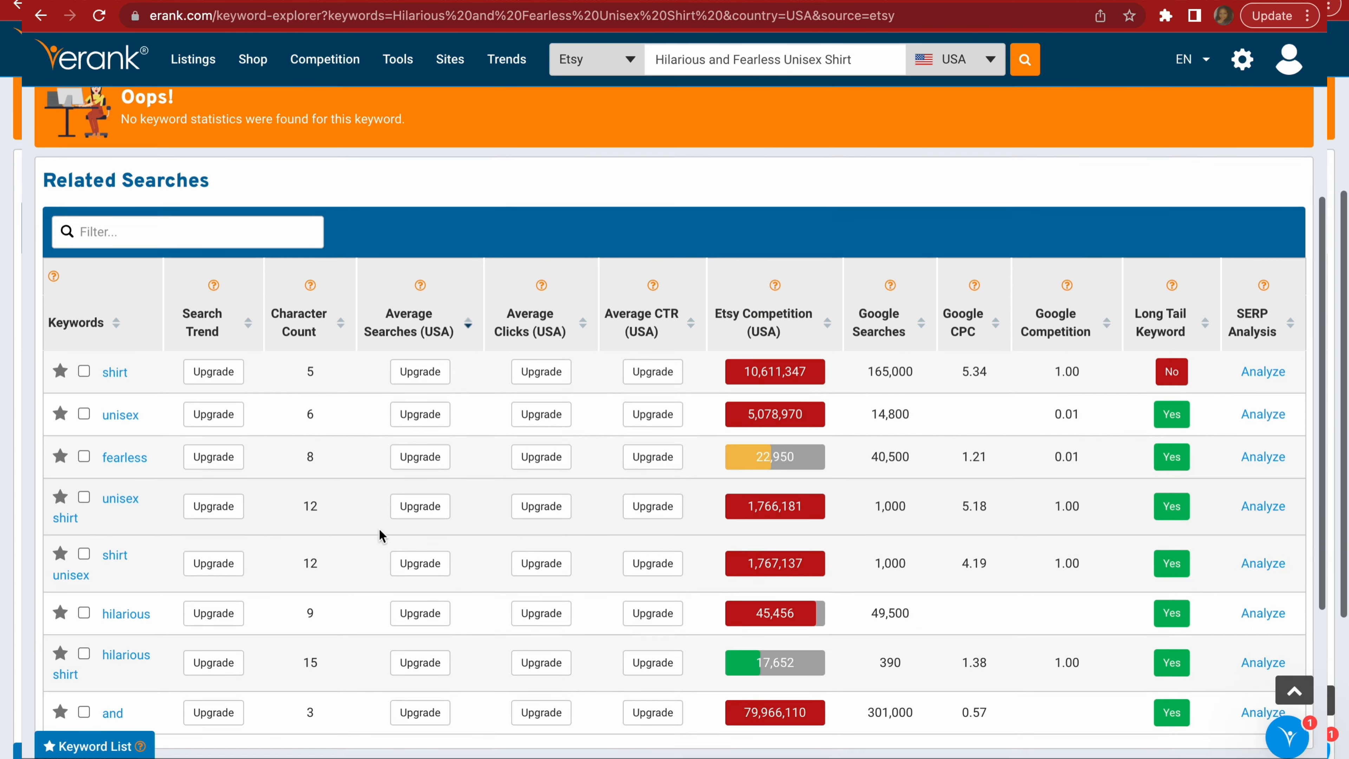
pyautogui.scroll(3)
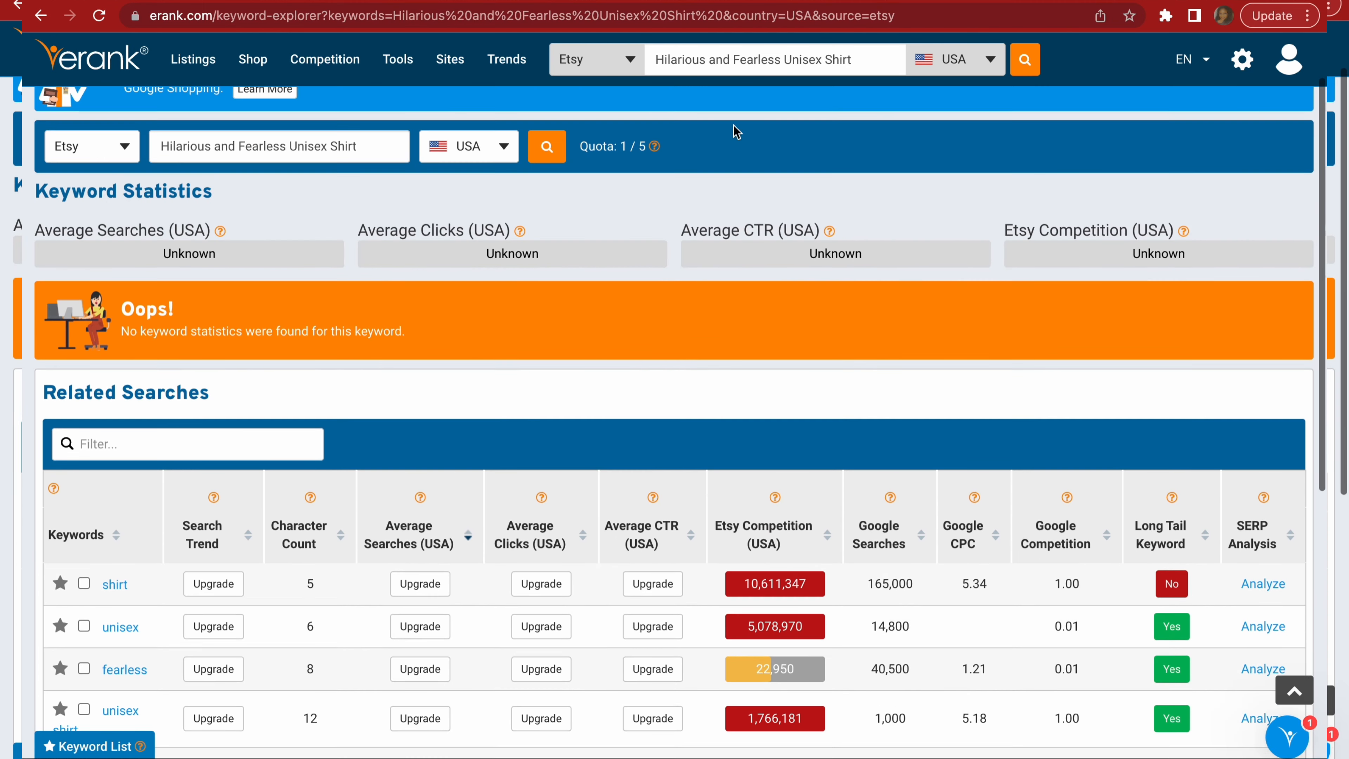
pyautogui.moveTo(902, 52)
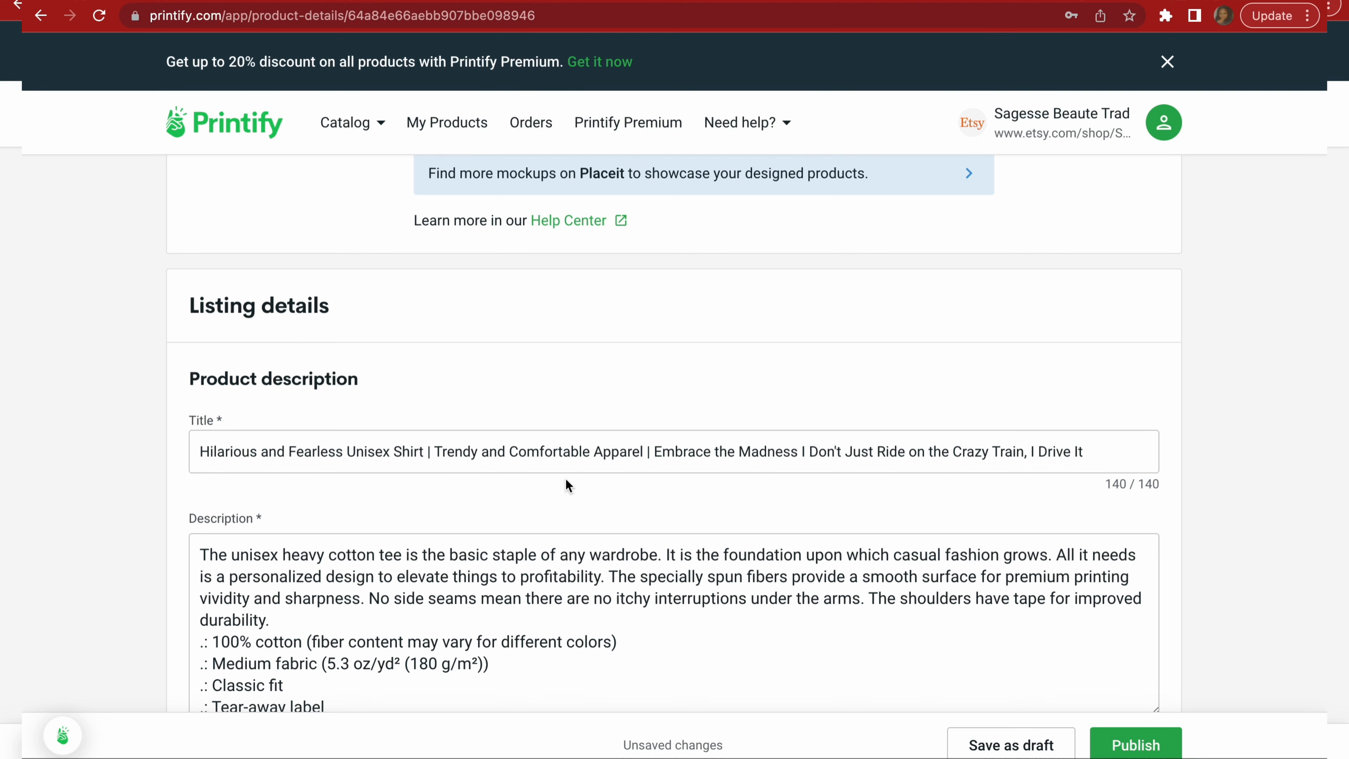
# Select the Embrace the Madness phrase in the Printify listing title.
pyautogui.scroll(-3)
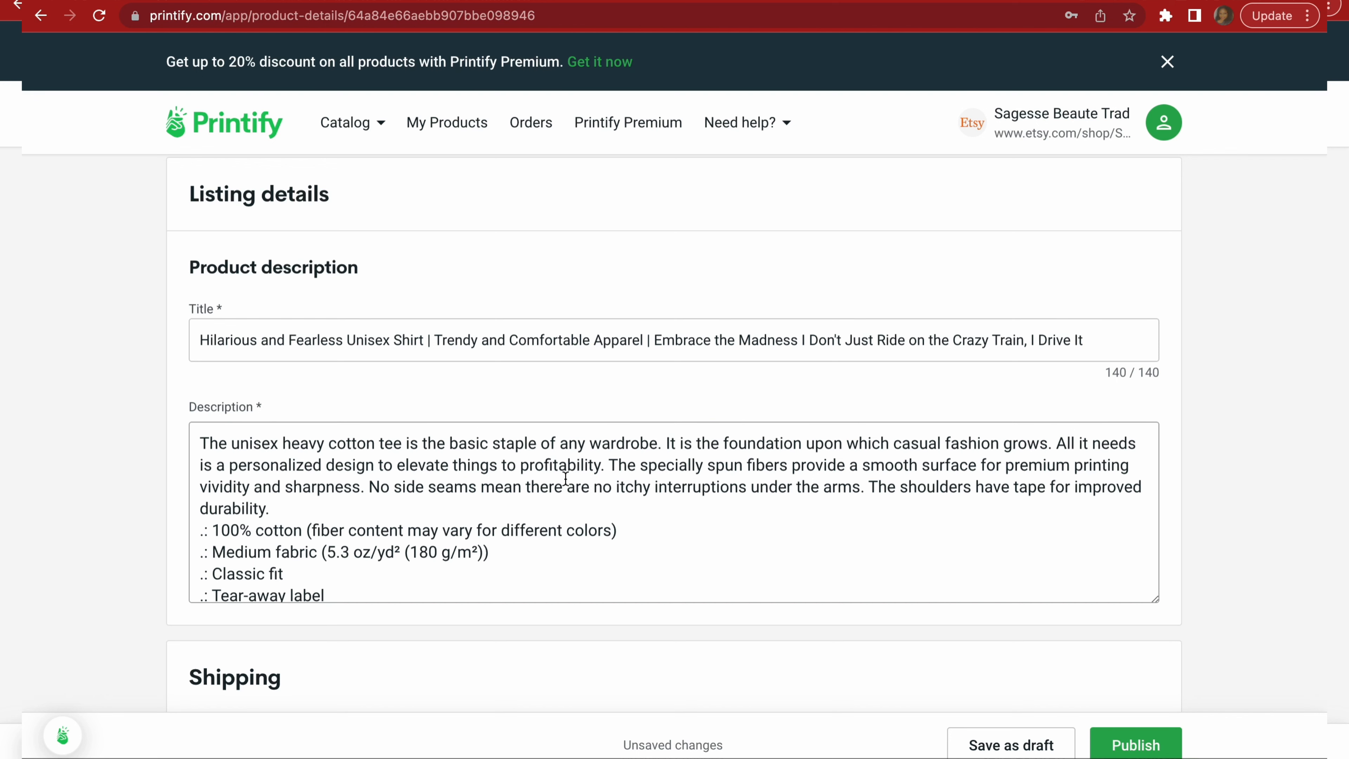
pyautogui.moveTo(564, 478)
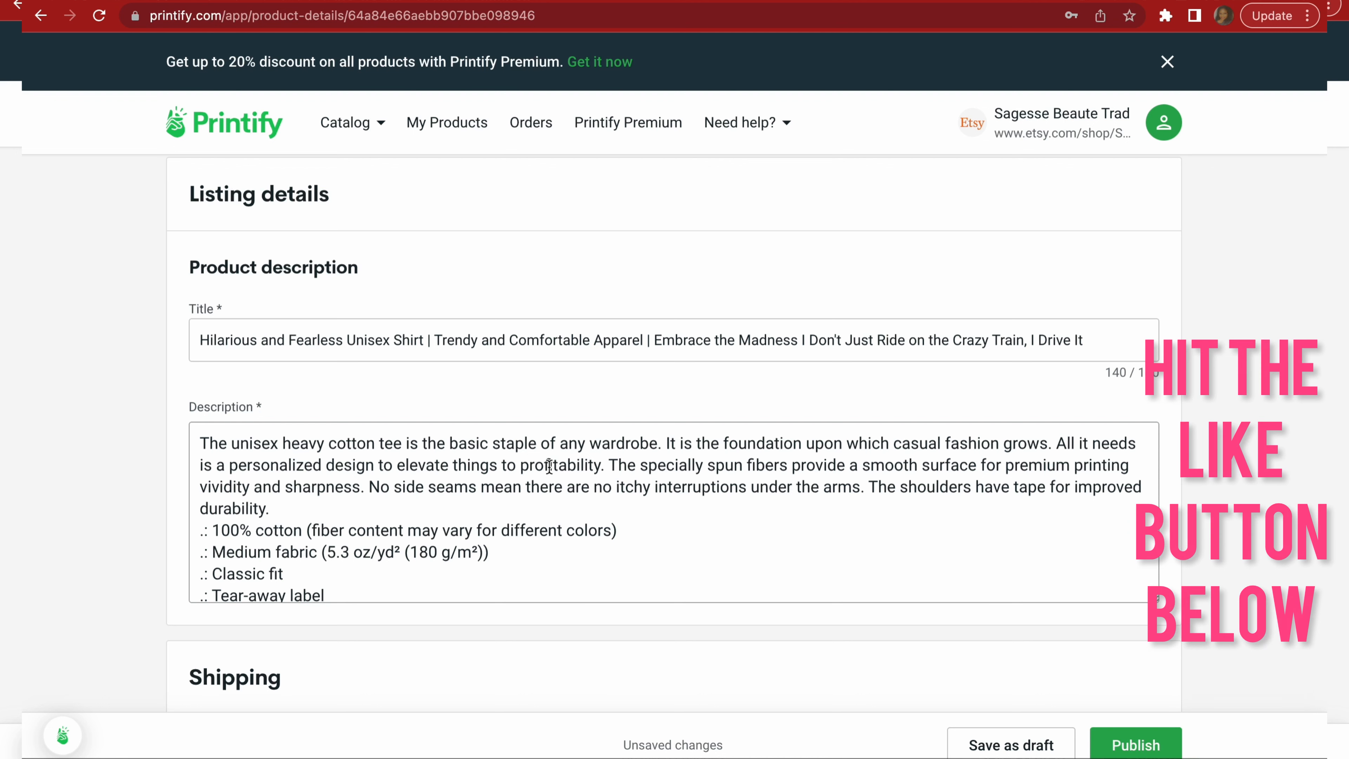
pyautogui.click(652, 340)
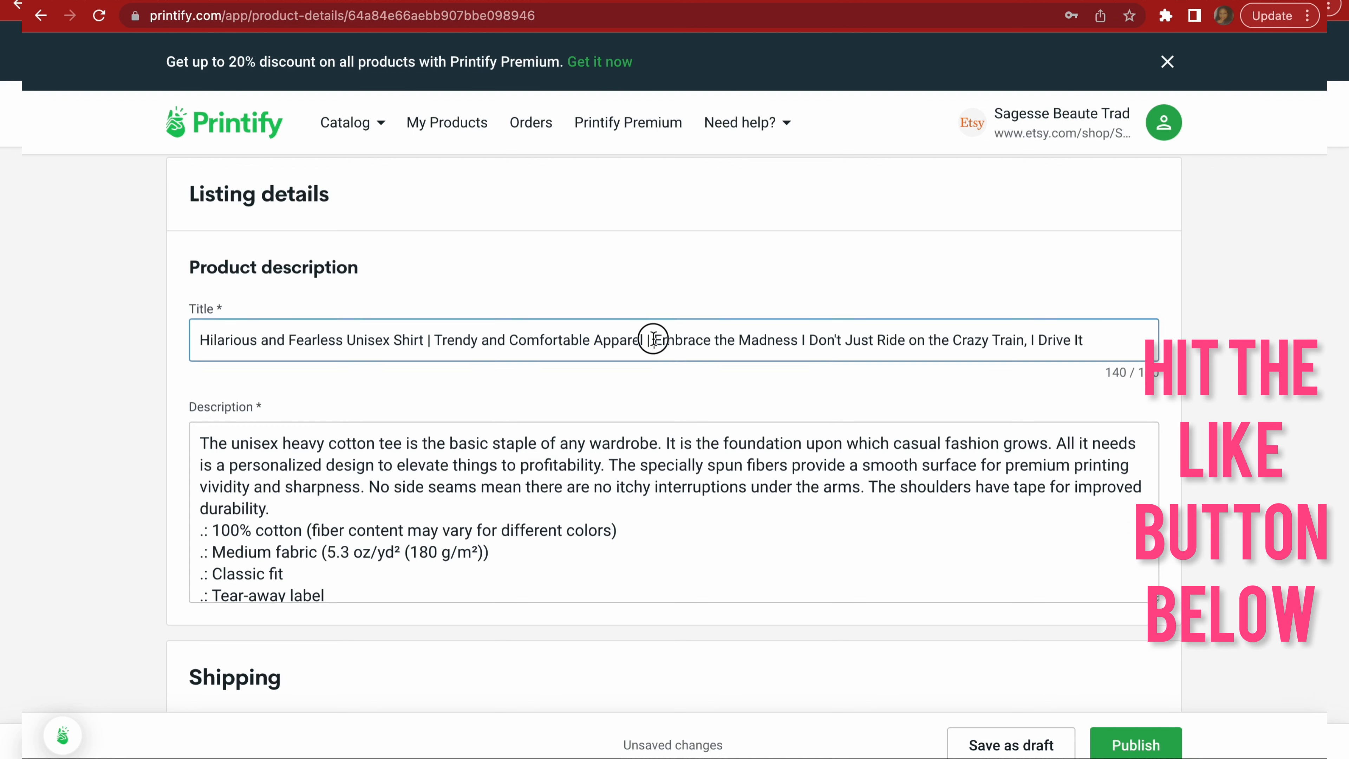
pyautogui.moveTo(654, 340); pyautogui.dragTo(1092, 340)
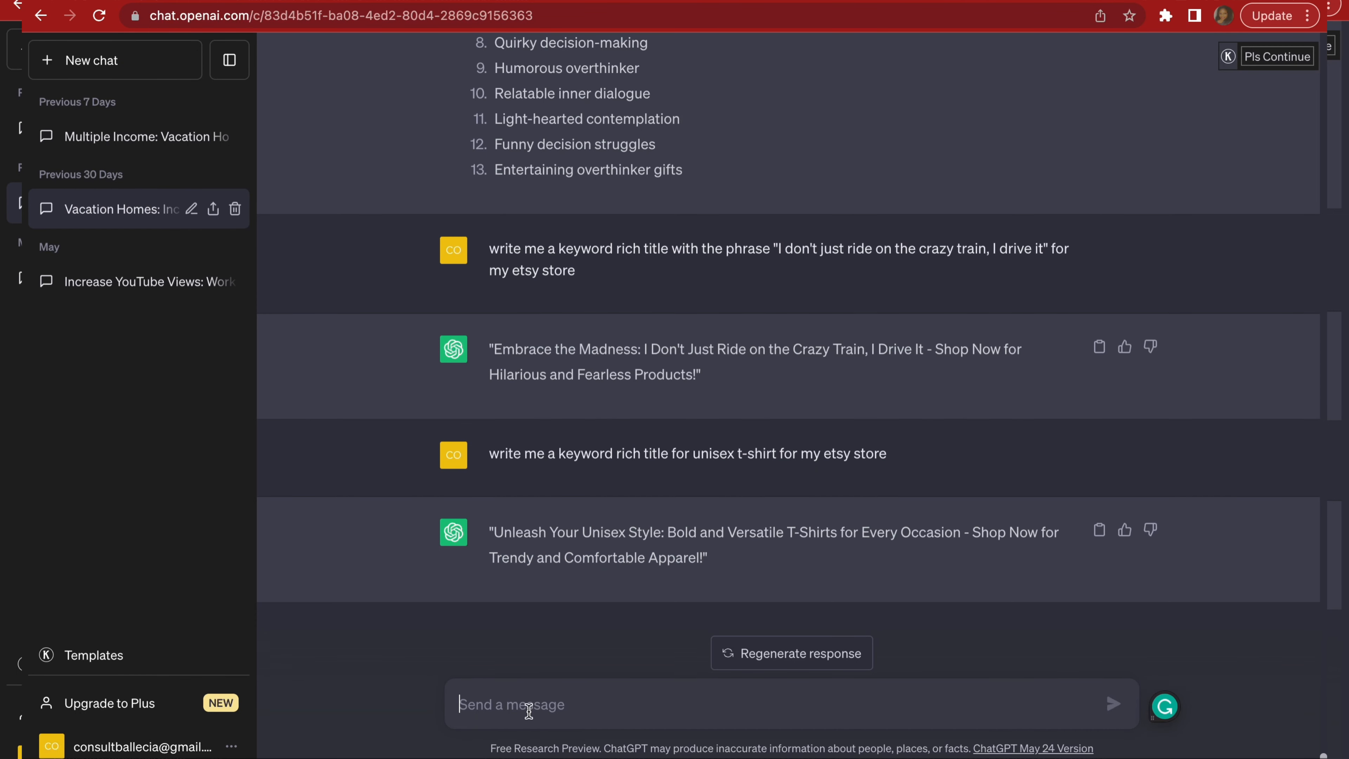
# Ask ChatGPT for a funny, keyword-rich product description for the Crazy Train unisex tee.
pyautogui.write("Embrace the Madness I Don't Just Ride on the Crazy Train, I Drive It")
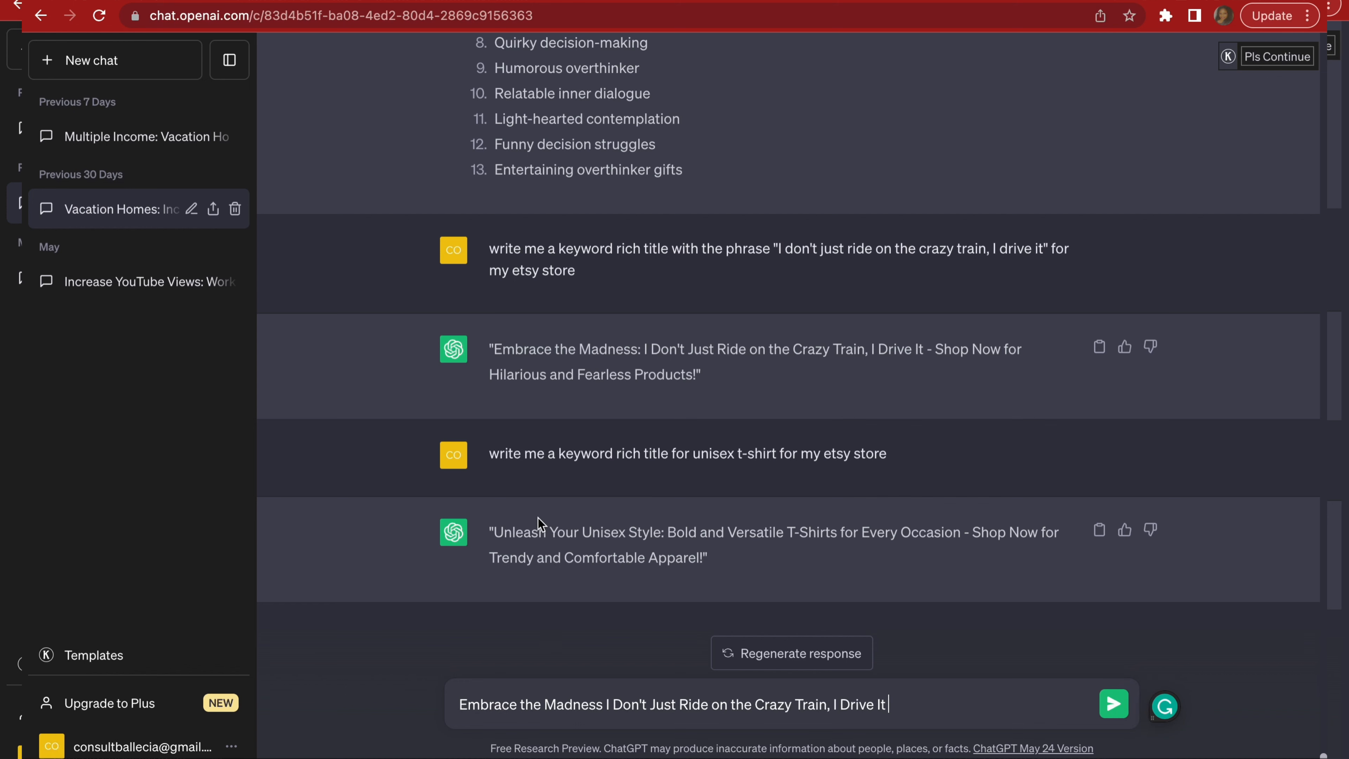
pyautogui.moveTo(469, 701)
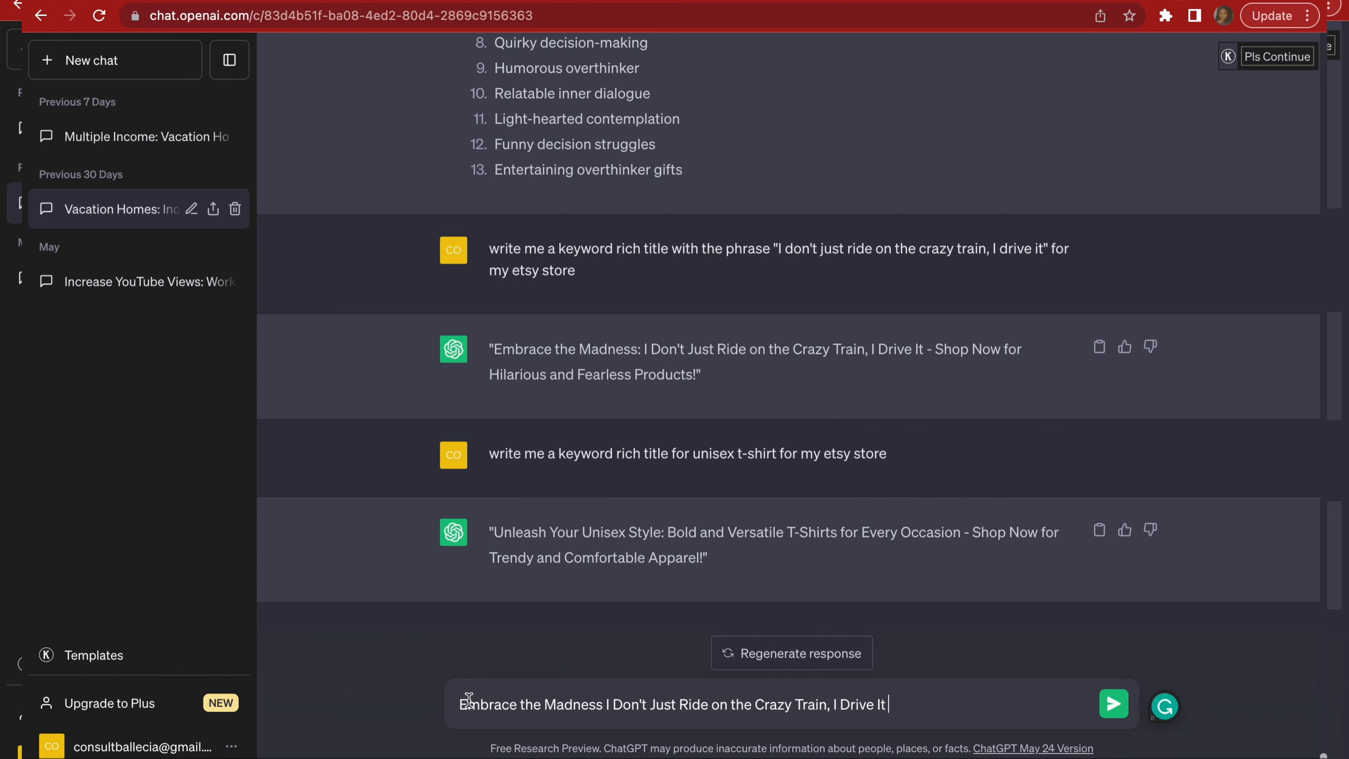
pyautogui.scroll(-3)
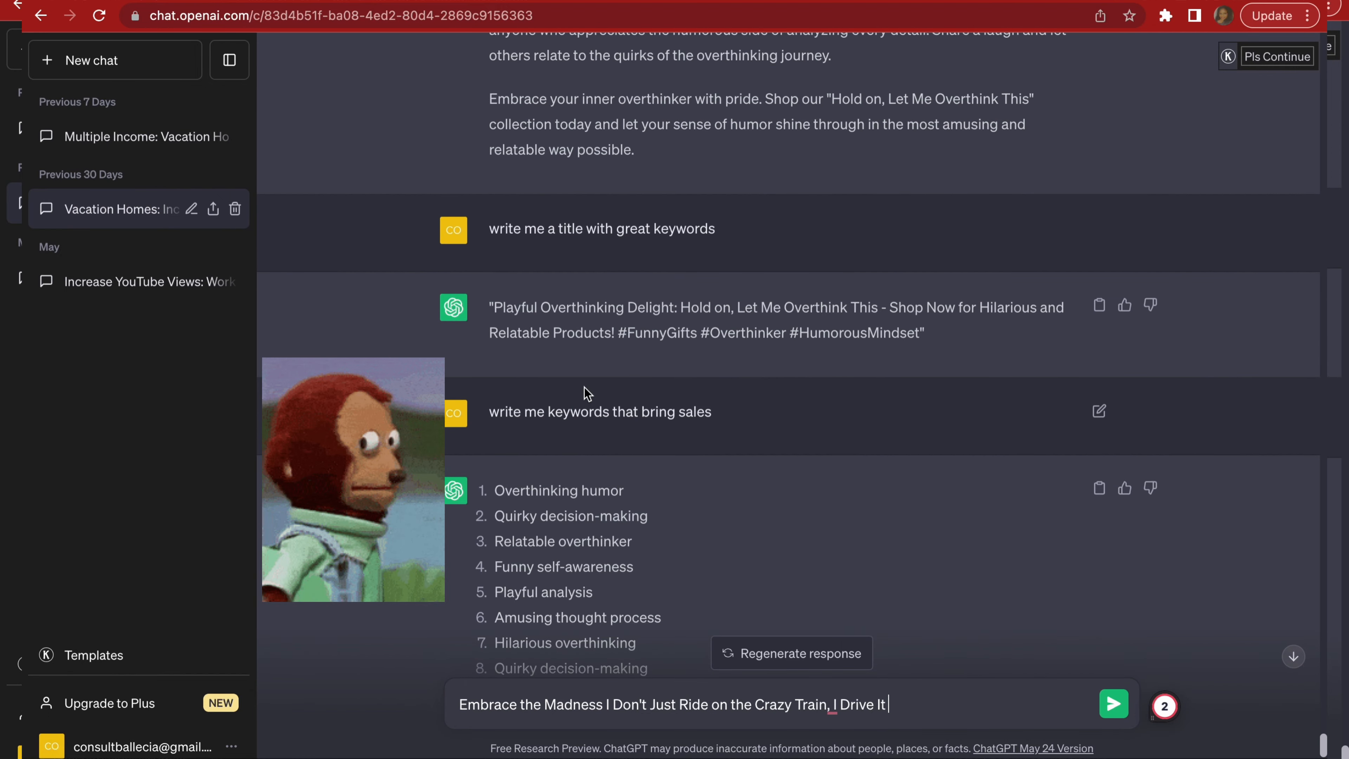
pyautogui.scroll(-3)
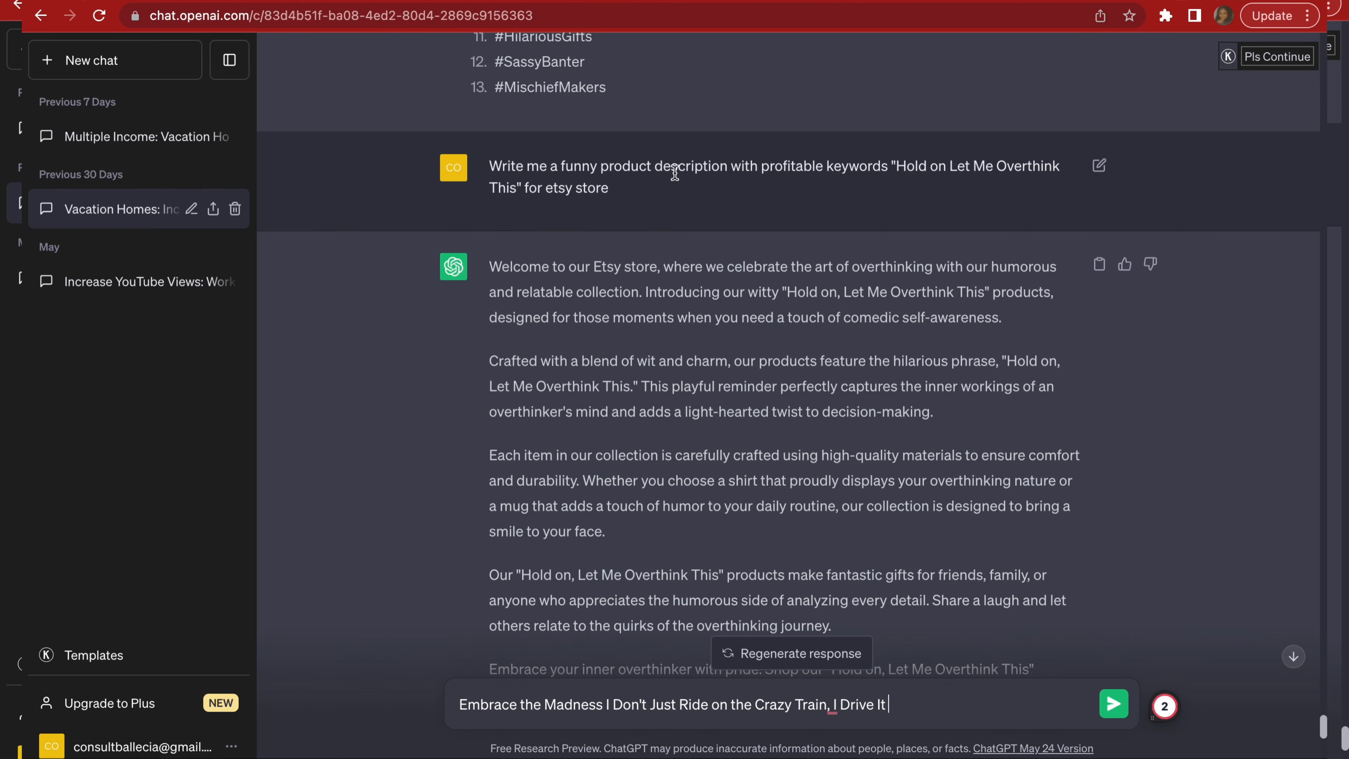
pyautogui.moveTo(492, 166)
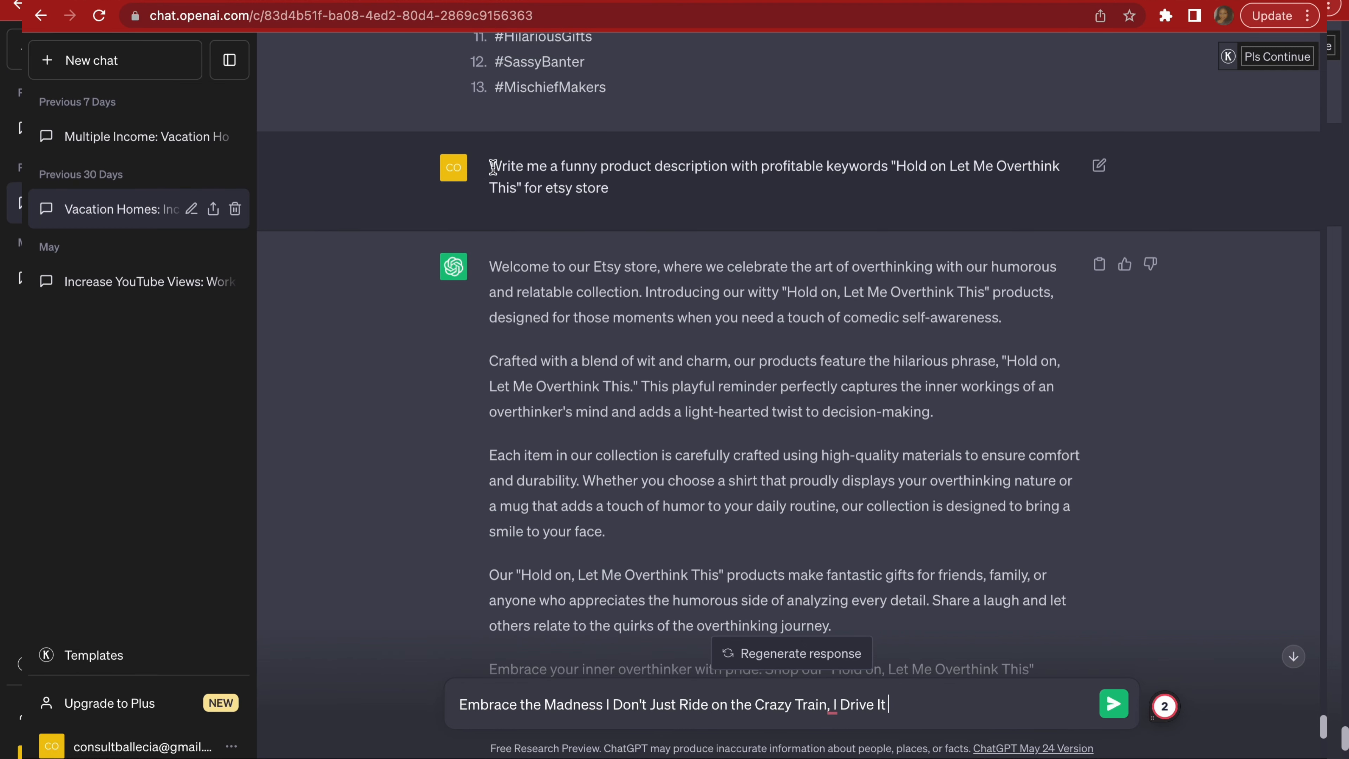
pyautogui.moveTo(490, 166); pyautogui.dragTo(843, 169)
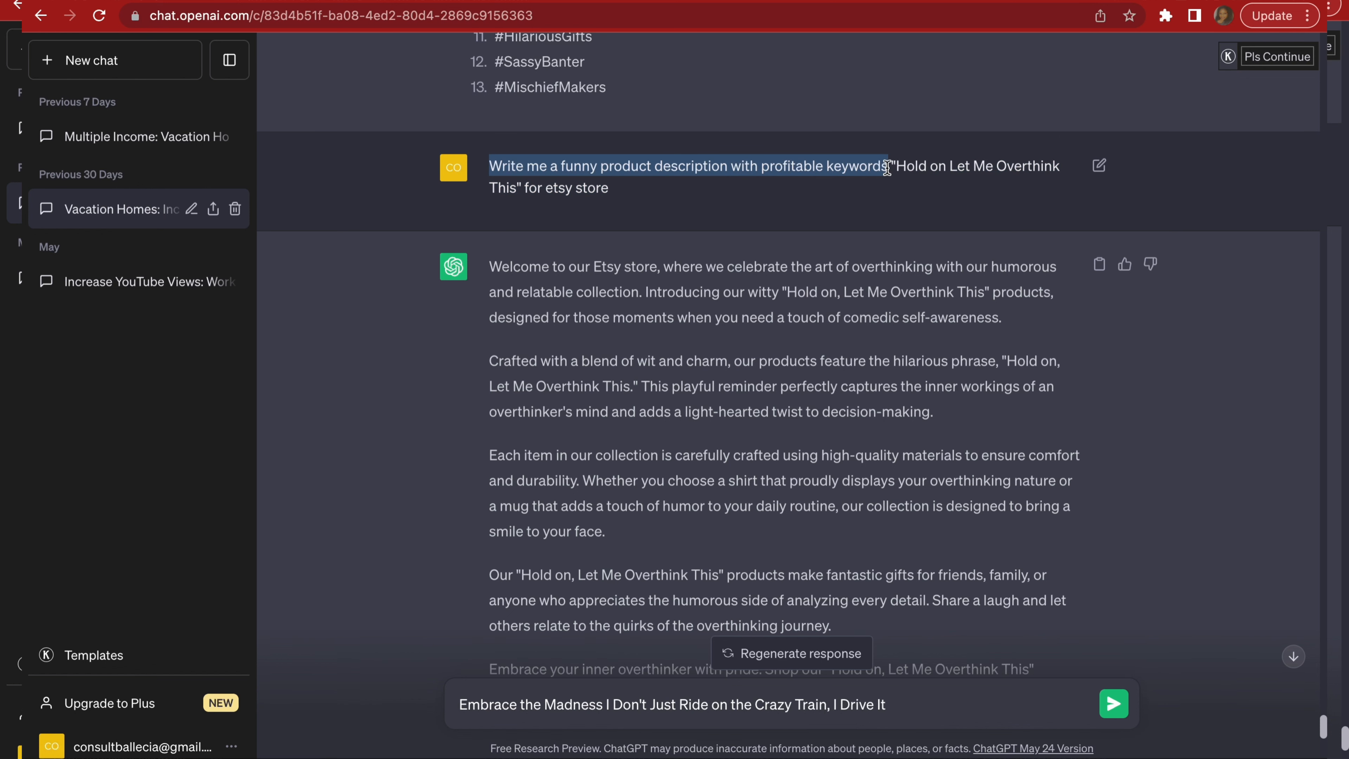
pyautogui.scroll(-3)
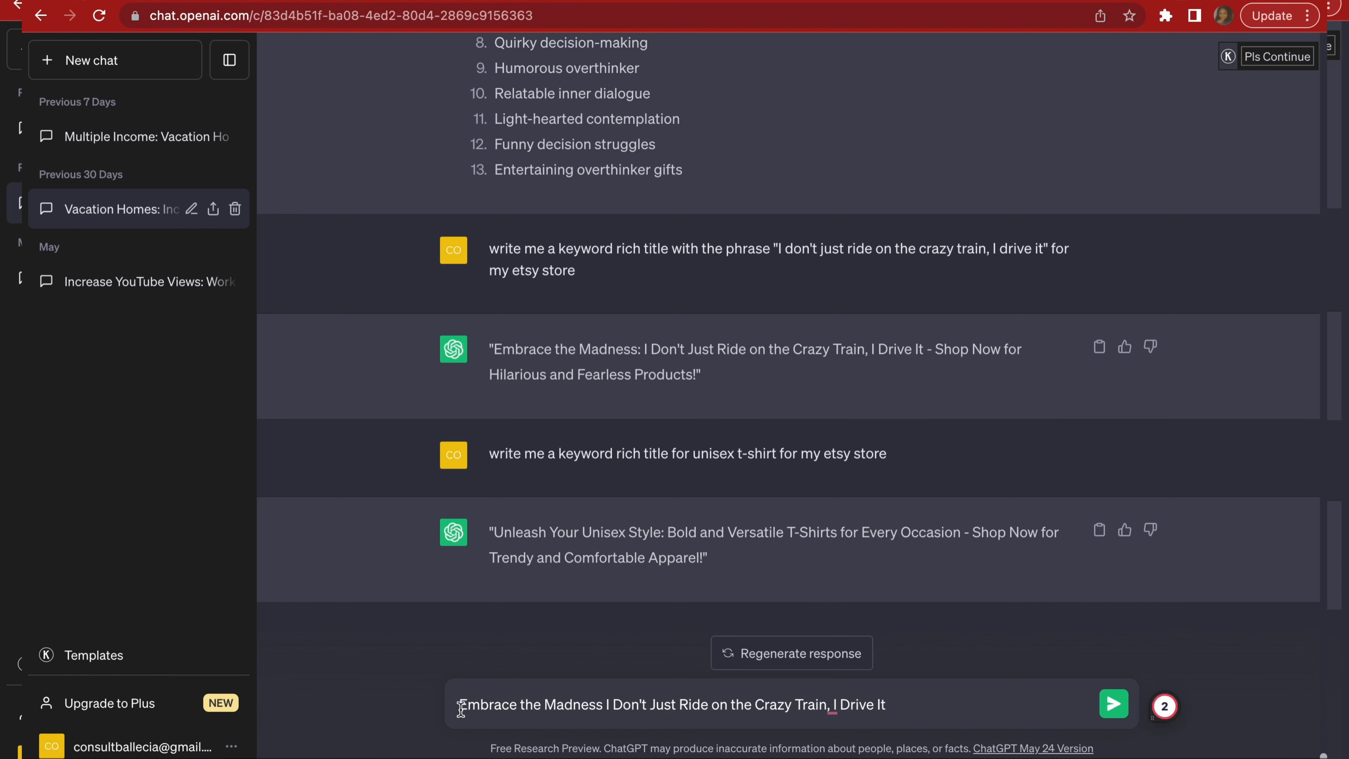
pyautogui.write('Write me a funny product description with profitable keywords')
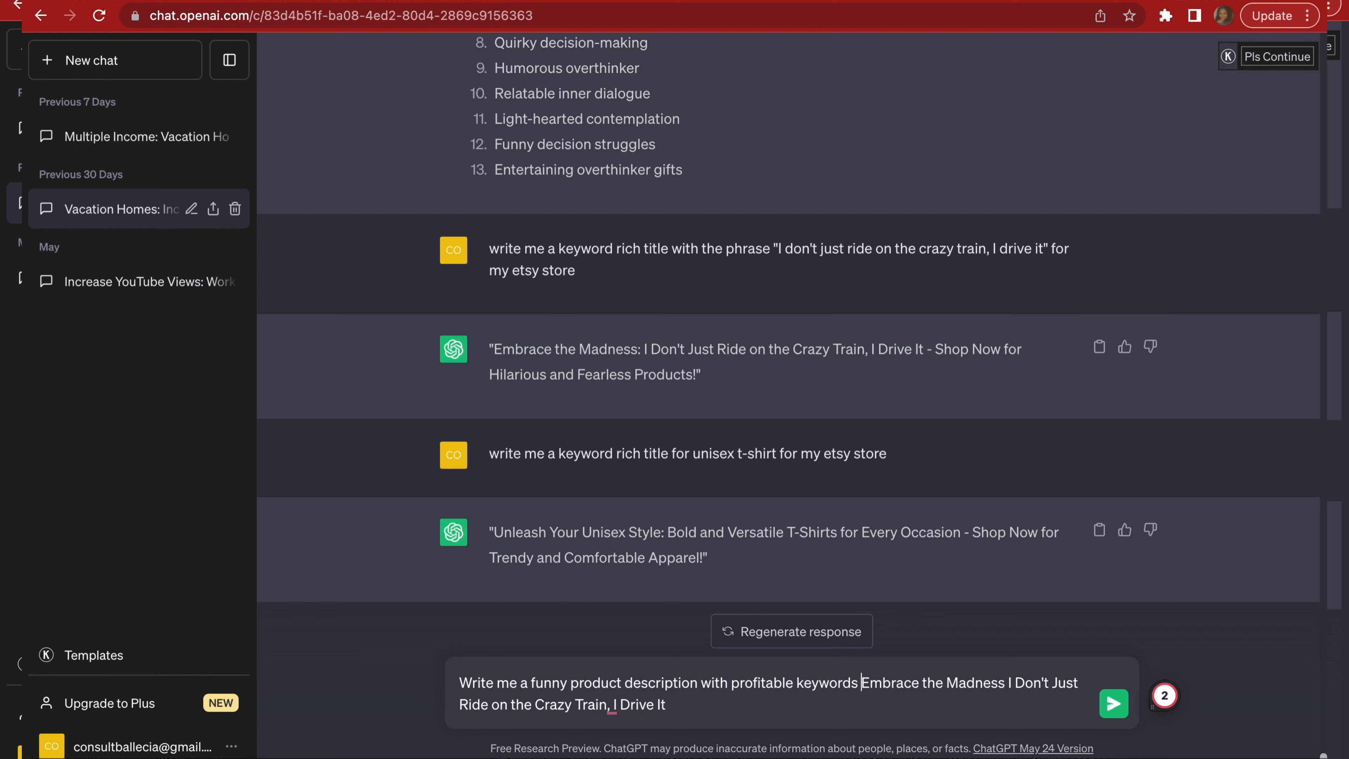
pyautogui.write('"')
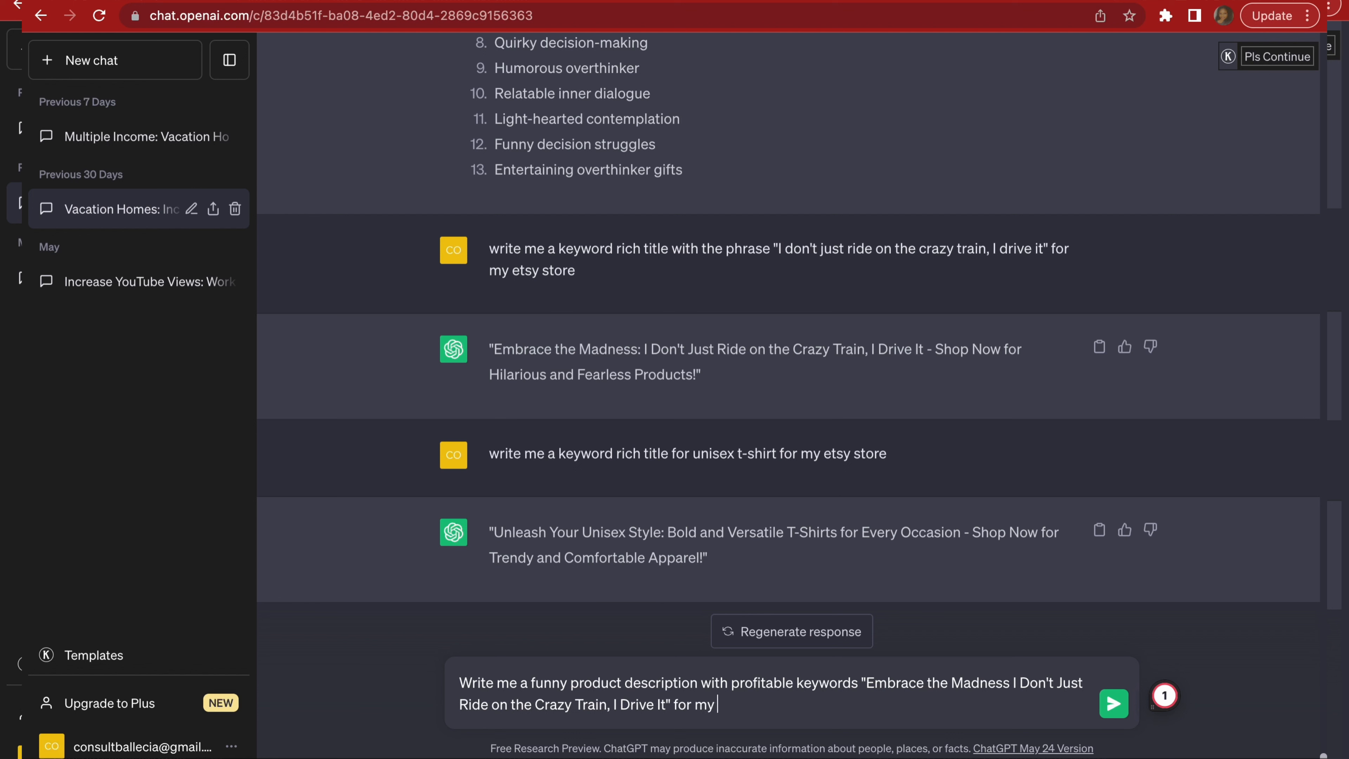
pyautogui.write('unisex')
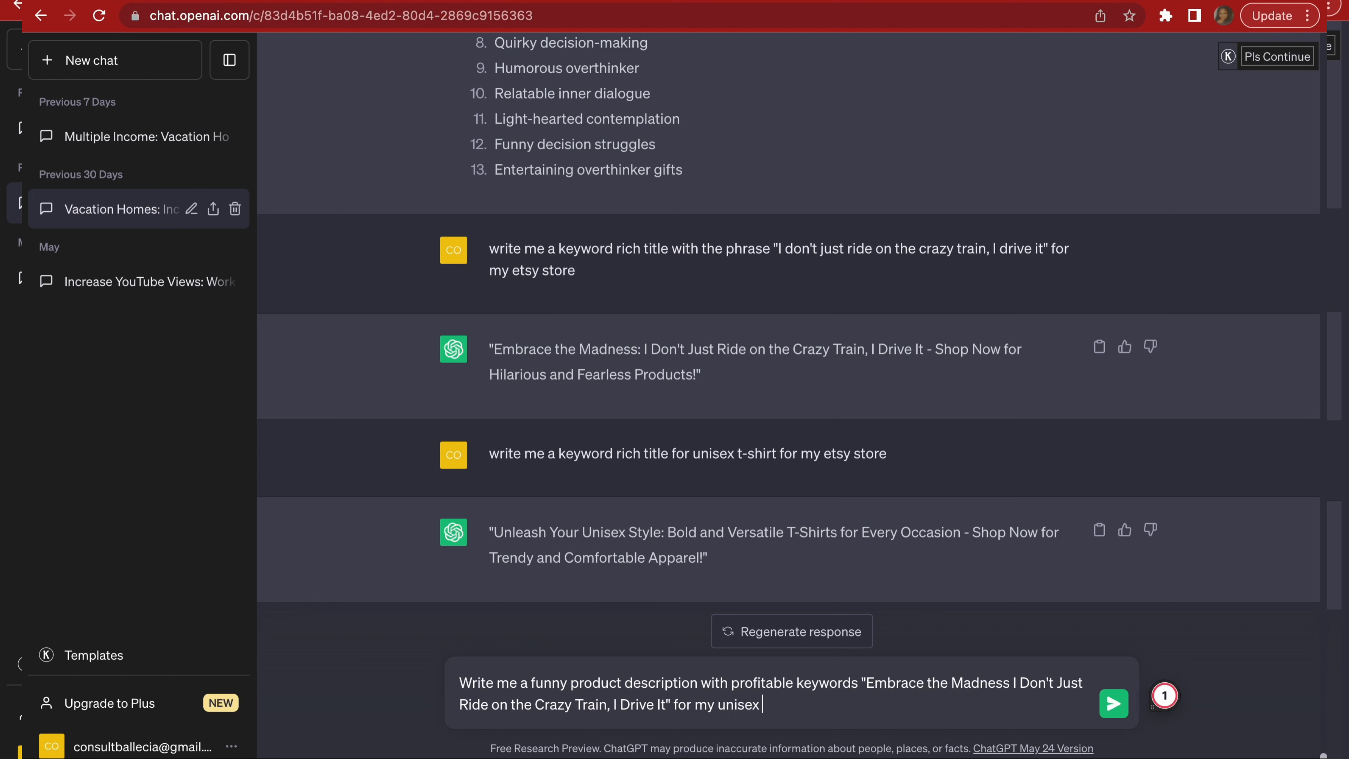
pyautogui.write('shir')
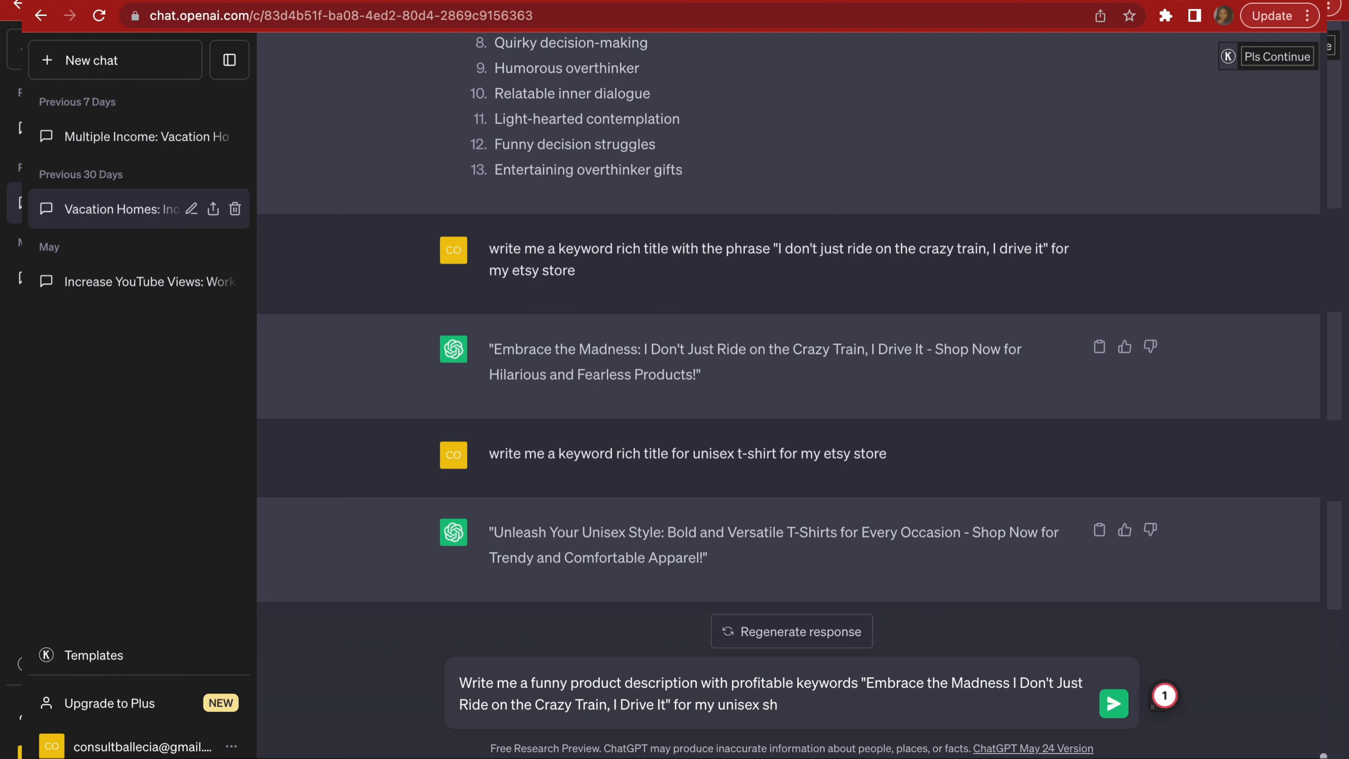
pyautogui.write('ee')
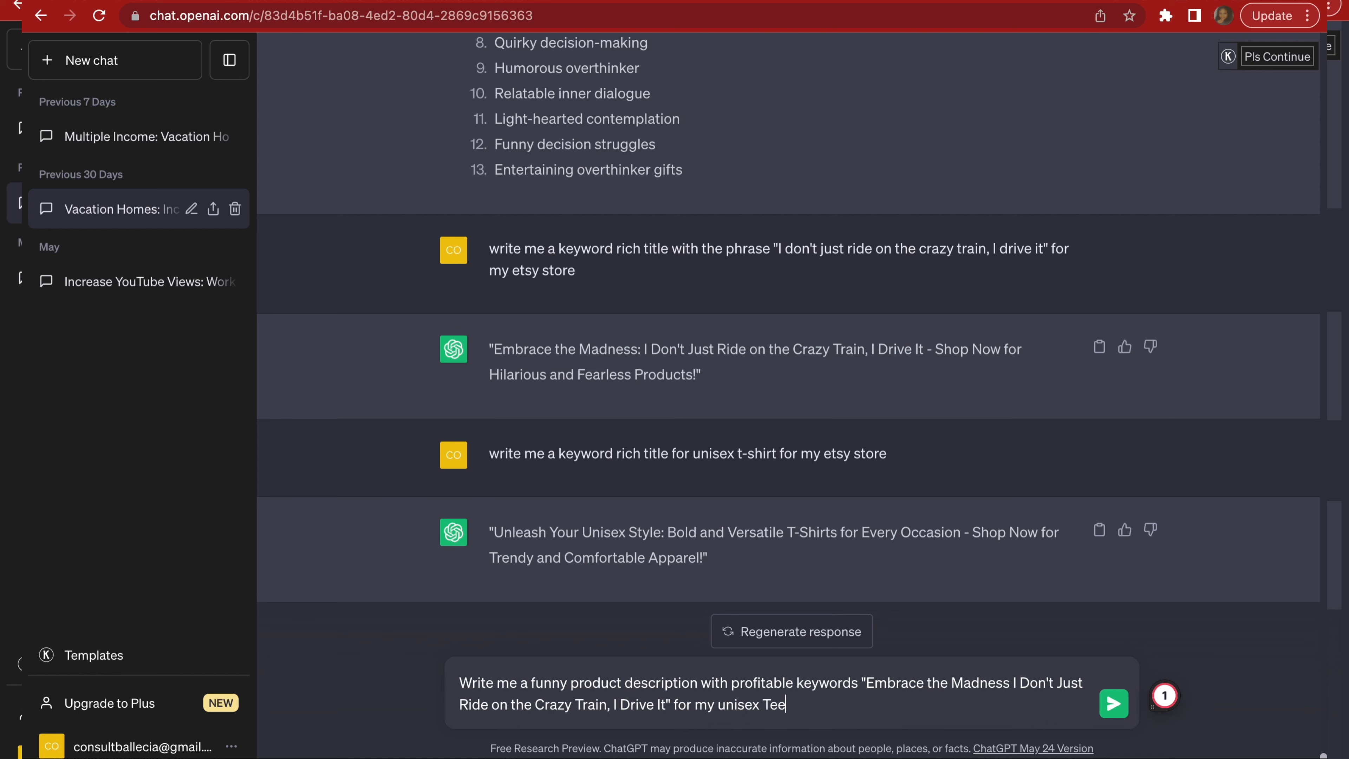
# Send the request and select the generated product description to copy.
pyautogui.click(1113, 704)
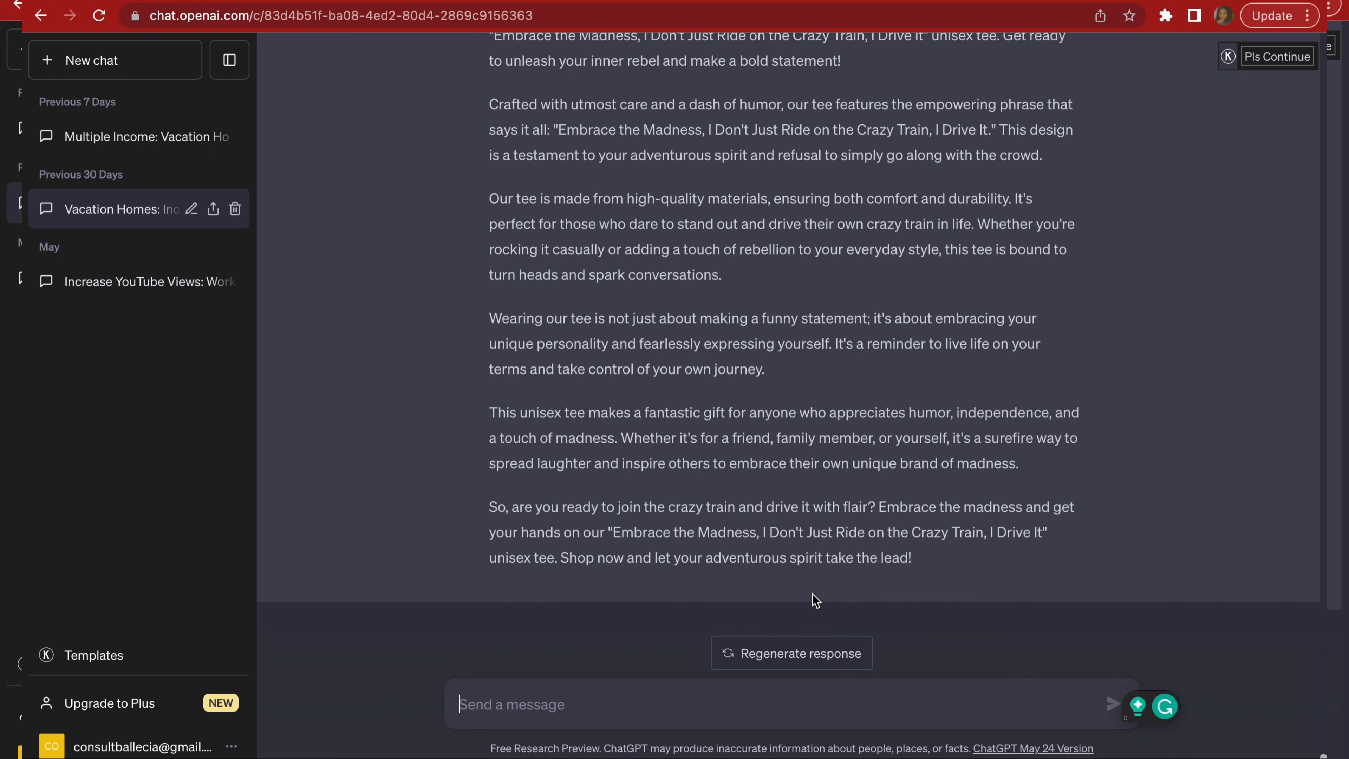
pyautogui.moveTo(819, 563)
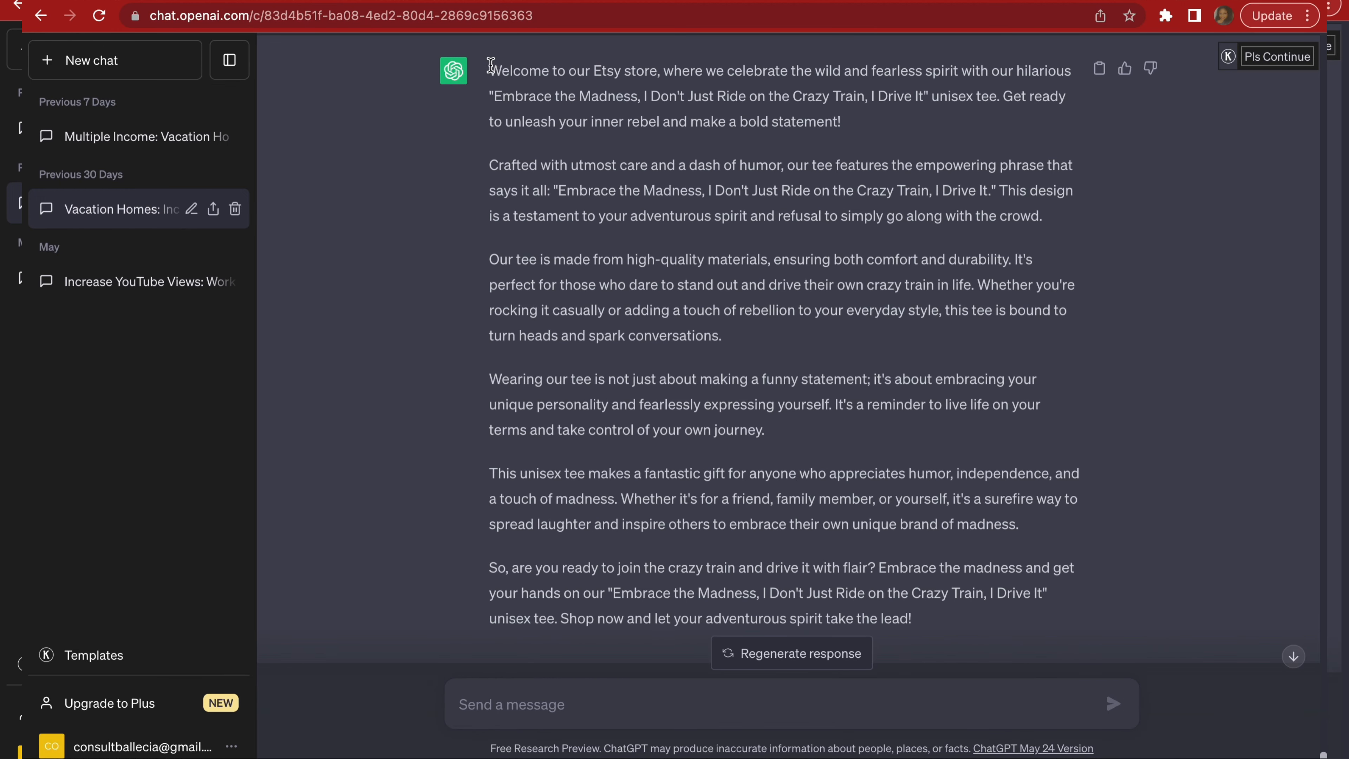
pyautogui.moveTo(489, 70); pyautogui.dragTo(762, 434)
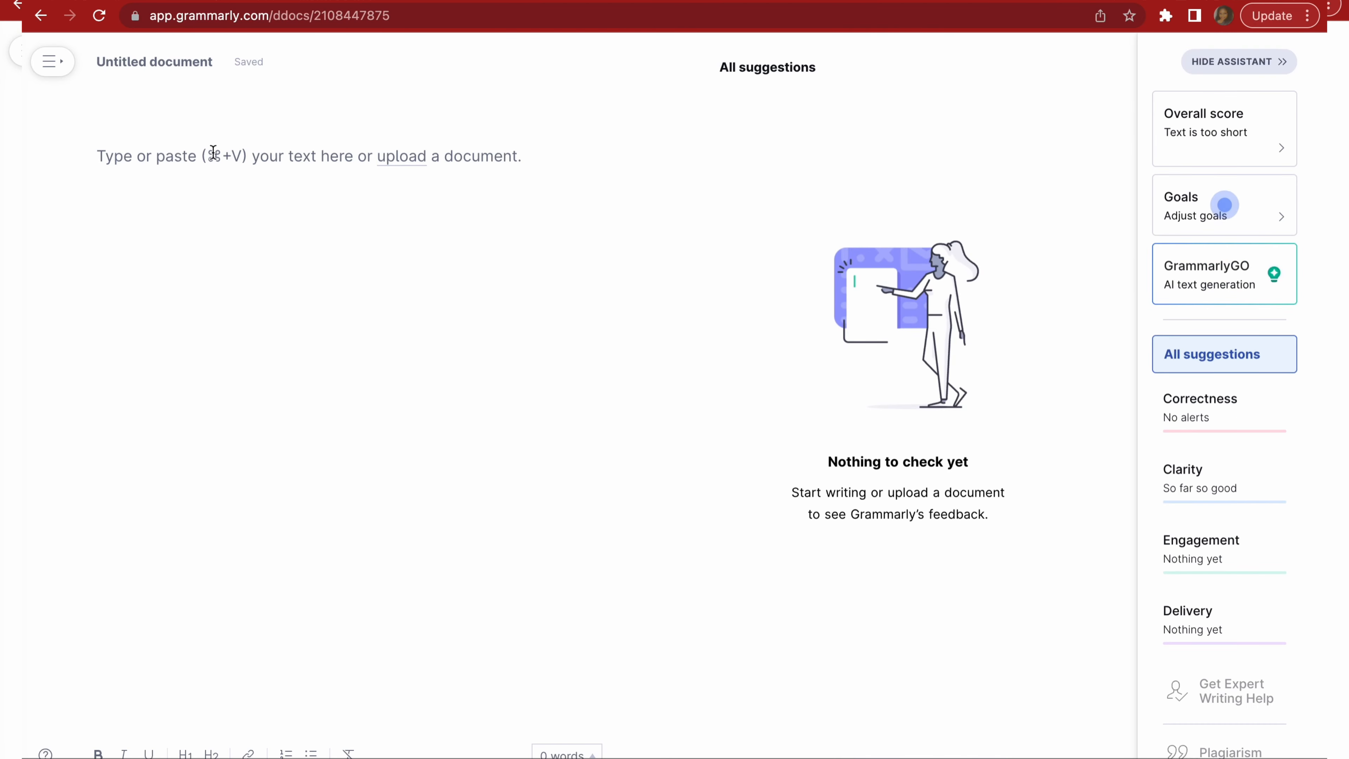
# Paste the description into Grammarly, run the plagiarism check and copy the matching source reference.
pyautogui.click(1195, 204)
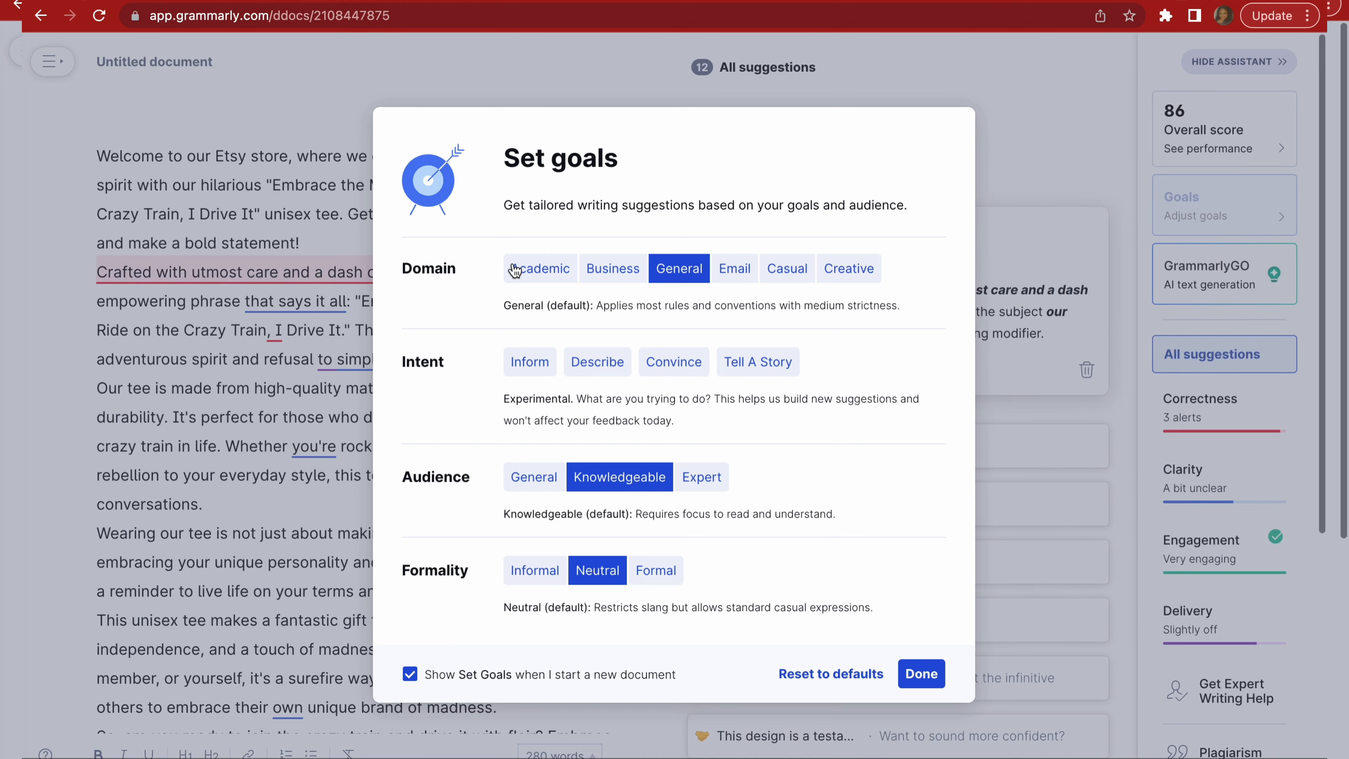
pyautogui.click(919, 674)
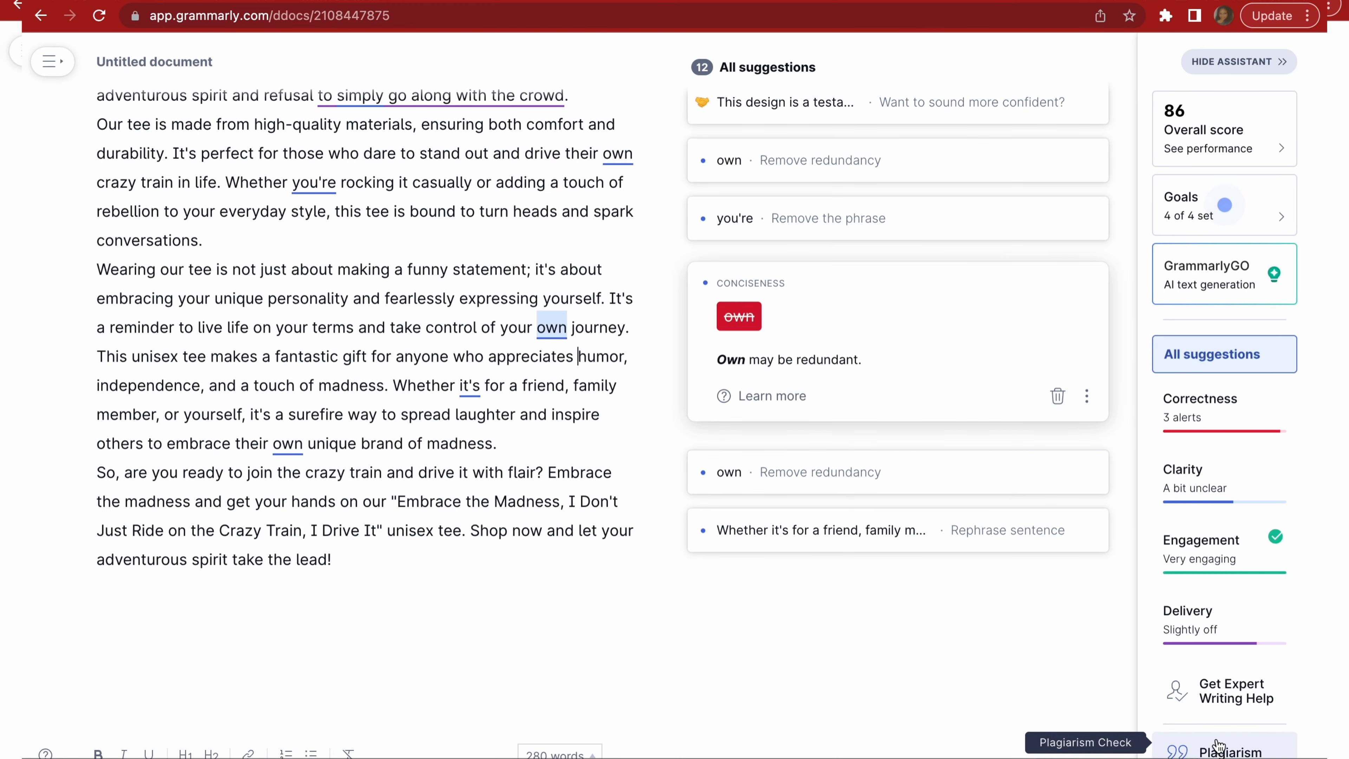
pyautogui.moveTo(1217, 744)
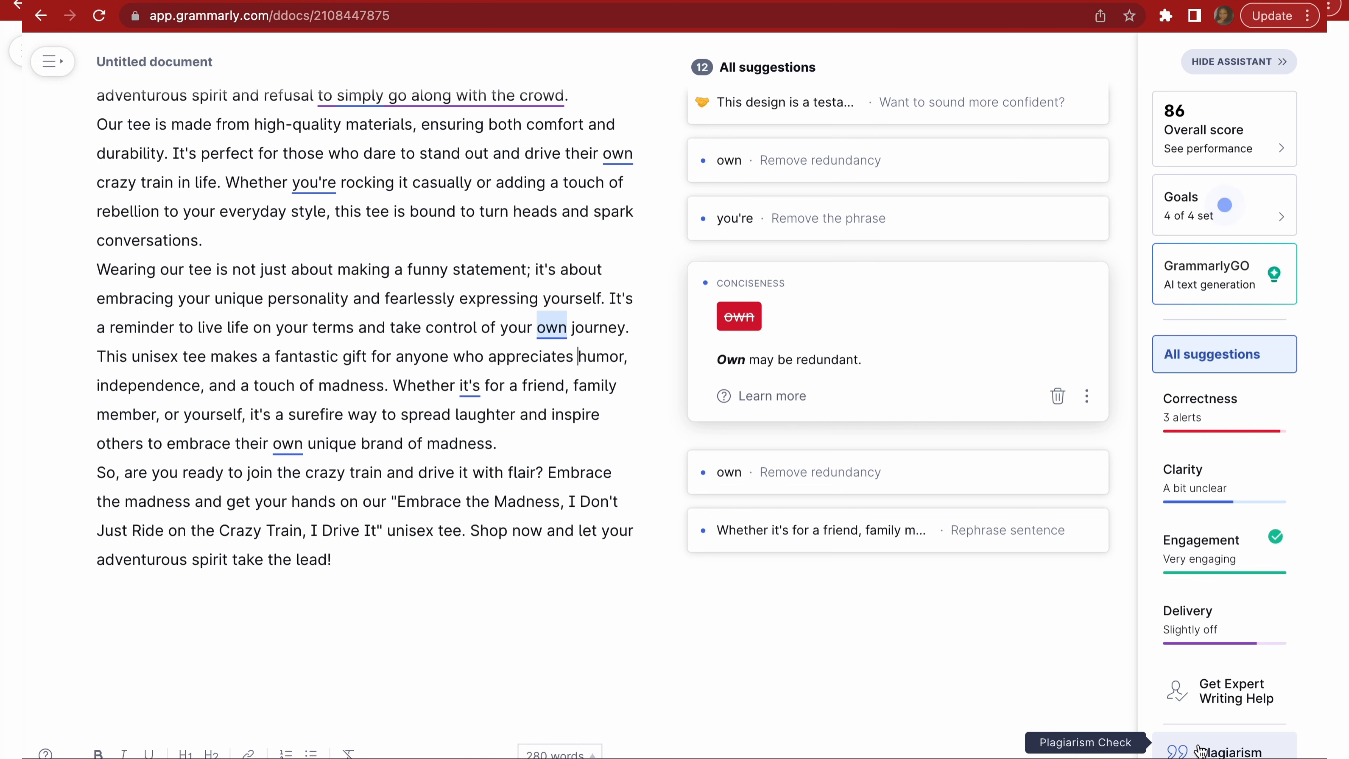
pyautogui.click(1223, 750)
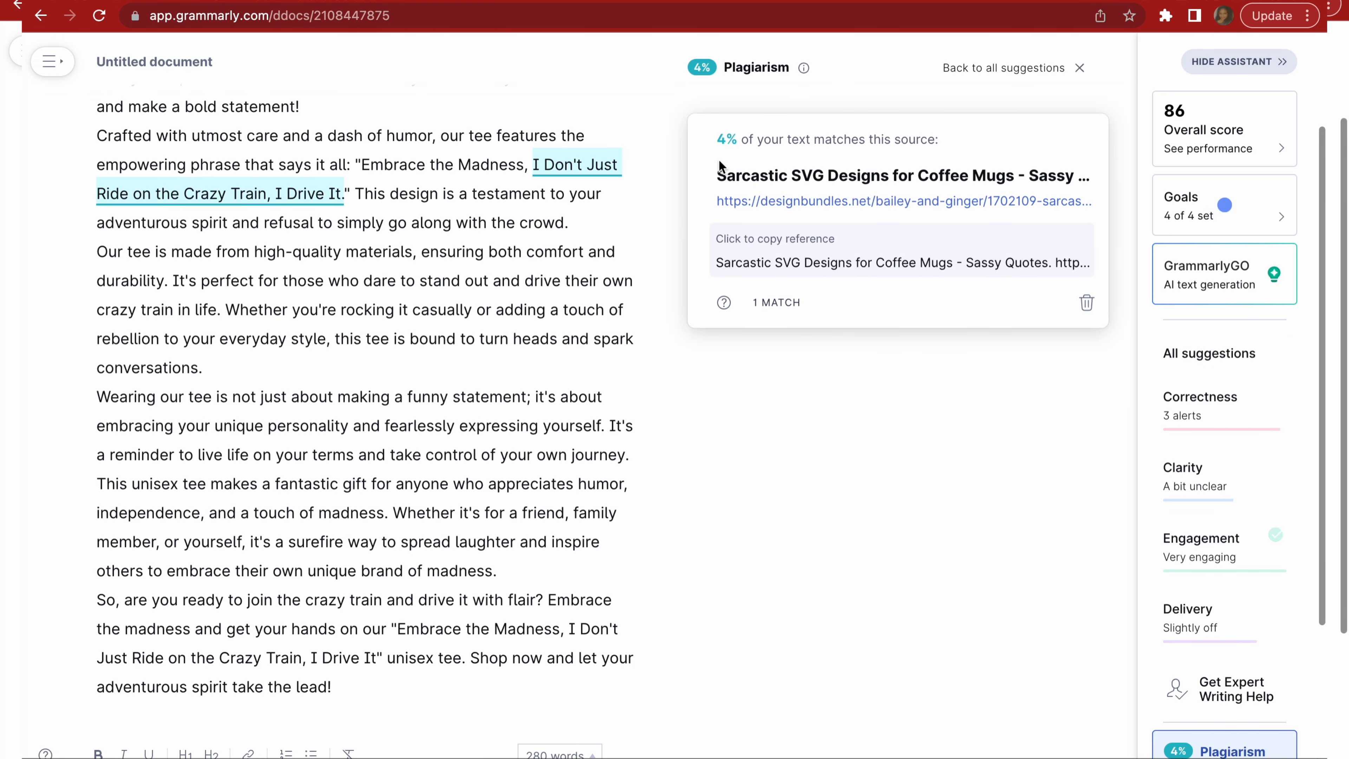
pyautogui.moveTo(564, 175)
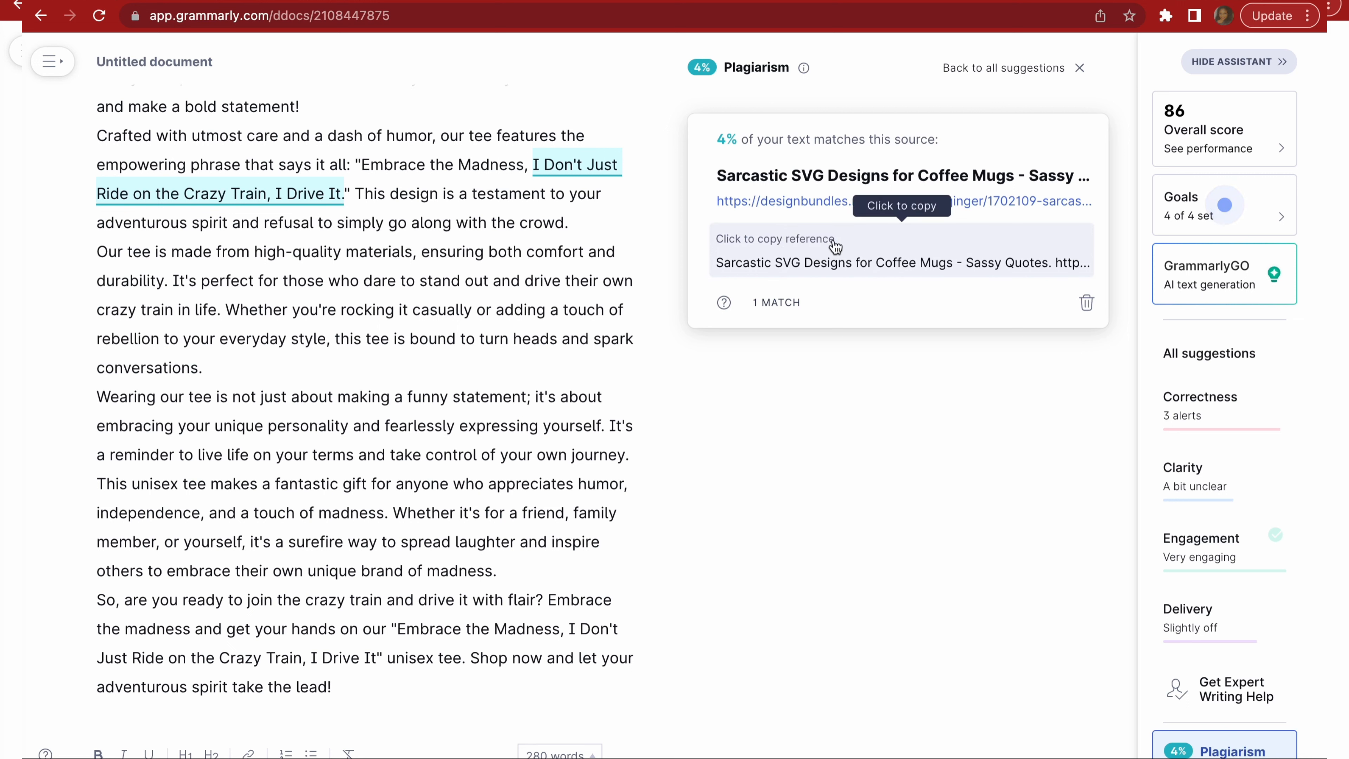
pyautogui.moveTo(932, 264)
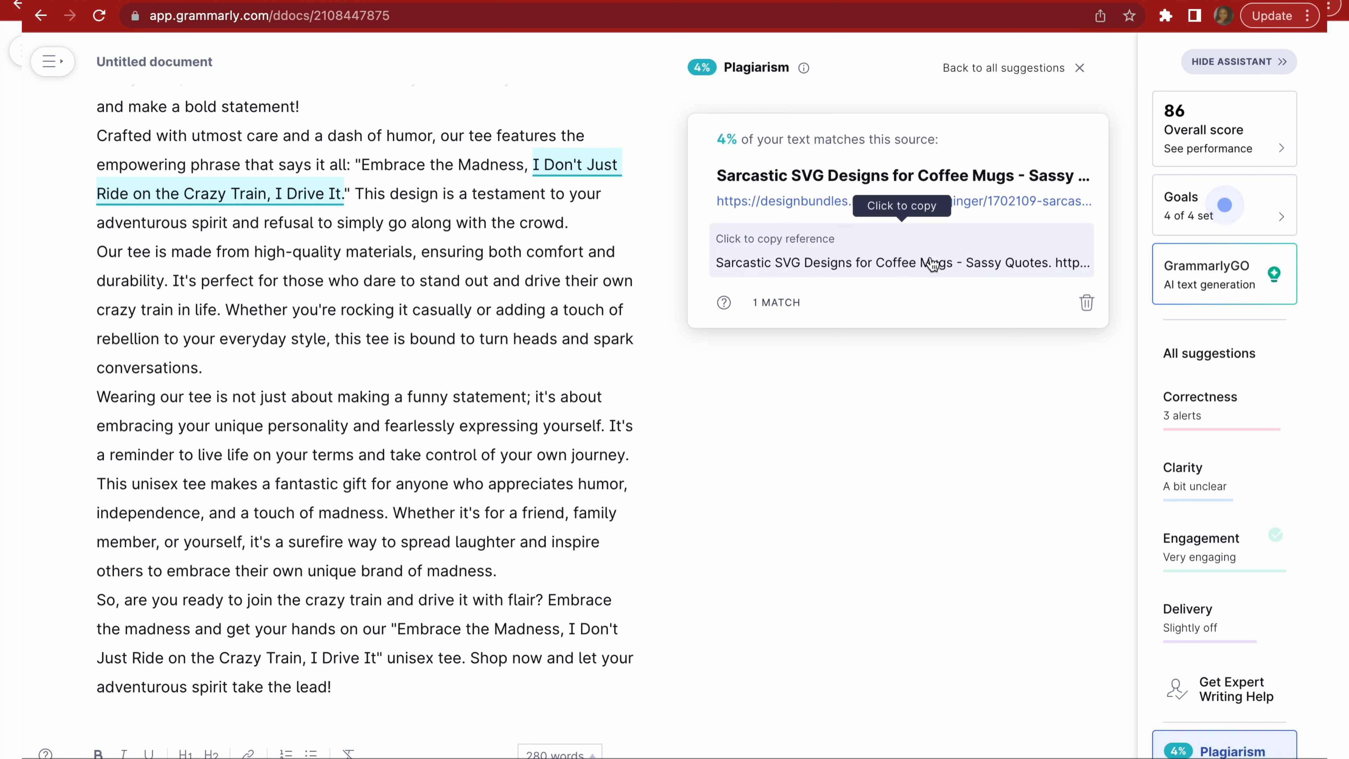
pyautogui.click(901, 262)
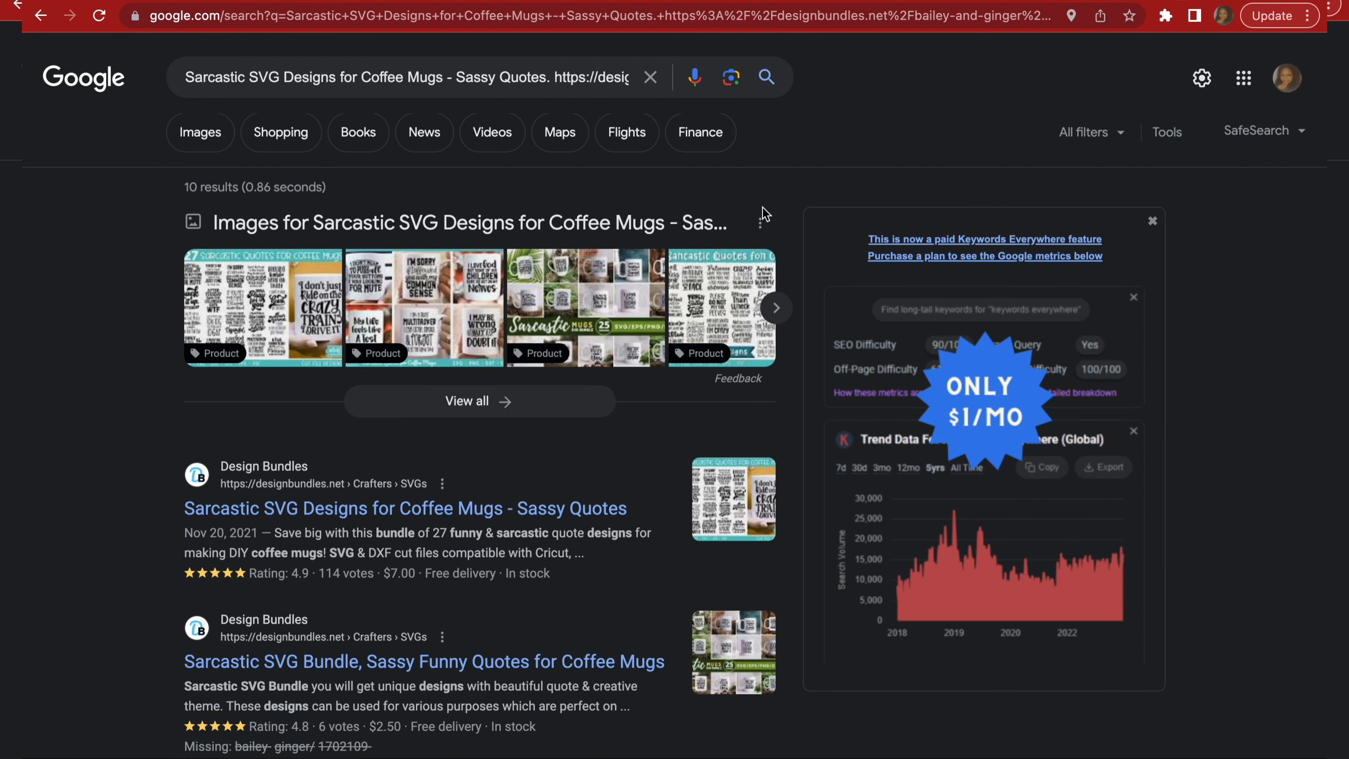
pyautogui.moveTo(299, 451)
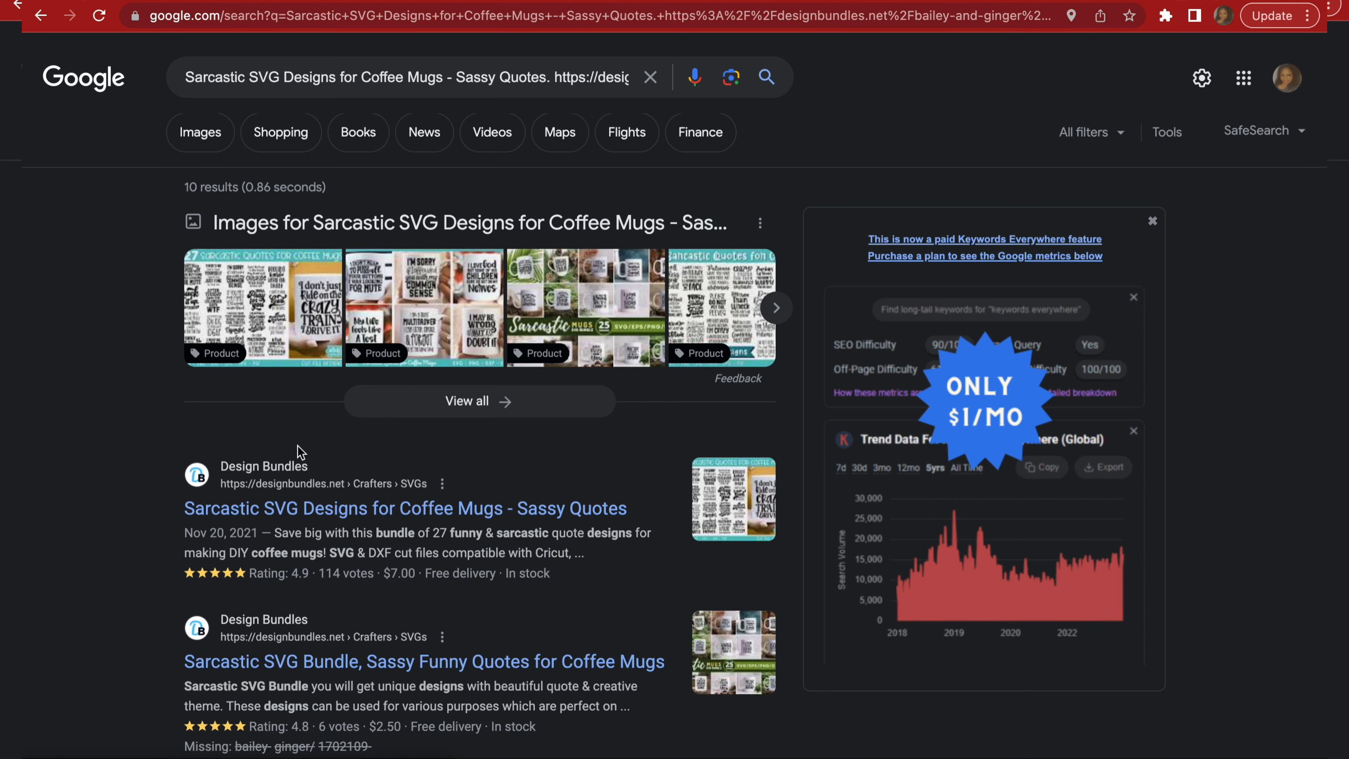
pyautogui.moveTo(307, 291)
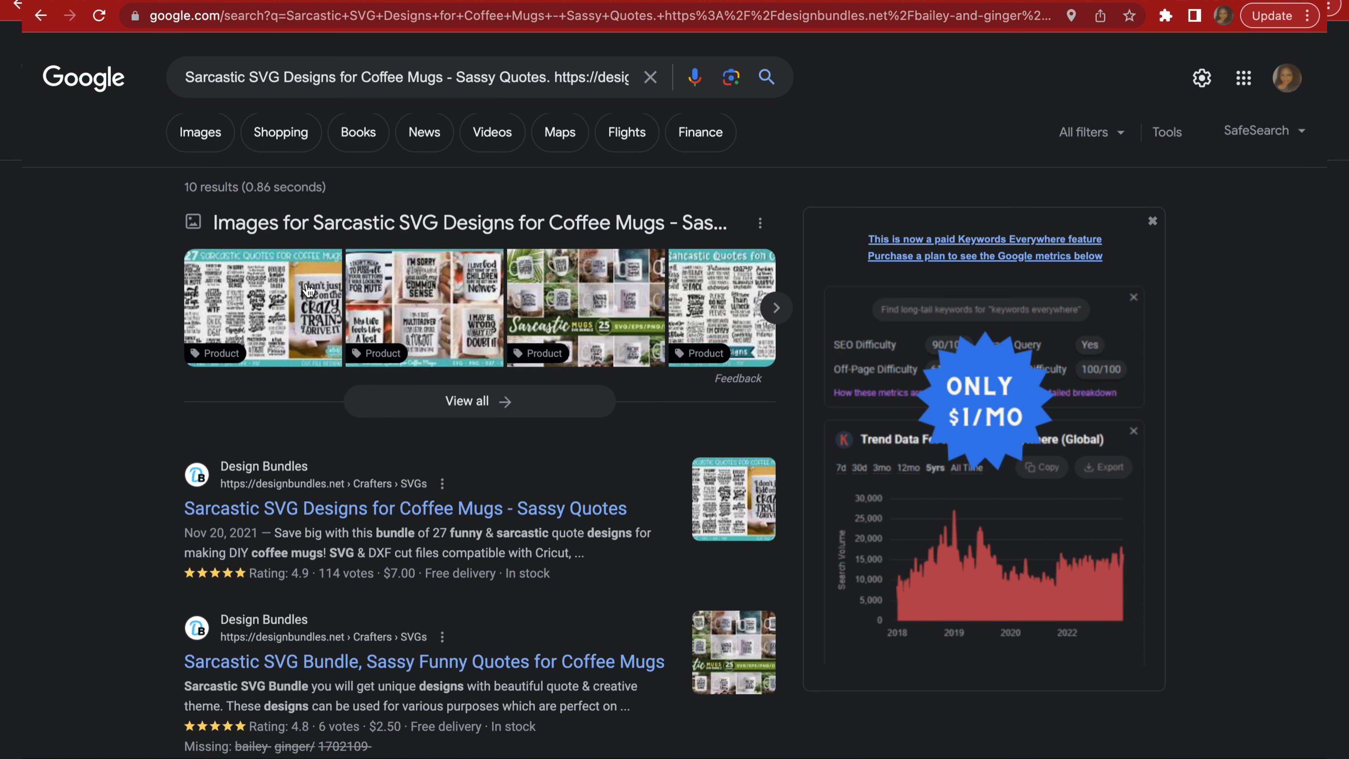
# Scroll through Google results for the matched Design Bundles sarcastic SVG reference.
pyautogui.scroll(-3)
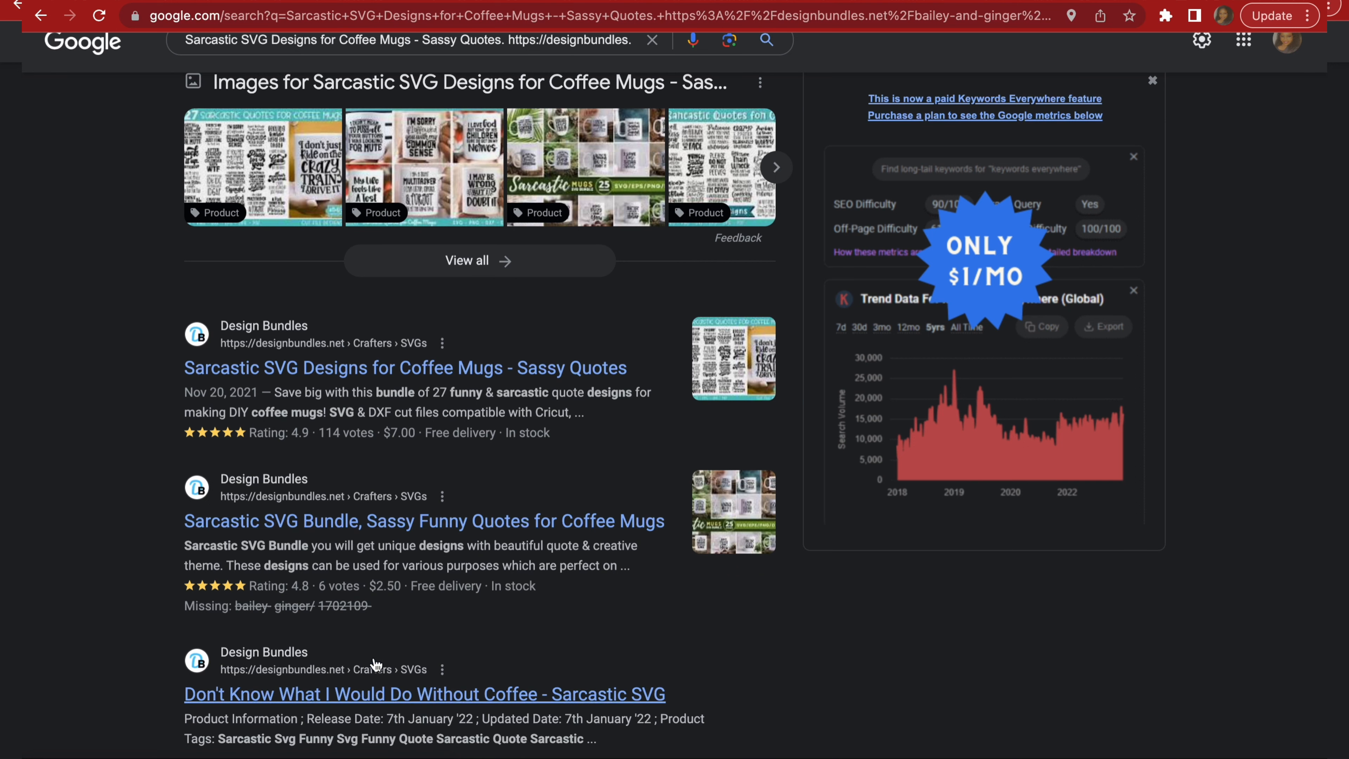
pyautogui.scroll(-3)
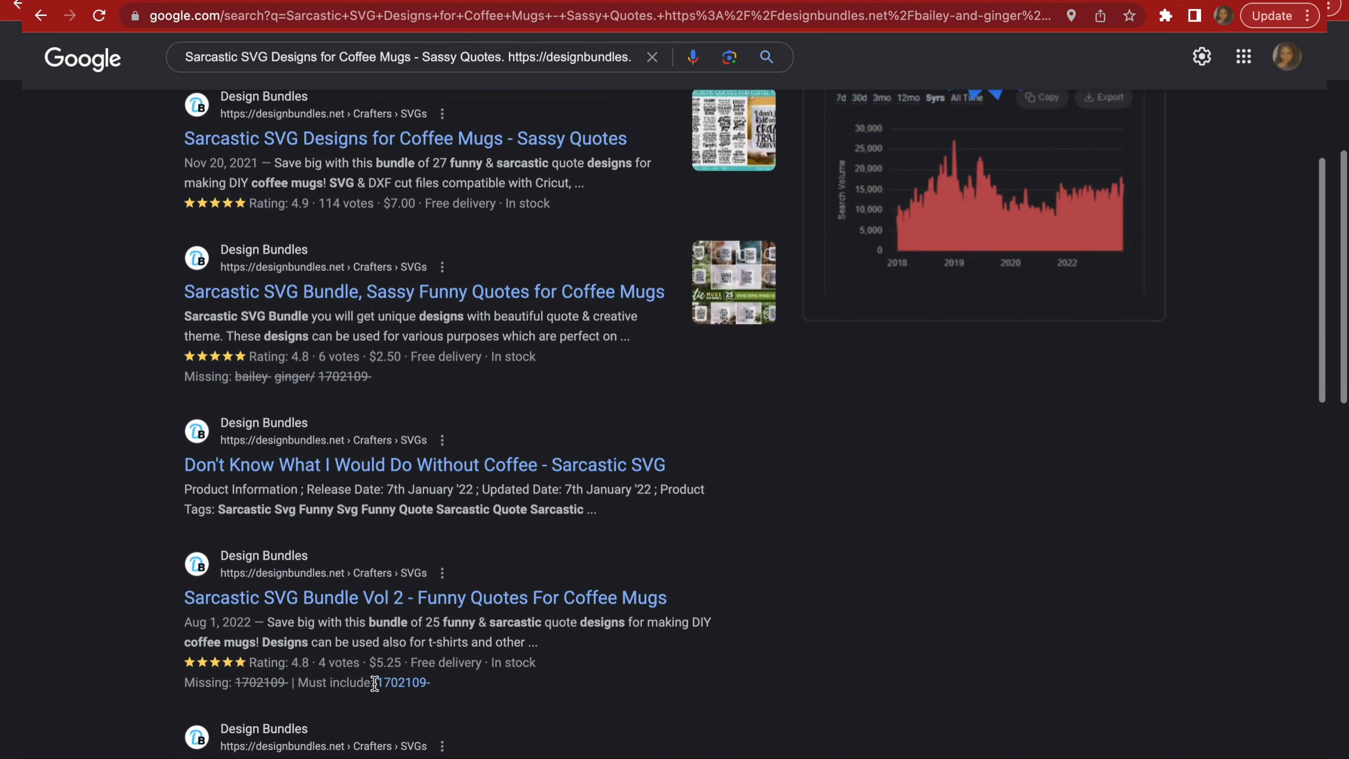
pyautogui.scroll(3)
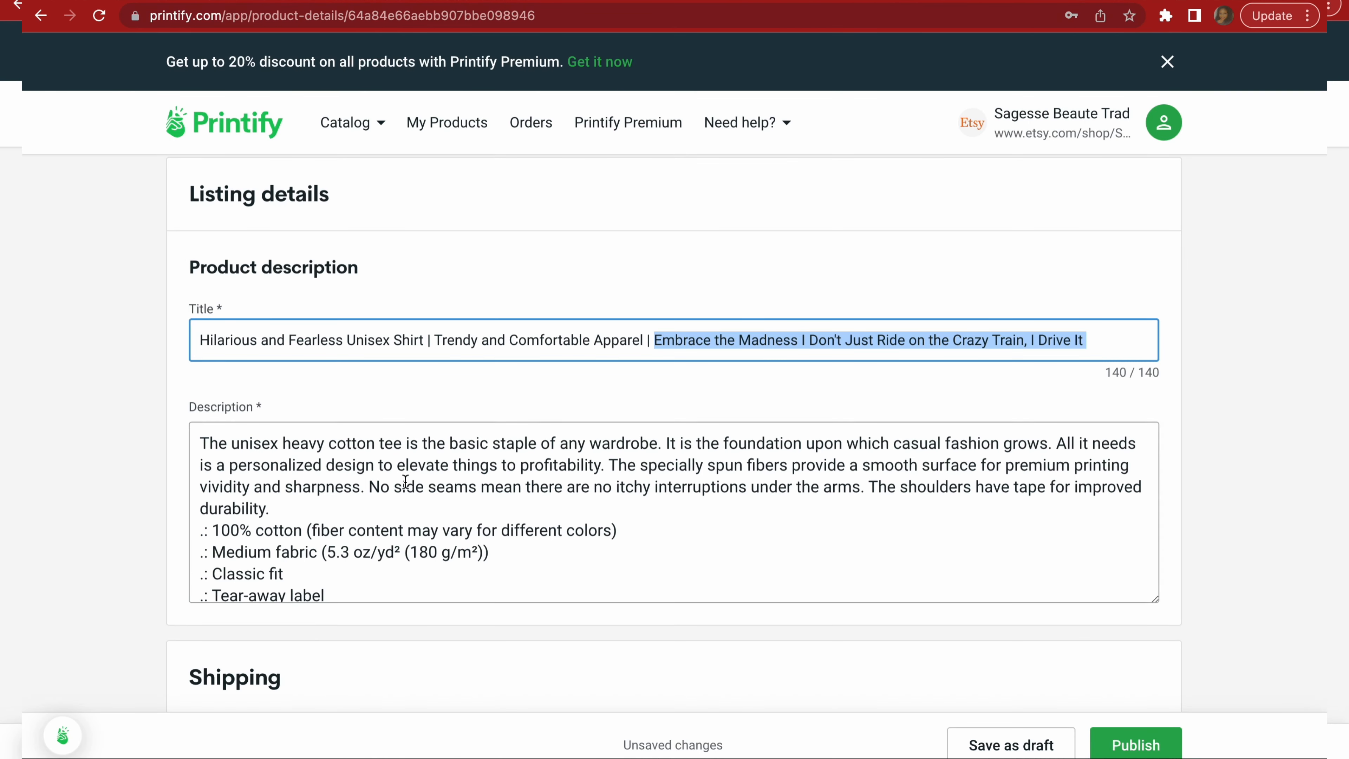
# Scroll down the description past the cotton specs to the Shipping section.
pyautogui.scroll(-3)
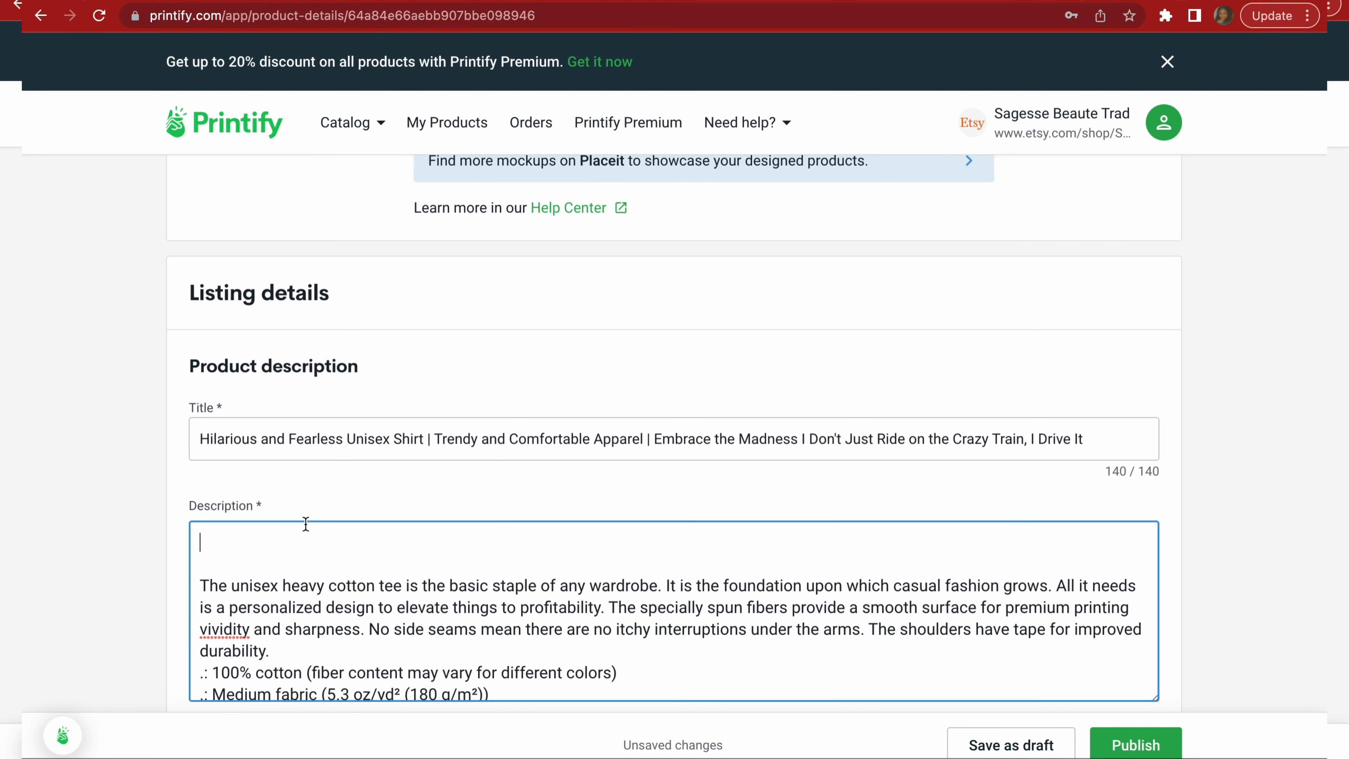
pyautogui.scroll(-3)
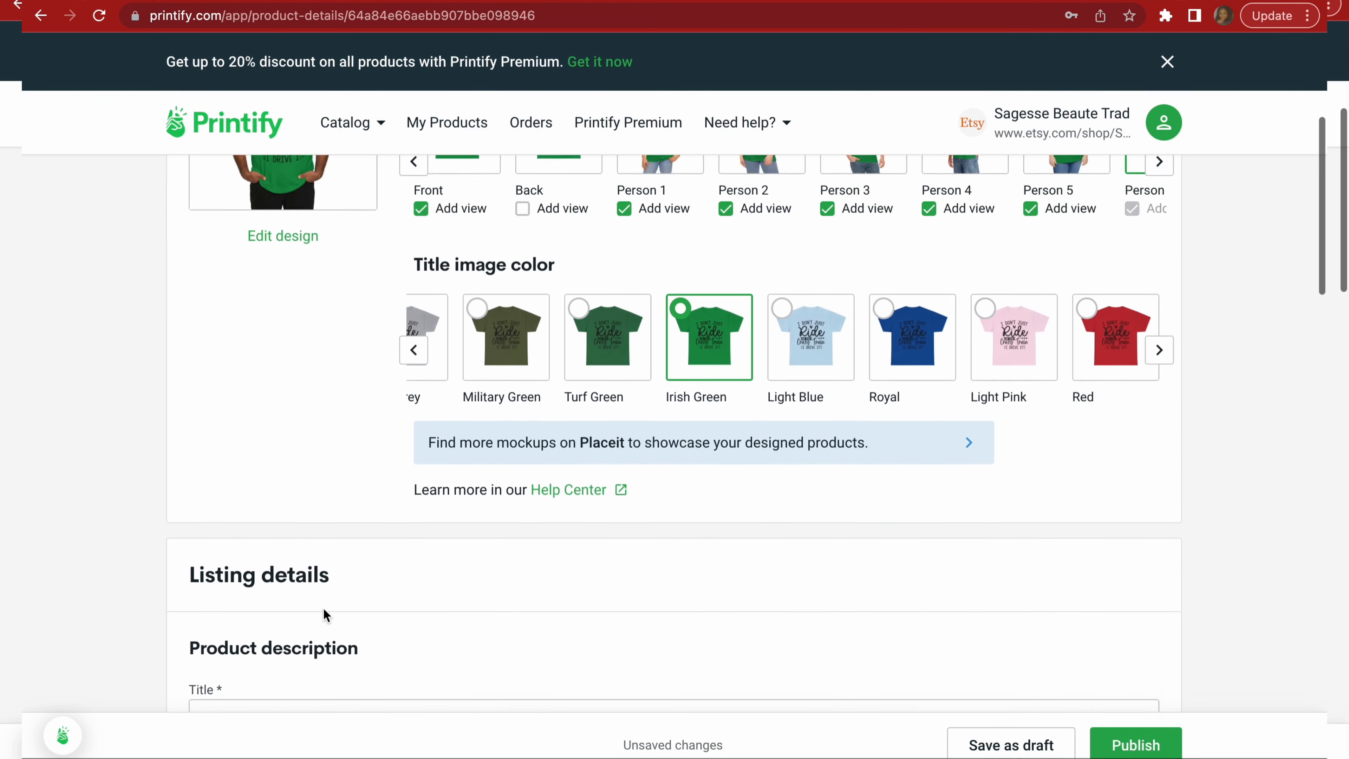
pyautogui.scroll(-3)
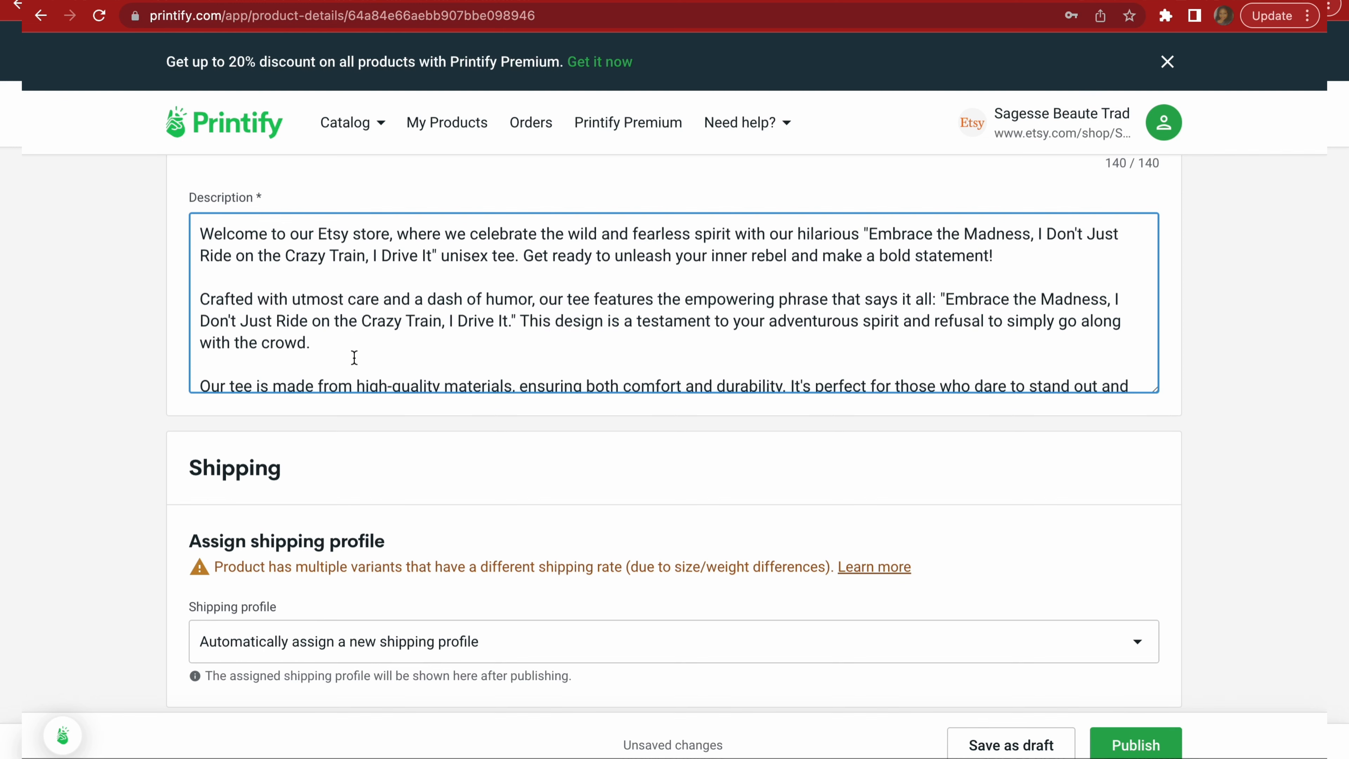
pyautogui.scroll(-3)
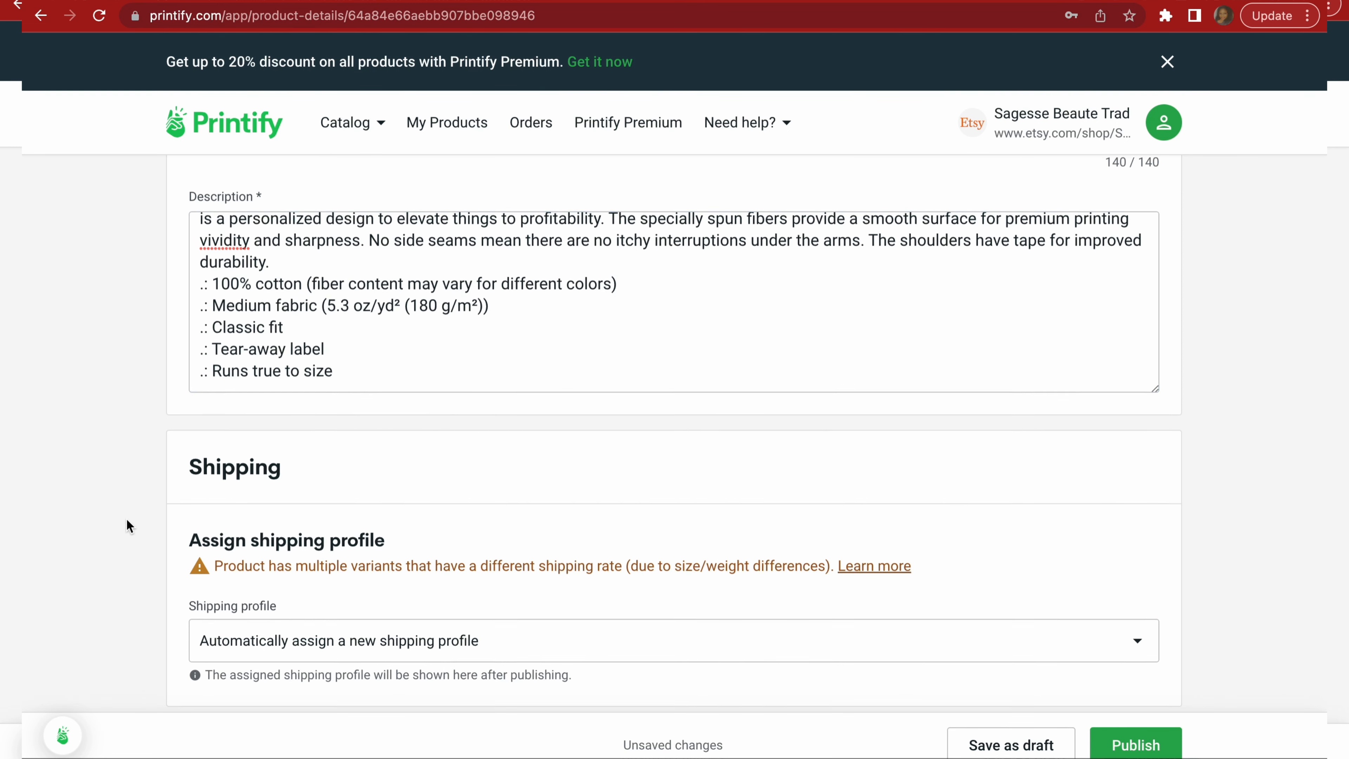
pyautogui.scroll(-3)
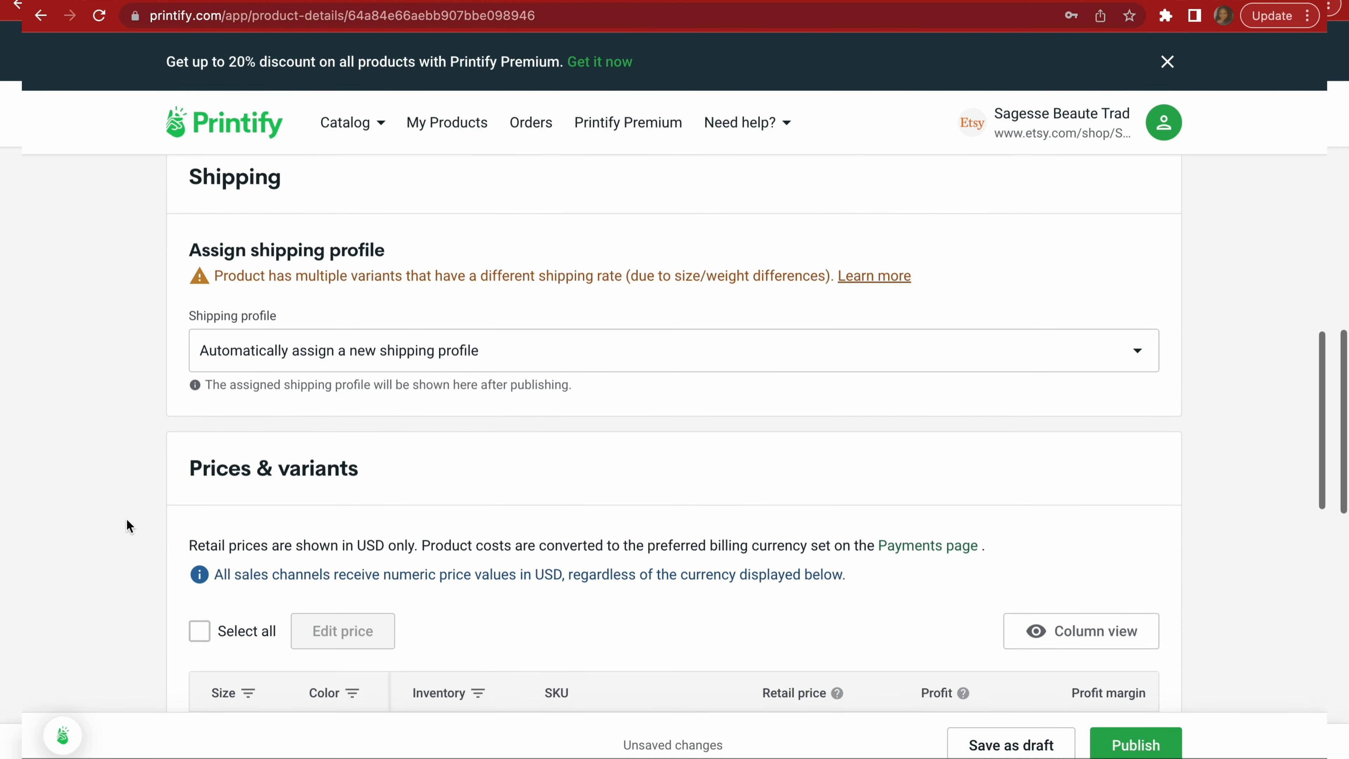
pyautogui.moveTo(406, 360)
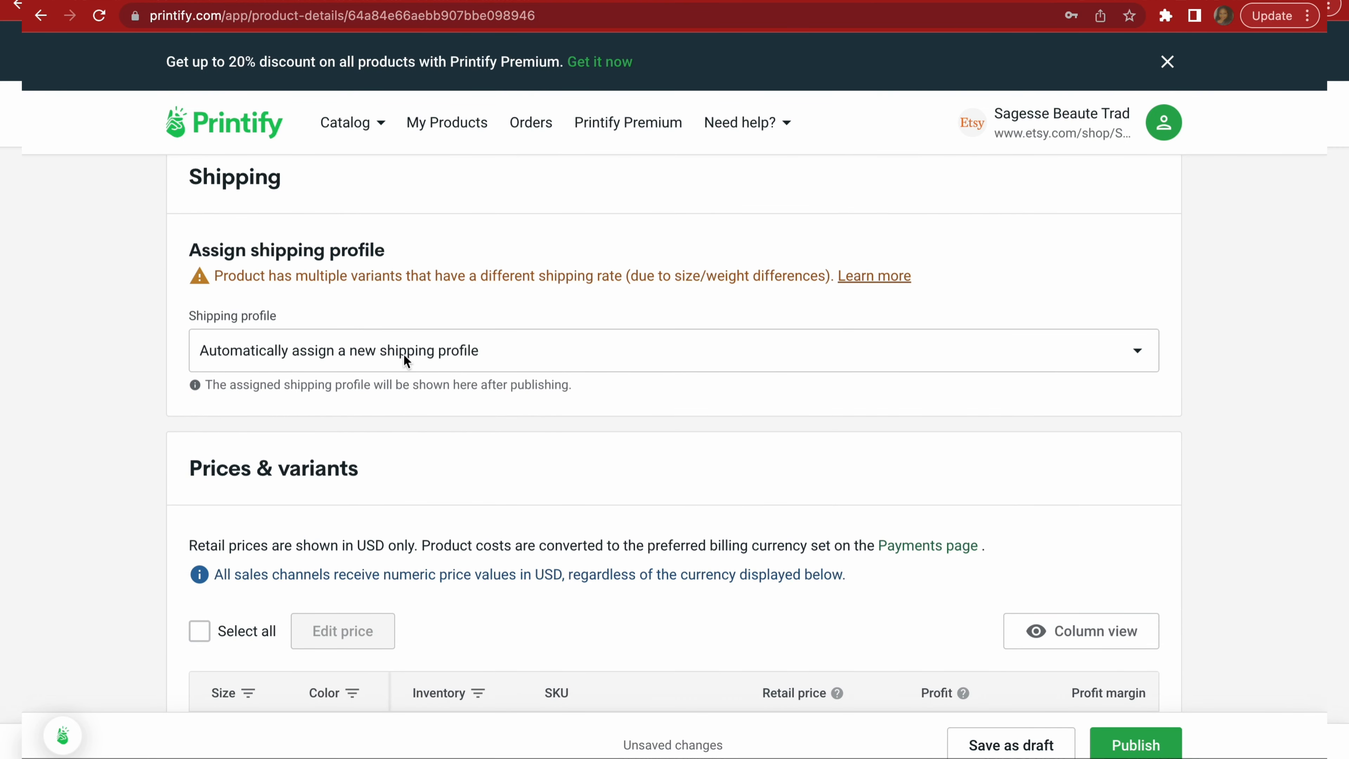
pyautogui.moveTo(118, 367)
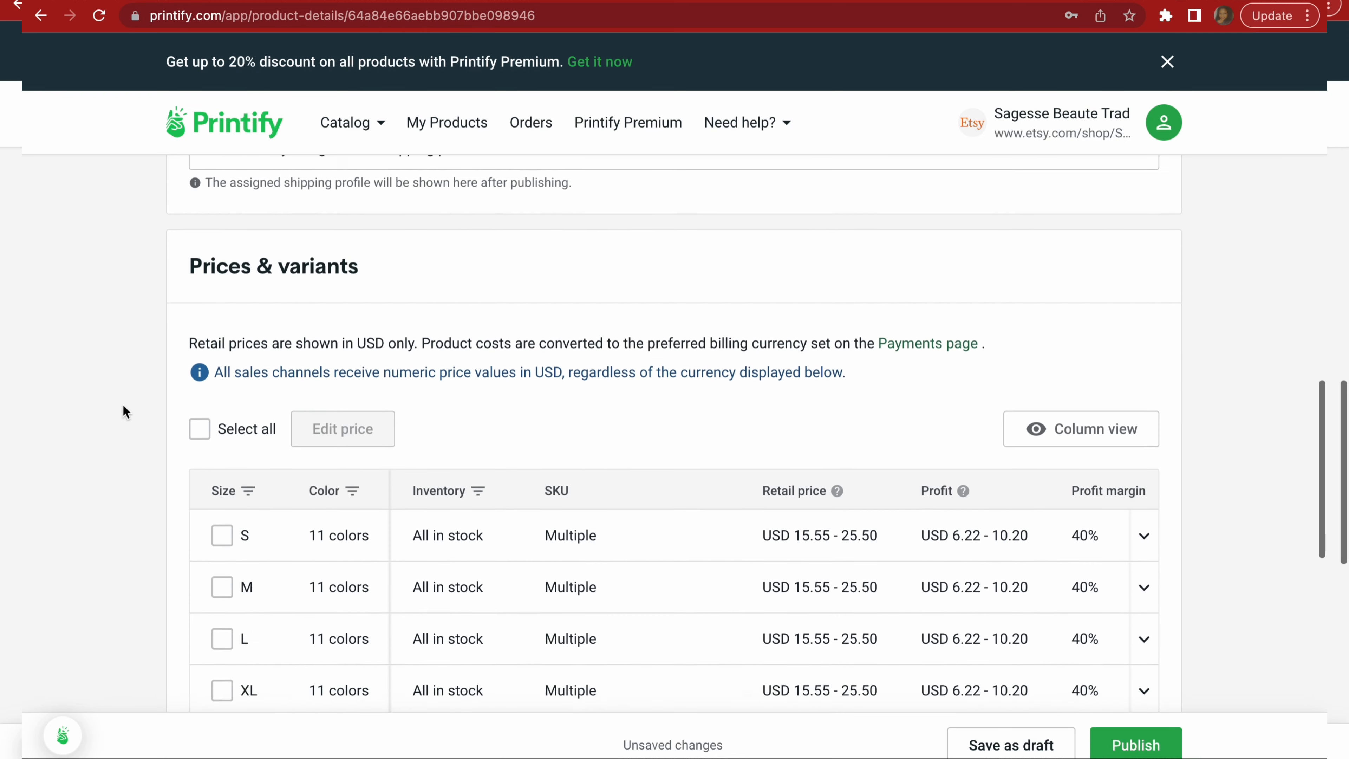
# Review the size S profit margin and retail price cells, then scan the table across costs and down to publishing settings.
pyautogui.scroll(-3)
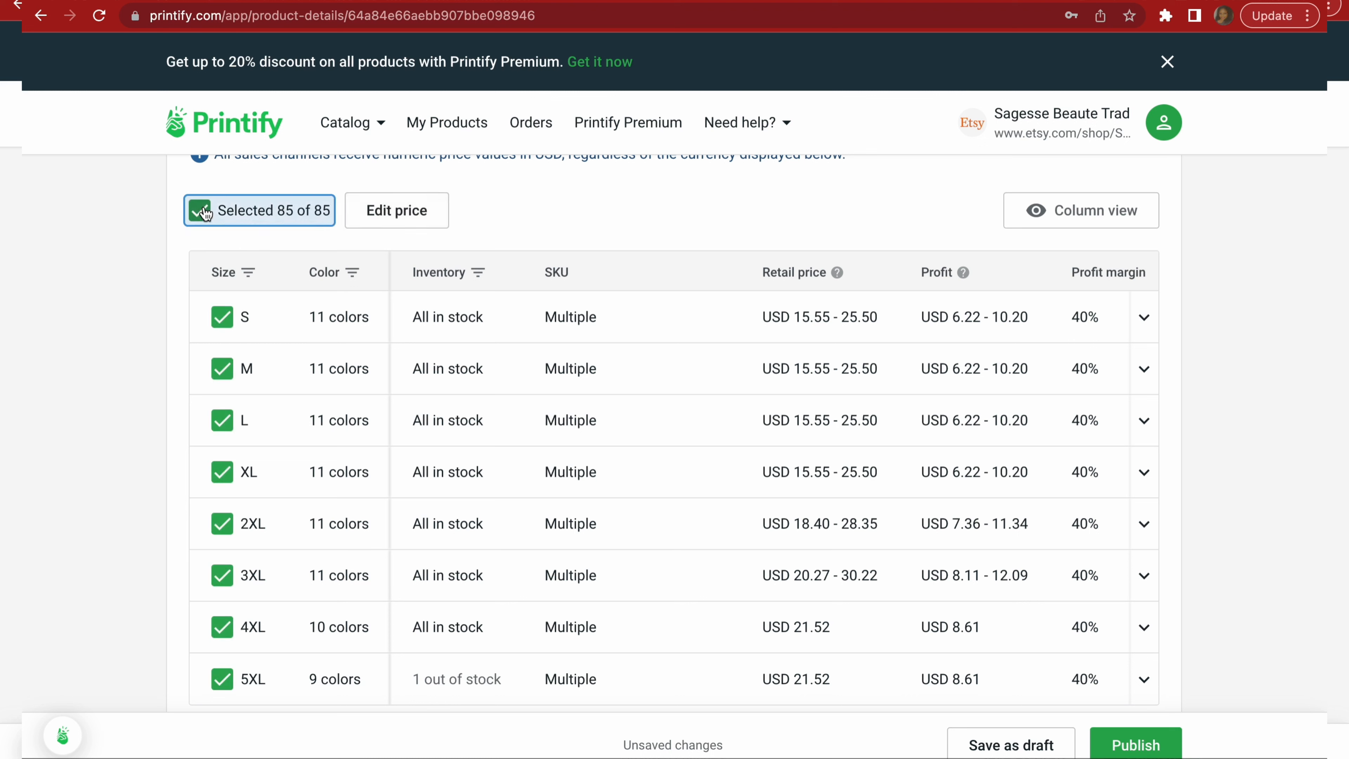
pyautogui.moveTo(807, 318)
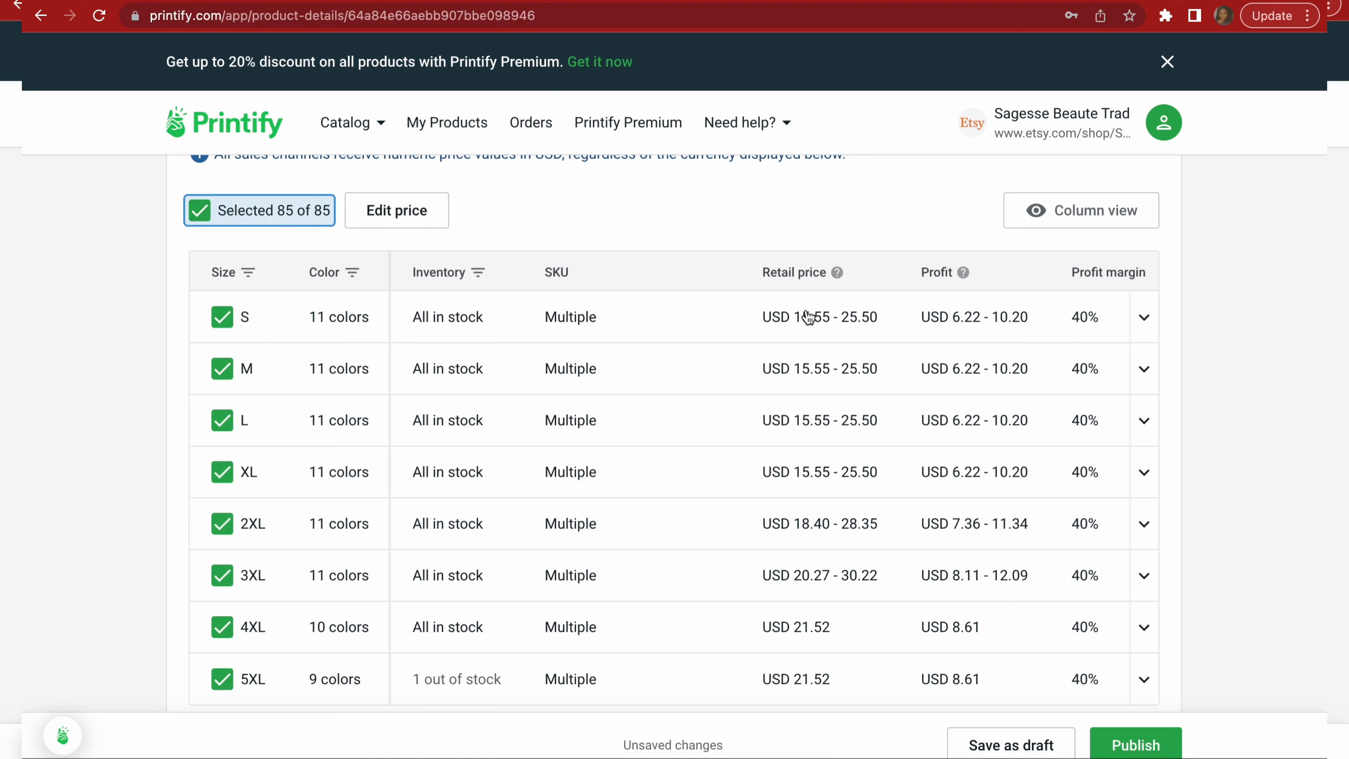
pyautogui.click(1085, 317)
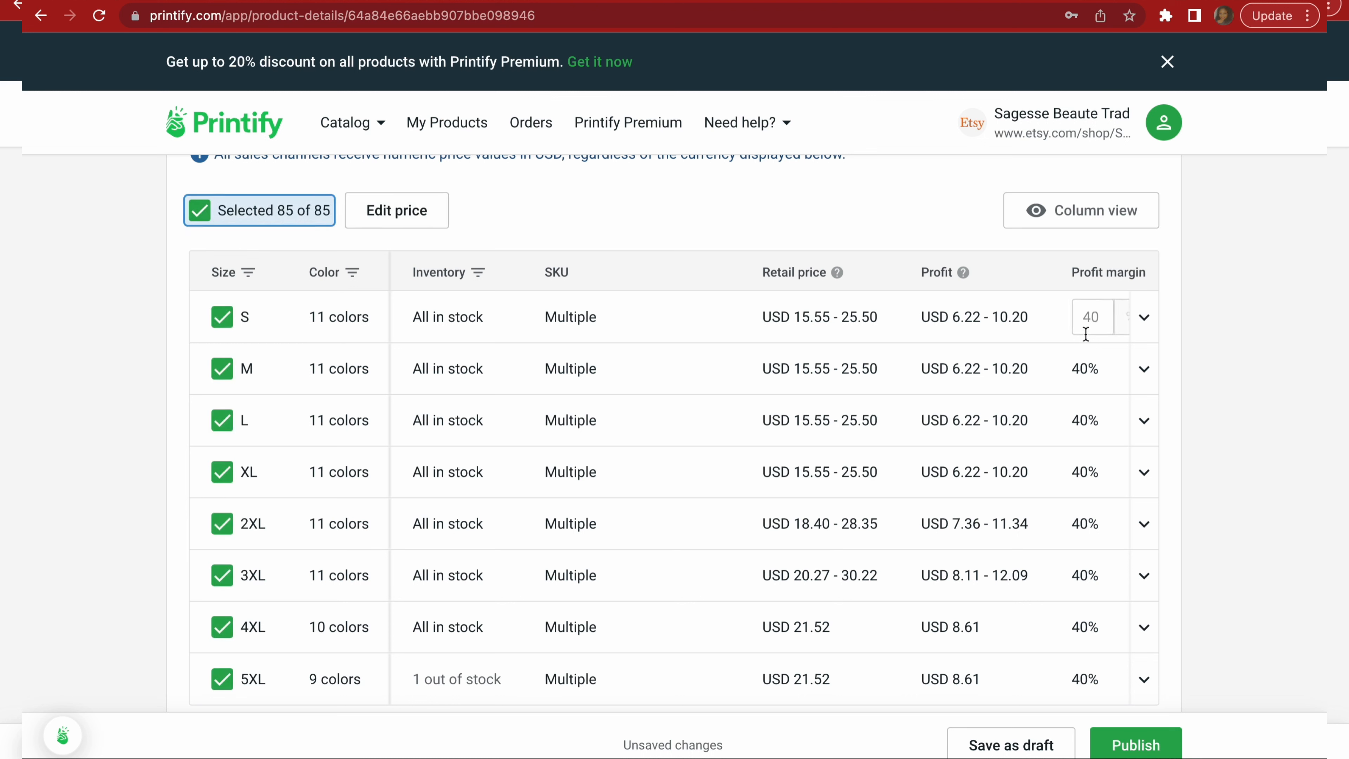
pyautogui.hscroll(3)
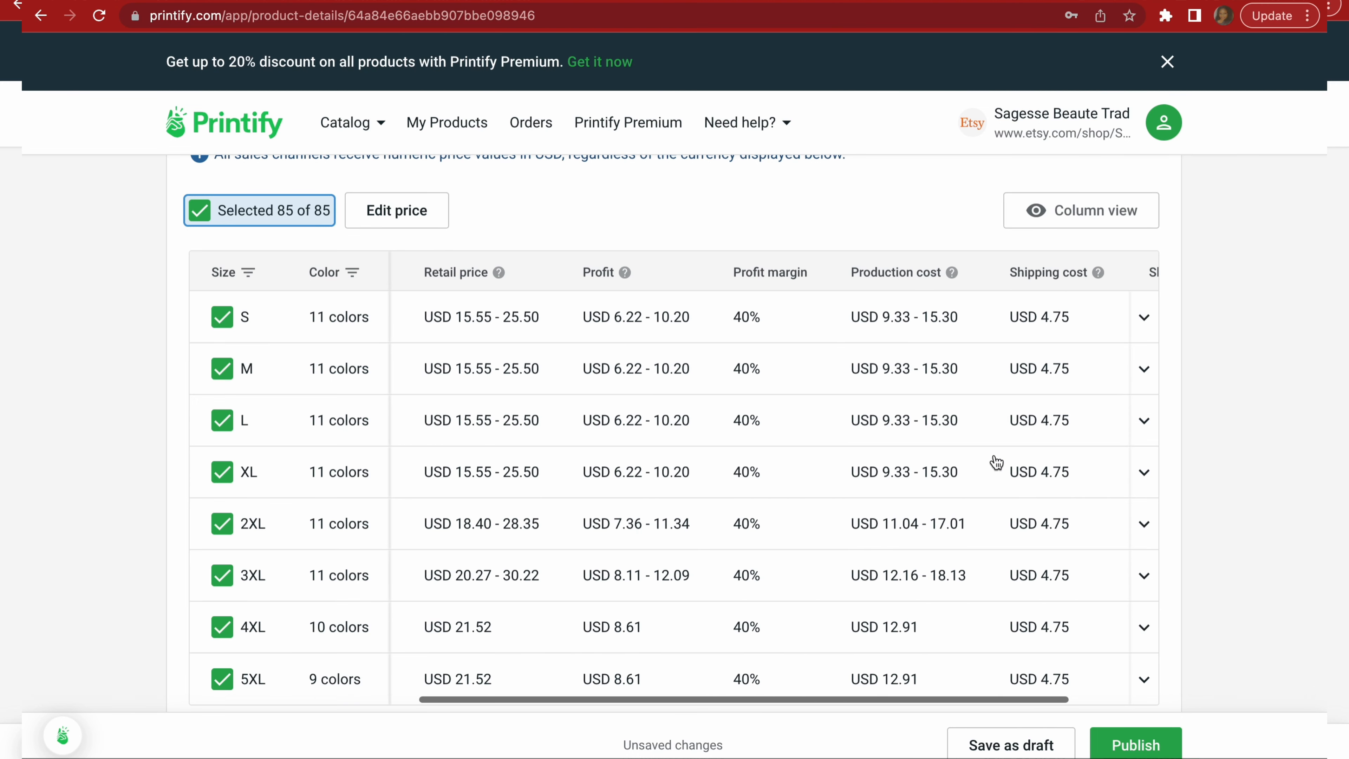
pyautogui.click(745, 368)
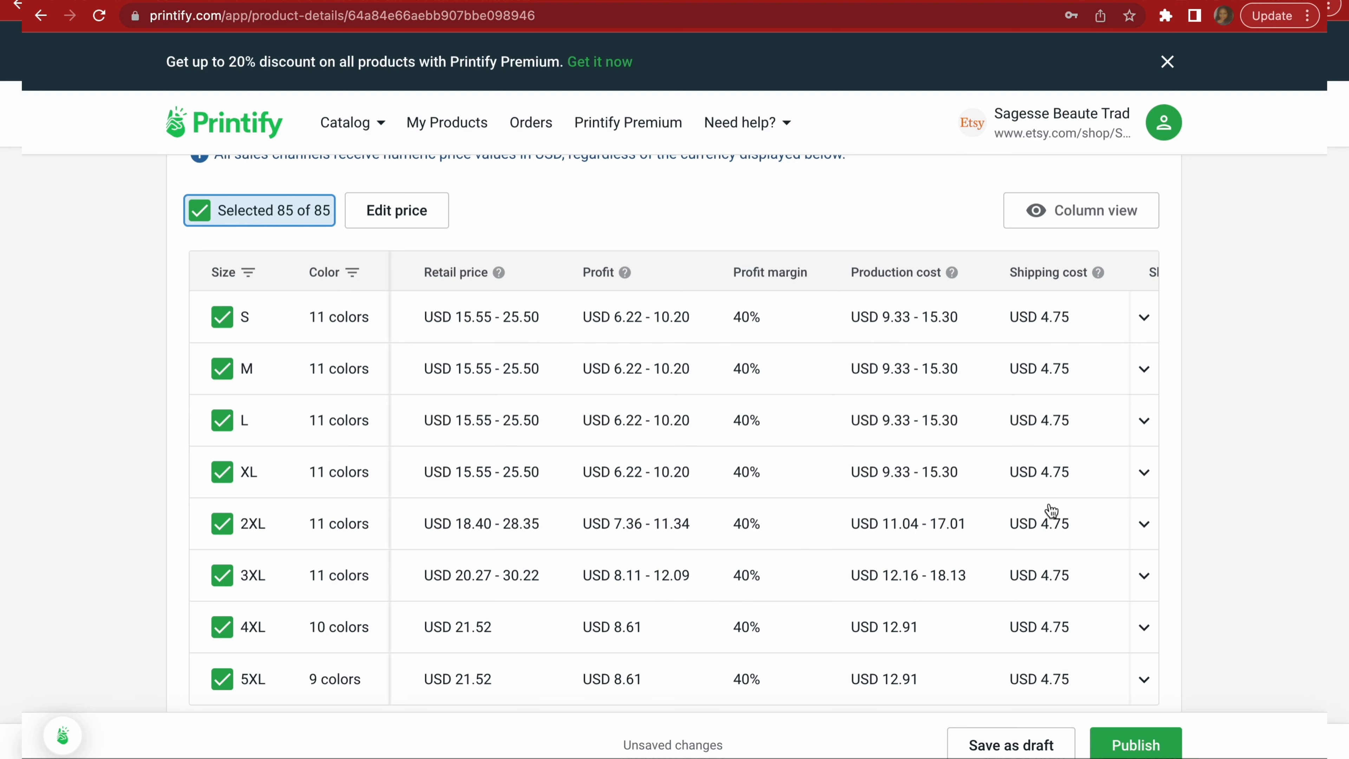
pyautogui.hscroll(3)
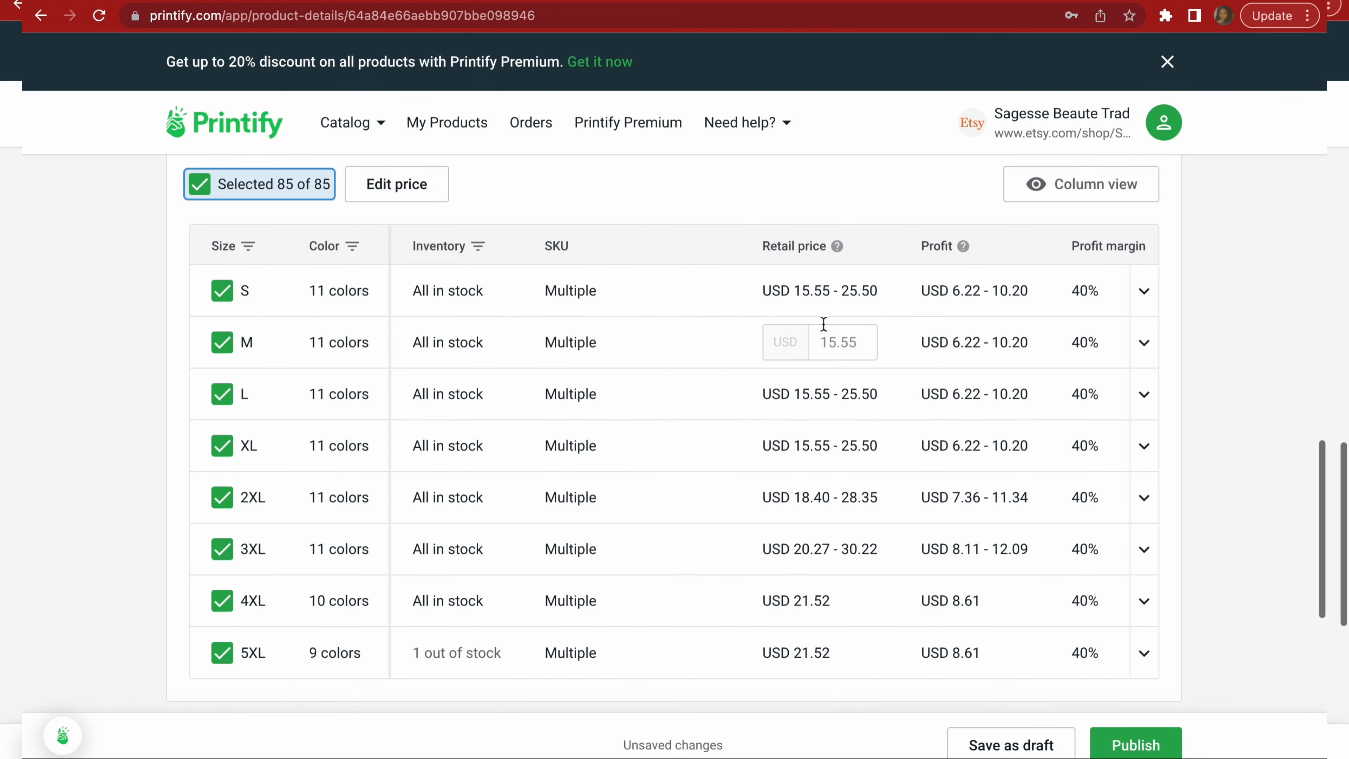
pyautogui.scroll(-3)
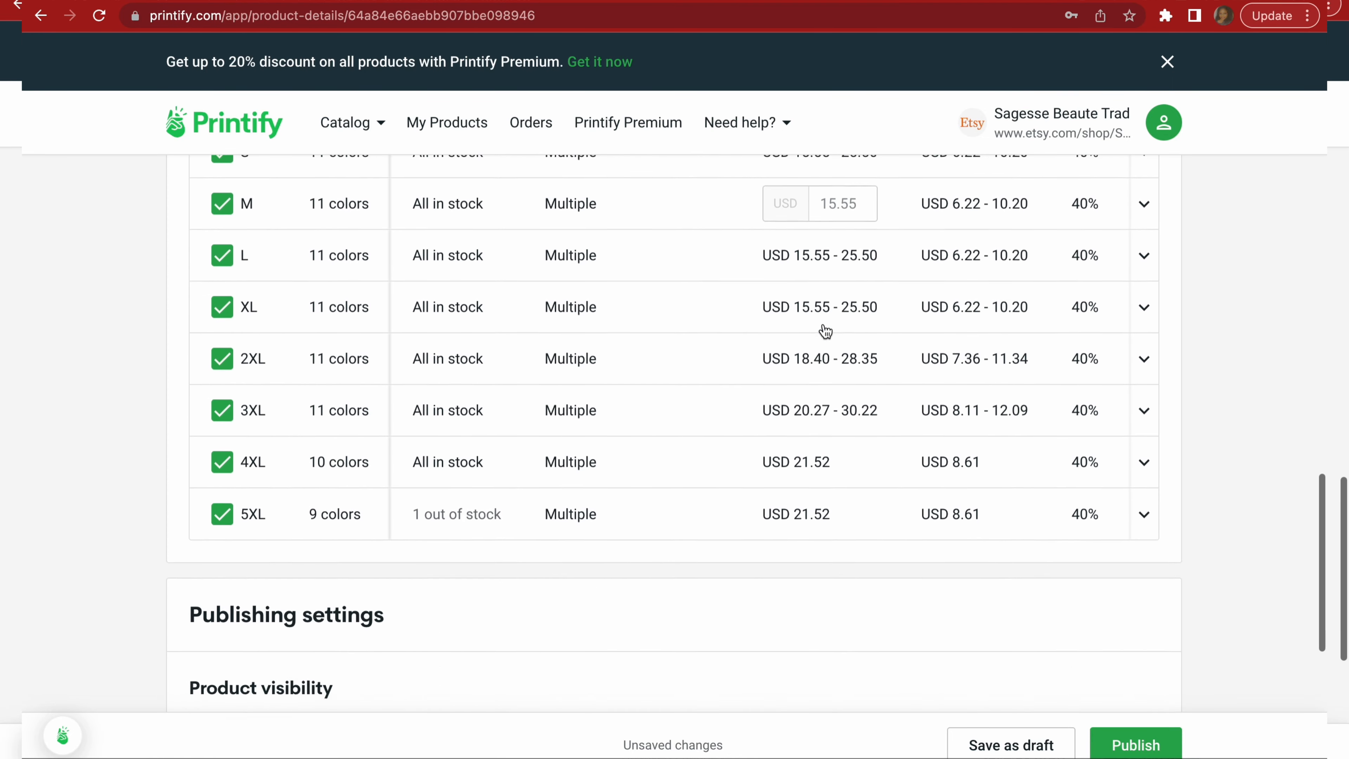
pyautogui.scroll(-3)
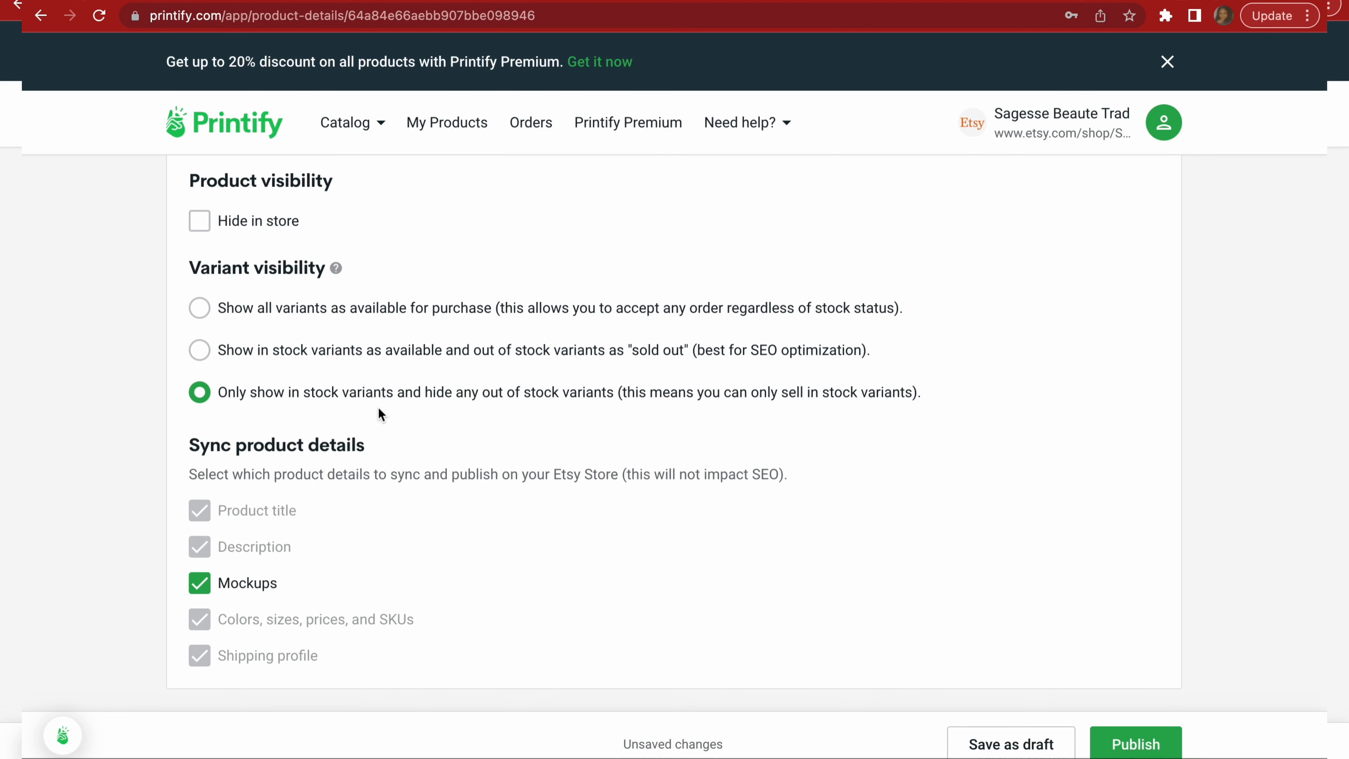
pyautogui.moveTo(580, 409)
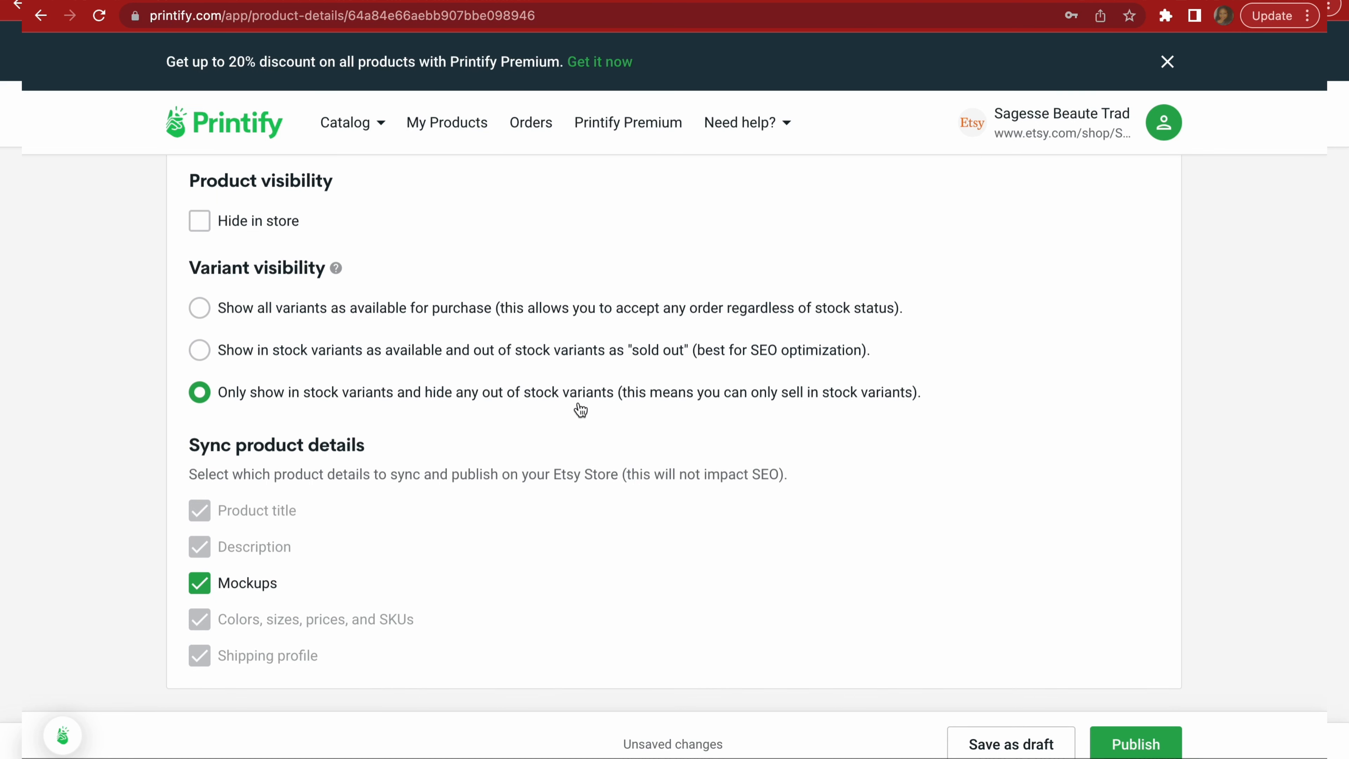
pyautogui.moveTo(600, 409)
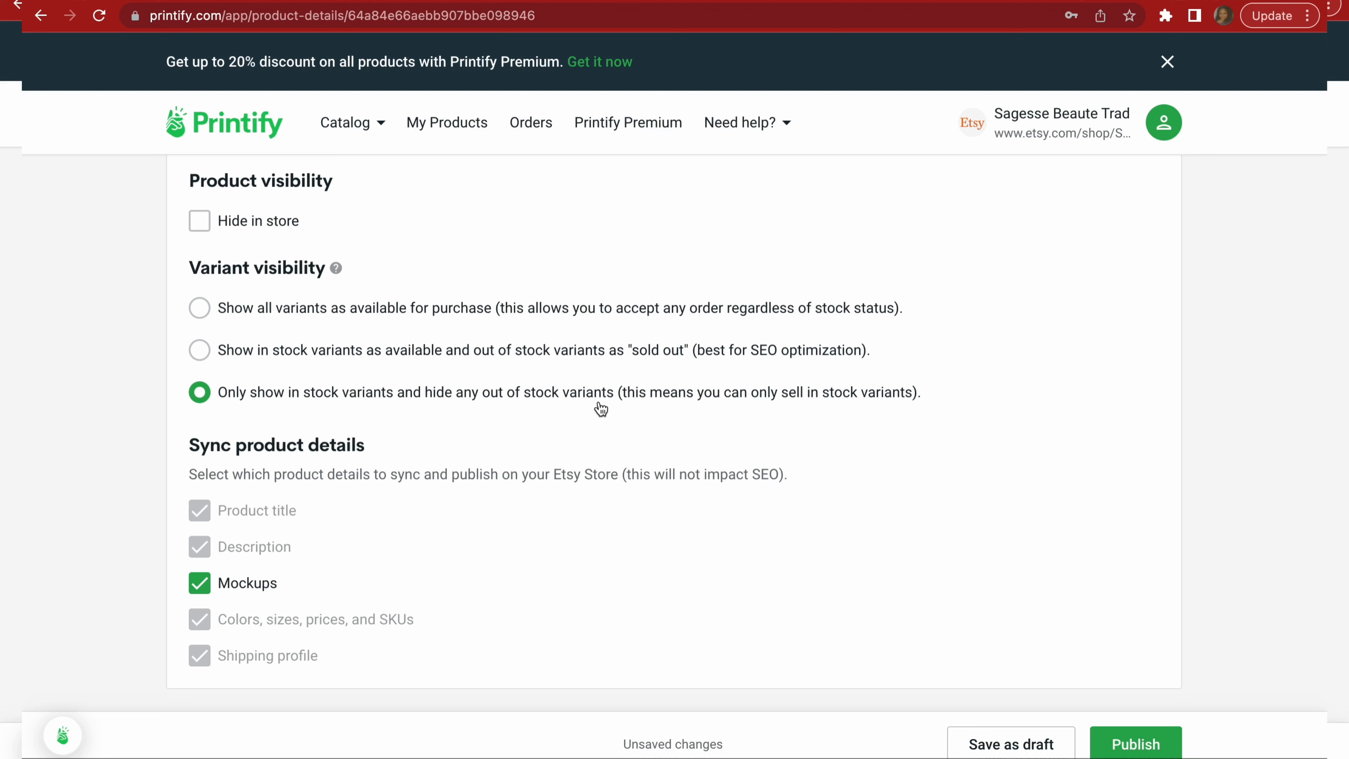
pyautogui.moveTo(217, 515)
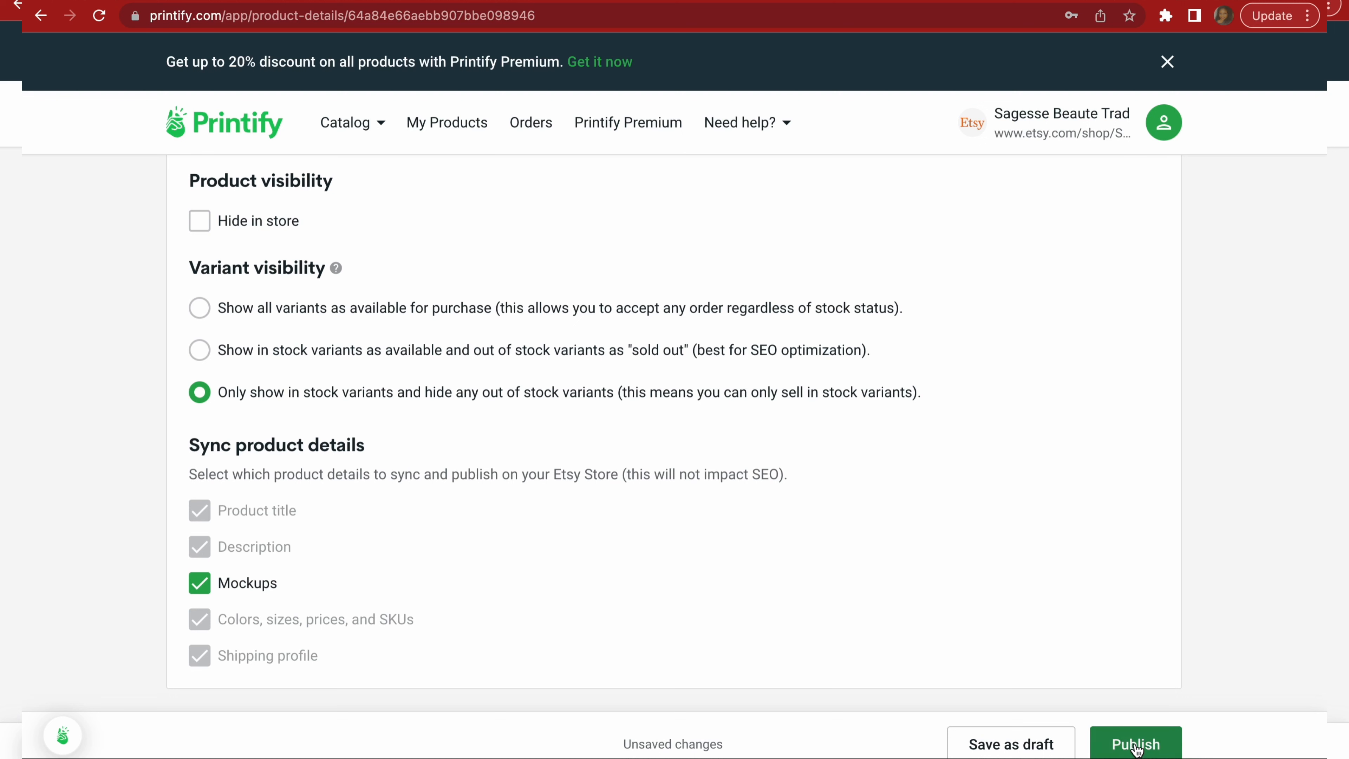
# Publish the Crazy Train tee to the Etsy store from the product details page.
pyautogui.click(1134, 744)
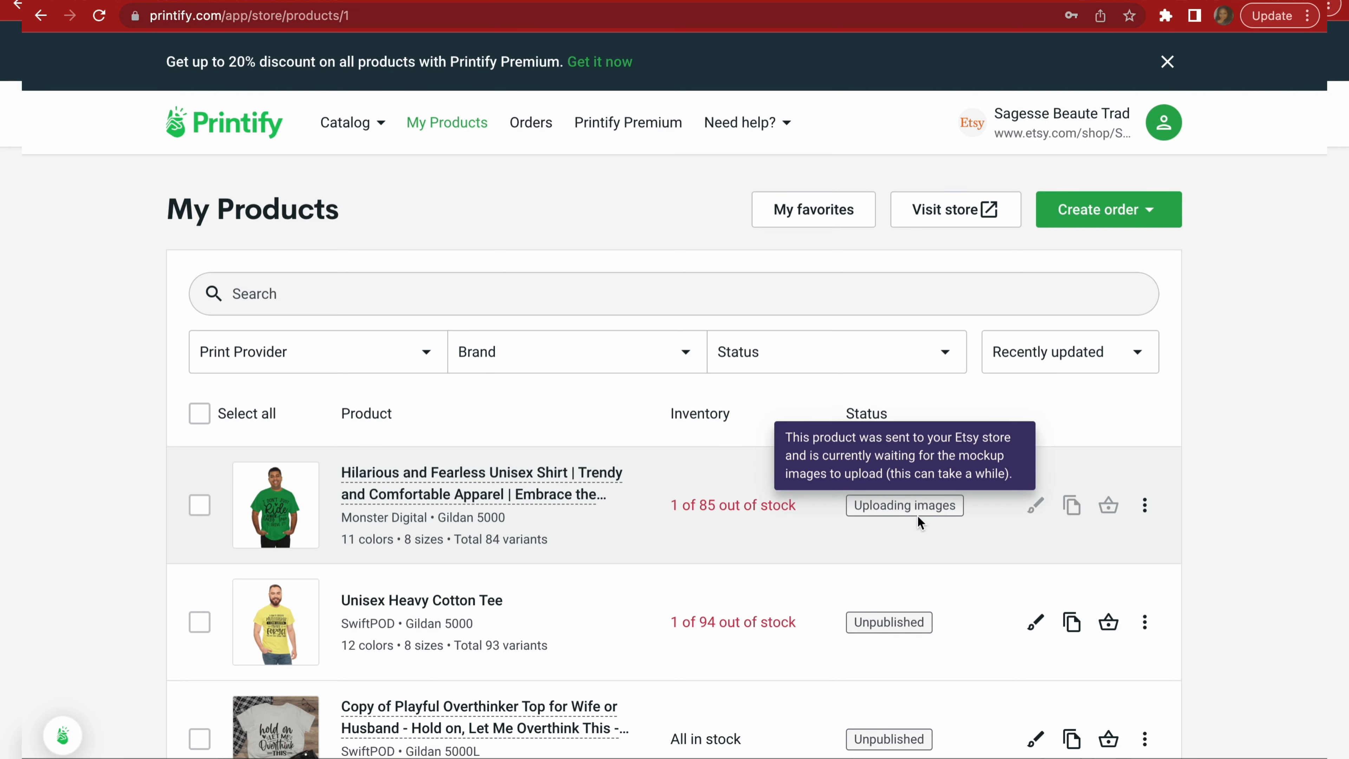
pyautogui.moveTo(78, 533)
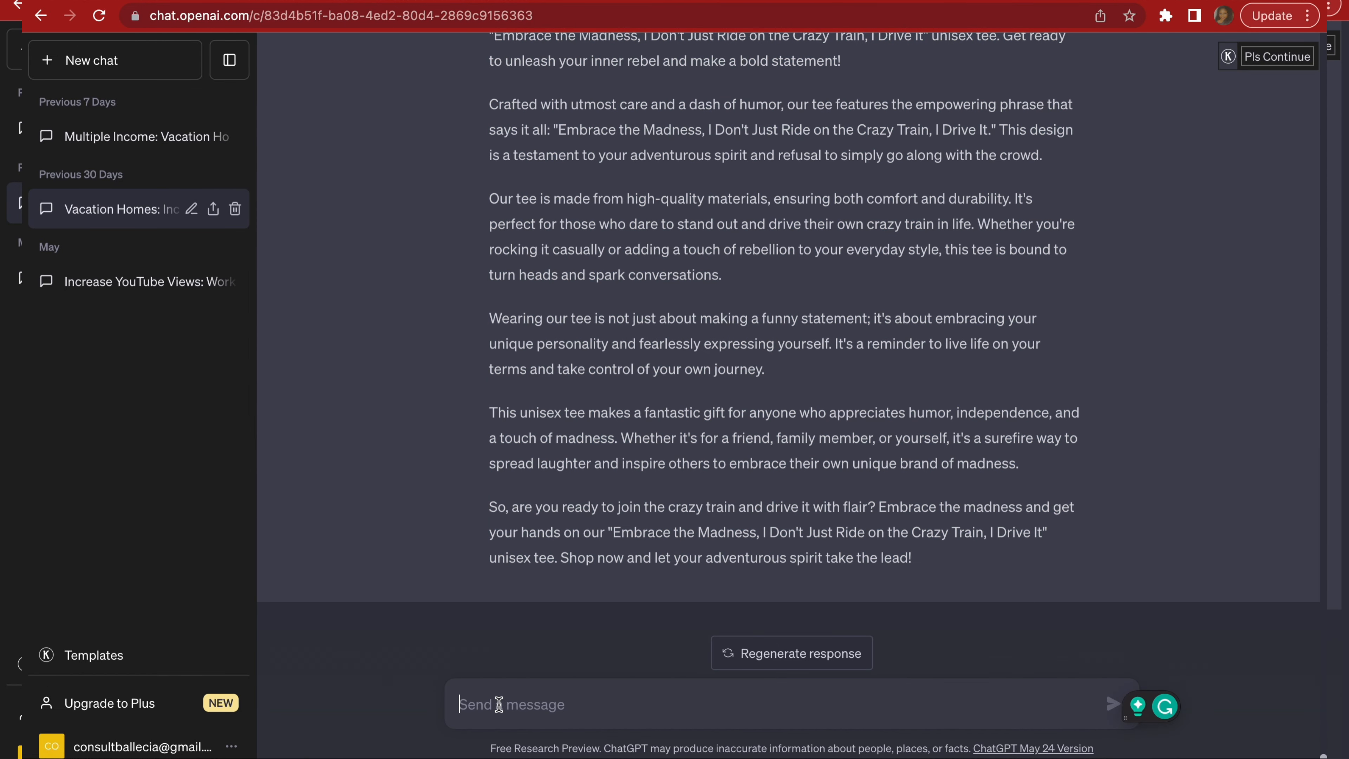
# Ask ChatGPT for high ranking and profitable keywords for this shirt.
pyautogui.scroll(3)
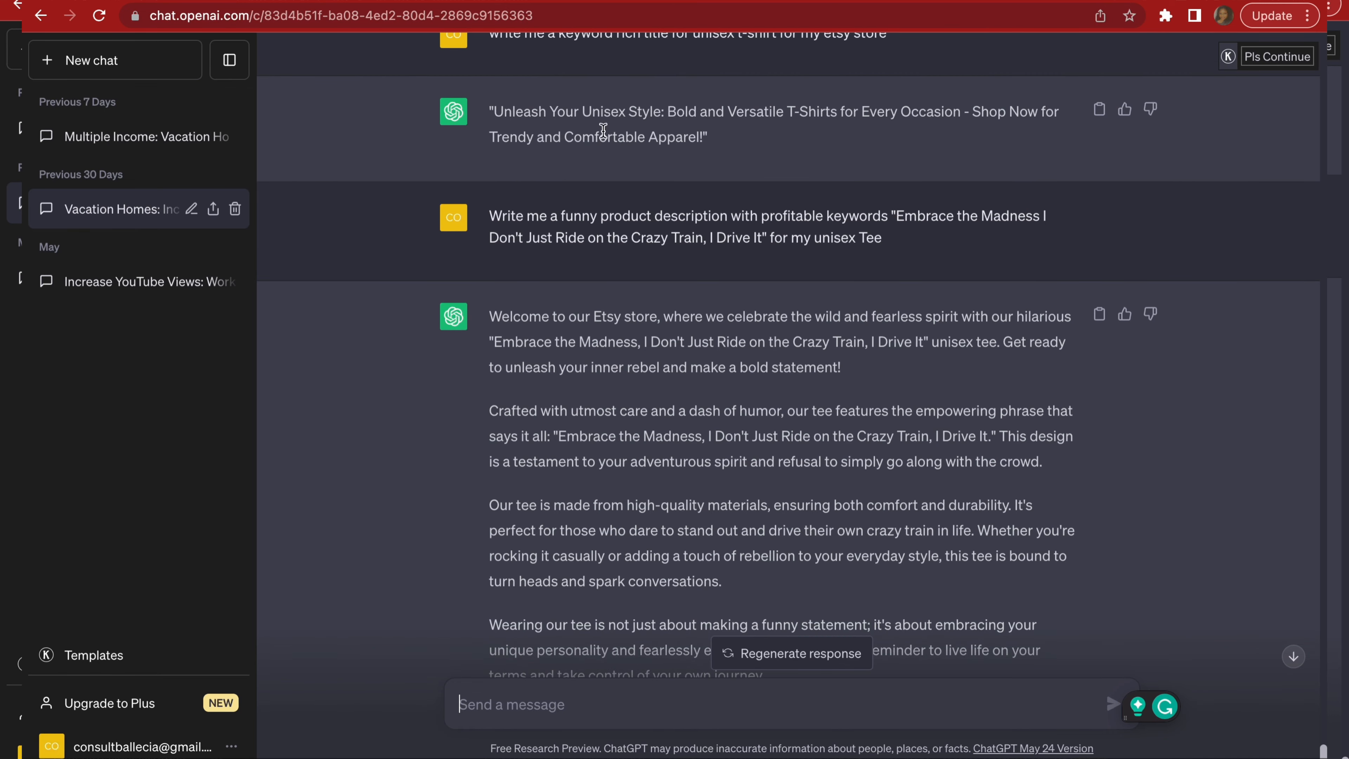
pyautogui.scroll(-3)
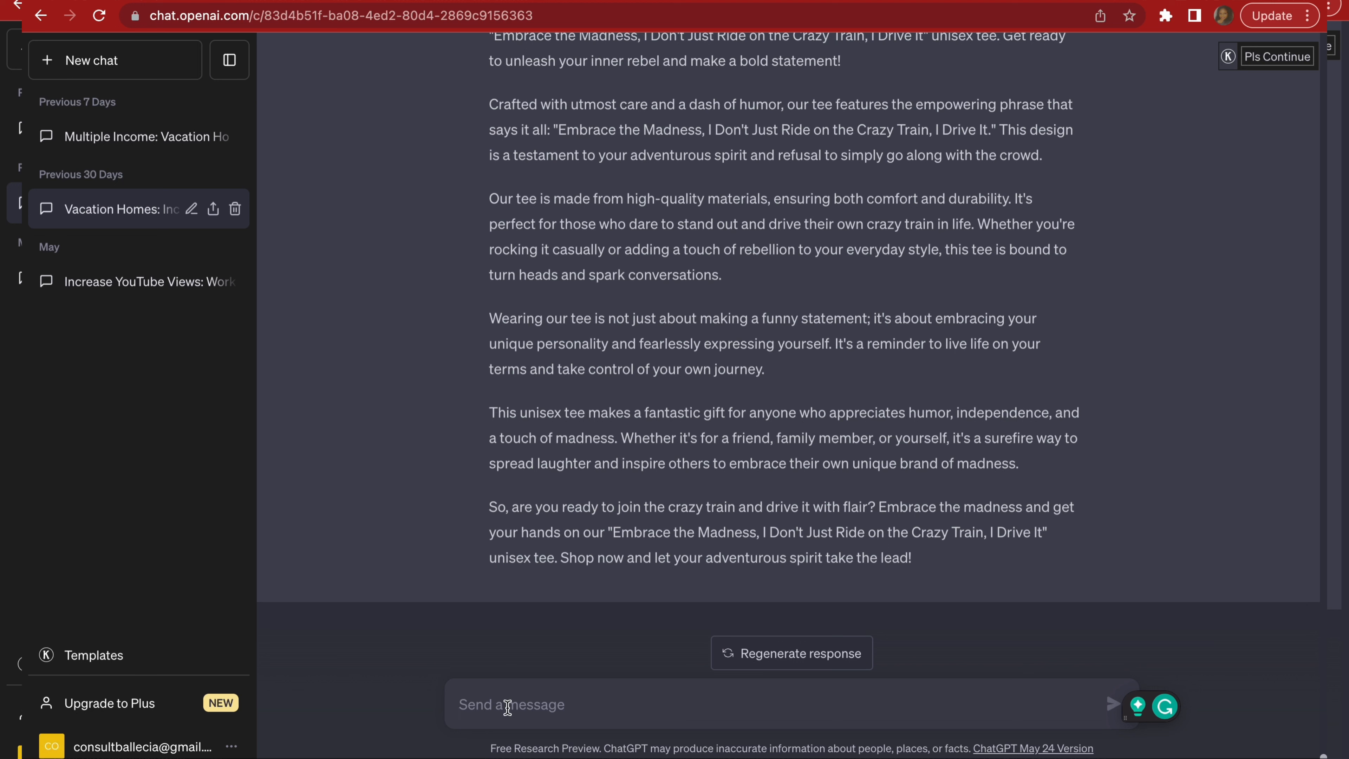
pyautogui.write('Now')
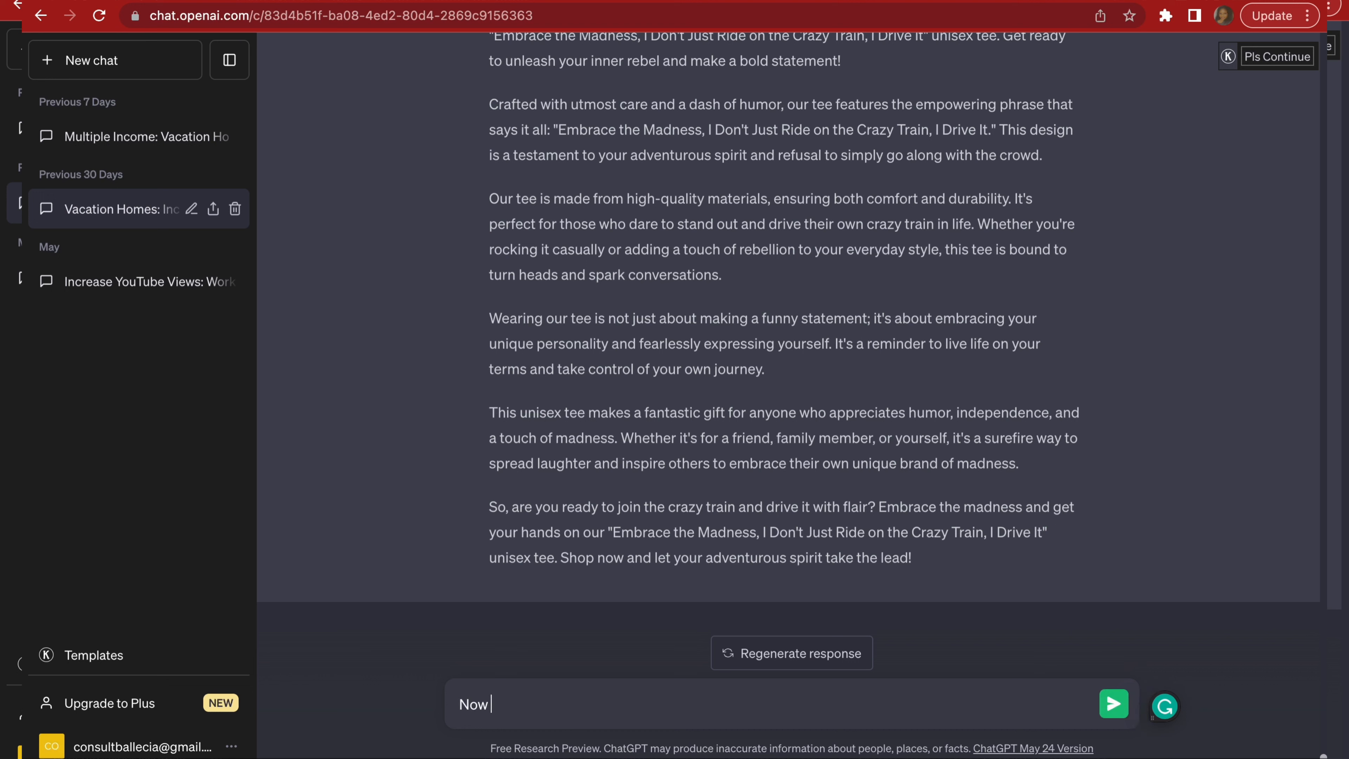
pyautogui.write('give me')
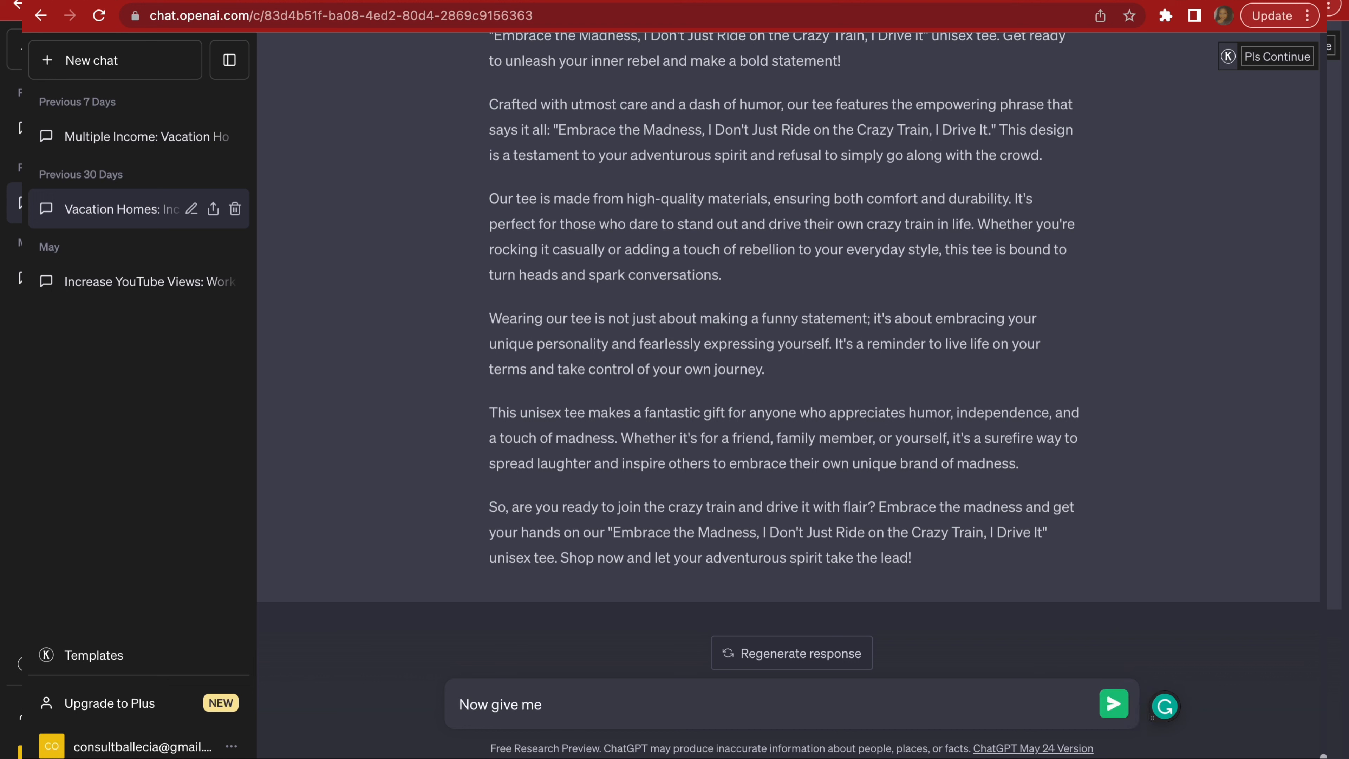
pyautogui.write('high rank')
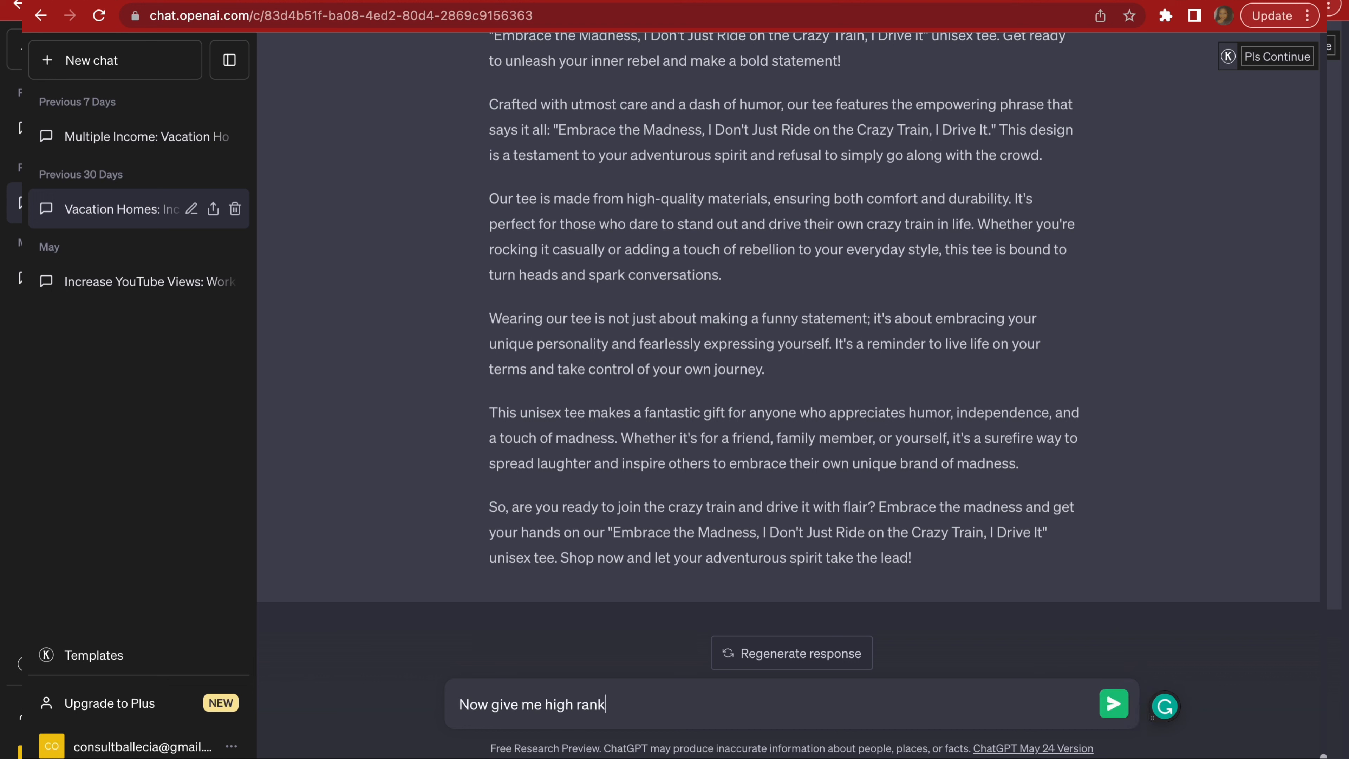
pyautogui.write('ing and profitable')
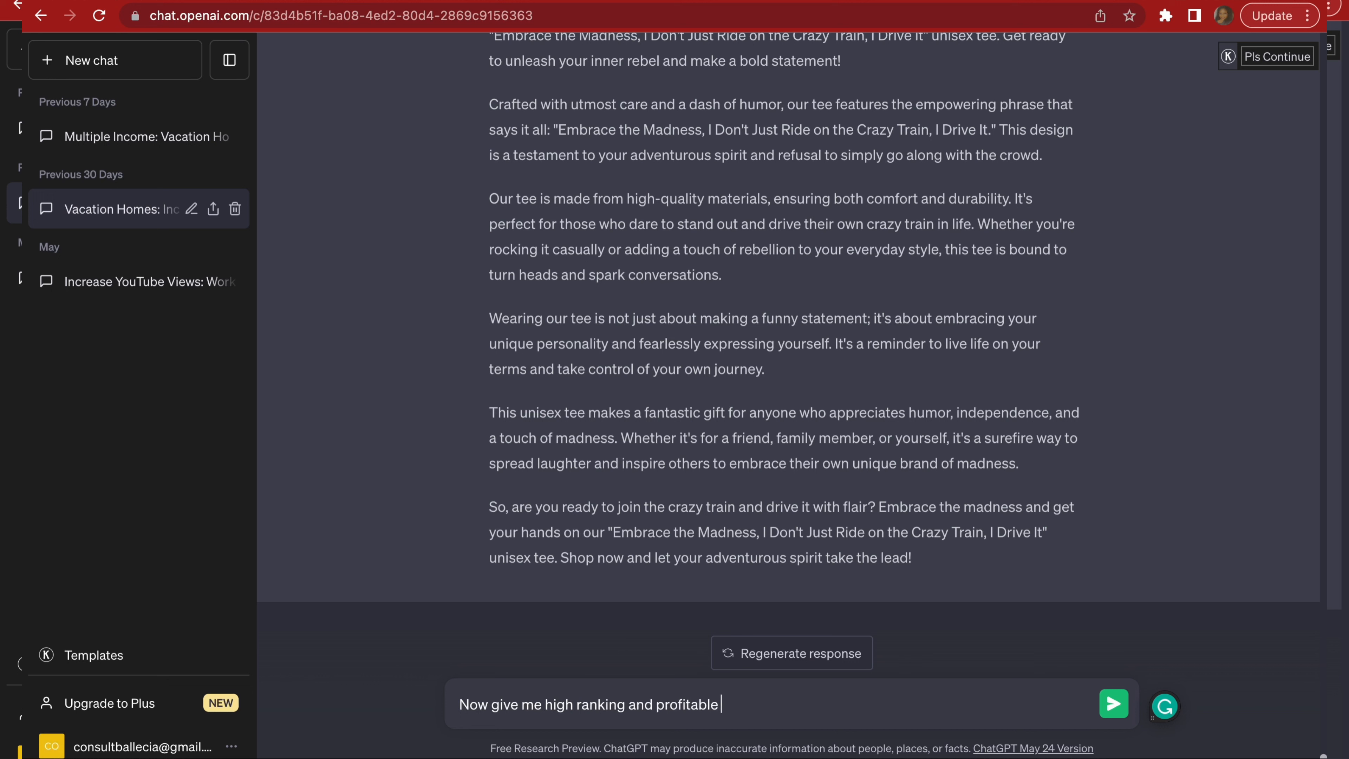
pyautogui.write('keywords for this sh')
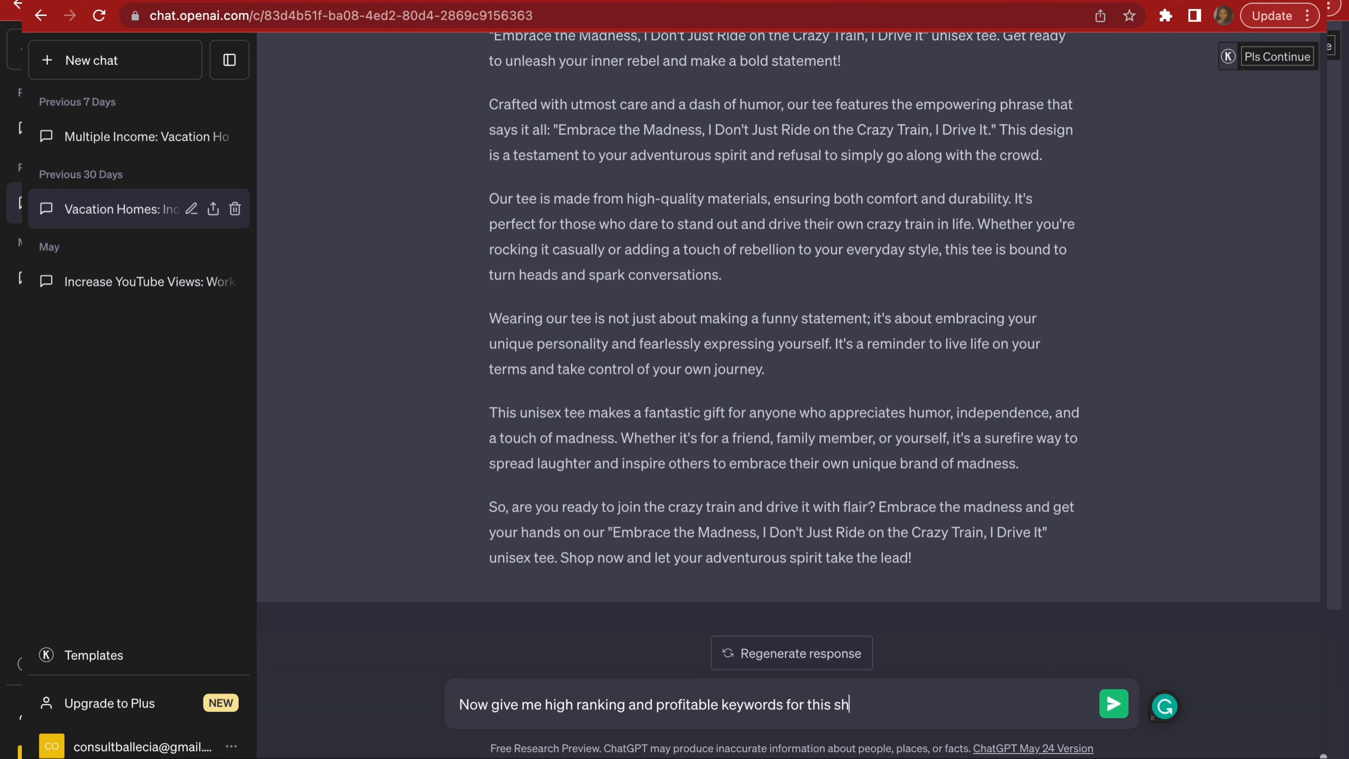
pyautogui.click(1112, 704)
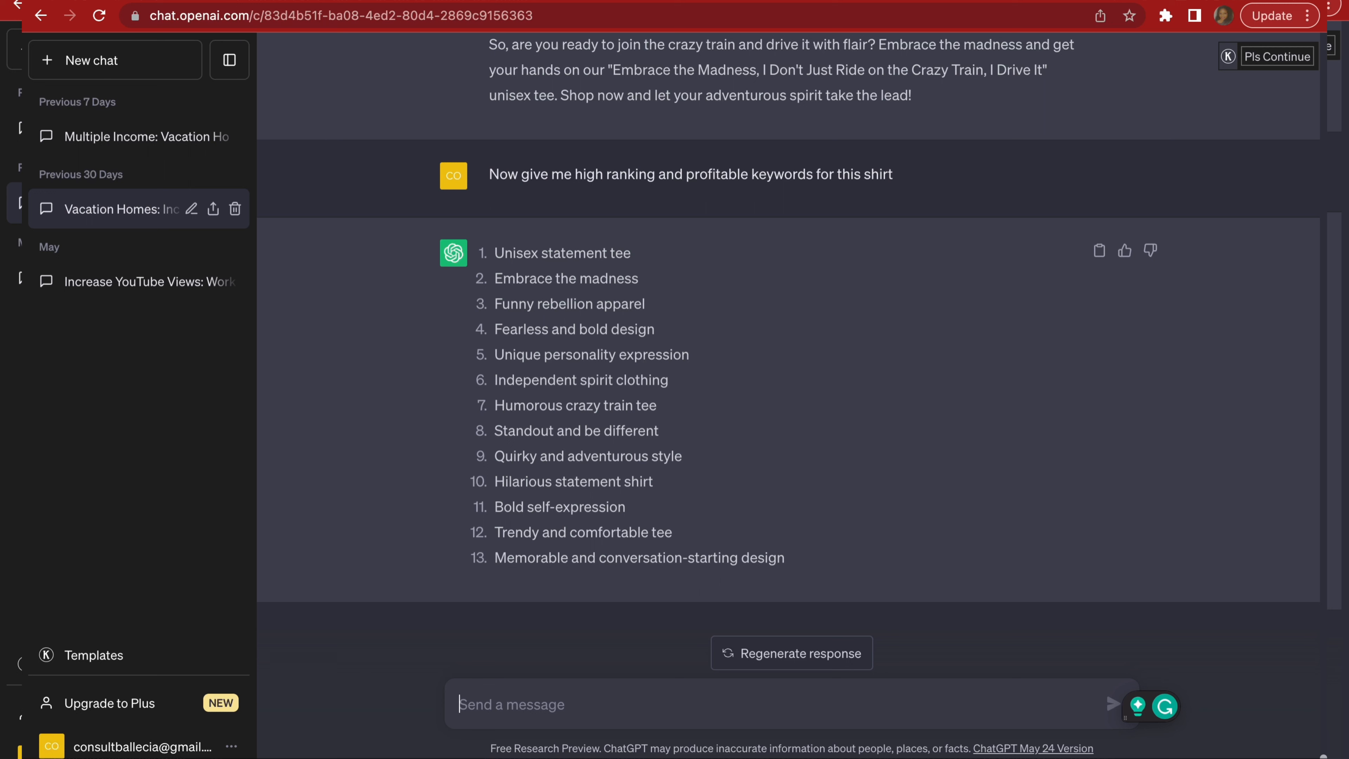
pyautogui.moveTo(874, 155)
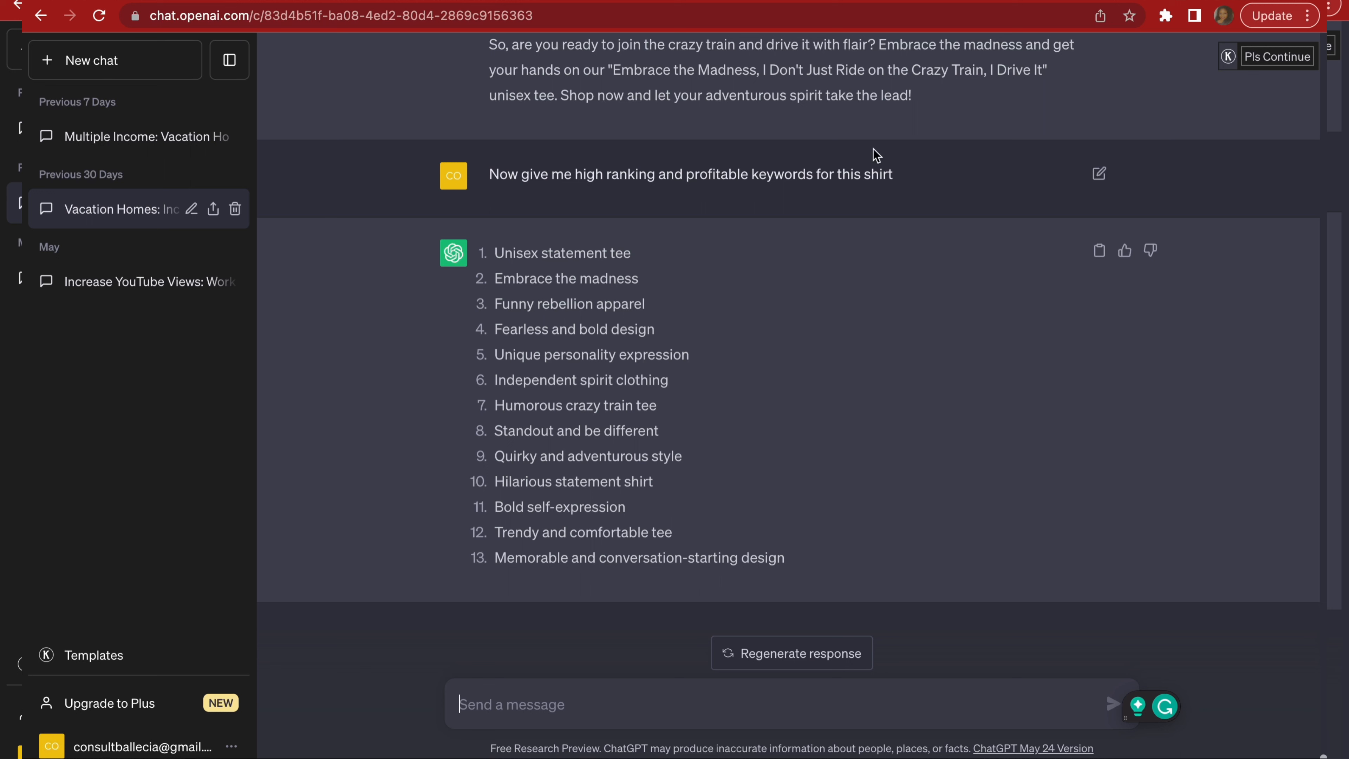
pyautogui.moveTo(1080, 178)
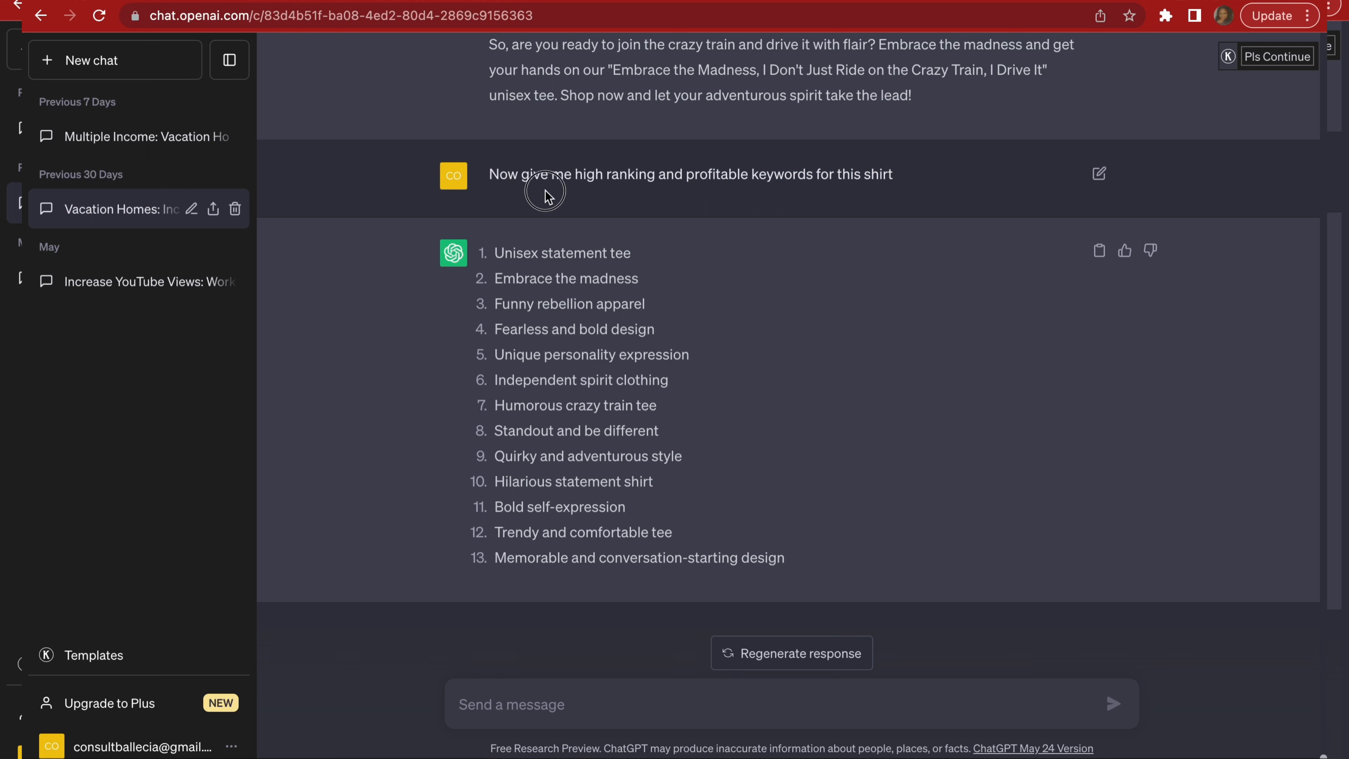
# Rewrite the prompt to ask for tags instead of keywords and resubmit it.
pyautogui.tripleClick(690, 174)
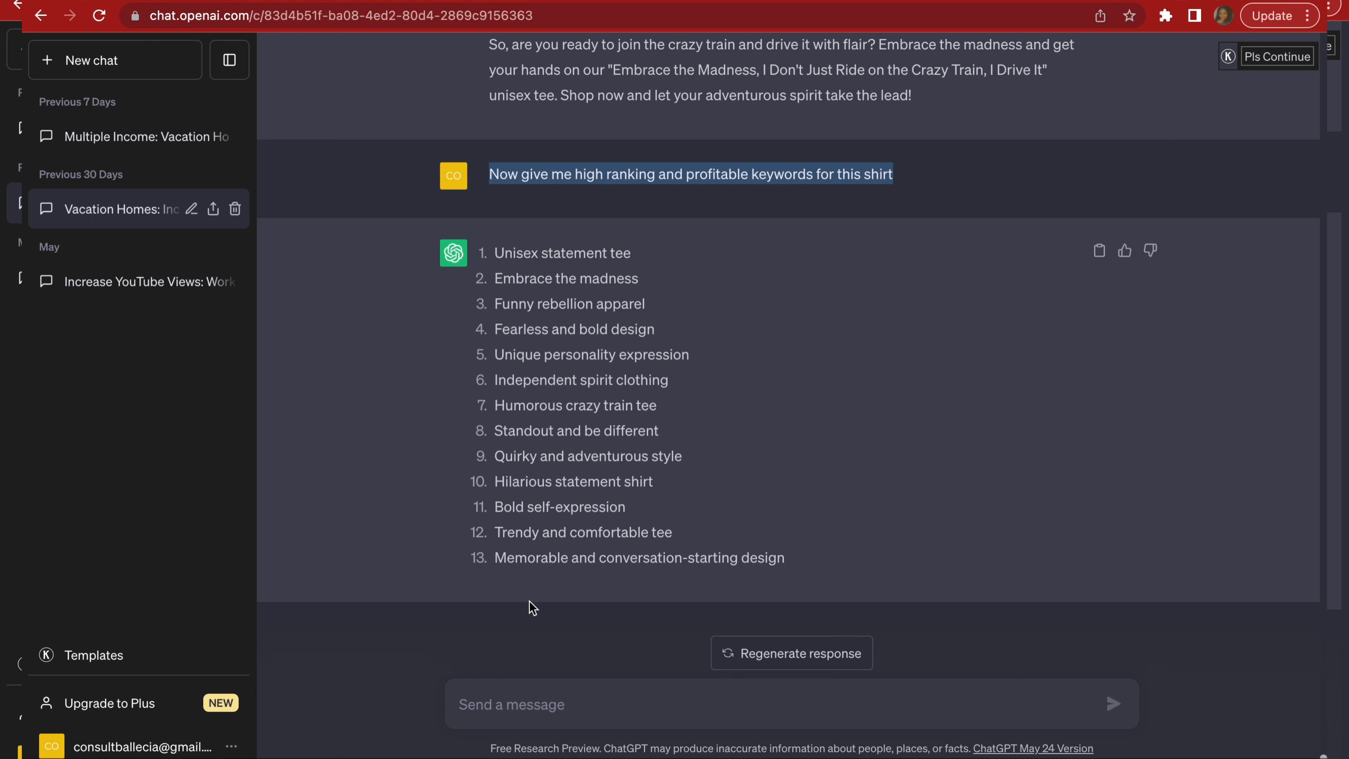
pyautogui.write('Now give me high ranking and profitable keywords for this shirt')
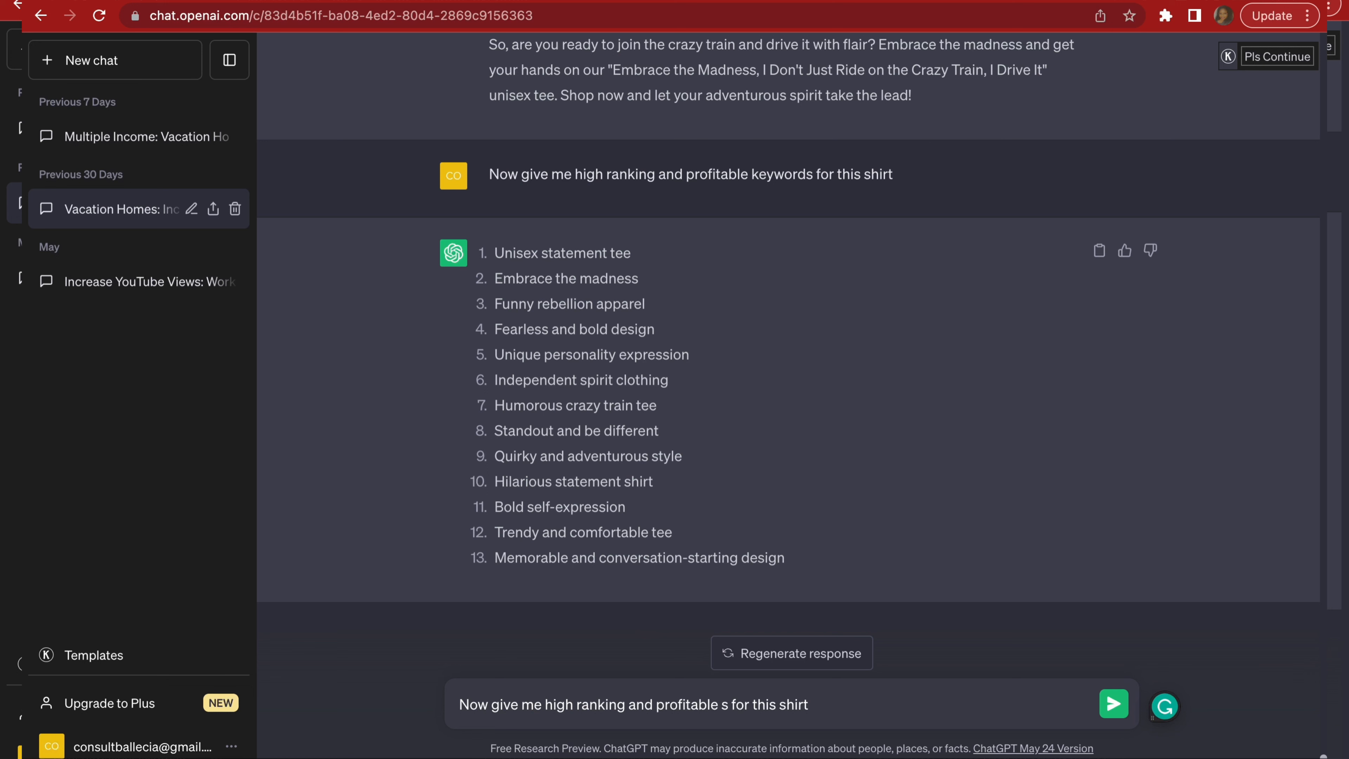
pyautogui.write('tags')
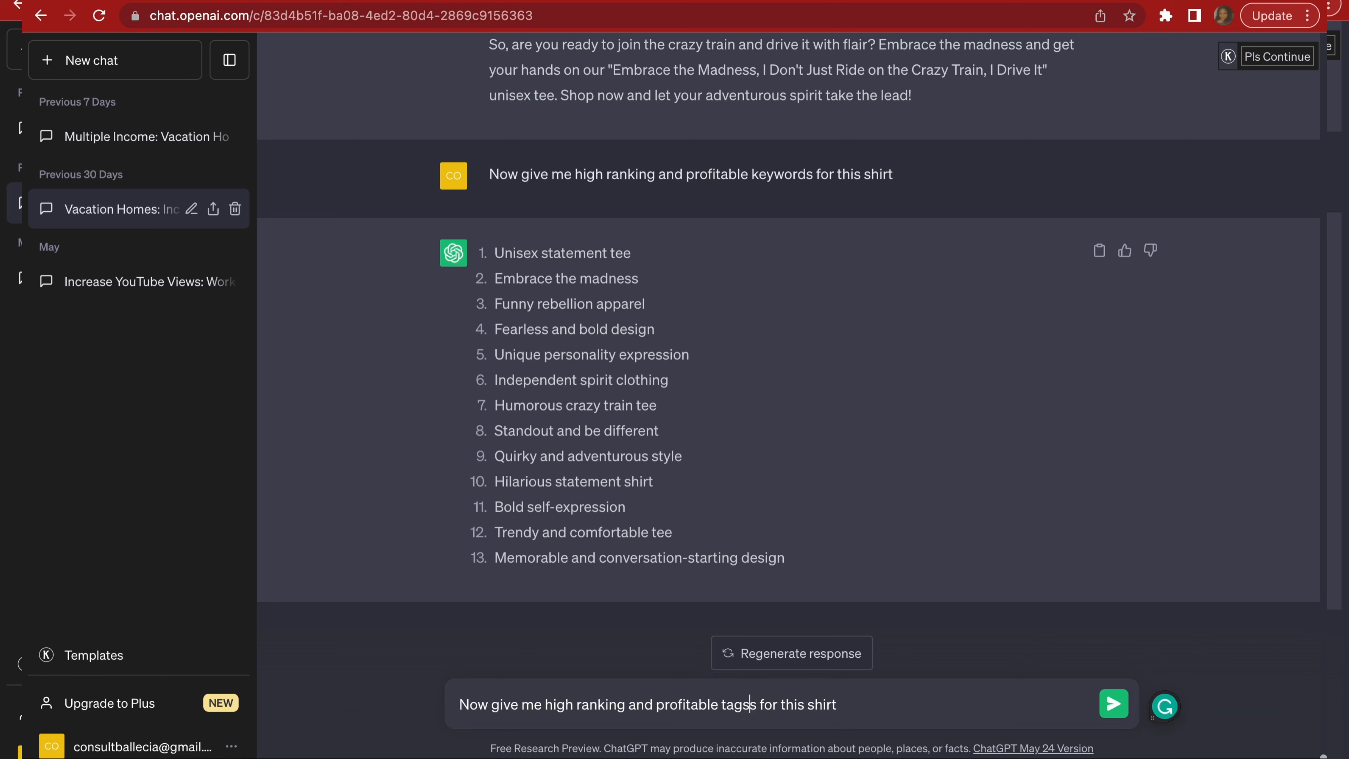
pyautogui.click(1113, 704)
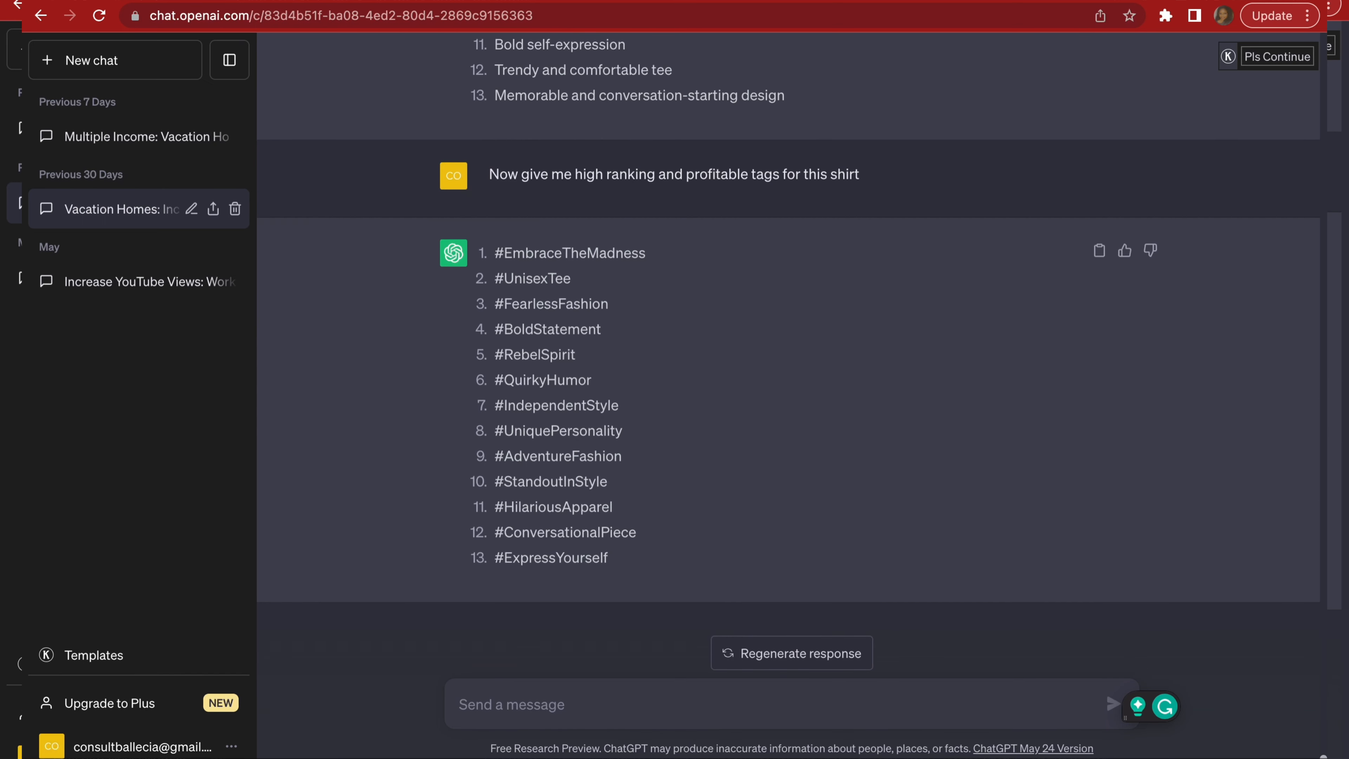
pyautogui.moveTo(587, 290)
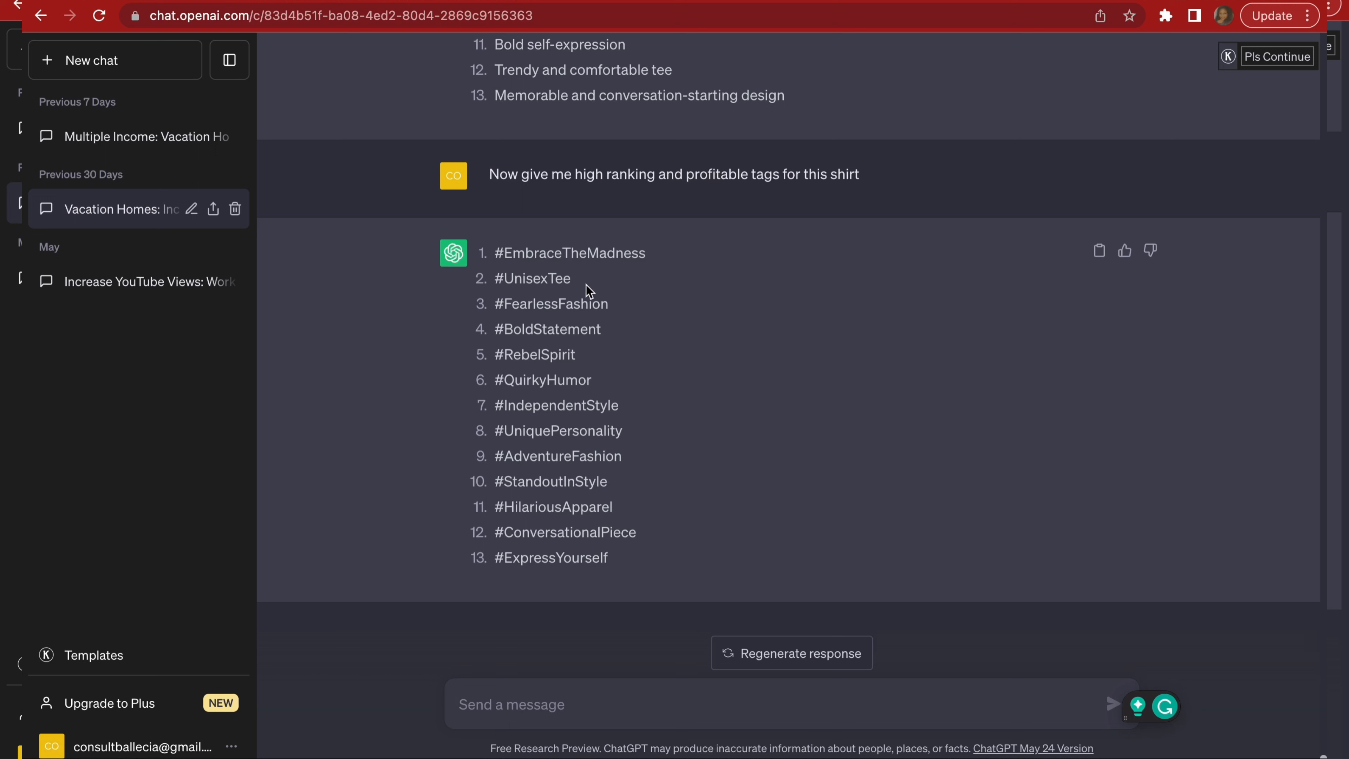
pyautogui.moveTo(614, 311)
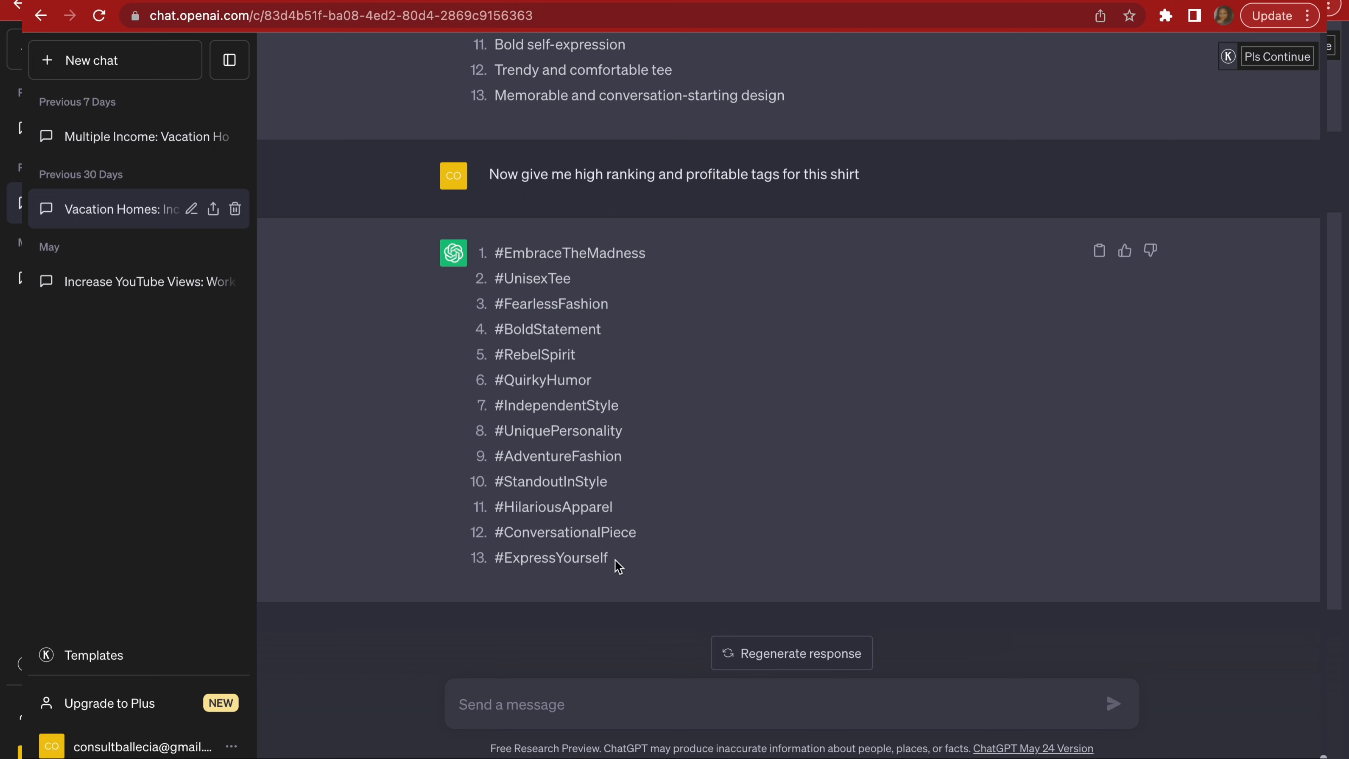
# Select all 13 generated hashtag tags to copy them.
pyautogui.moveTo(497, 303); pyautogui.dragTo(606, 557)
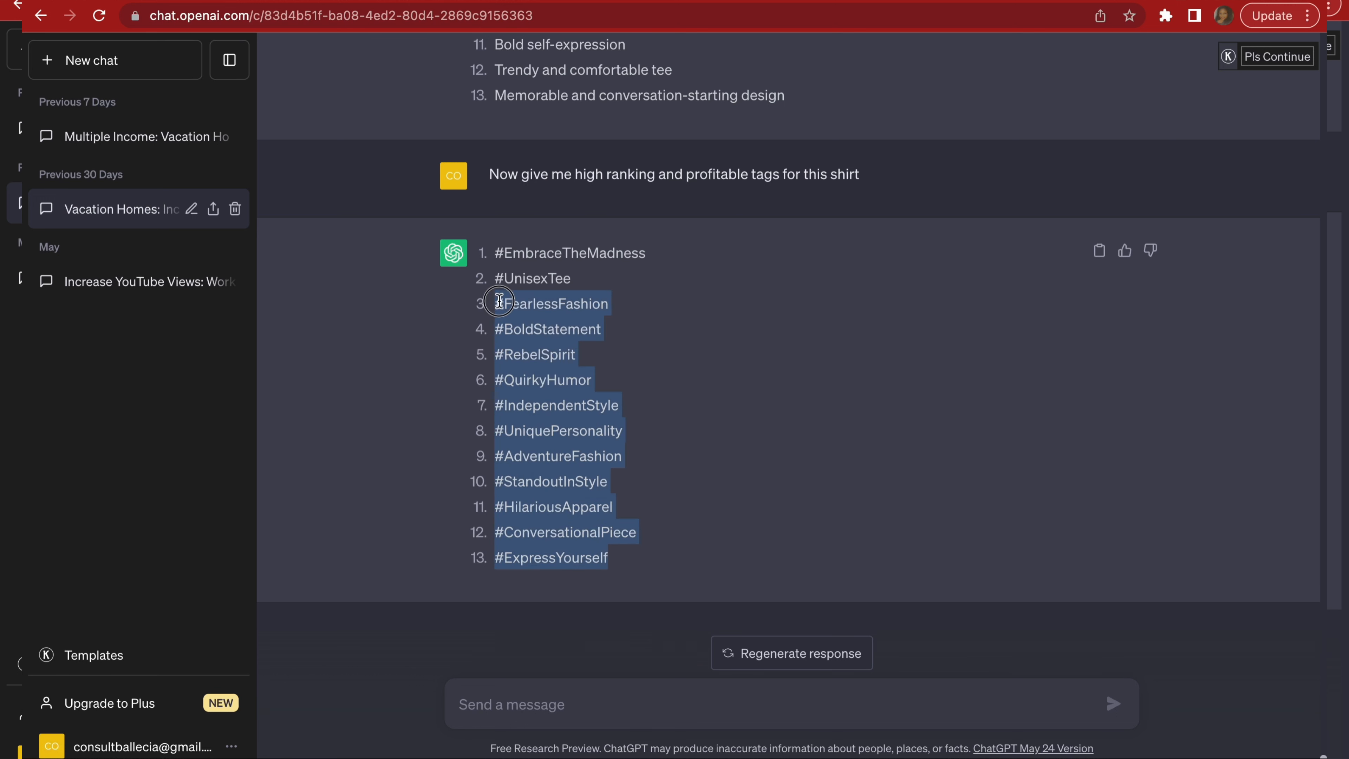
pyautogui.moveTo(498, 301); pyautogui.dragTo(503, 248)
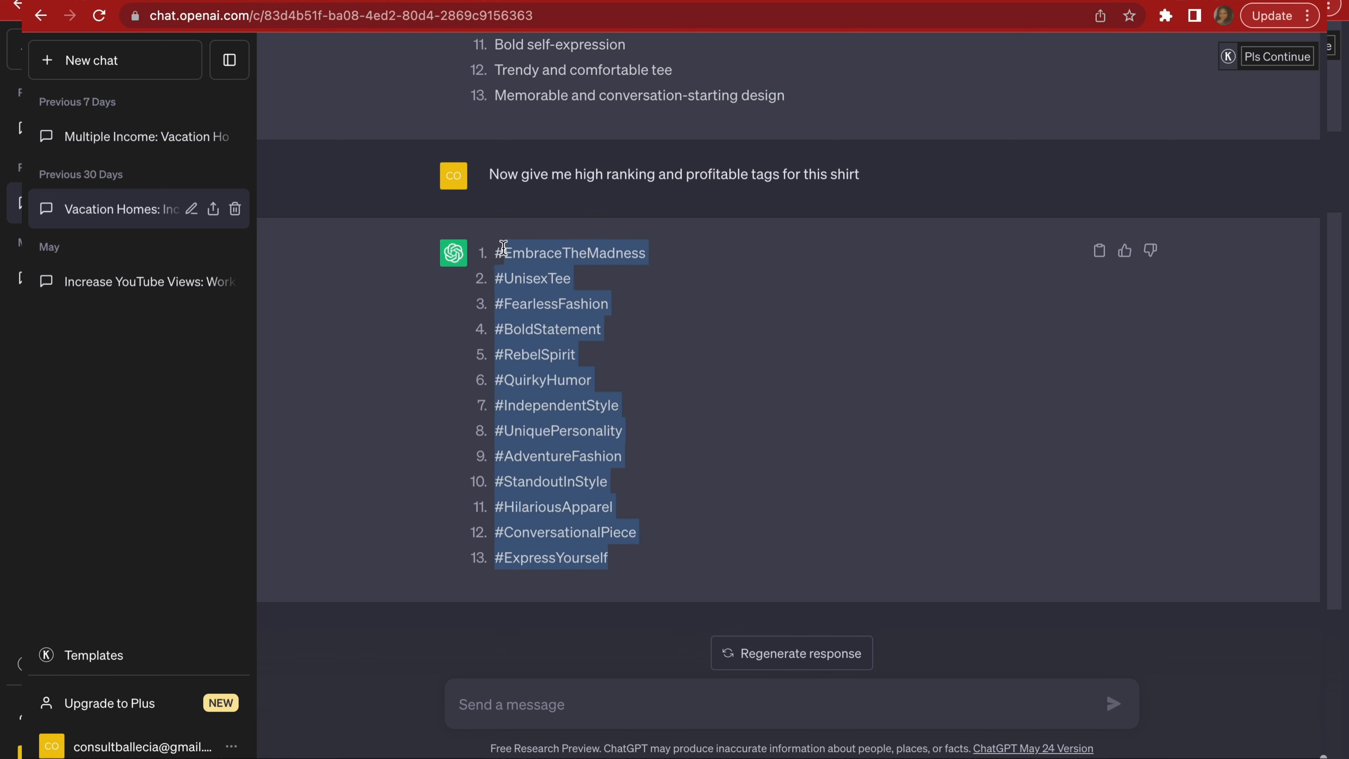
pyautogui.moveTo(570, 65)
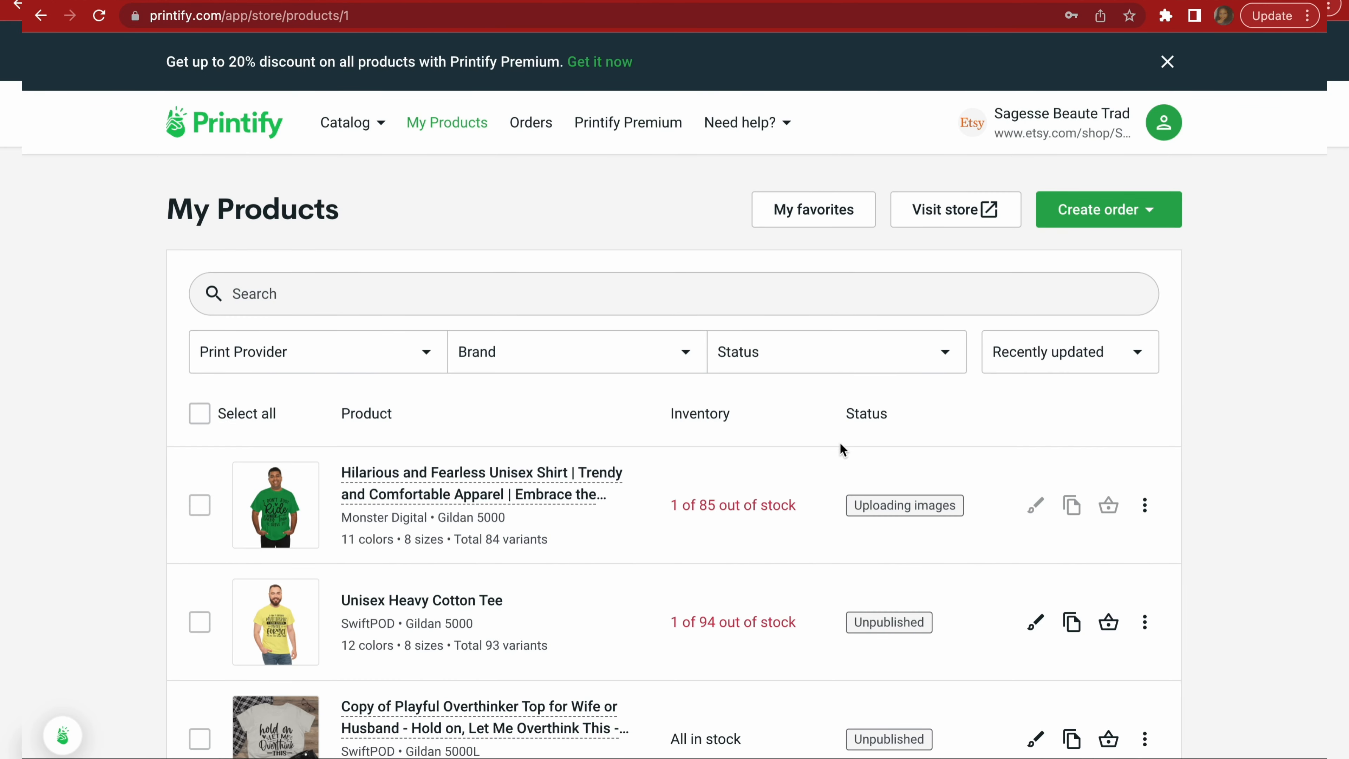
pyautogui.moveTo(437, 85)
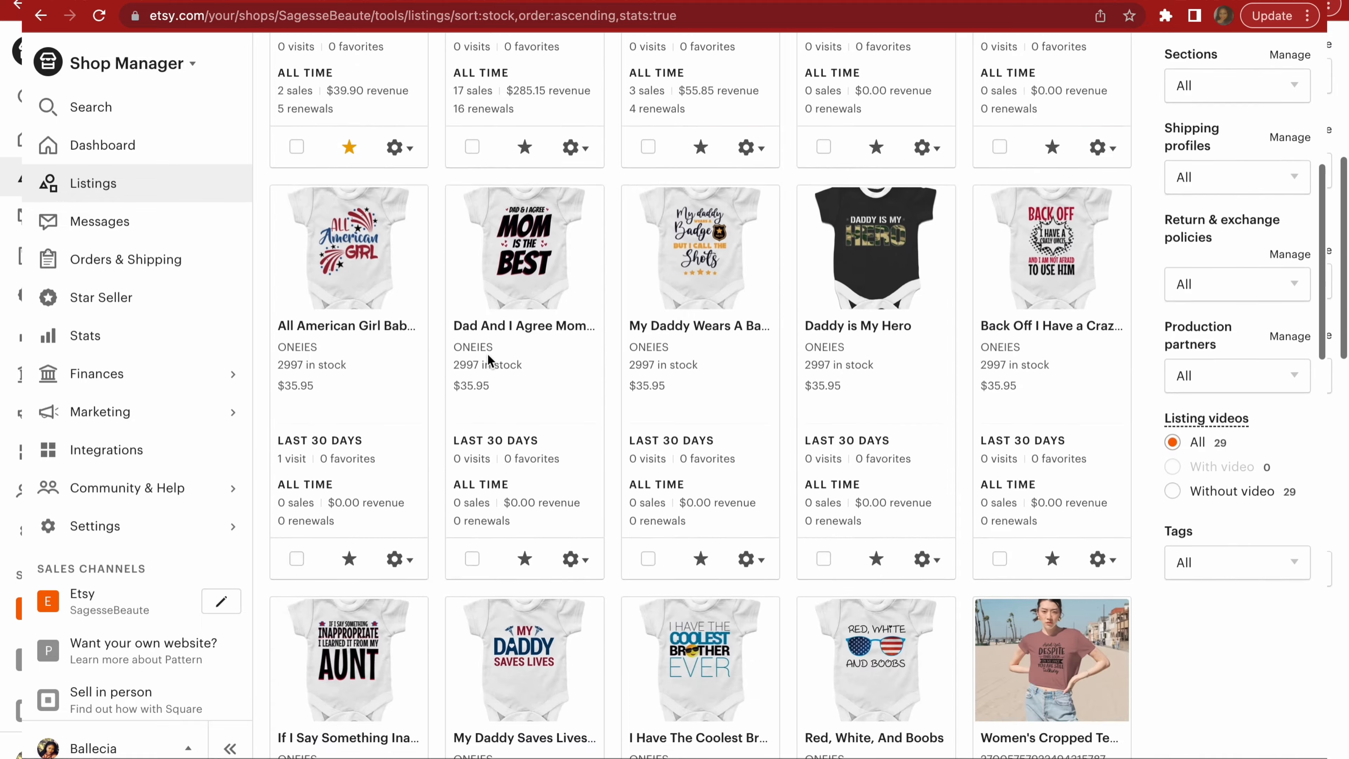
# Scroll the Etsy Listings page down to the green shirt listing.
pyautogui.scroll(-3)
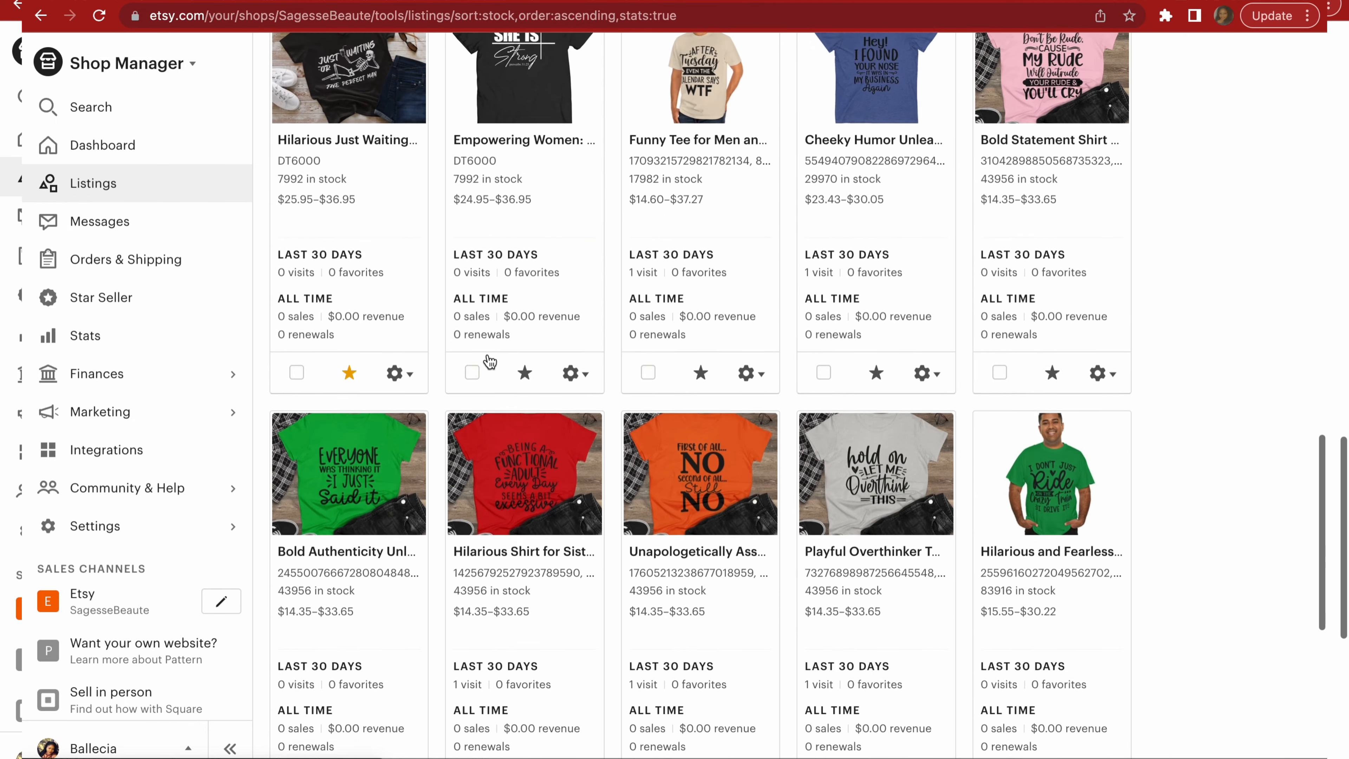
pyautogui.scroll(-3)
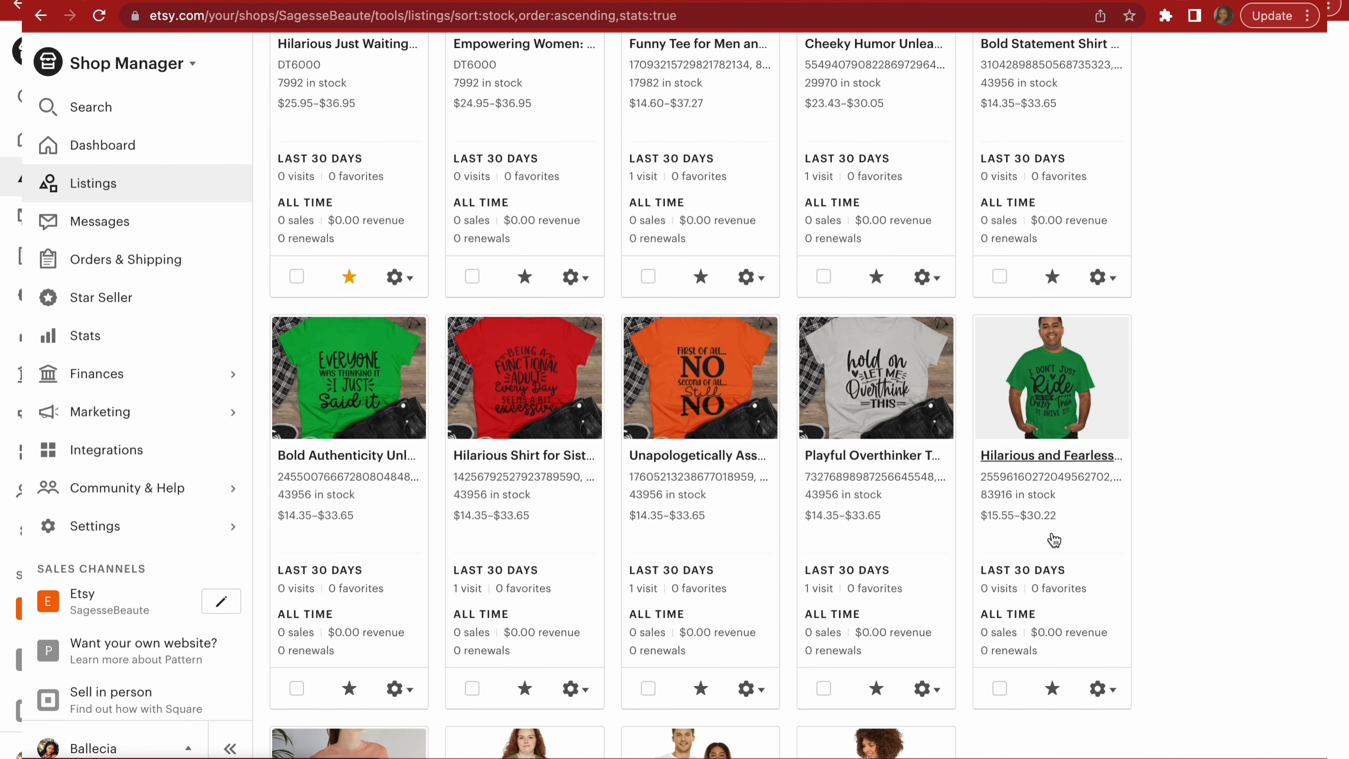
pyautogui.scroll(-3)
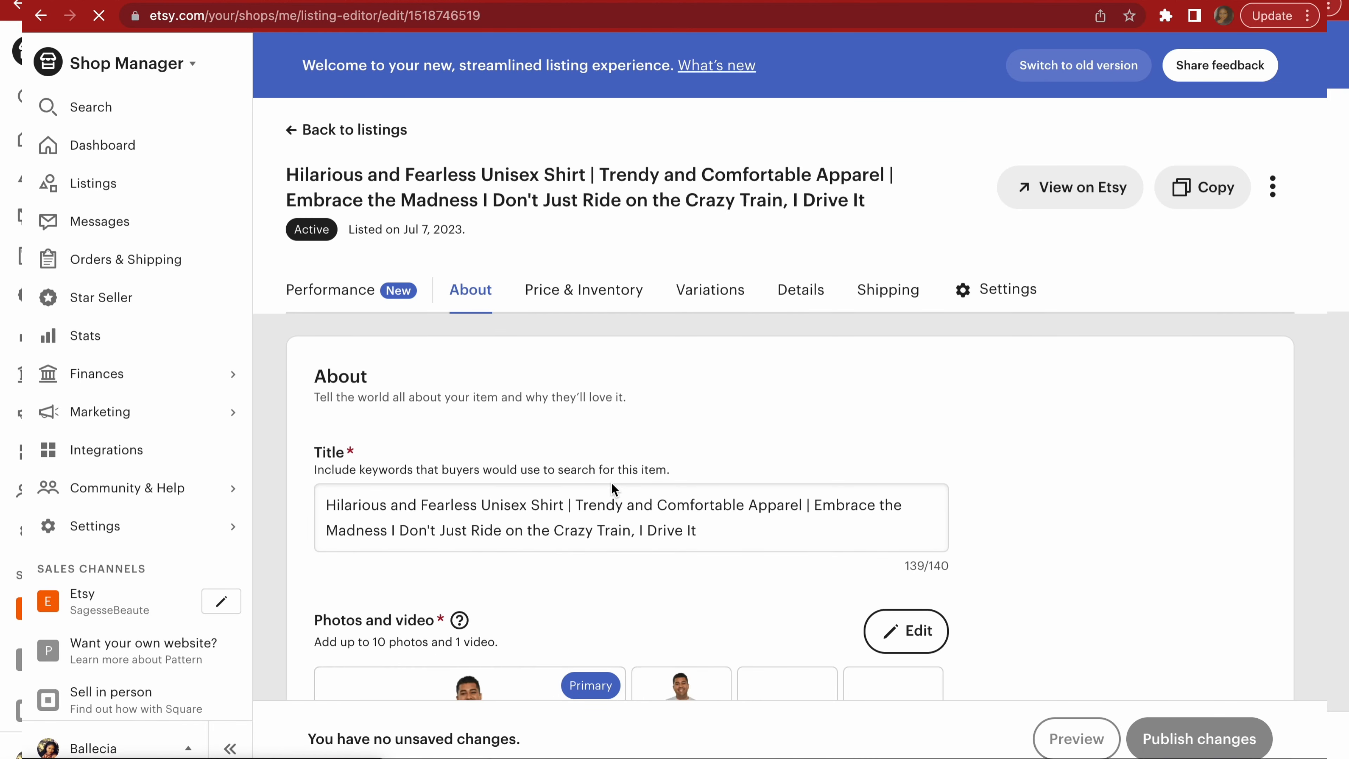
# Enter the remaining tags (#AdventureFashion, #StandoutInStyle, #HilariousApparel, Express Yourself), staying on the page.
pyautogui.click(799, 289)
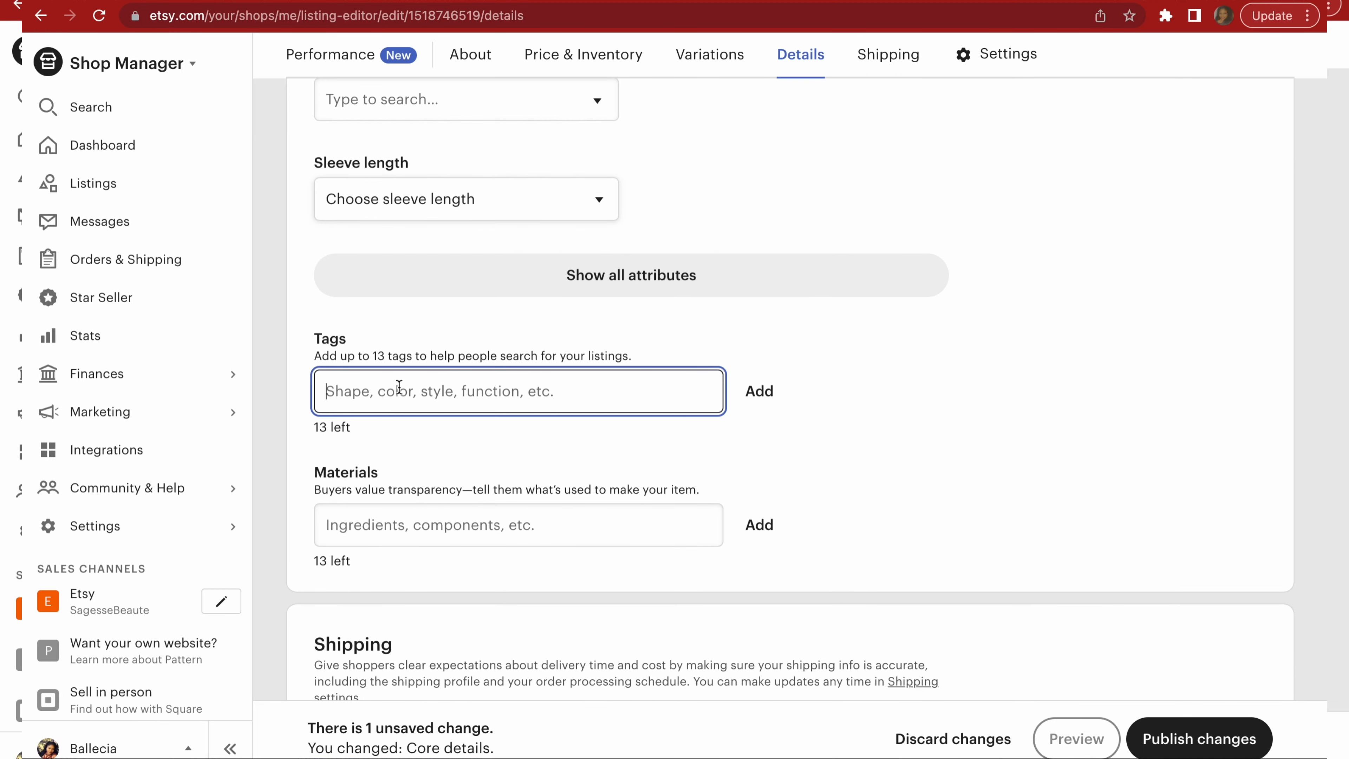
pyautogui.write('#AdventureFashion #StandoutInStyle #HilariousApparel')
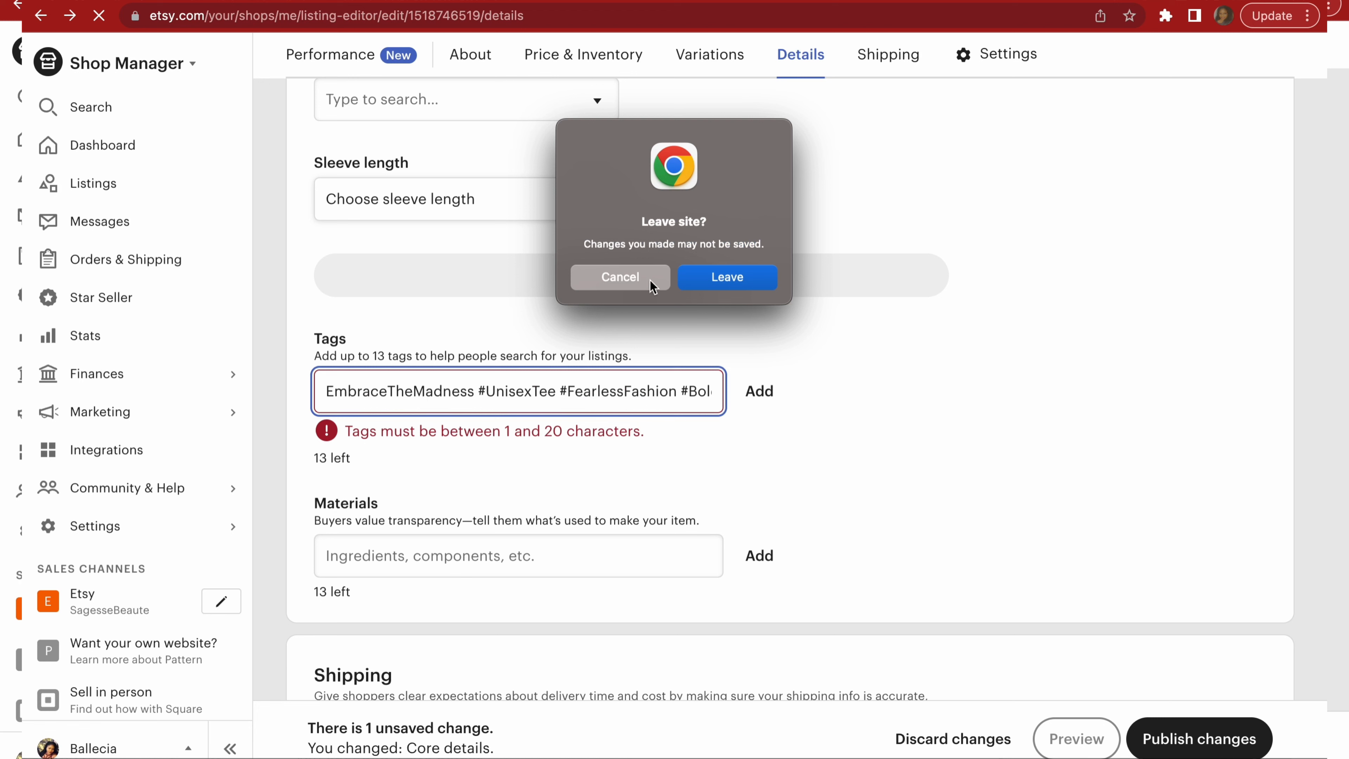
pyautogui.click(619, 277)
pyautogui.write('#Express Yourself')
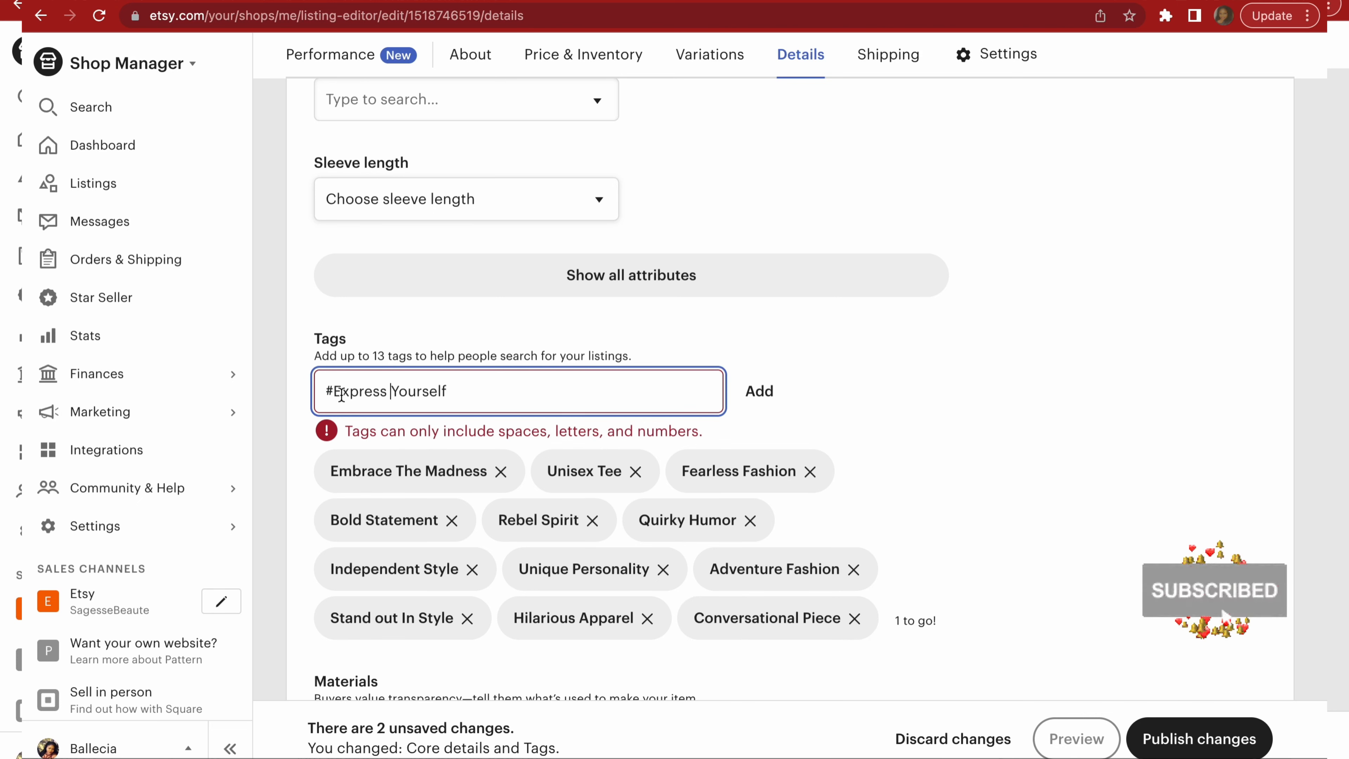
pyautogui.click(759, 391)
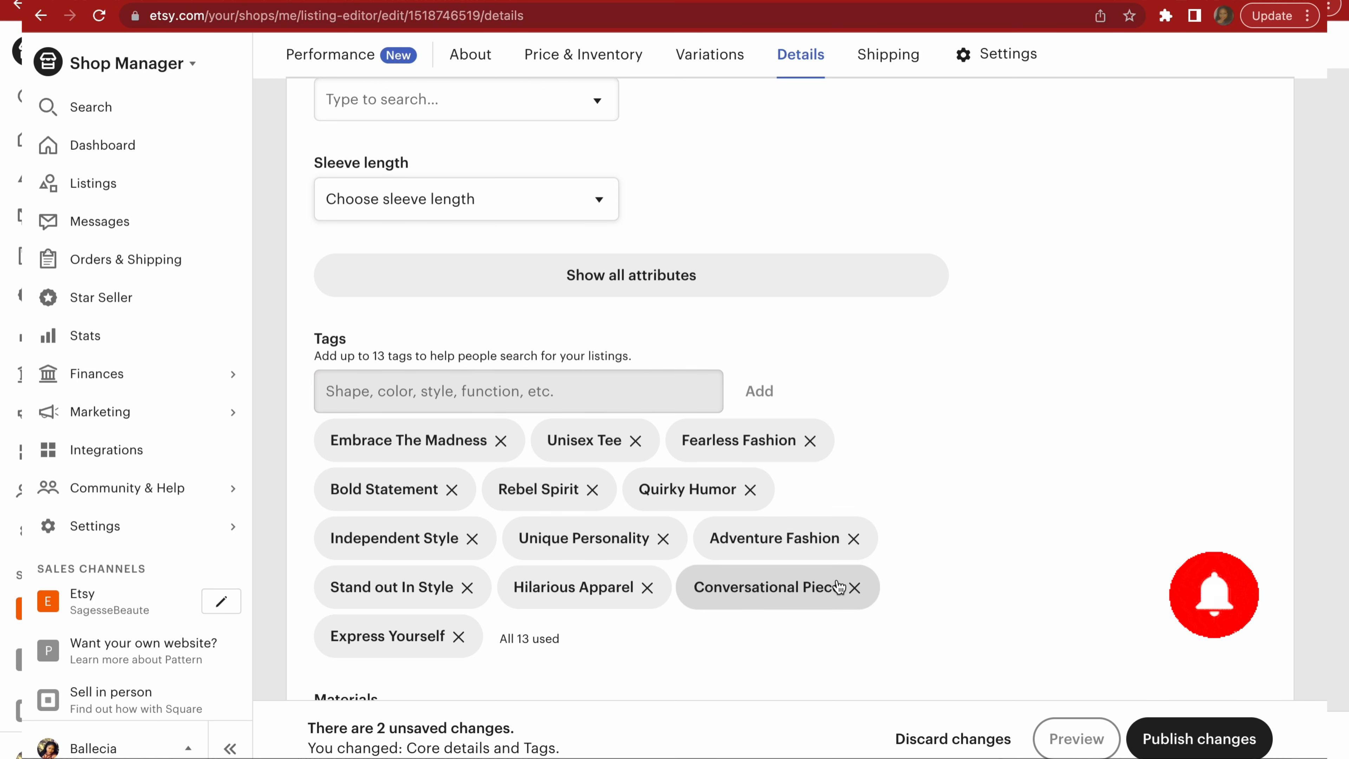
pyautogui.scroll(-3)
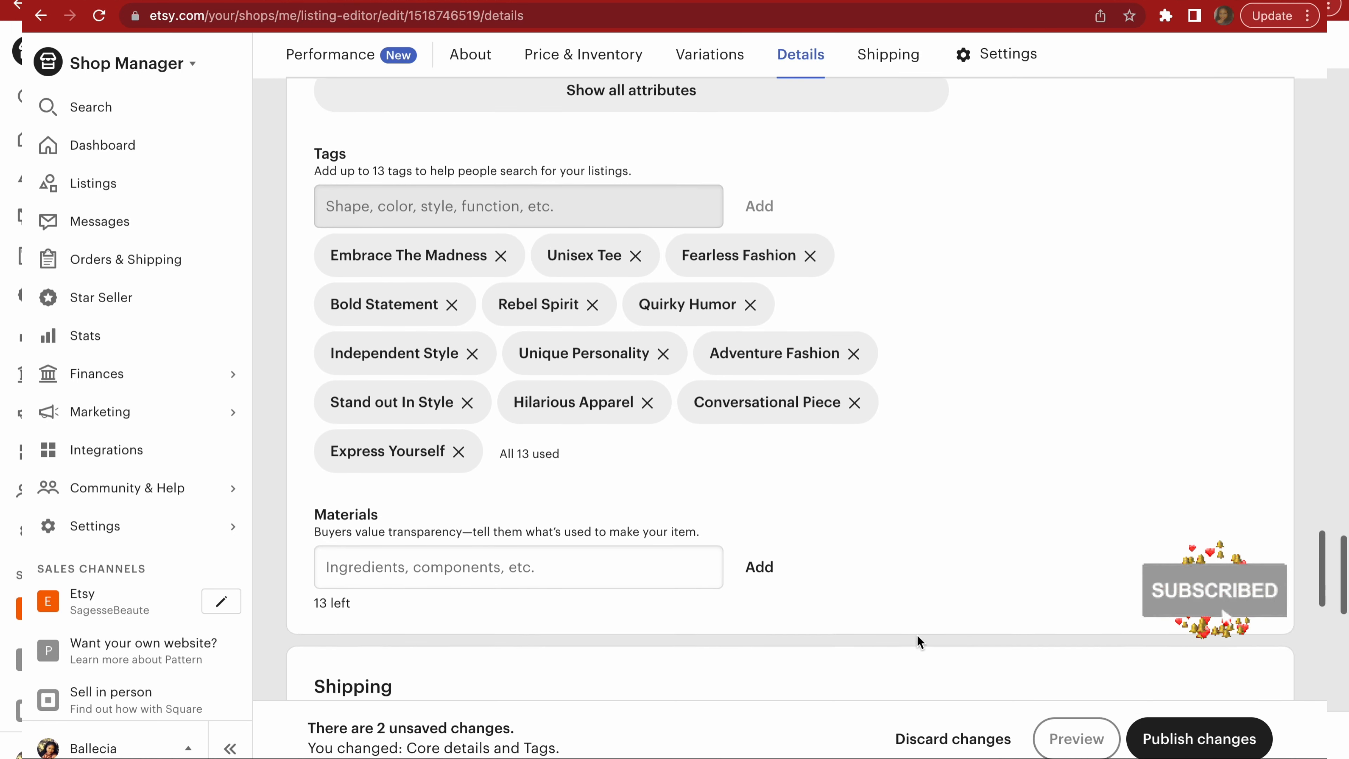
pyautogui.scroll(-3)
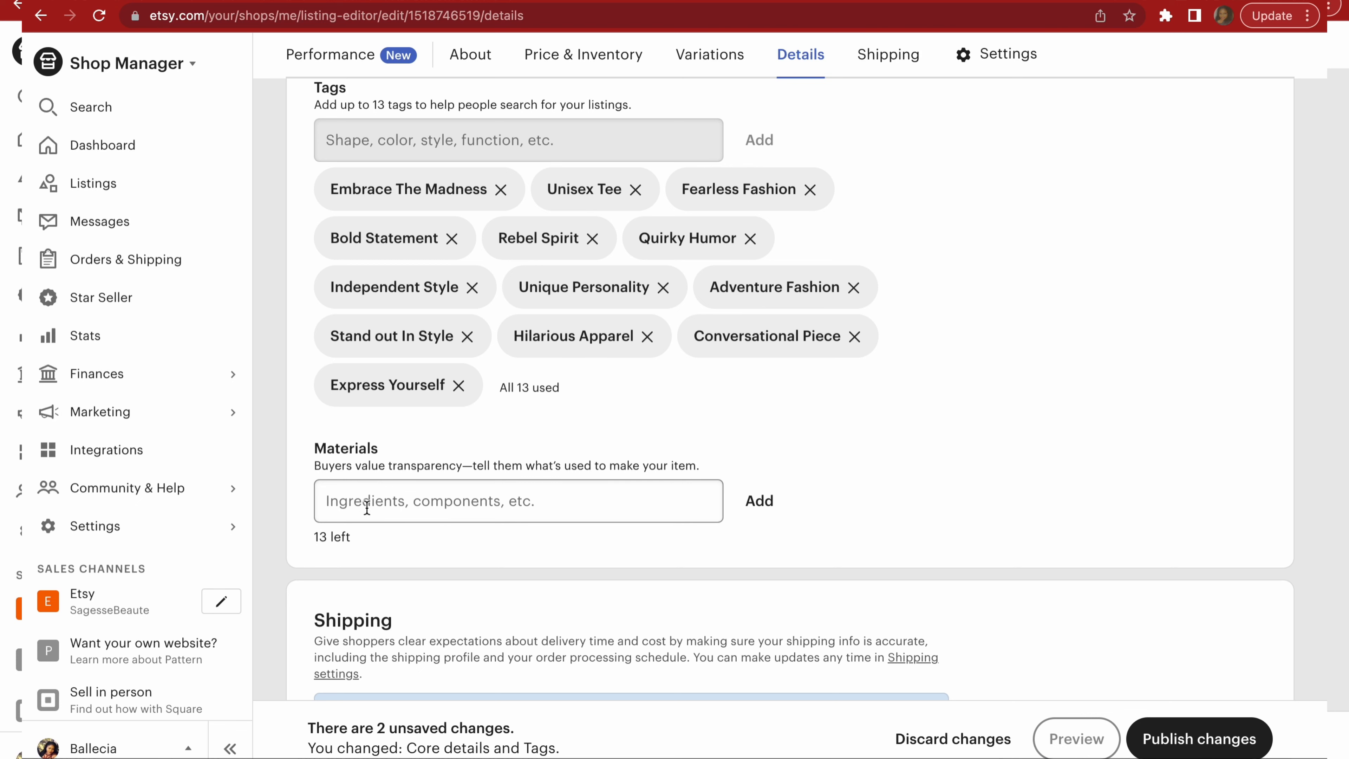
pyautogui.moveTo(359, 516)
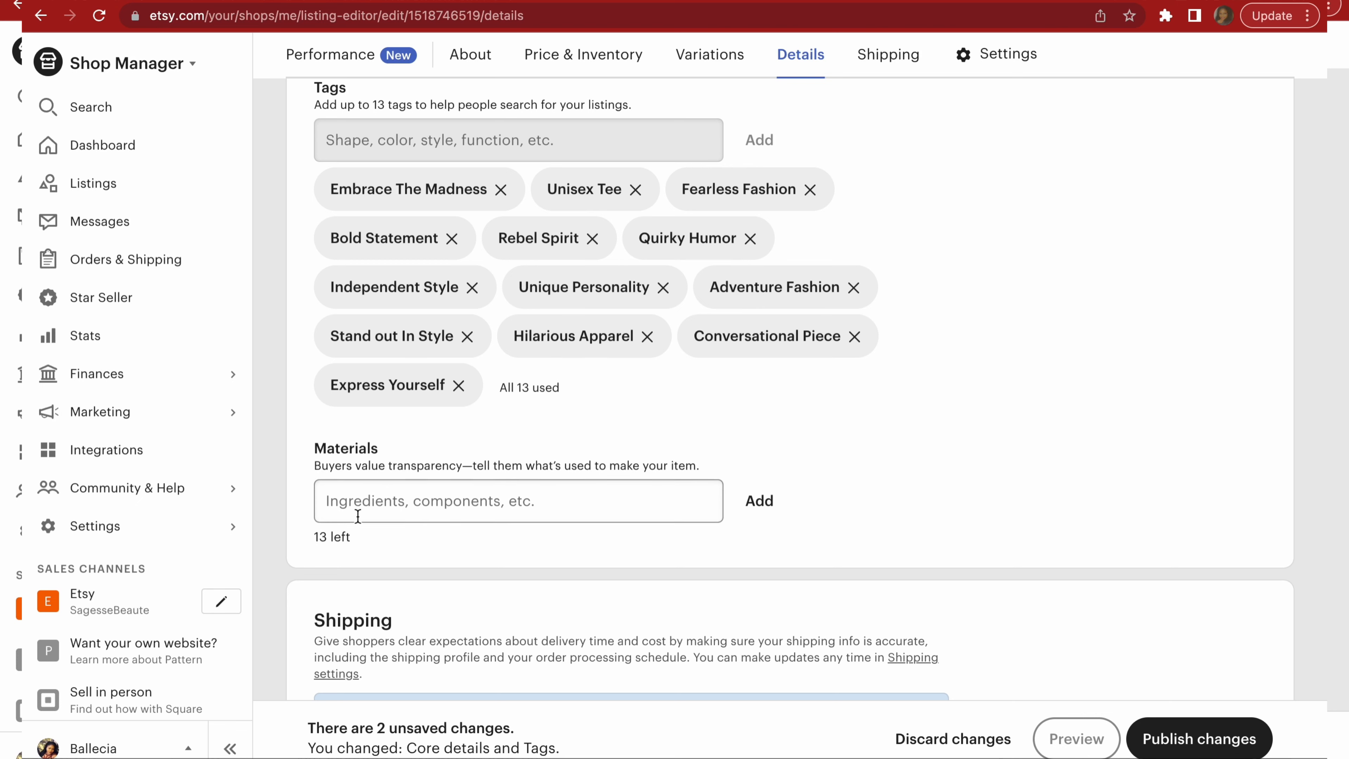
# Scroll past Shipping to Settings, dismissing the weekend shipping tip.
pyautogui.scroll(-3)
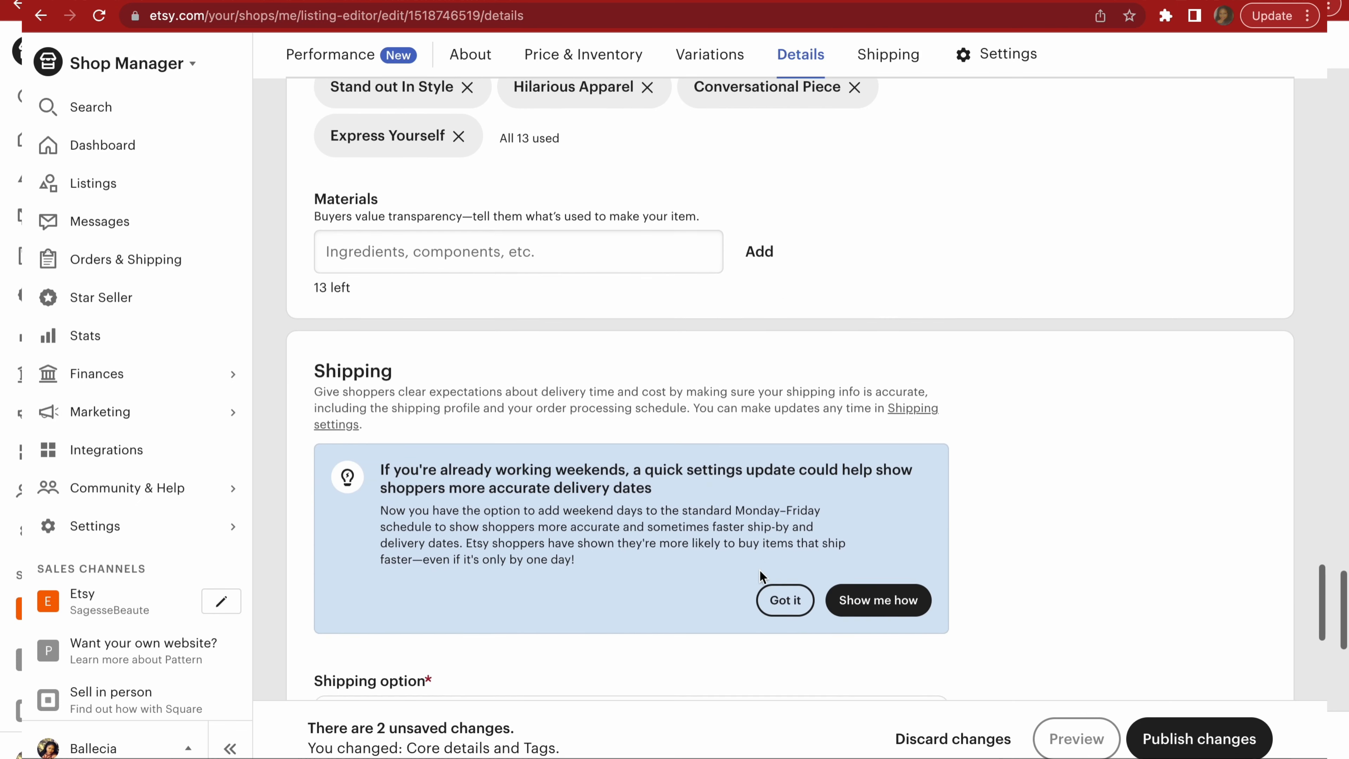
pyautogui.scroll(-3)
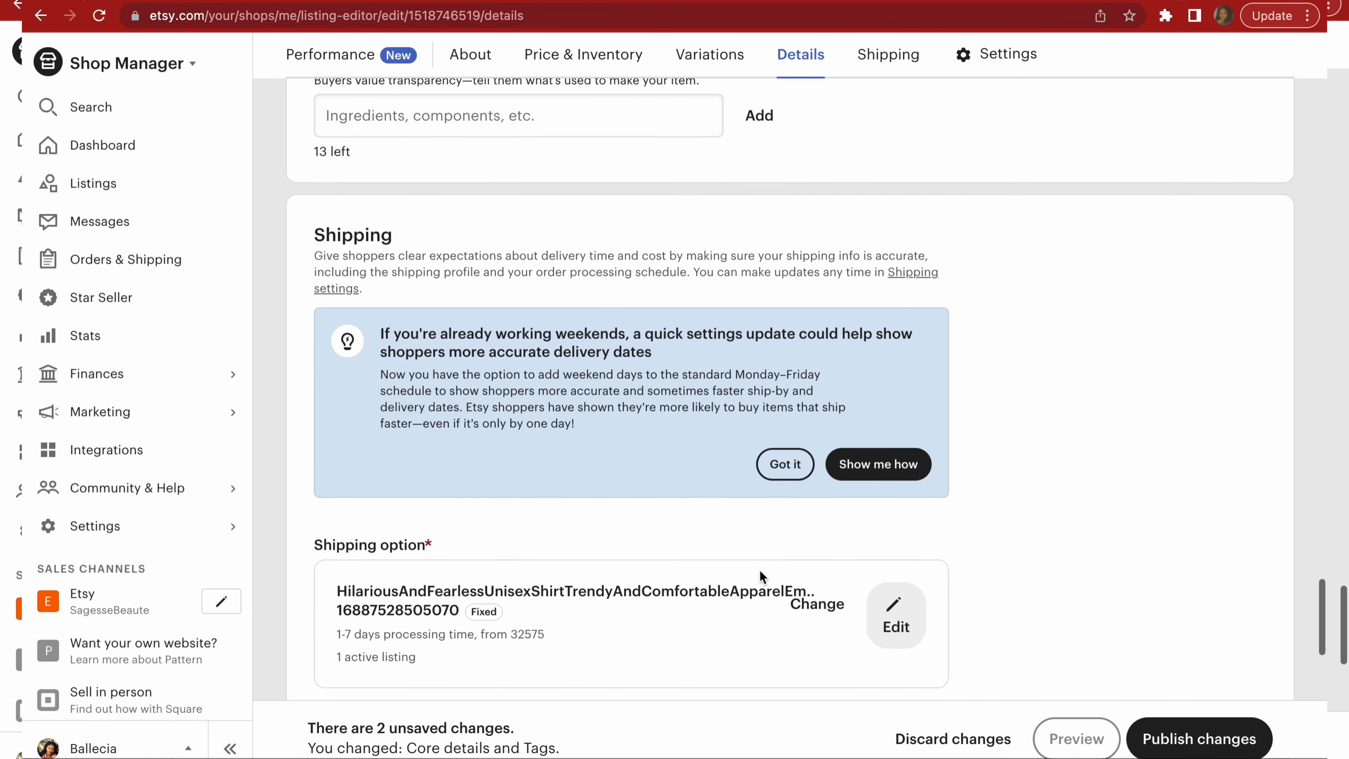
pyautogui.click(784, 464)
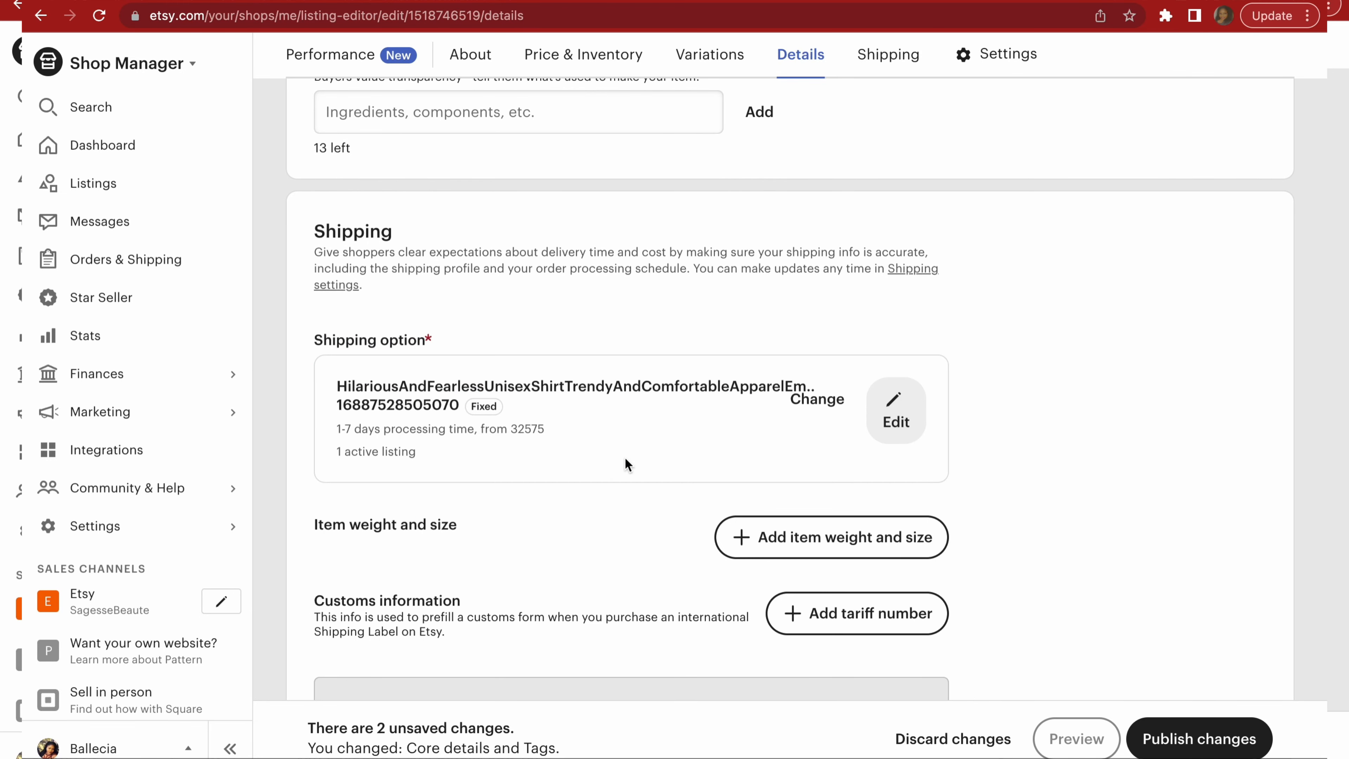
pyautogui.click(888, 54)
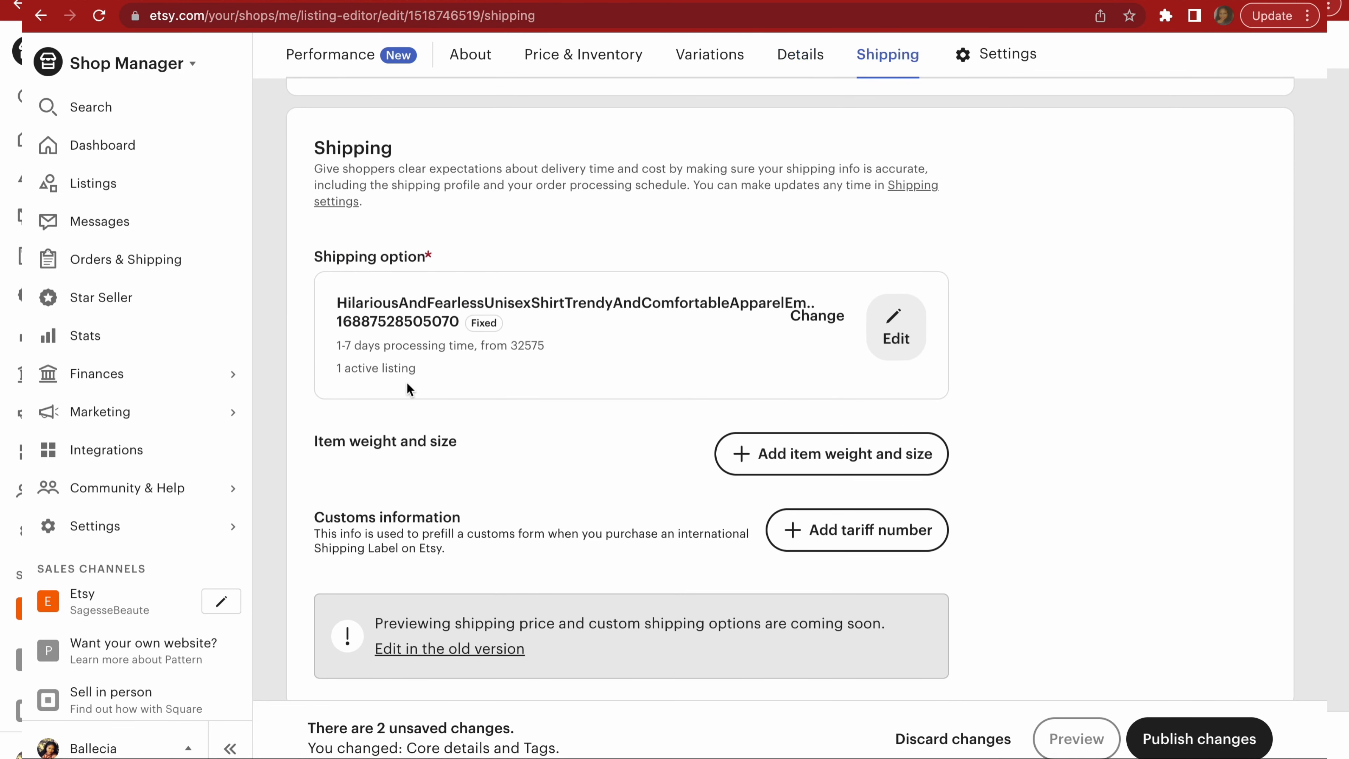
pyautogui.moveTo(386, 382)
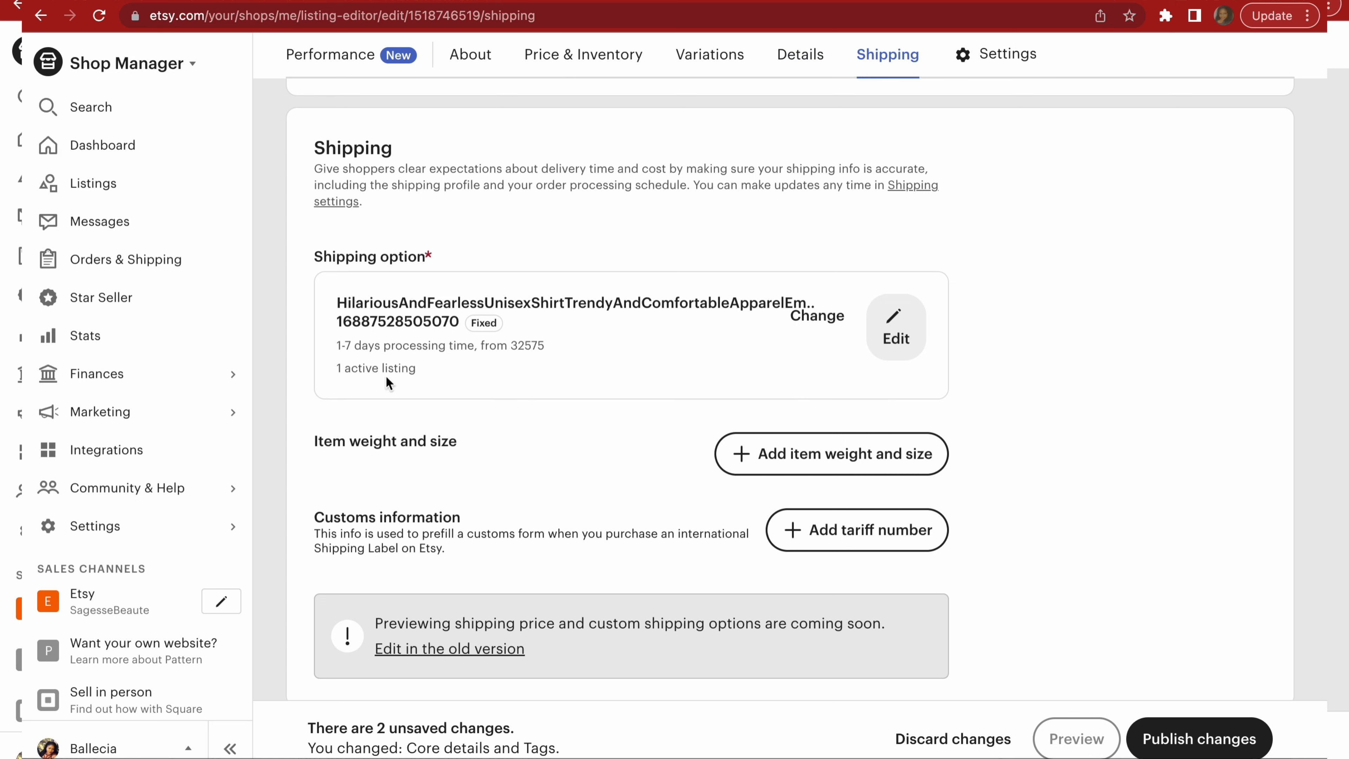
pyautogui.moveTo(551, 397)
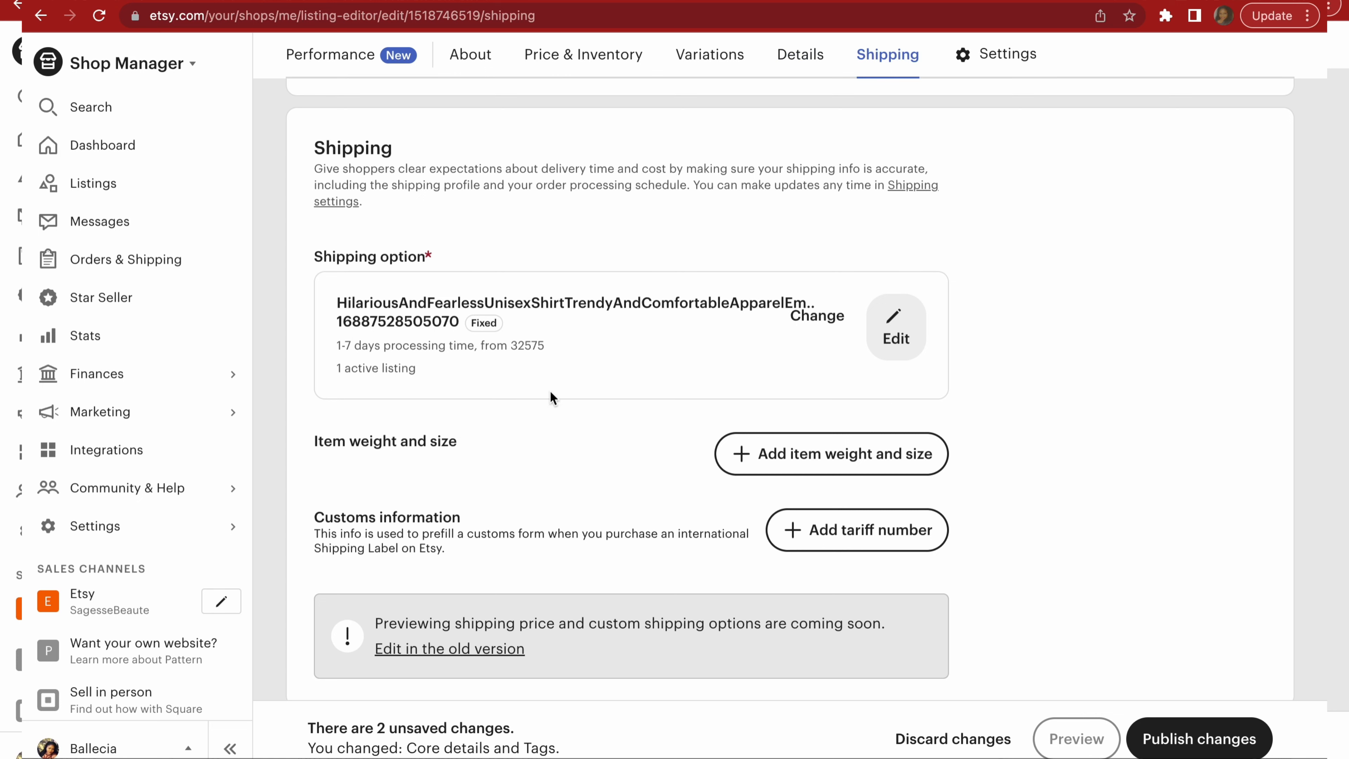
pyautogui.scroll(-3)
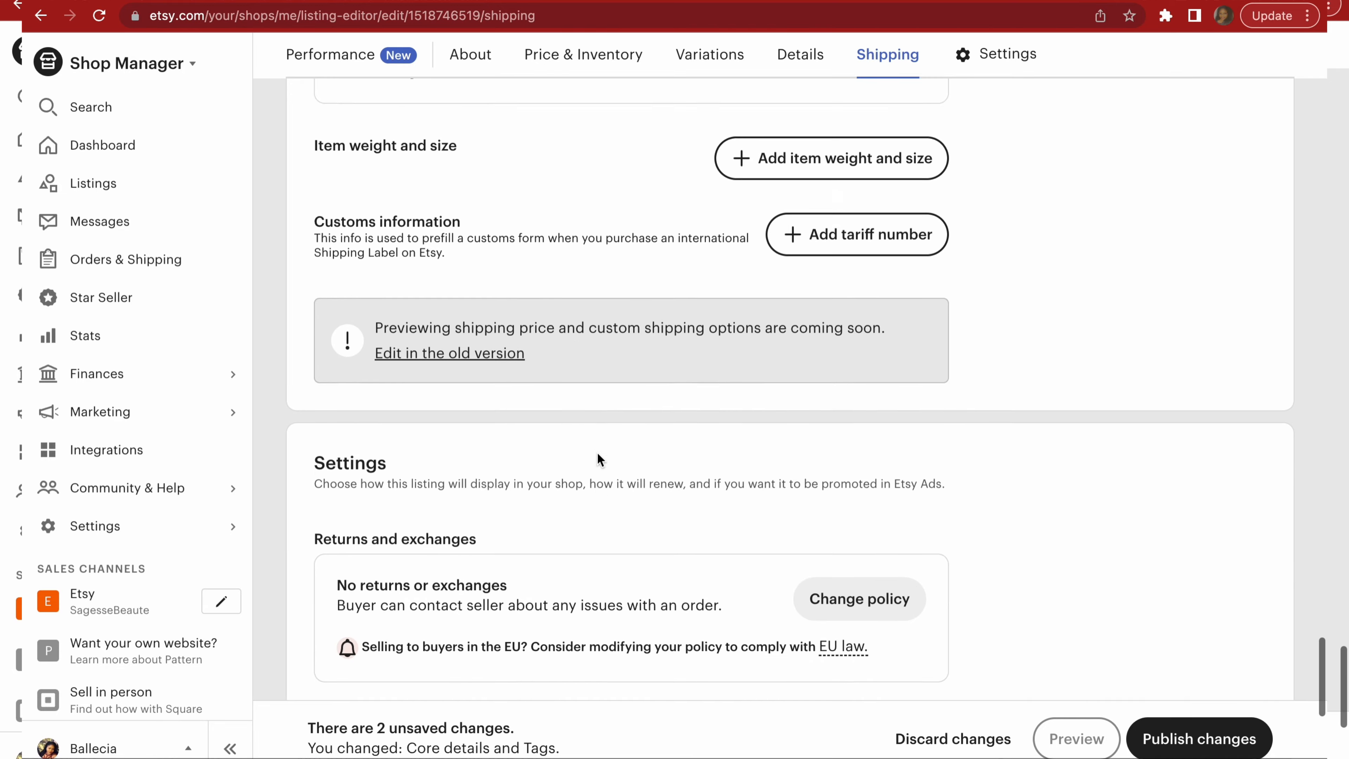
pyautogui.scroll(-3)
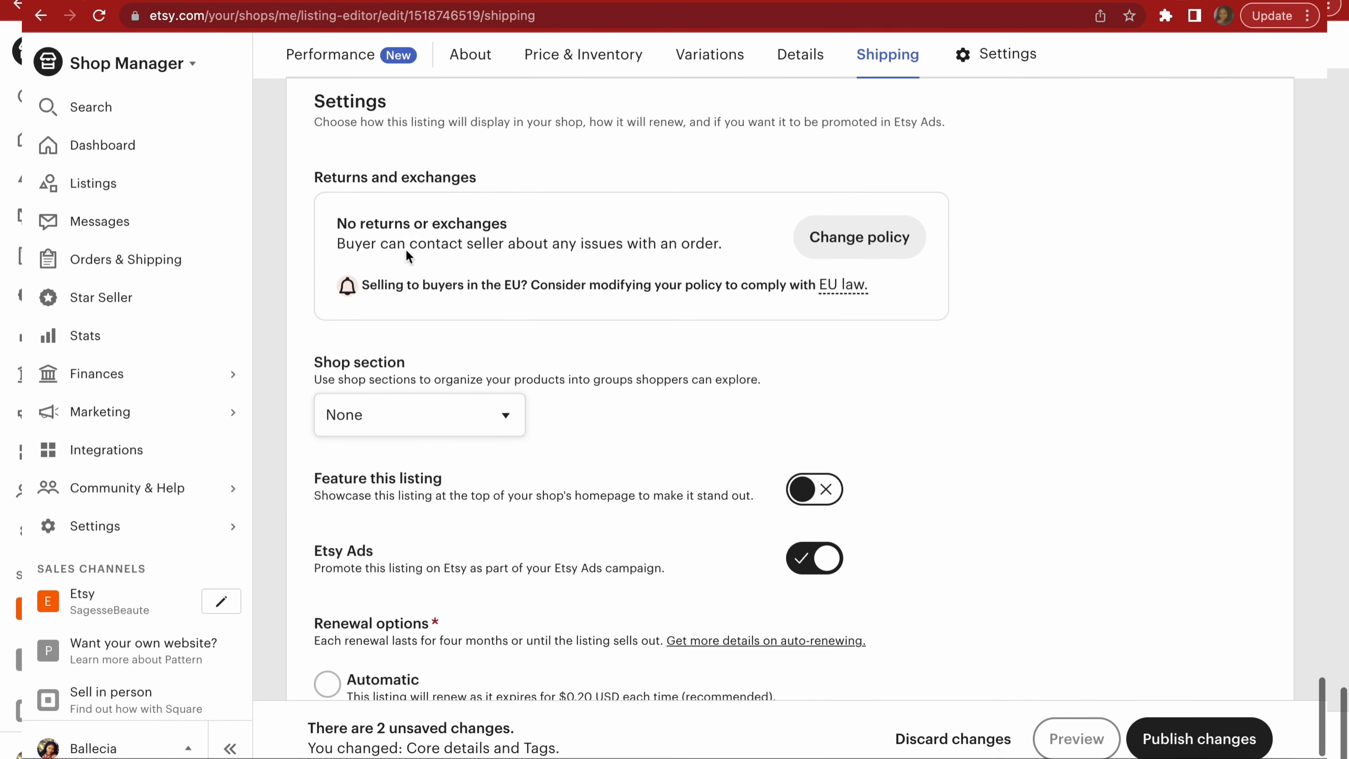
pyautogui.click(995, 54)
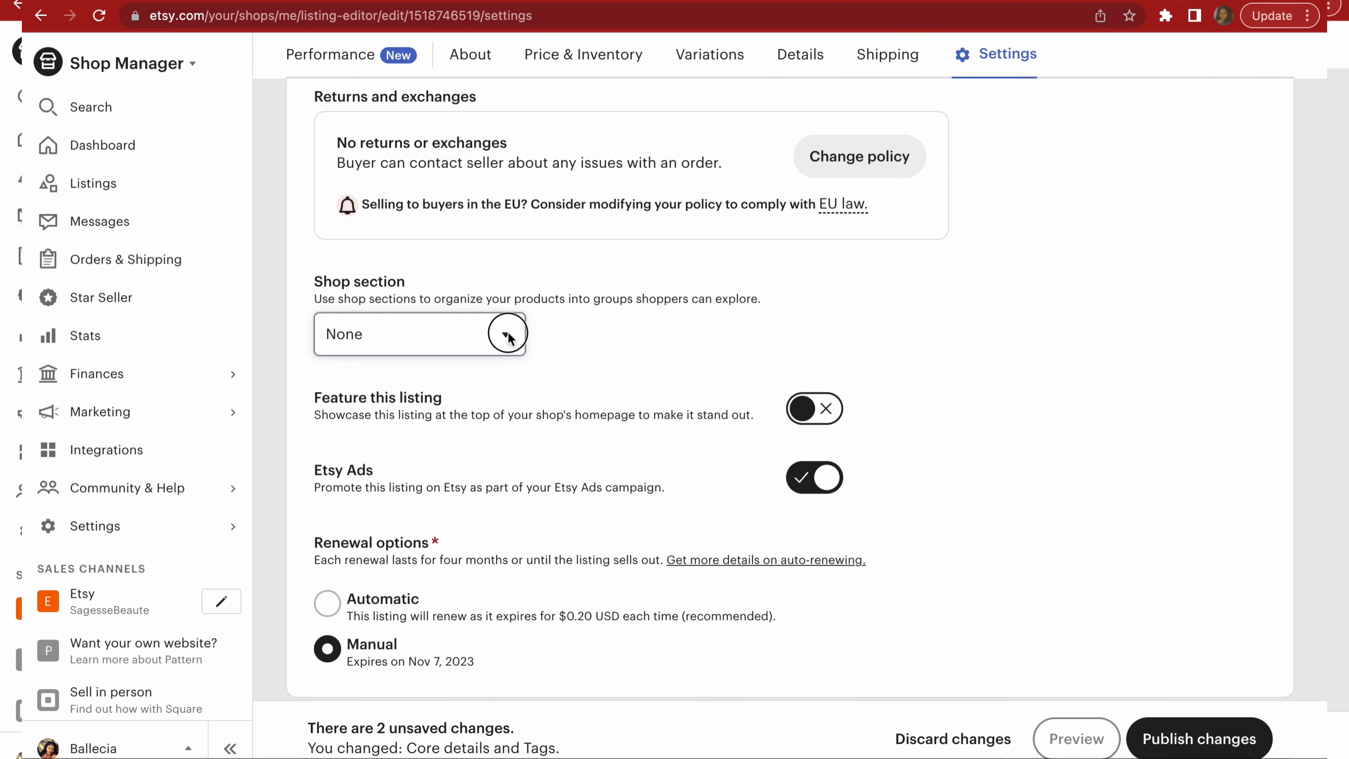
# Set the listing's shop section to Funny and Sarcastic Tees.
pyautogui.click(420, 334)
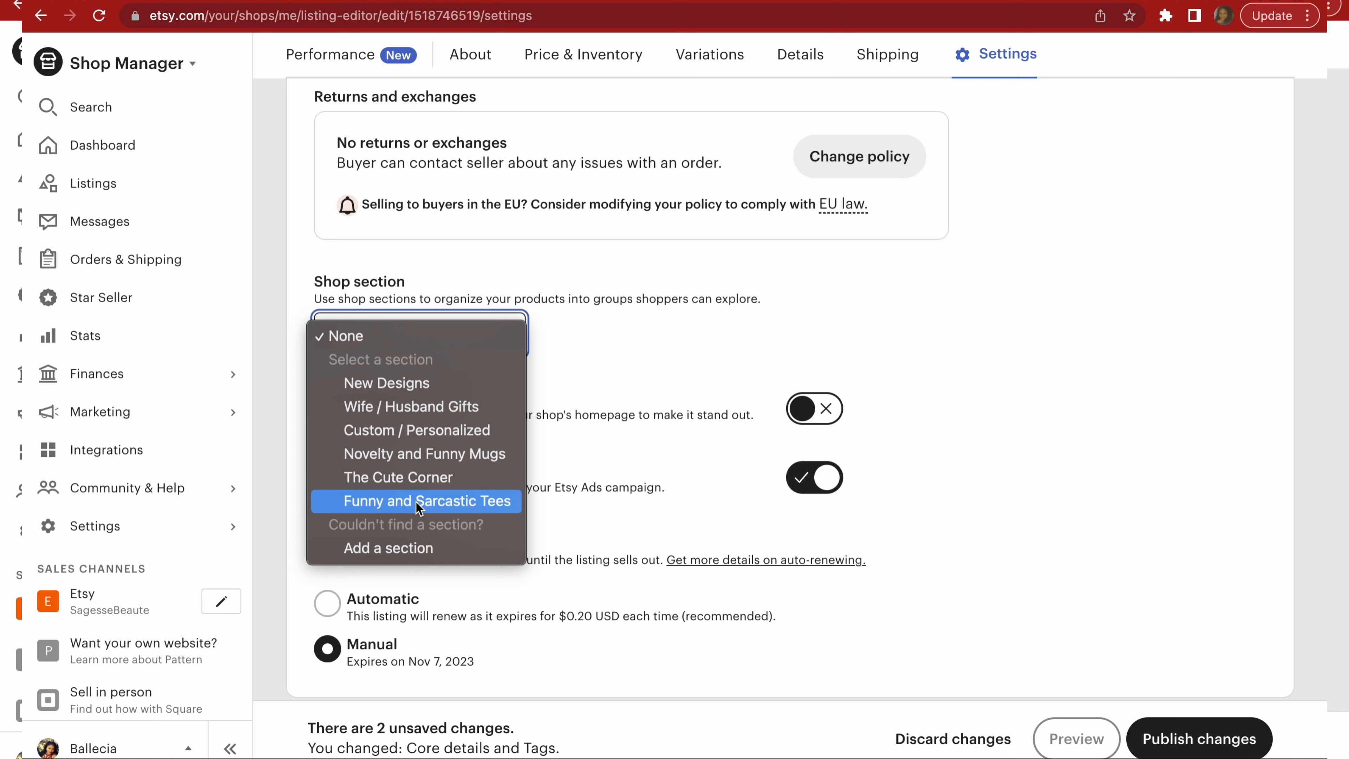
pyautogui.click(425, 501)
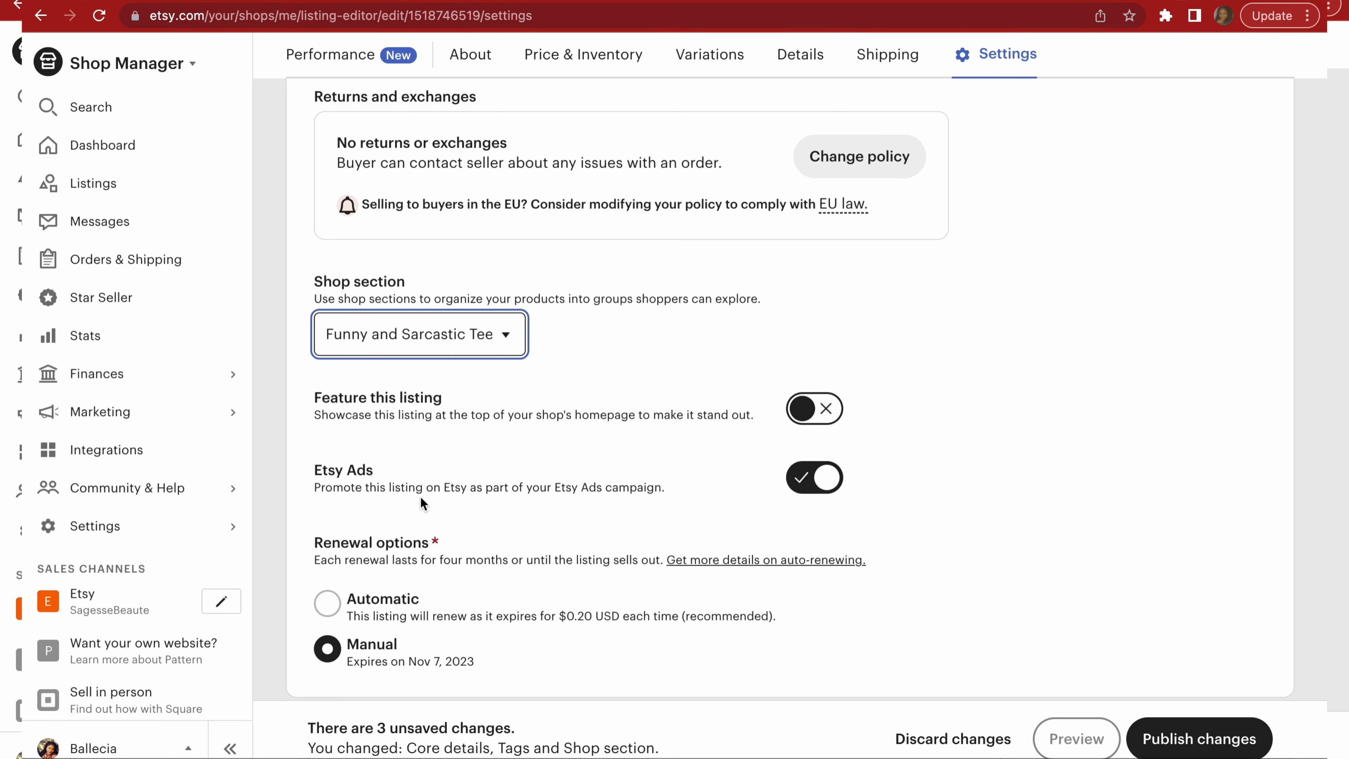
pyautogui.scroll(-3)
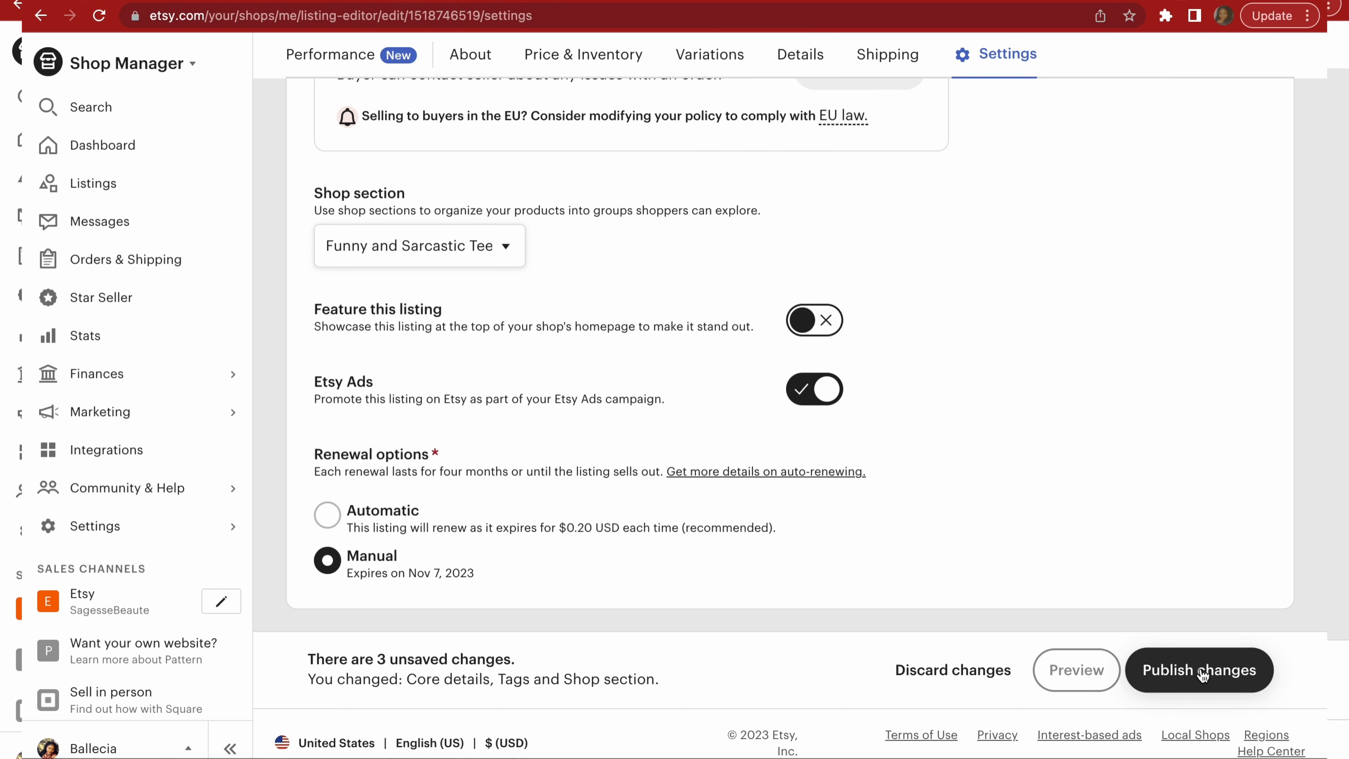
# Publish the listing changes and choose View on Etsy from the green shirt's gear menu.
pyautogui.click(1198, 670)
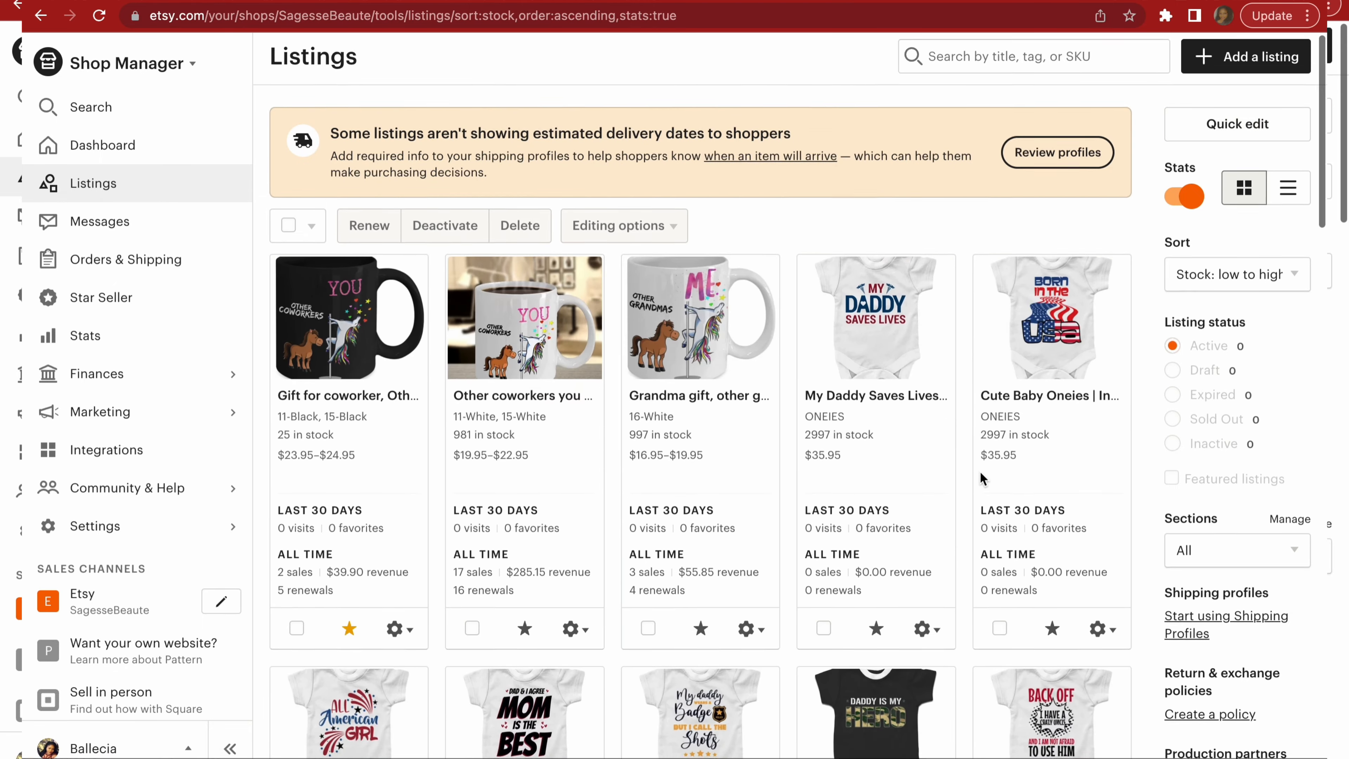
pyautogui.scroll(-3)
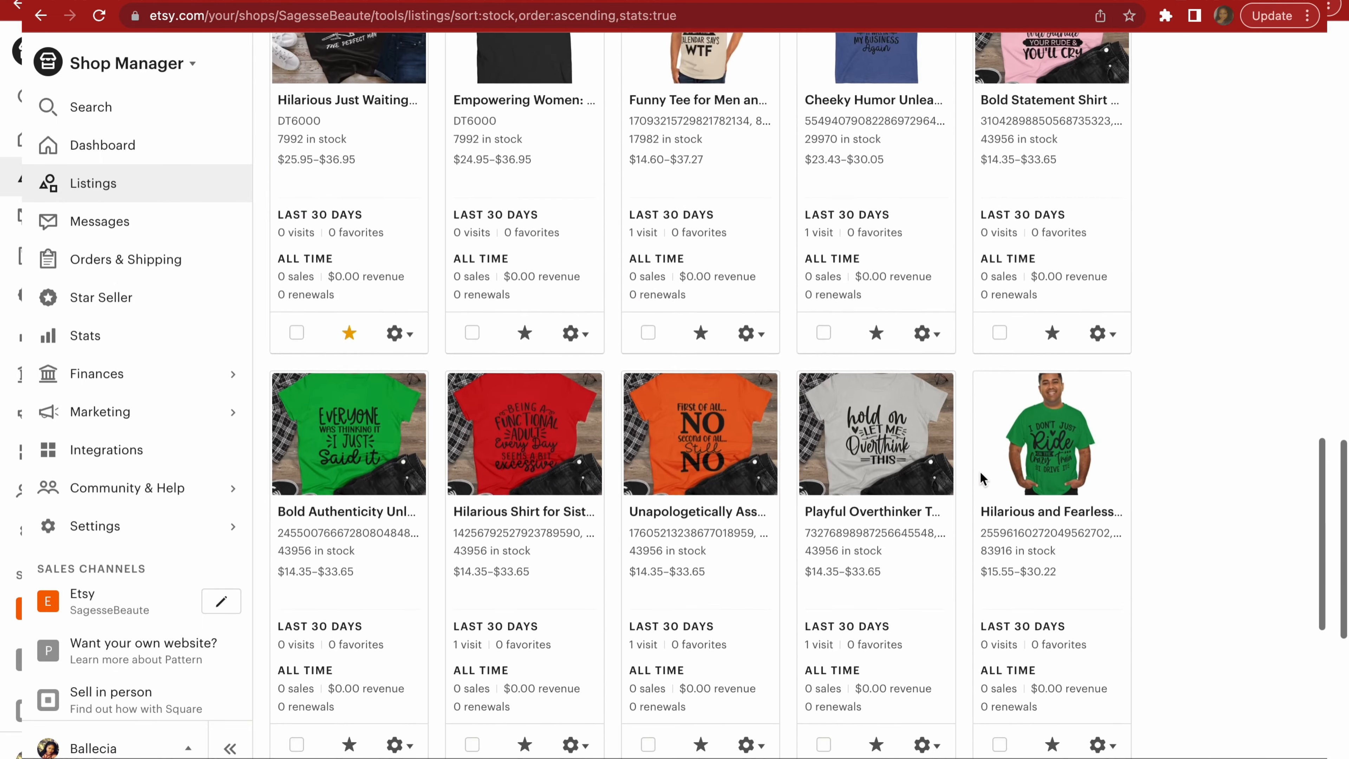
pyautogui.click(1099, 513)
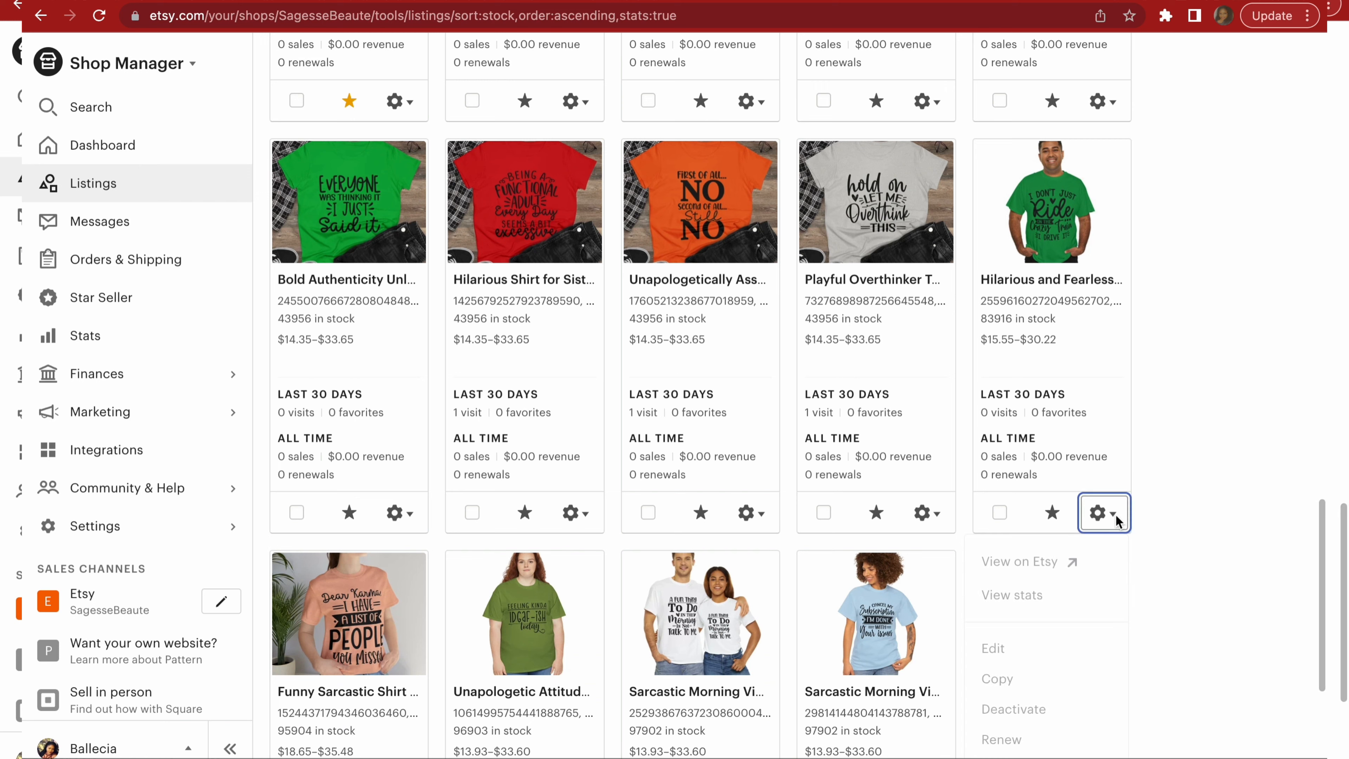
pyautogui.click(1020, 562)
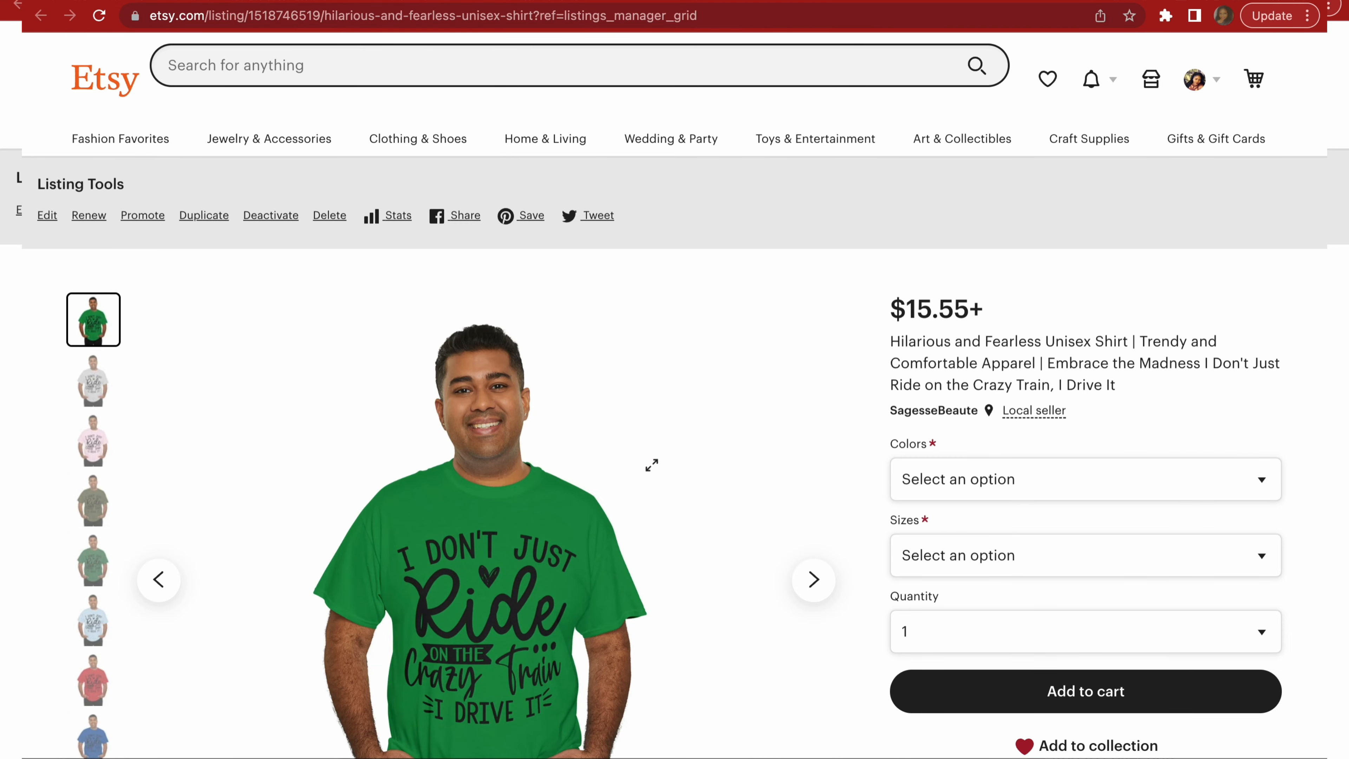
# Step through the live listing's photos: pink, red, royal, sand, white, green and light blue shirts.
pyautogui.scroll(-3)
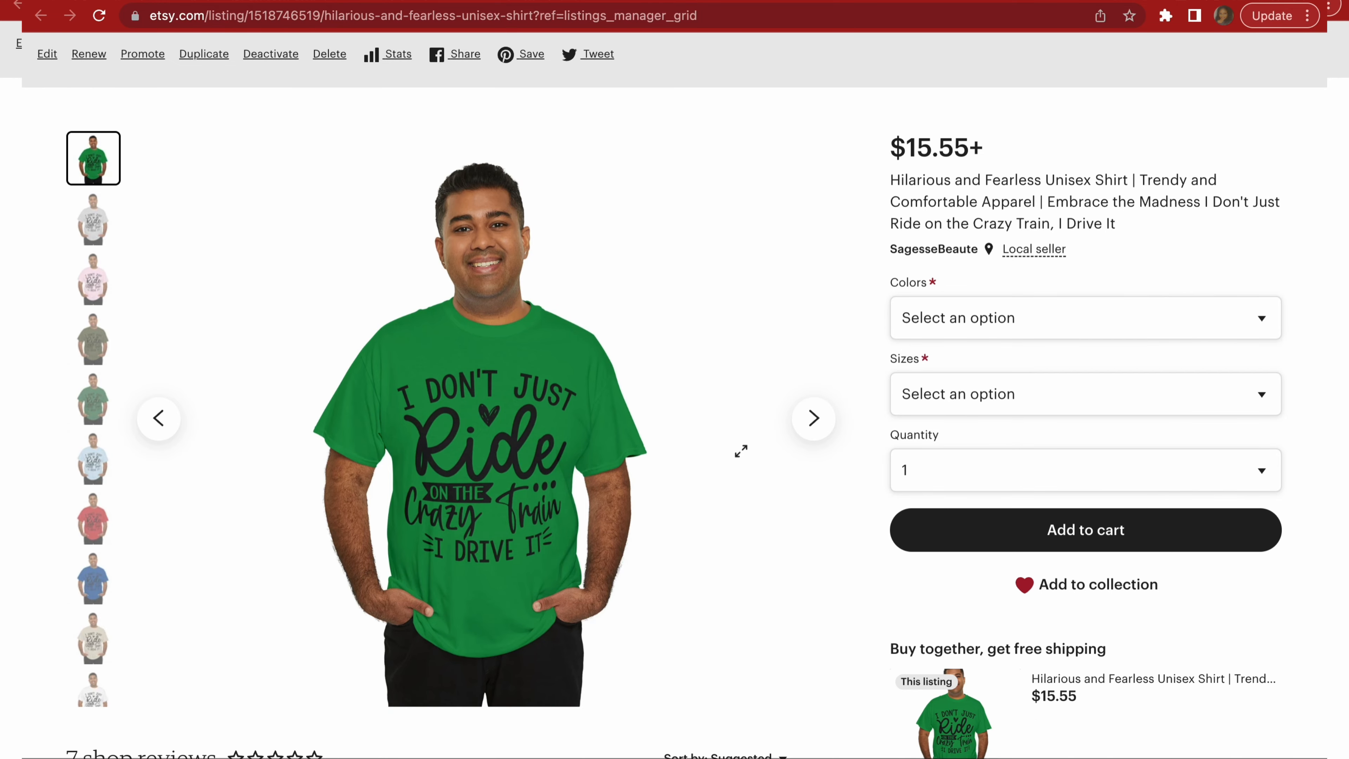
pyautogui.click(812, 418)
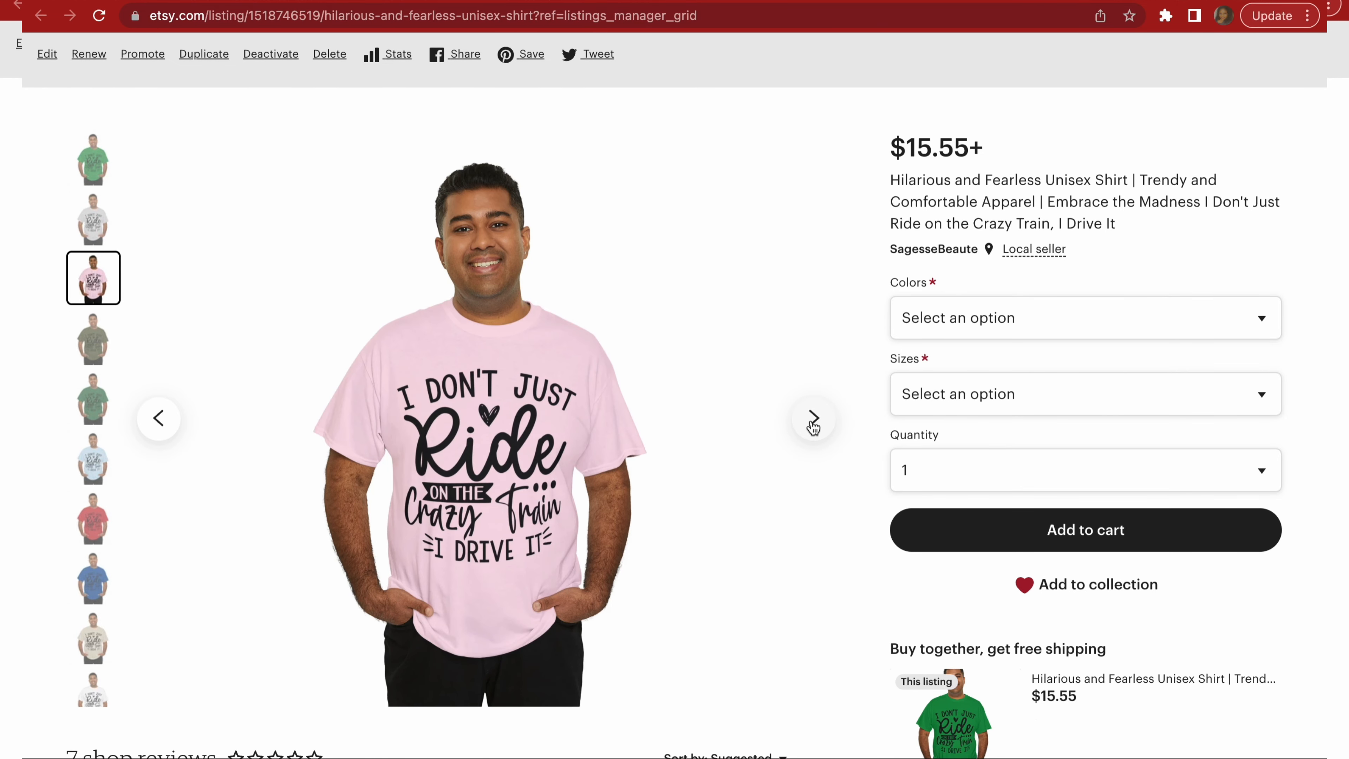
pyautogui.click(812, 417)
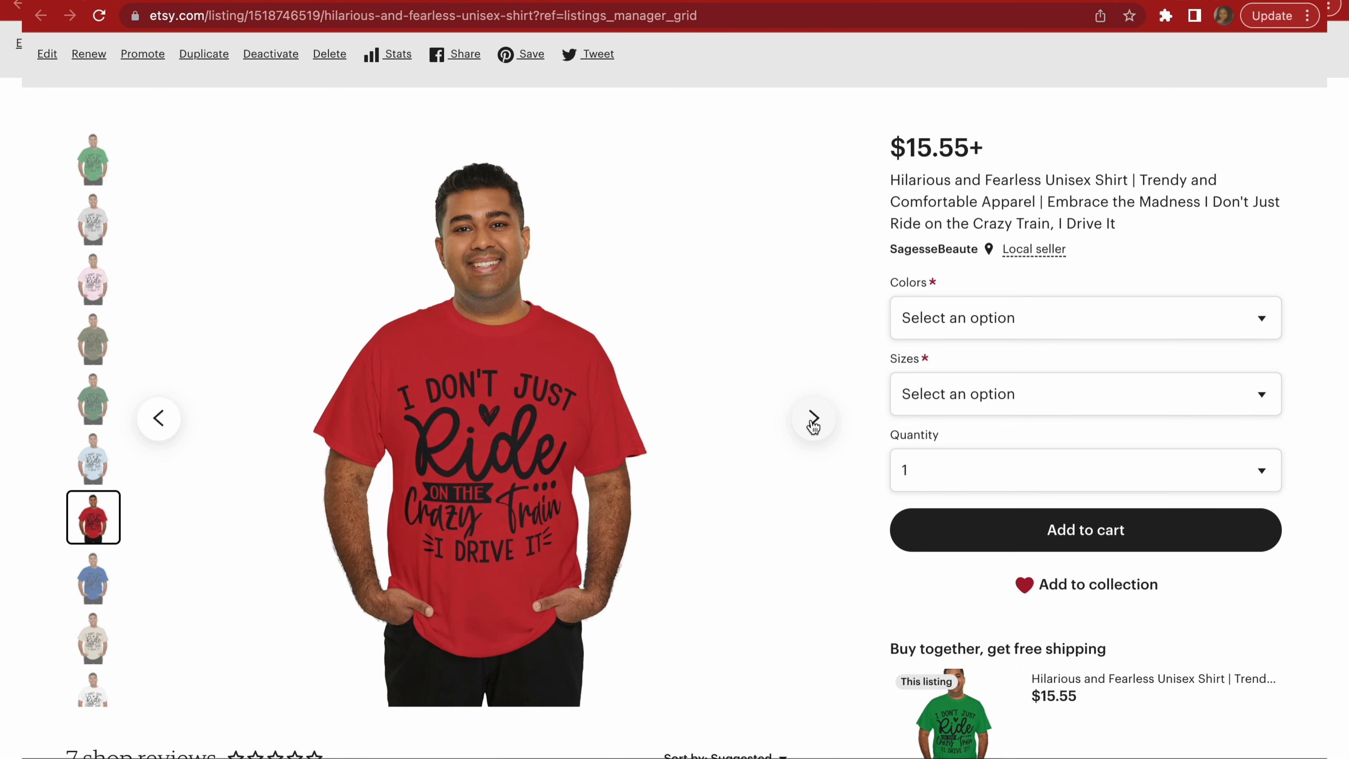
pyautogui.click(812, 417)
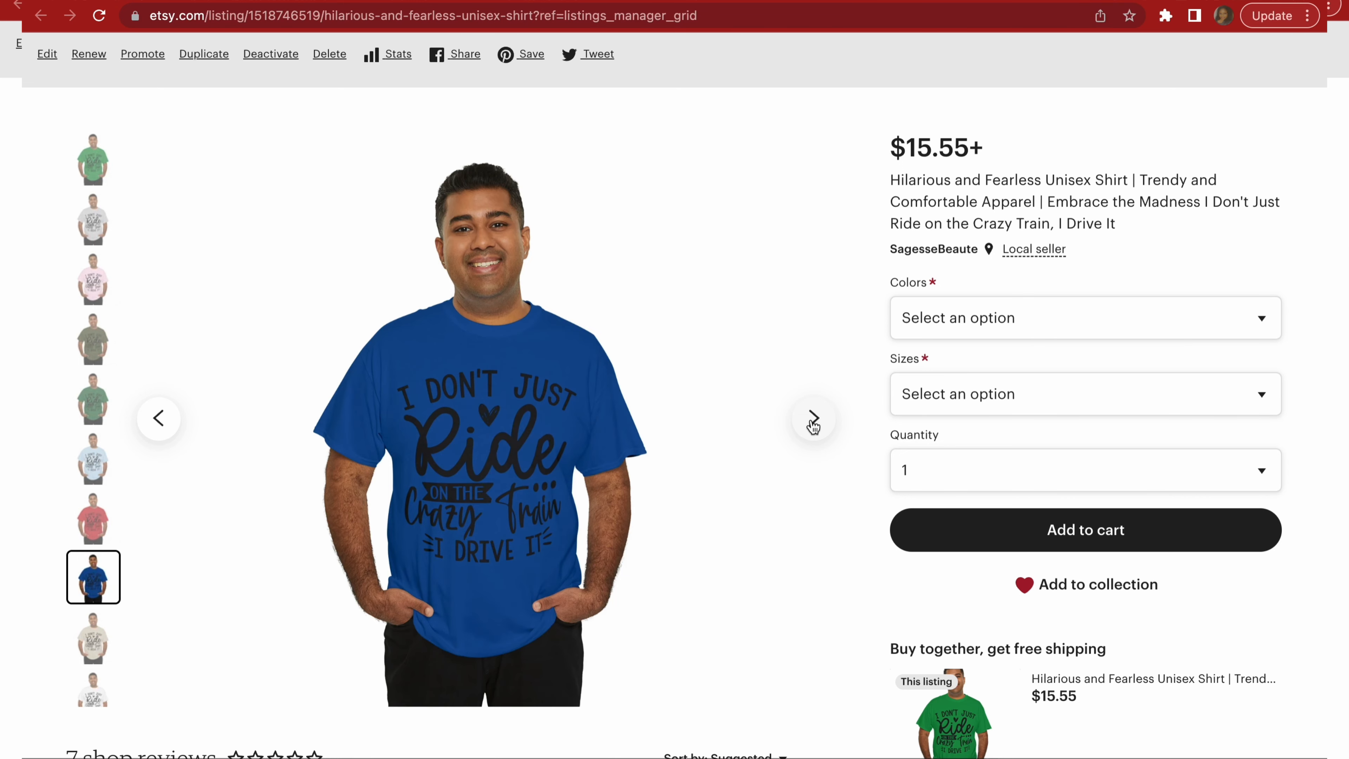
pyautogui.click(809, 418)
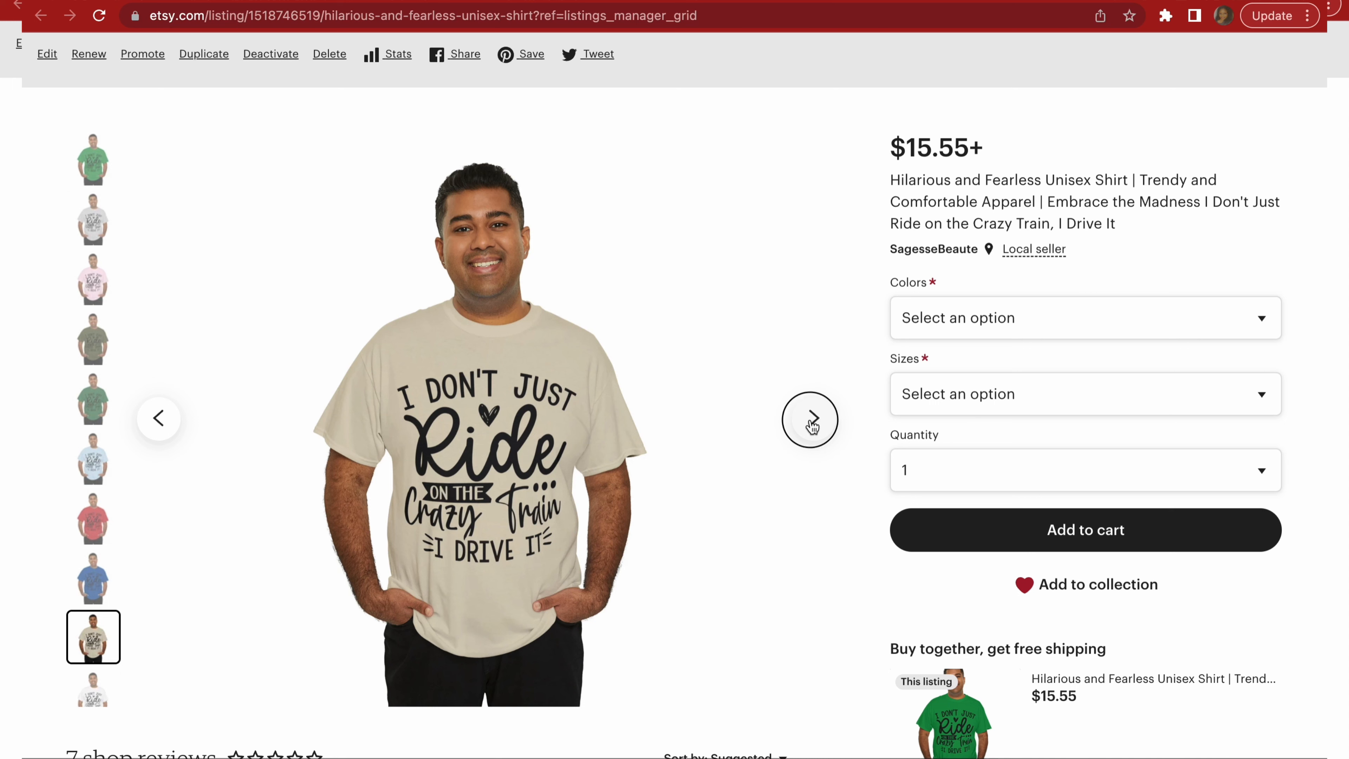
pyautogui.click(809, 418)
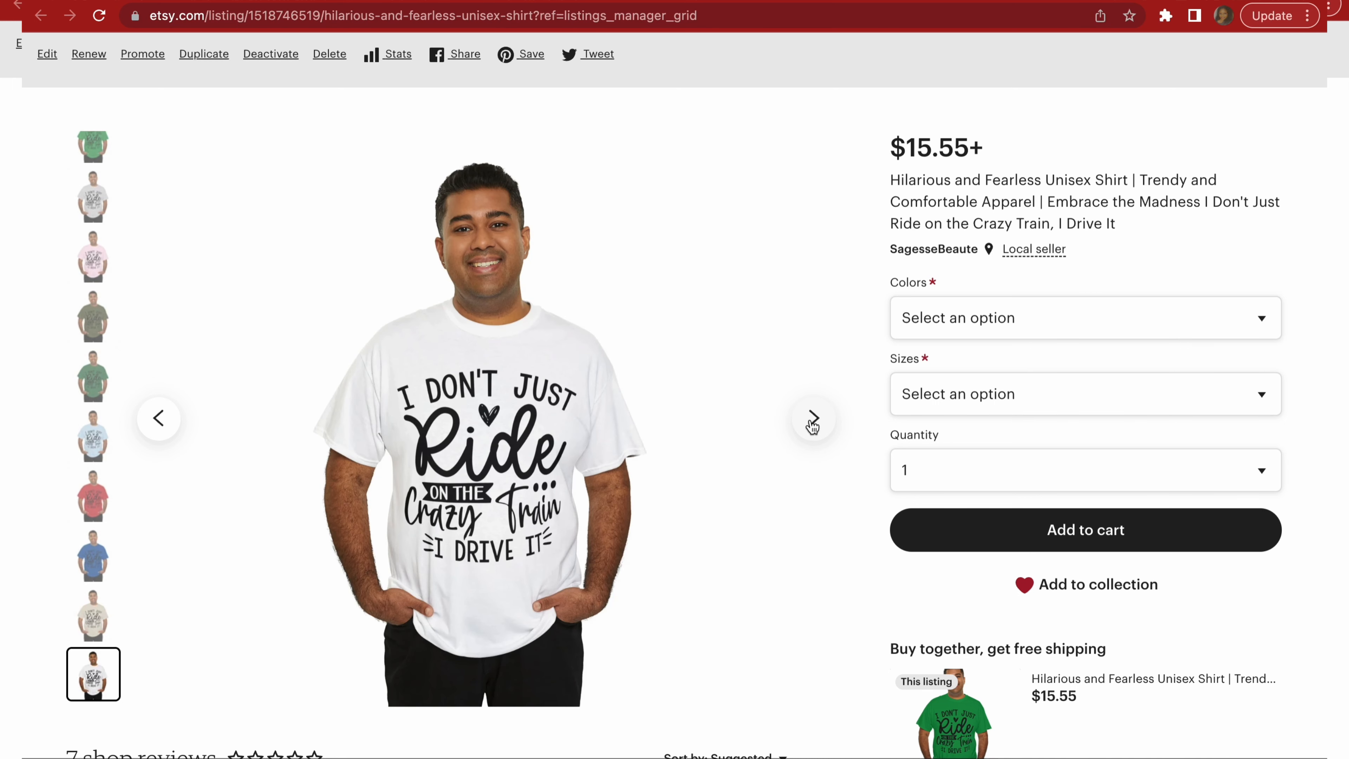
pyautogui.click(92, 157)
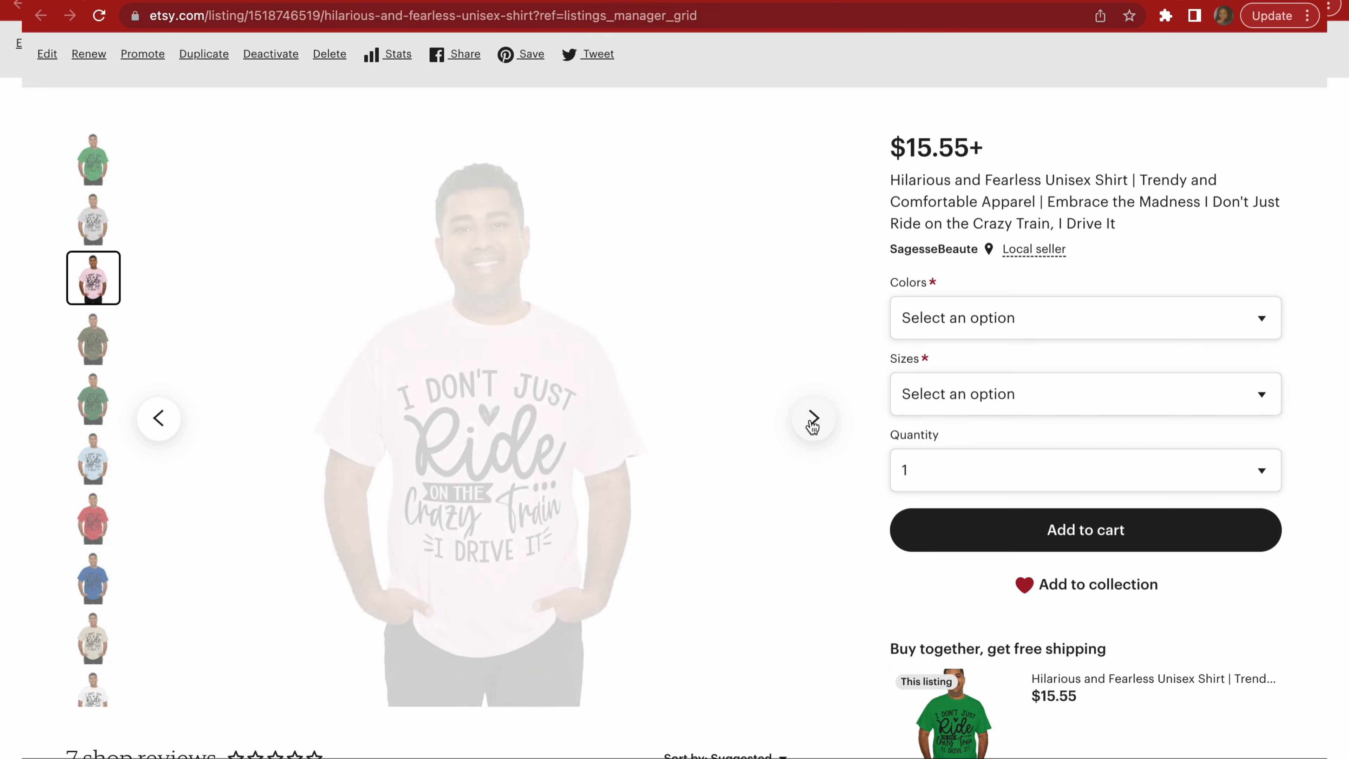
pyautogui.click(812, 418)
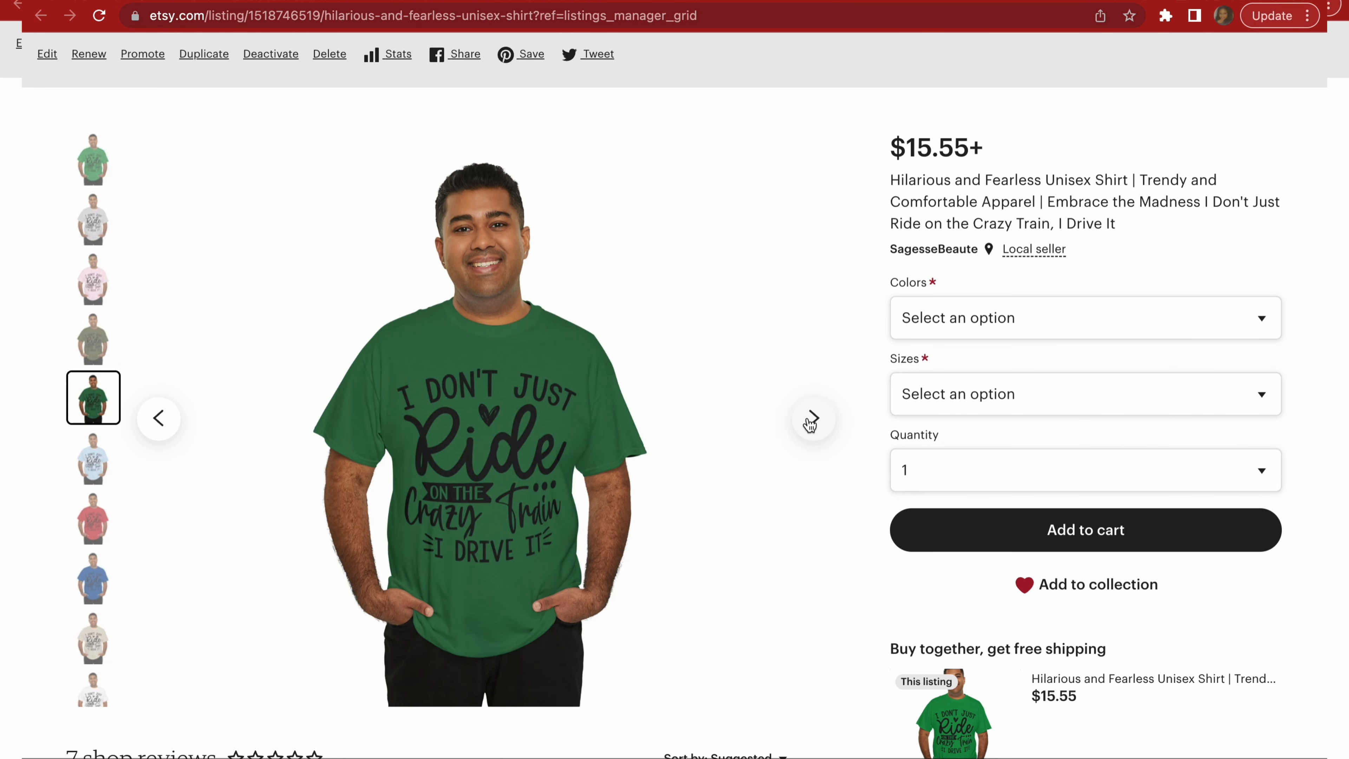
pyautogui.click(812, 418)
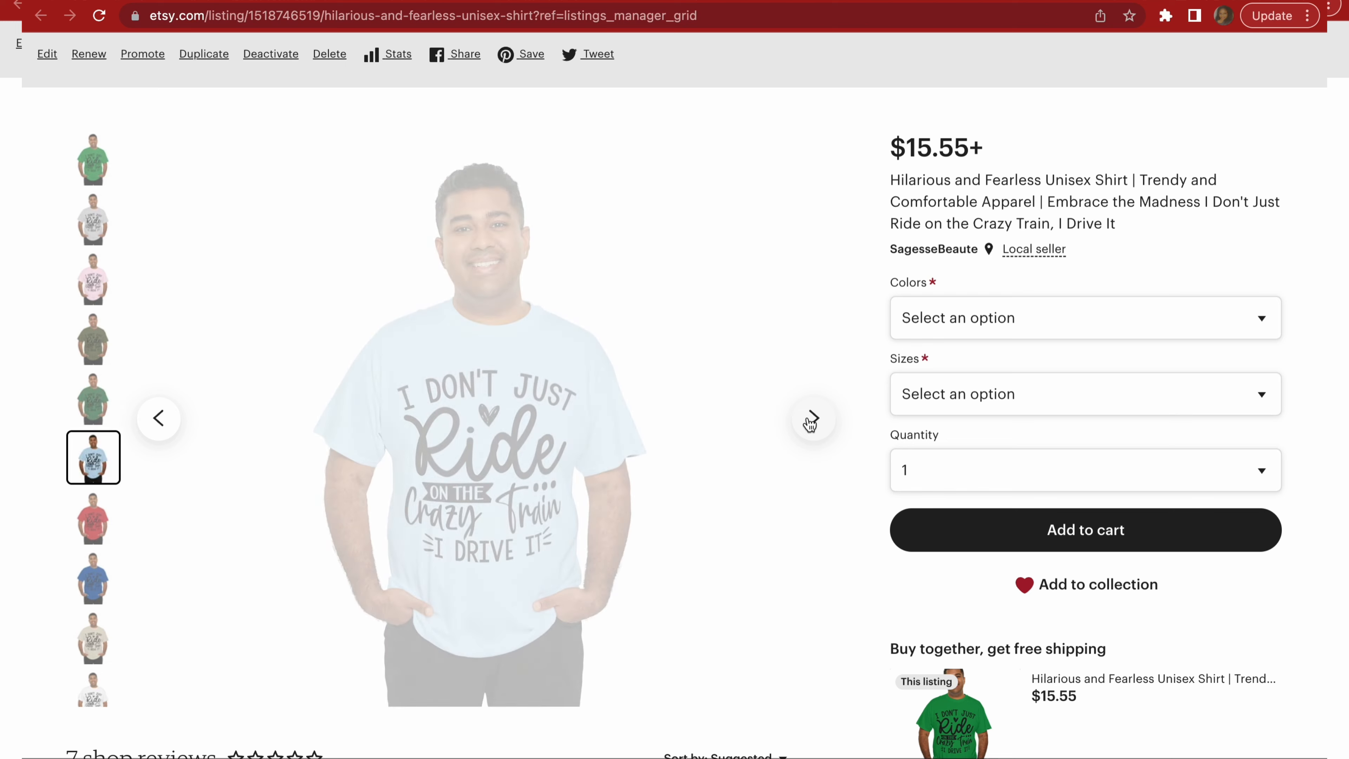